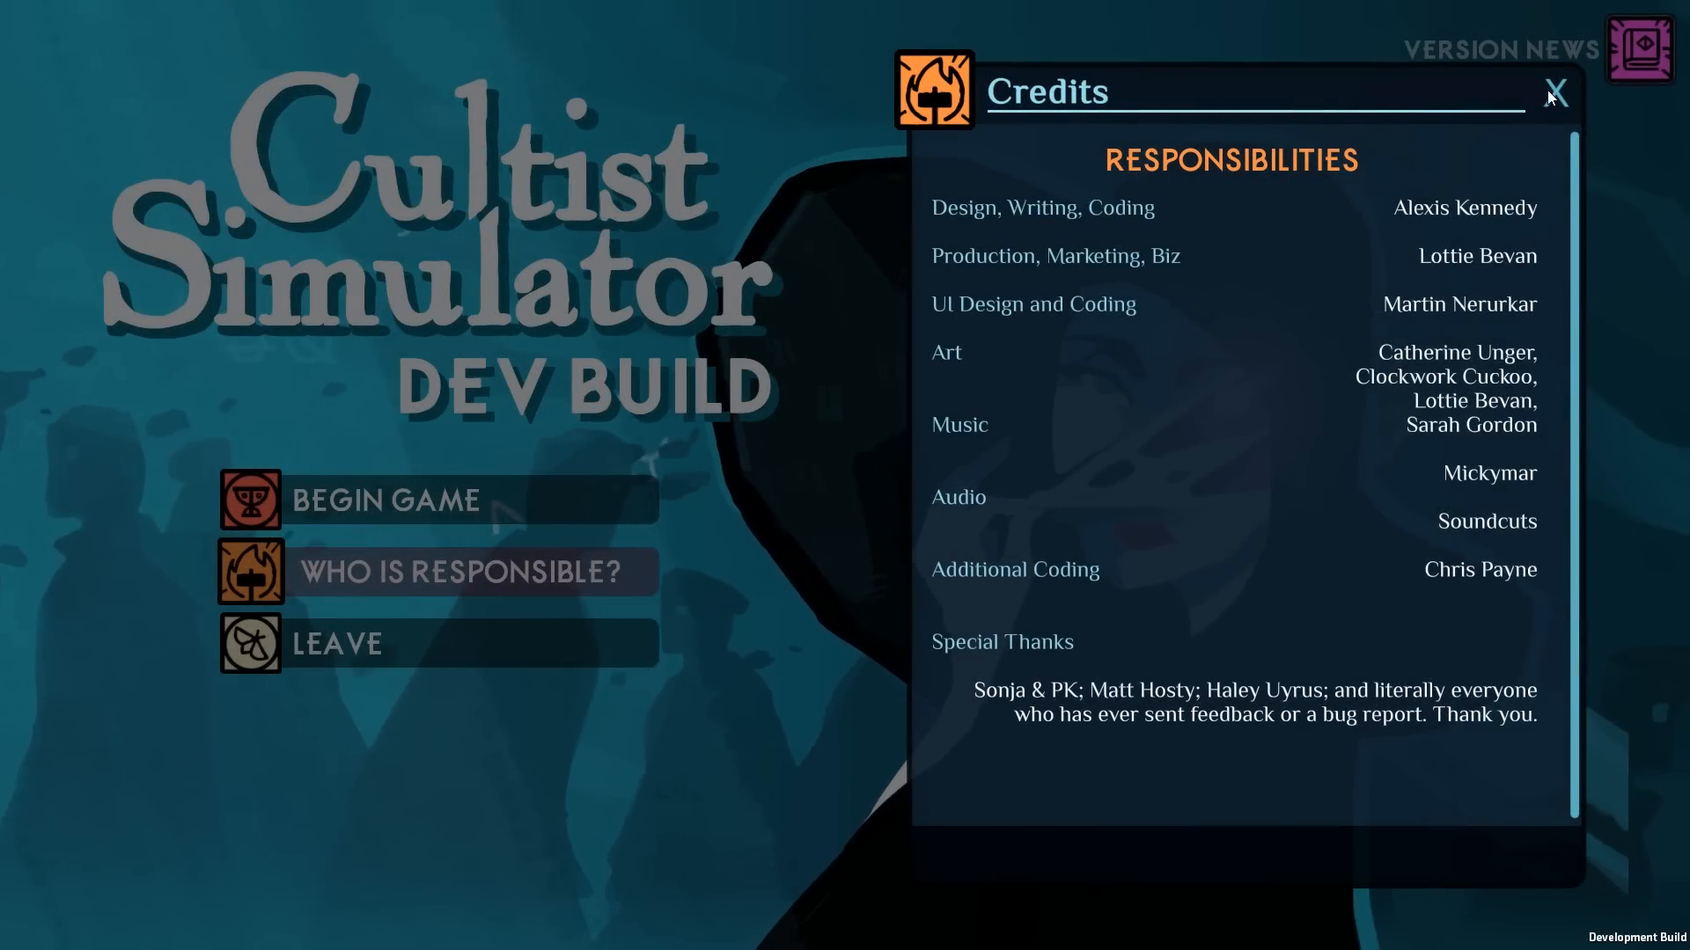
Close the Credits panel and return to the main menu.
left_click(1563, 92)
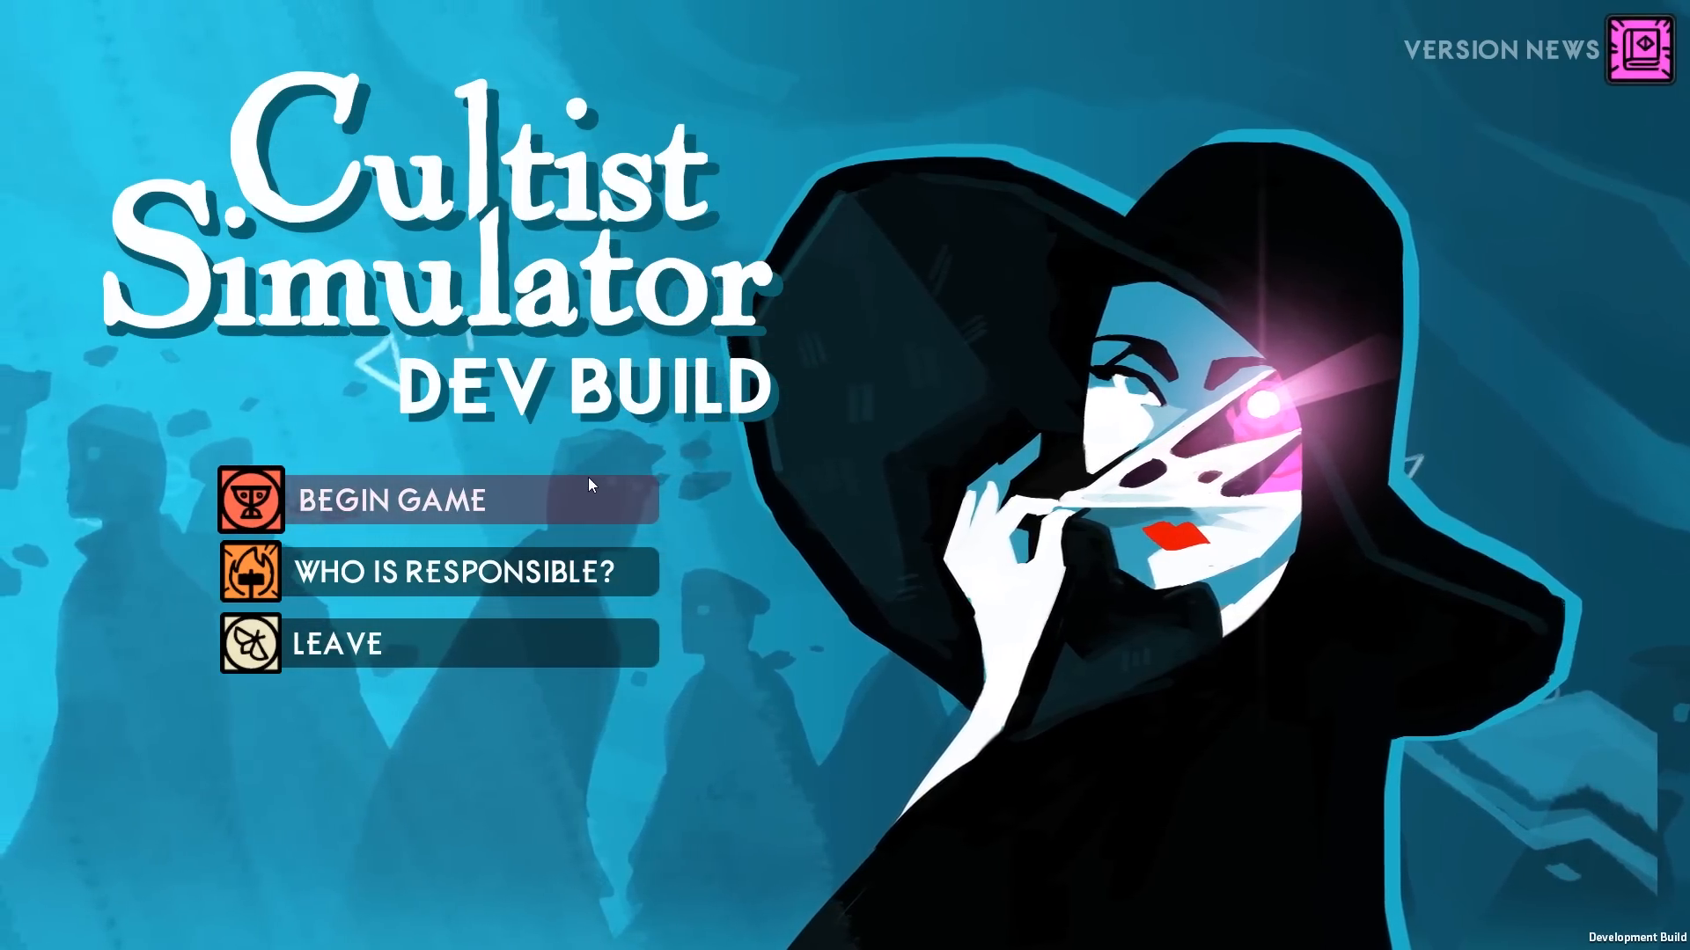
Begin a new game, inspect Menial Employment, and name the character Robothul'hu.
left_click(393, 500)
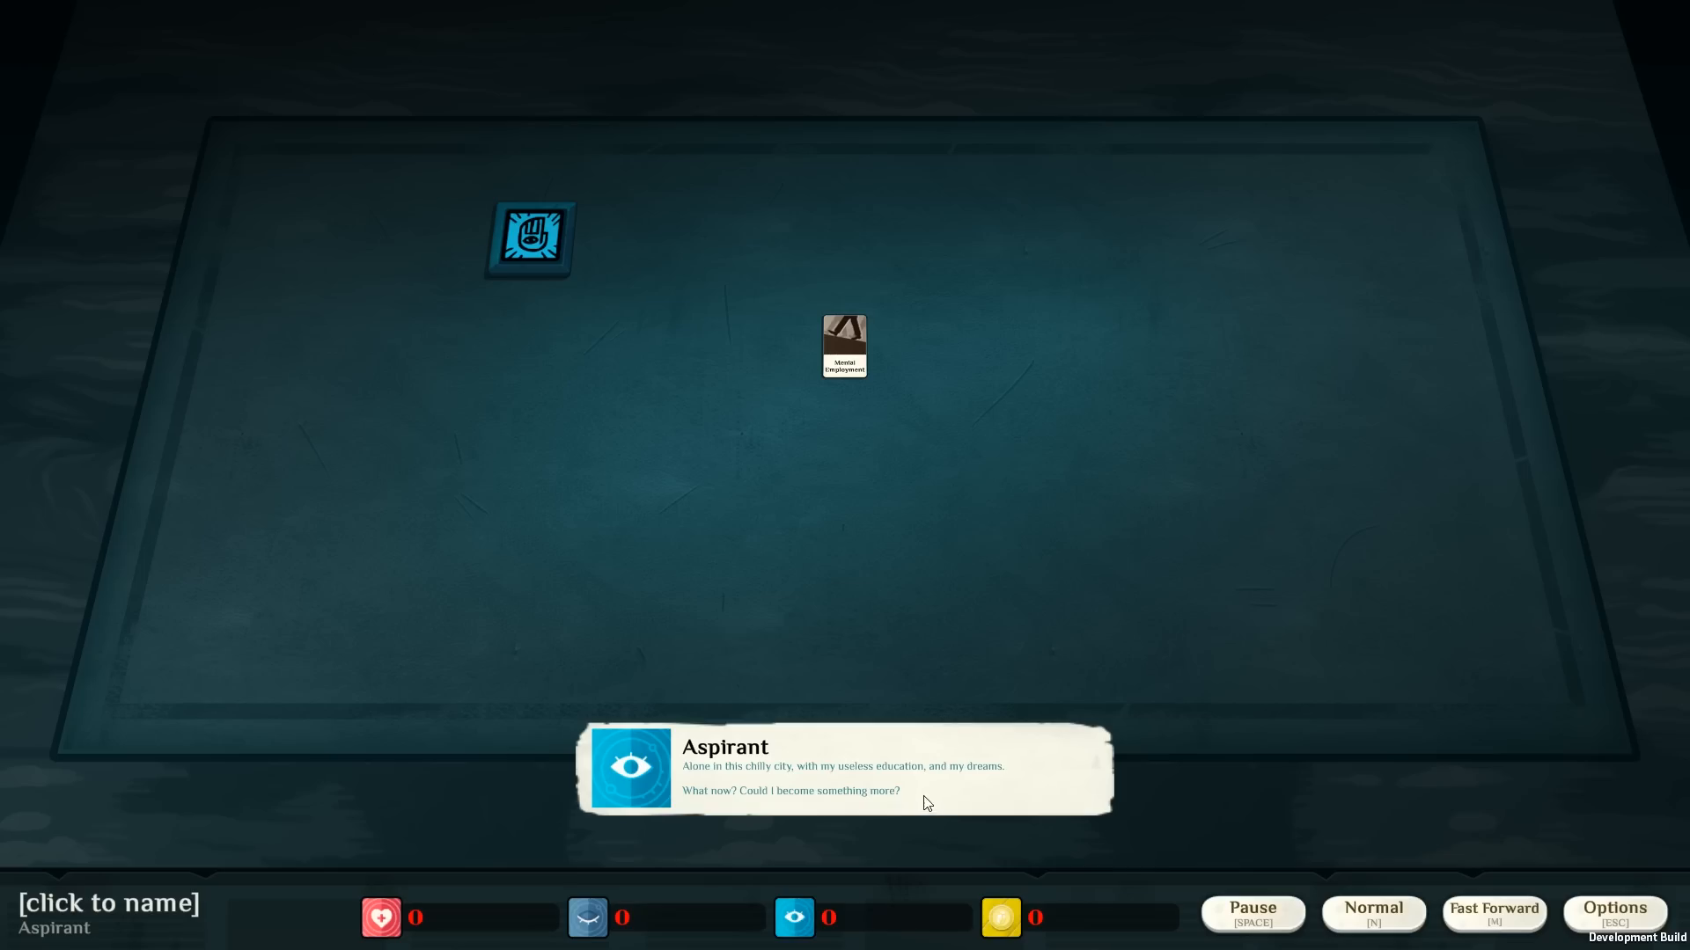
mouse_move(972, 810)
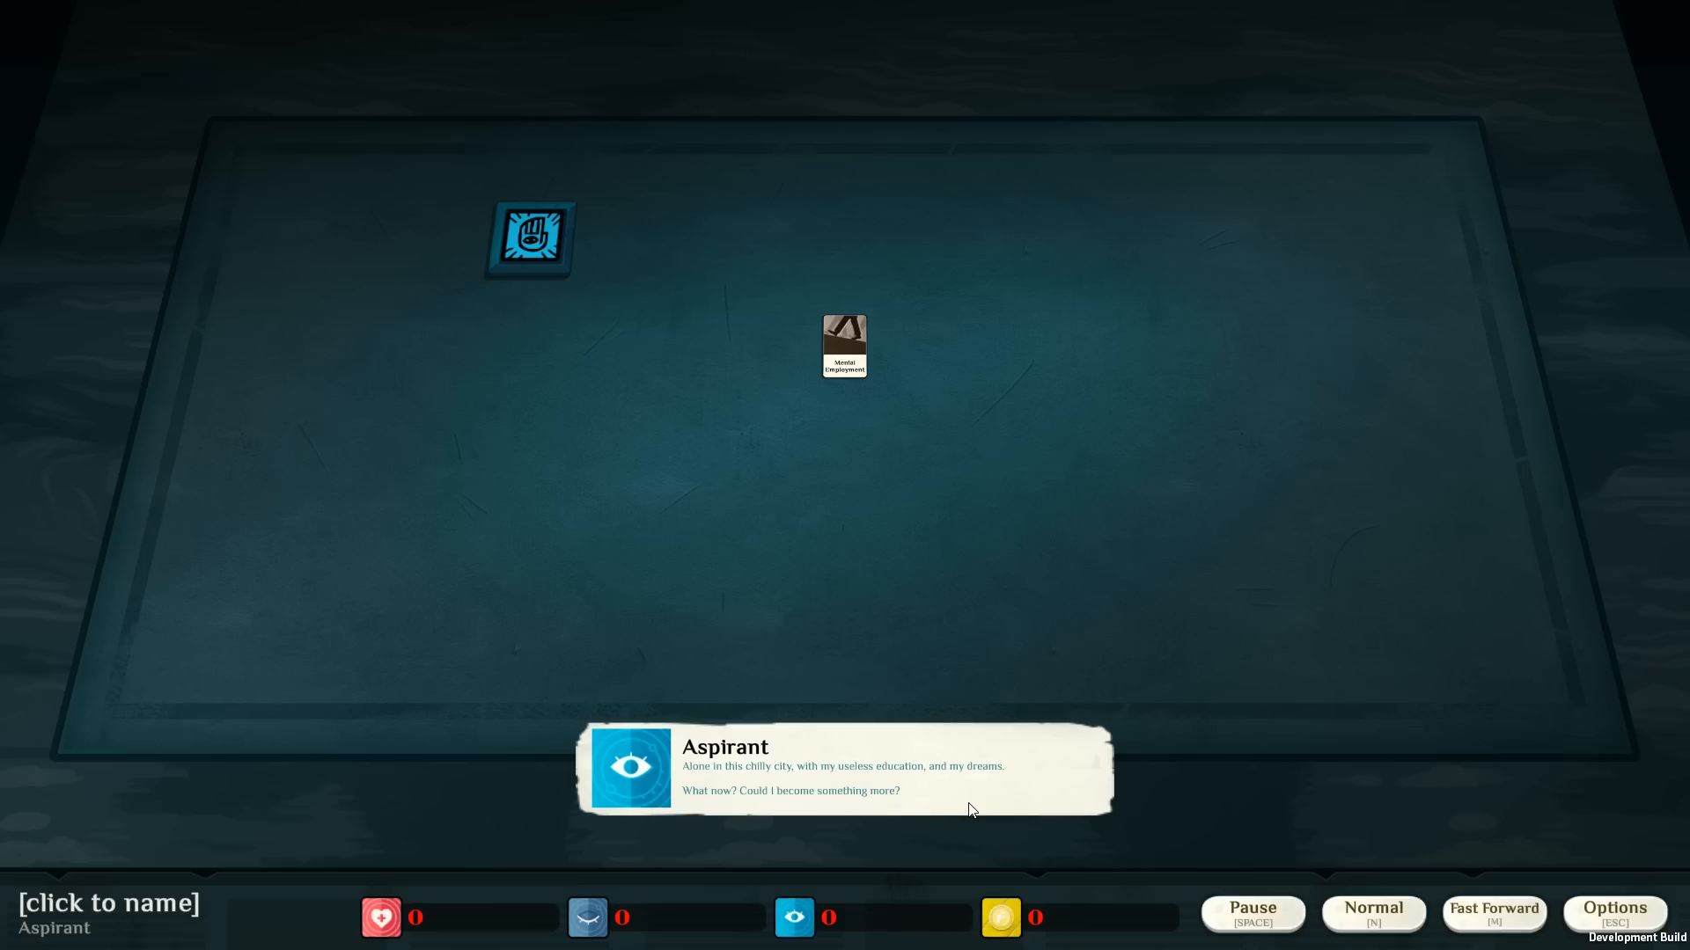
mouse_move(837, 813)
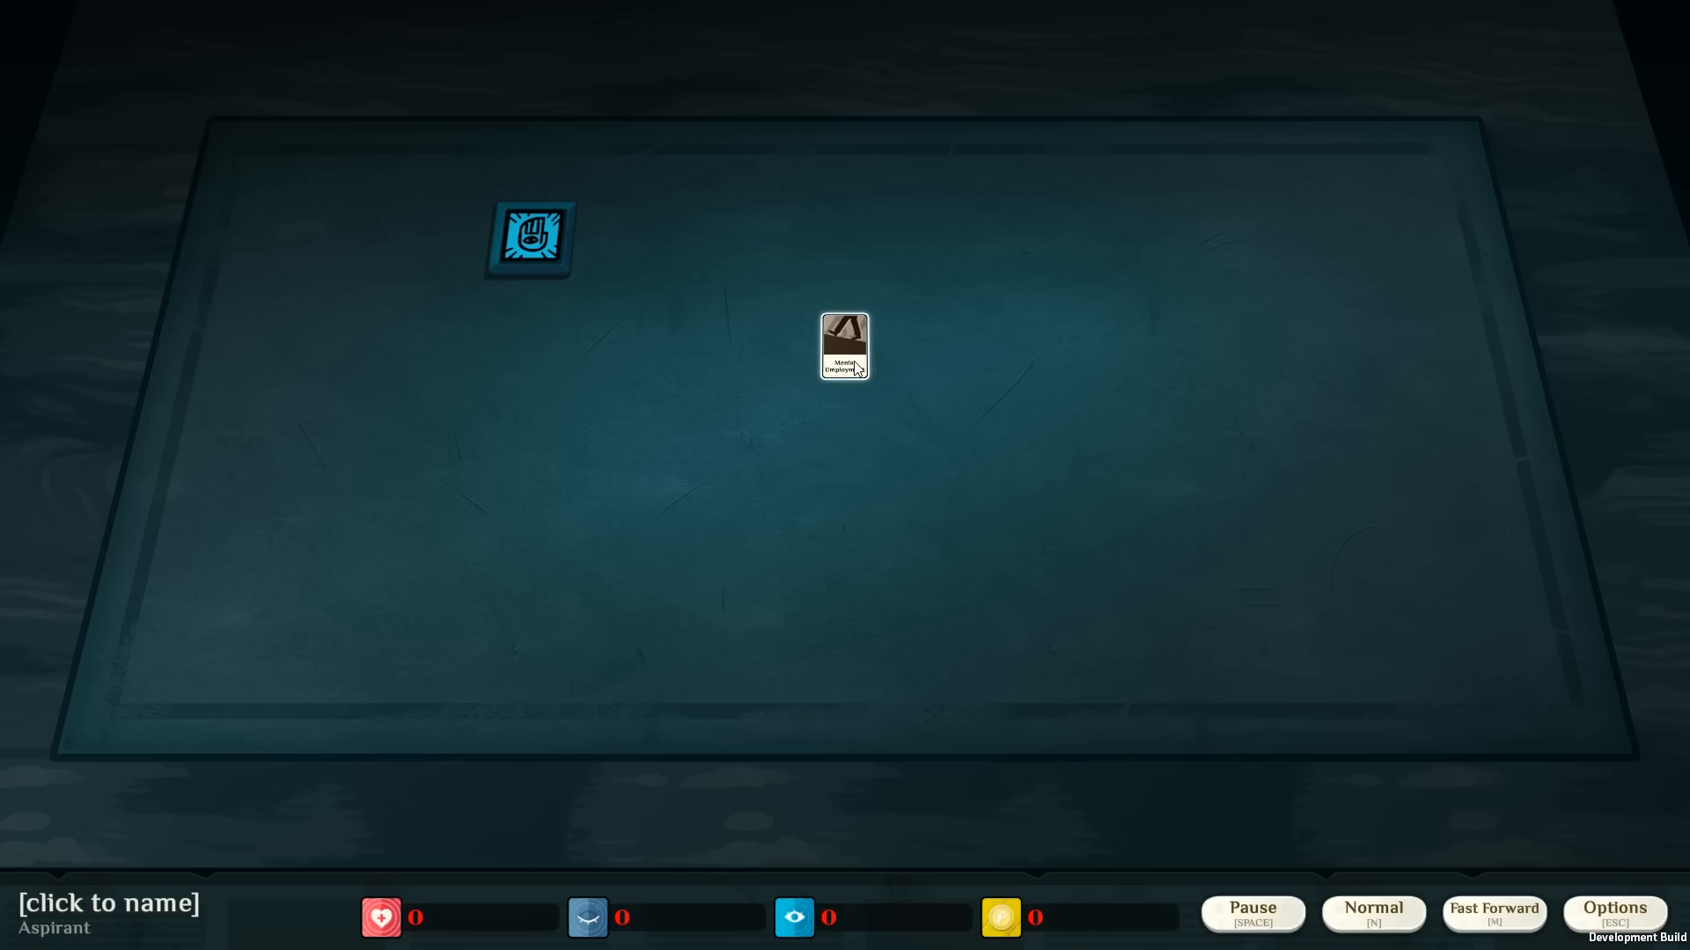
left_click(844, 346)
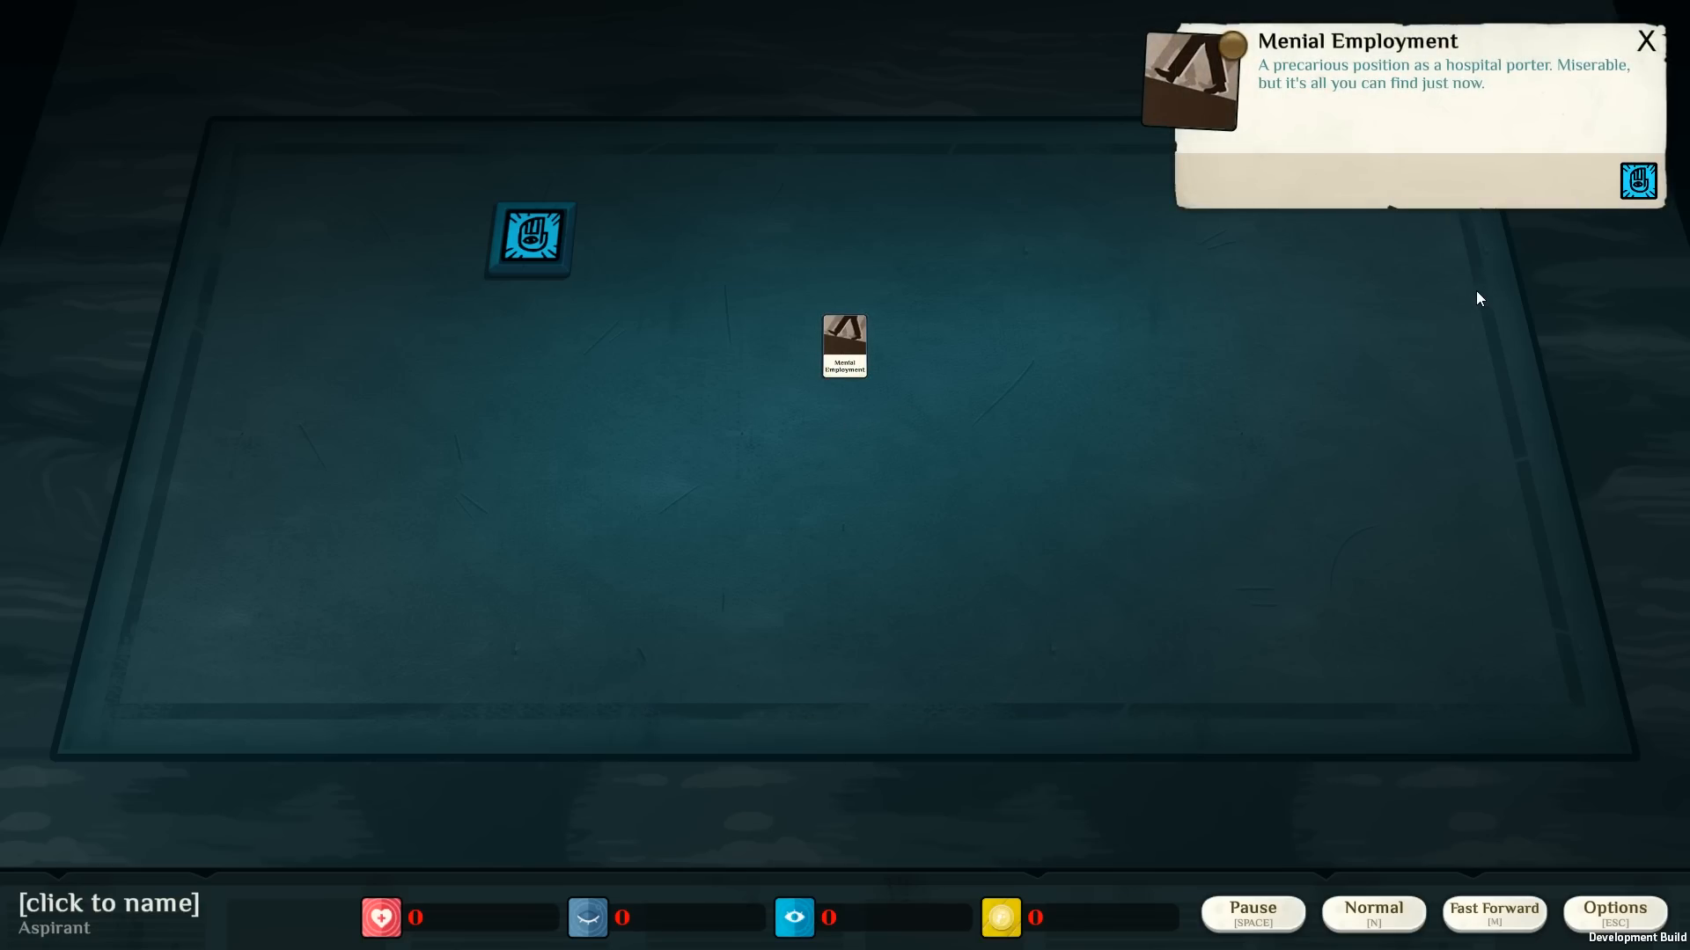
mouse_move(1291, 468)
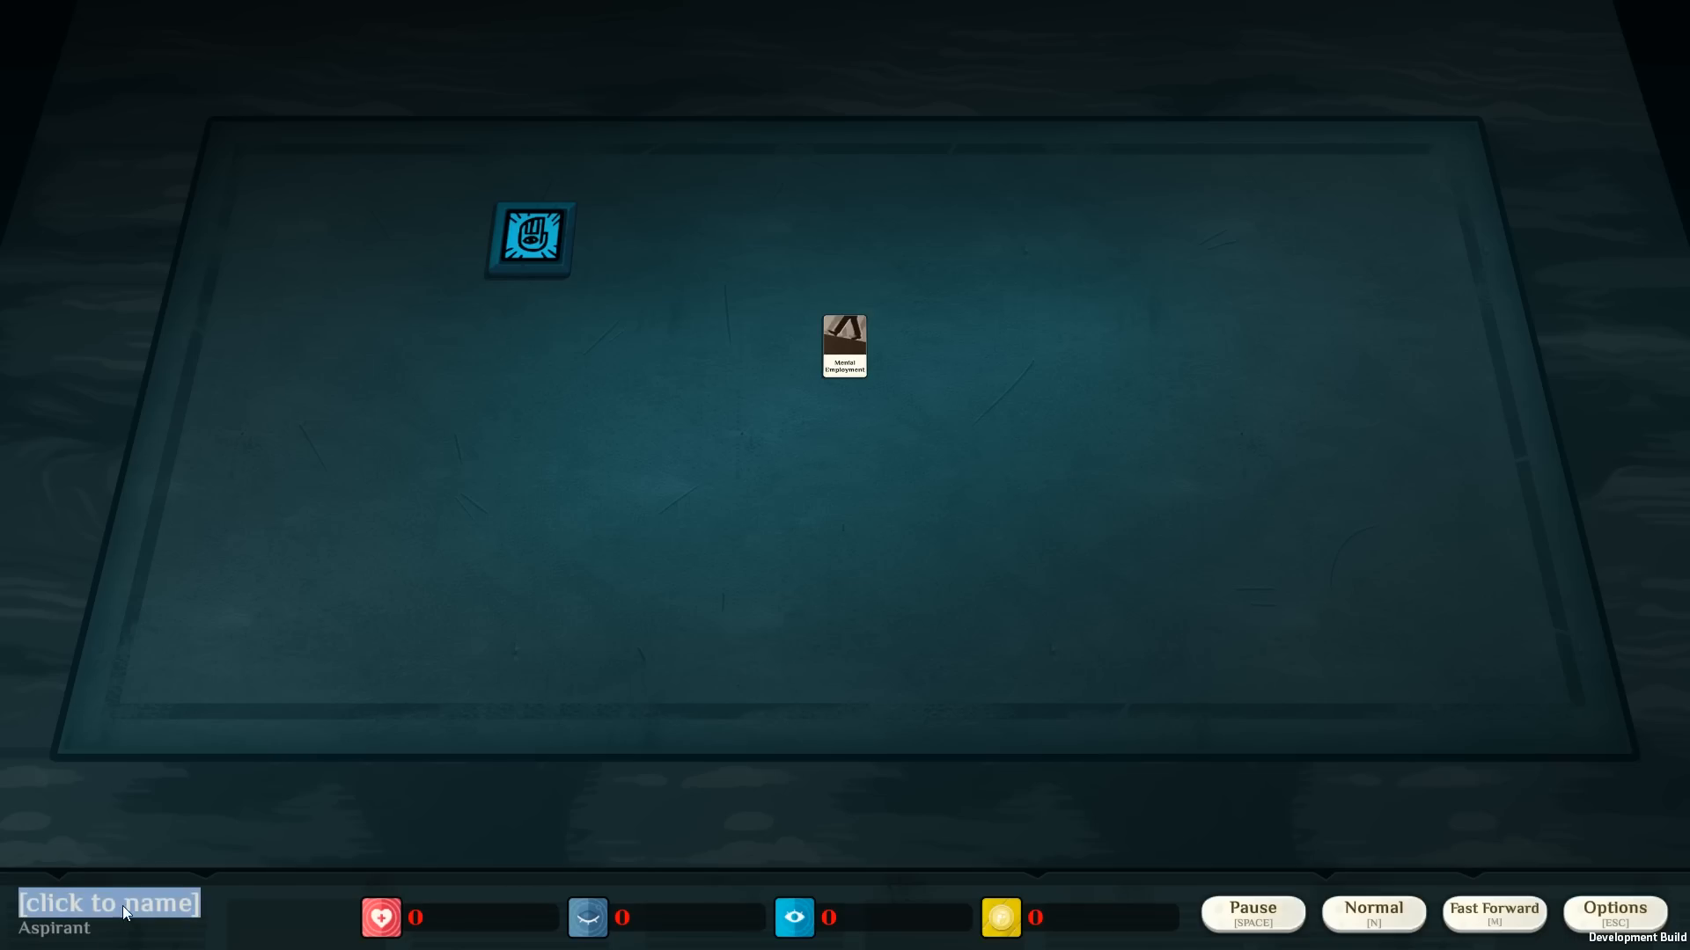
mouse_move(74, 905)
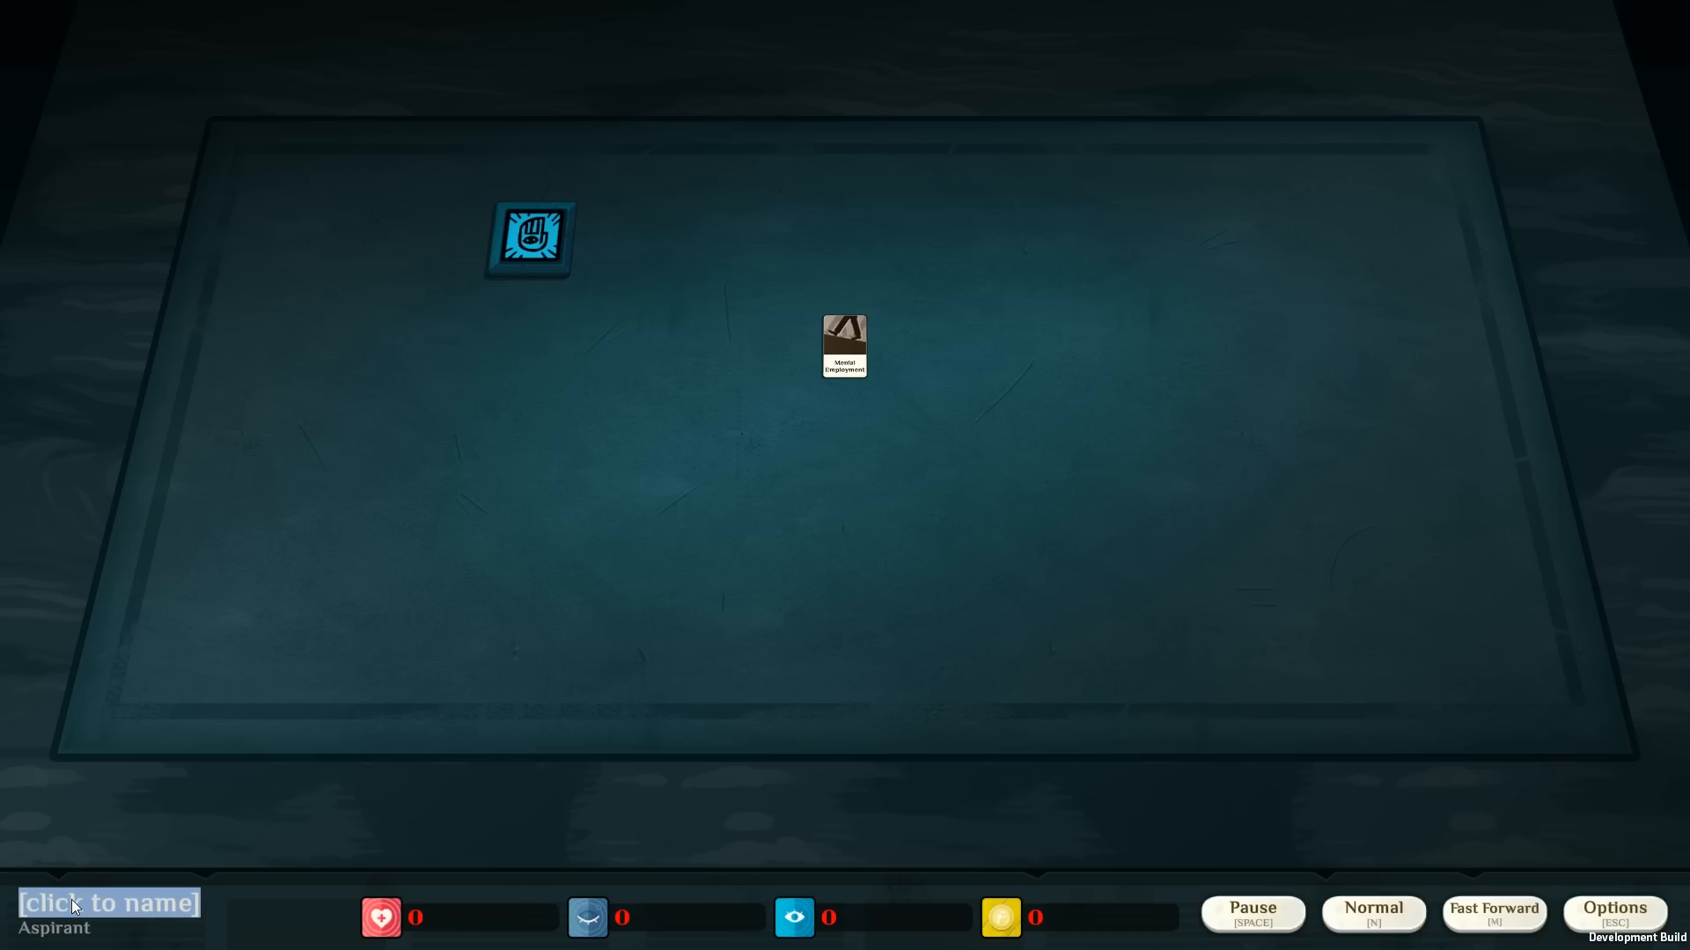
type("Robothul'hu")
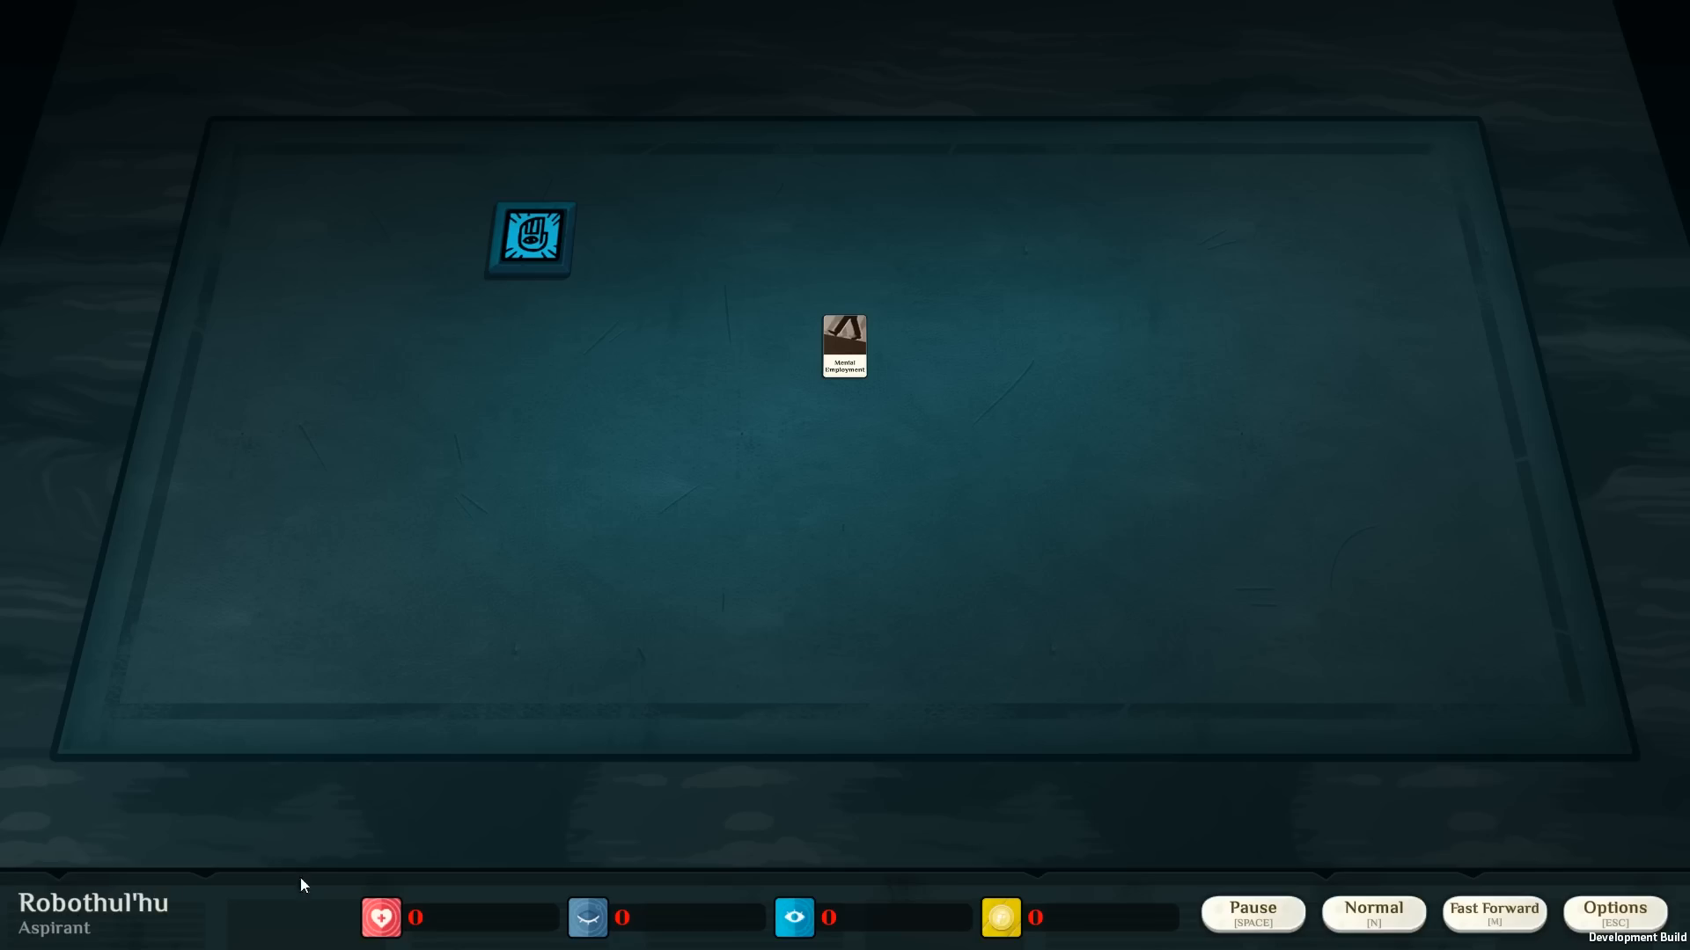
Review the game options and return to the table.
left_click(1616, 908)
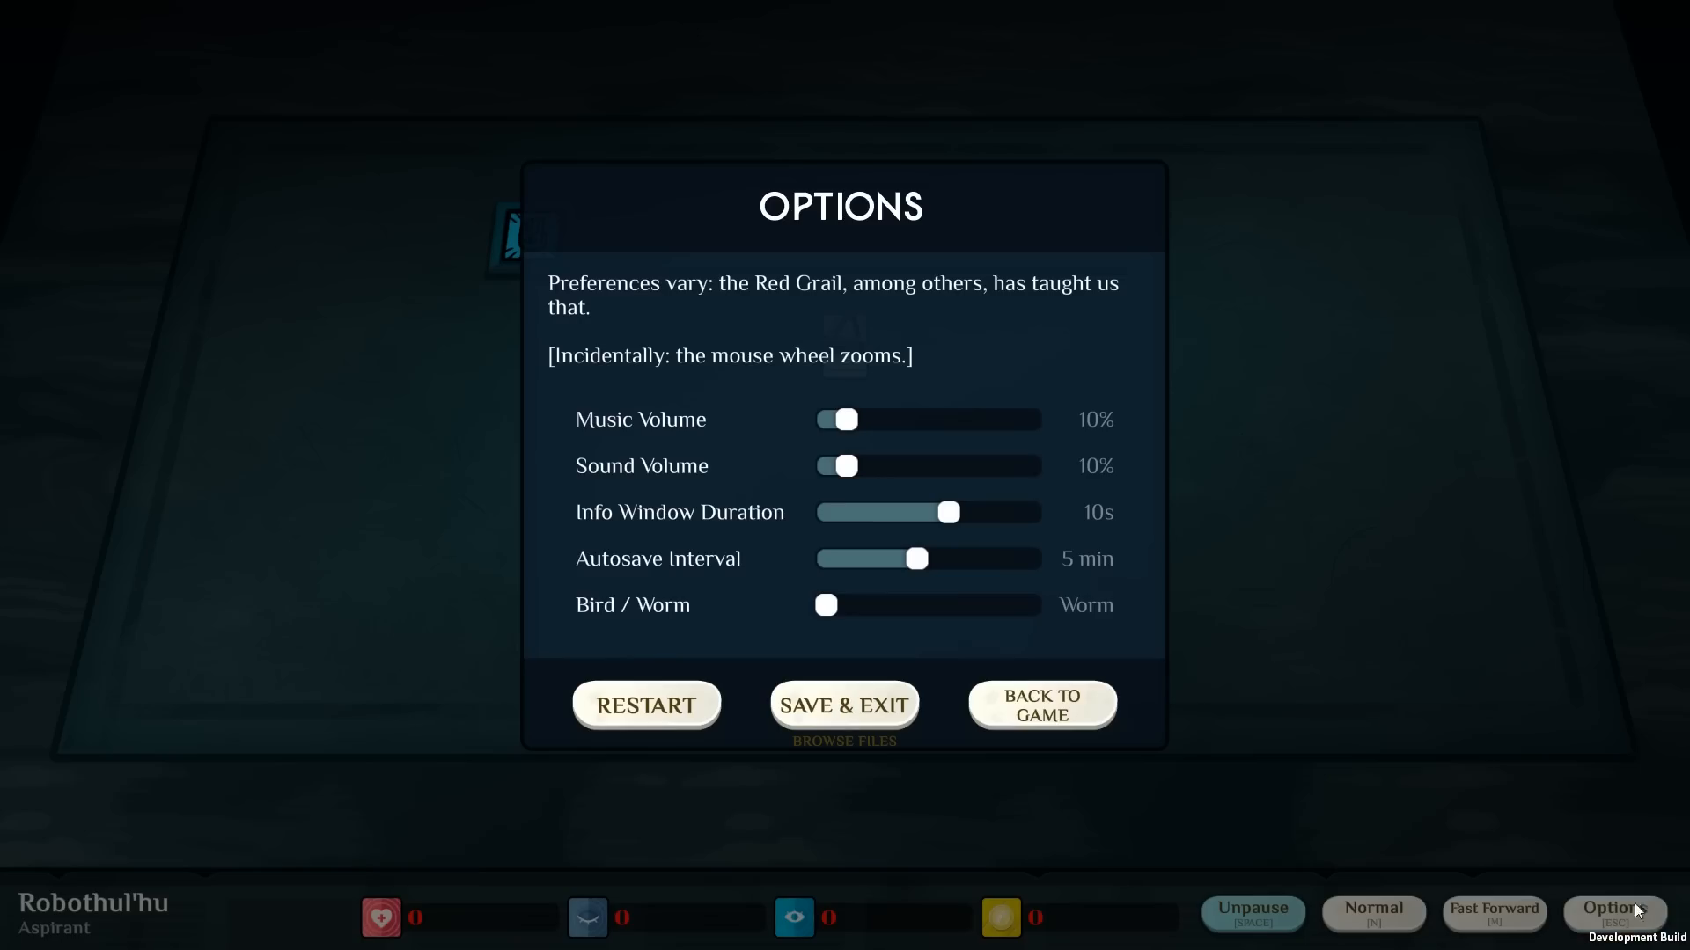
mouse_move(1028, 701)
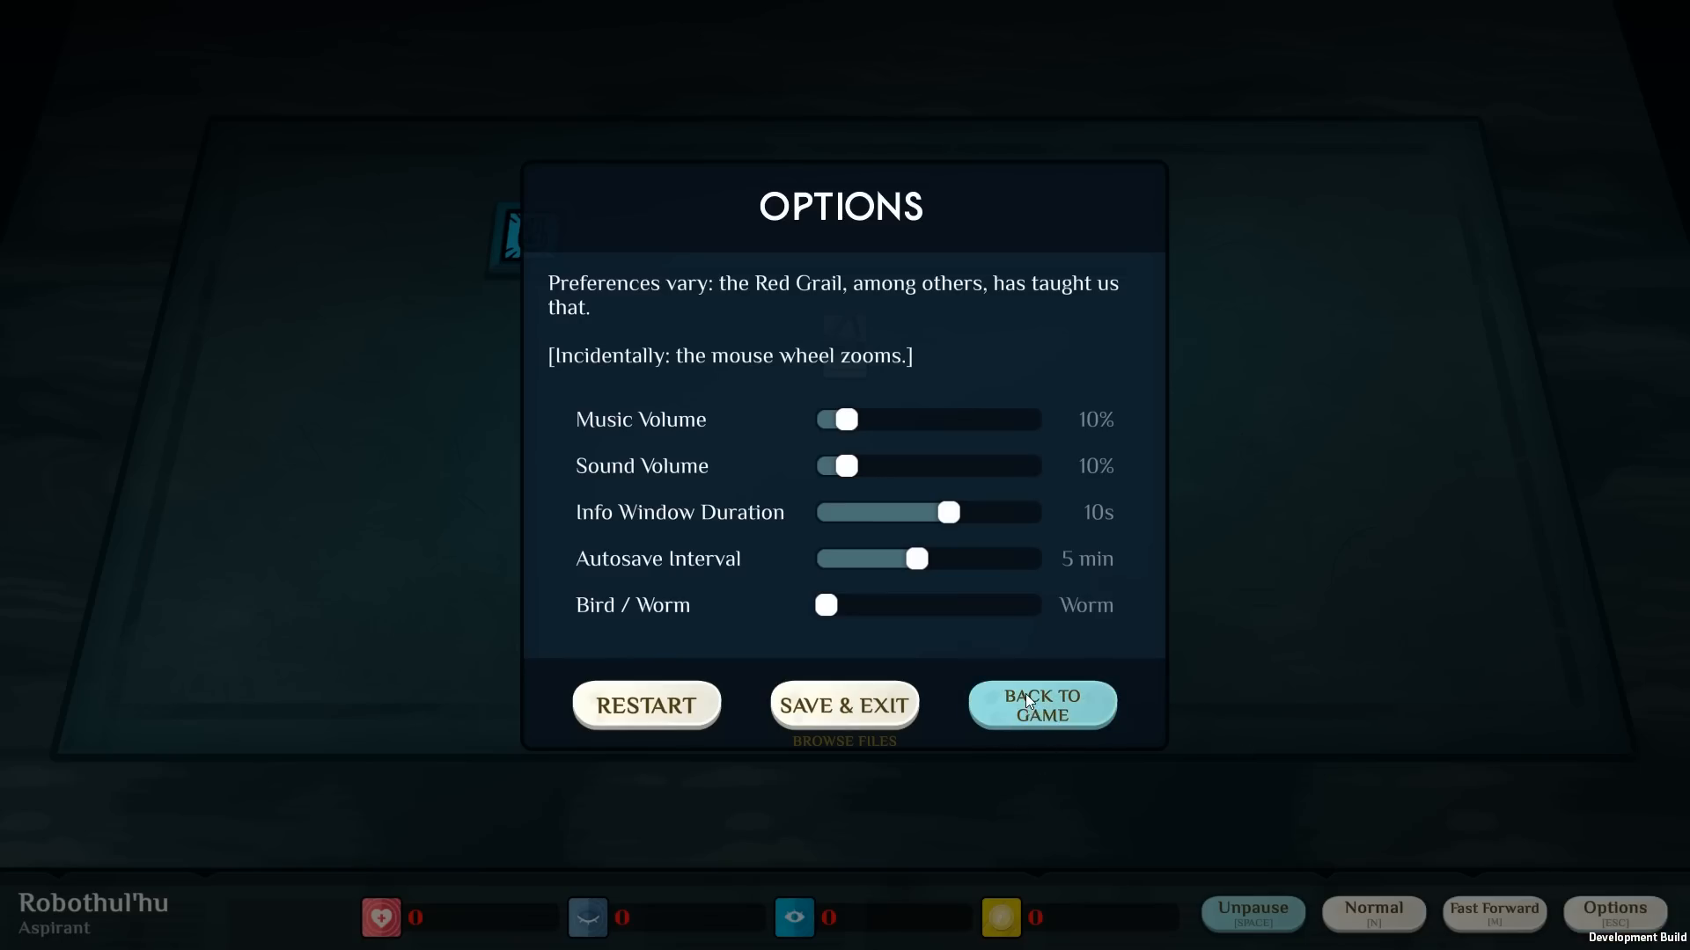
mouse_move(1054, 725)
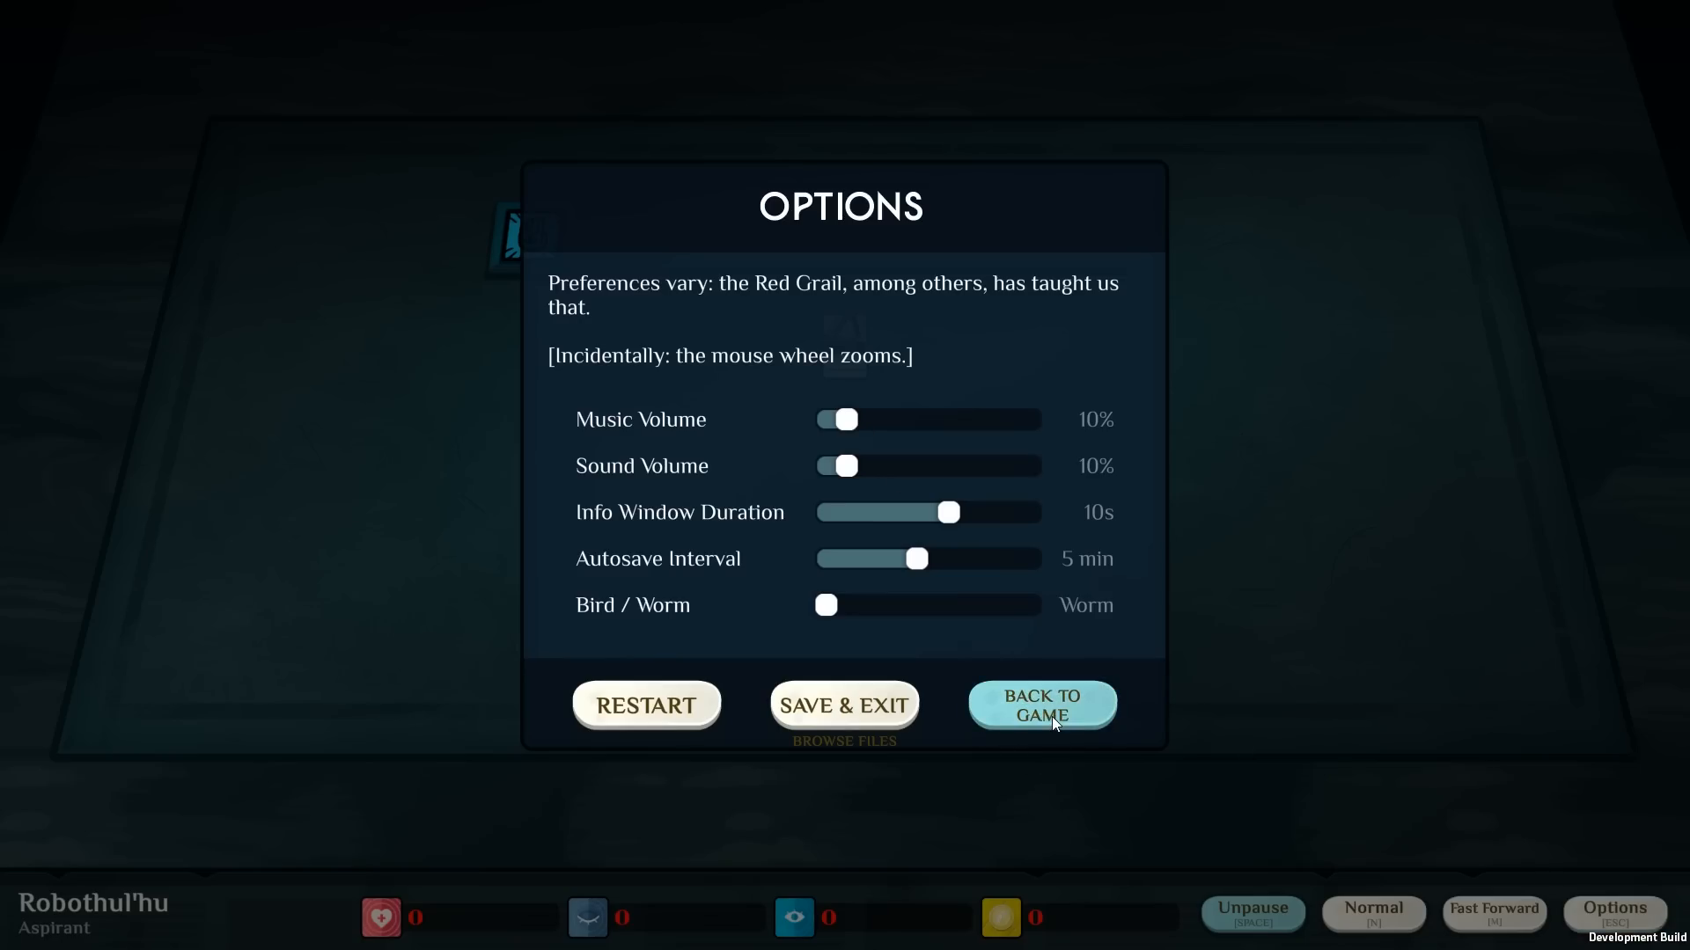
left_click(1042, 706)
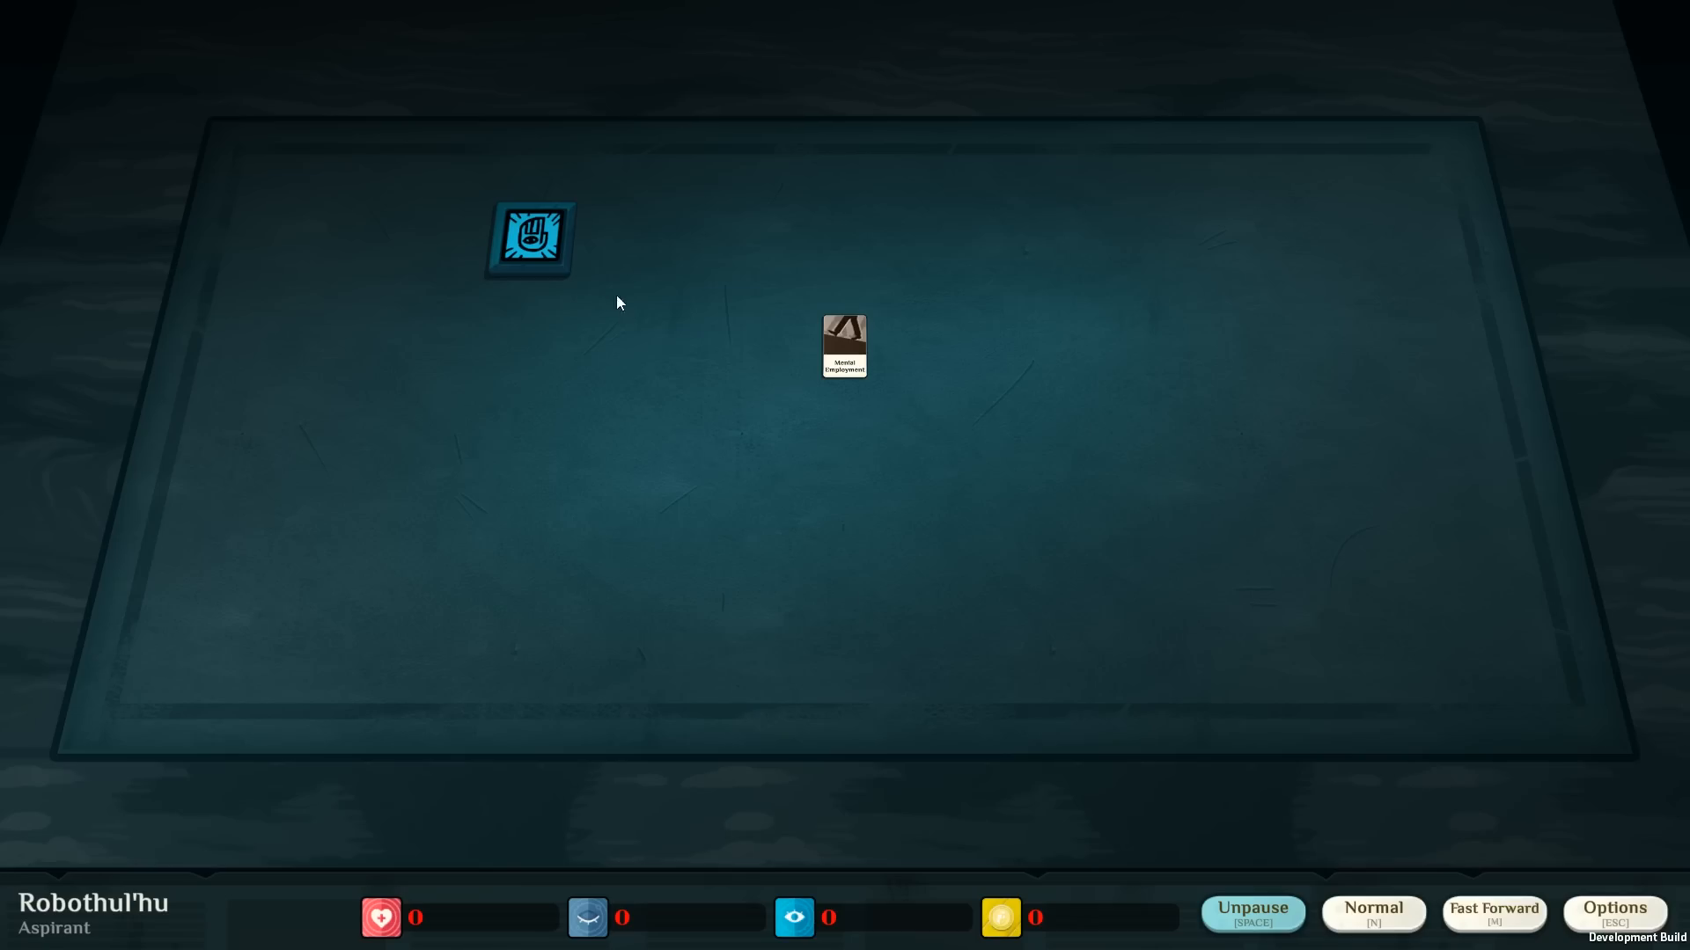
Examine the Work verb without starting it, then pause the game.
left_click(529, 239)
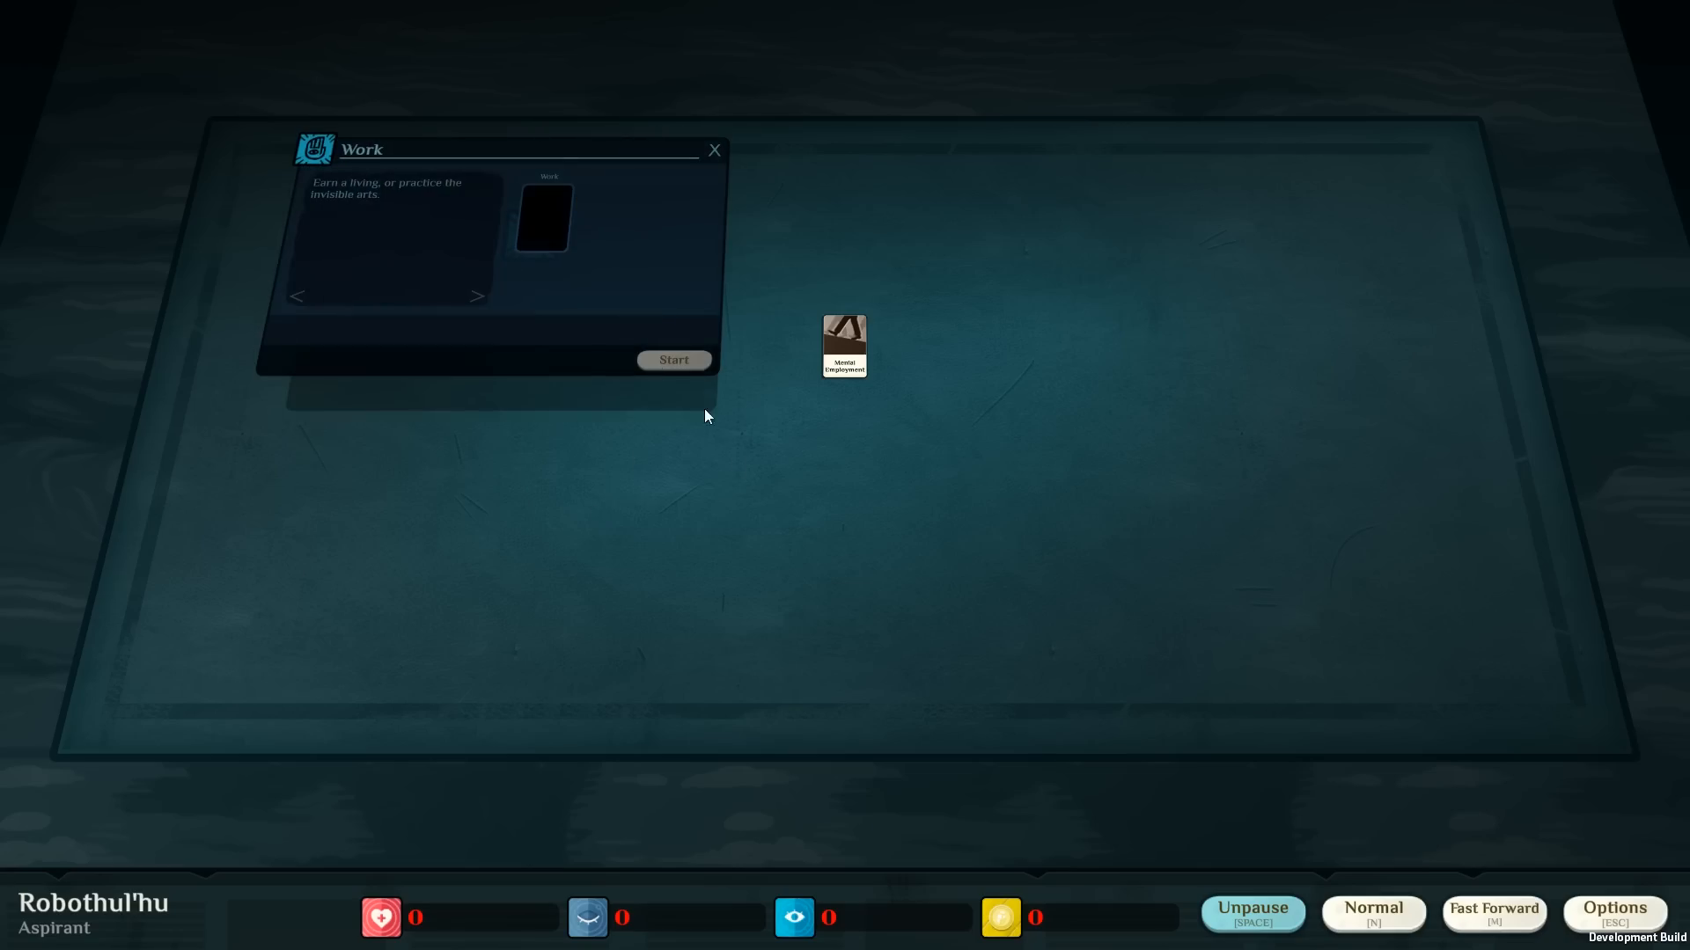
left_click(714, 149)
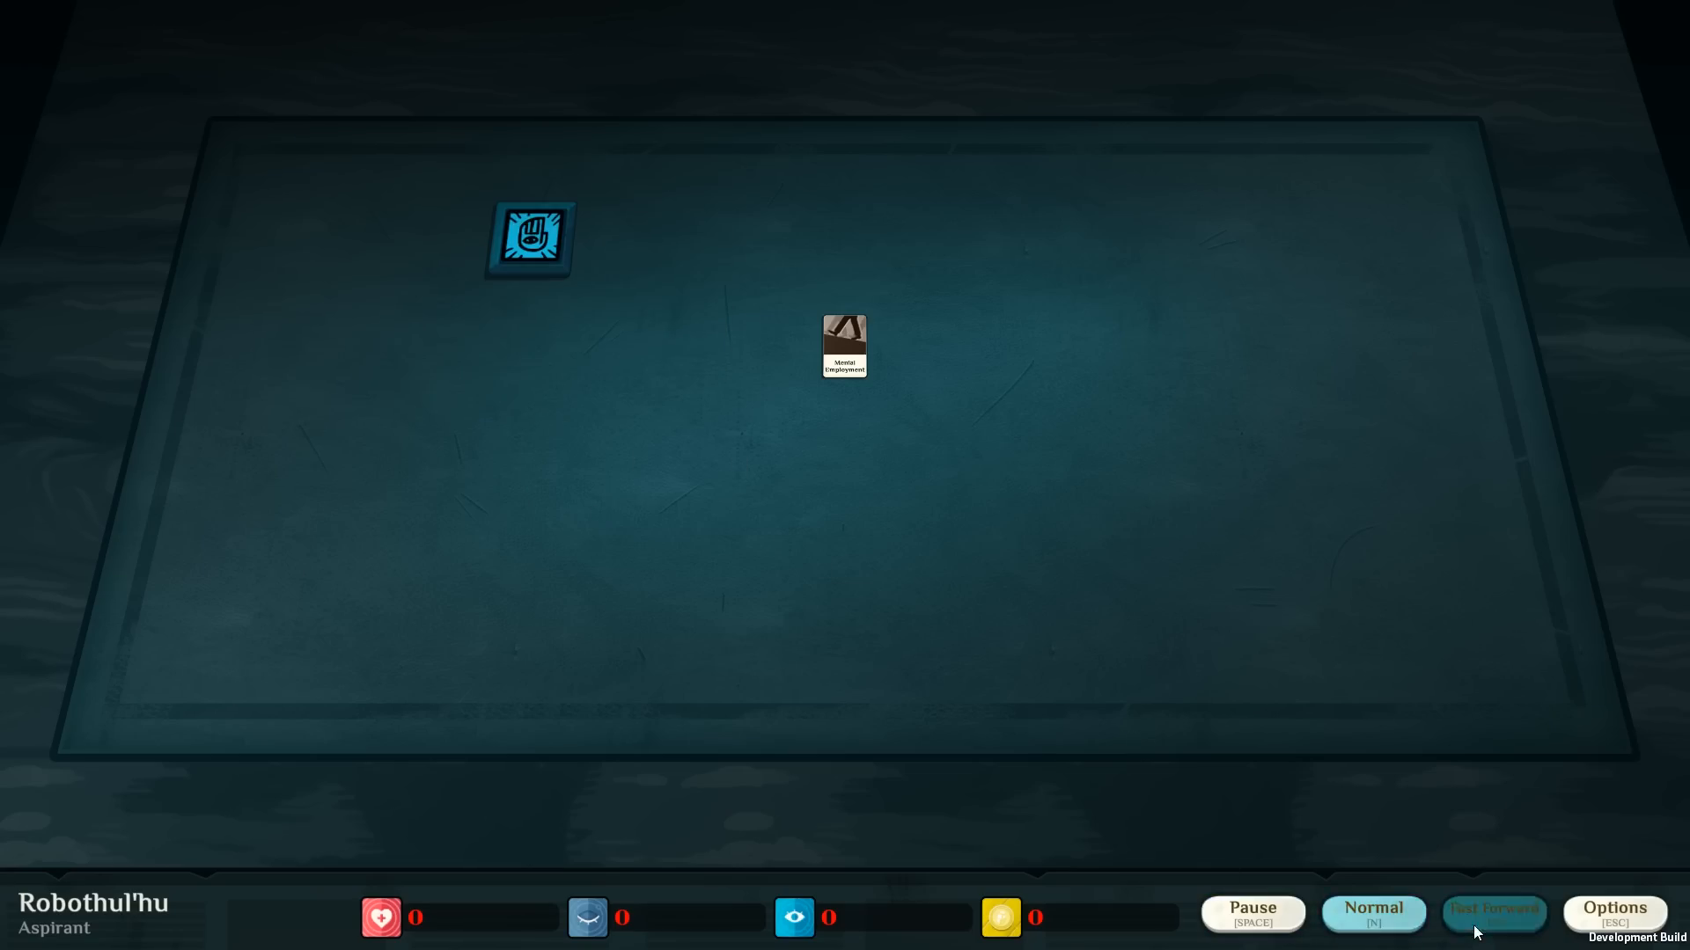
left_click(1253, 911)
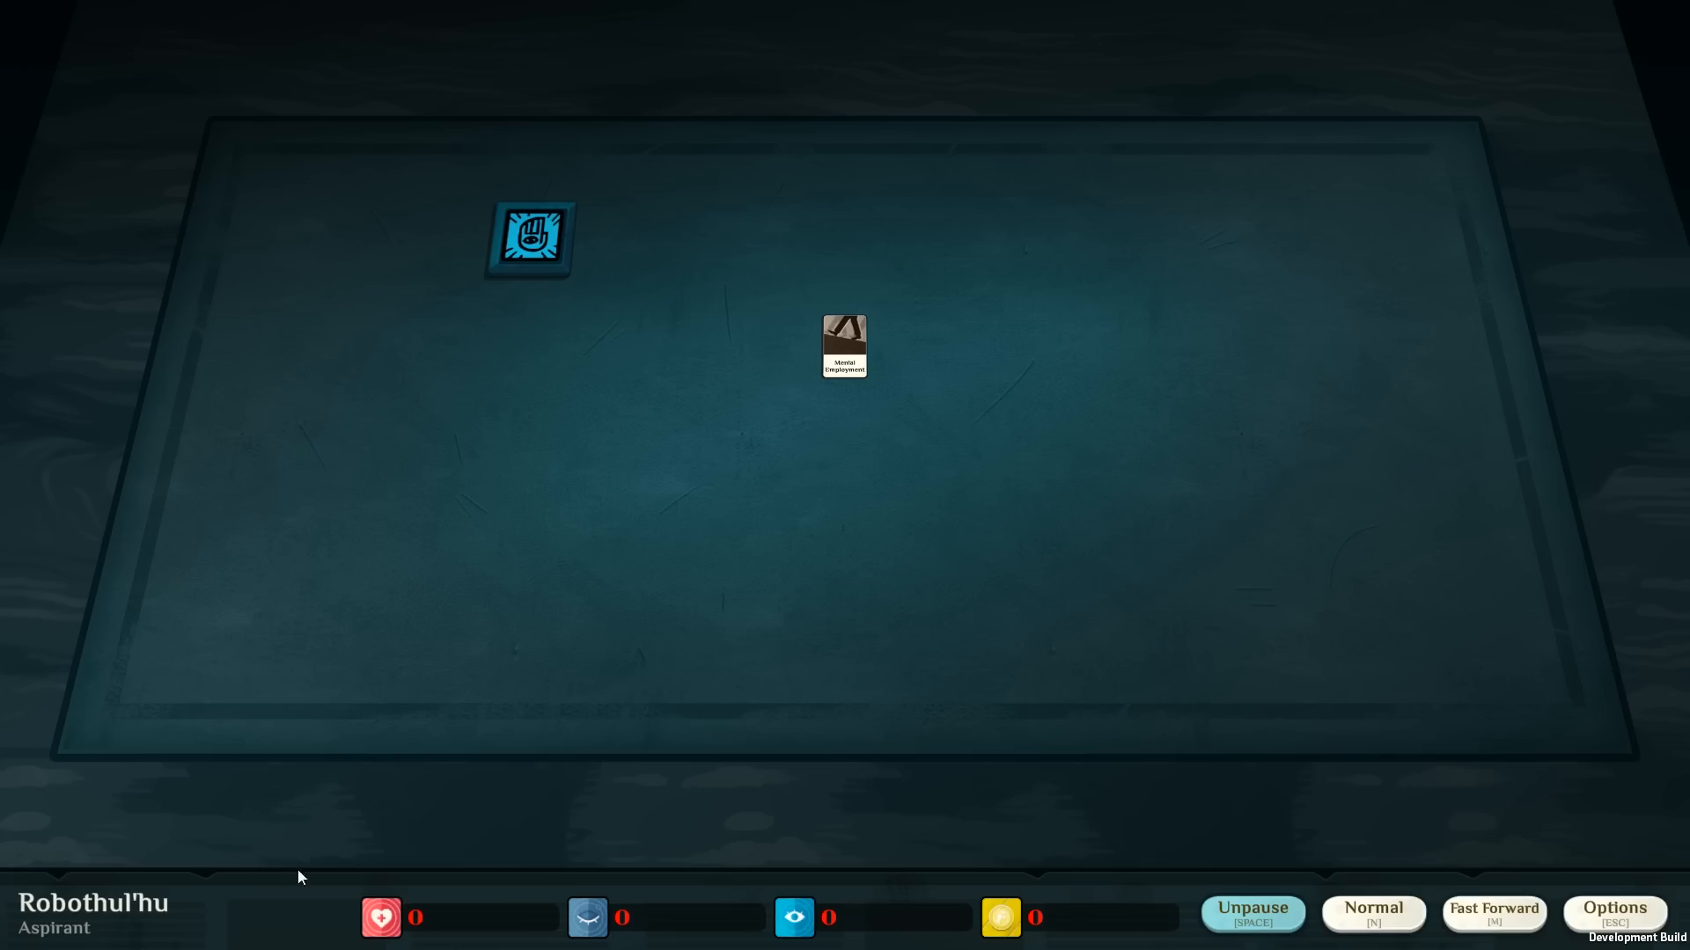
mouse_move(1112, 548)
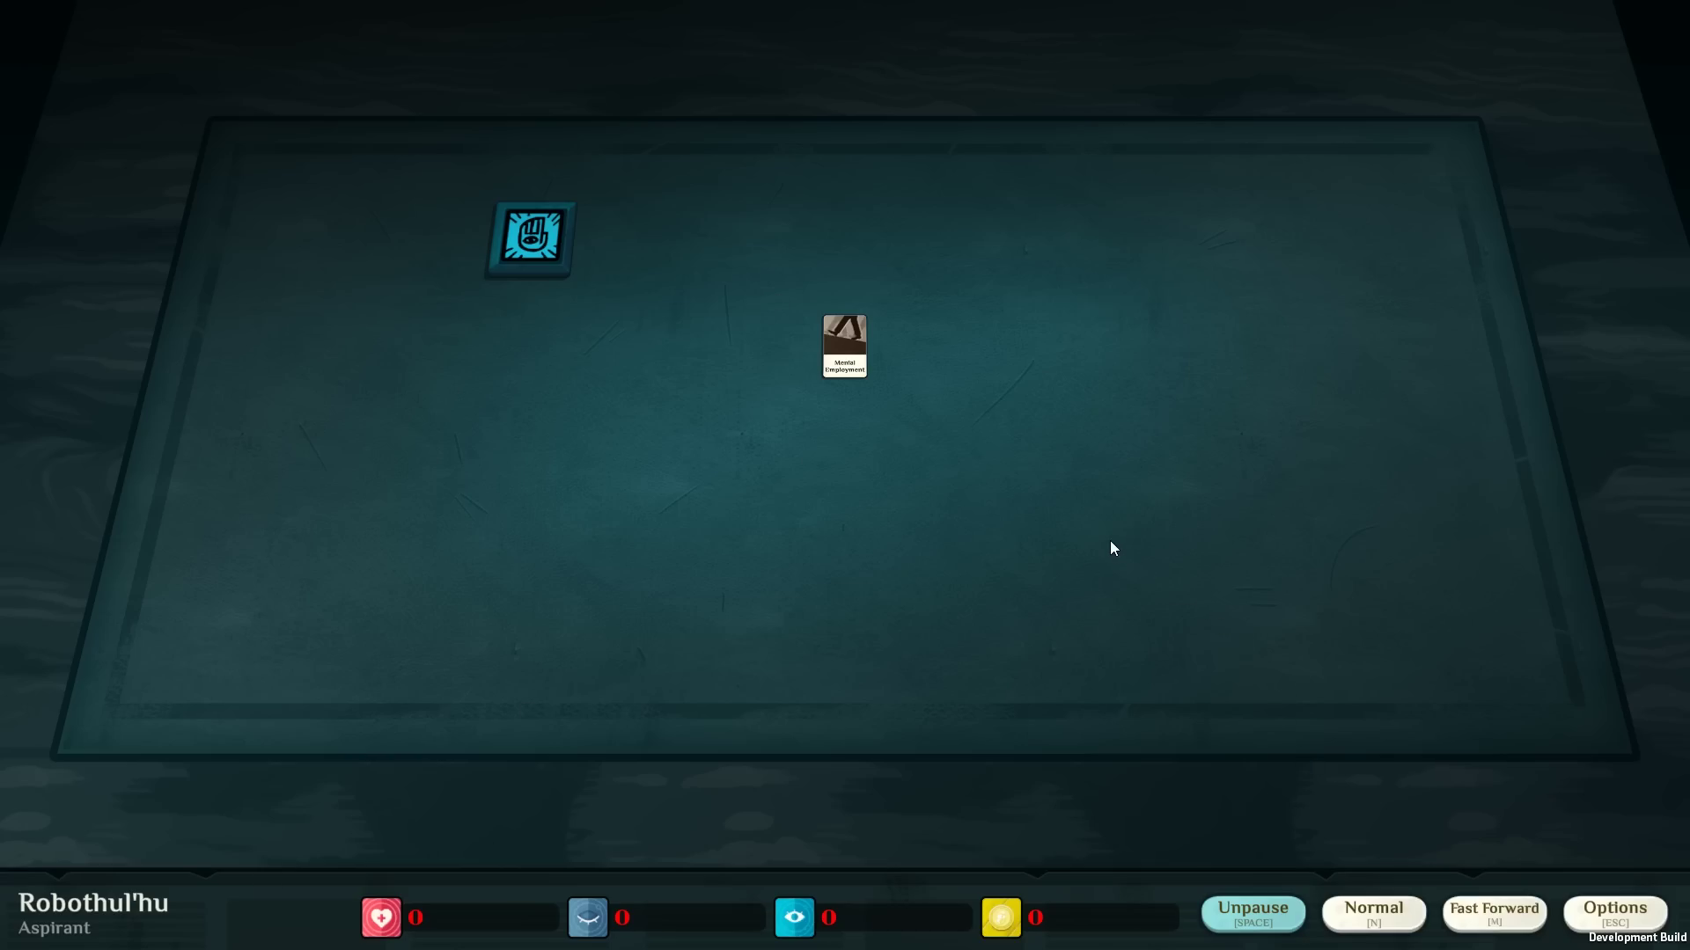
mouse_move(1118, 540)
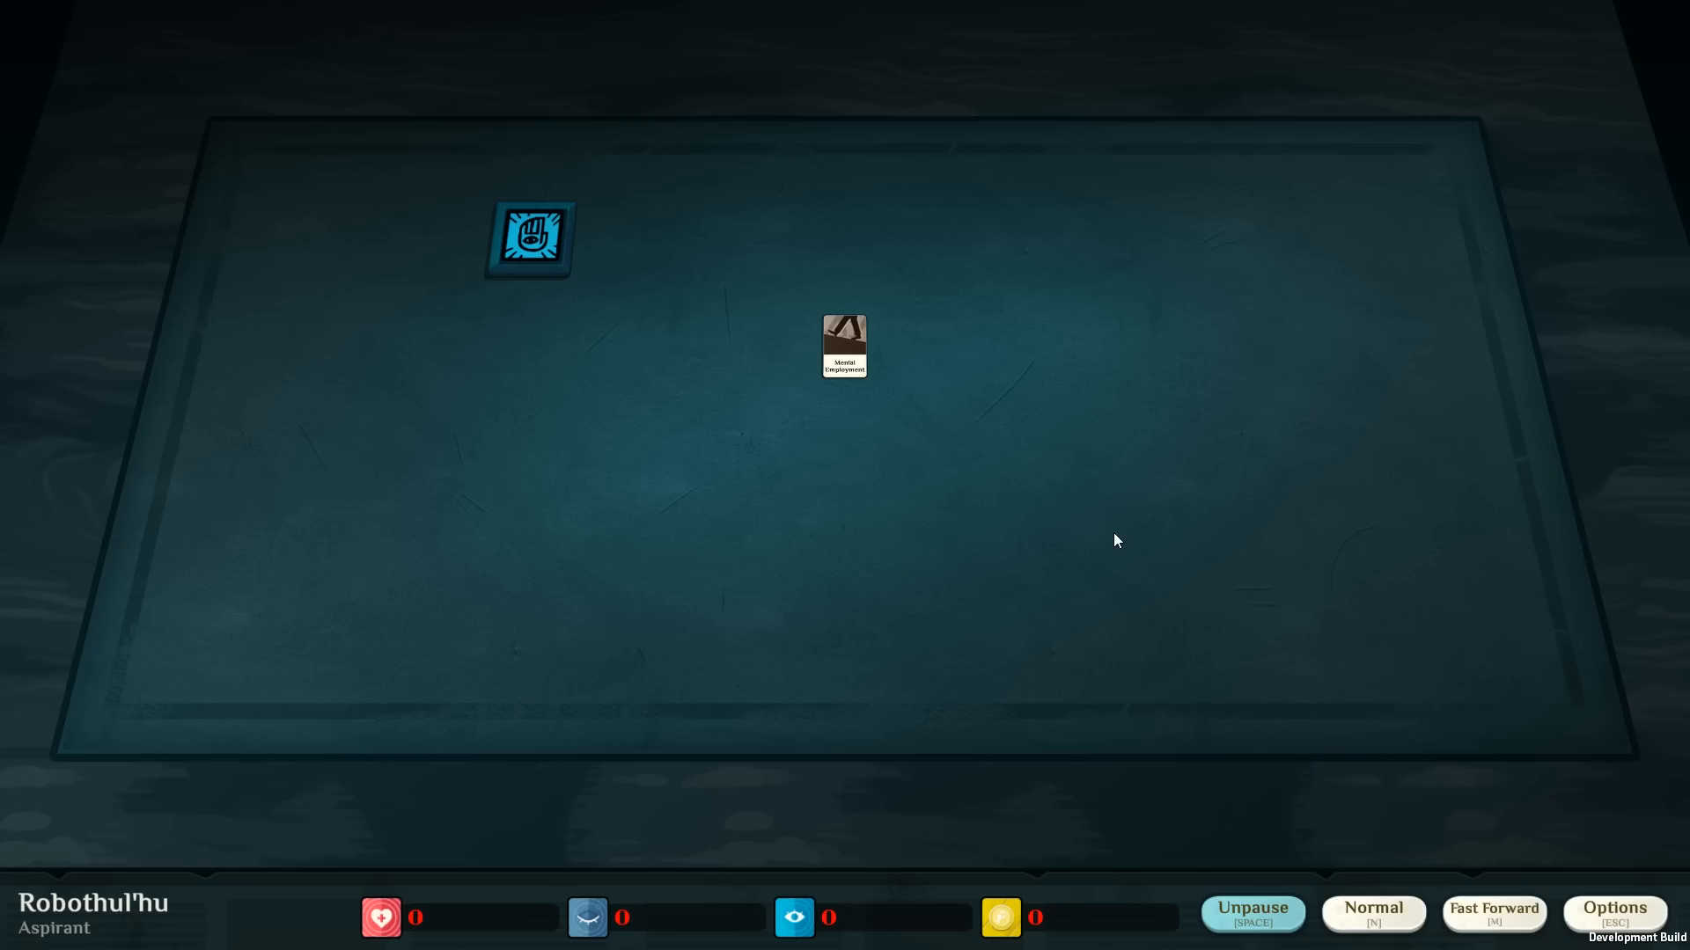
Start Another Shift at the Hospital with the Menial Employment card.
left_click(844, 346)
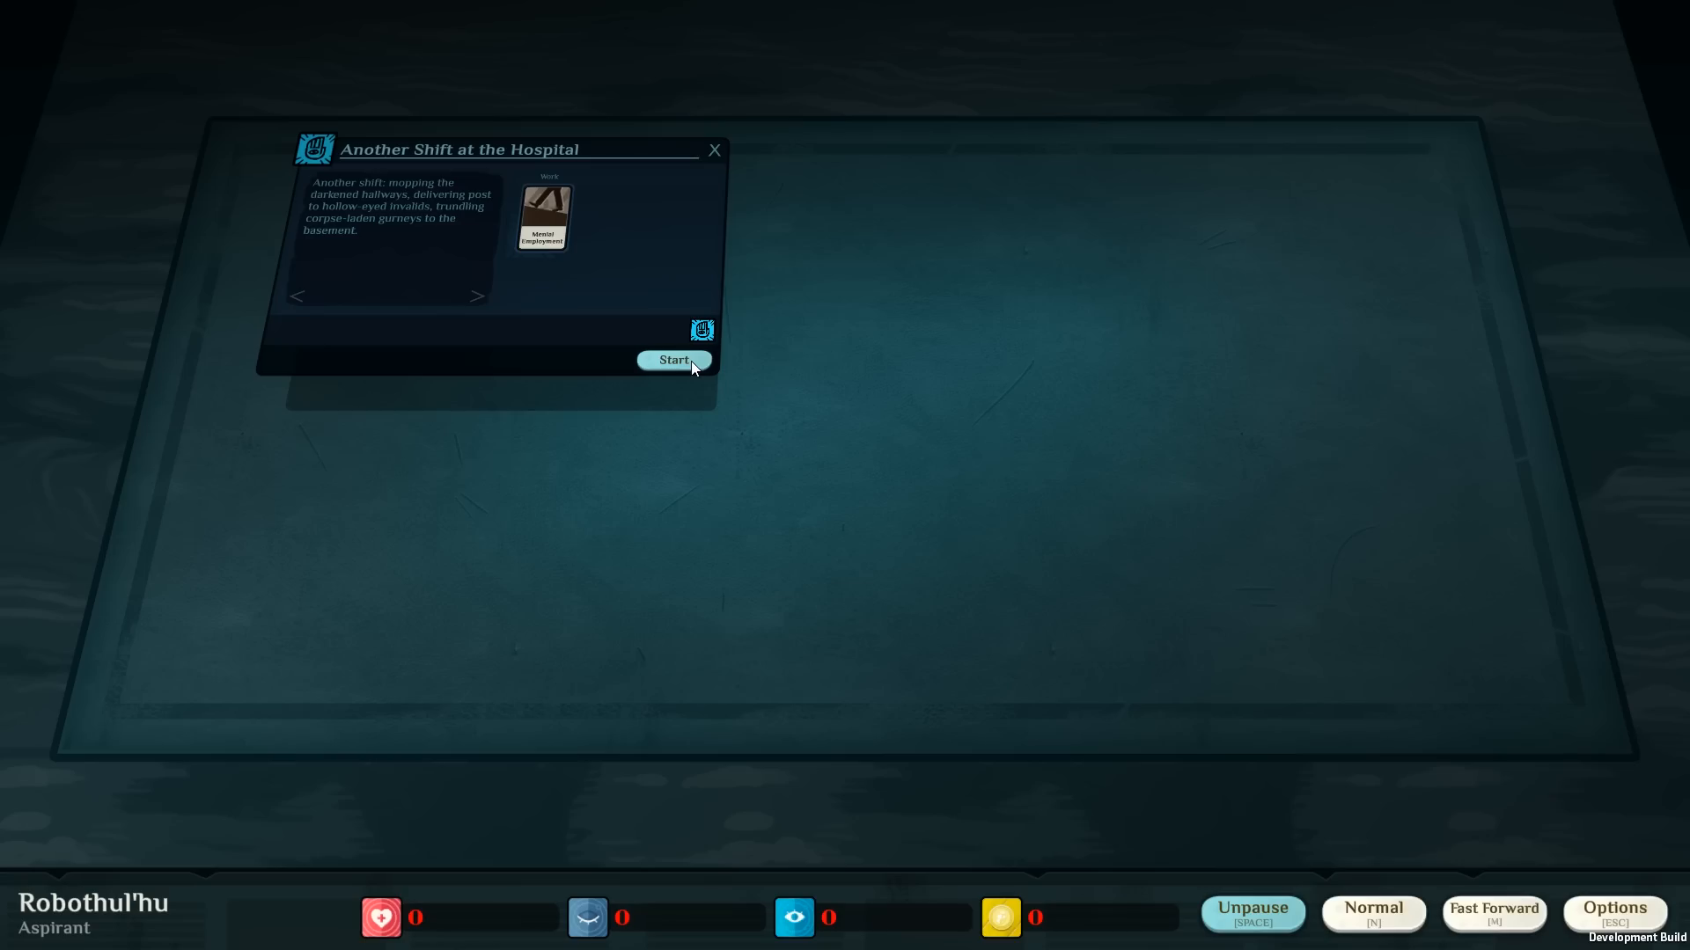
left_click(672, 359)
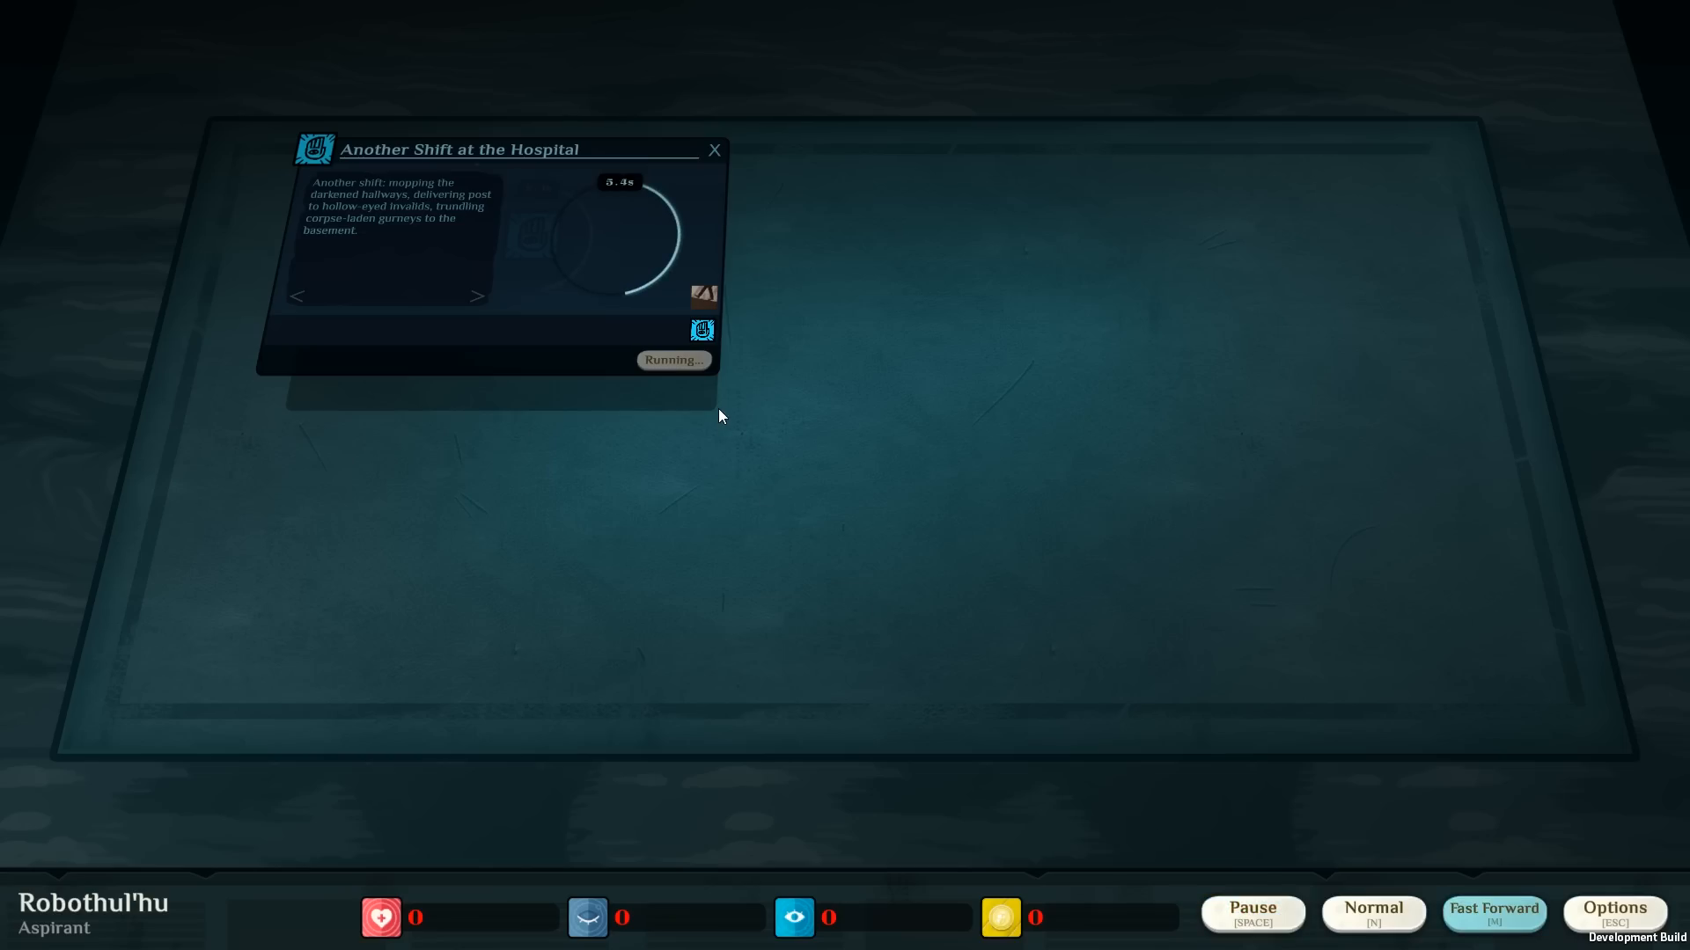
mouse_move(709, 412)
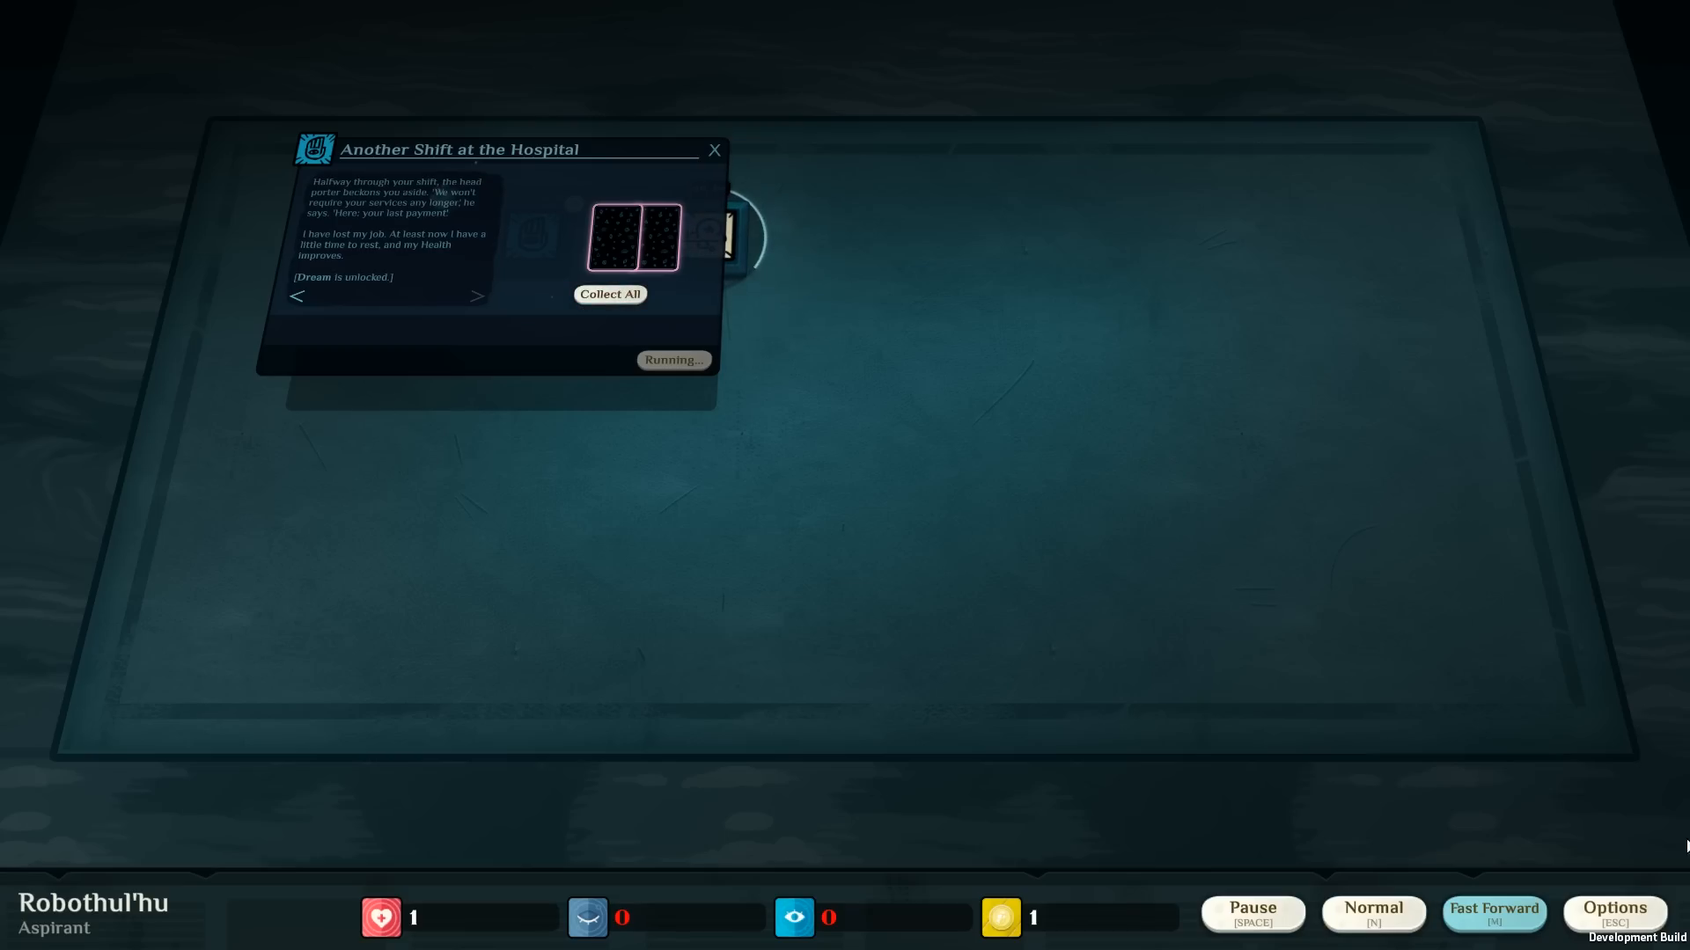
Set music volume to 50%, info windows to 14s and sound volume to 30%.
left_click(1616, 914)
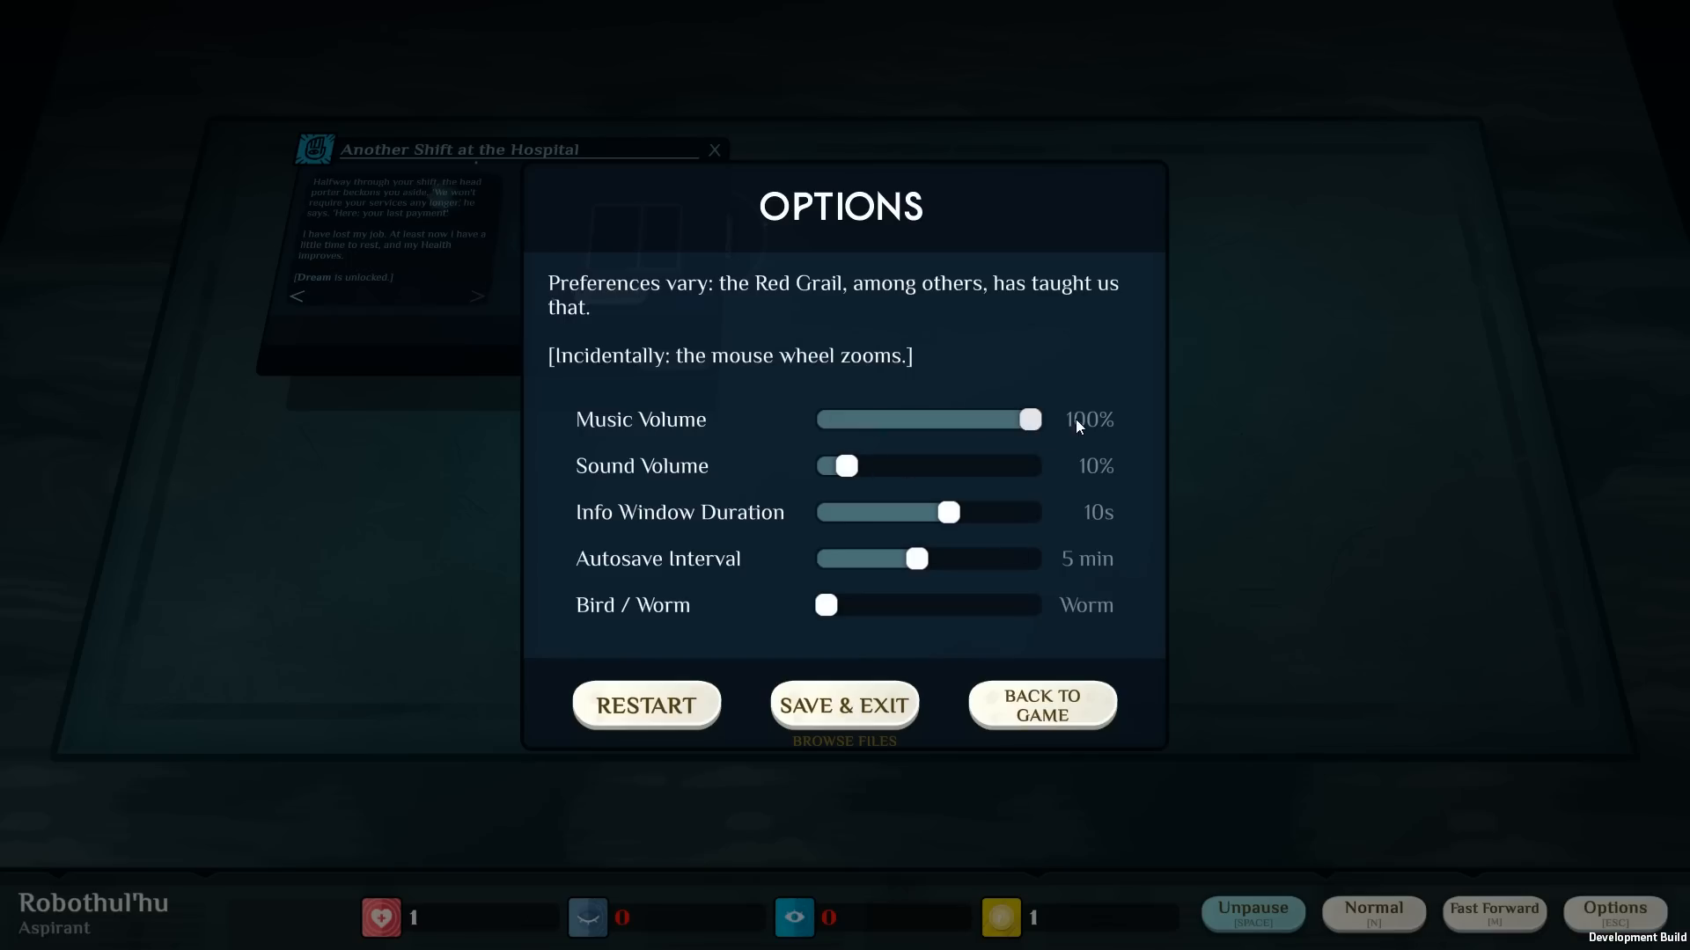
left_click_drag(1026, 419, 929, 419)
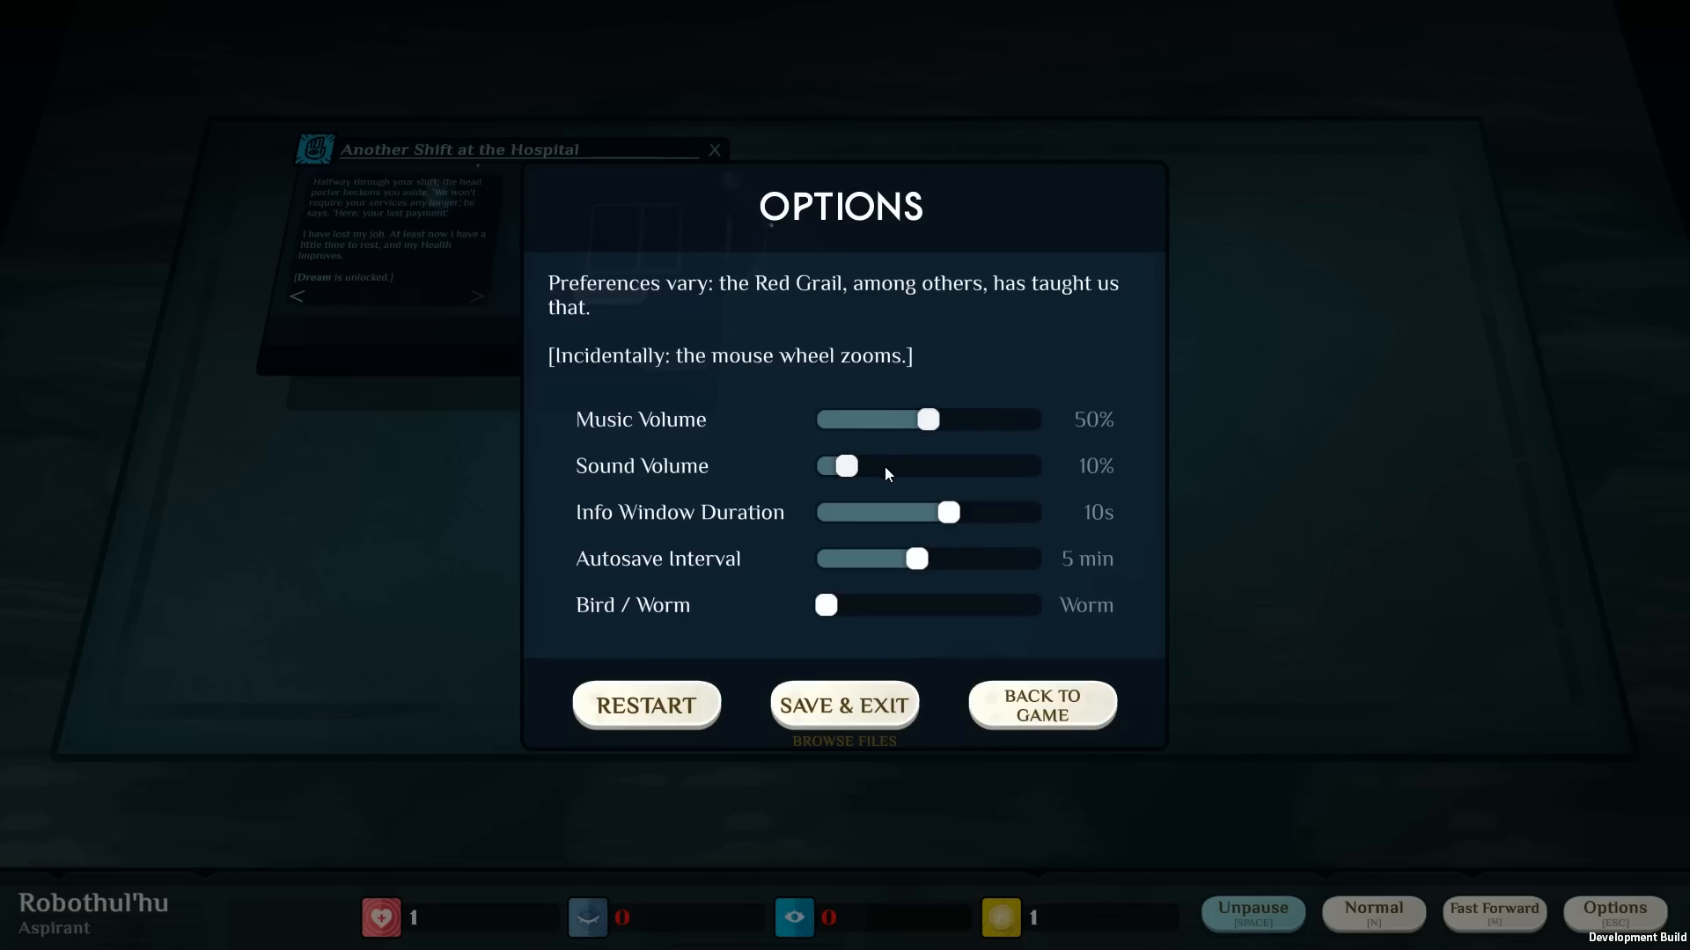
left_click_drag(947, 513, 1024, 512)
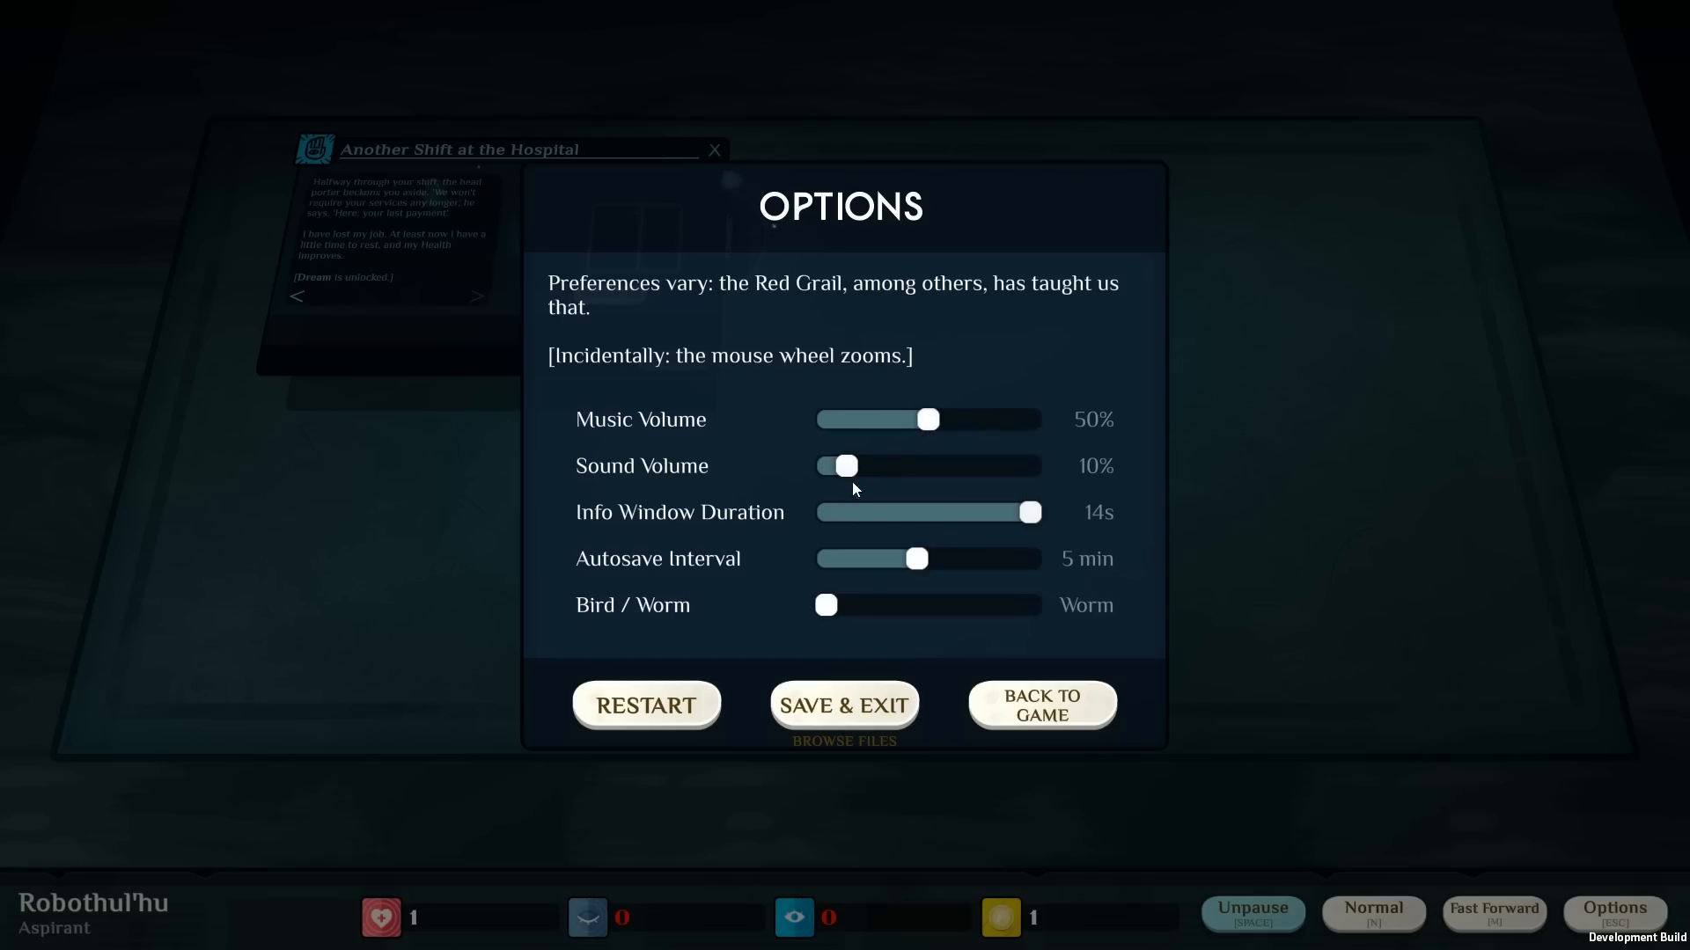
left_click_drag(842, 464, 887, 465)
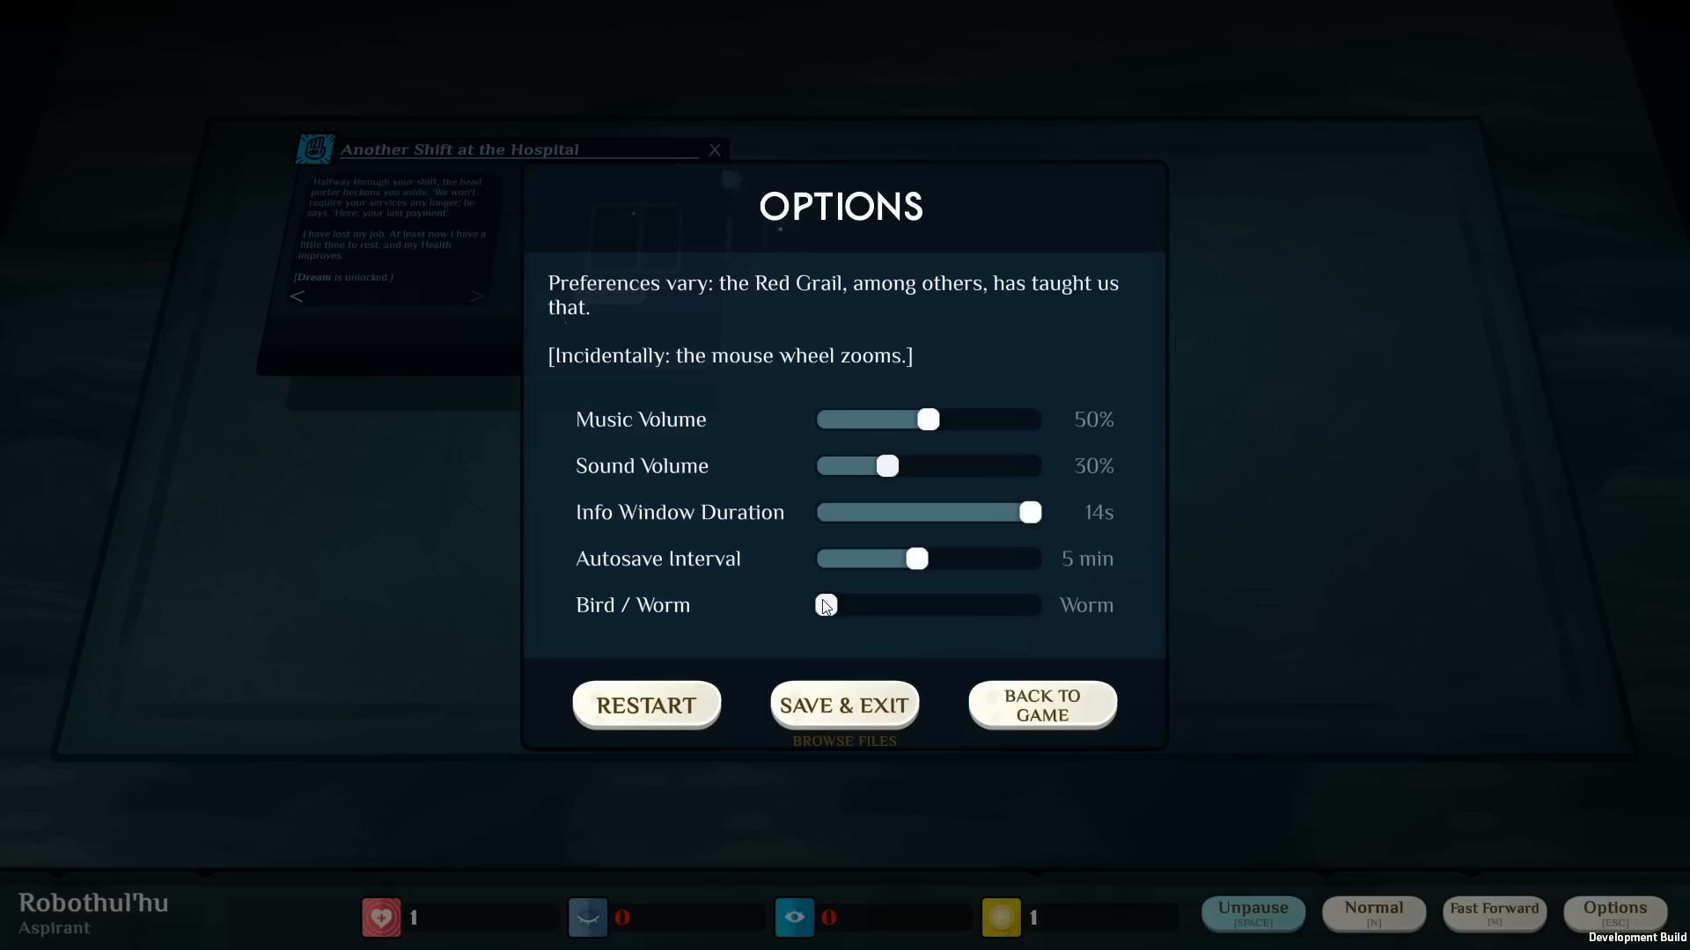
mouse_move(785, 501)
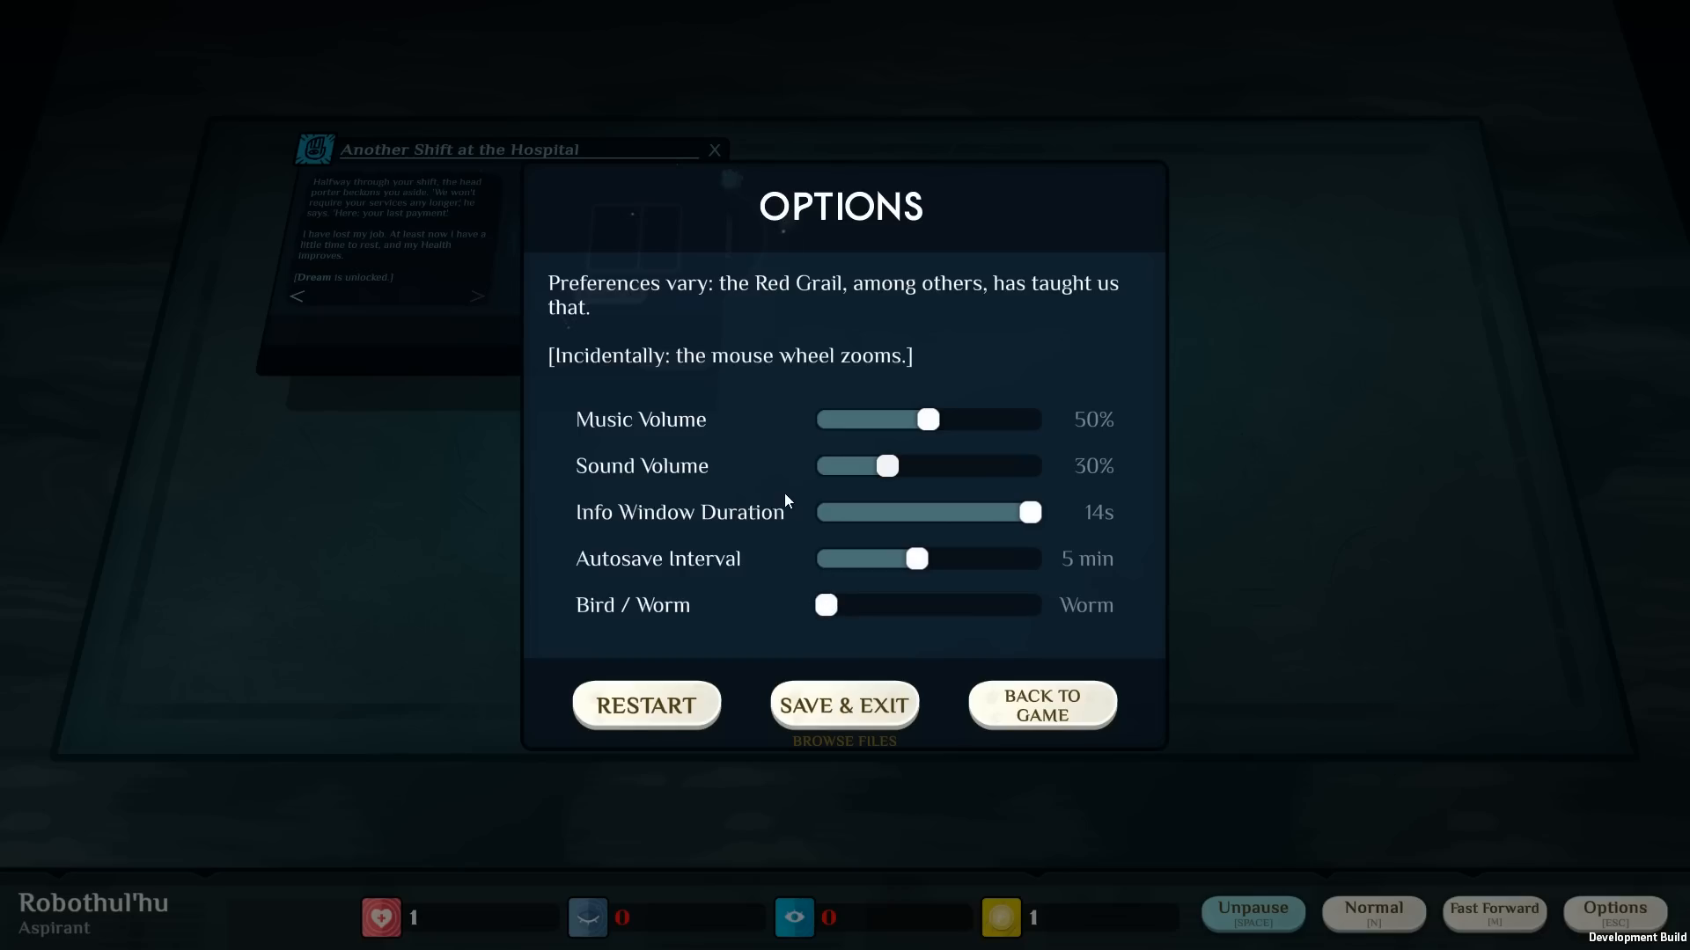
Adjust the autosave interval slider, settling around 2 minutes.
left_click_drag(917, 558, 890, 558)
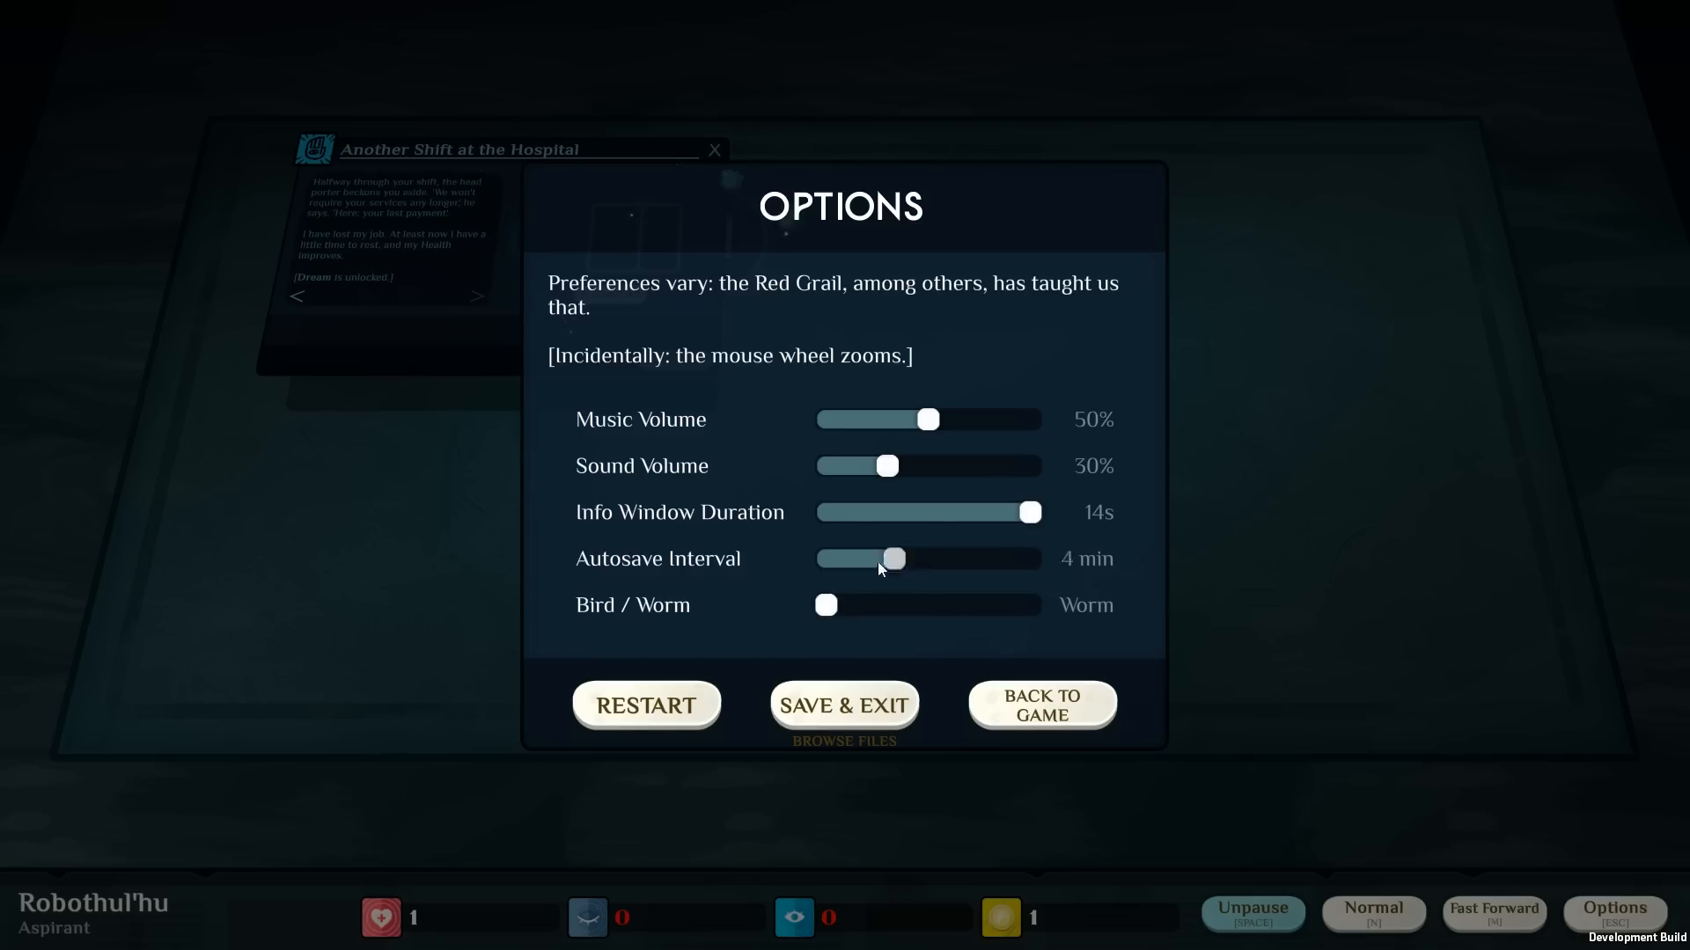
left_click_drag(889, 557, 838, 558)
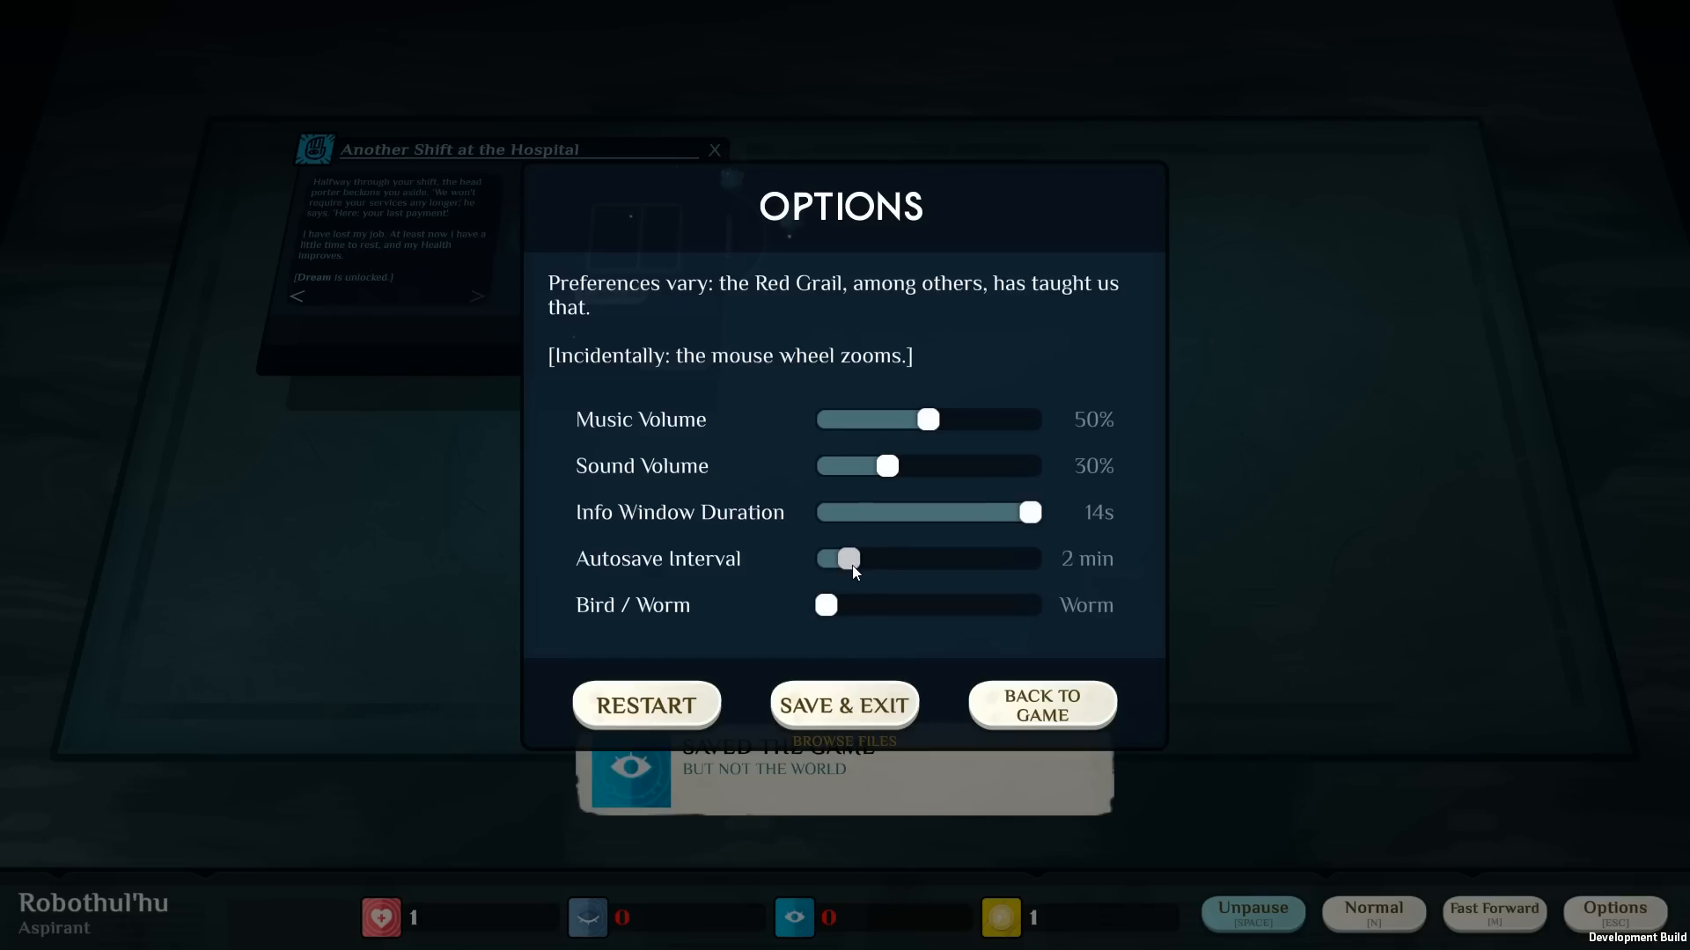
left_click_drag(838, 558, 873, 558)
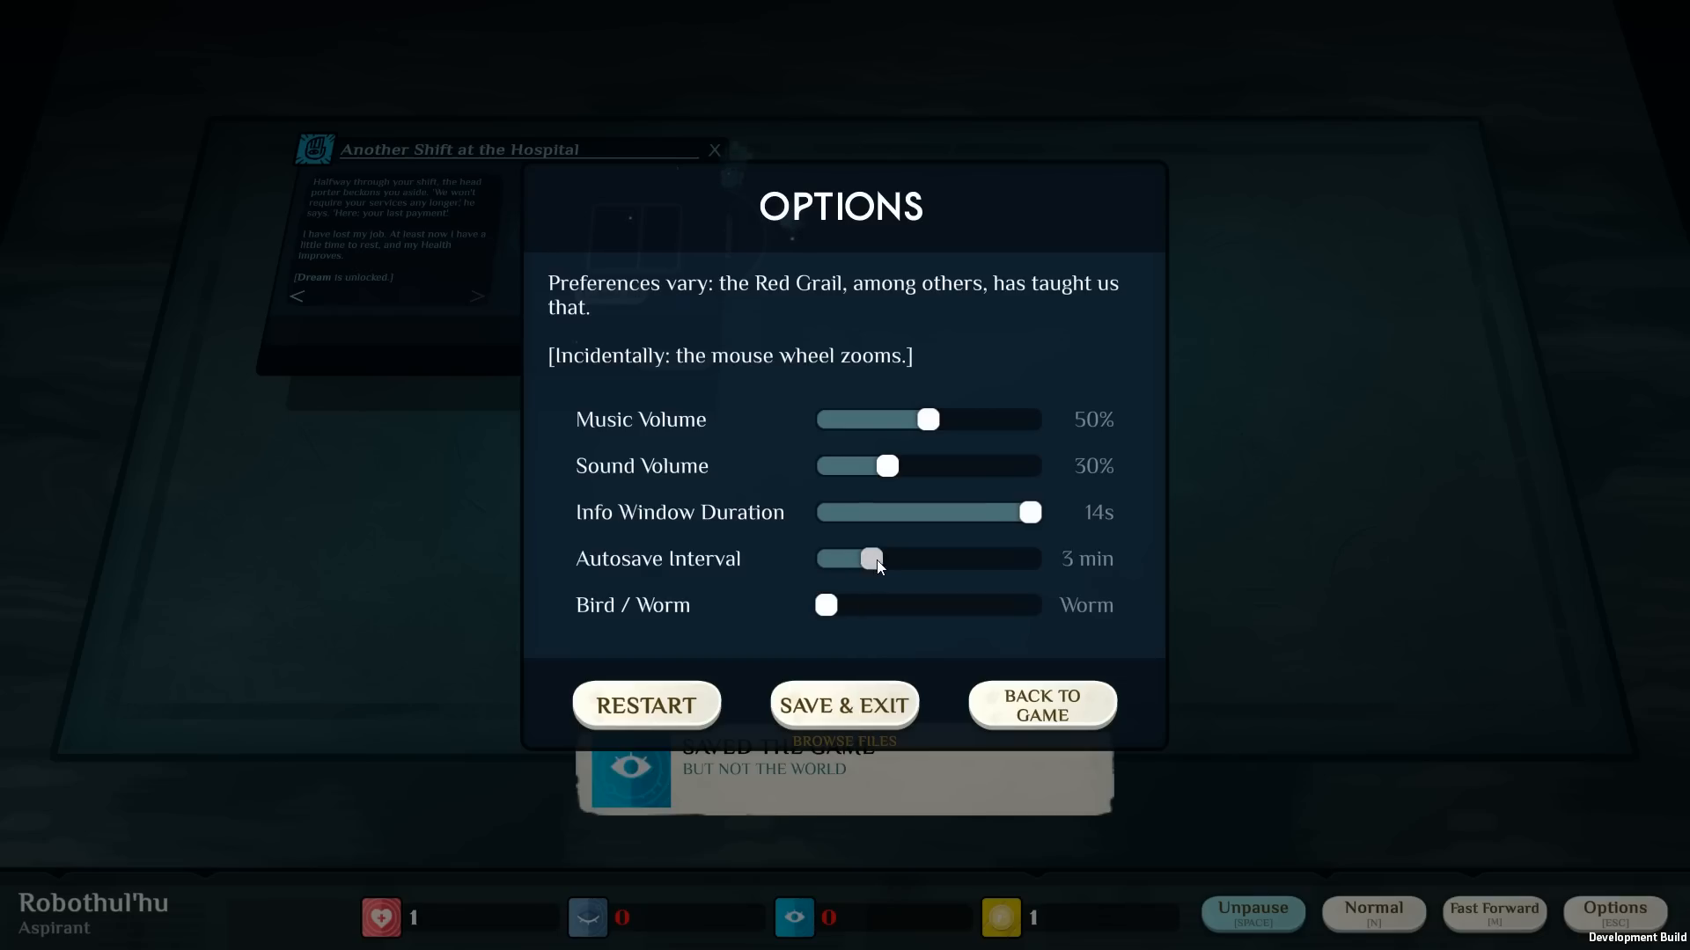
left_click_drag(873, 558, 843, 558)
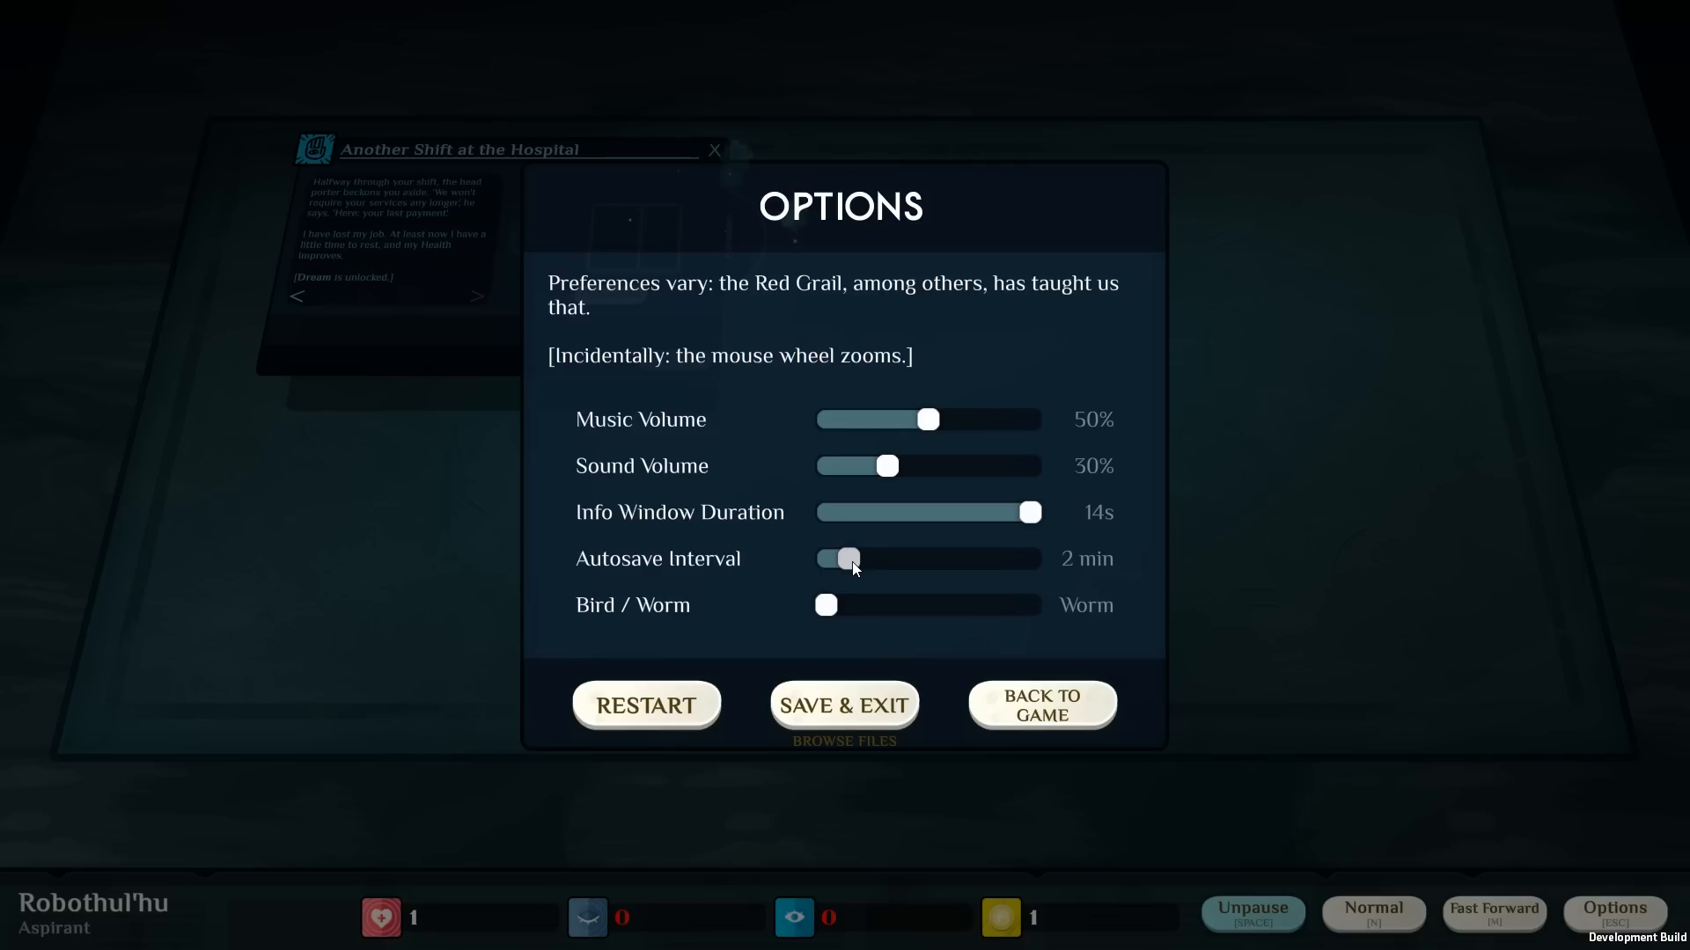
left_click_drag(843, 558, 917, 557)
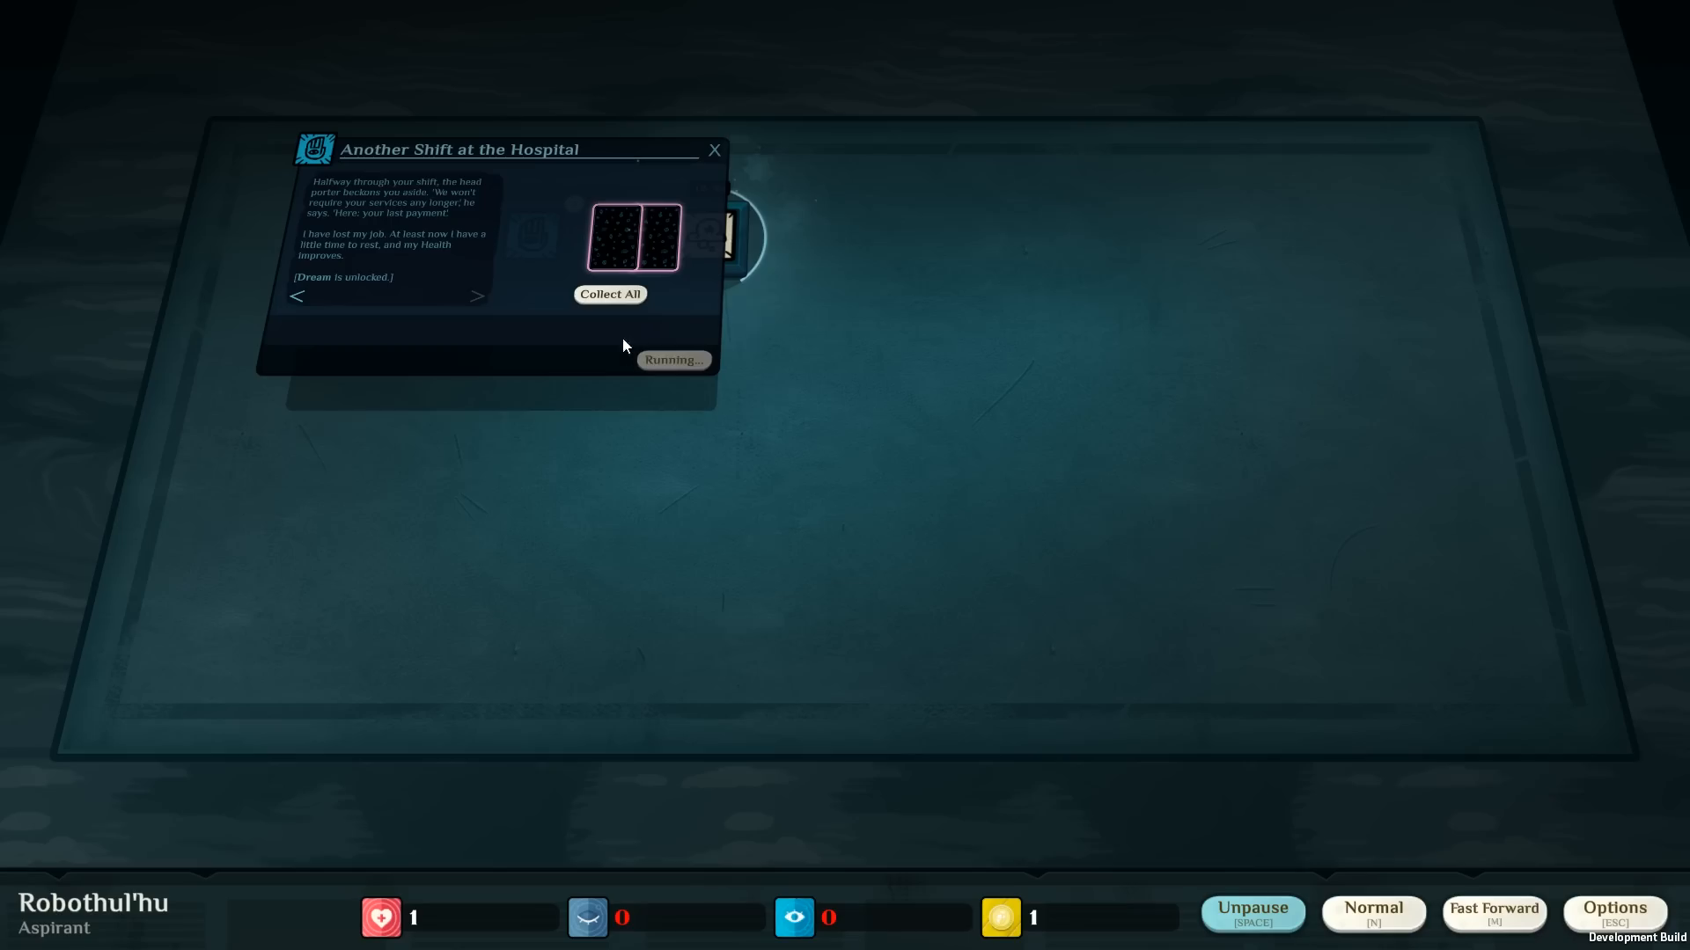
mouse_move(616, 323)
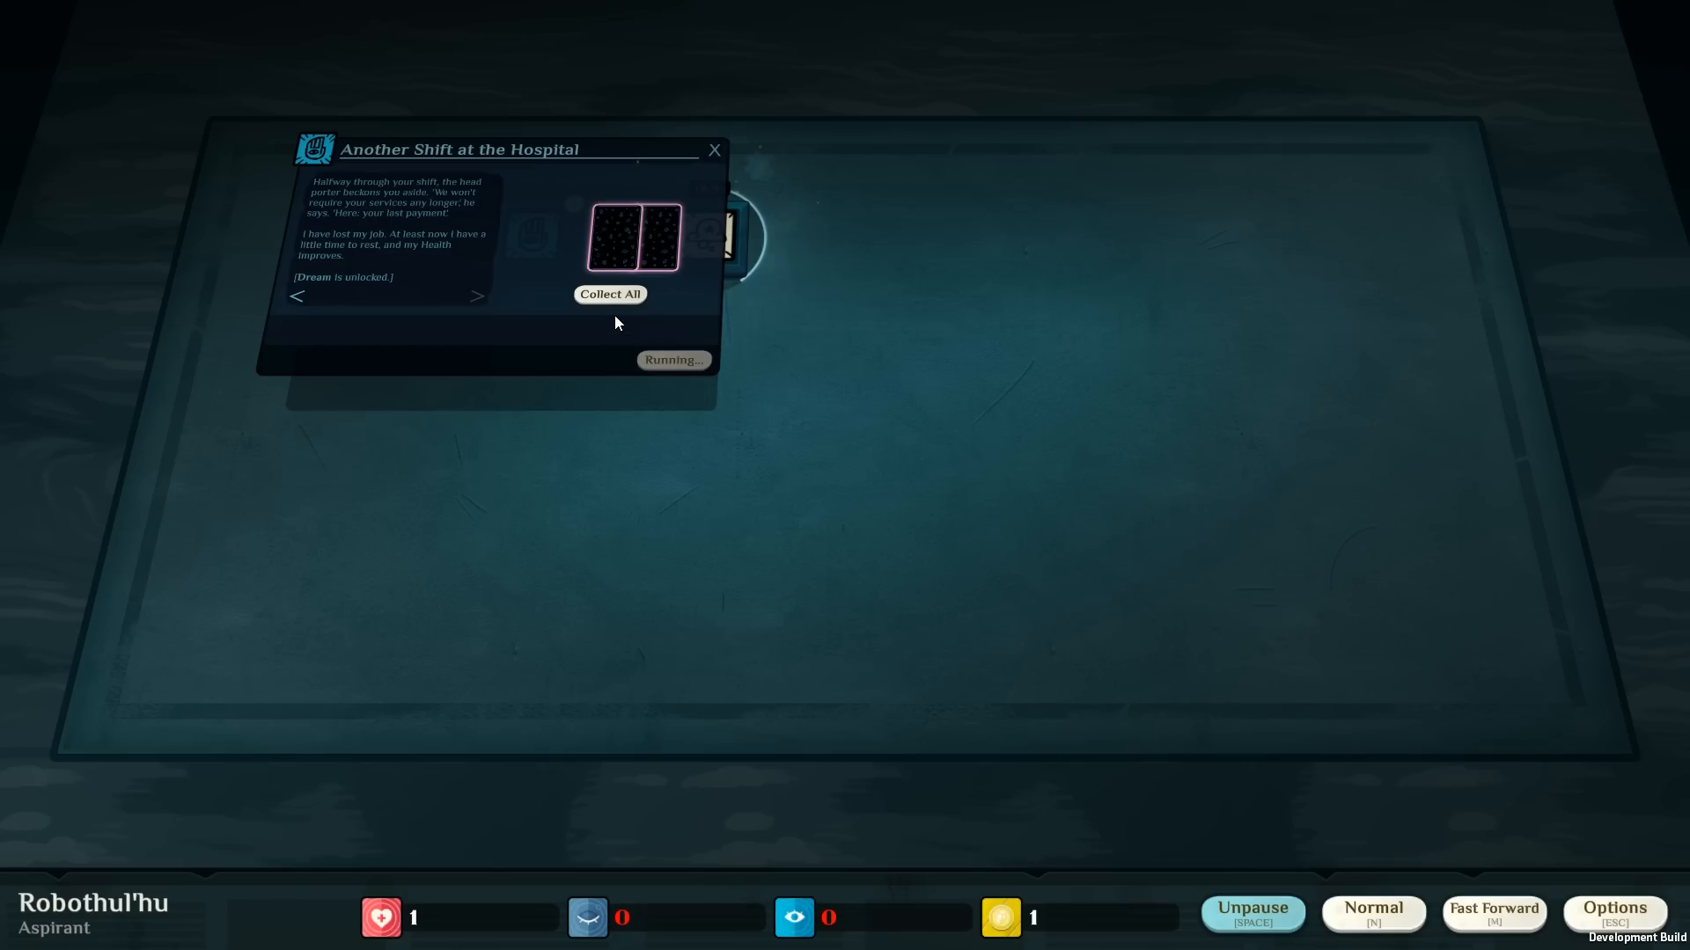
mouse_move(605, 310)
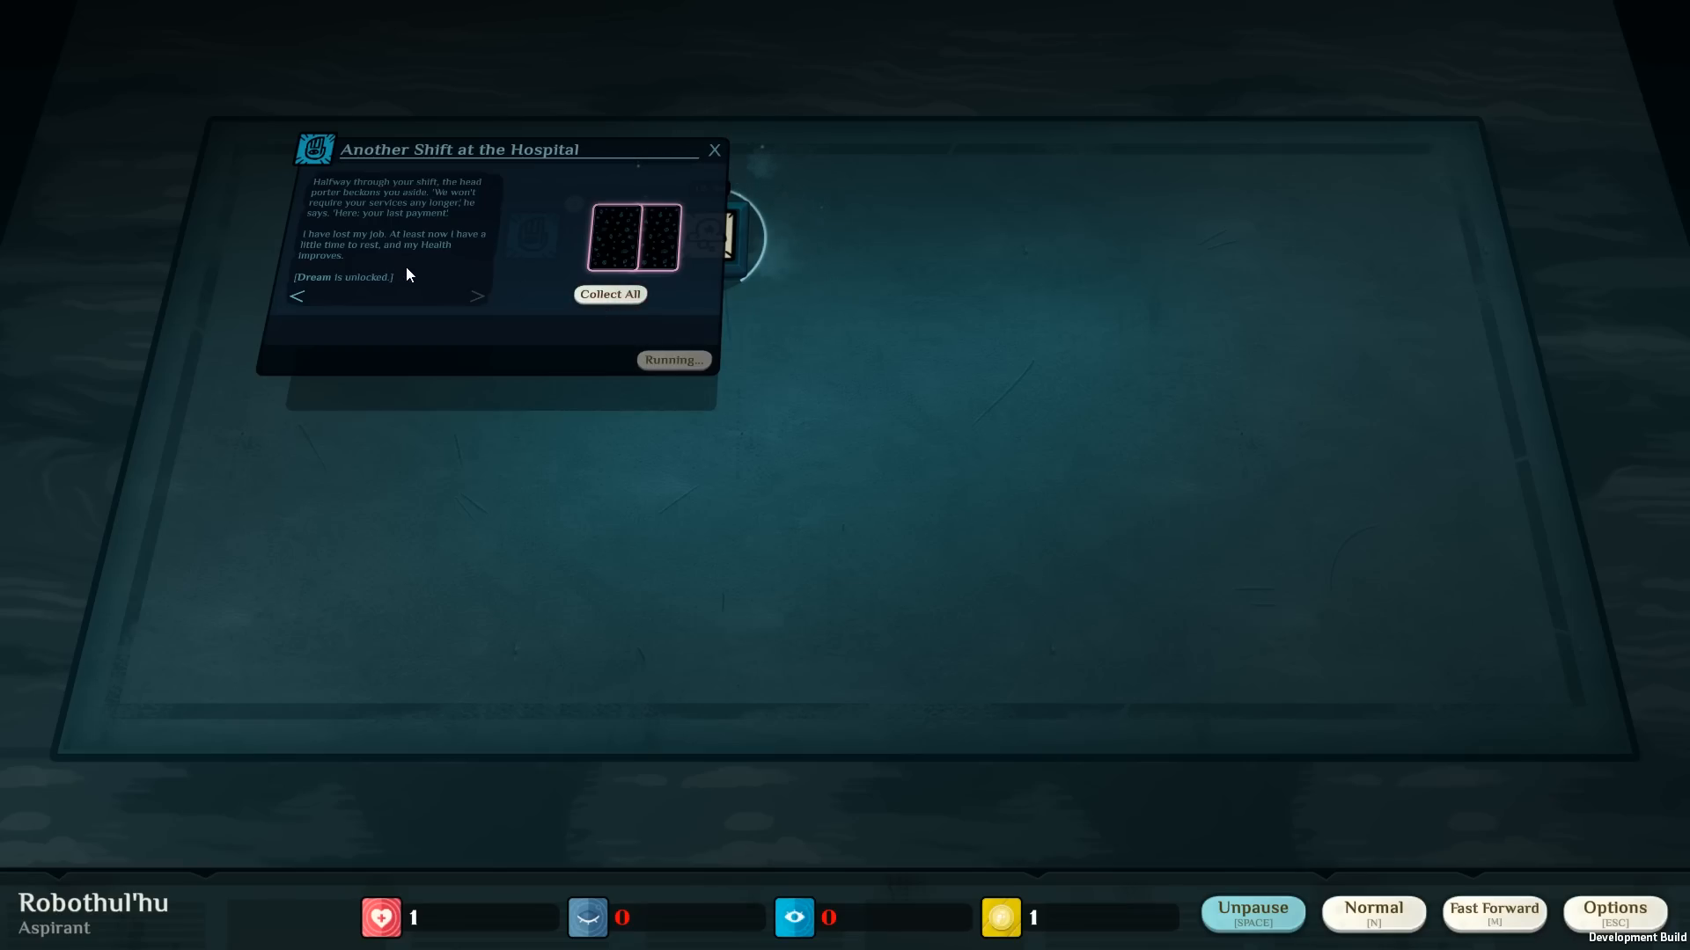
mouse_move(531, 296)
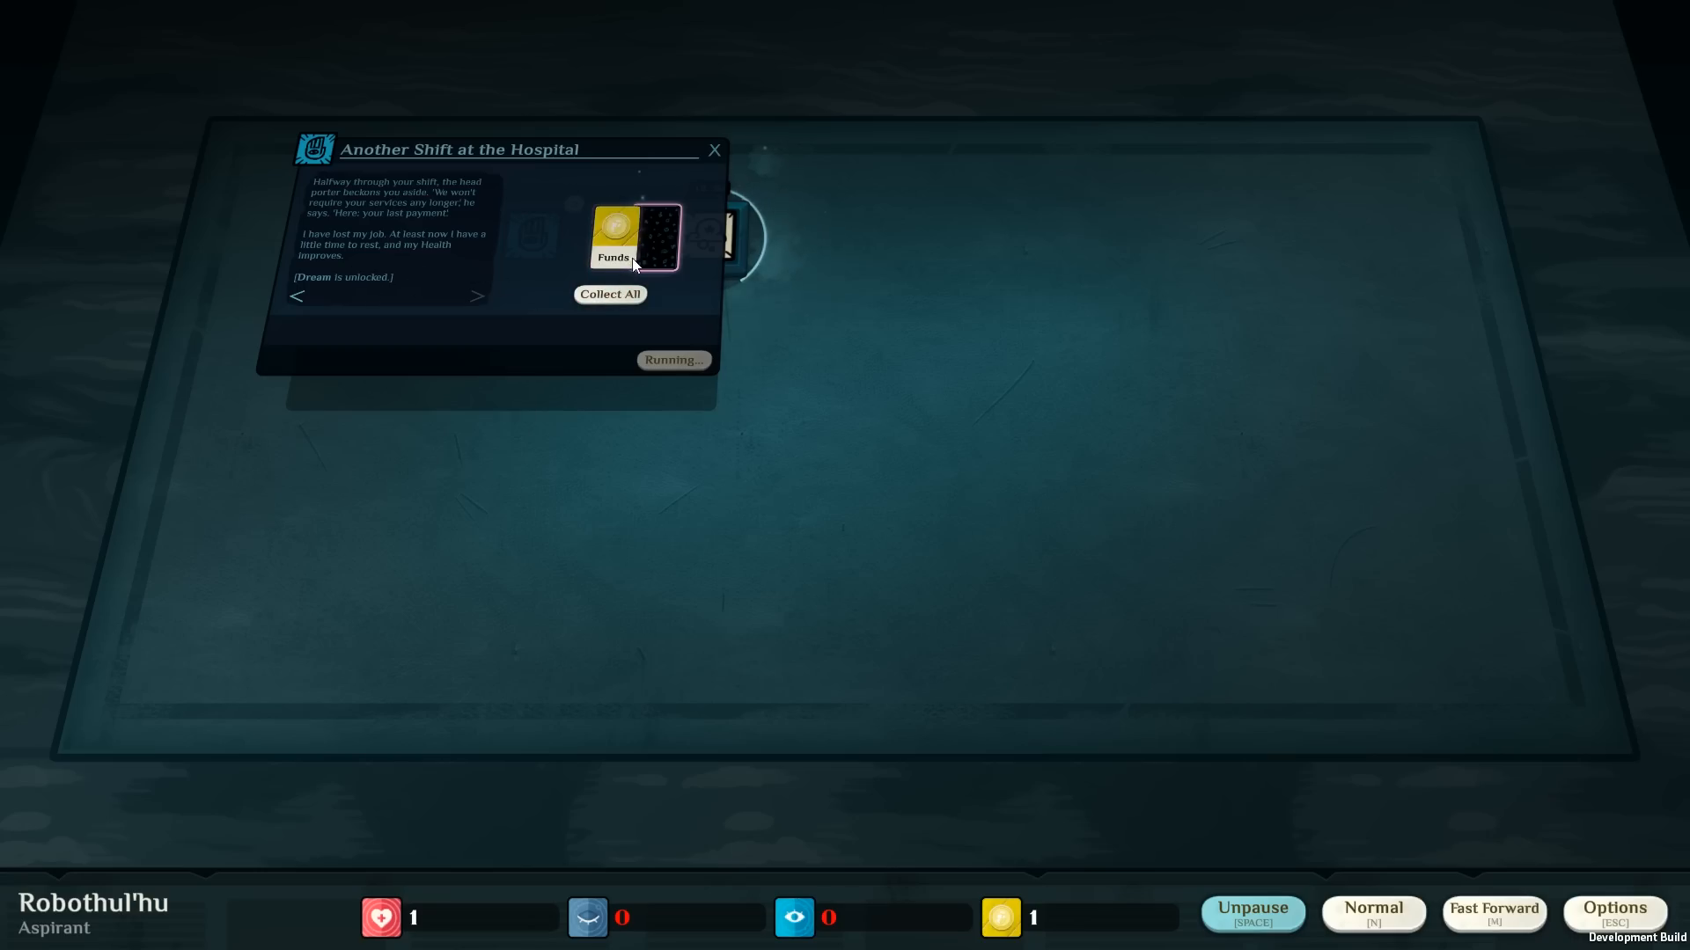
Collect the shift's Health and Funds and read the Health card's description.
left_click(609, 294)
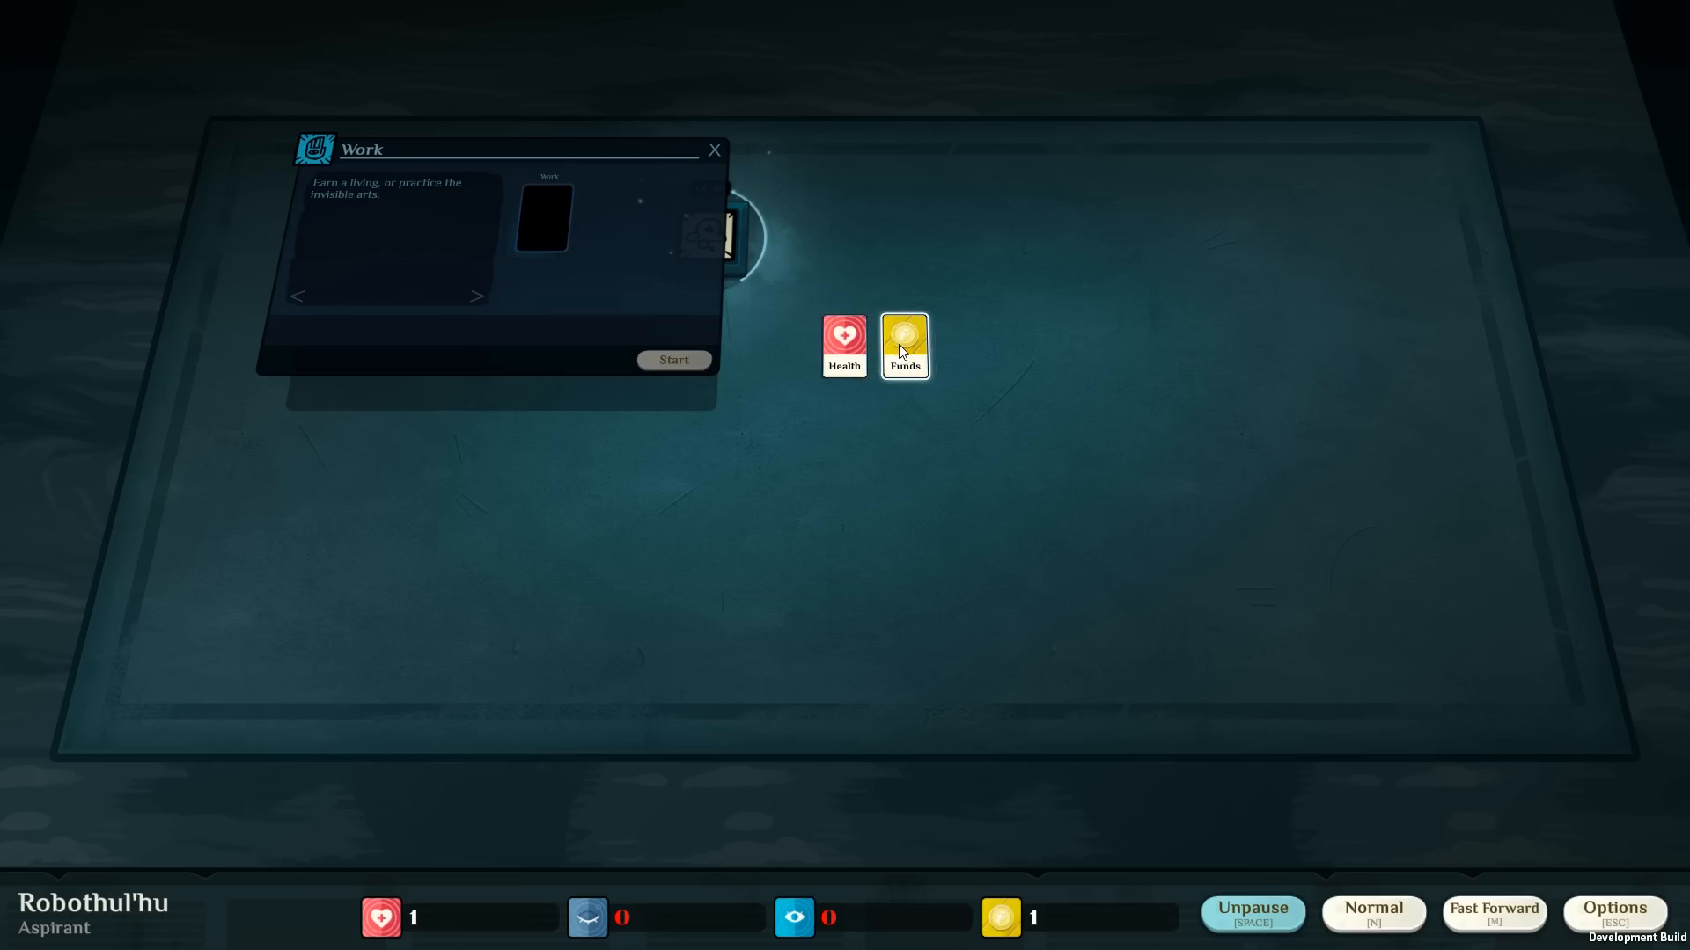
left_click(905, 345)
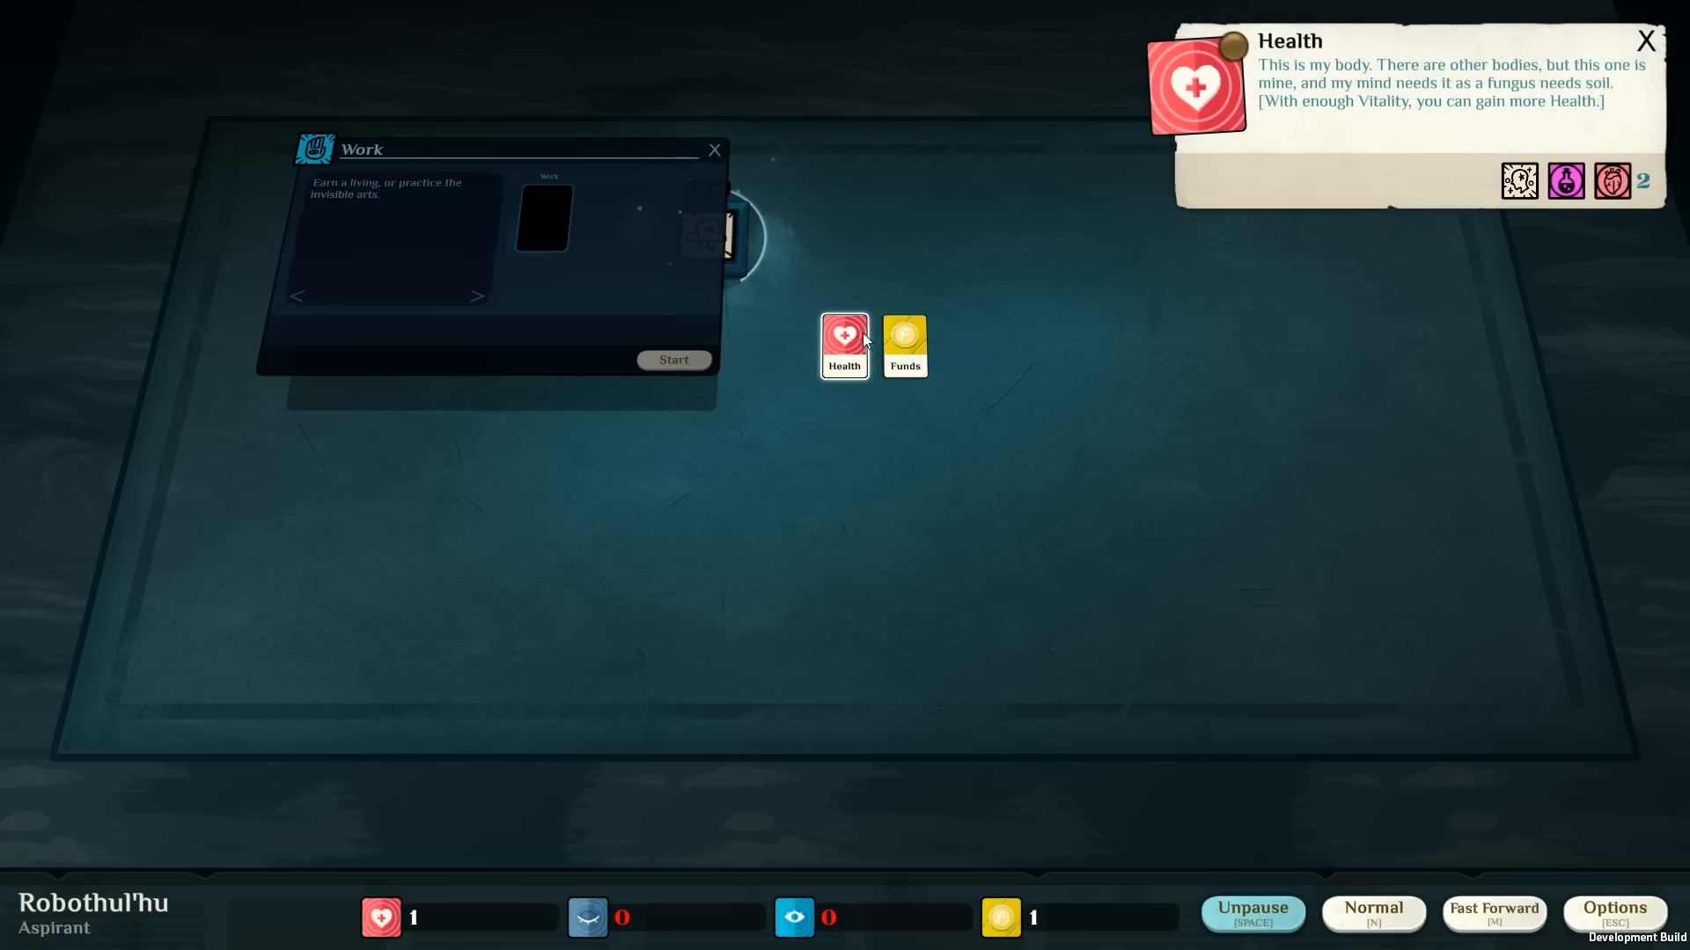
mouse_move(887, 257)
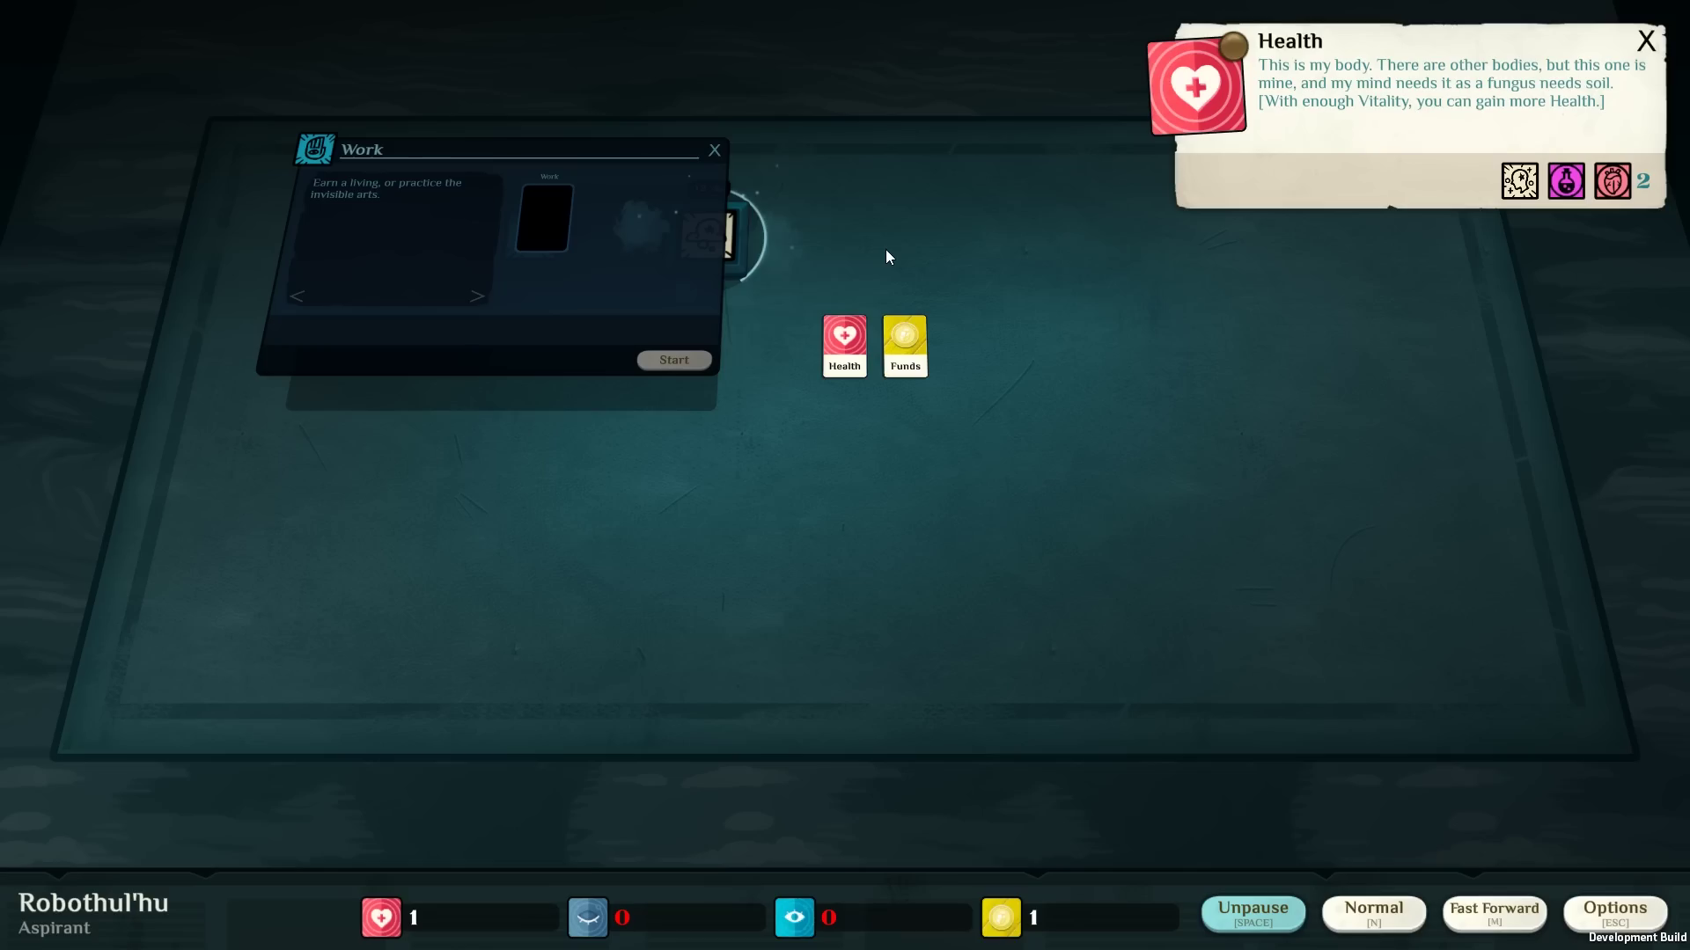
mouse_move(1054, 515)
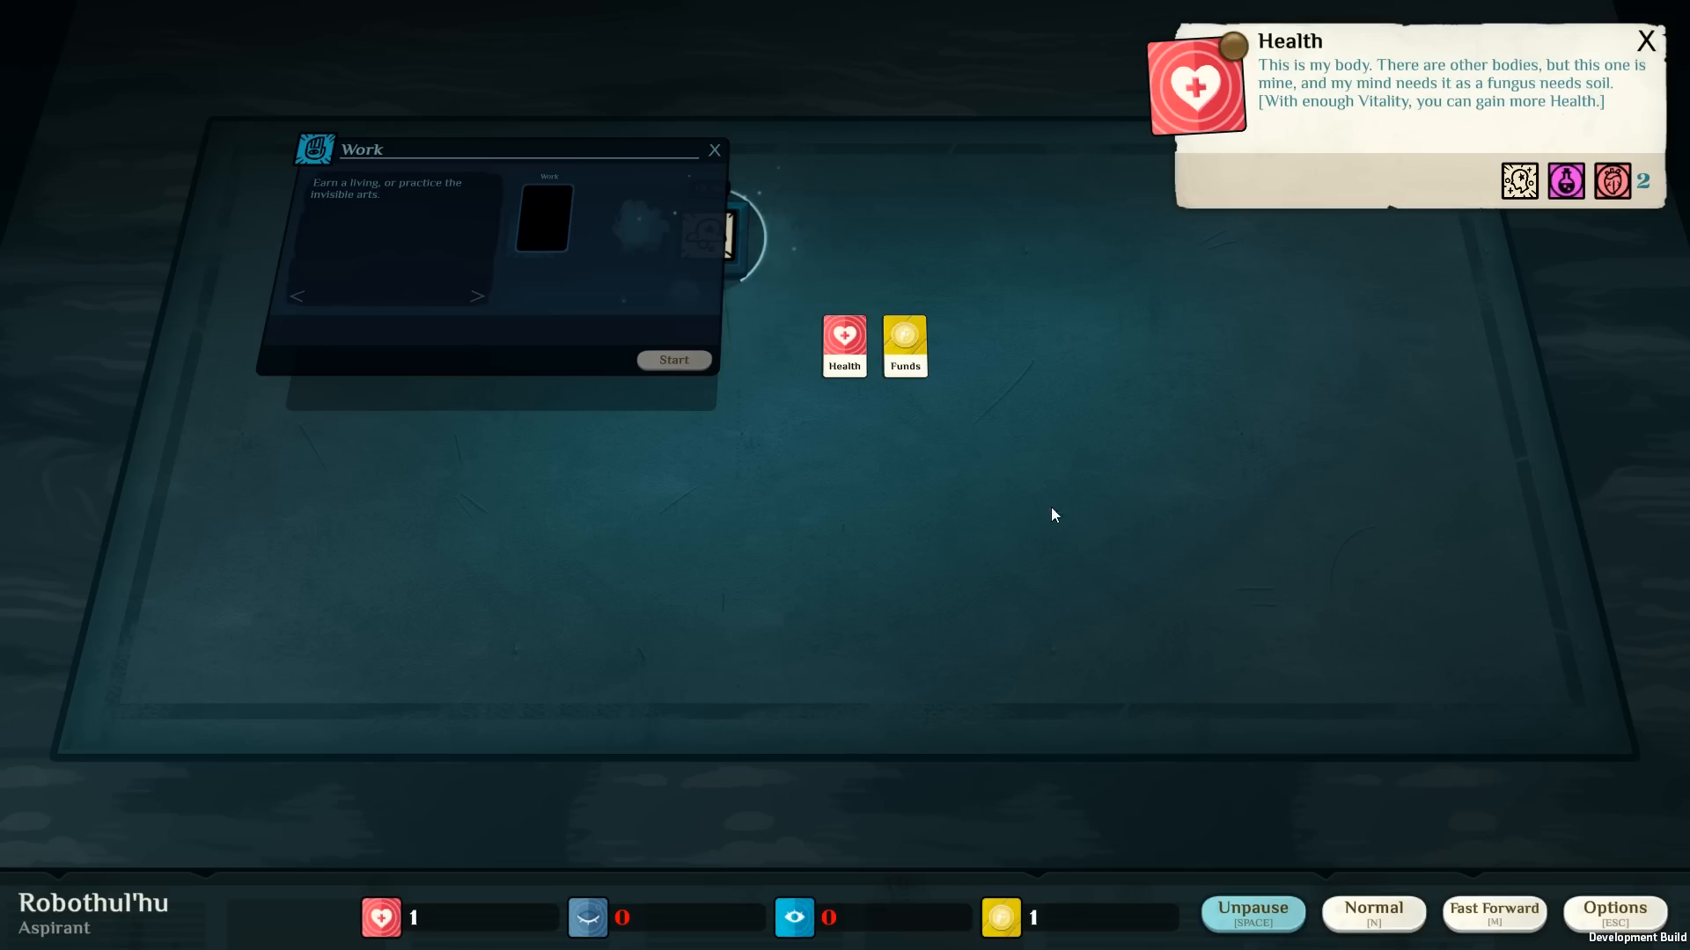
Close the empty Work recipe and fast-forward Recall my Dreams to completion.
left_click(672, 359)
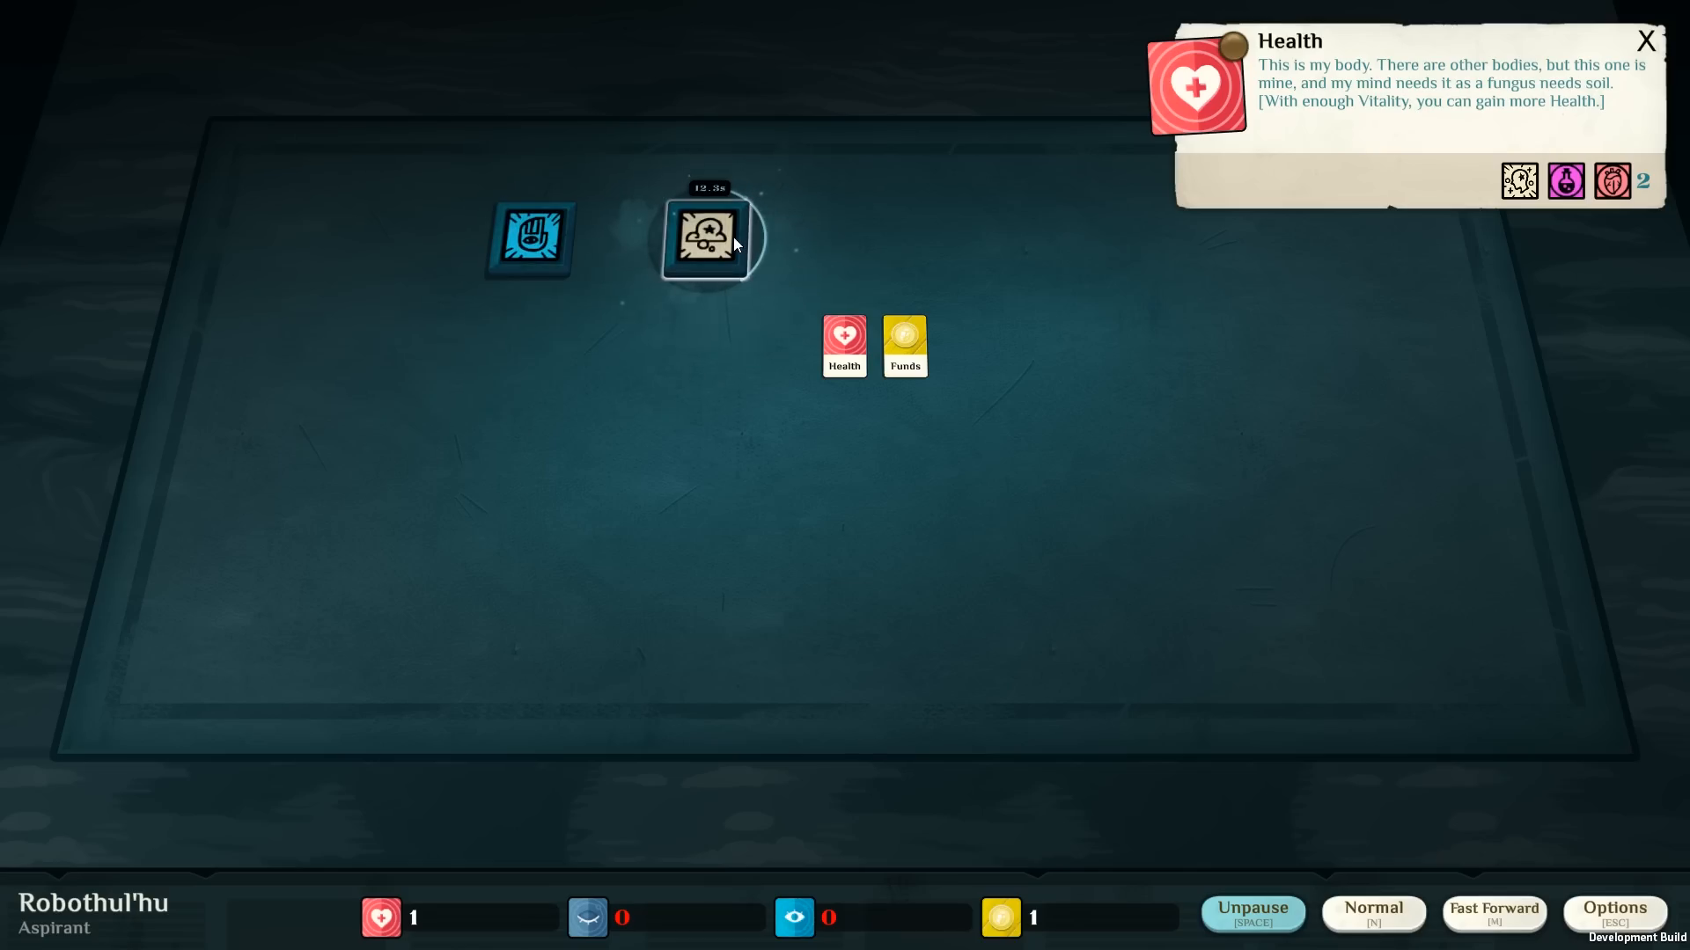
left_click(707, 244)
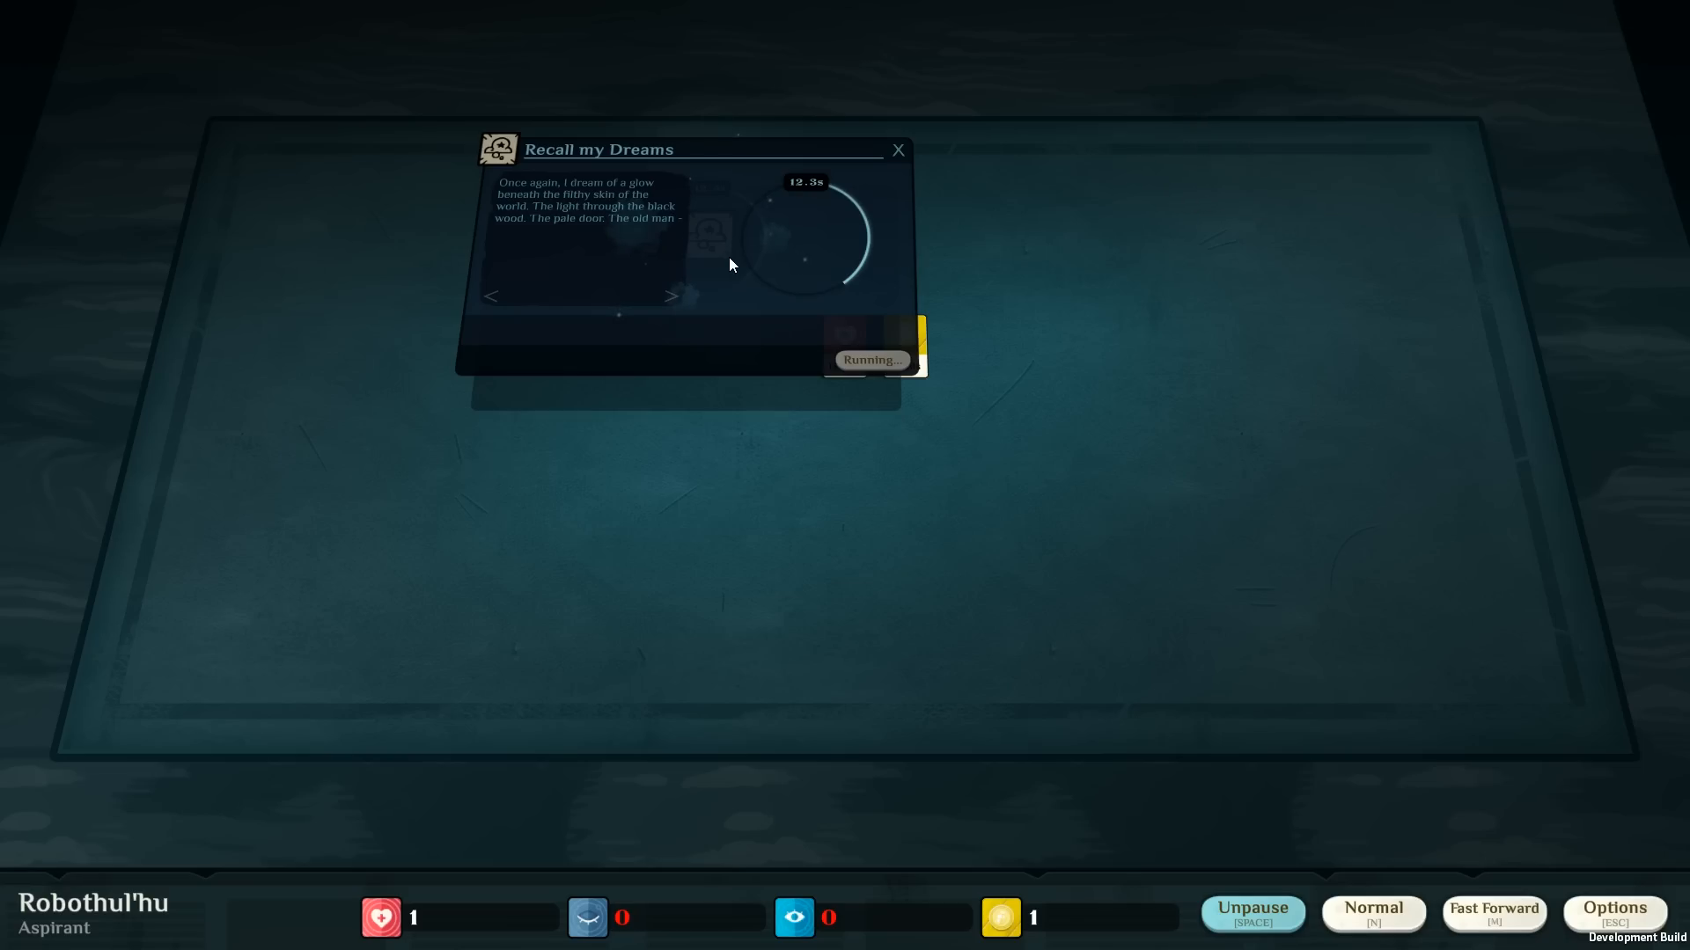
mouse_move(679, 306)
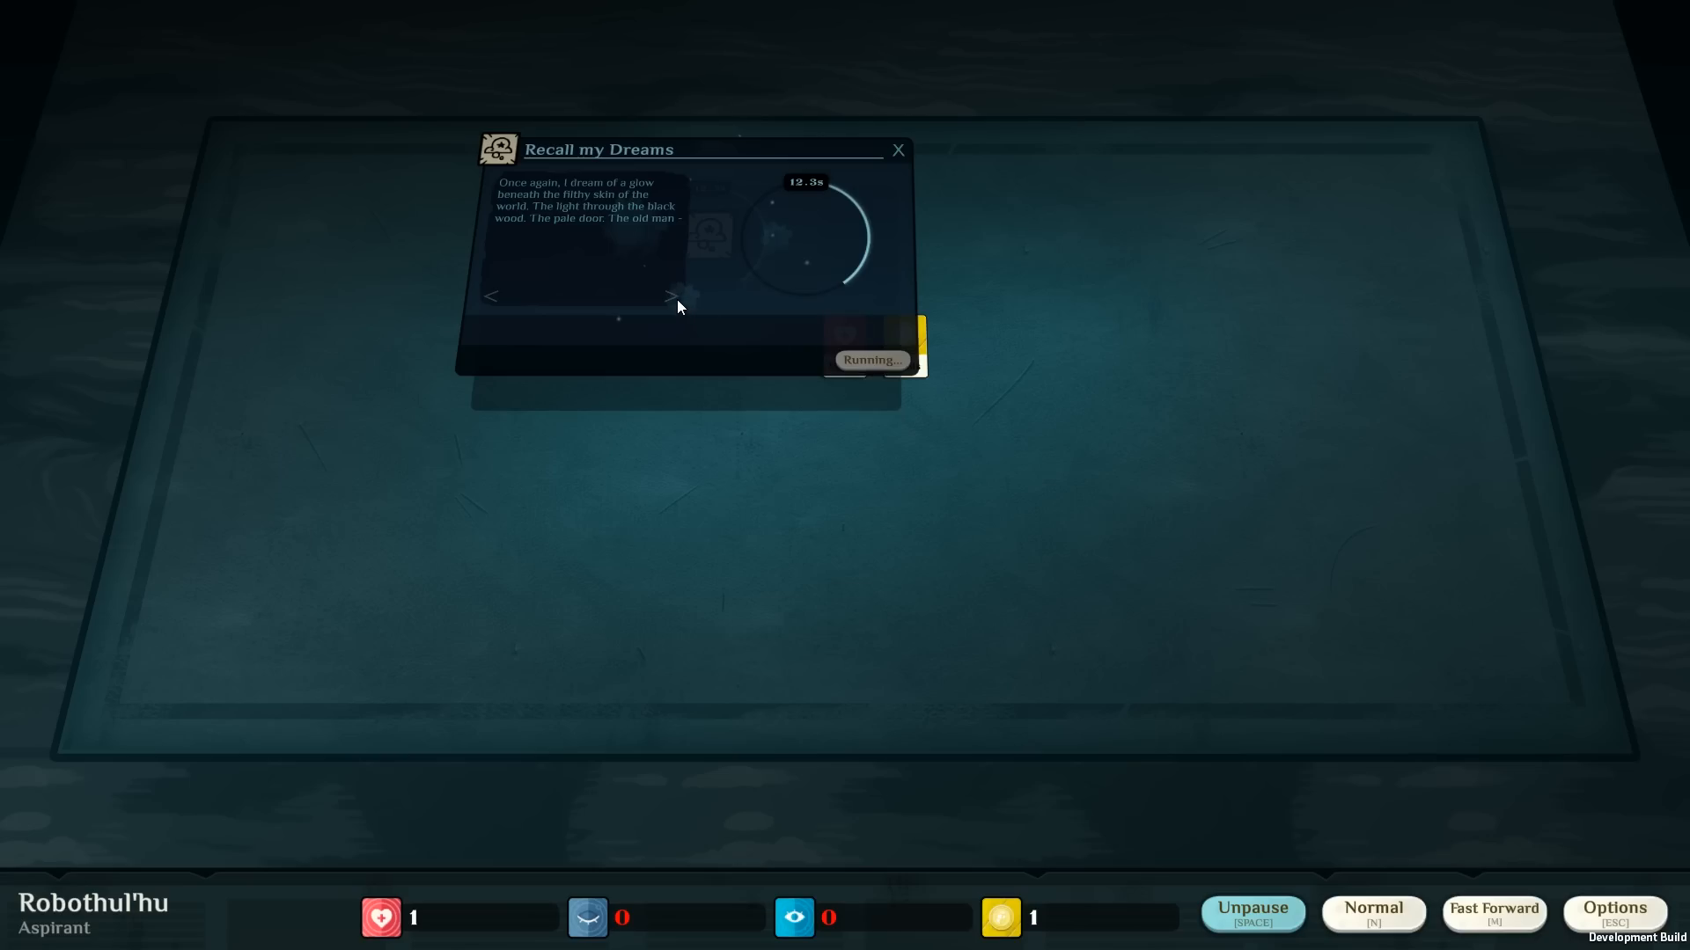
left_click(1255, 940)
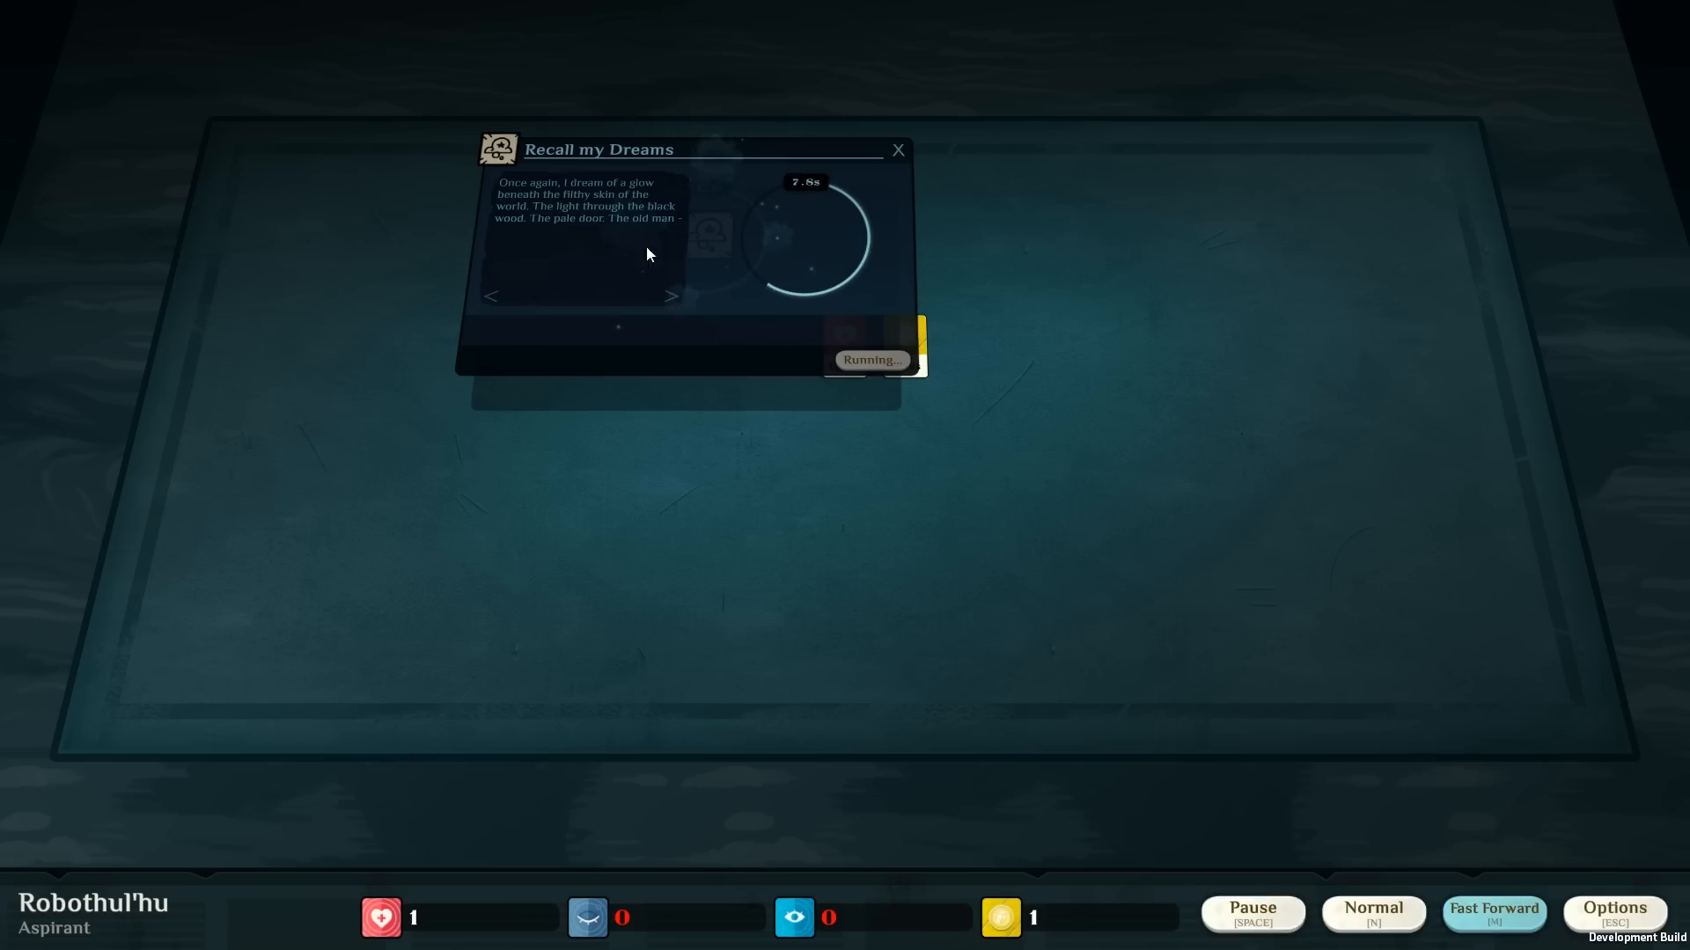
mouse_move(880, 366)
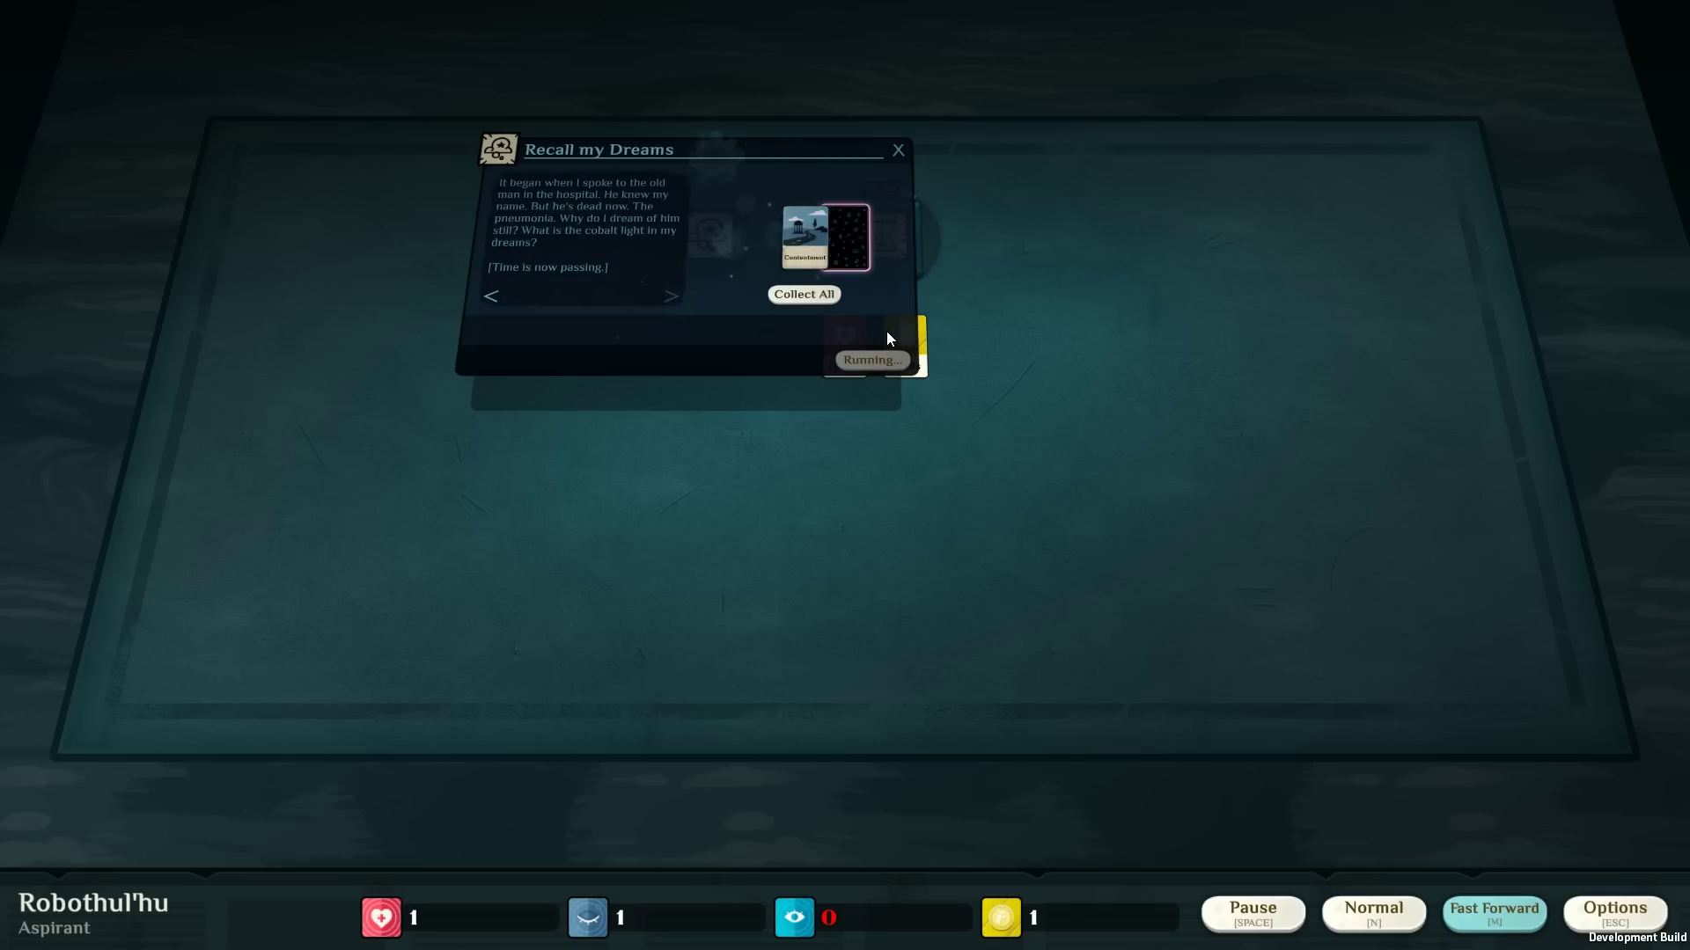
Lower music volume to 40%, return to the table, and check the Time Passes countdown.
left_click(1616, 909)
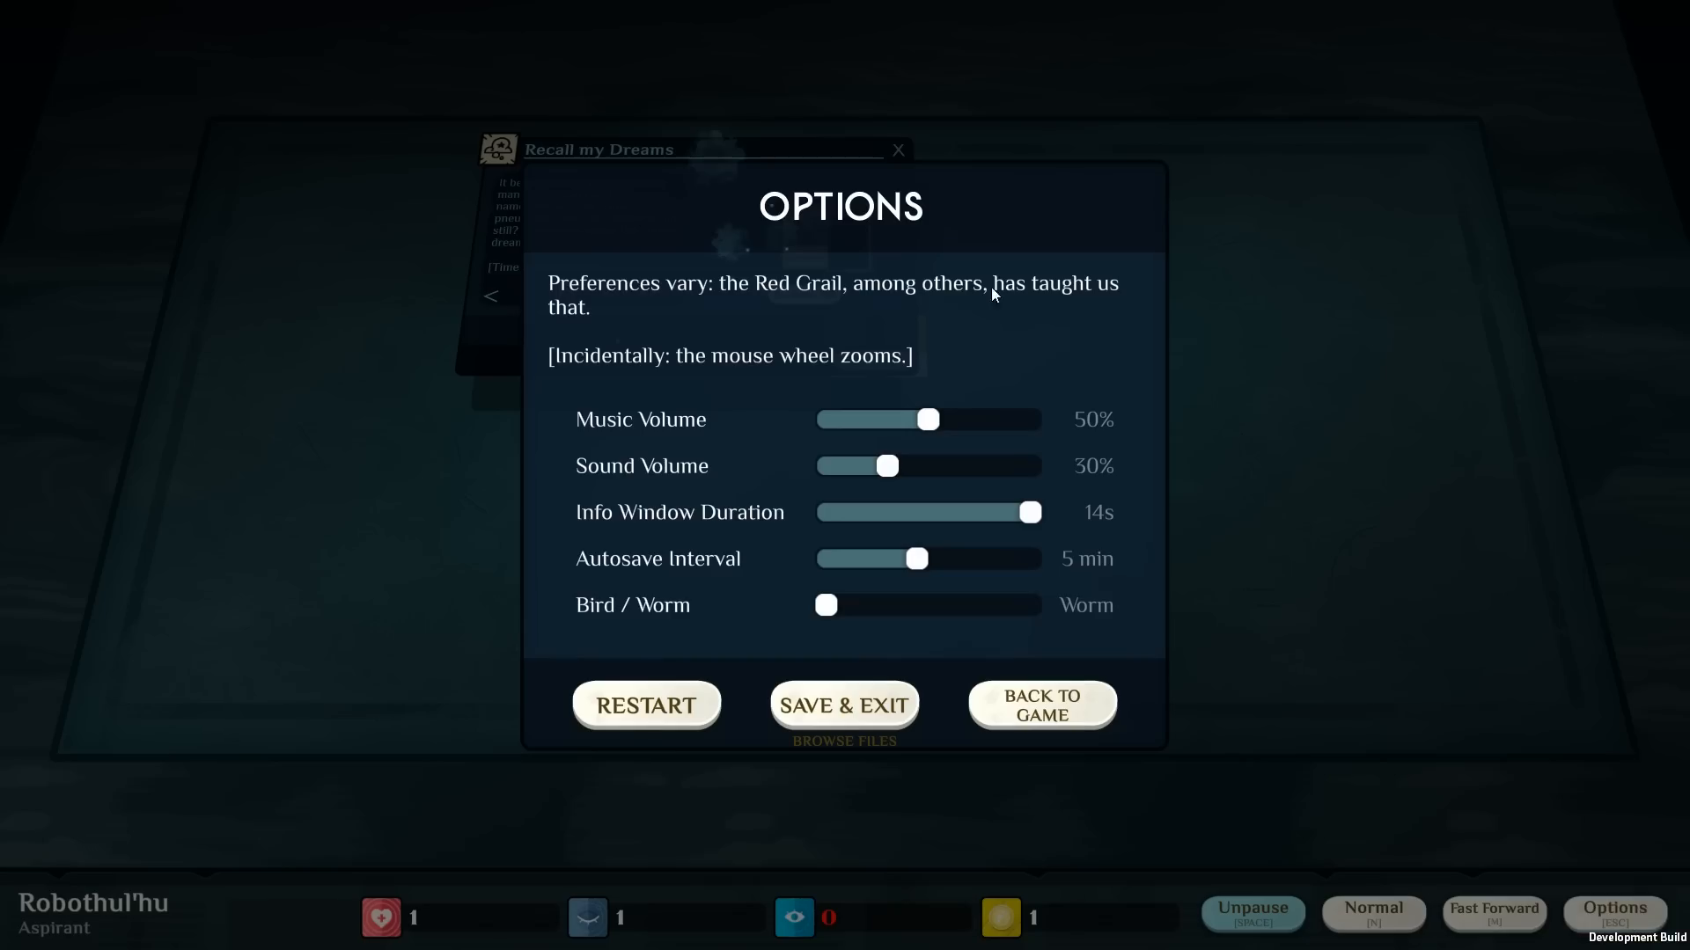
left_click_drag(929, 419, 906, 419)
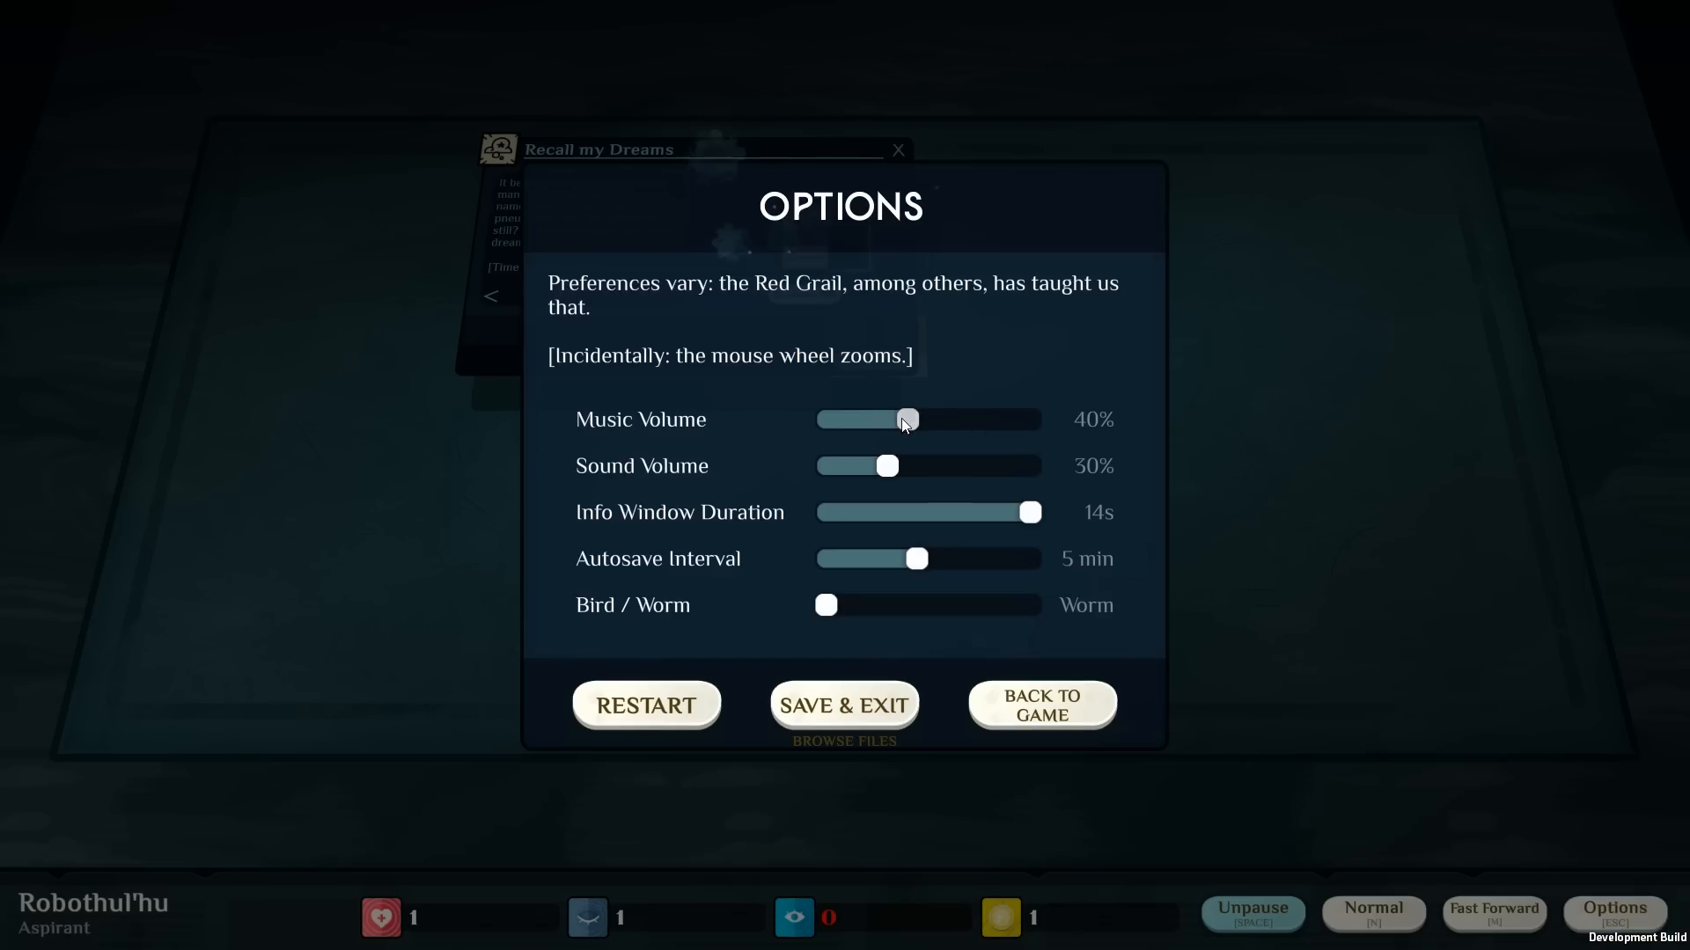
left_click(1042, 704)
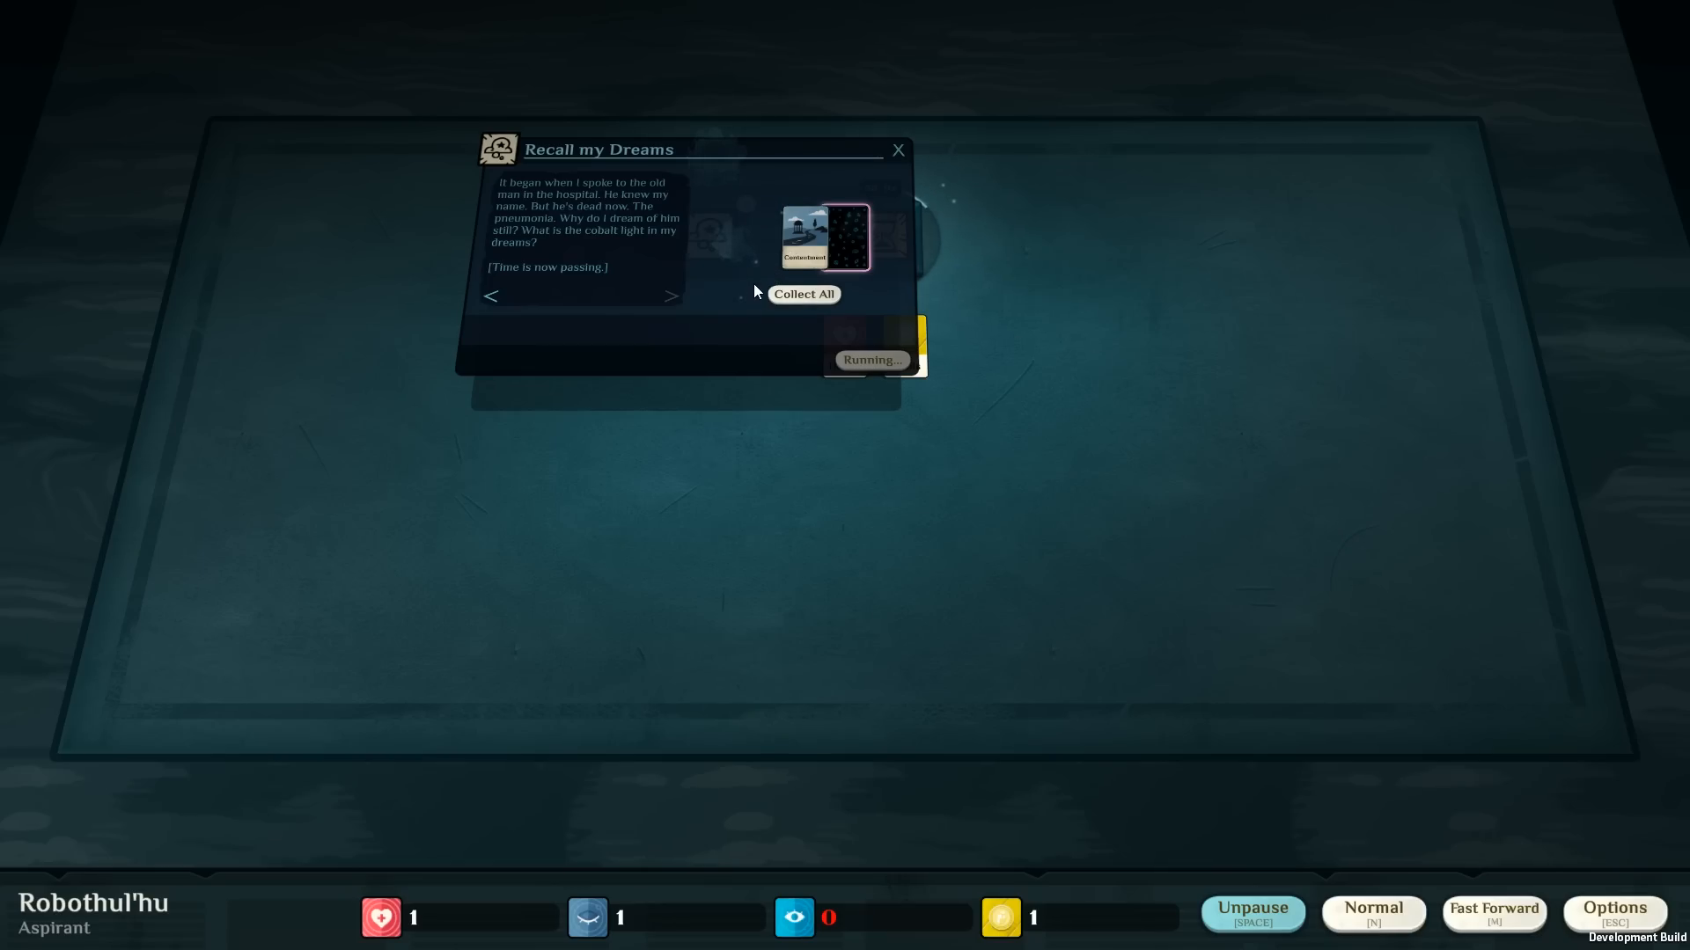
mouse_move(750, 295)
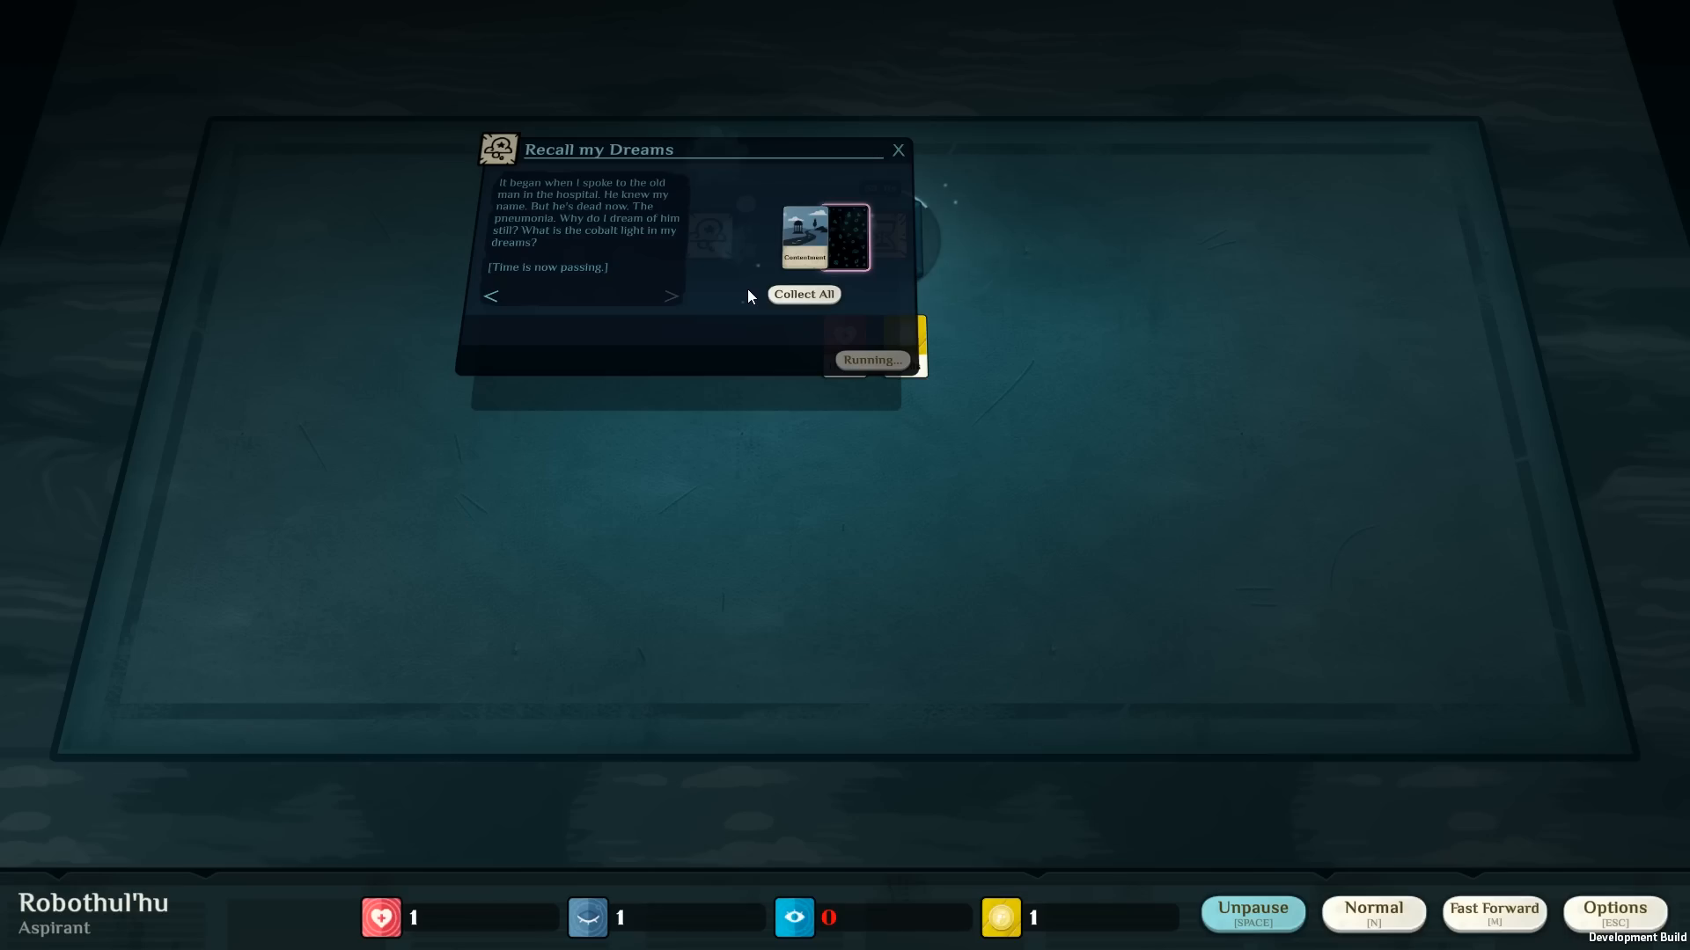
mouse_move(785, 306)
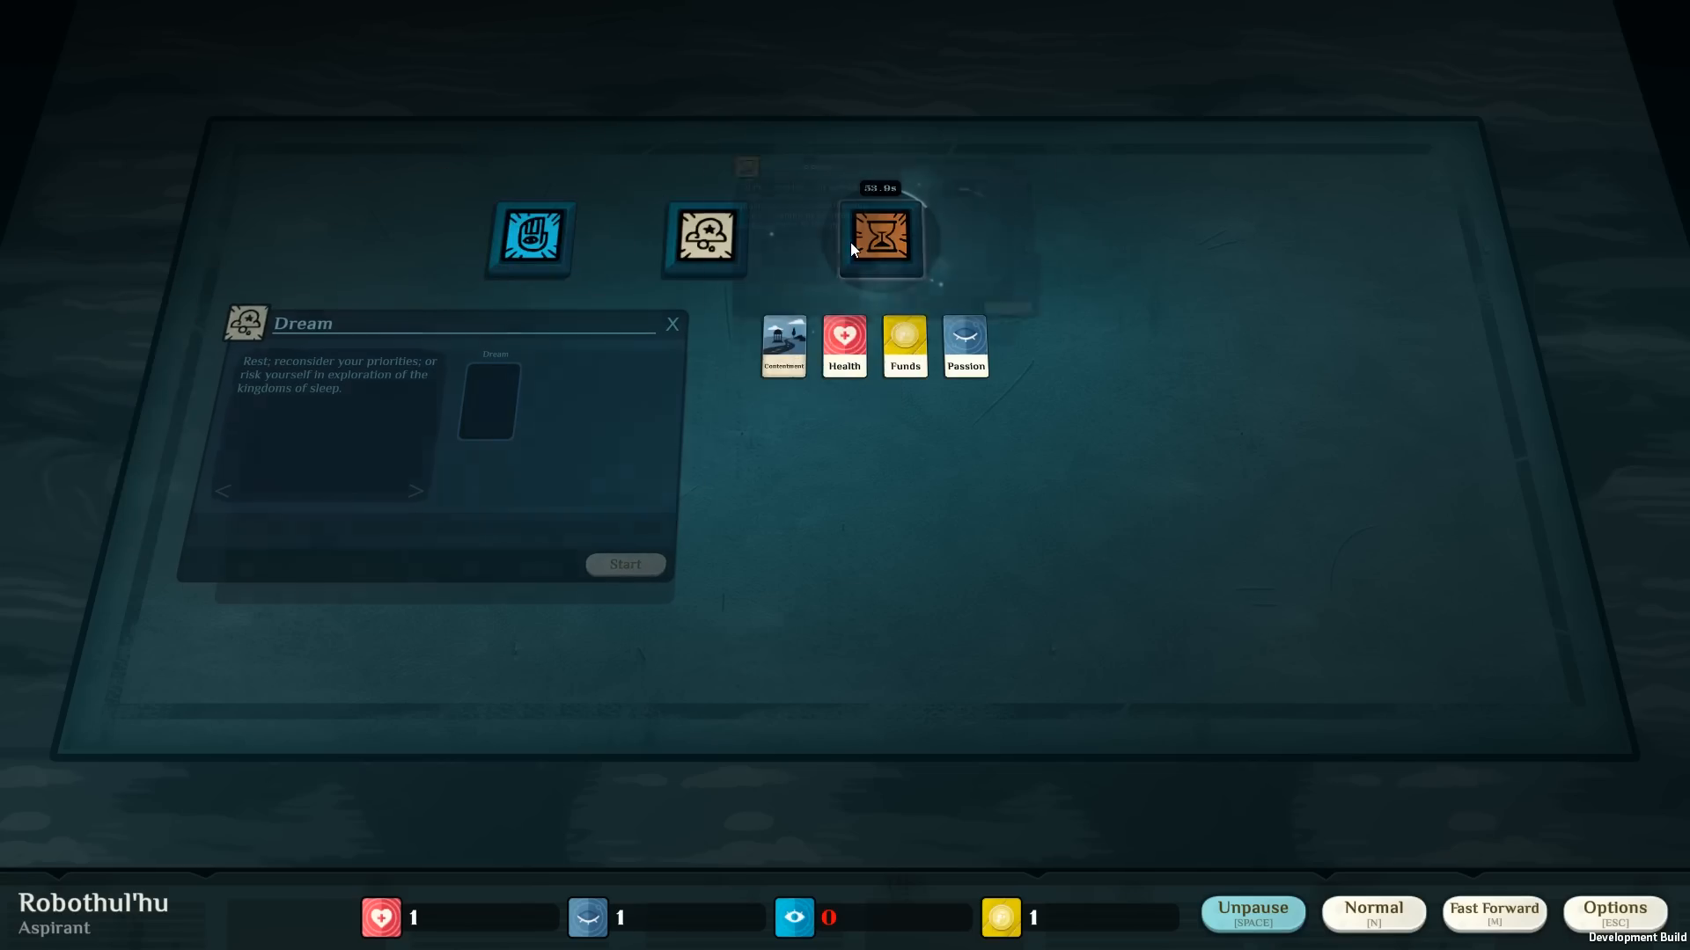
left_click(880, 239)
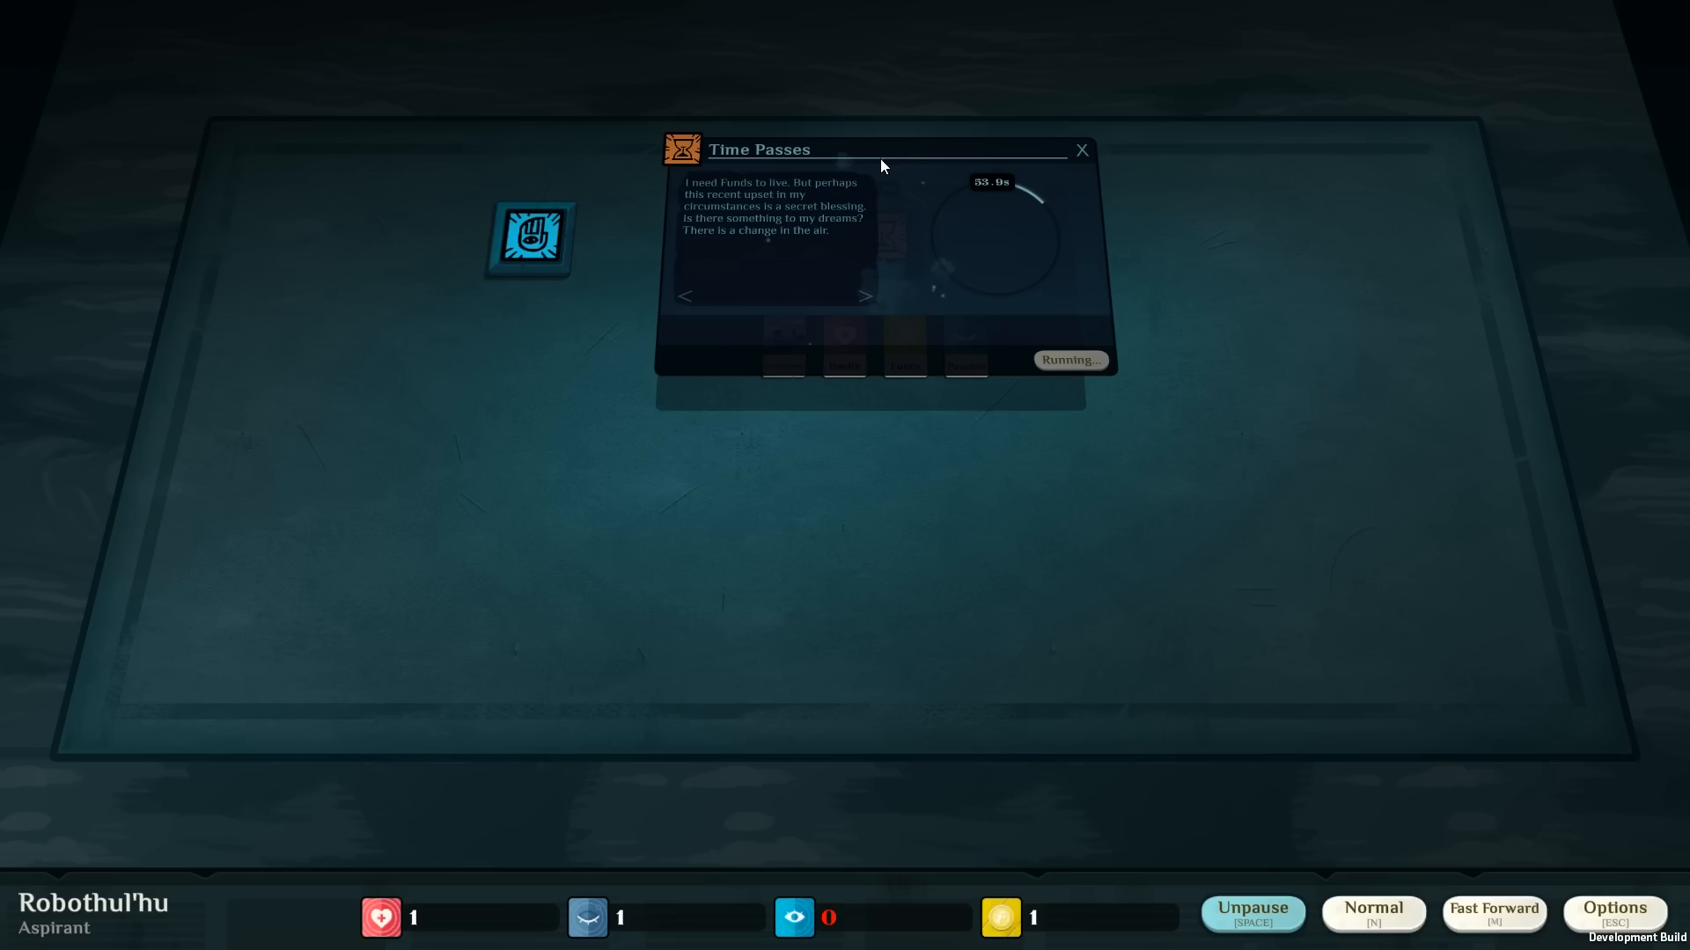
mouse_move(1070, 166)
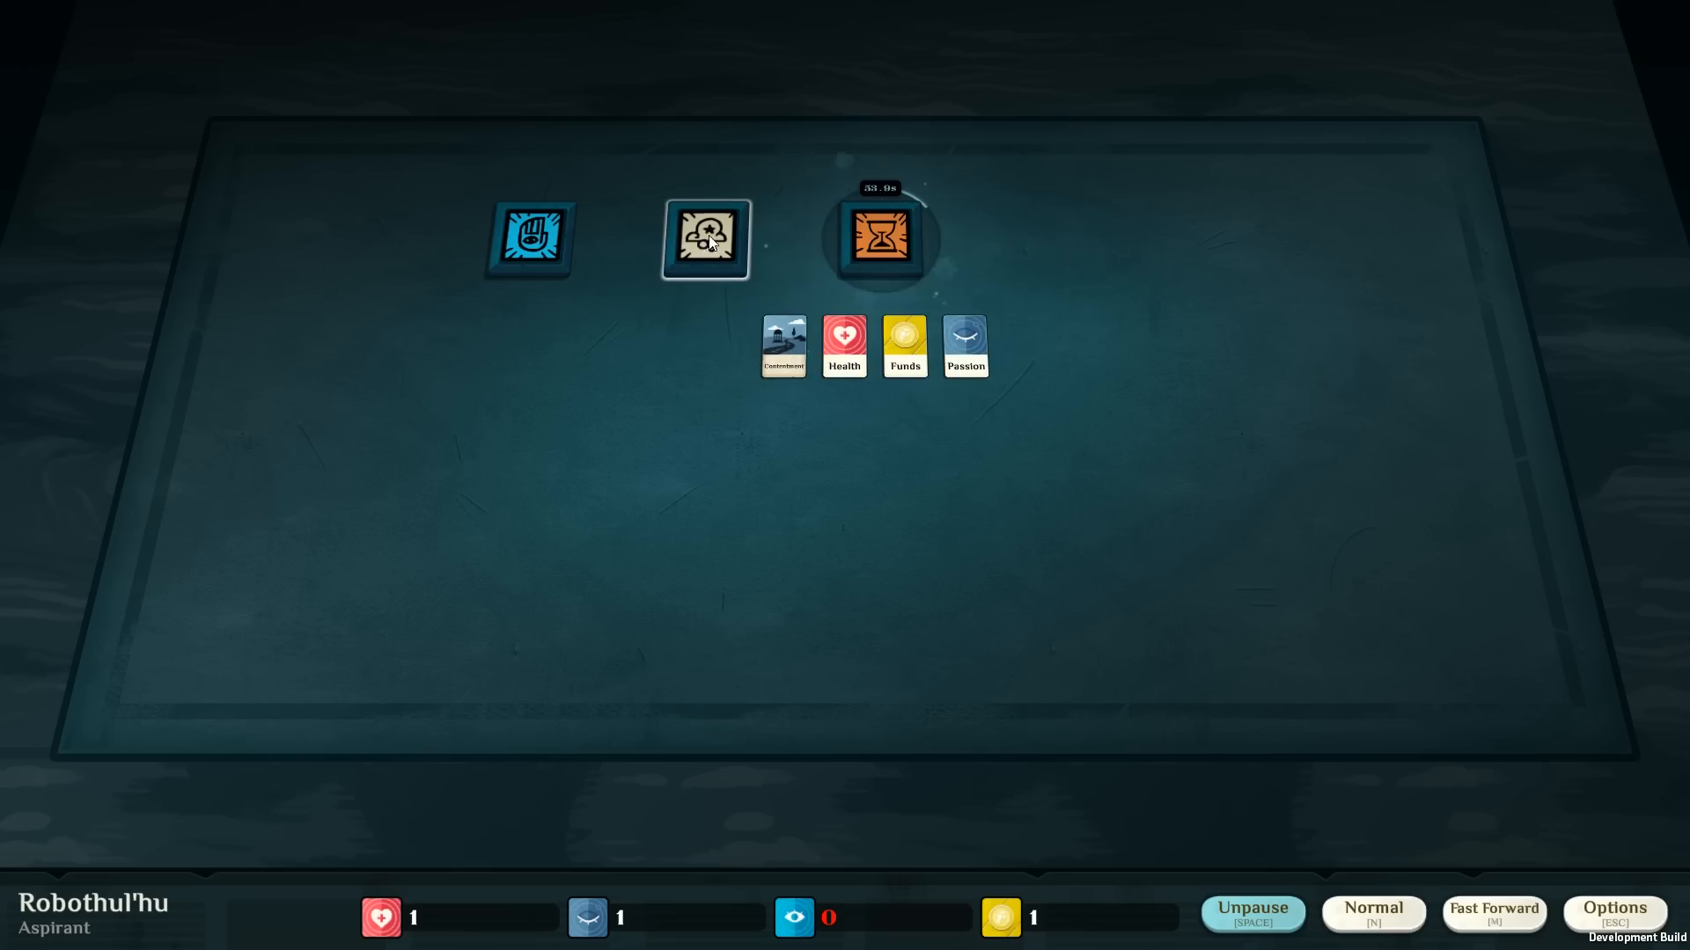
Try Contentment in the Dream slot, then place Passion there for The Moonlit Road.
left_click(706, 239)
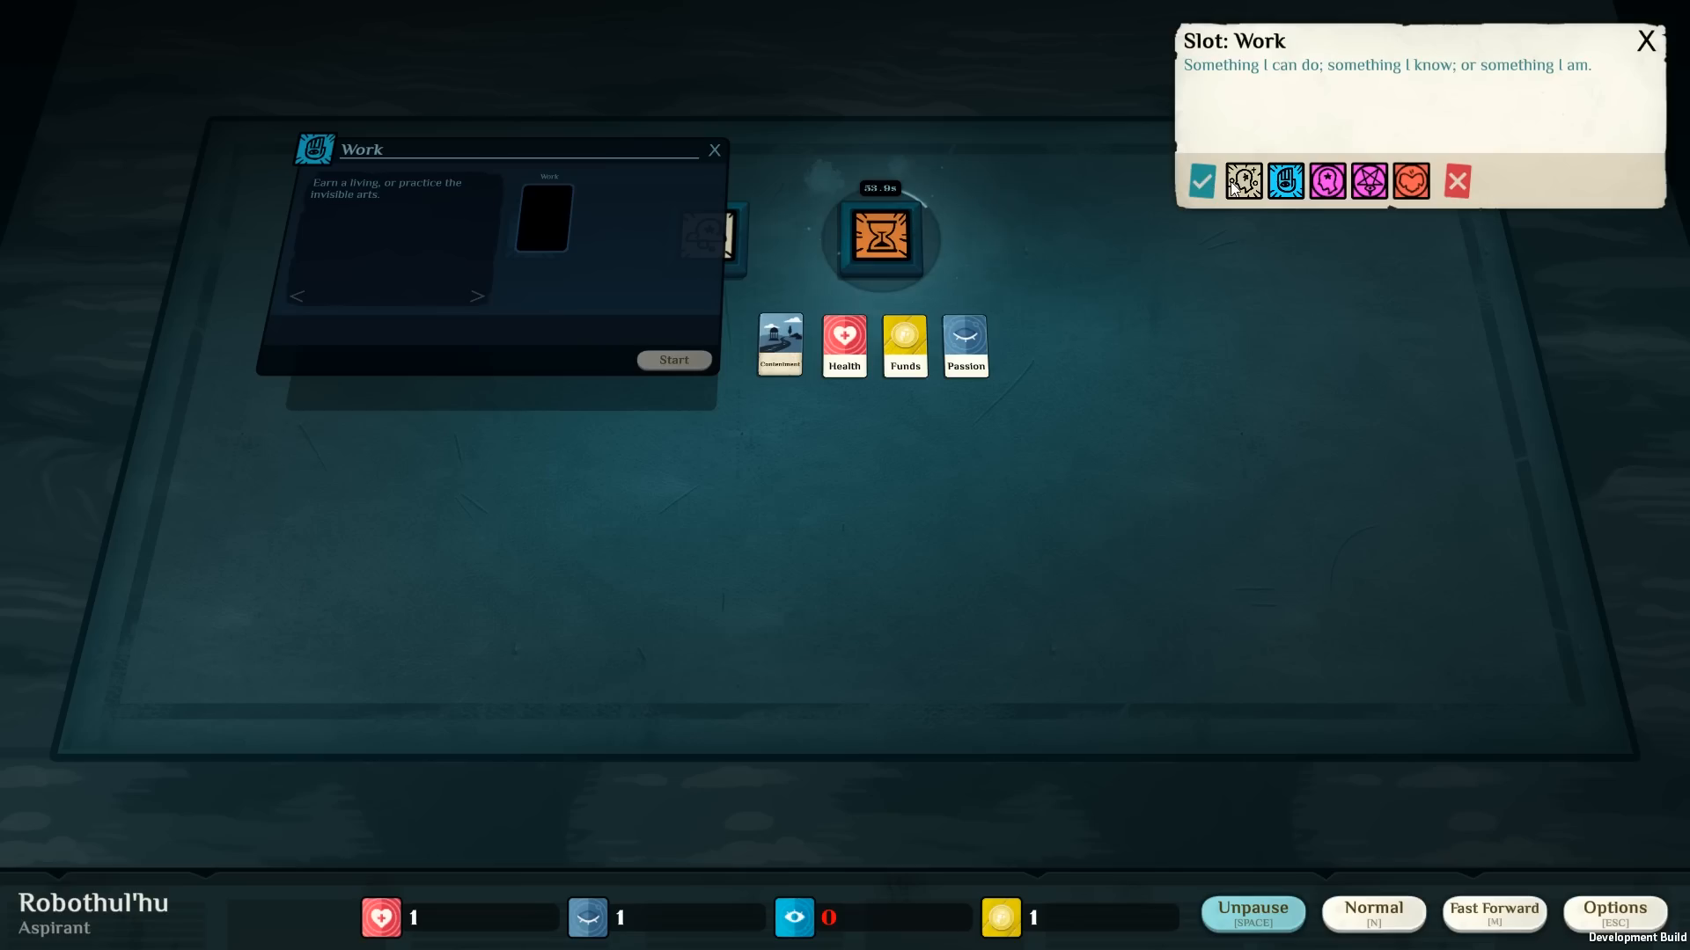
mouse_move(1243, 182)
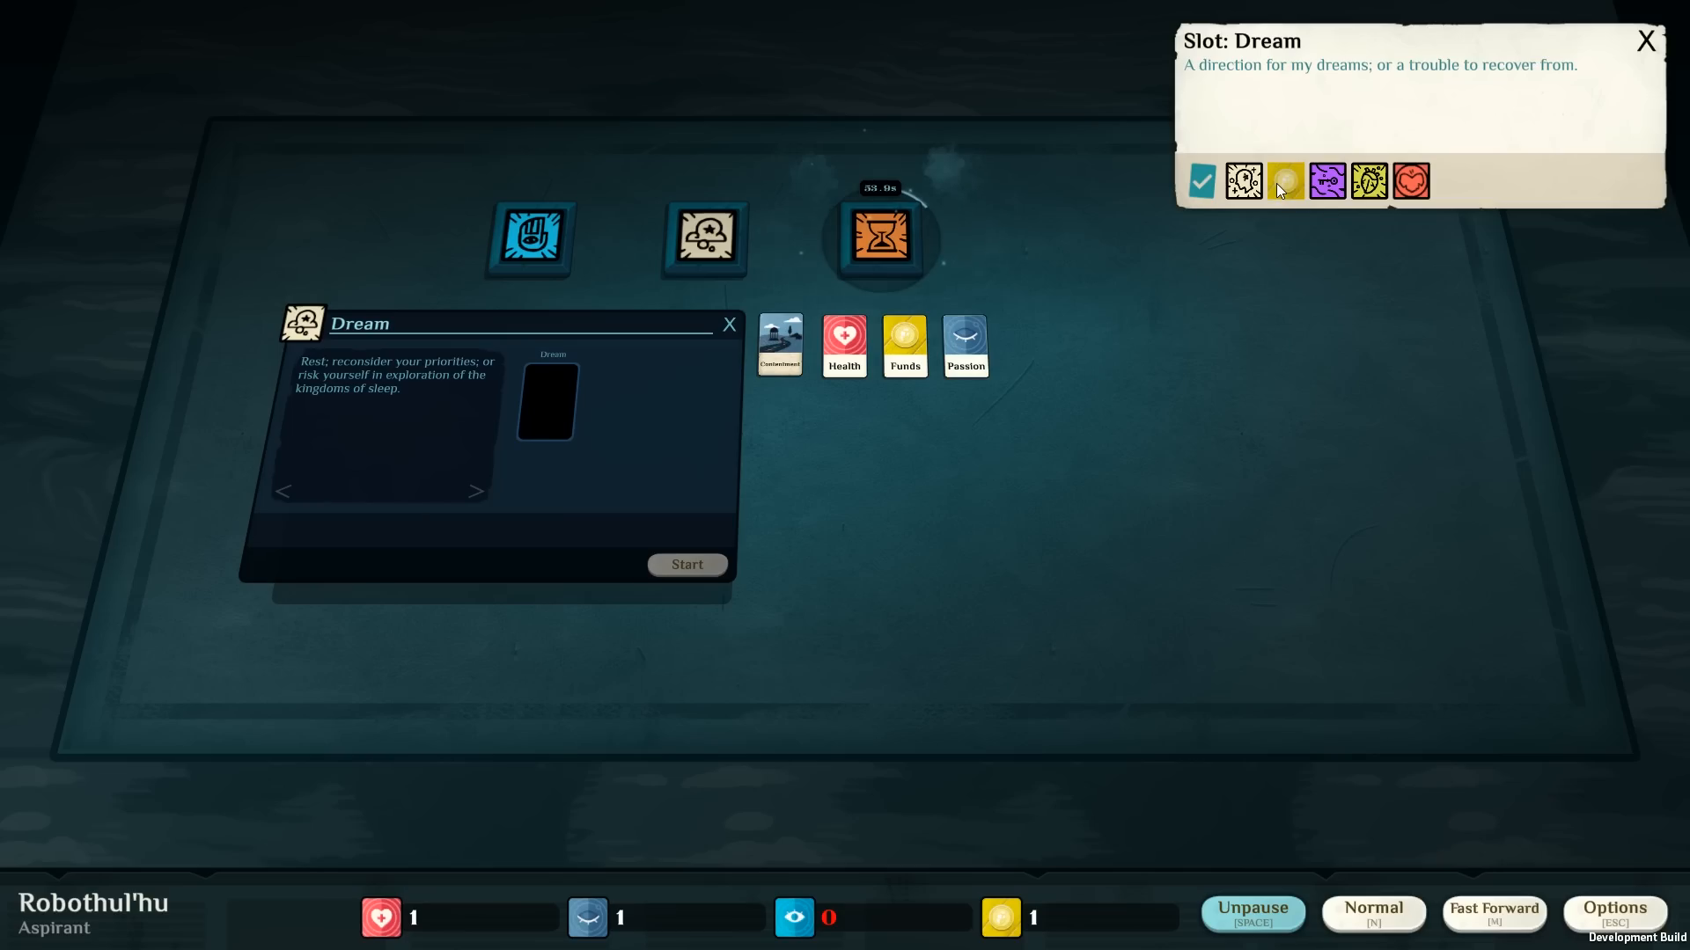
left_click(687, 563)
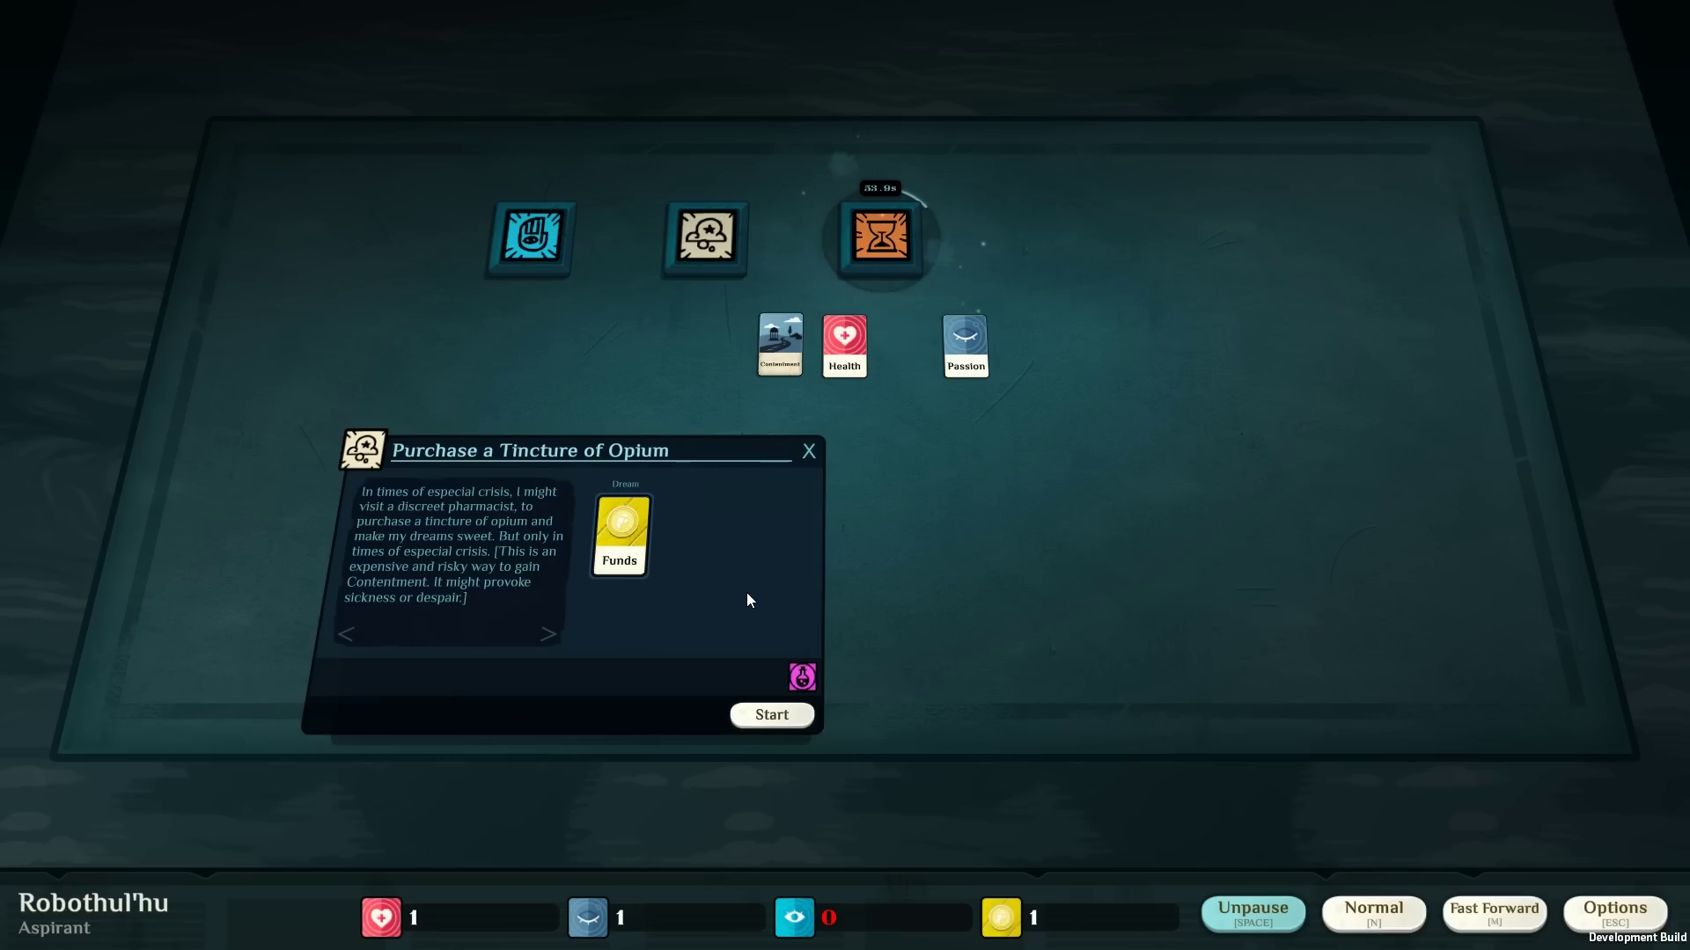
mouse_move(683, 581)
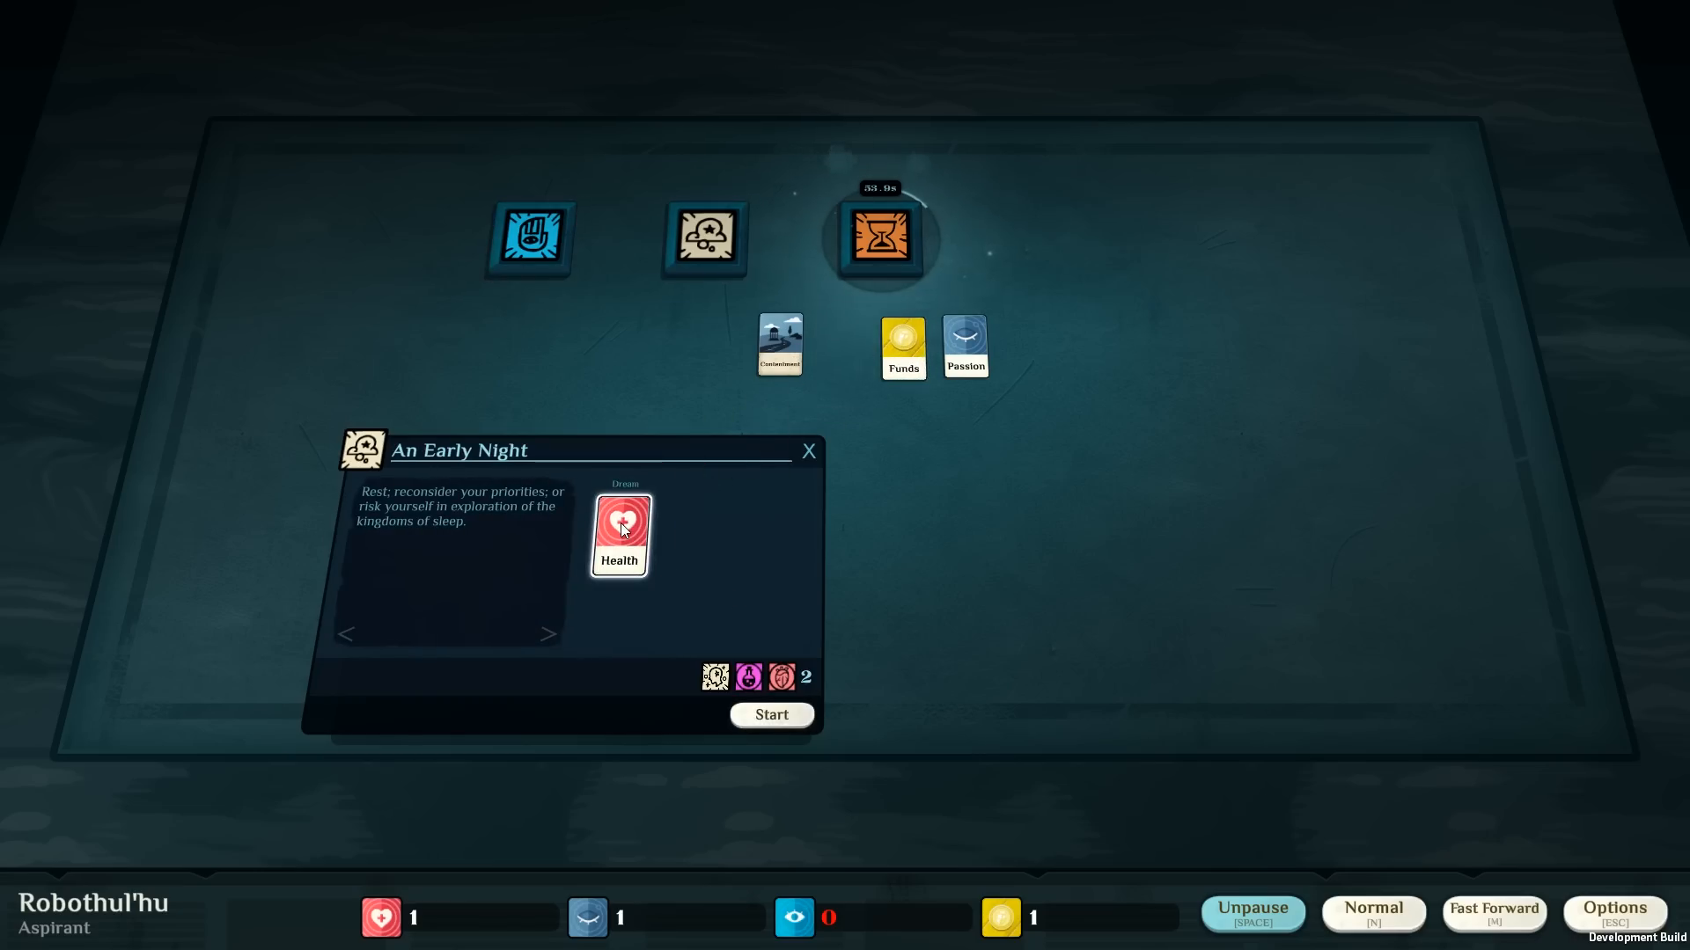
left_click_drag(619, 535, 716, 345)
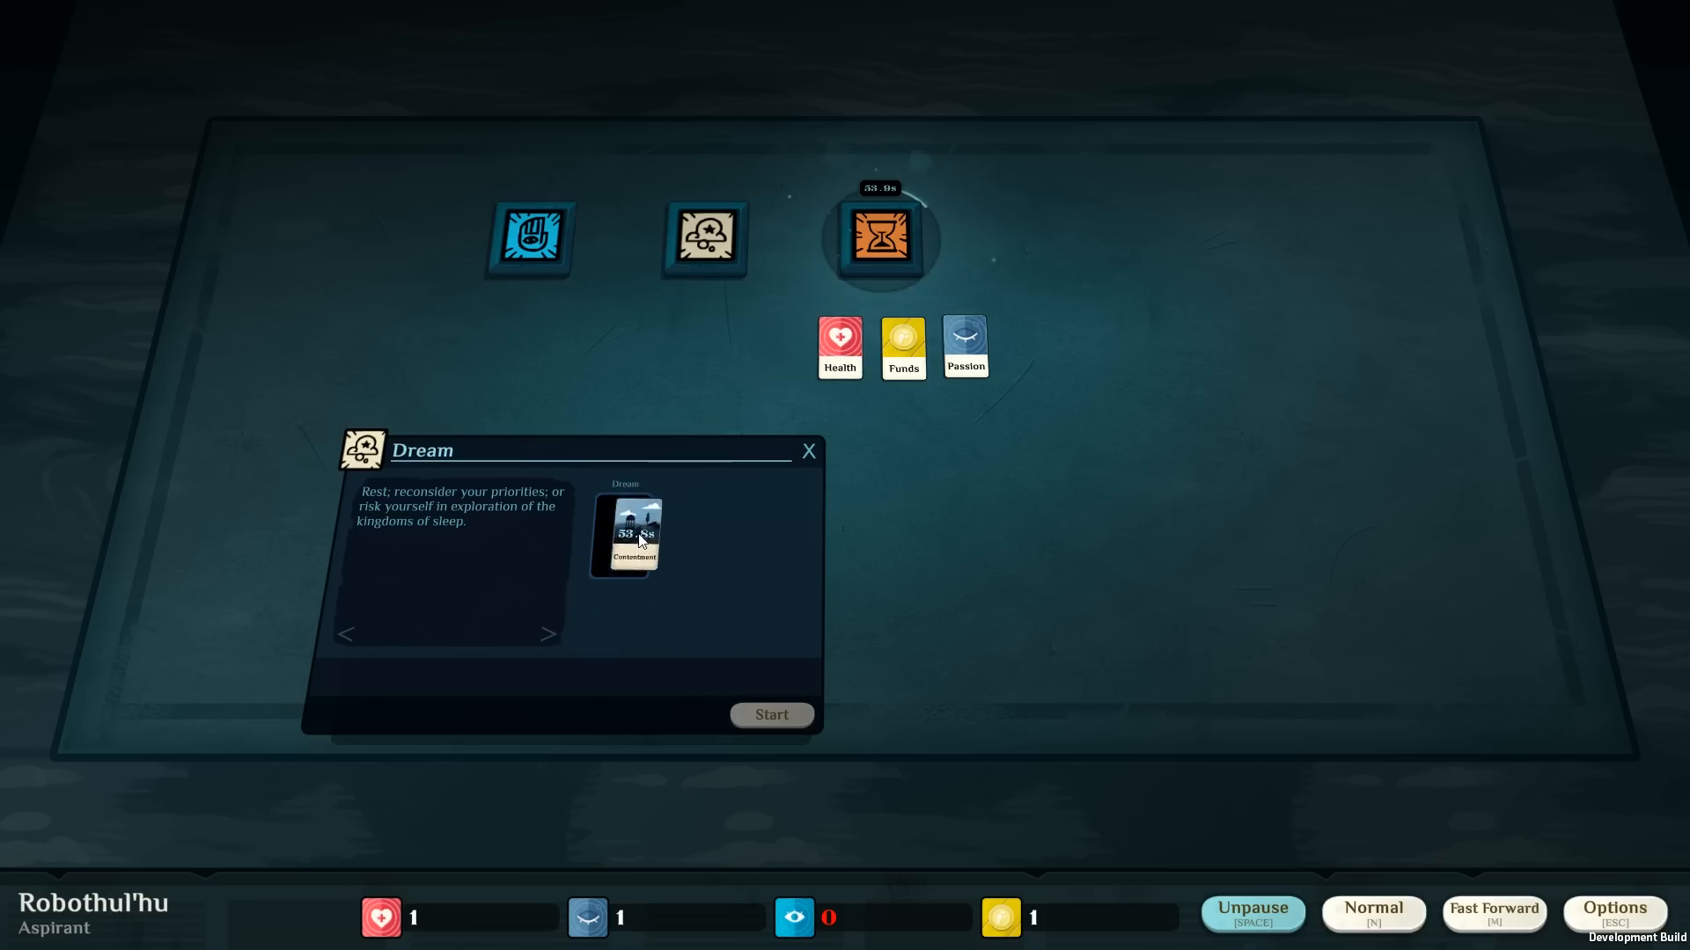
left_click_drag(964, 345, 623, 534)
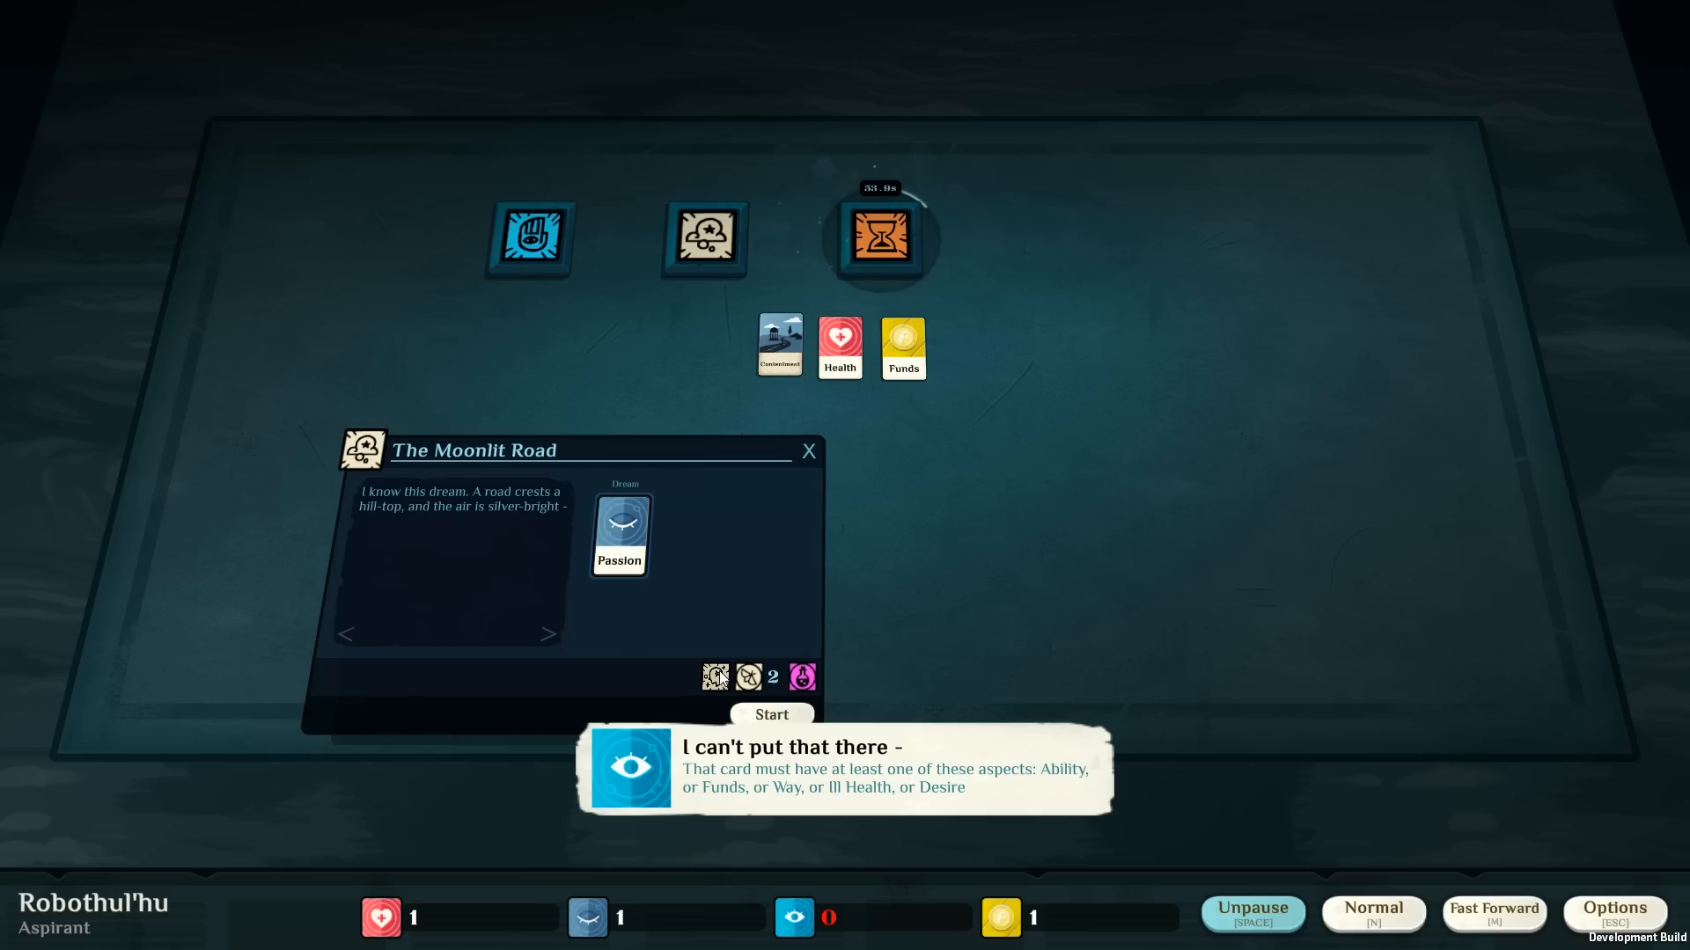
mouse_move(641, 376)
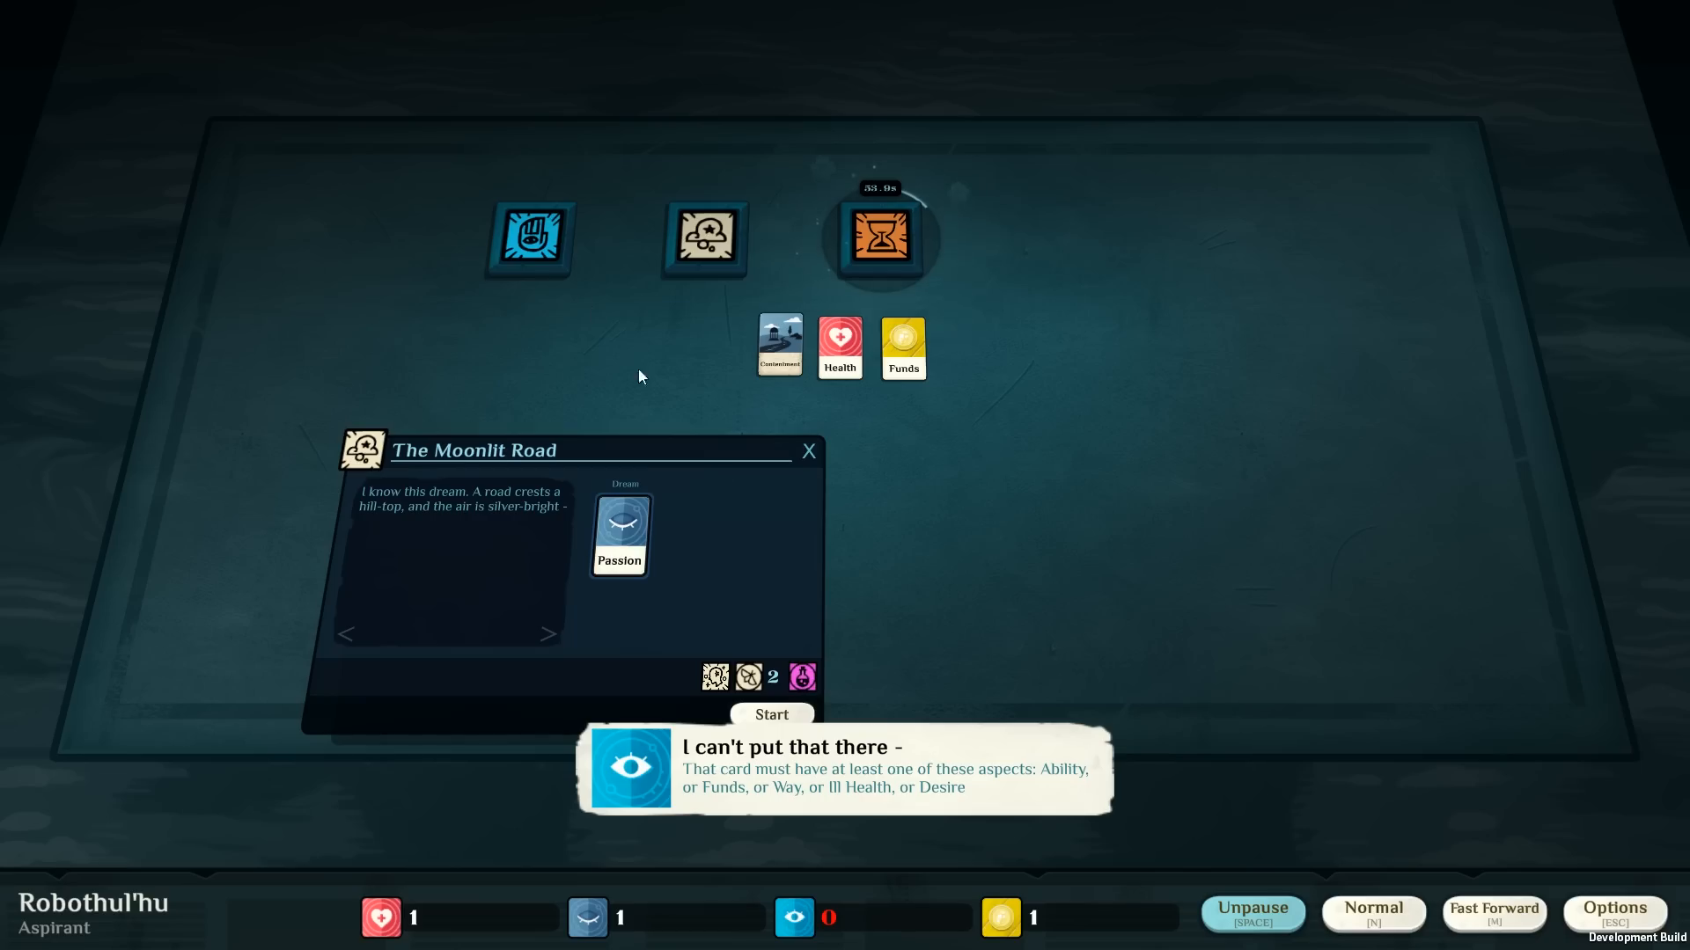
Begin The Moonlit Road dream and try adding Contentment to its Lore slot.
left_click(771, 714)
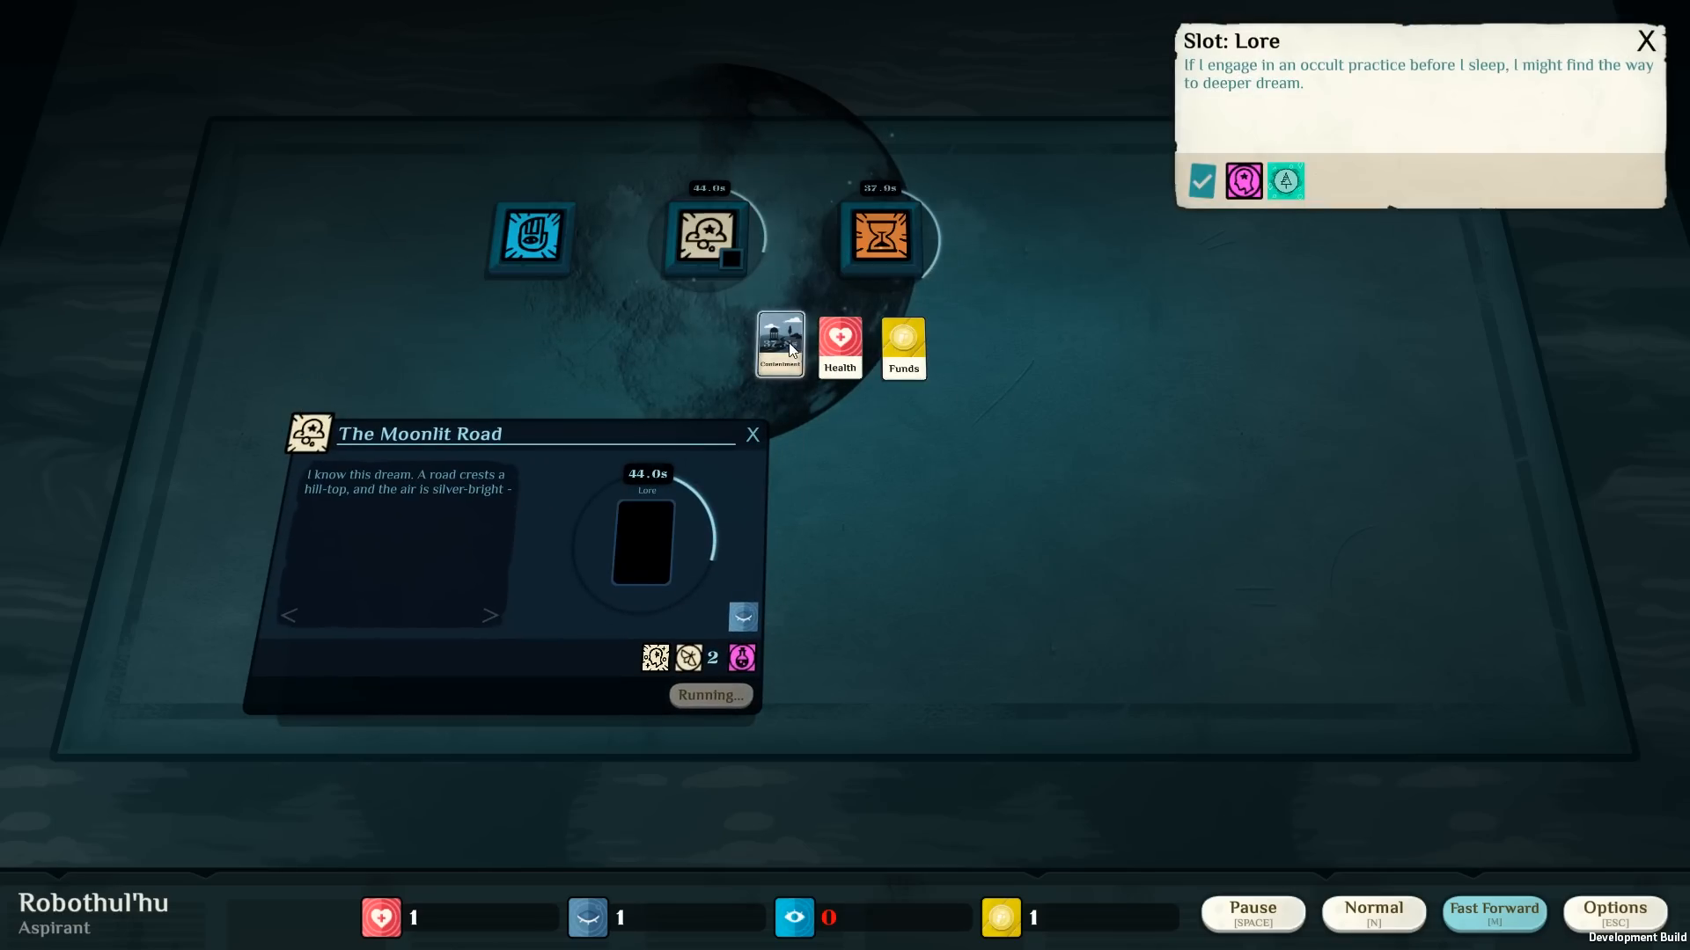
left_click_drag(840, 345, 655, 535)
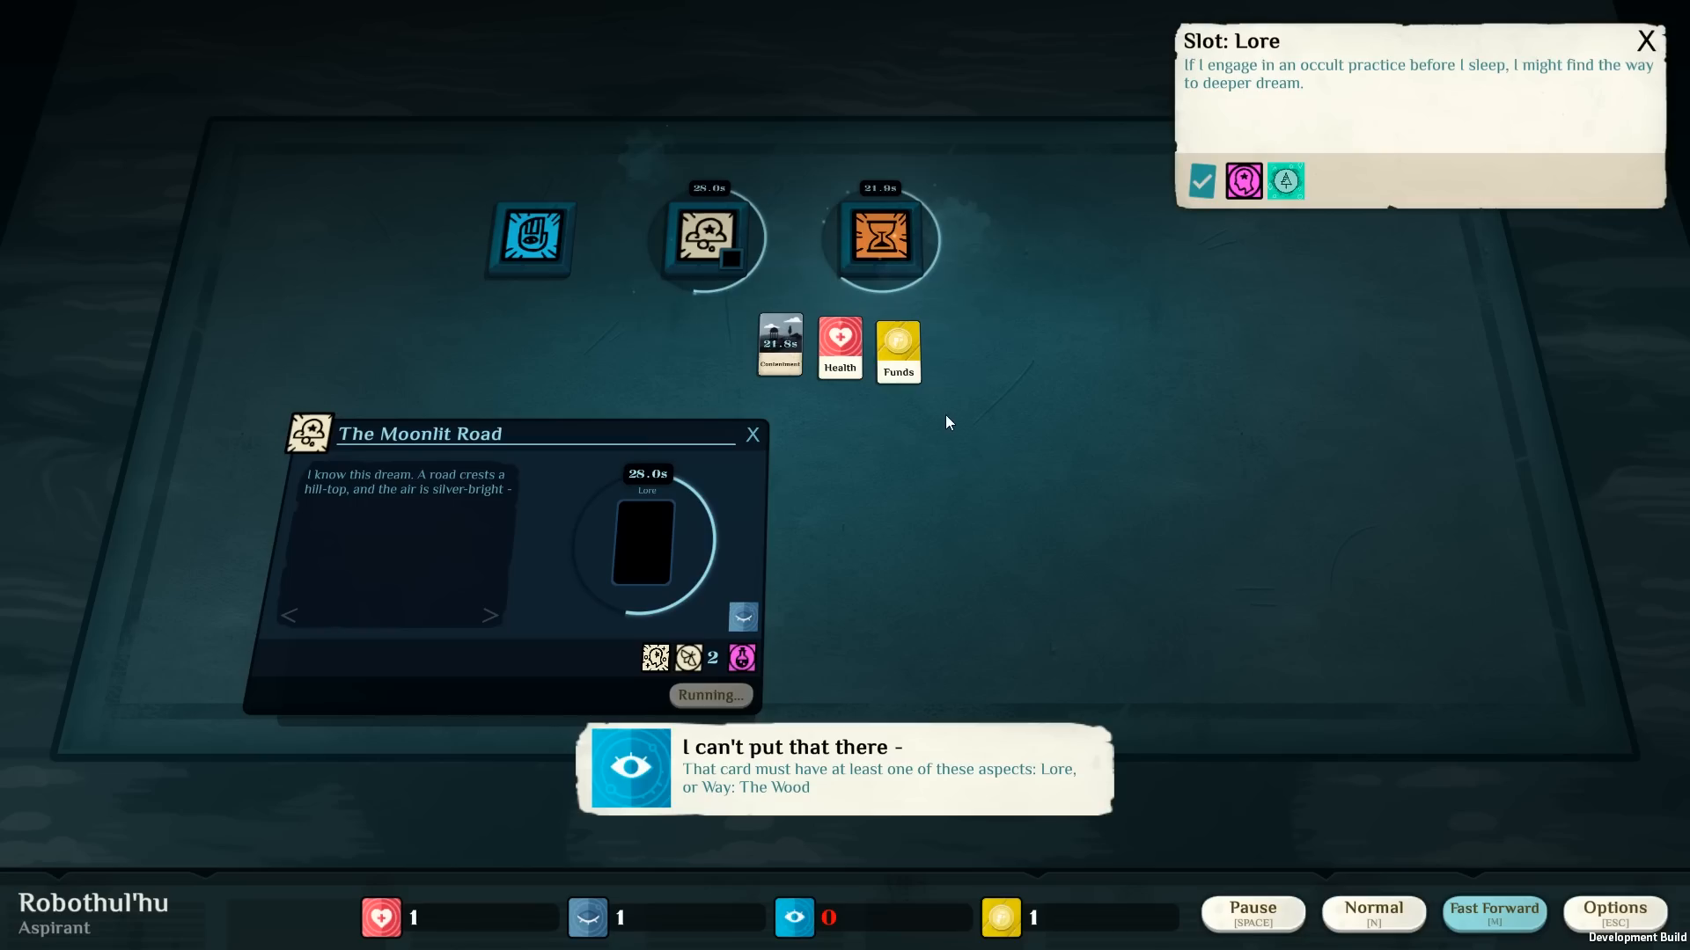
mouse_move(763, 538)
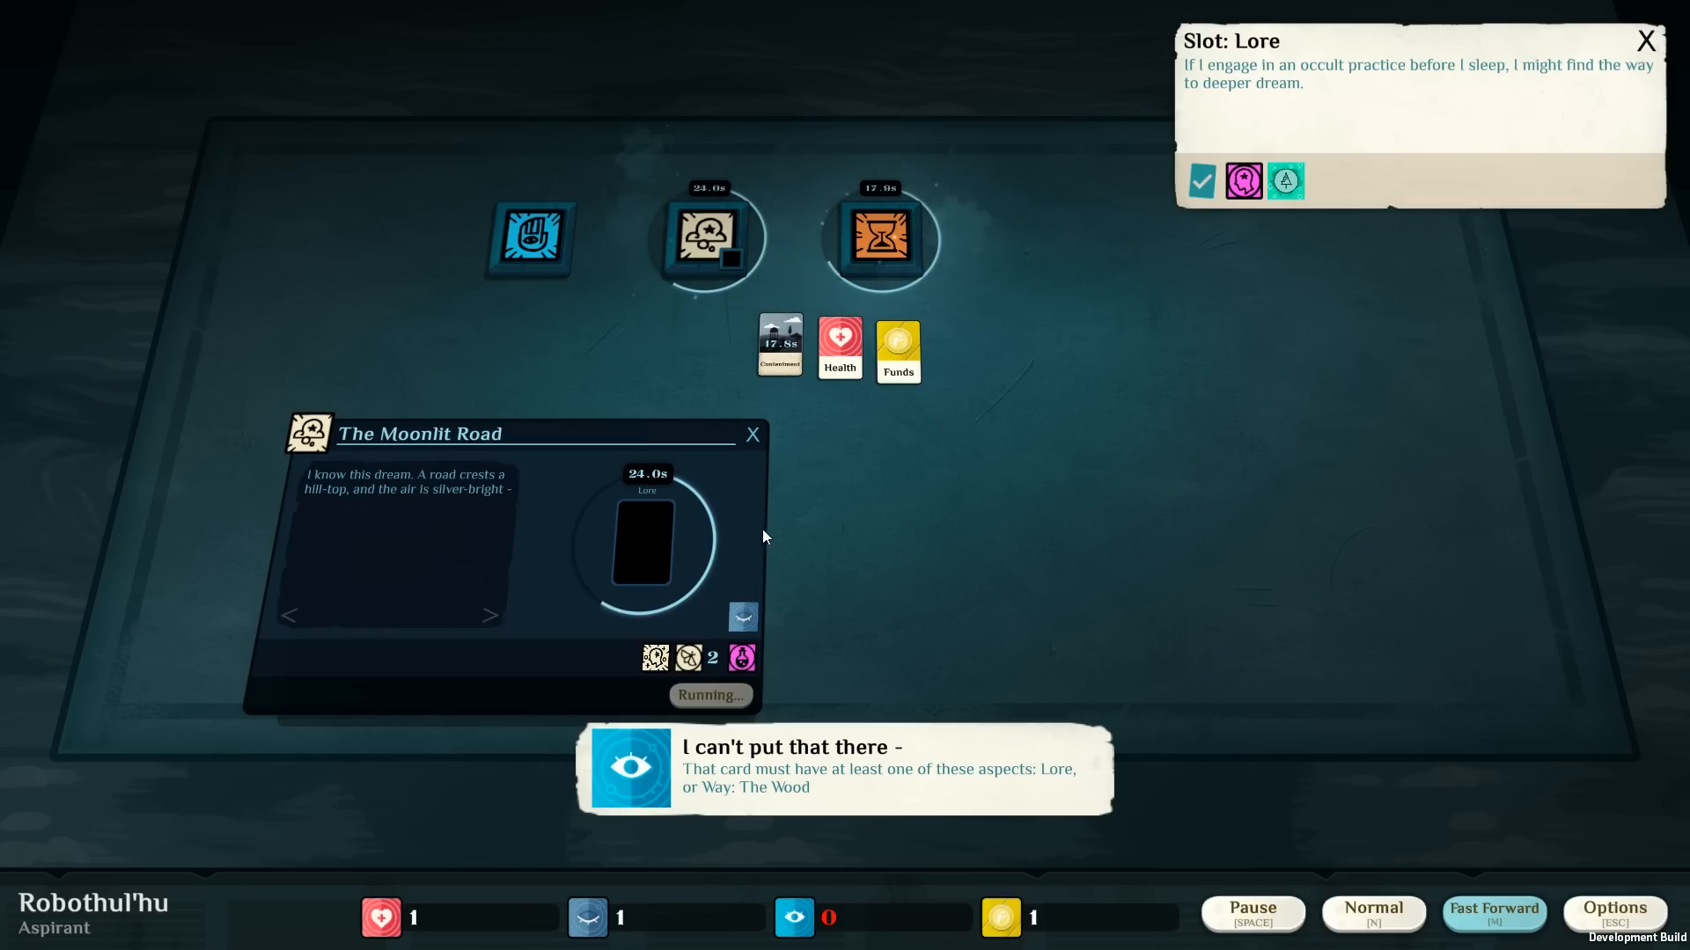
mouse_move(734, 531)
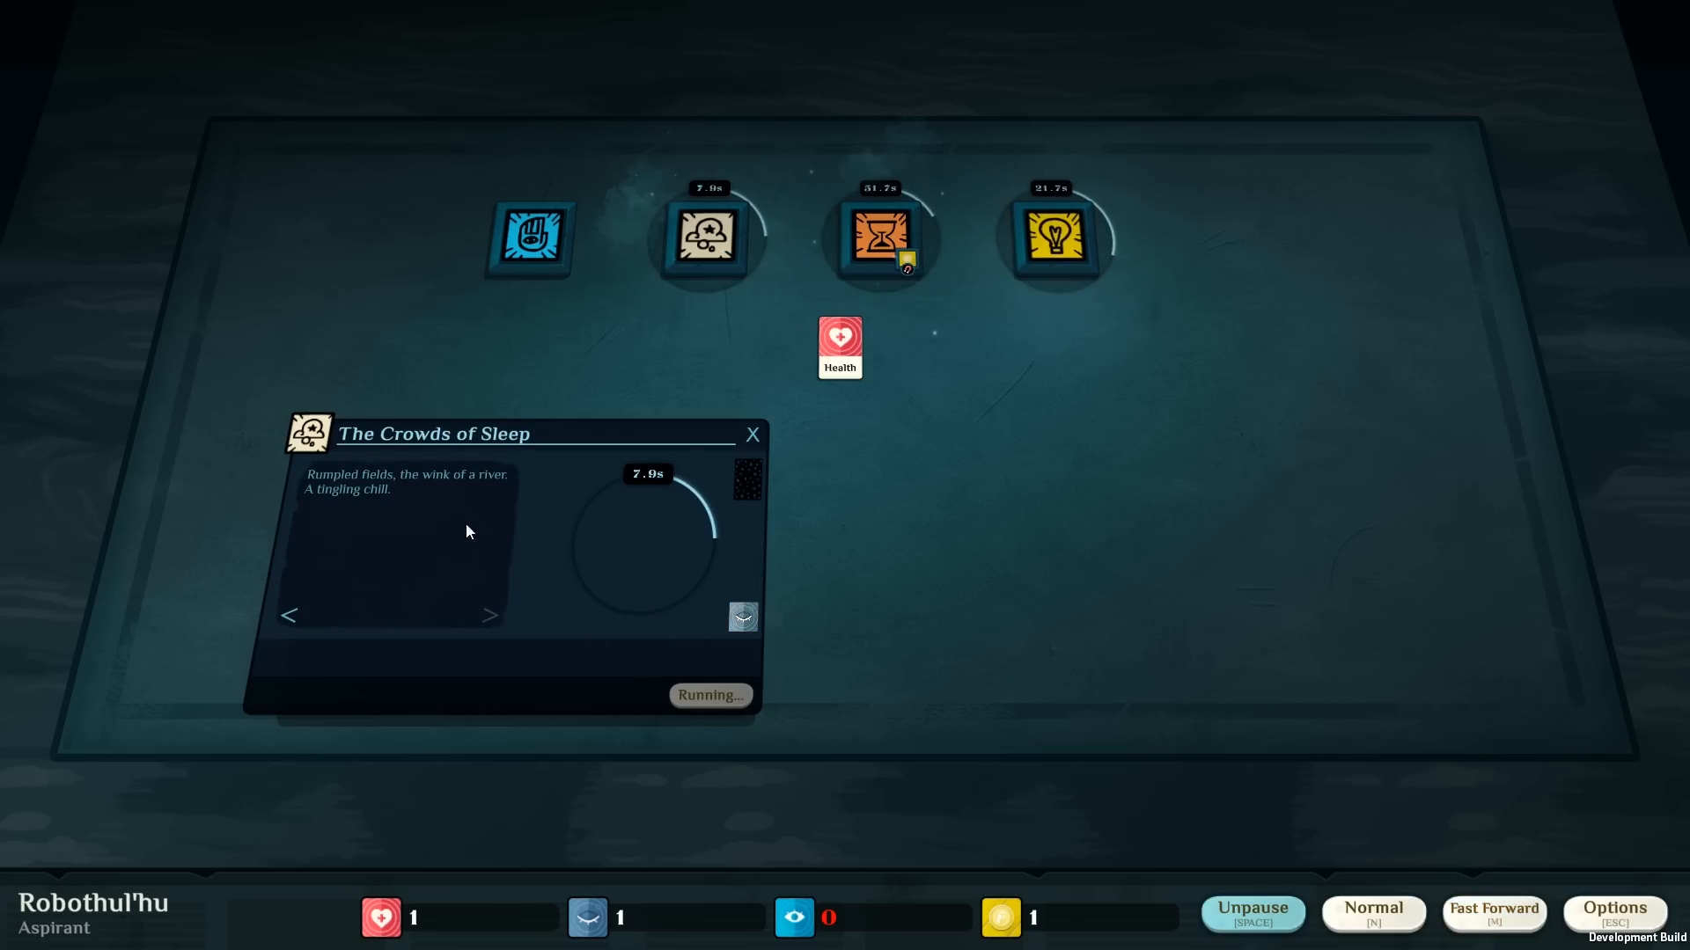
mouse_move(407, 493)
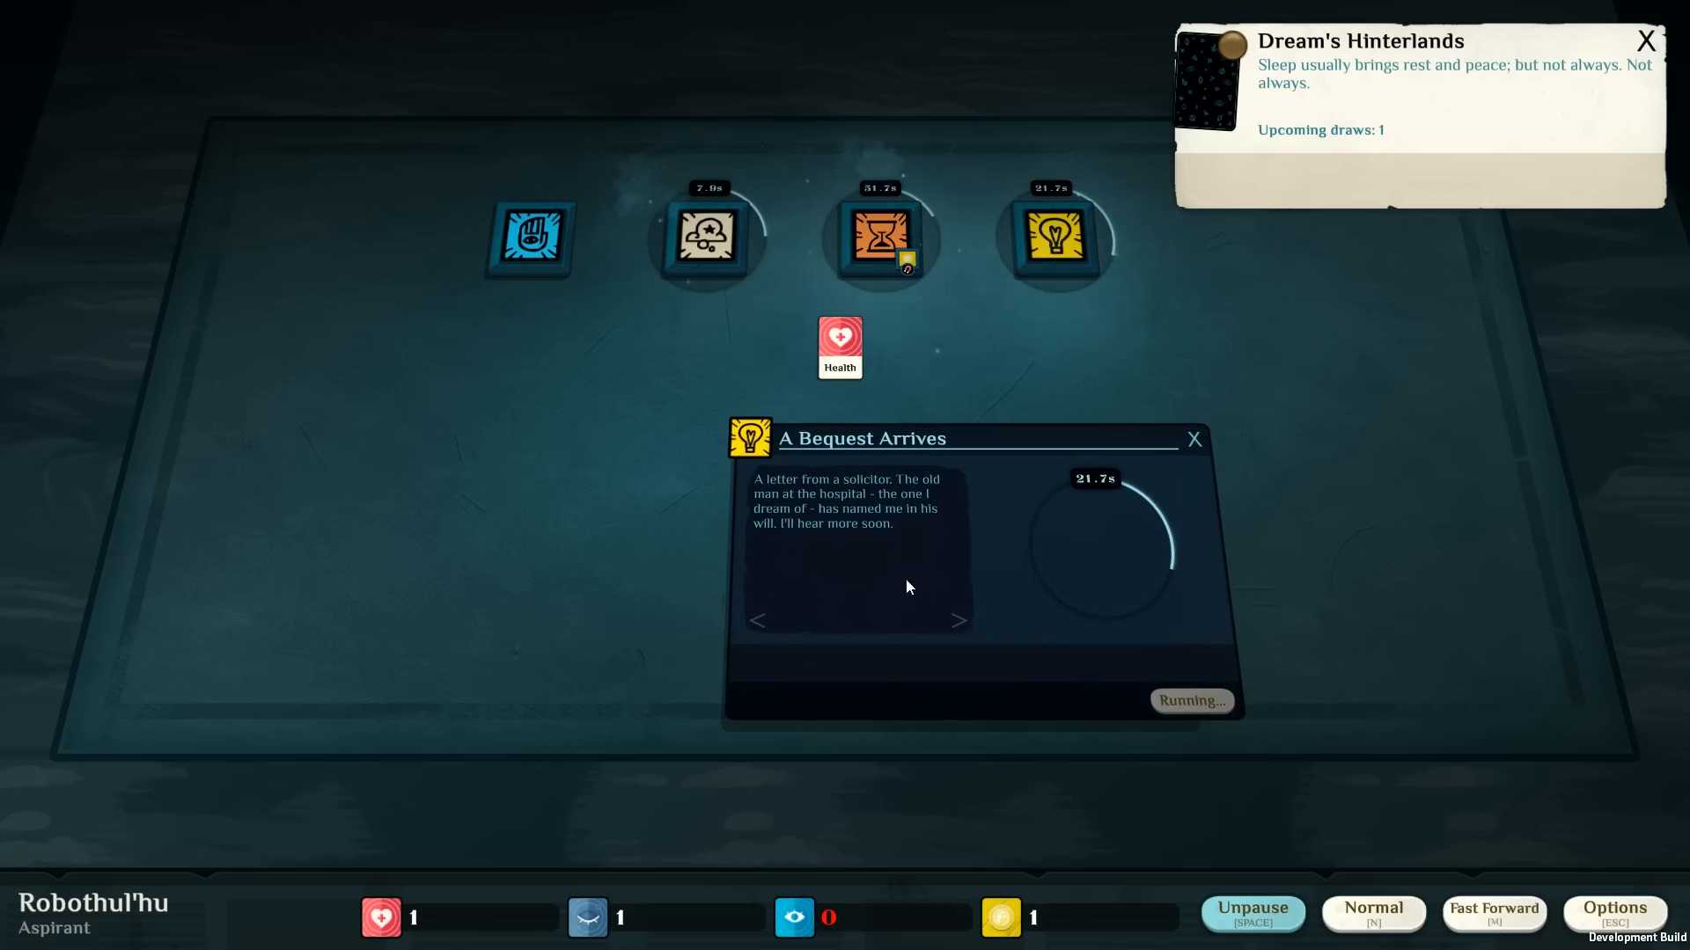
mouse_move(894, 576)
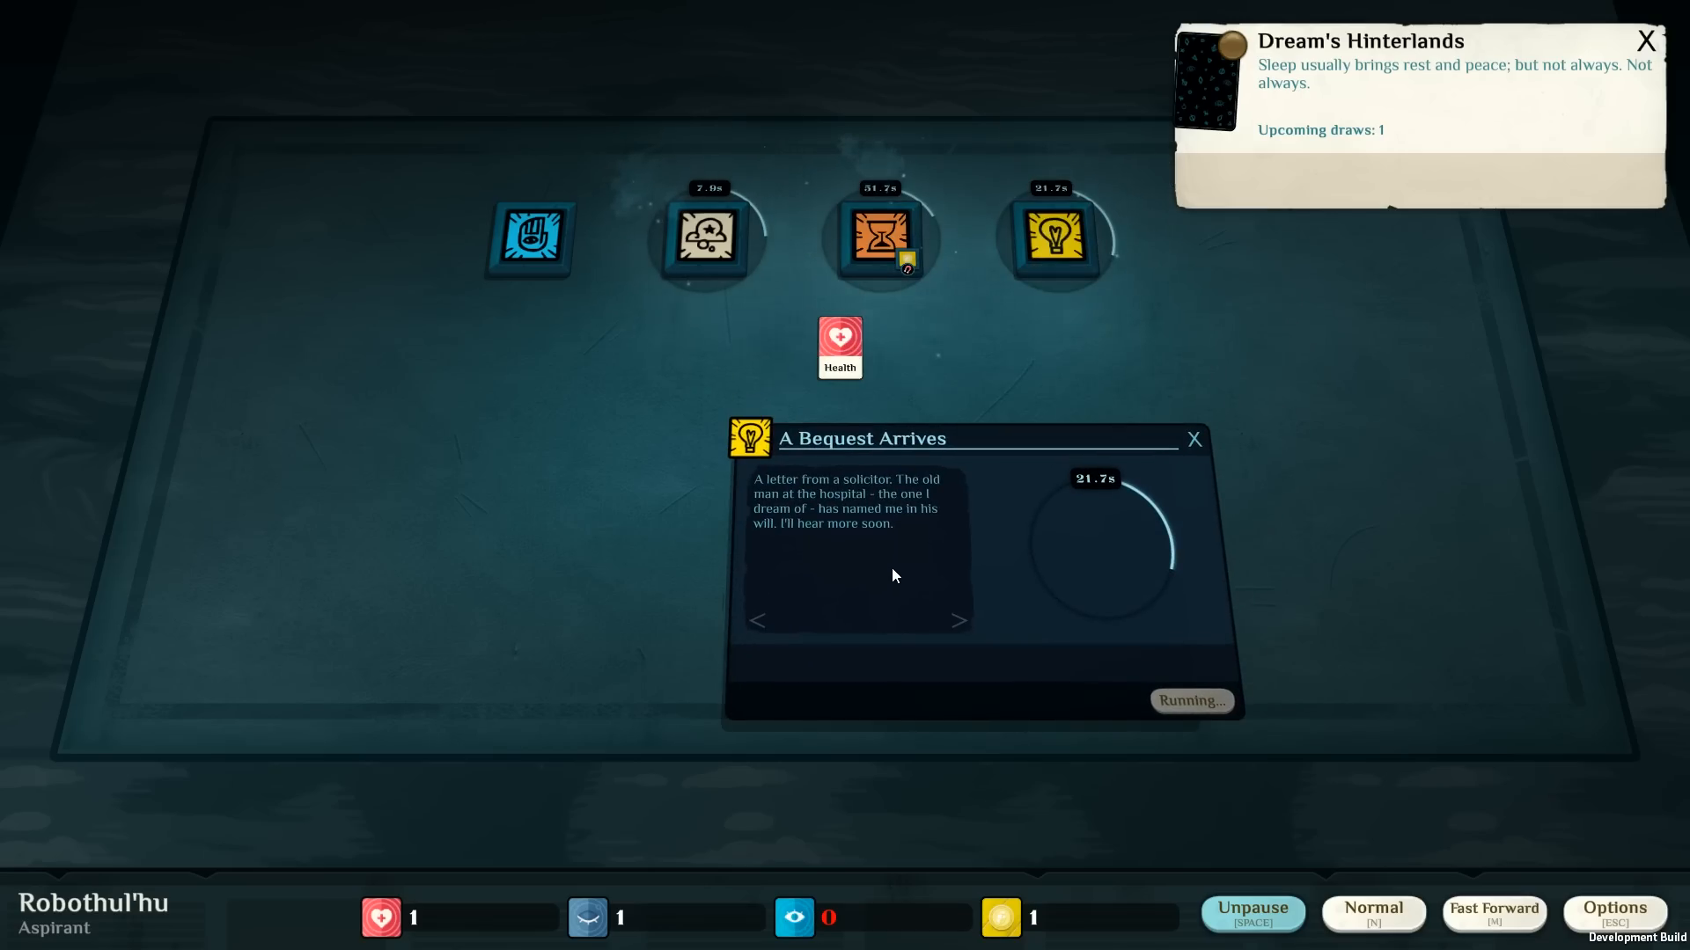
mouse_move(910, 559)
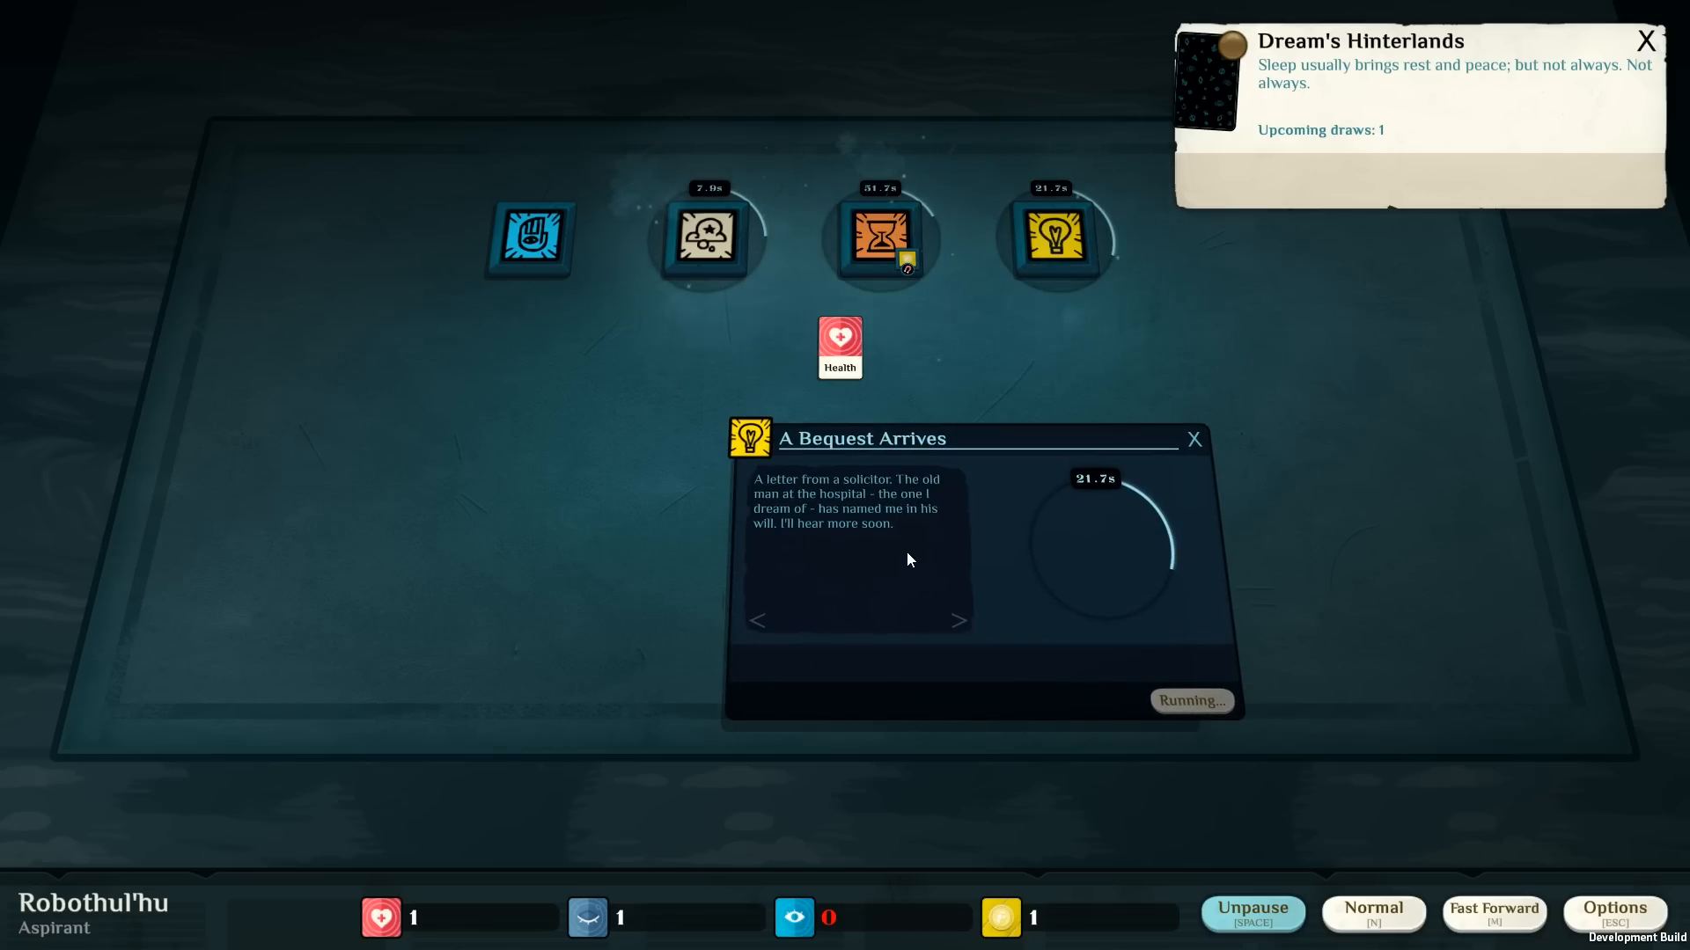
Fast-forward until Nightmare: The Cleansing Dawn ends and collect its Fascination and exhausted Passion.
left_click(1253, 936)
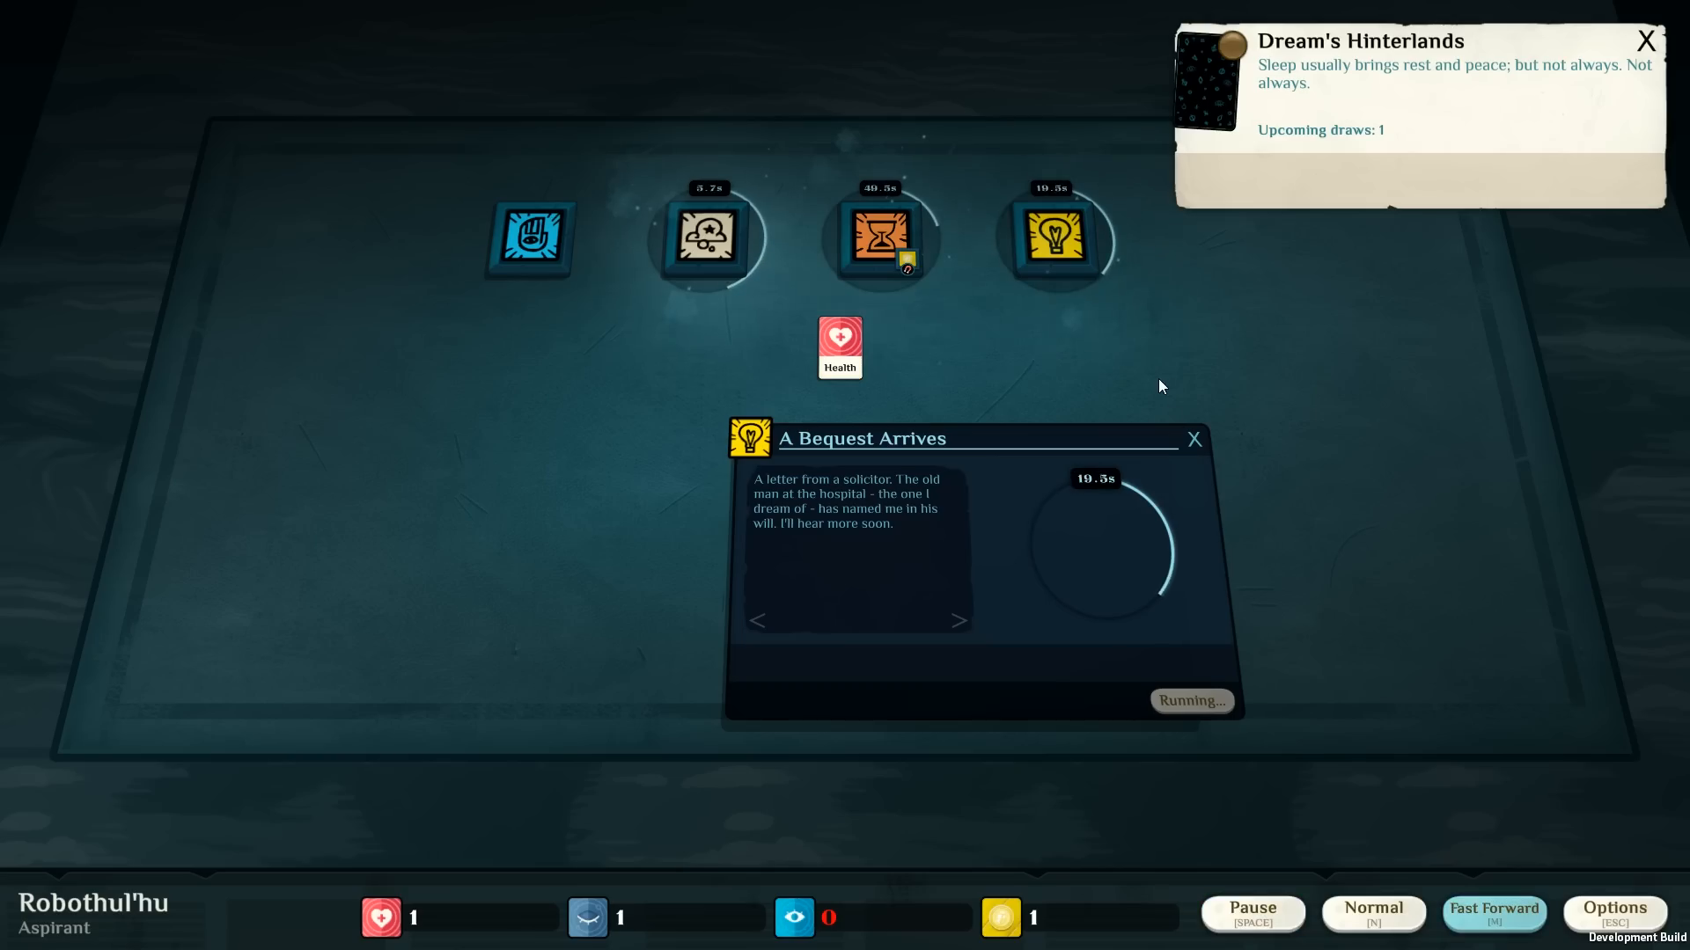
left_click(1194, 440)
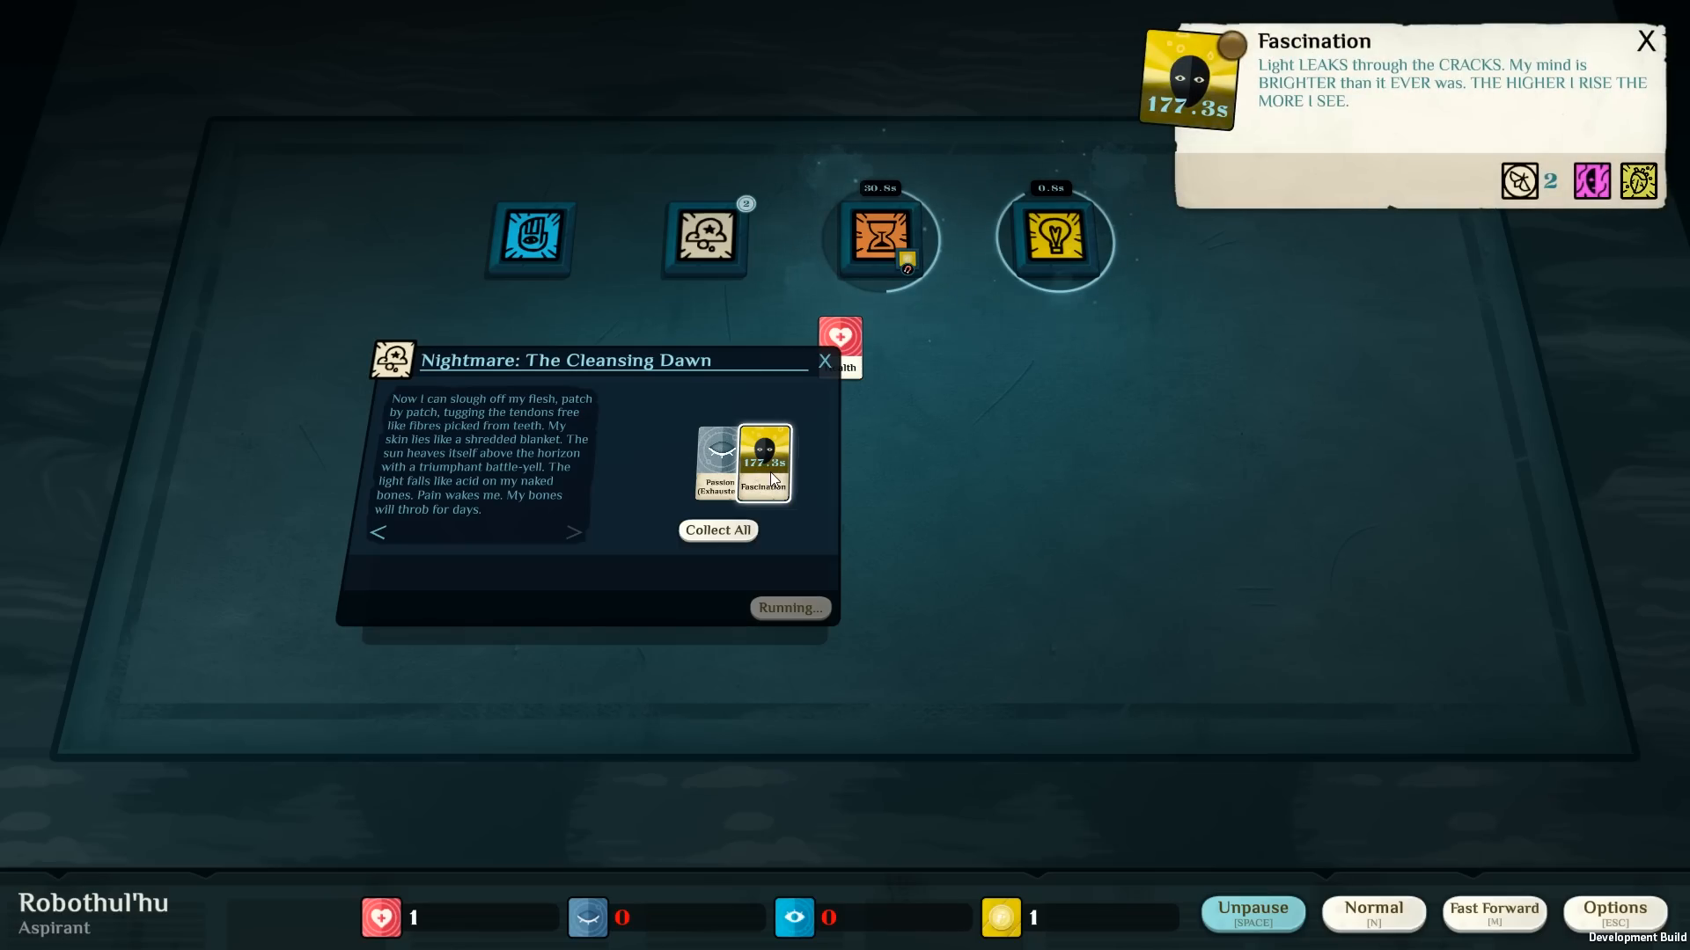
left_click(718, 530)
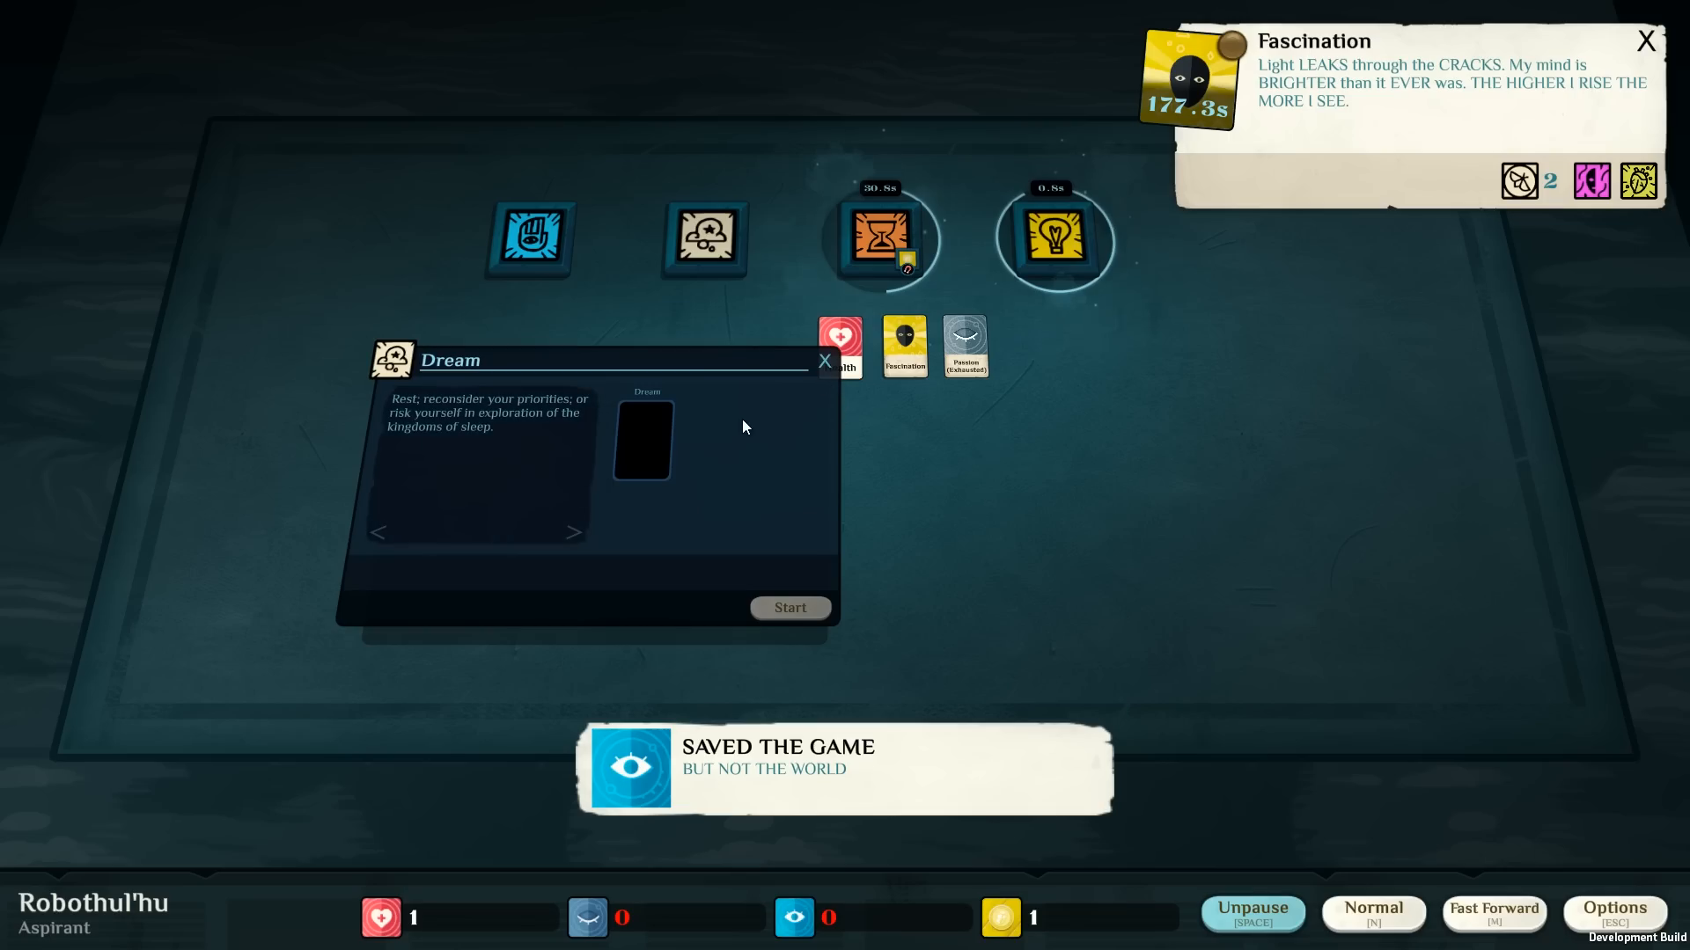
Collect A Bequest Arrives for Funds 10, Reason and the Bequest card, then read the Funds card.
left_click(823, 361)
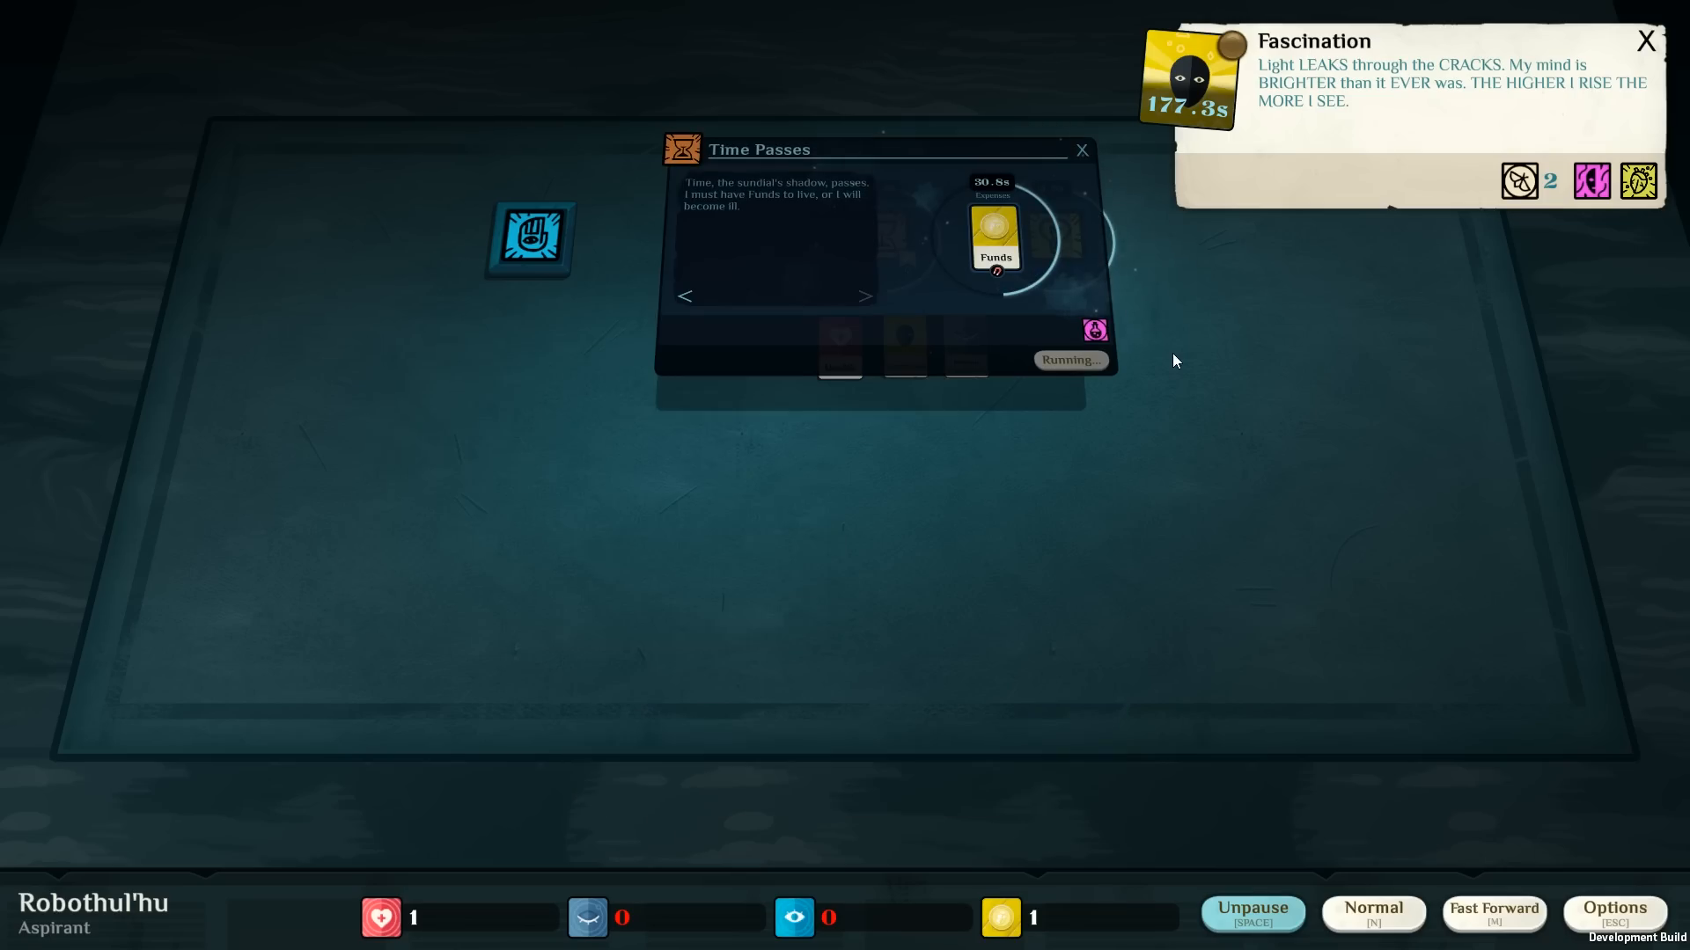
mouse_move(1169, 473)
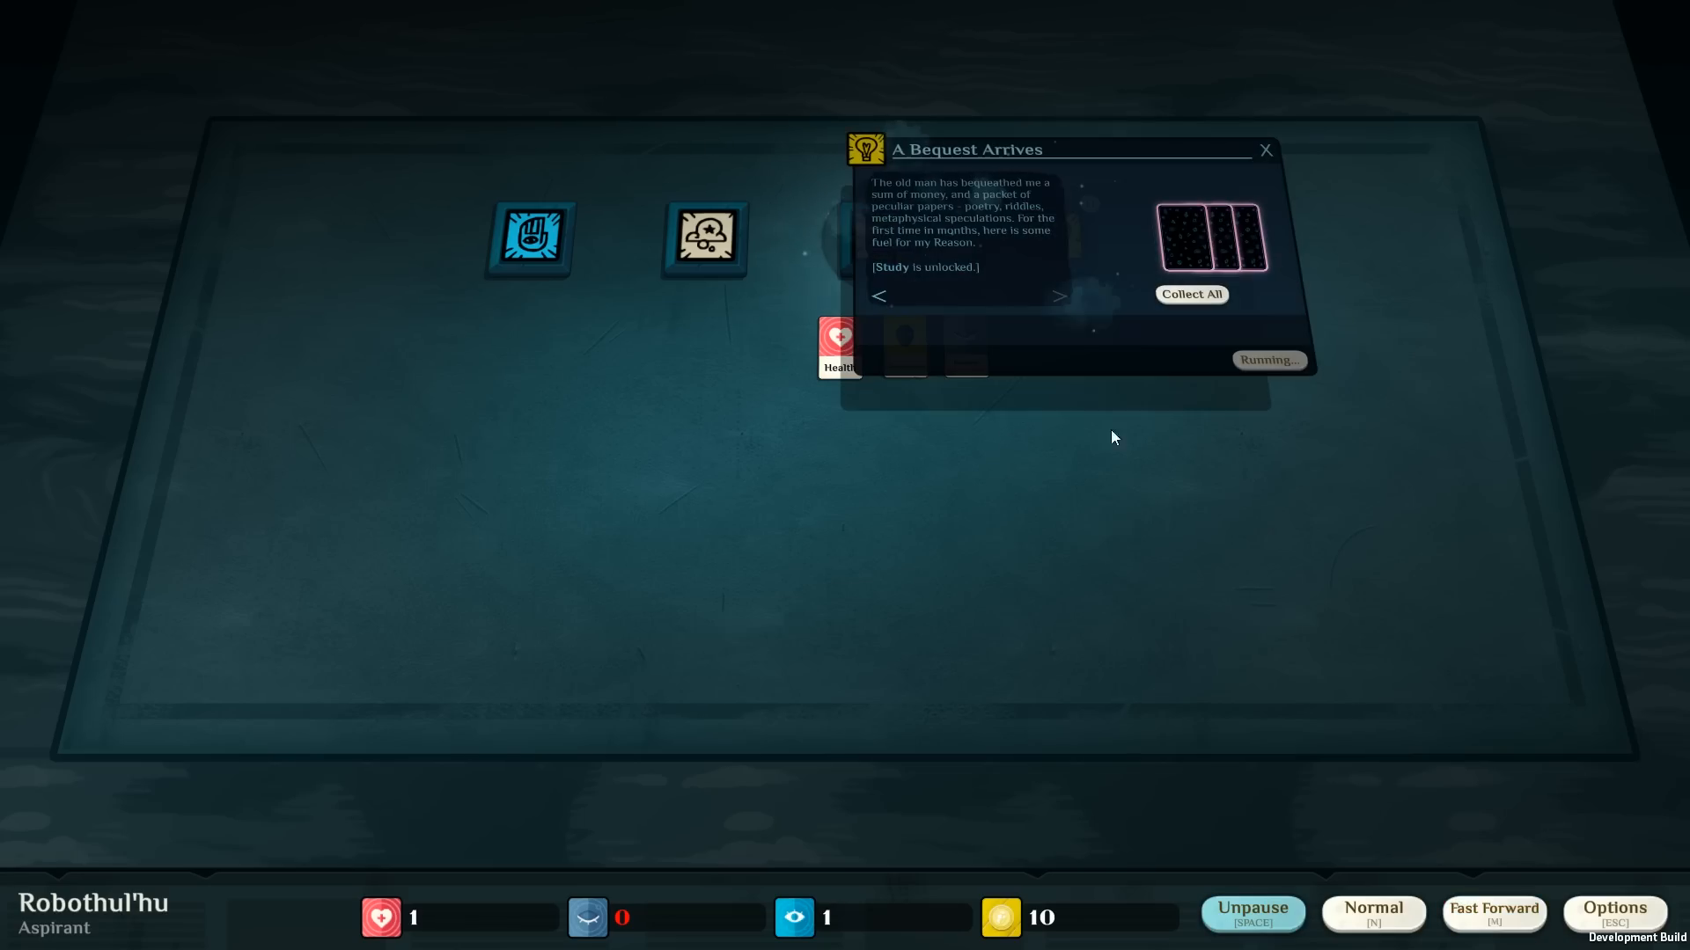
mouse_move(1166, 335)
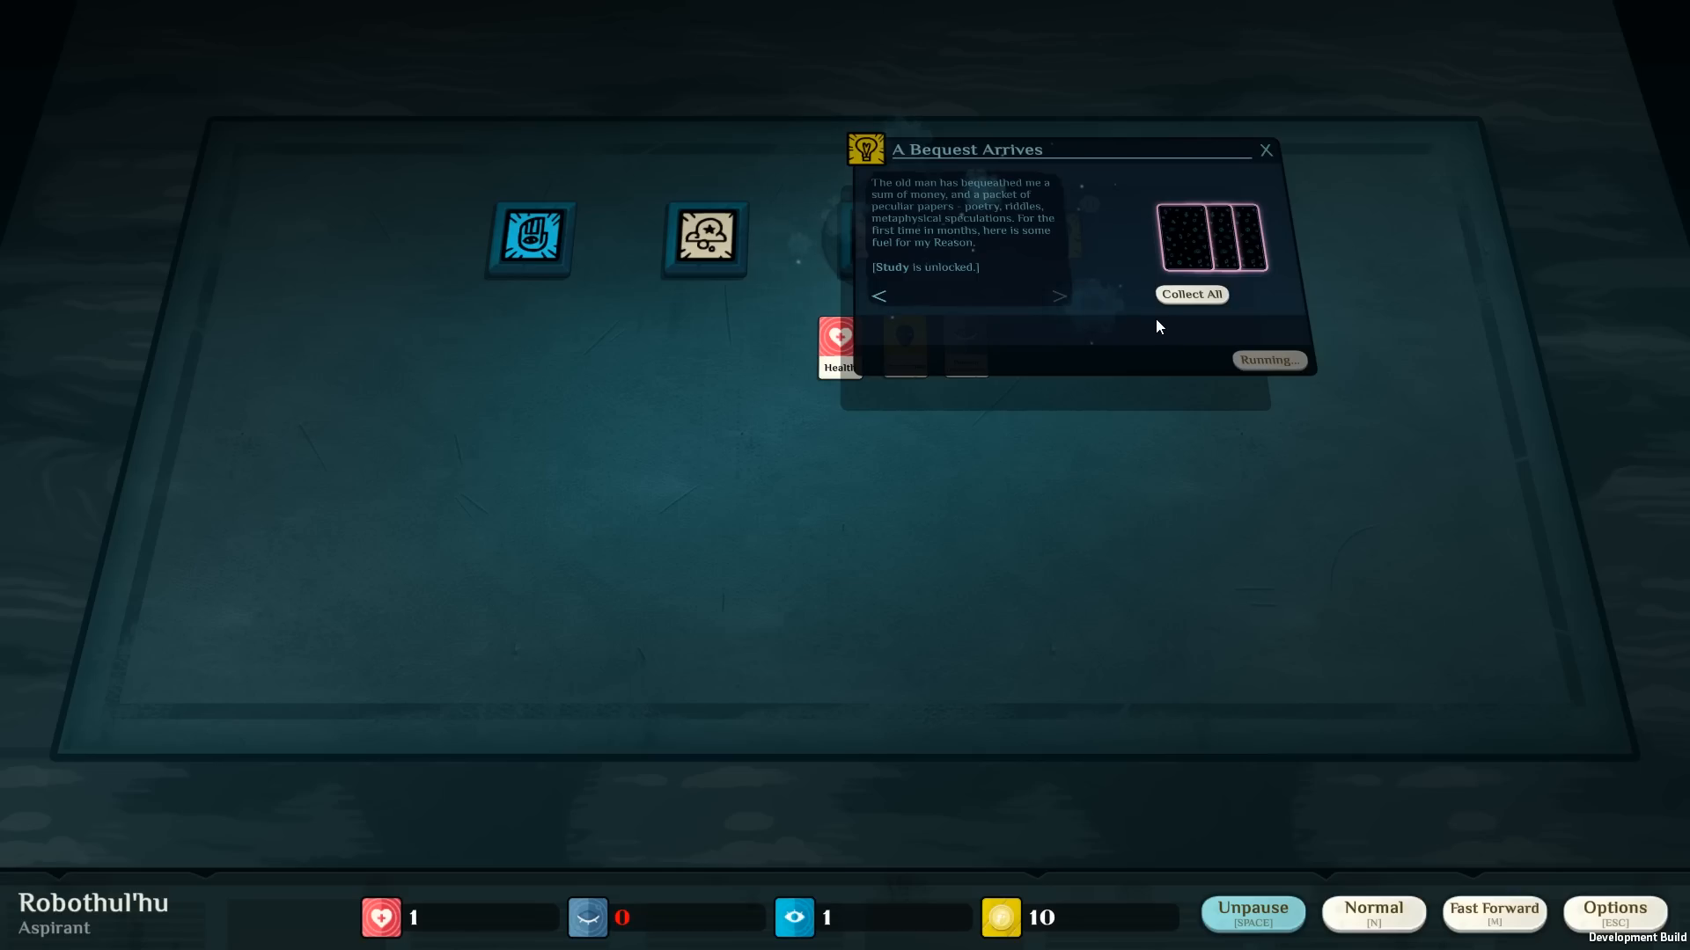
mouse_move(1147, 317)
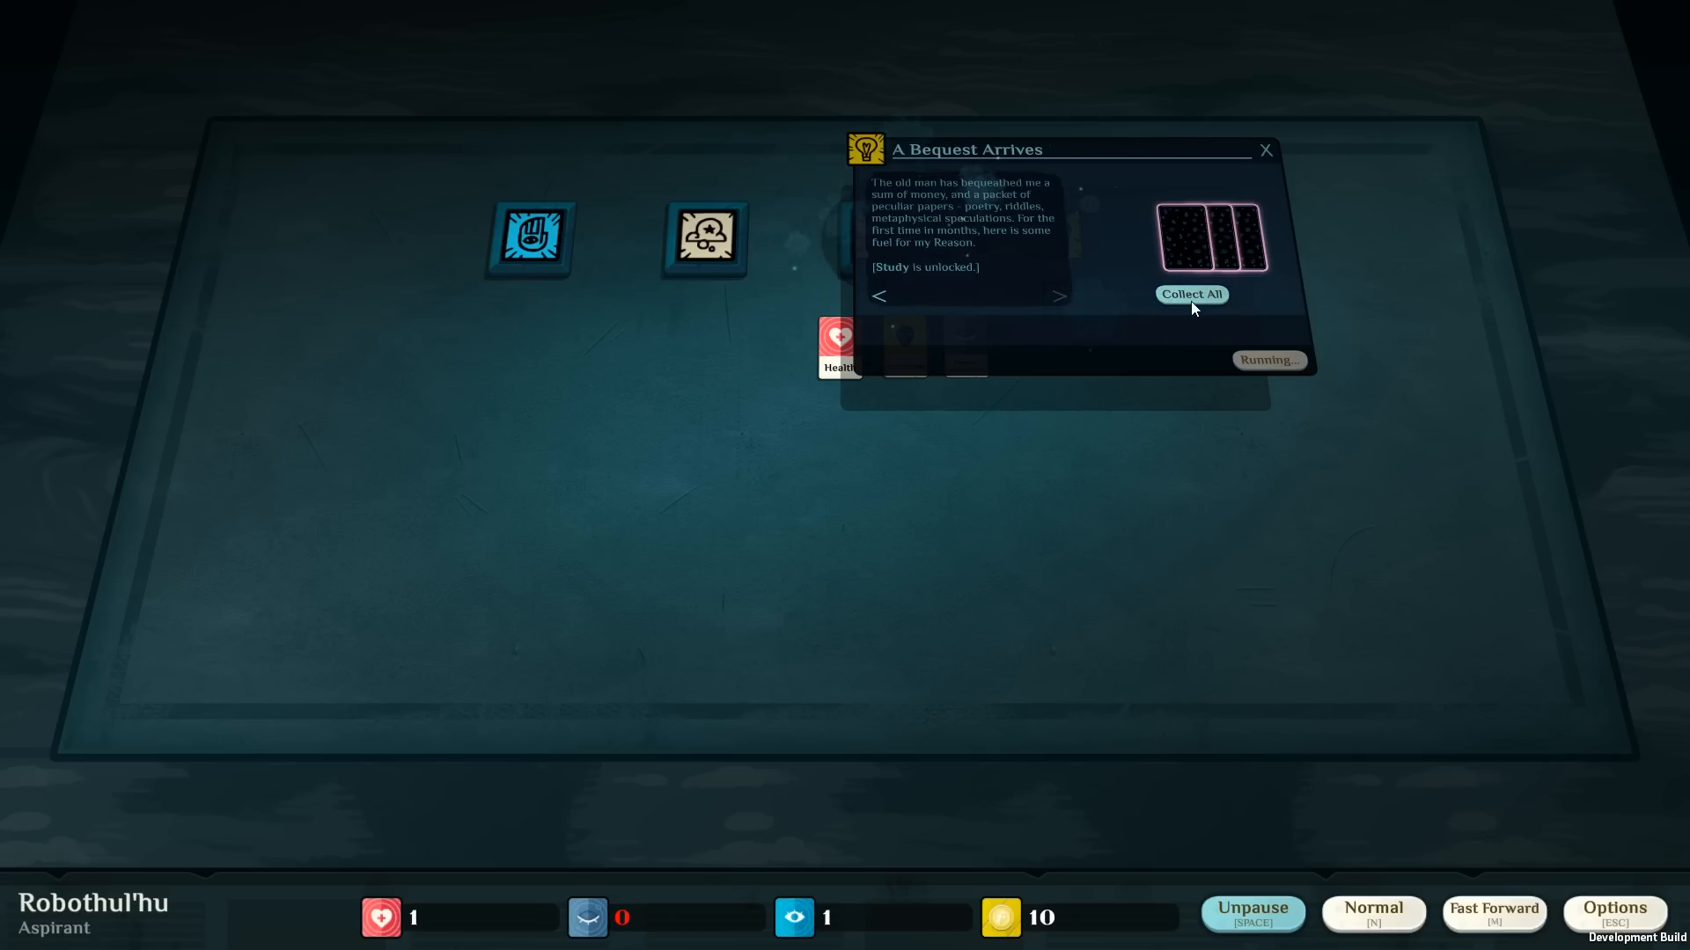
left_click(1192, 294)
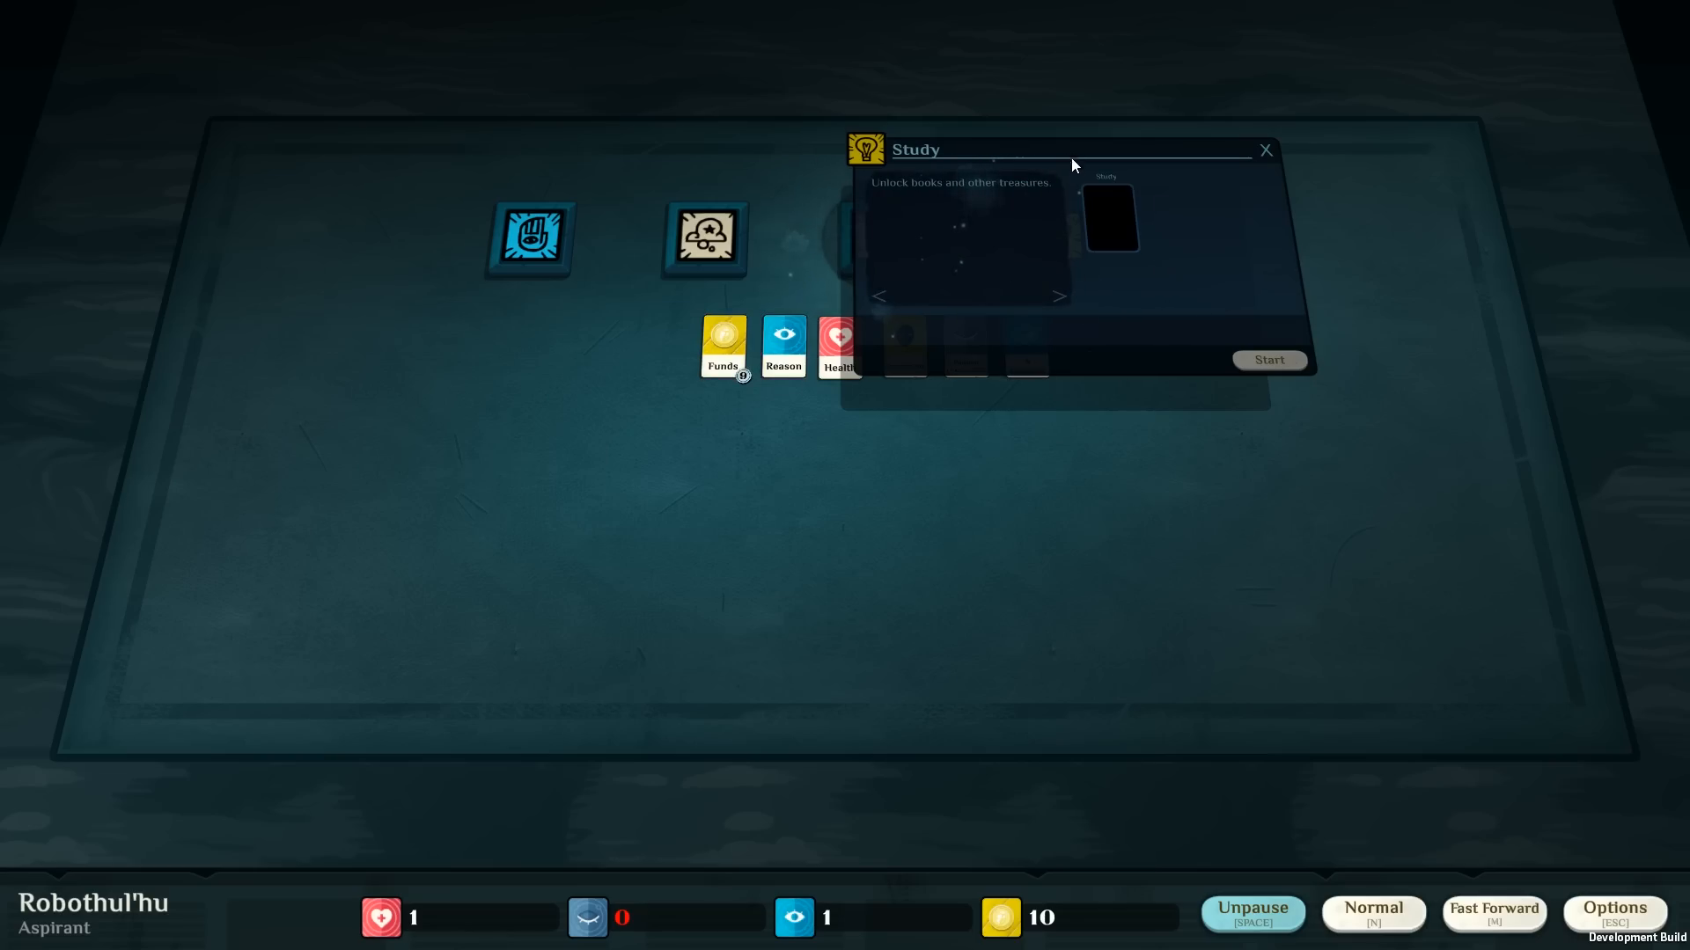
mouse_move(1268, 153)
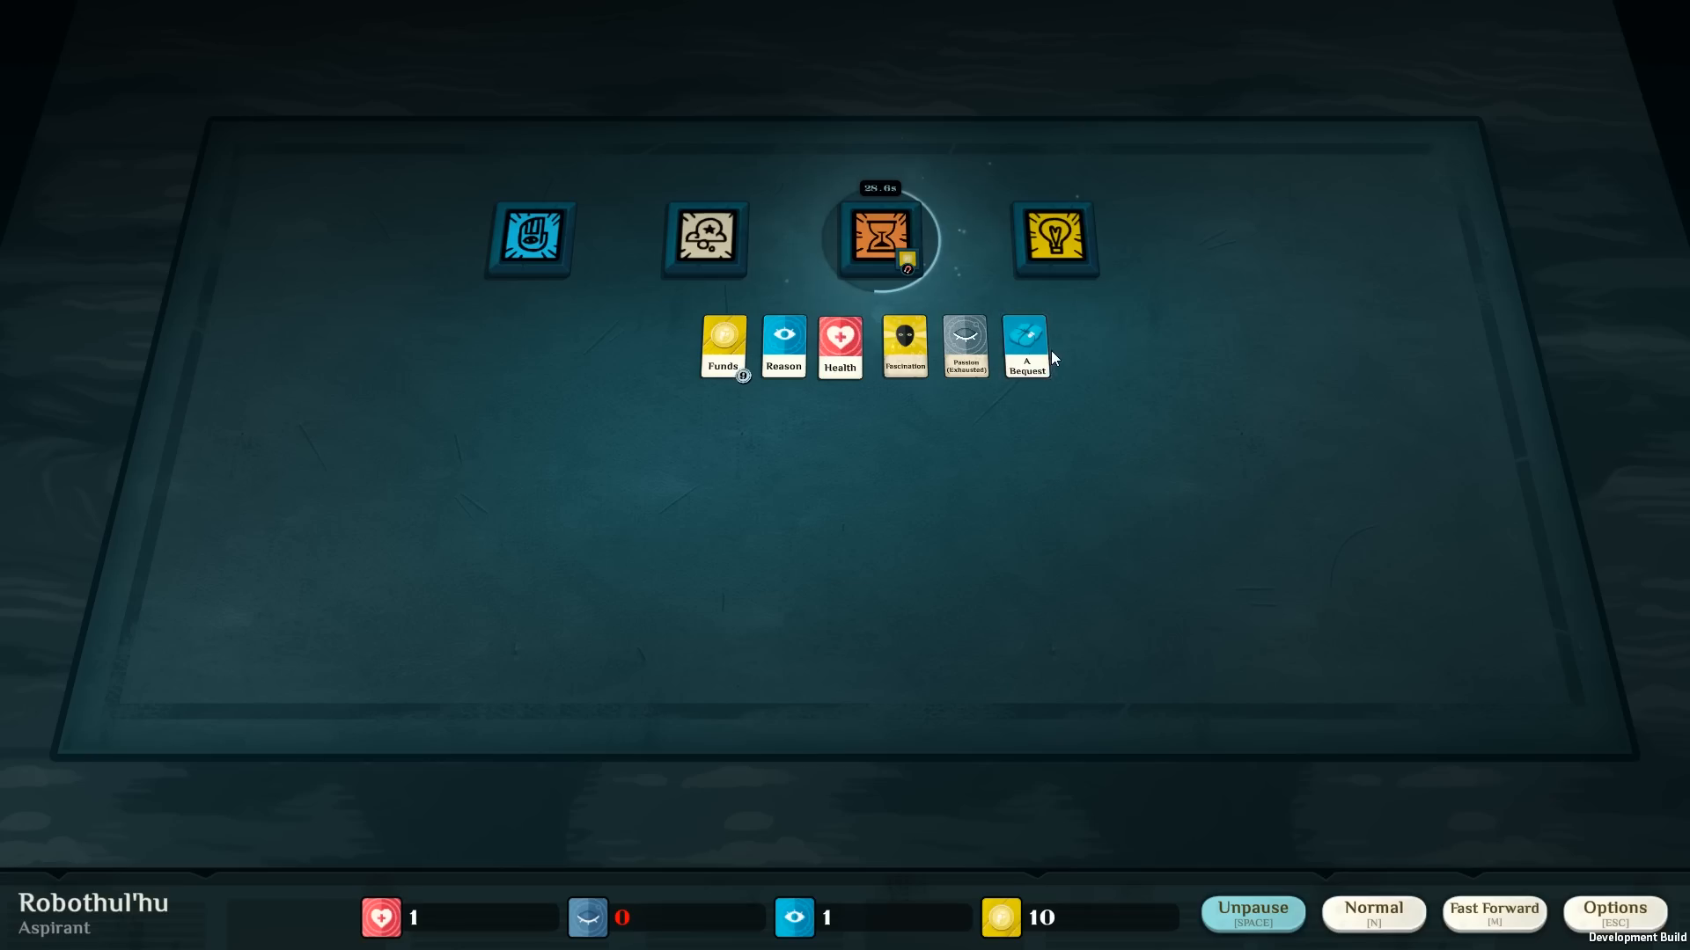
left_click(1027, 345)
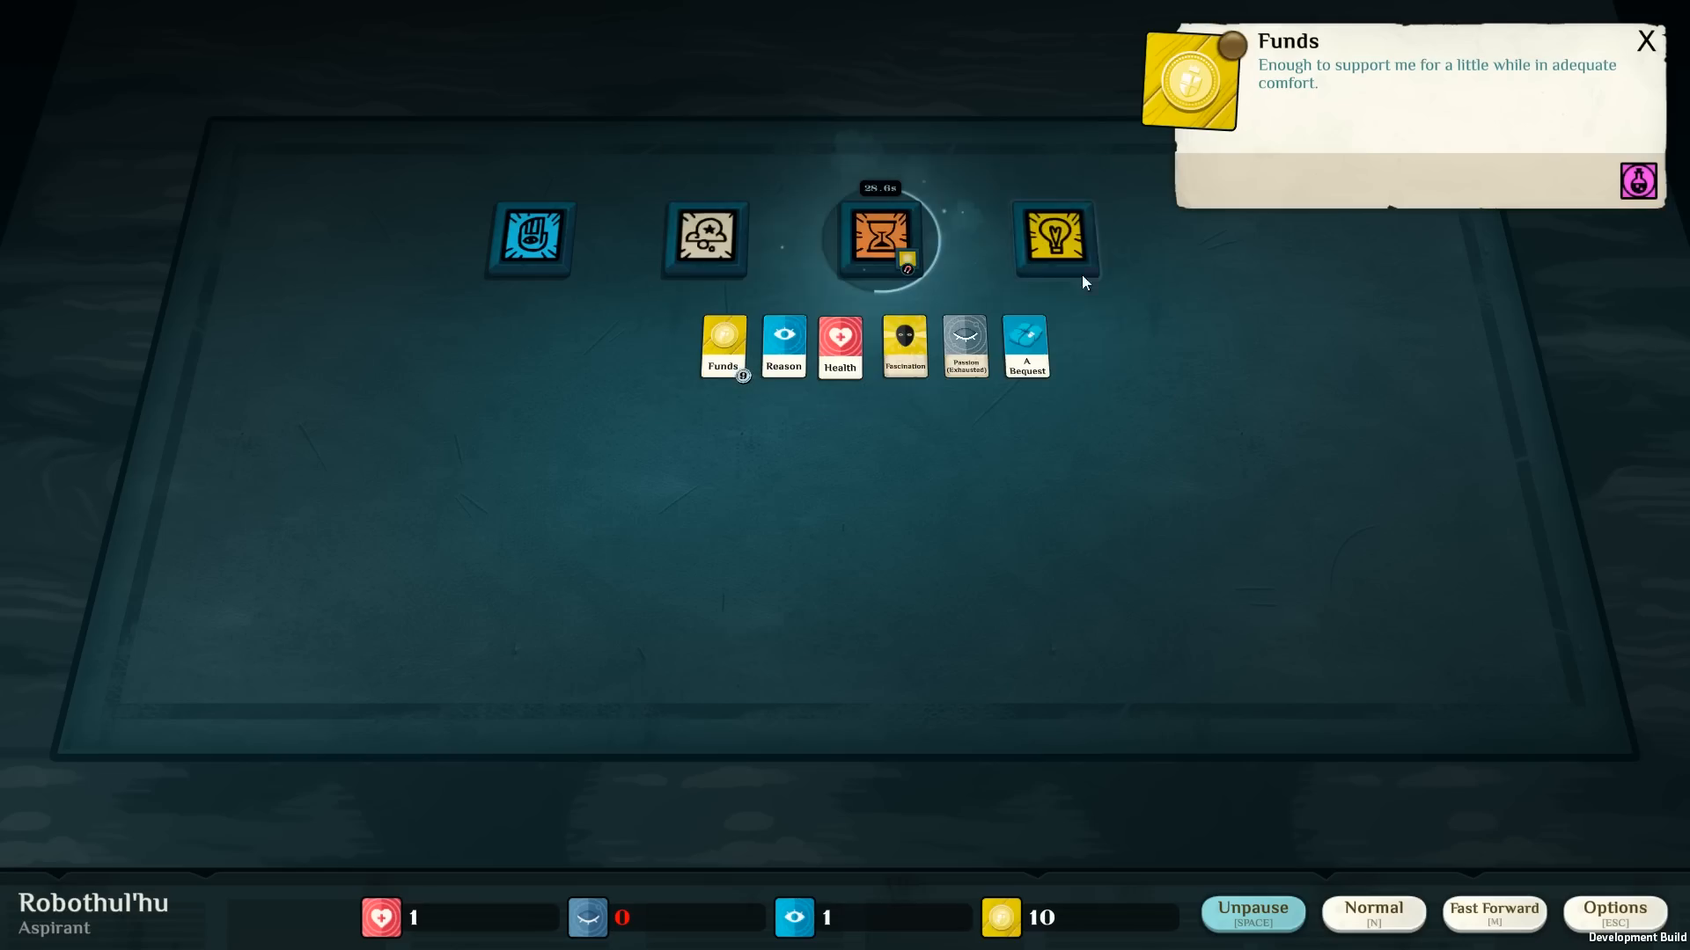
mouse_move(1045, 313)
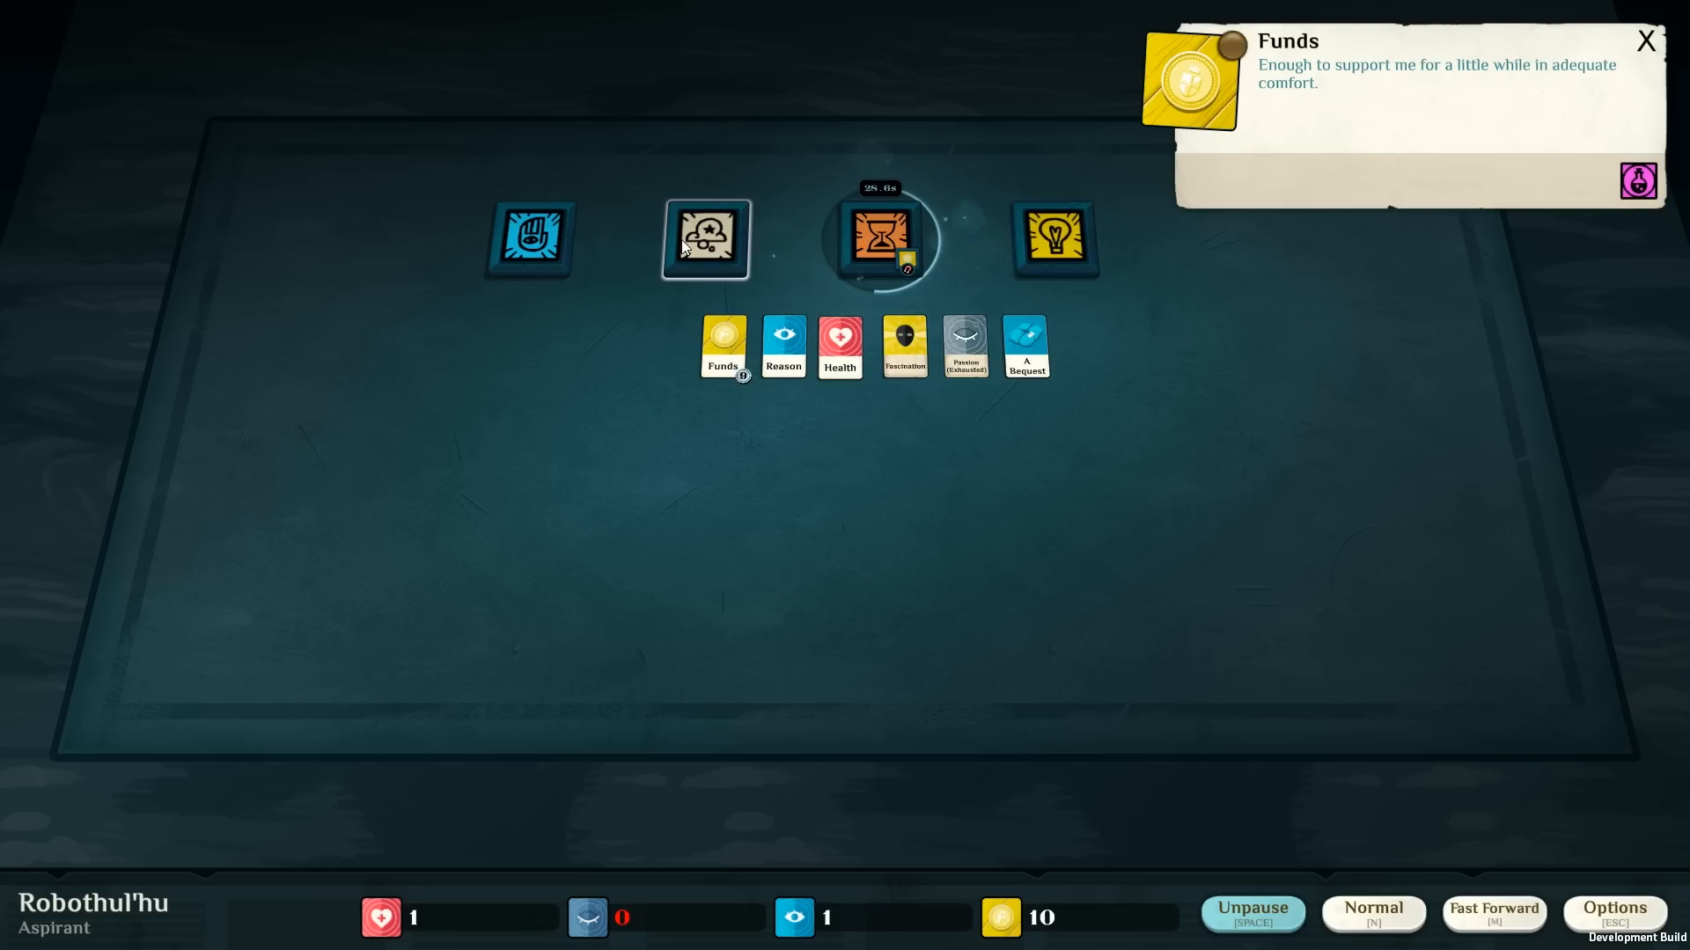
Slot A Bequest and Reason into Study and start Examine the Bequest, employing Reason.
left_click(706, 239)
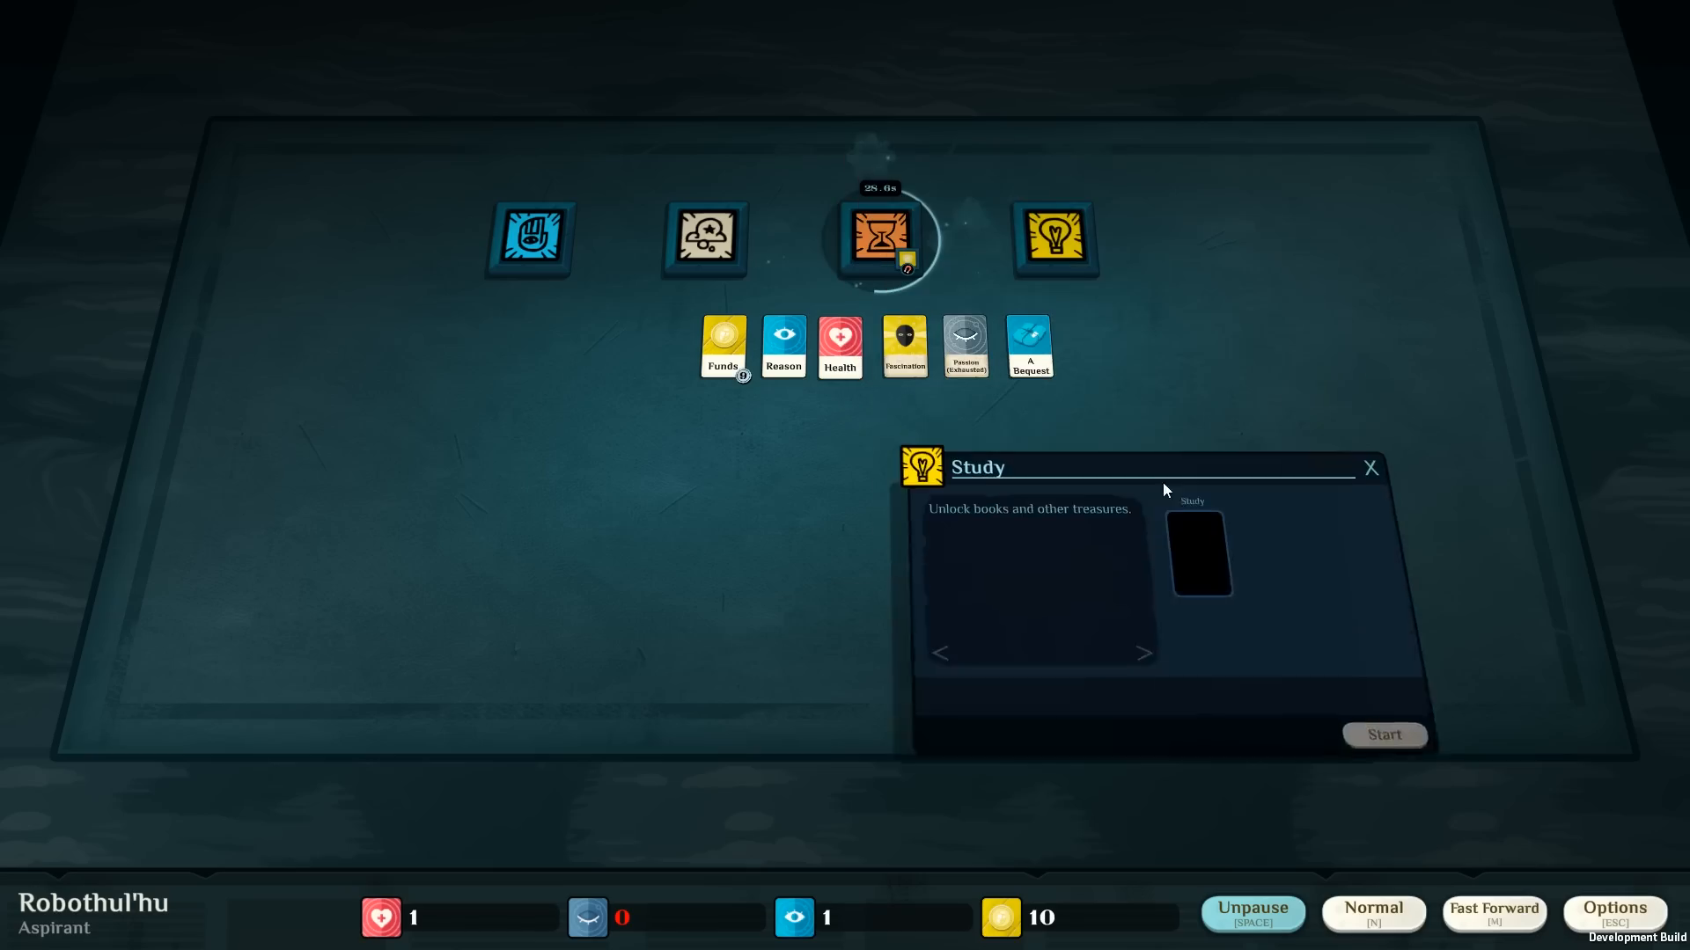
left_click_drag(1028, 345, 1309, 588)
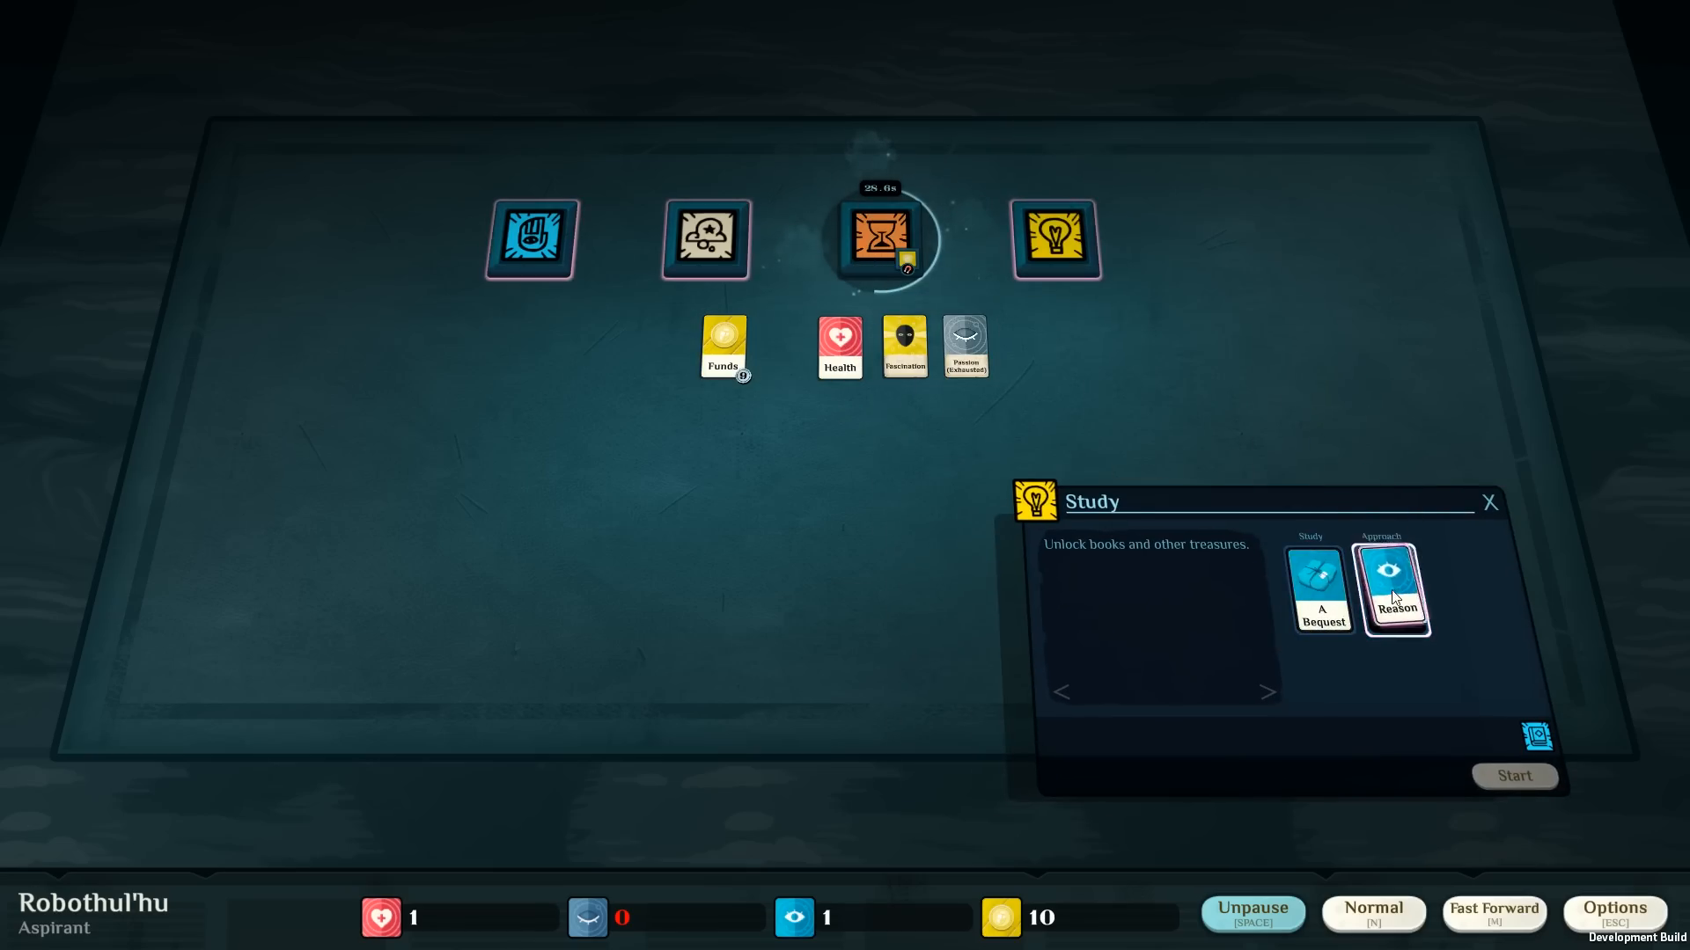
left_click(1394, 590)
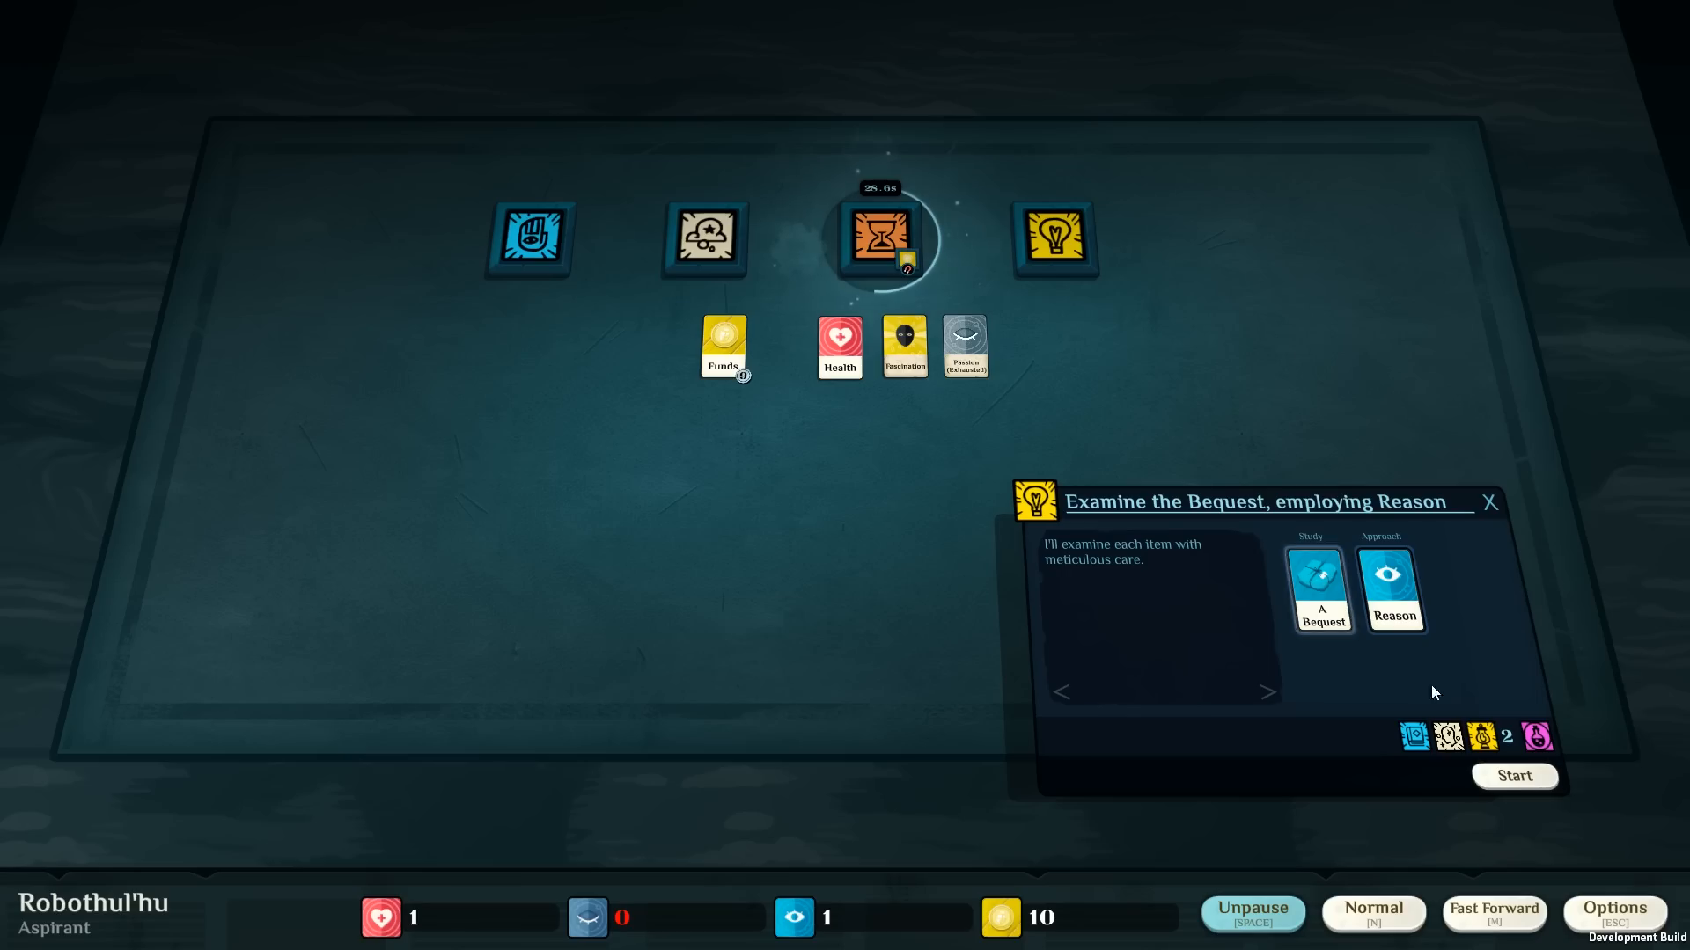
left_click(1513, 775)
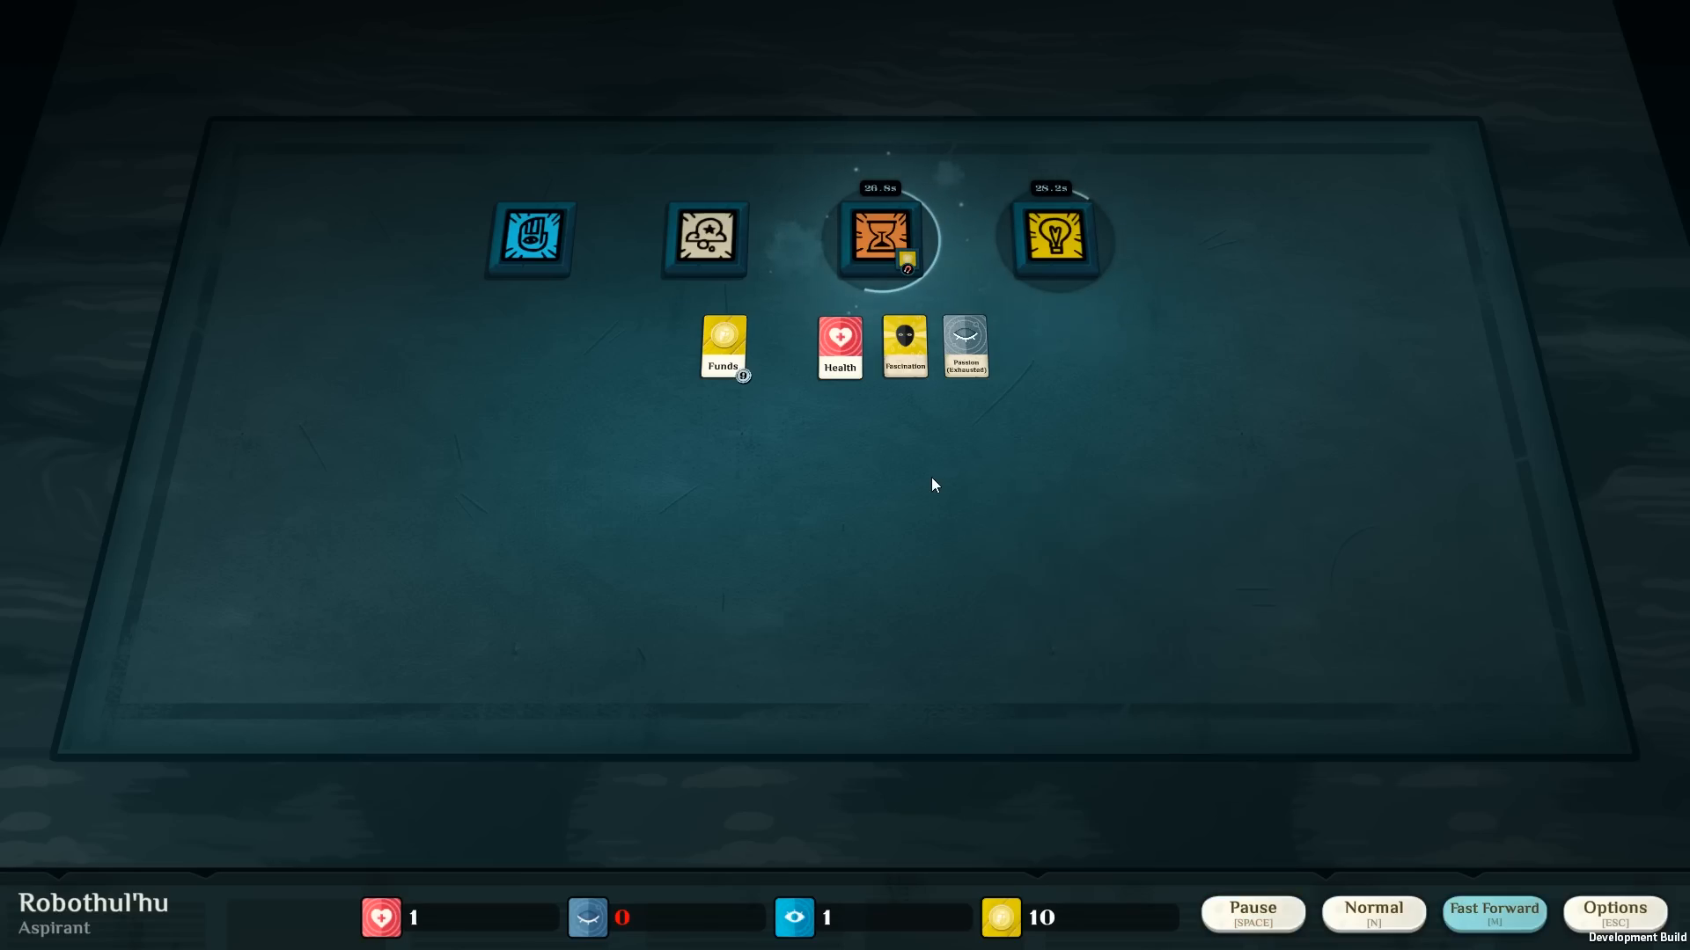
mouse_move(973, 465)
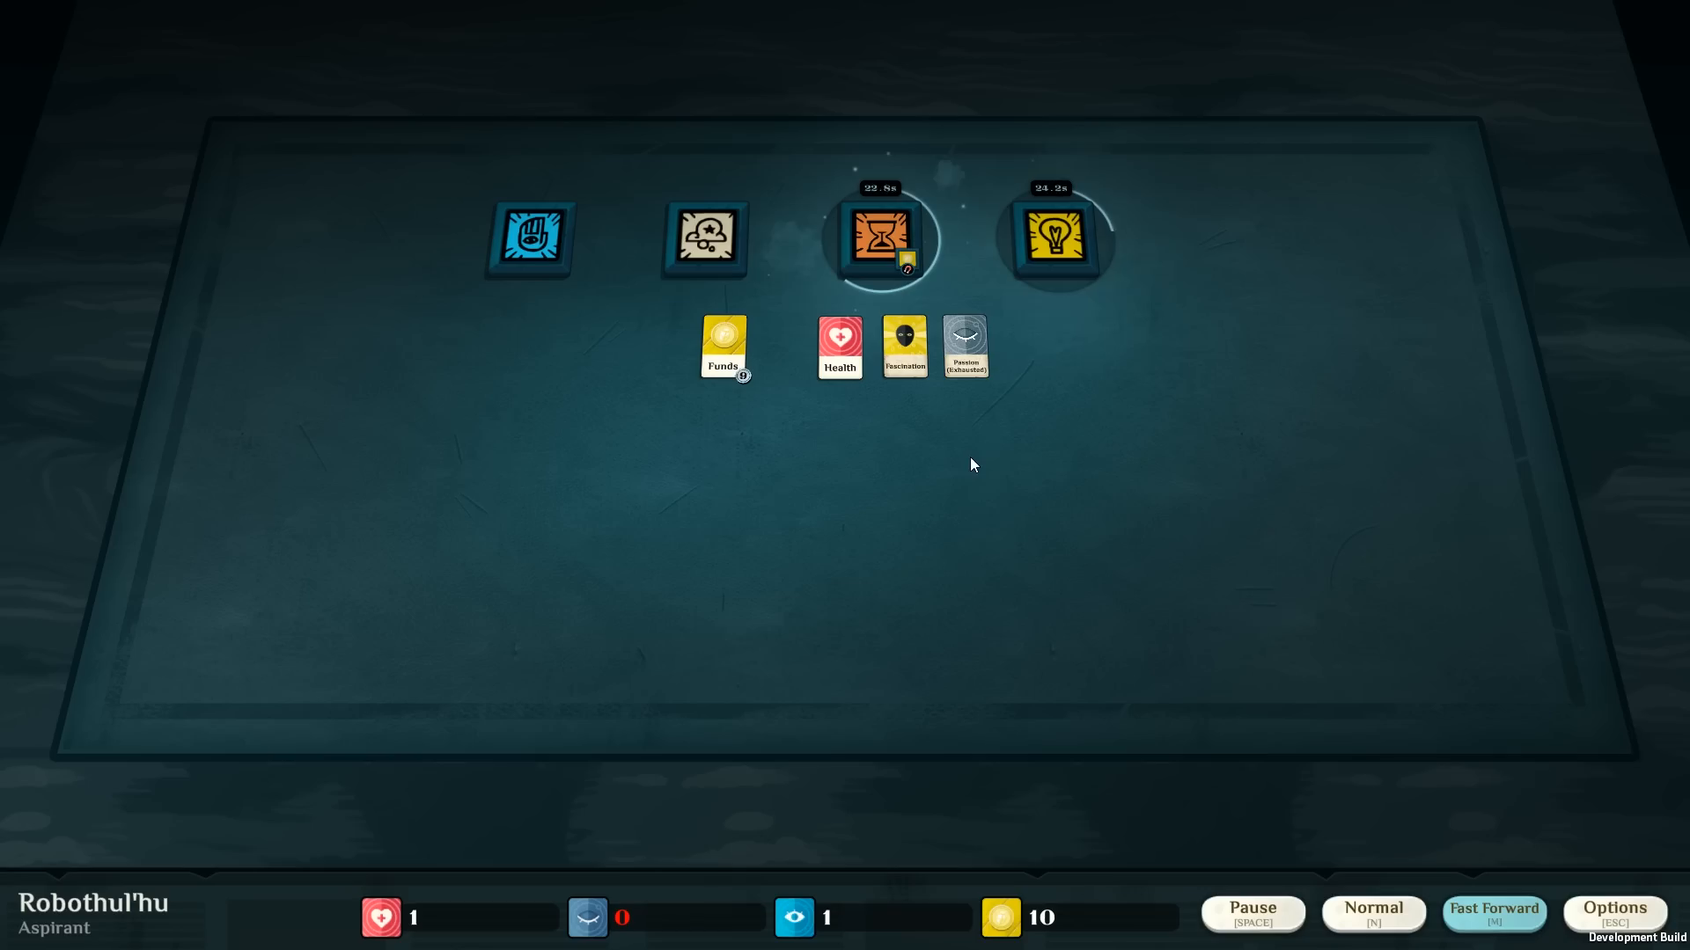
mouse_move(823, 834)
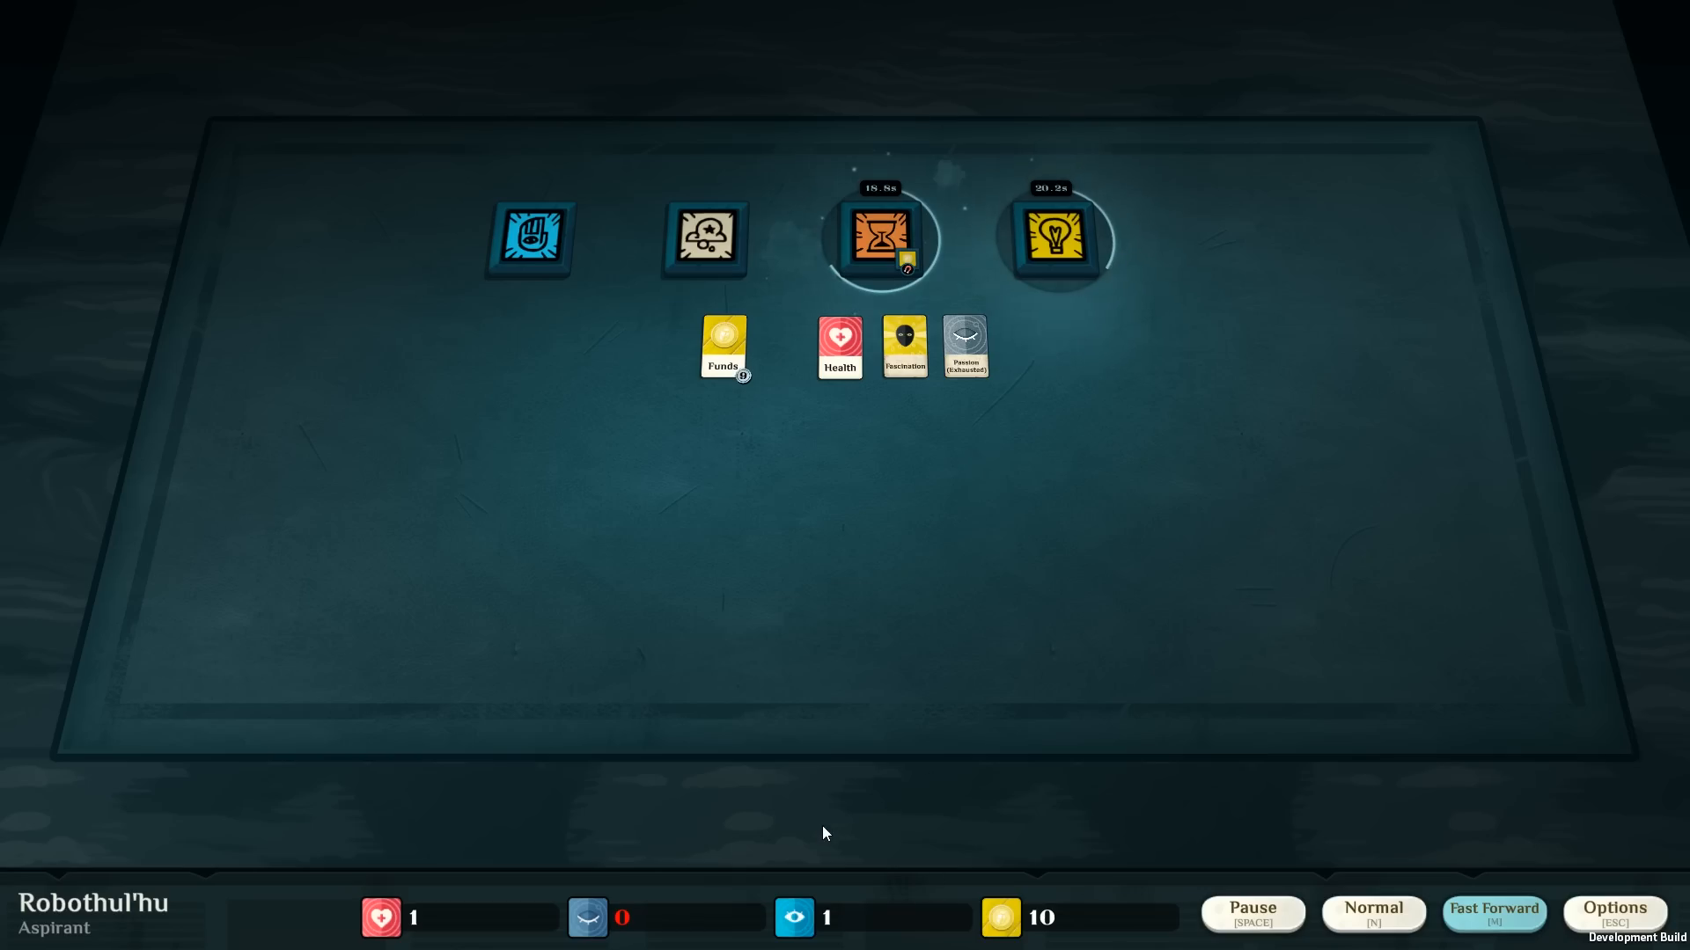
mouse_move(799, 824)
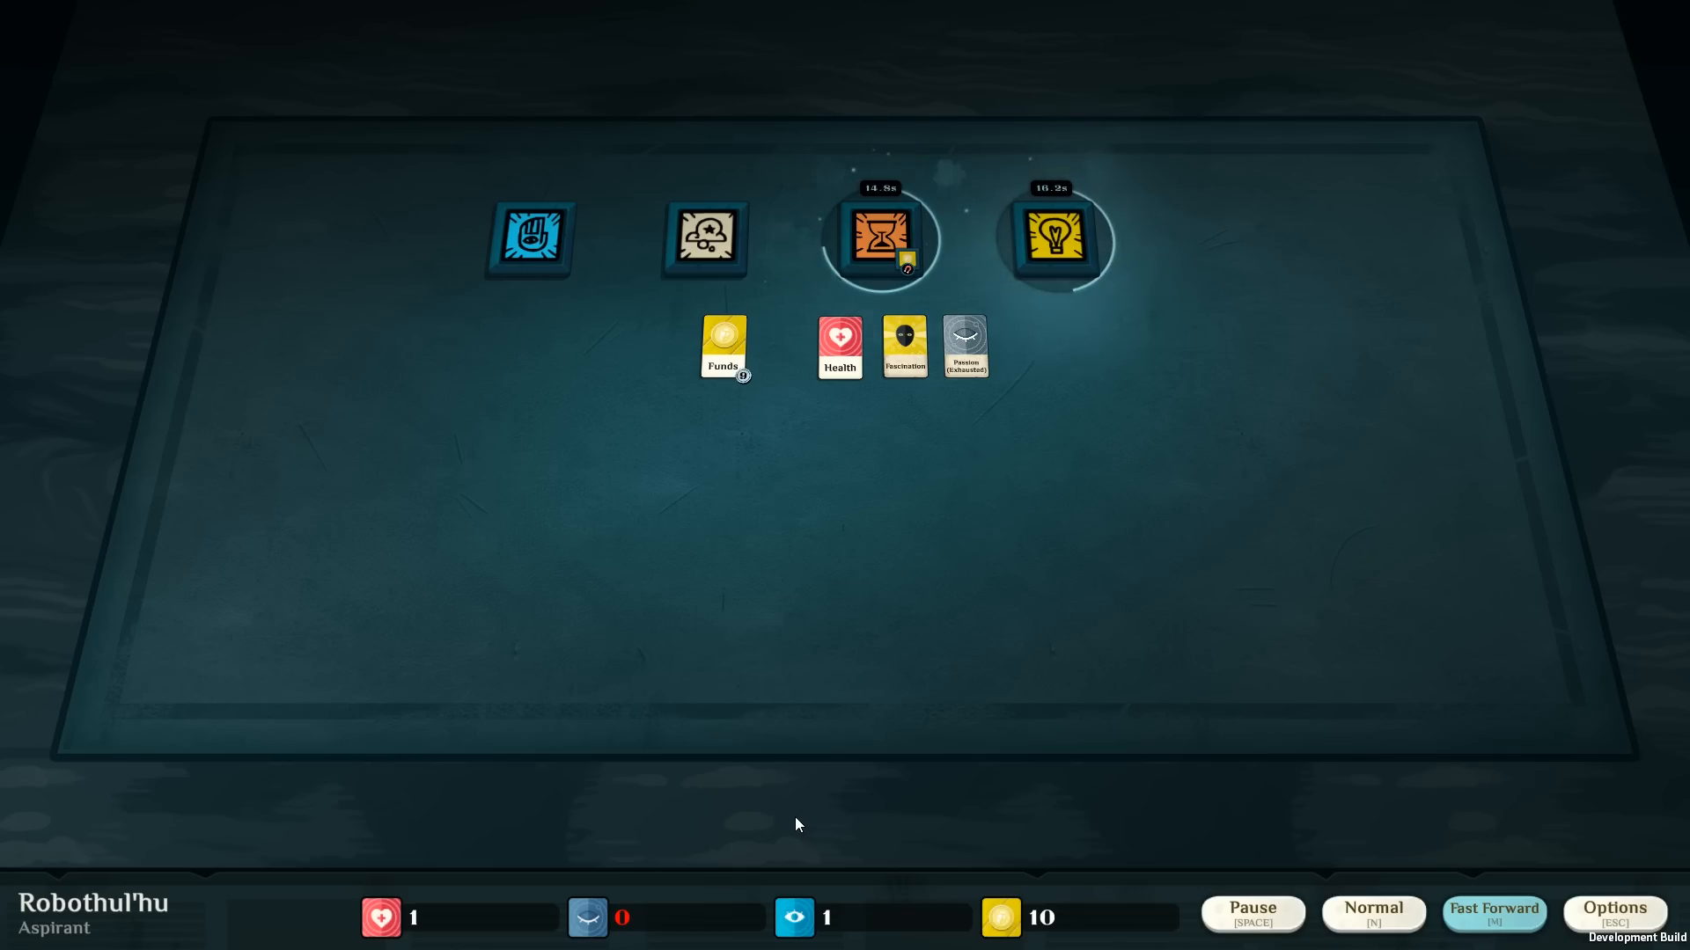
mouse_move(725, 560)
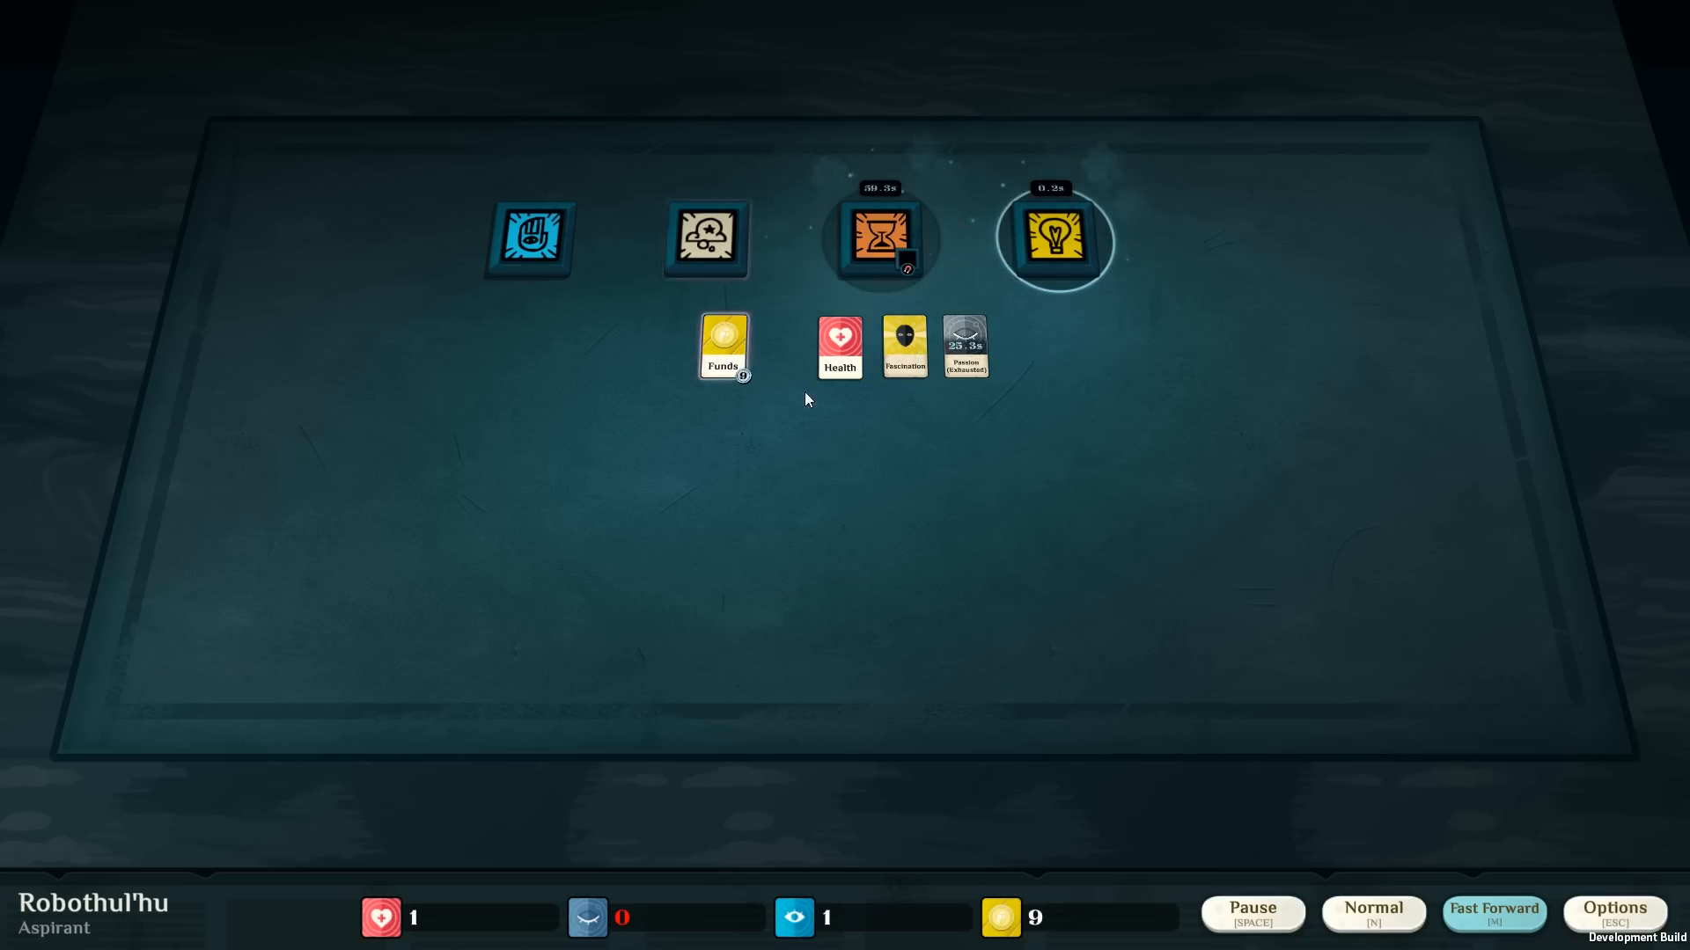
Pause, collect the finished bequest examination's cards and read A Watchman's Secret.
left_click(1253, 936)
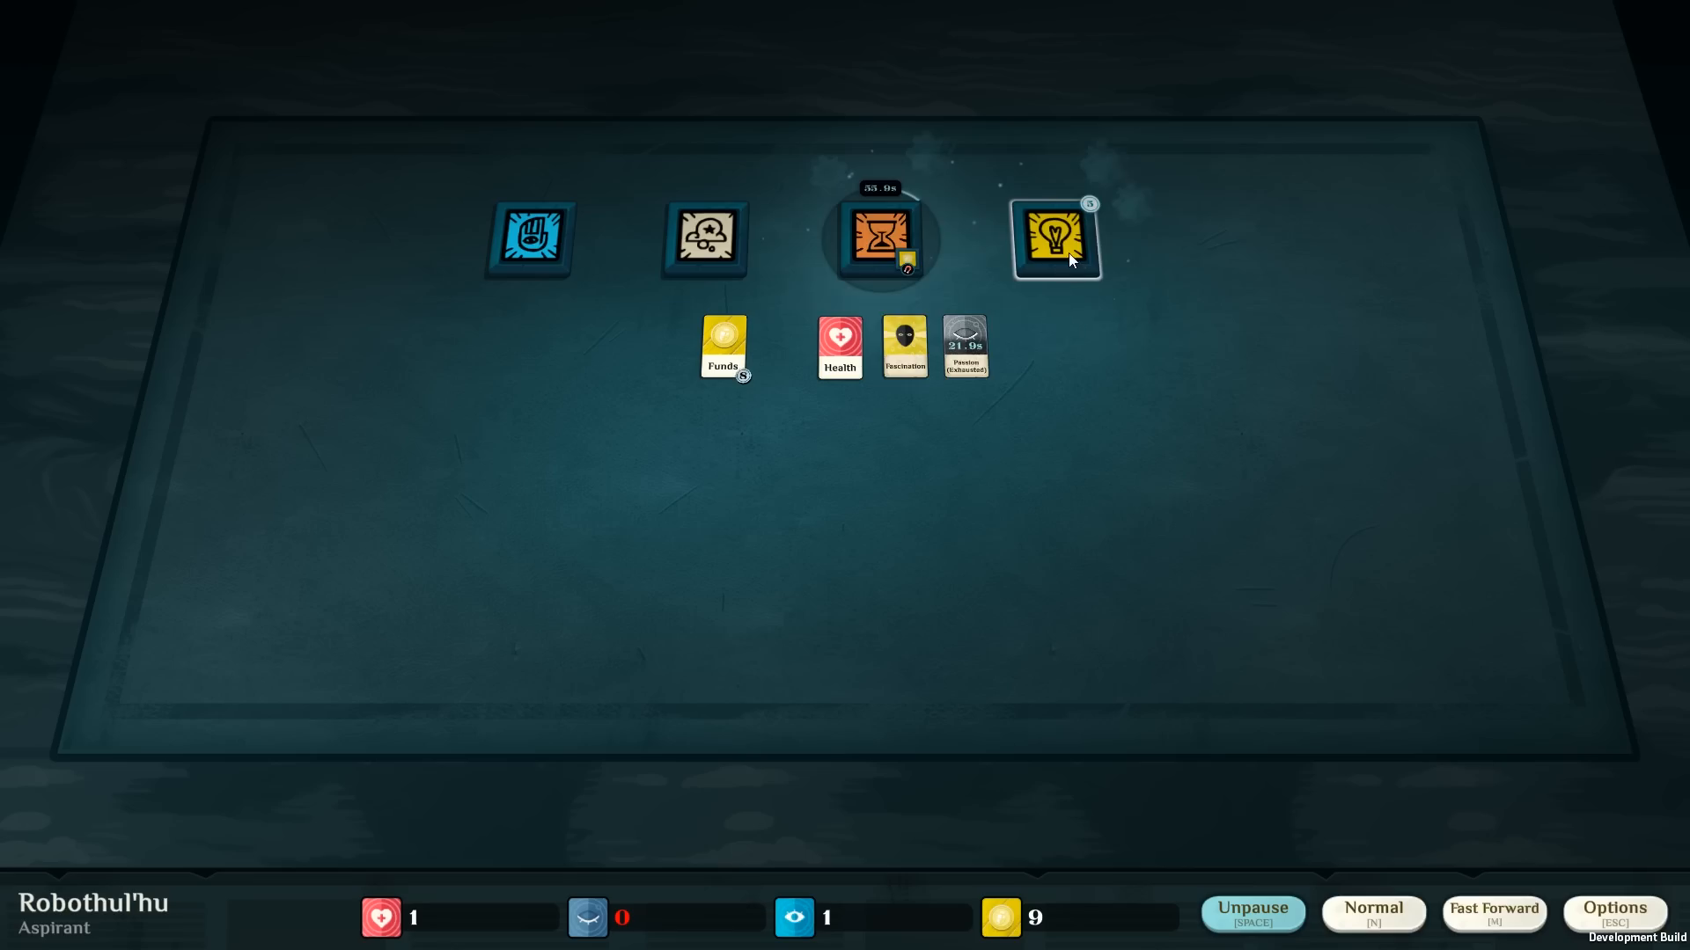
left_click(1056, 244)
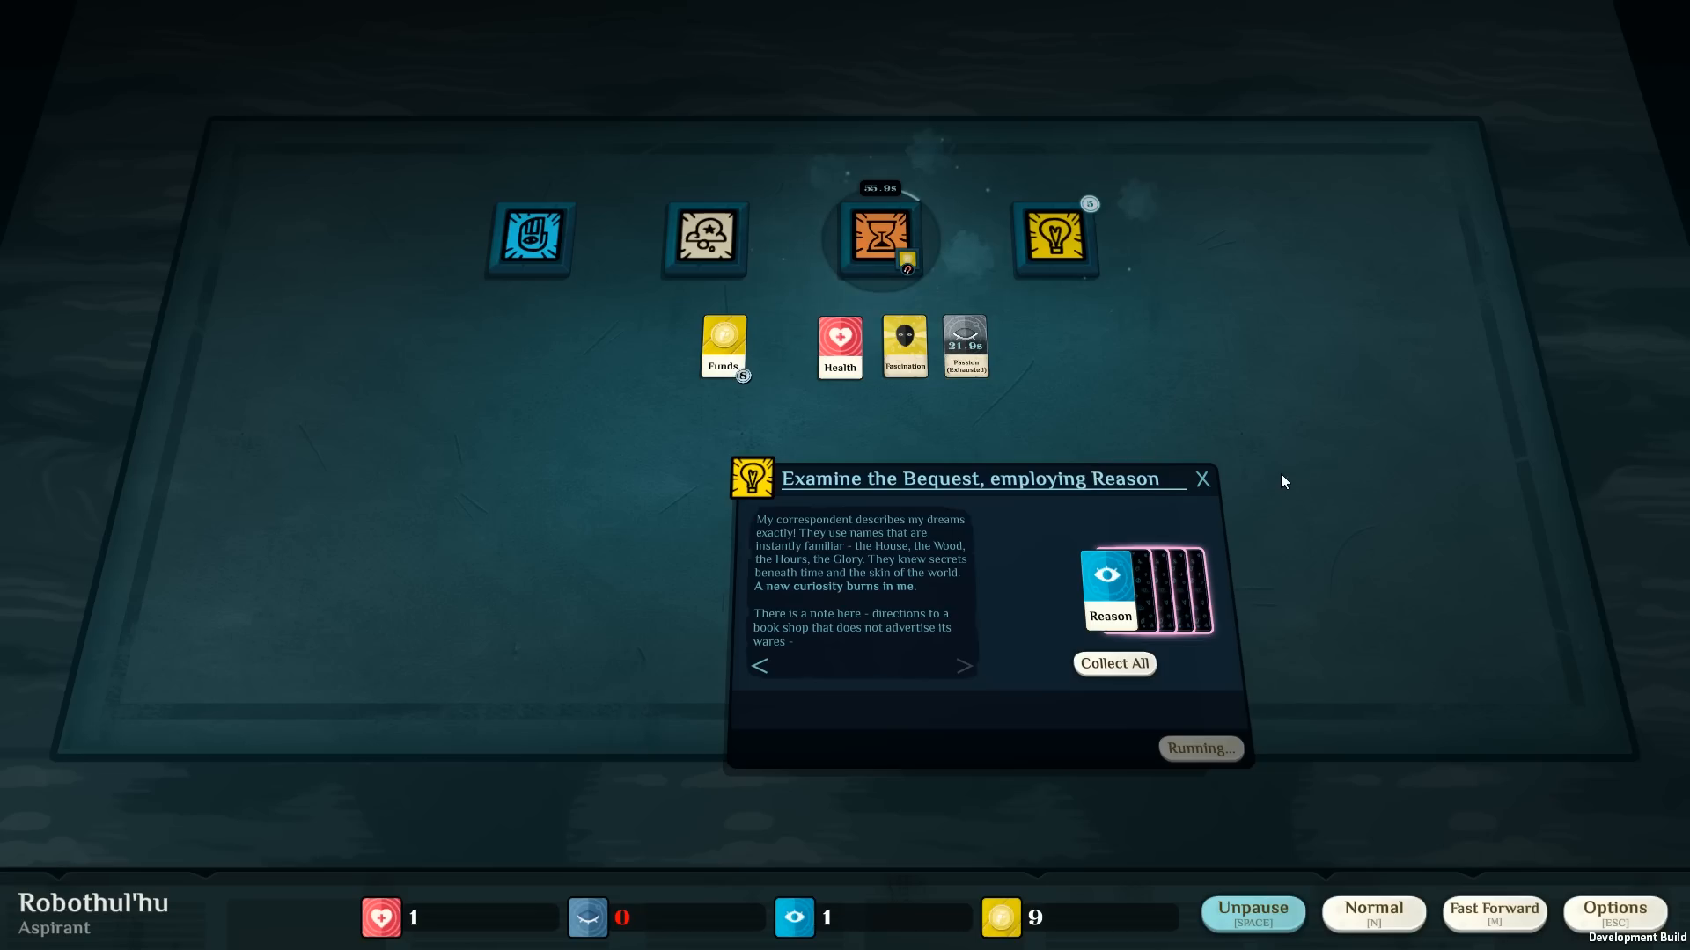
mouse_move(1278, 476)
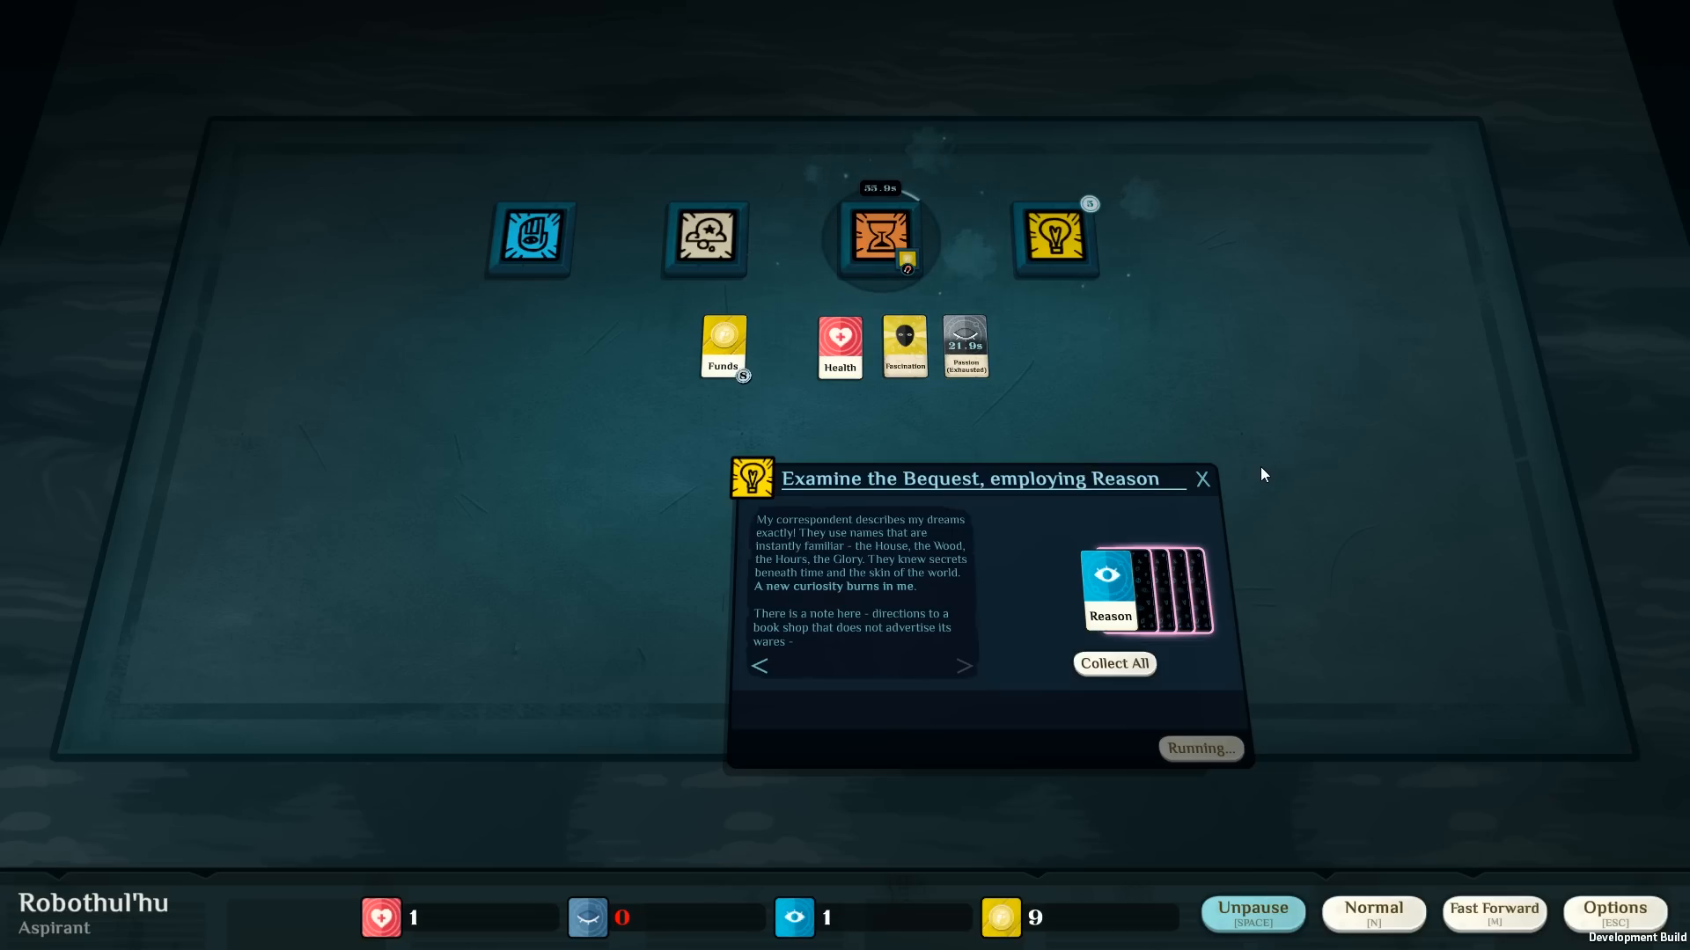
mouse_move(1257, 478)
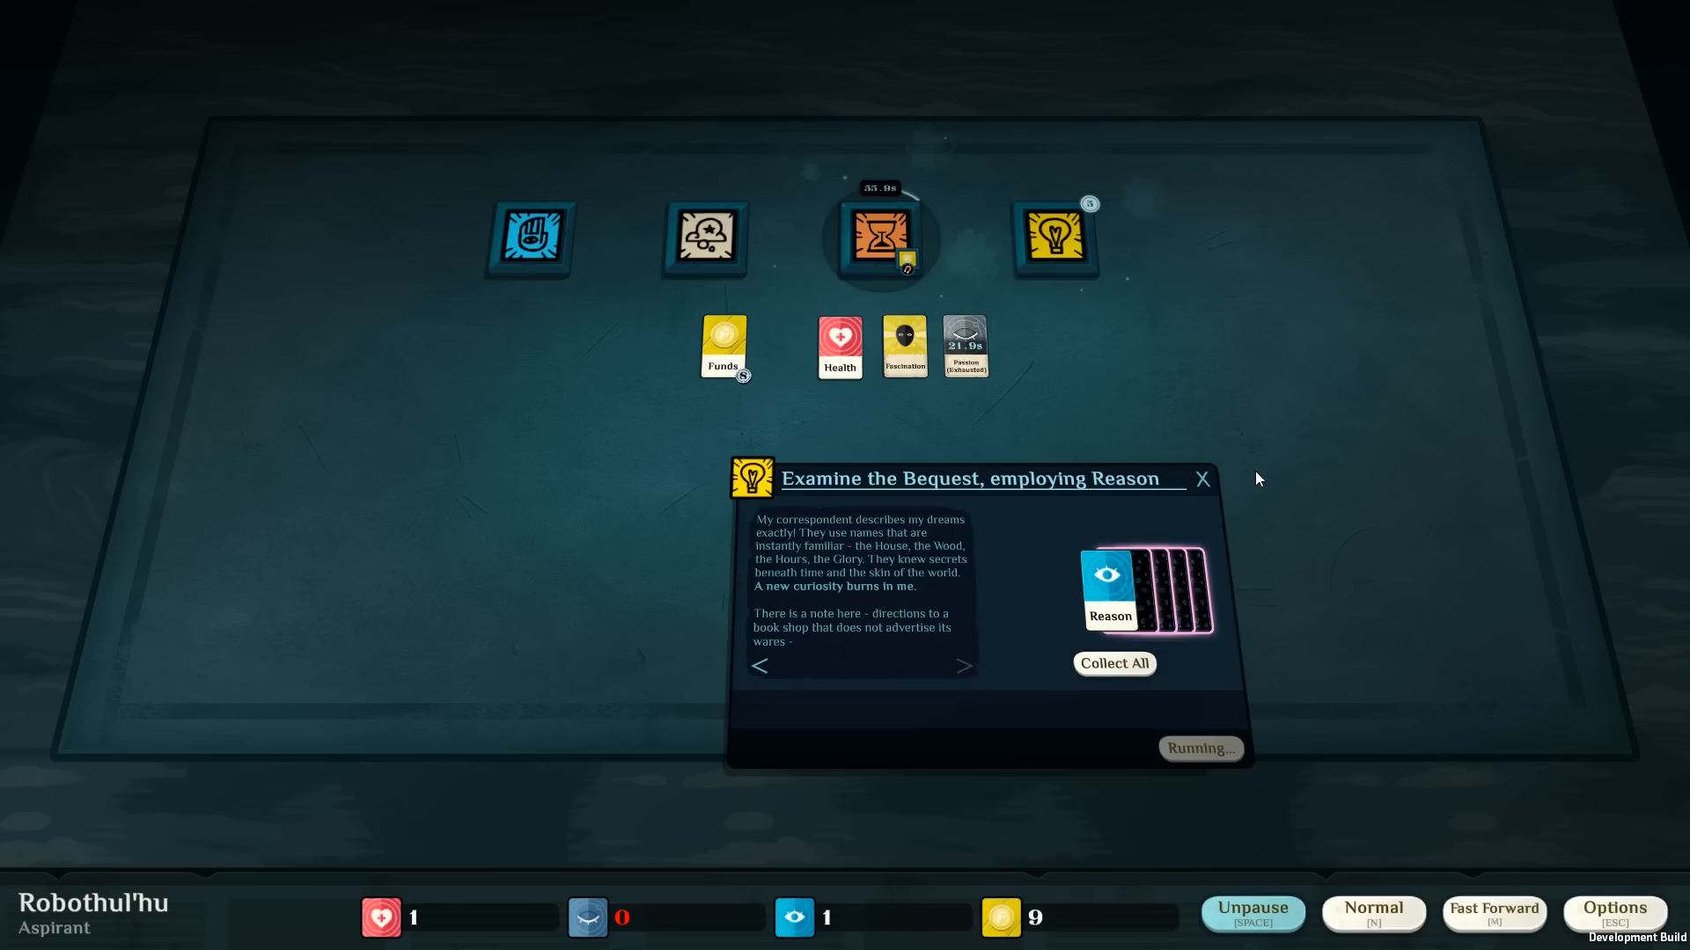
mouse_move(982, 581)
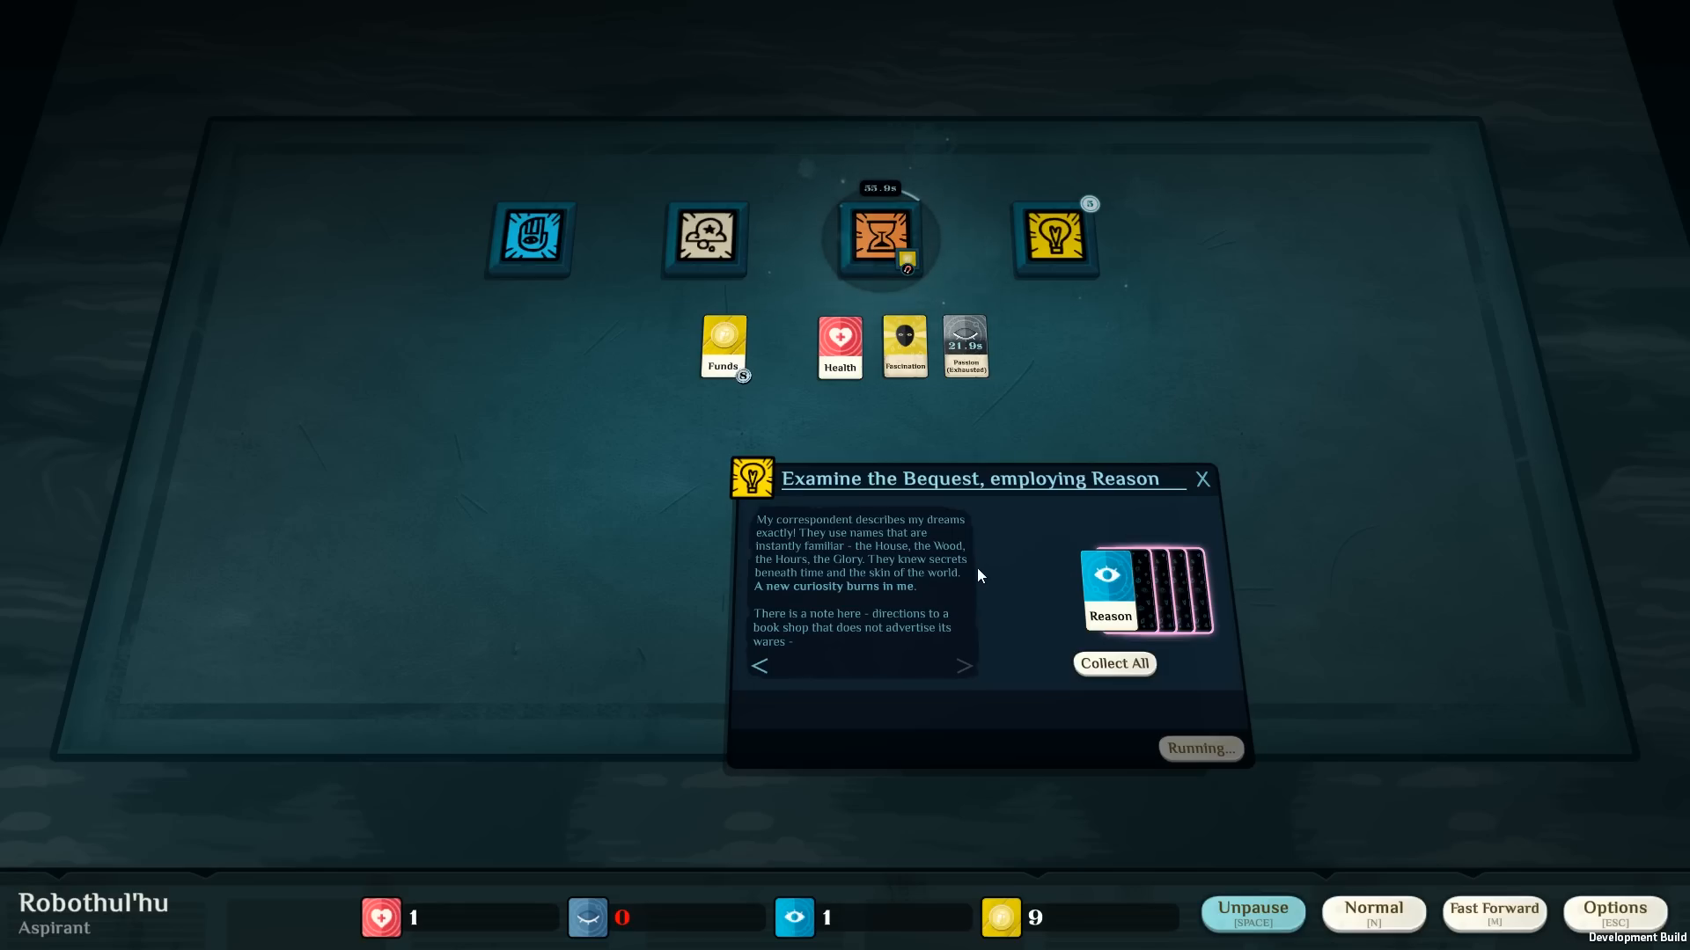
mouse_move(985, 572)
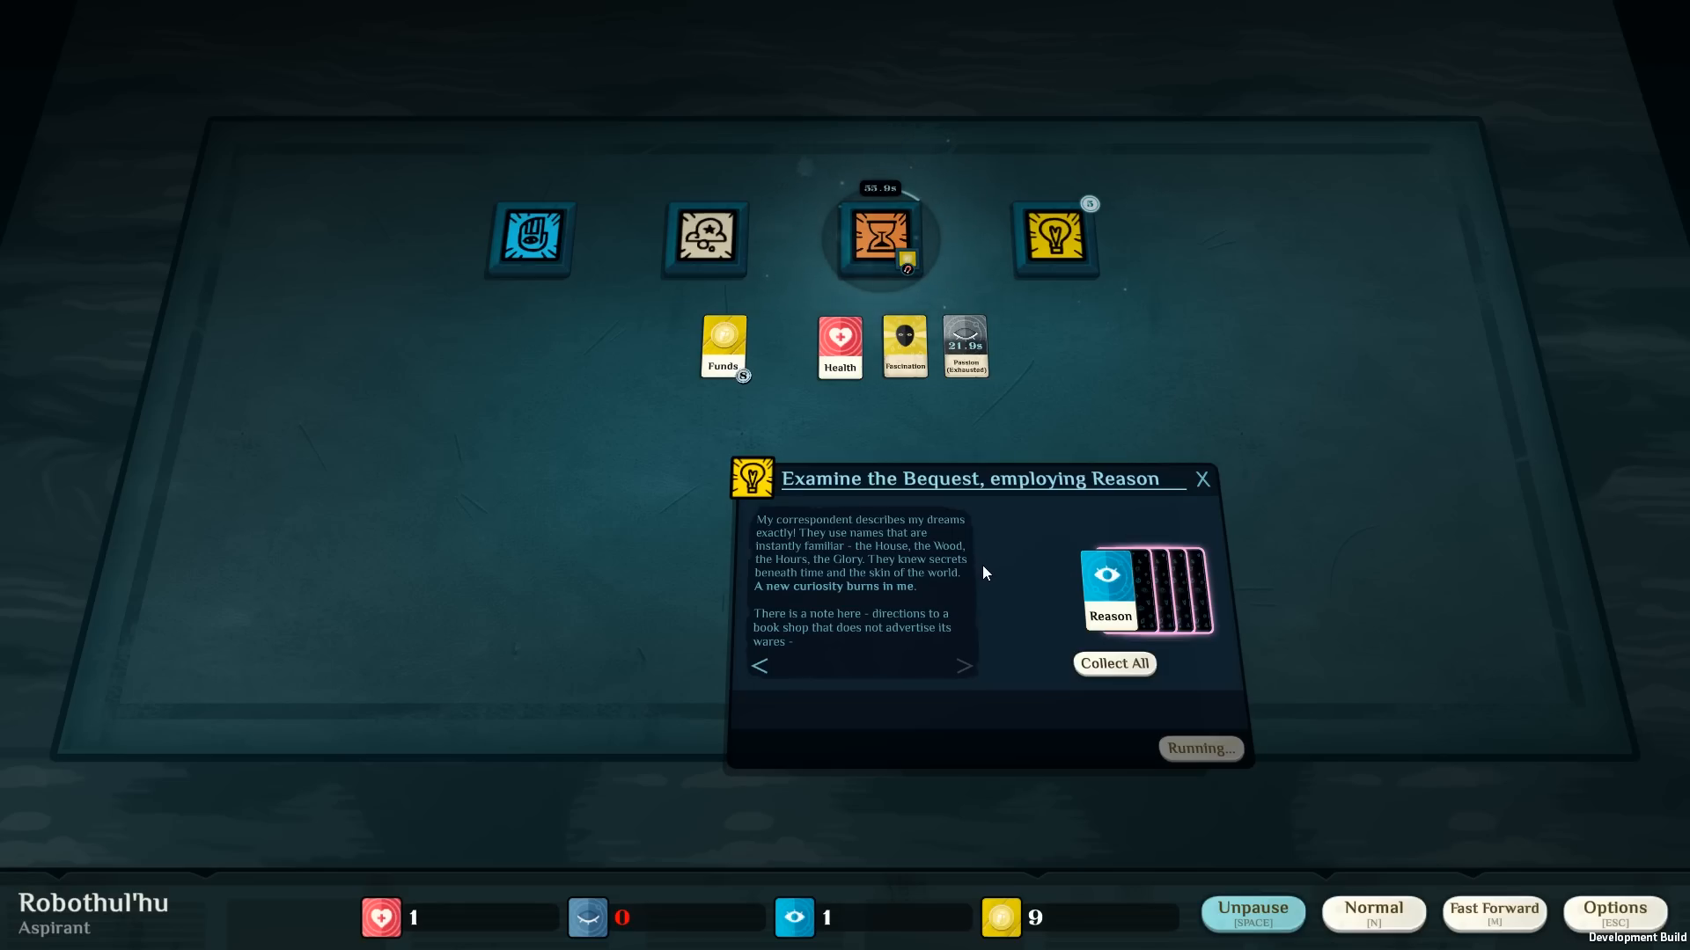
mouse_move(1054, 697)
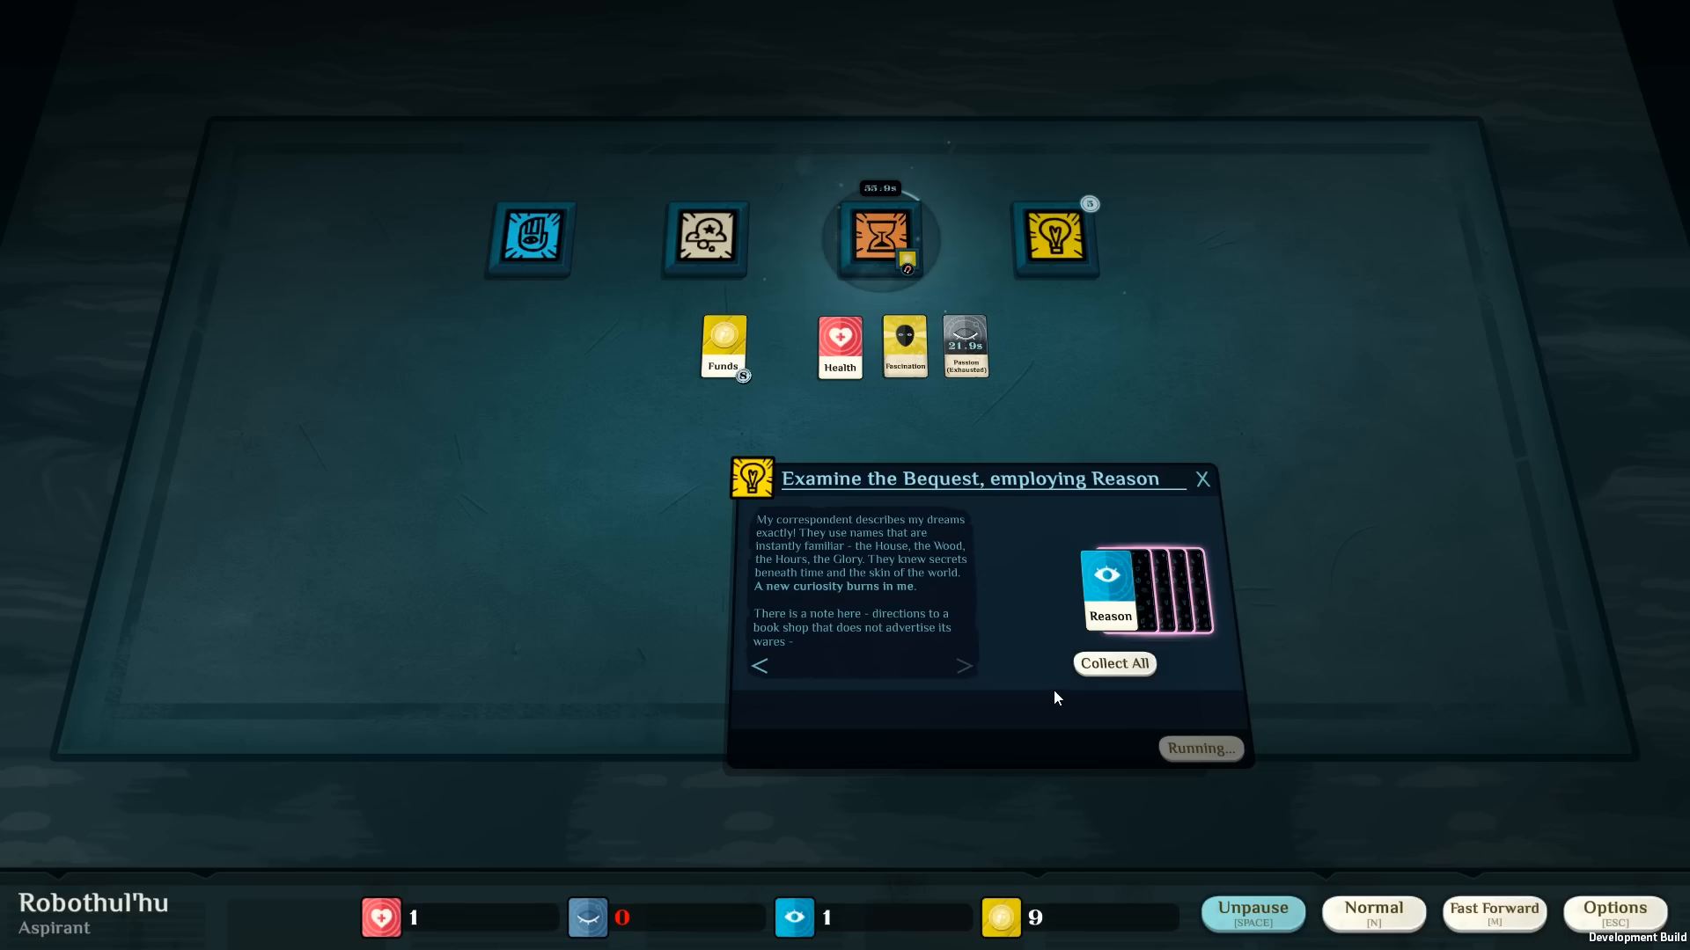
left_click(1114, 664)
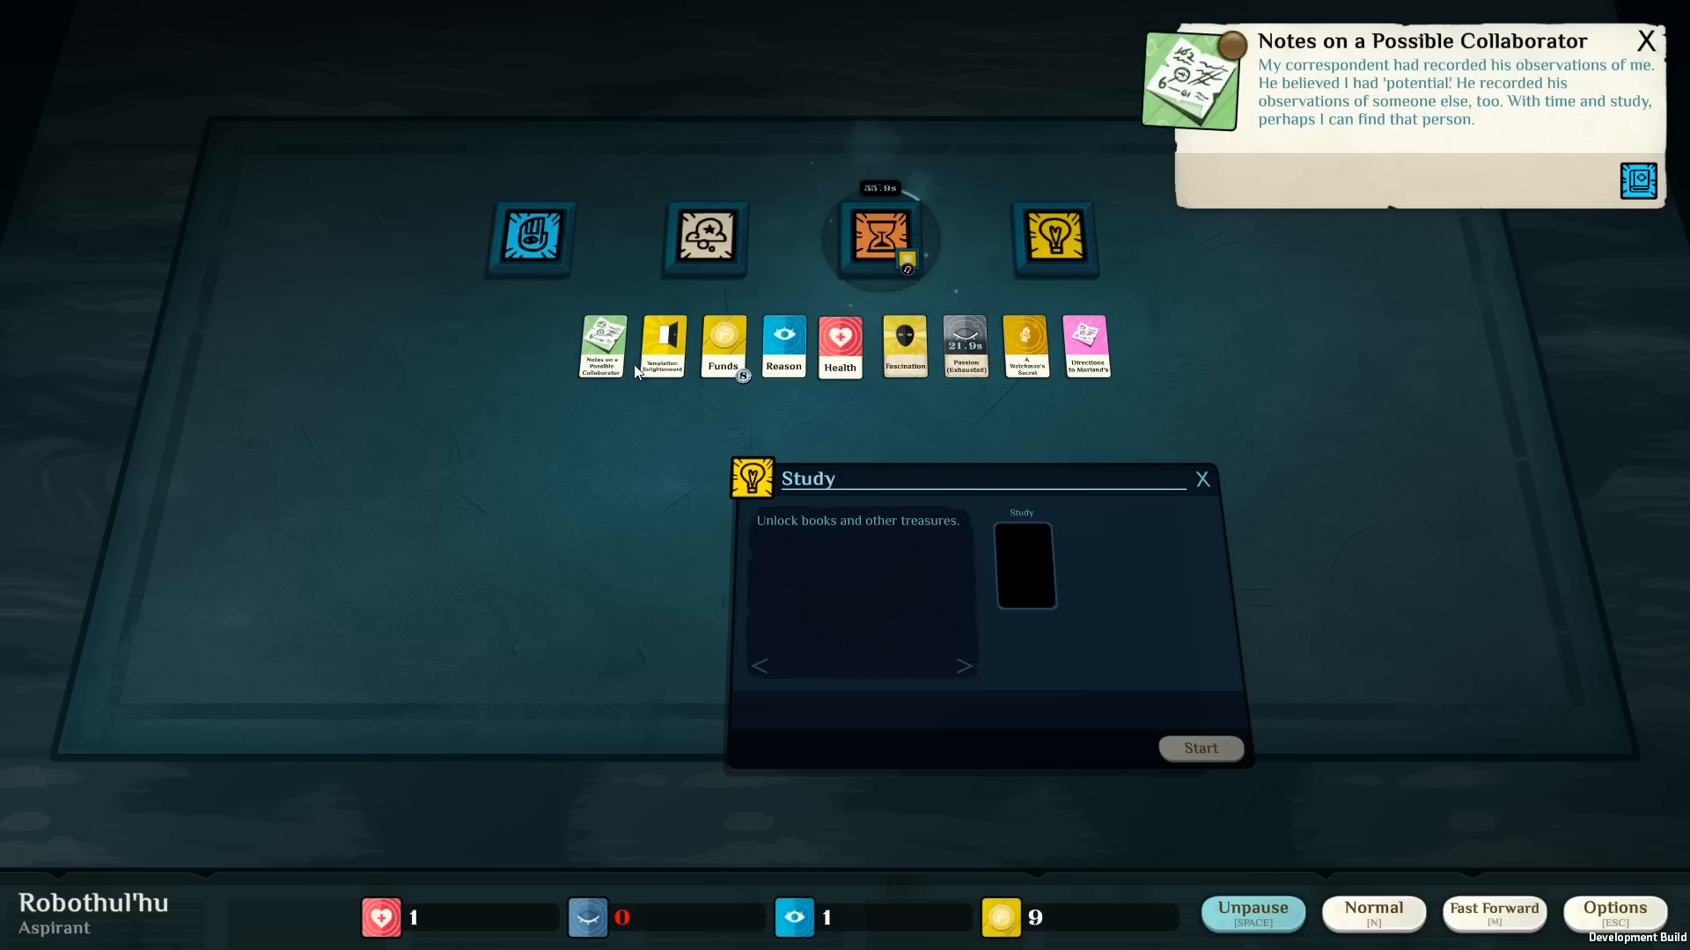
left_click(662, 347)
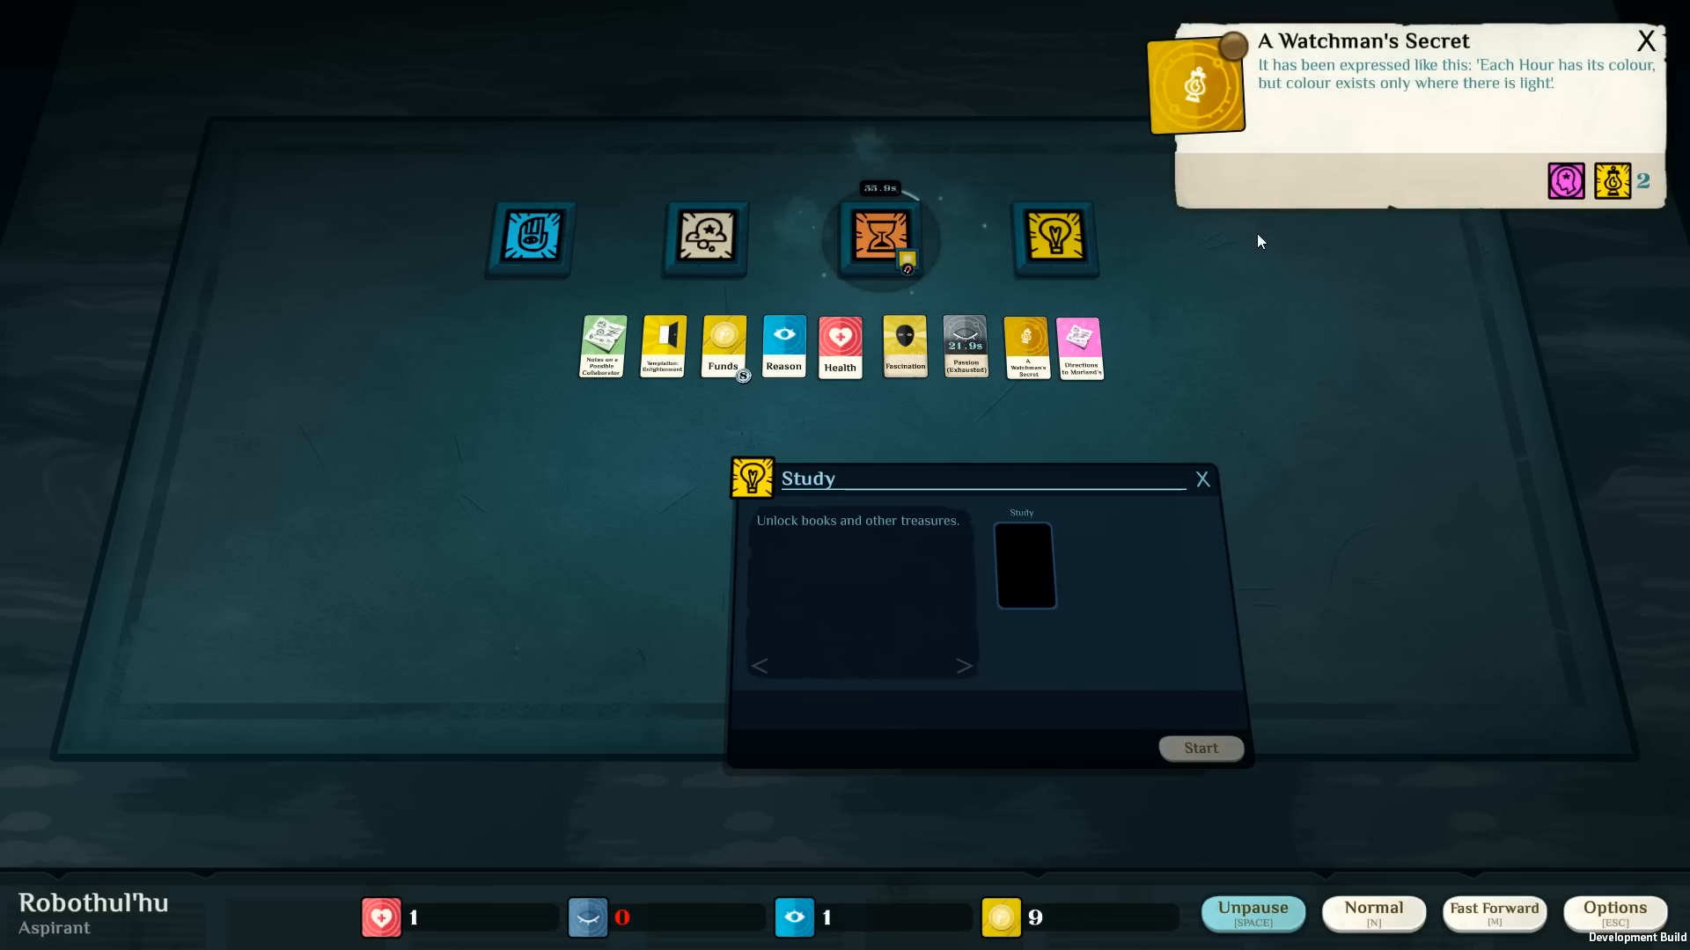
mouse_move(1170, 257)
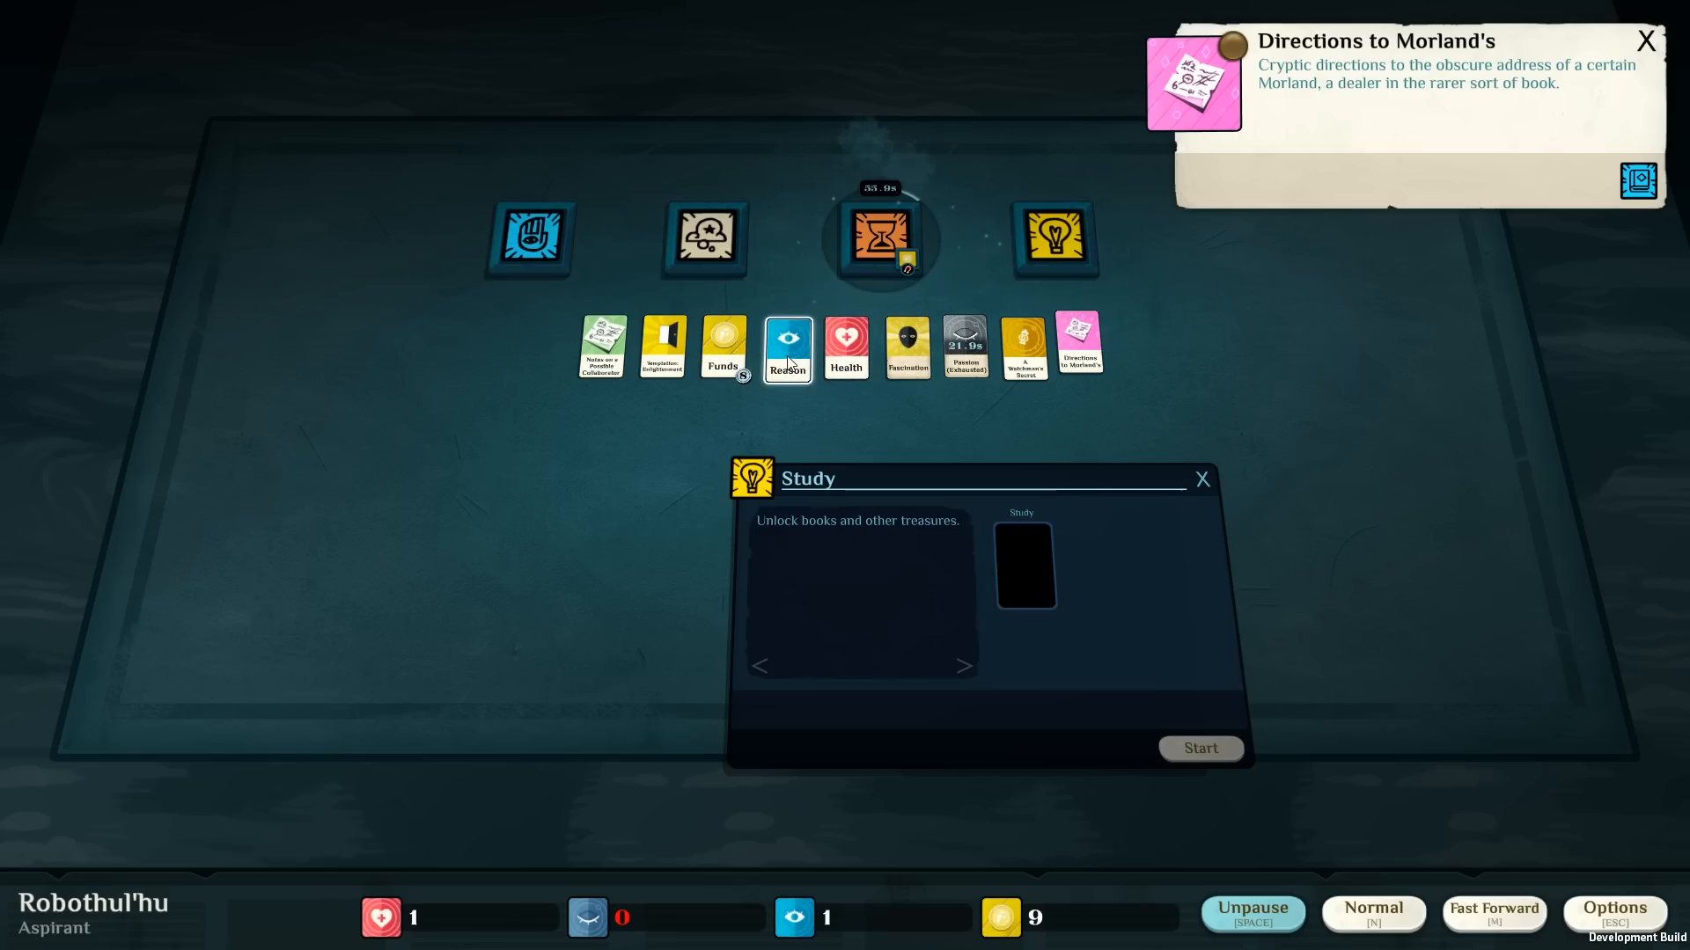
Run Find Clerical Work with Reason and collect the Junior Position at Glover & Glover.
left_click(530, 239)
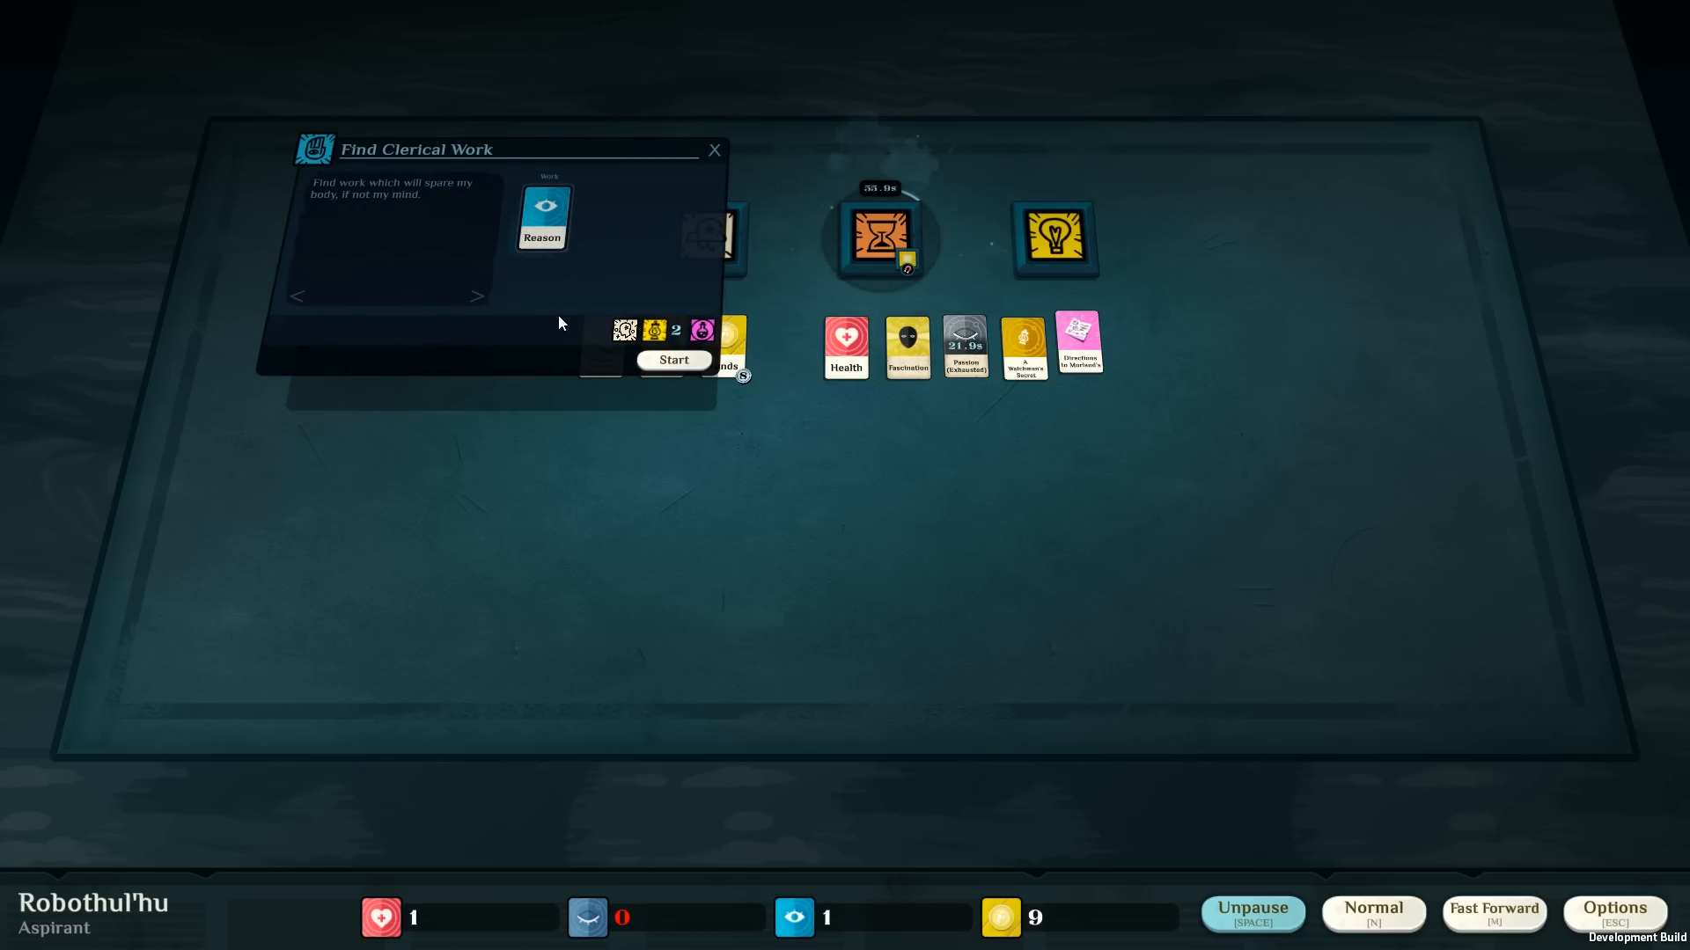
mouse_move(667, 384)
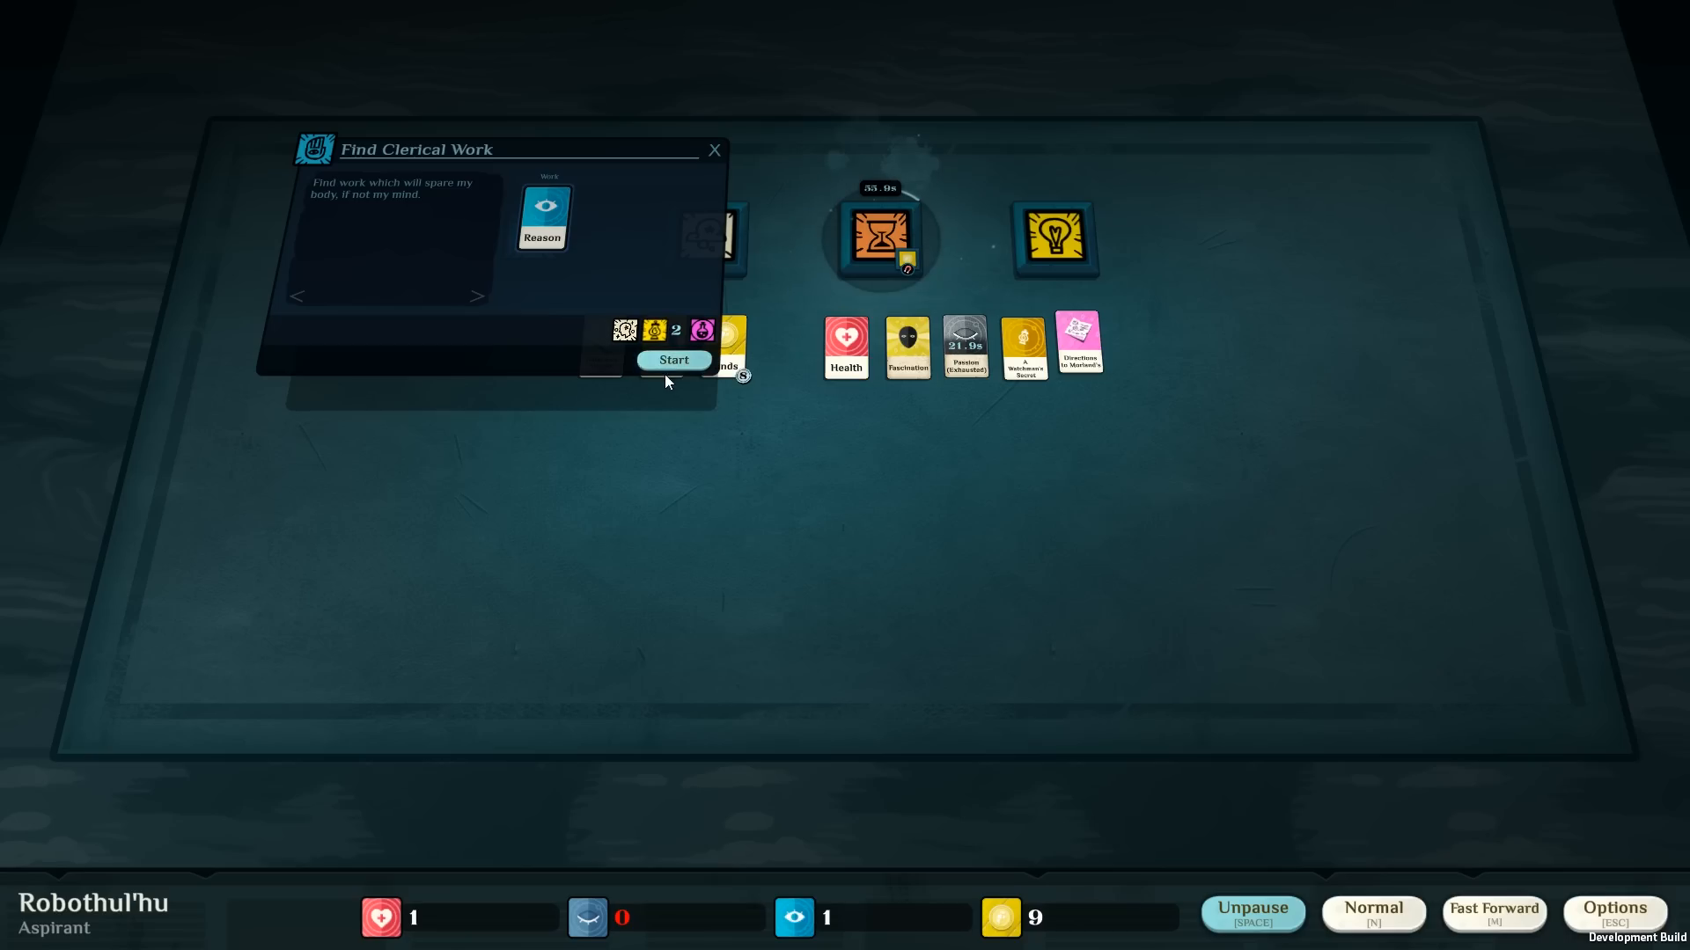
left_click(674, 360)
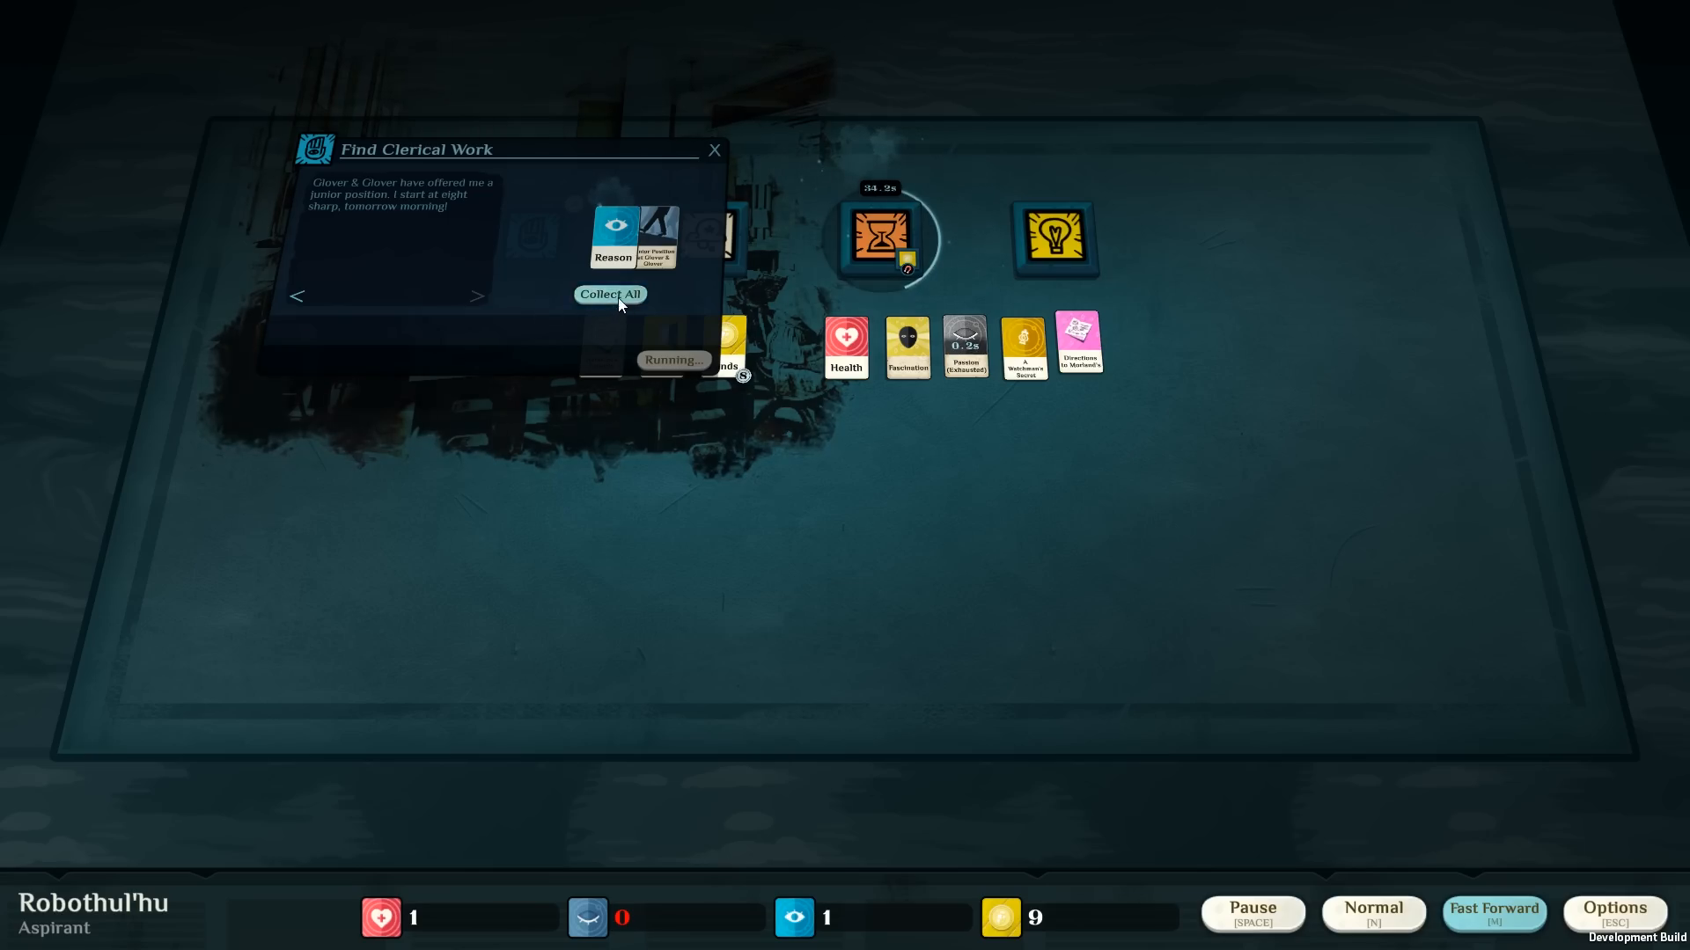
left_click(609, 294)
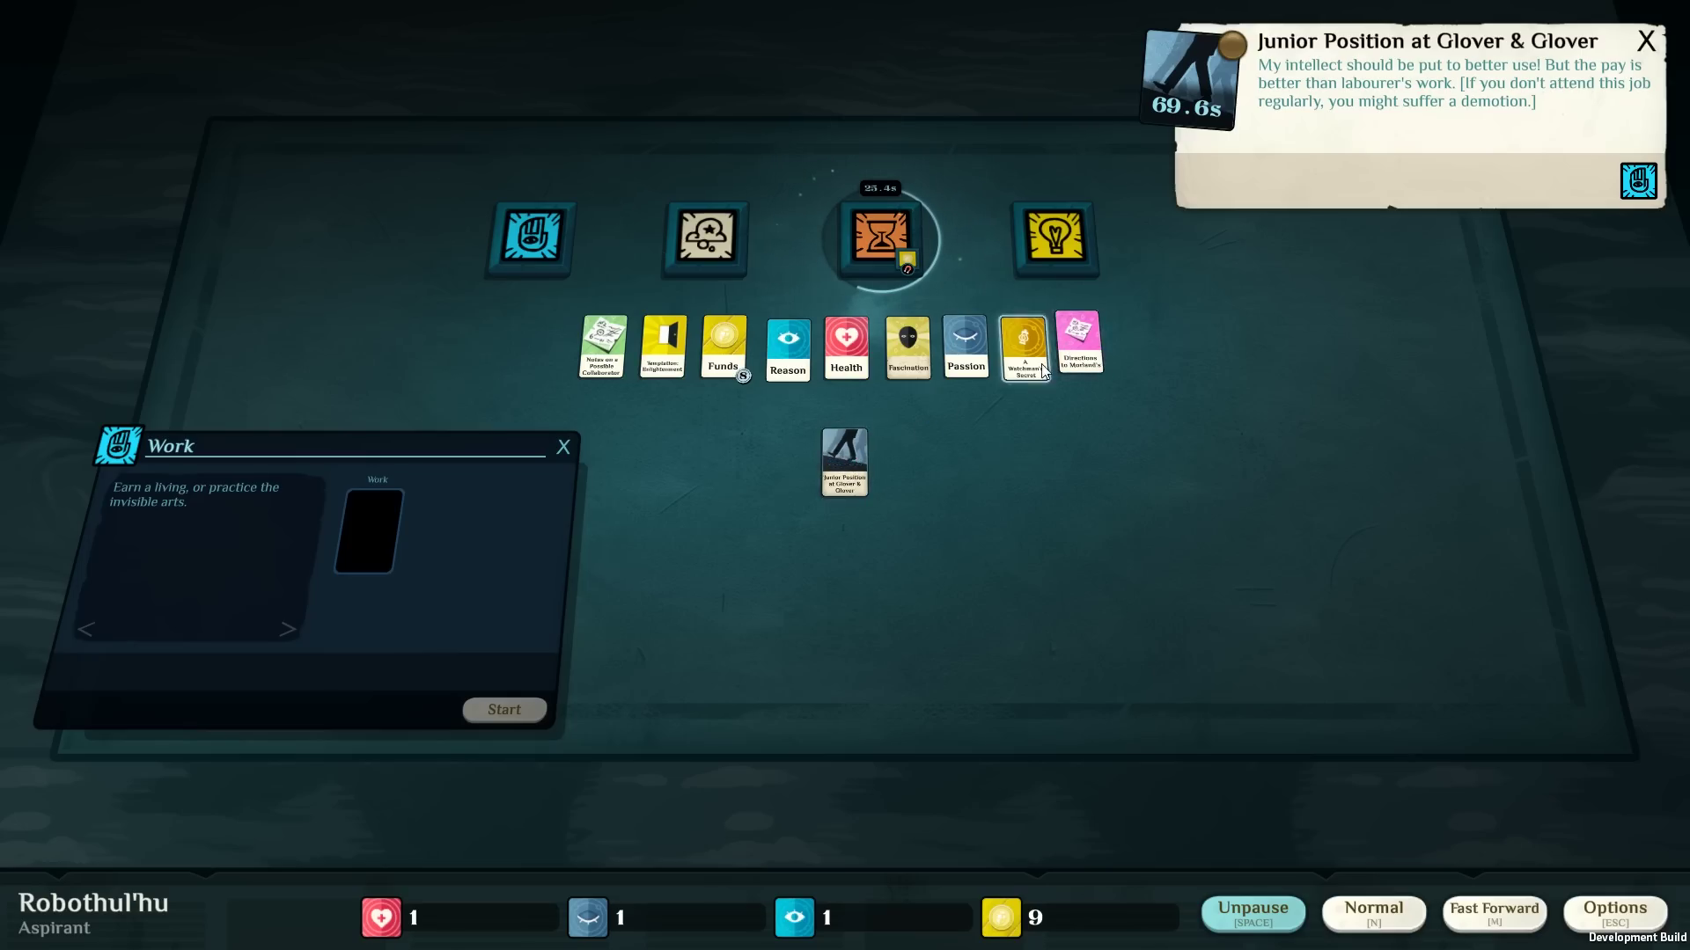
Start Junior Work at Glover & Glover and place Directions to Morland's into Study.
left_click_drag(843, 461, 364, 530)
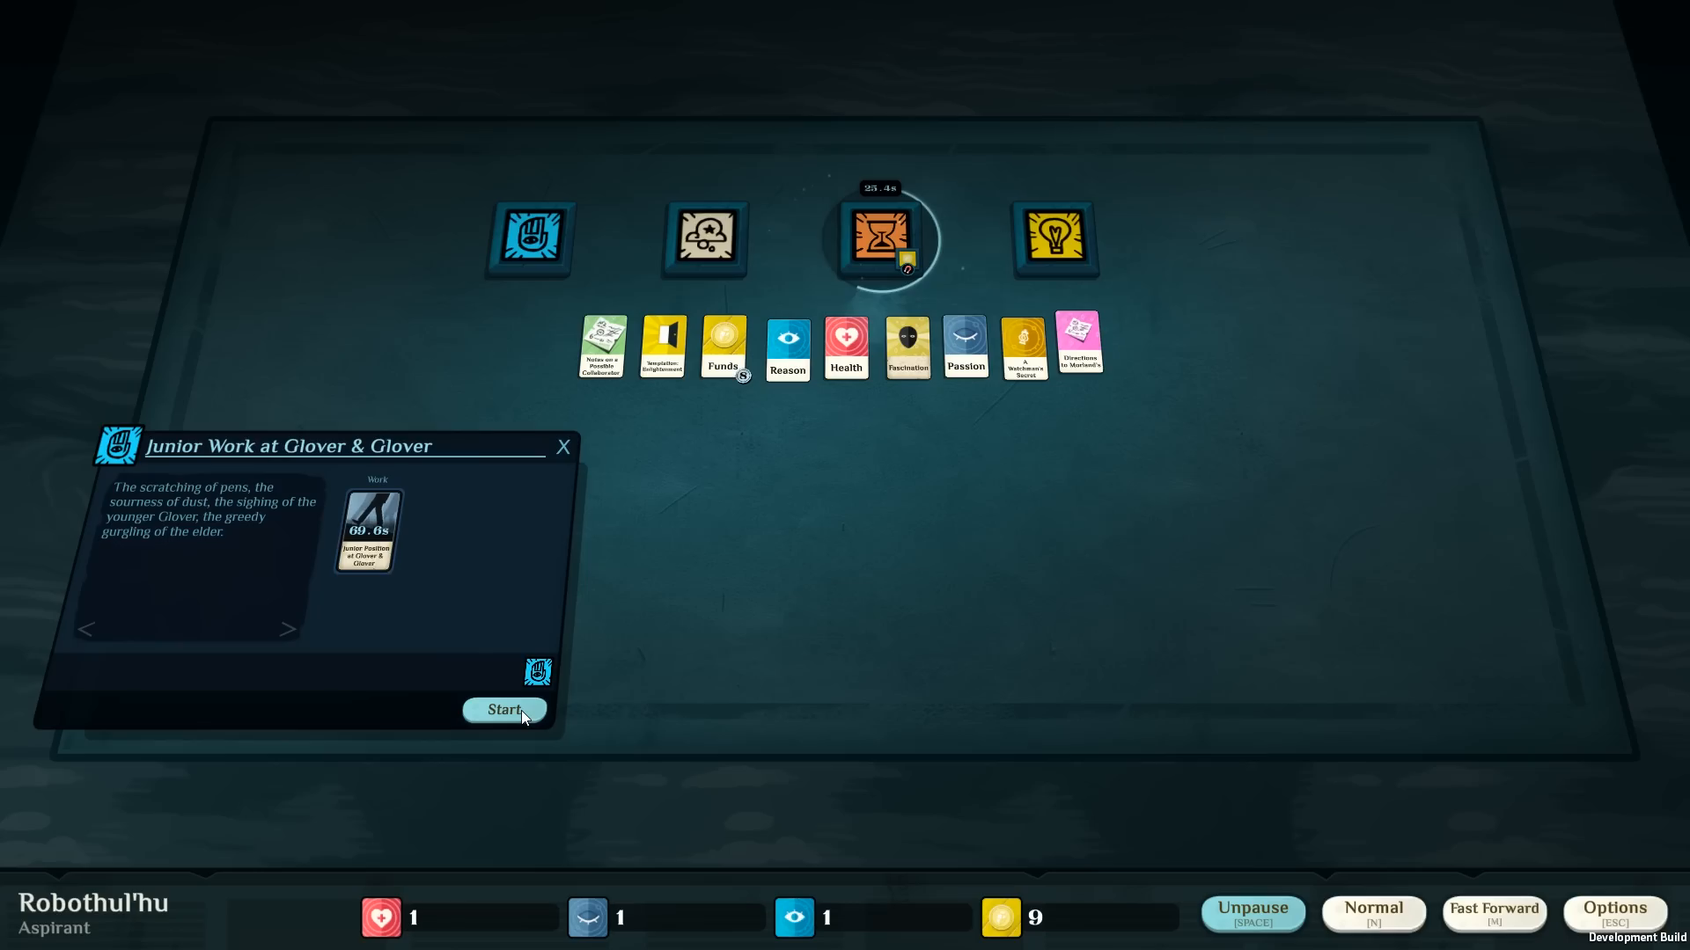
mouse_move(508, 727)
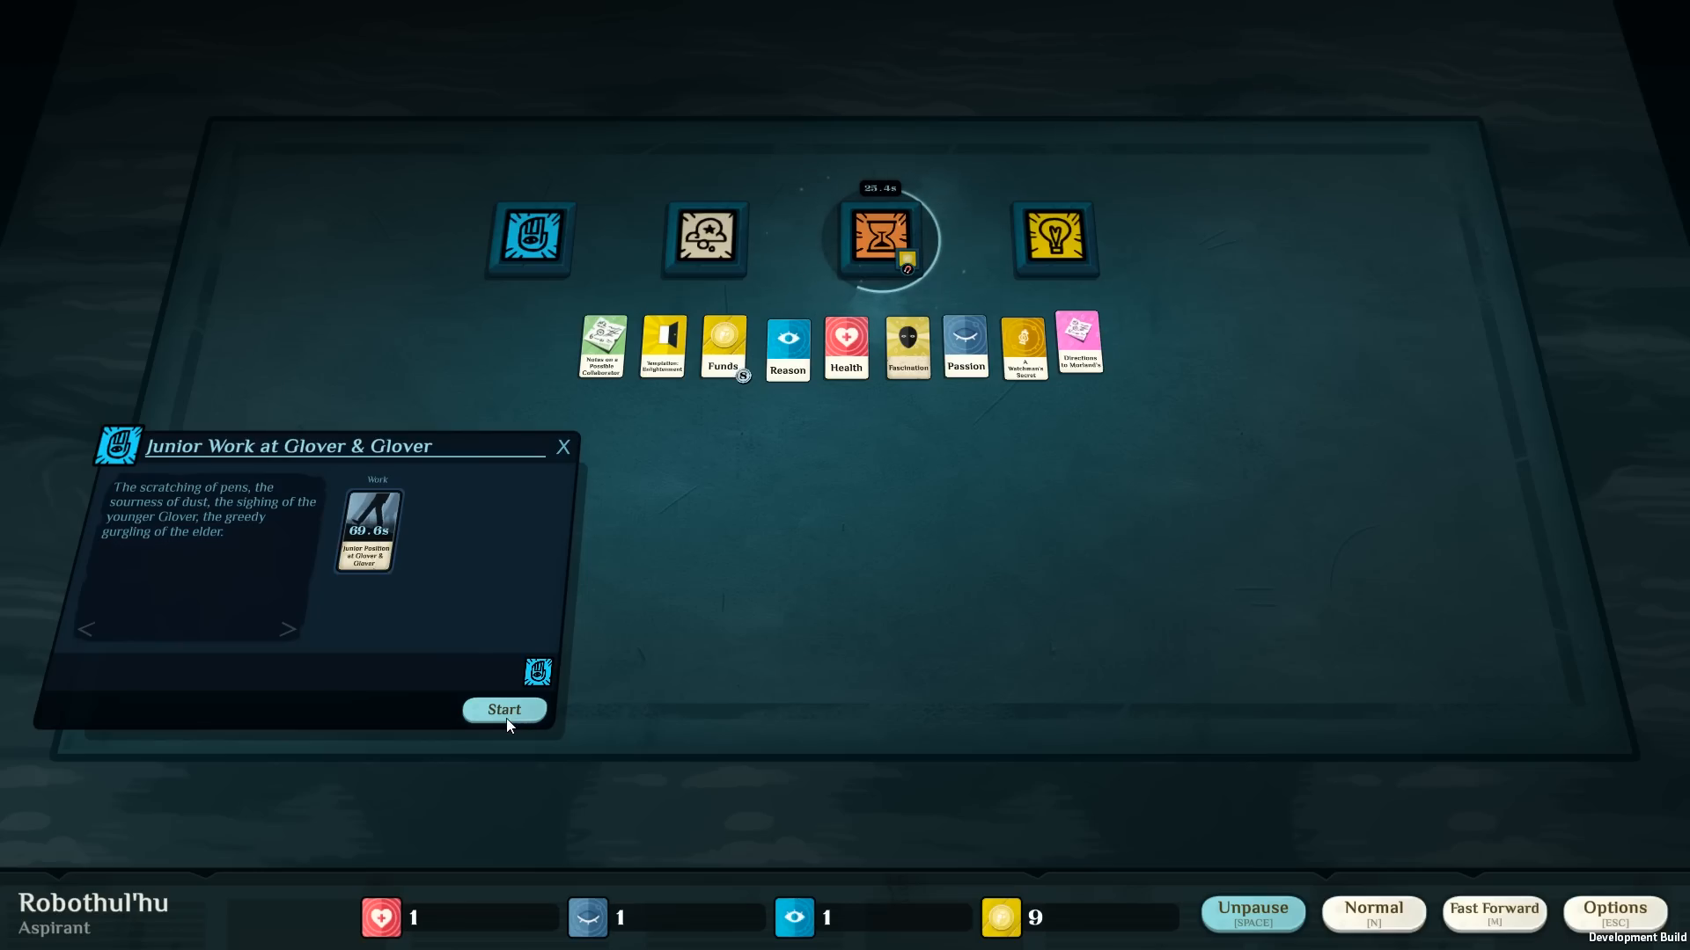
left_click(503, 710)
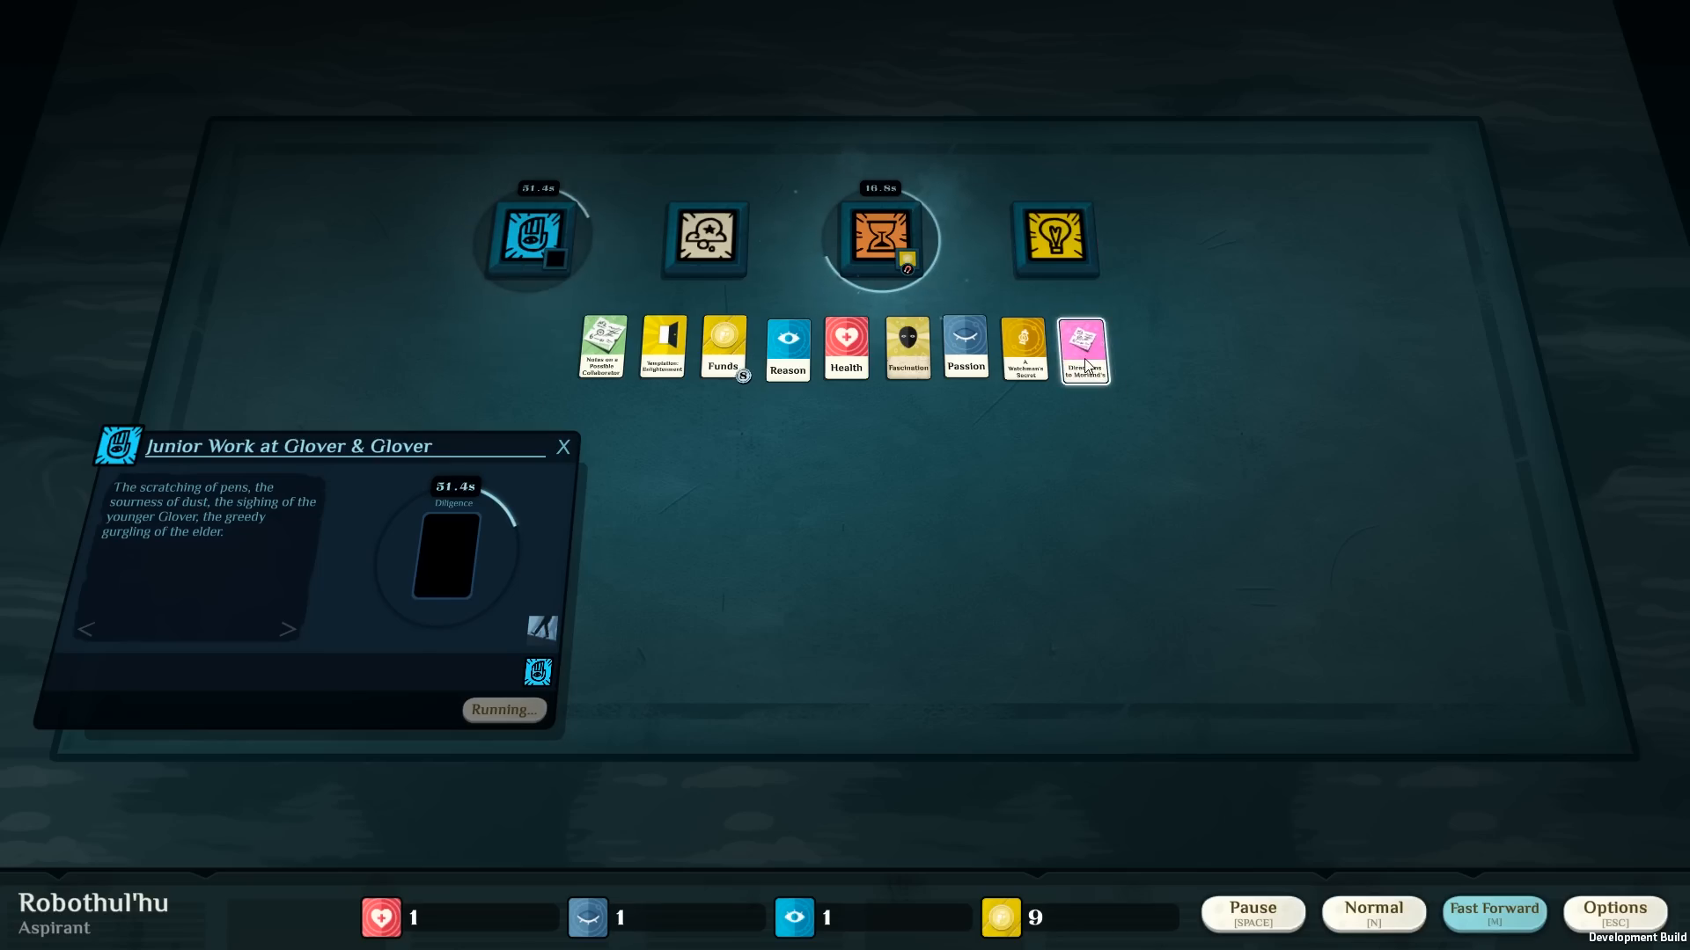
left_click(1056, 236)
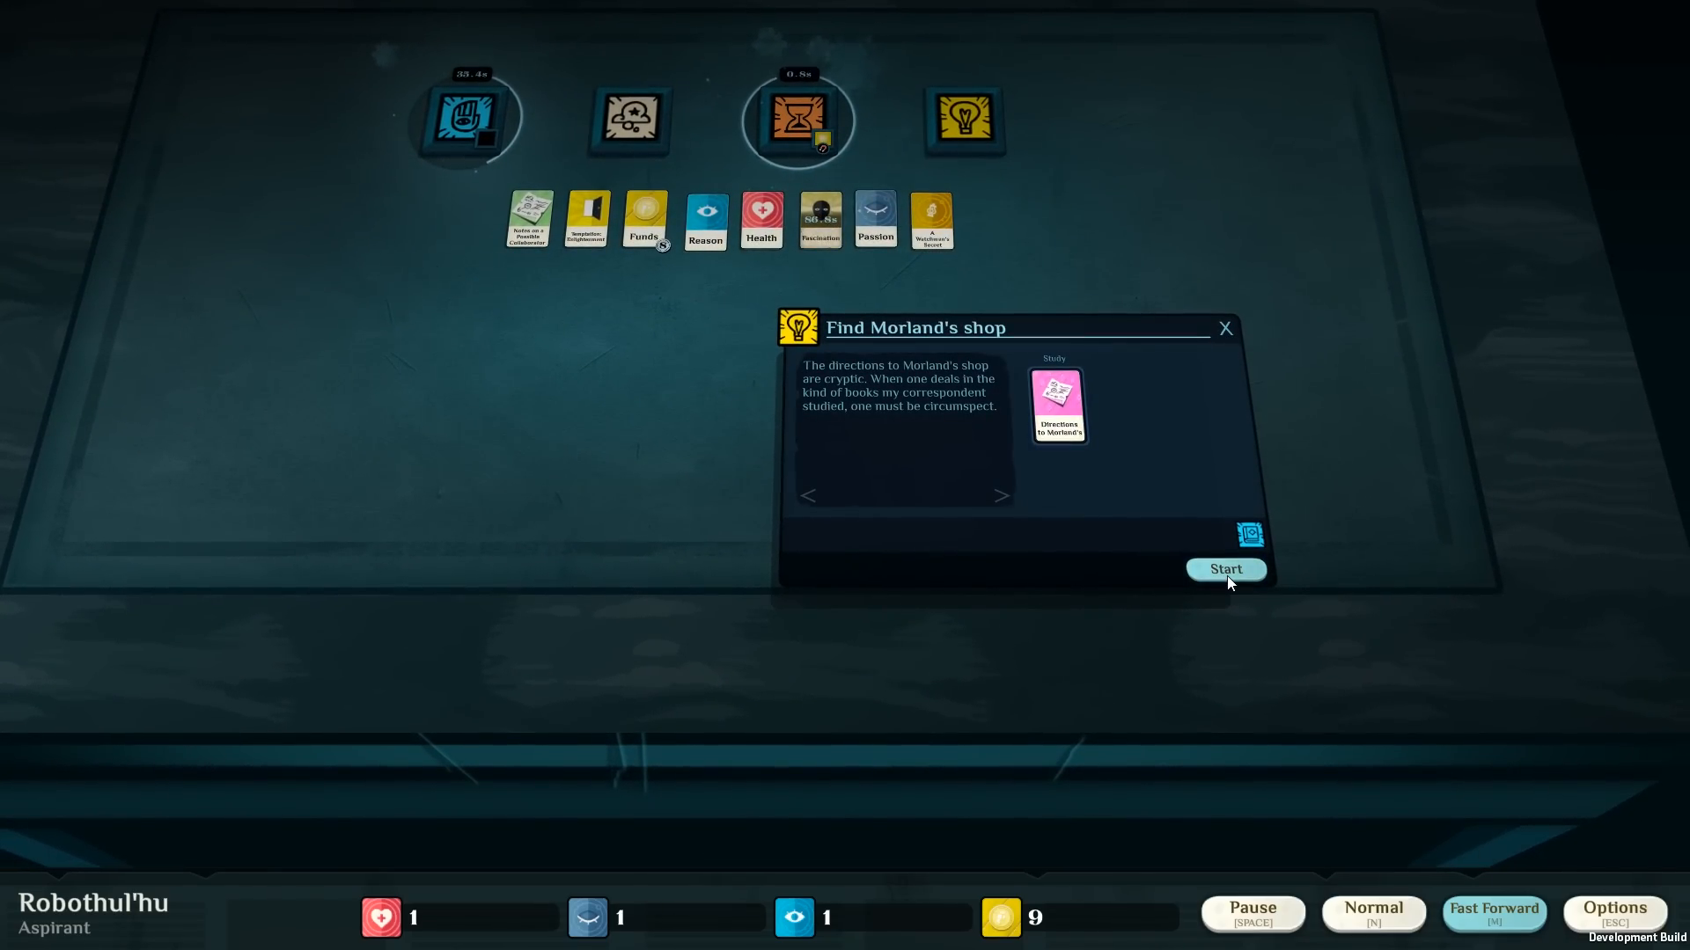
Start Find Morland's shop, pause, and dismiss the new A Trembling in the Air situation.
left_click(1225, 570)
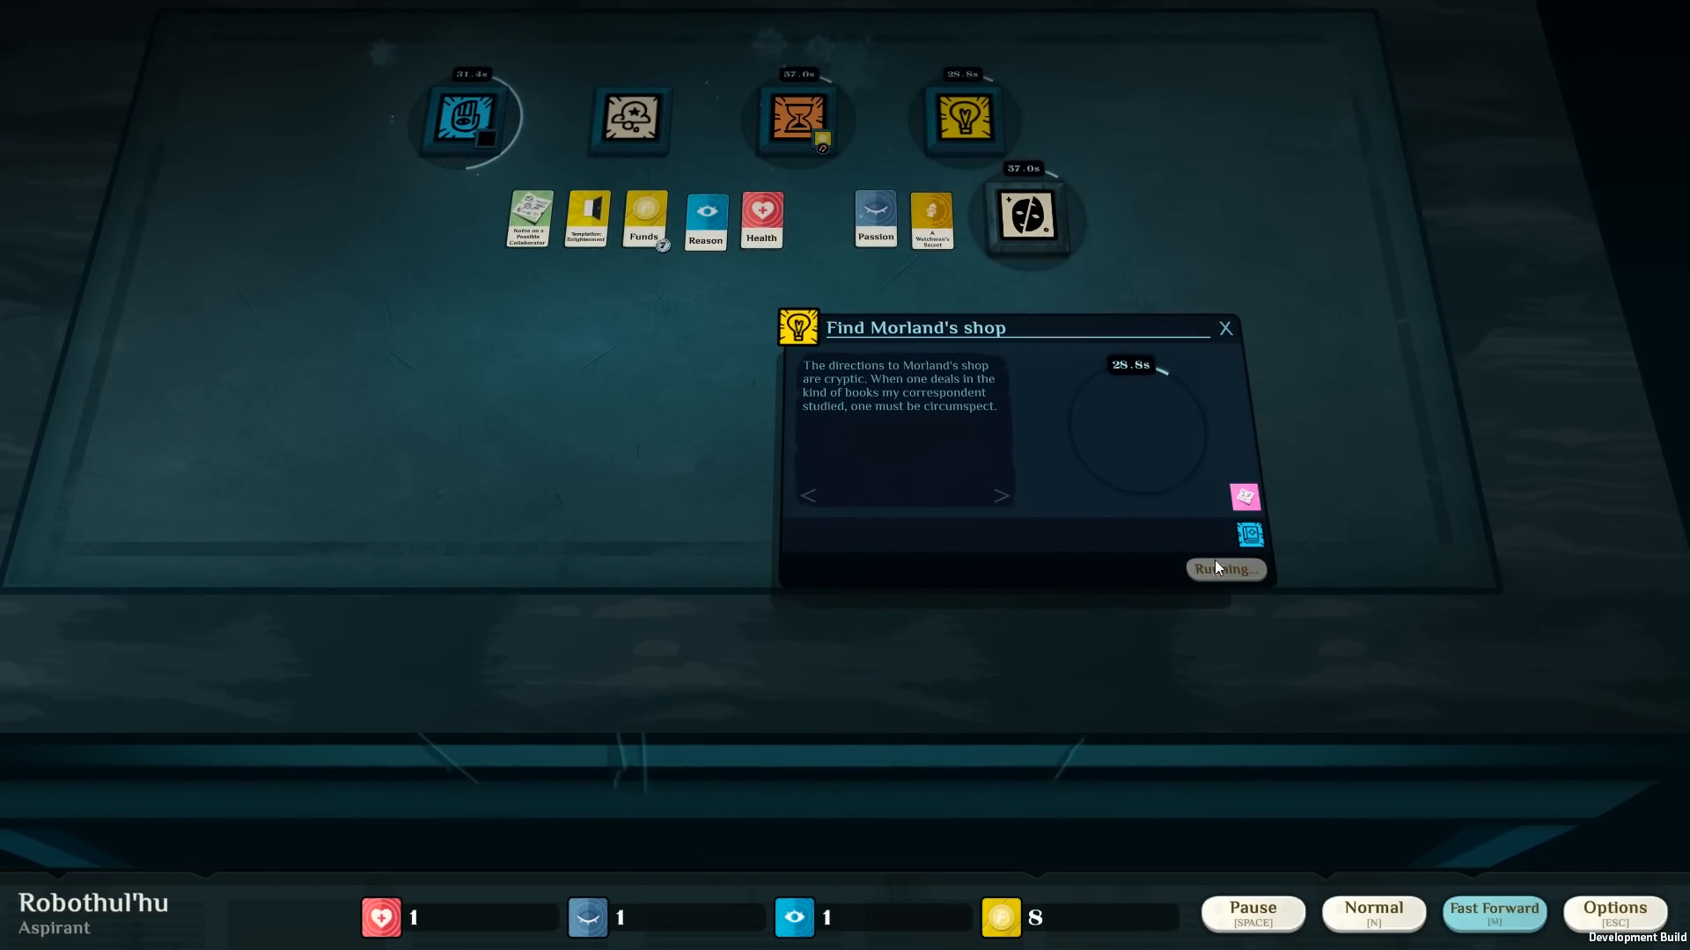
left_click(1225, 328)
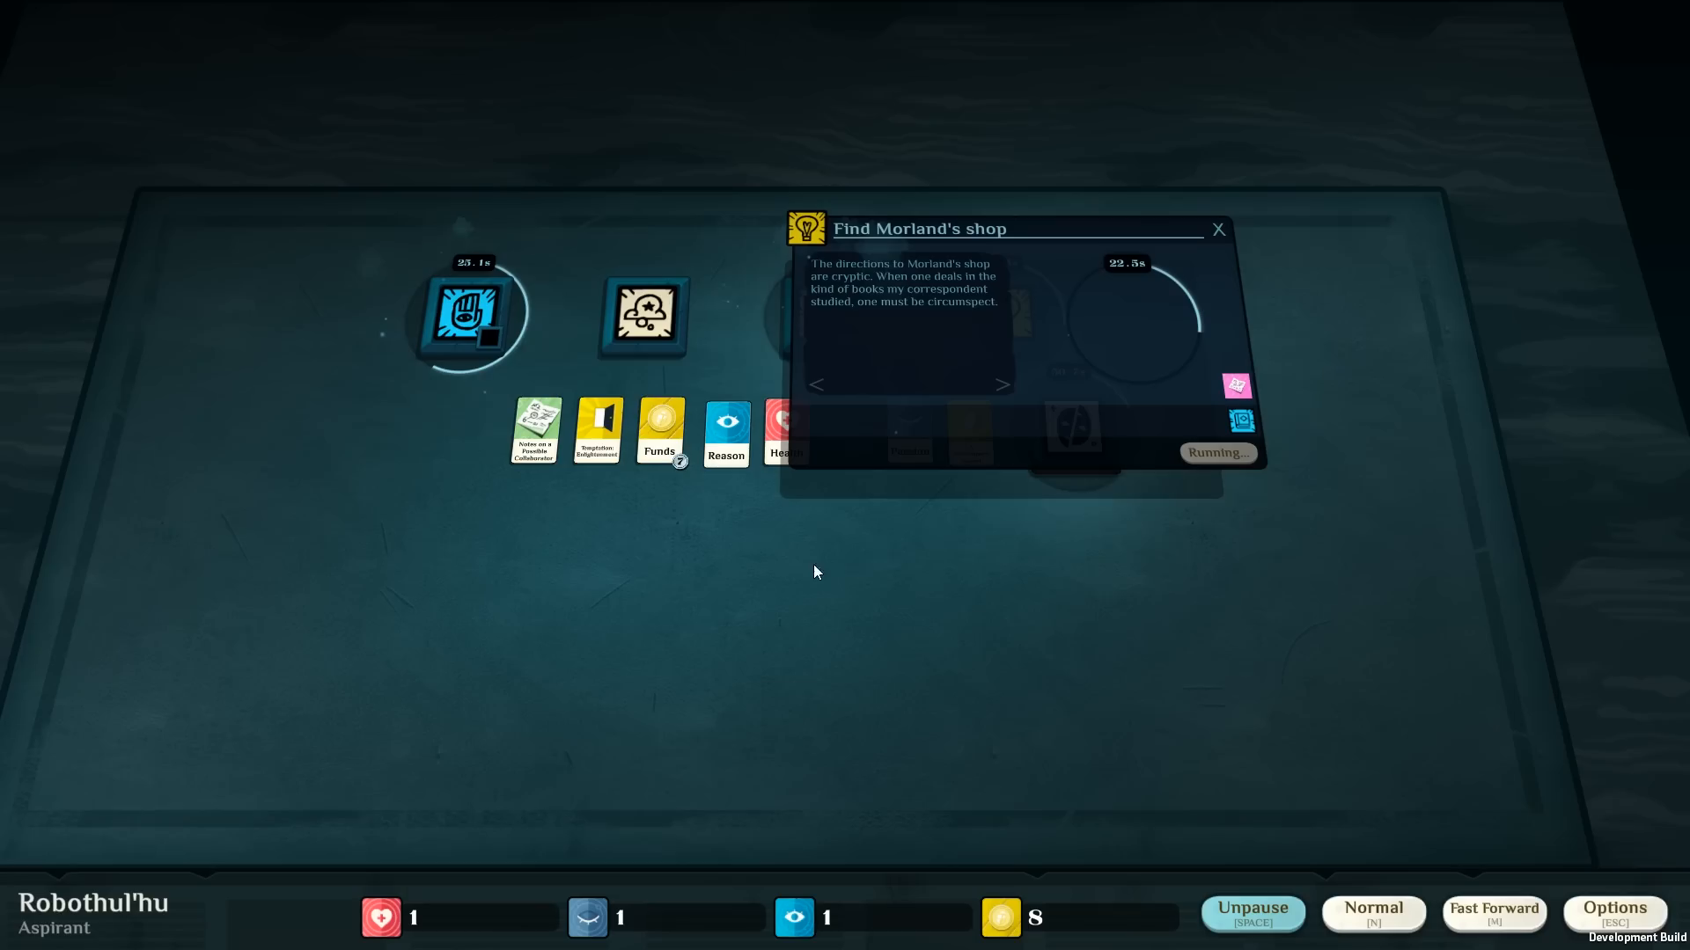
mouse_move(1058, 257)
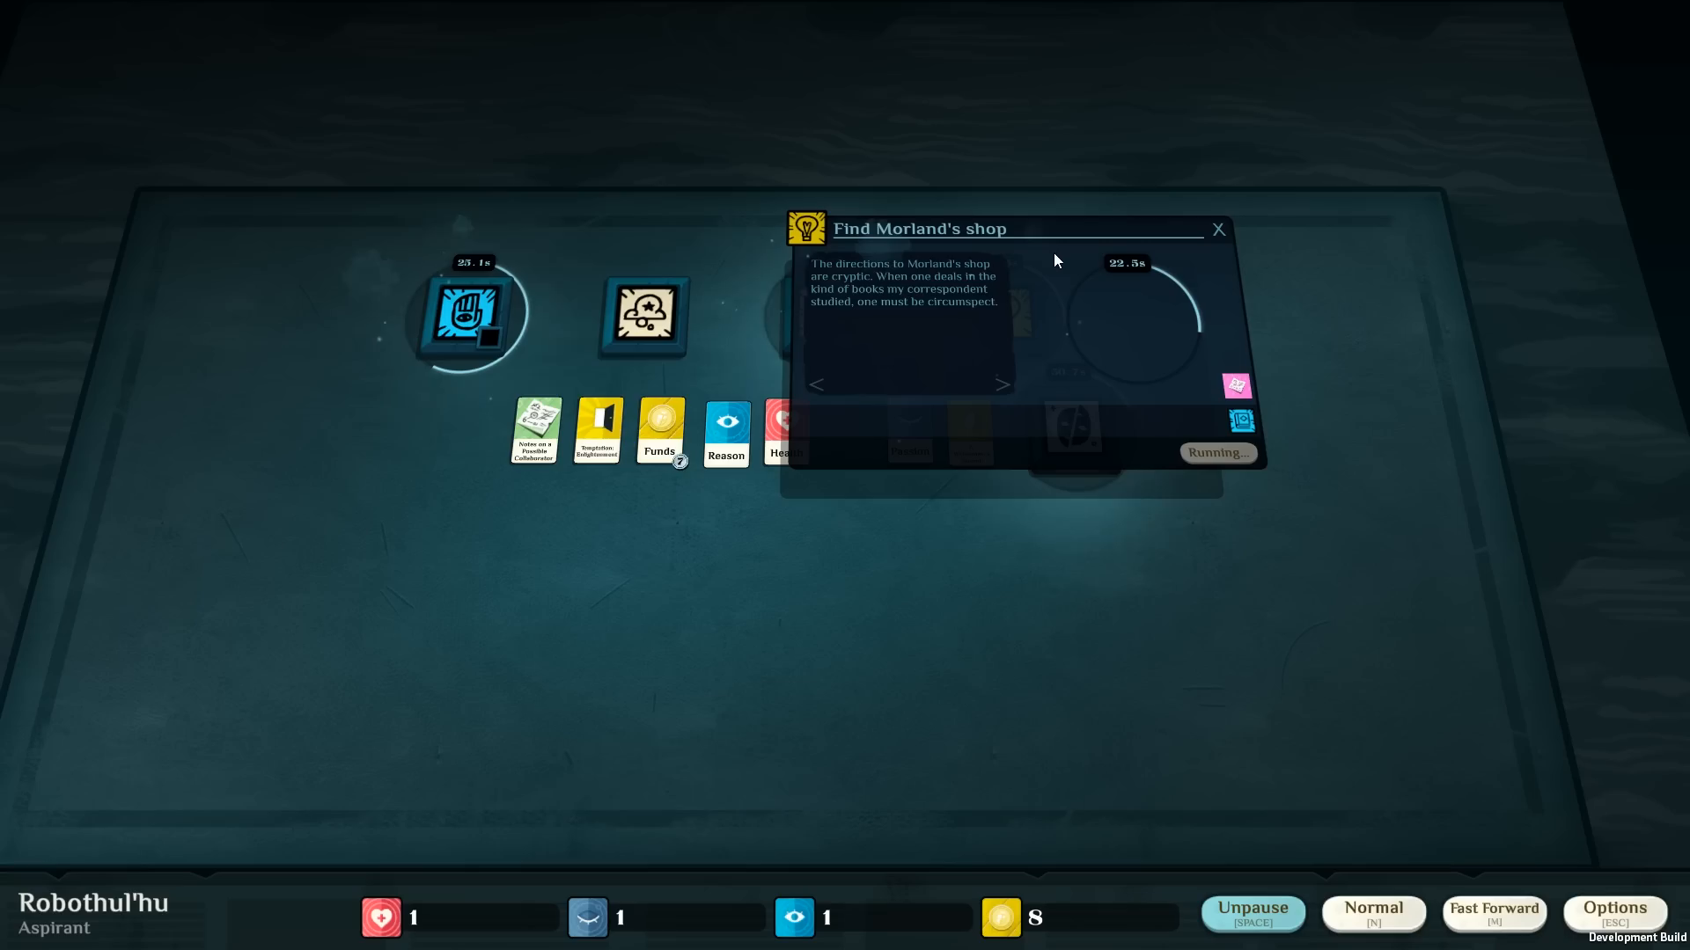
mouse_move(1236, 226)
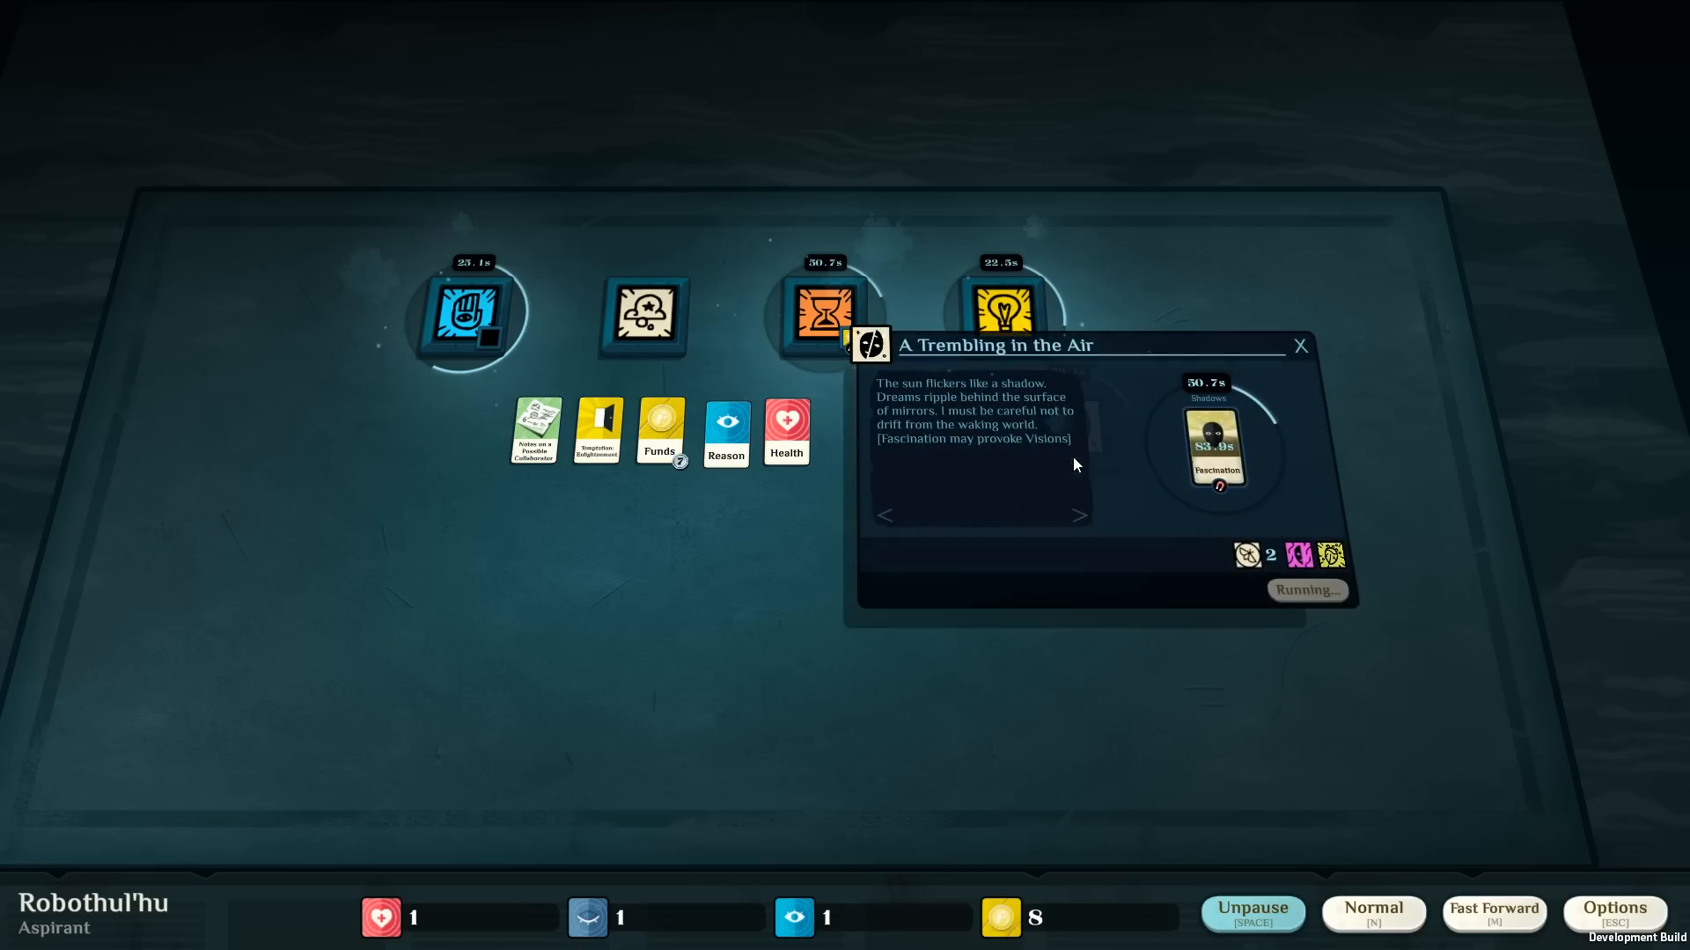
mouse_move(1068, 481)
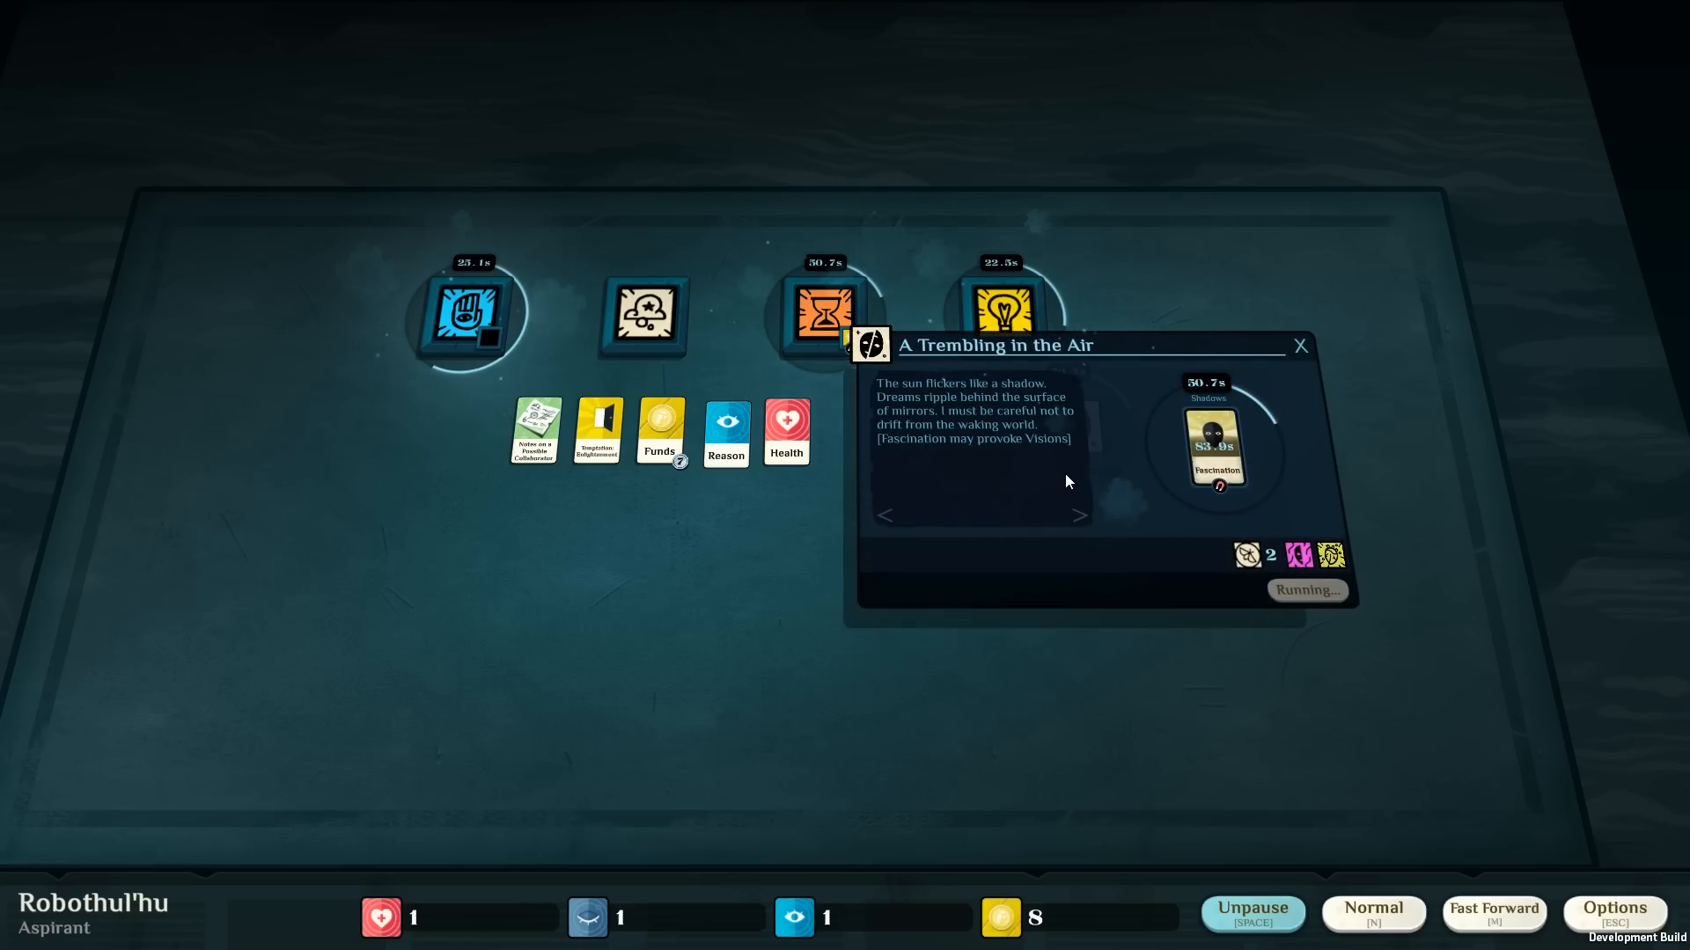
mouse_move(982, 450)
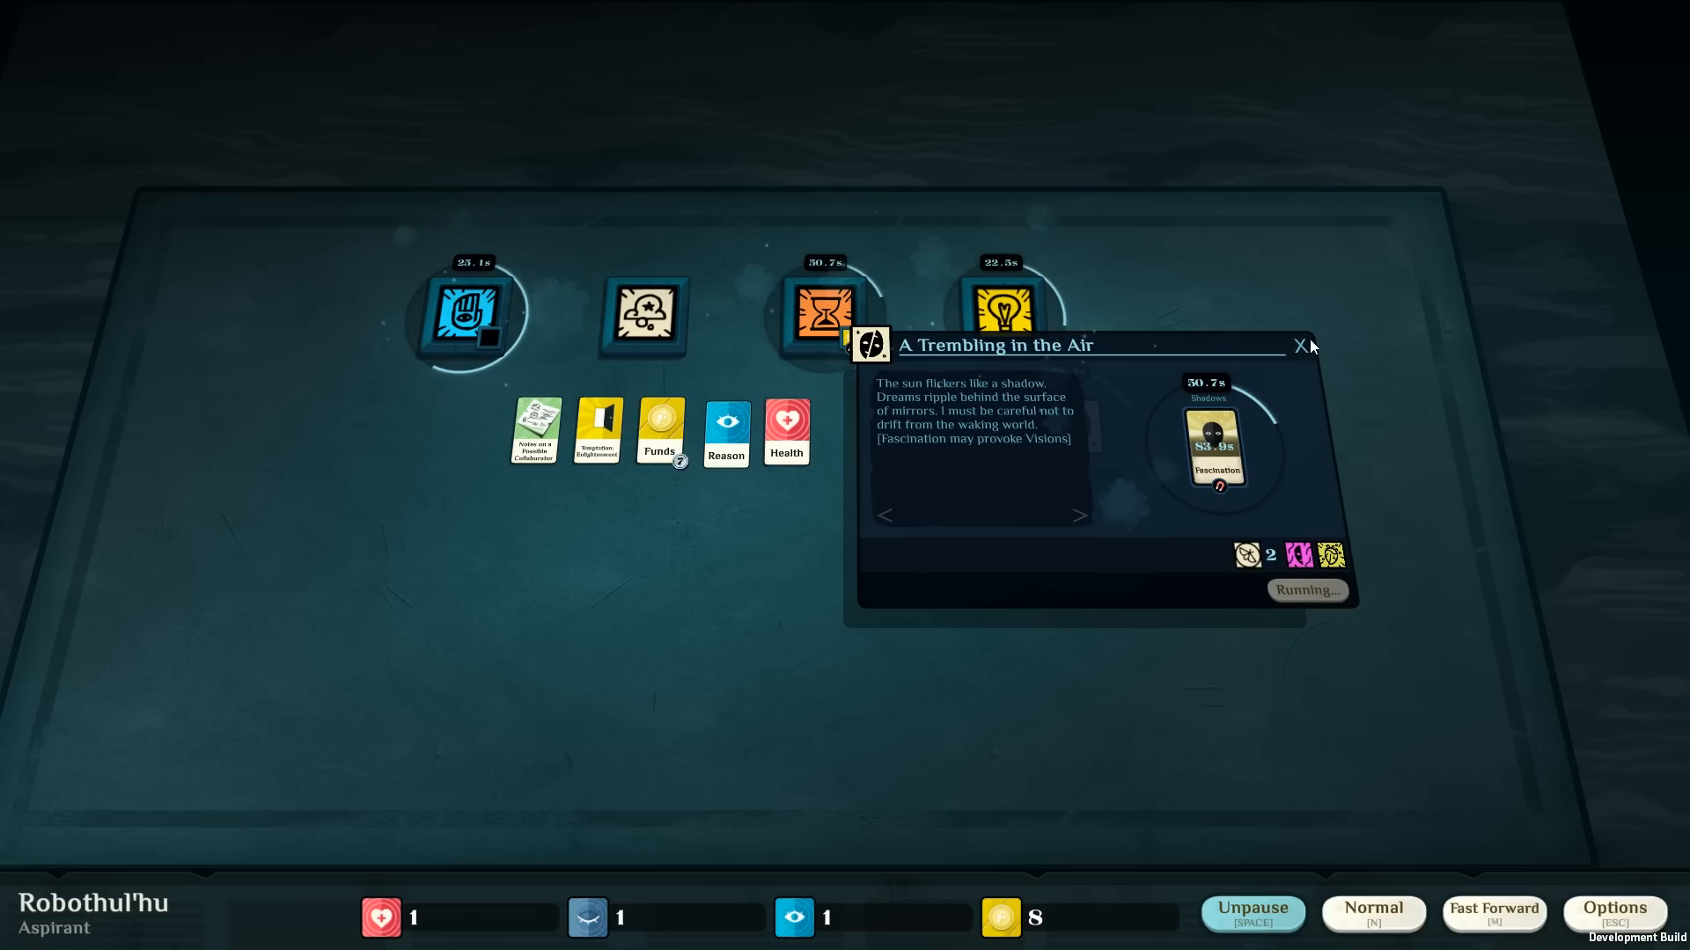
left_click(1298, 345)
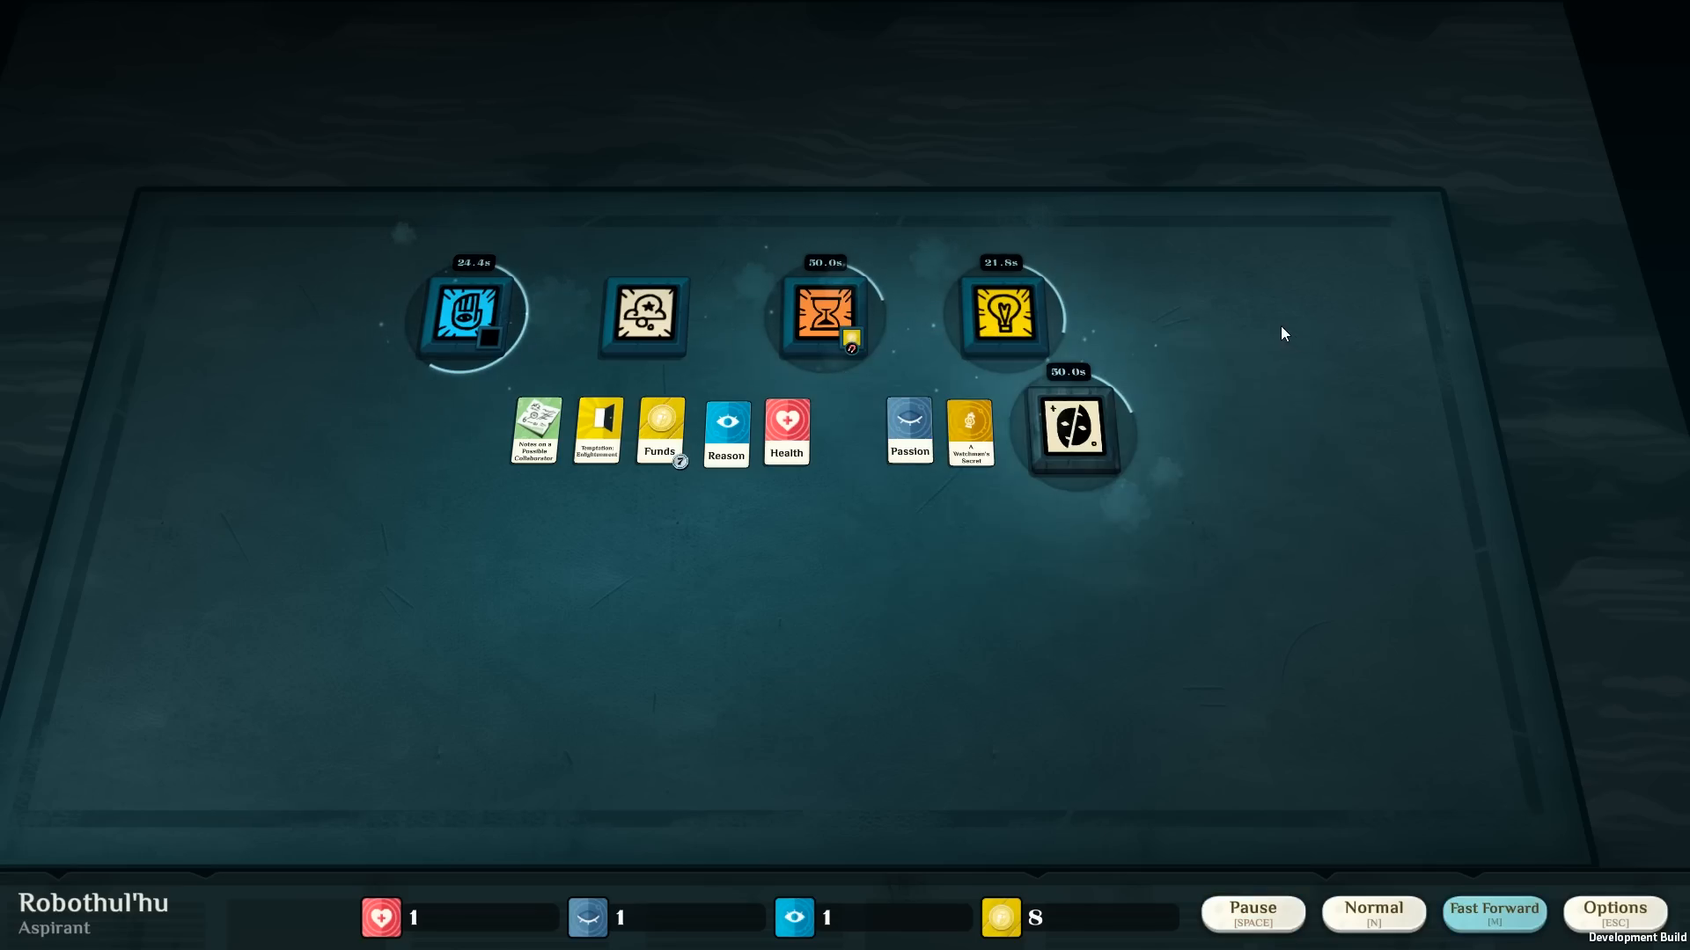
Slot Reason into Work as Extra Effort at Glover & Glover and let time run.
left_click(472, 317)
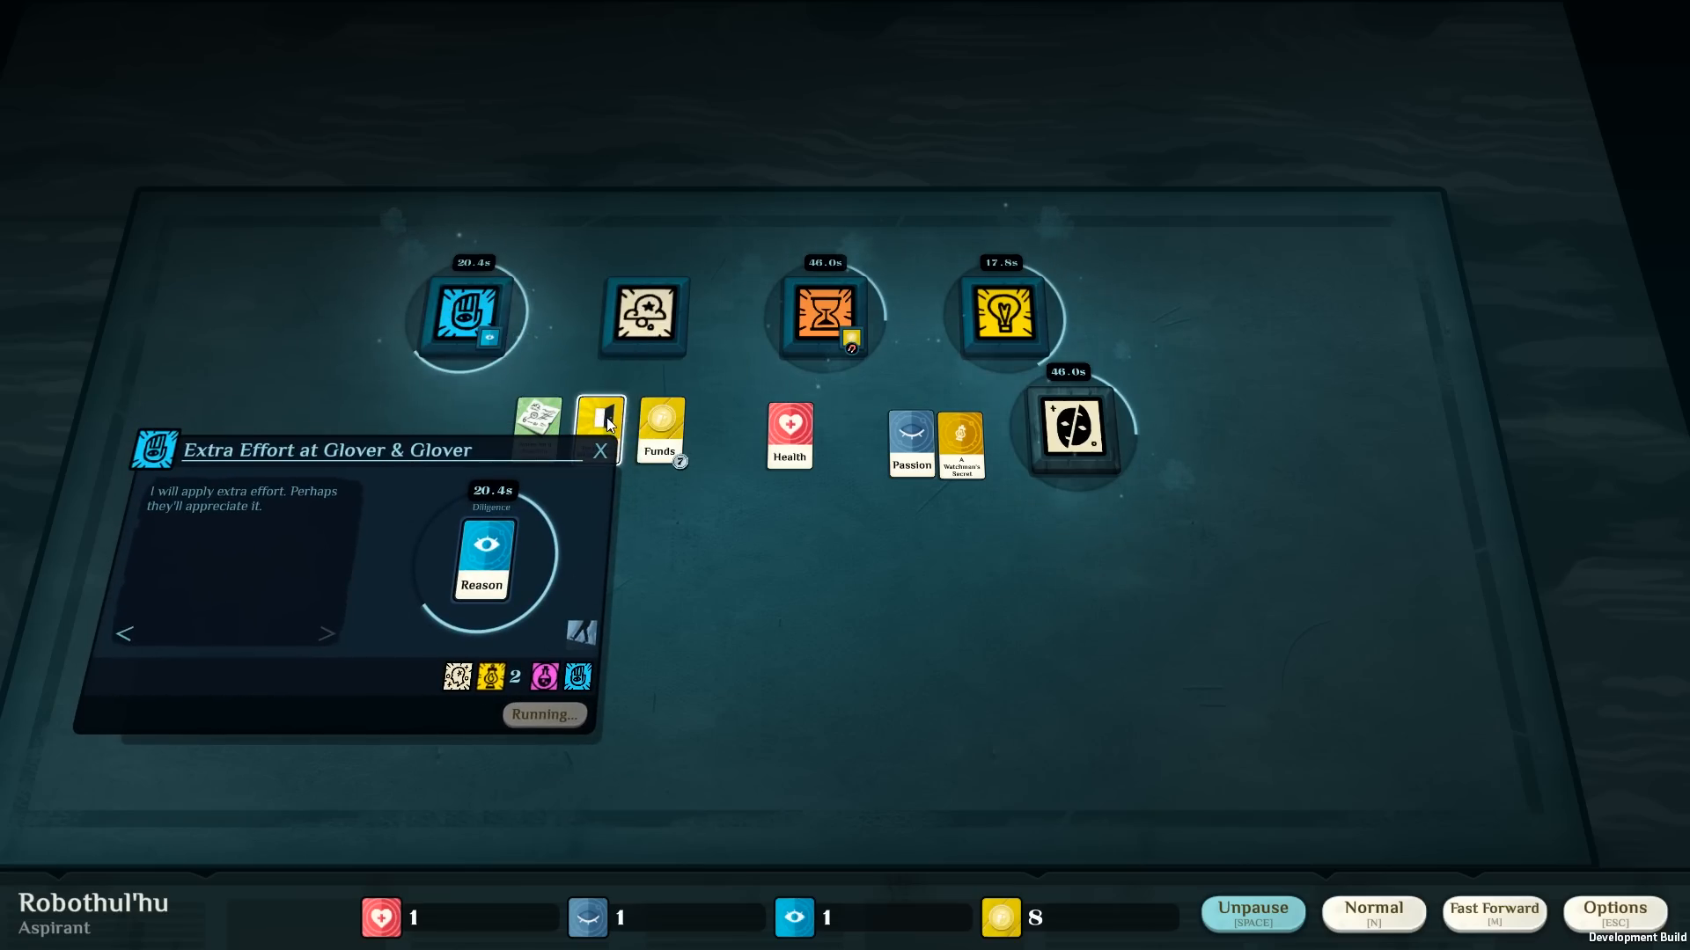
left_click(1256, 917)
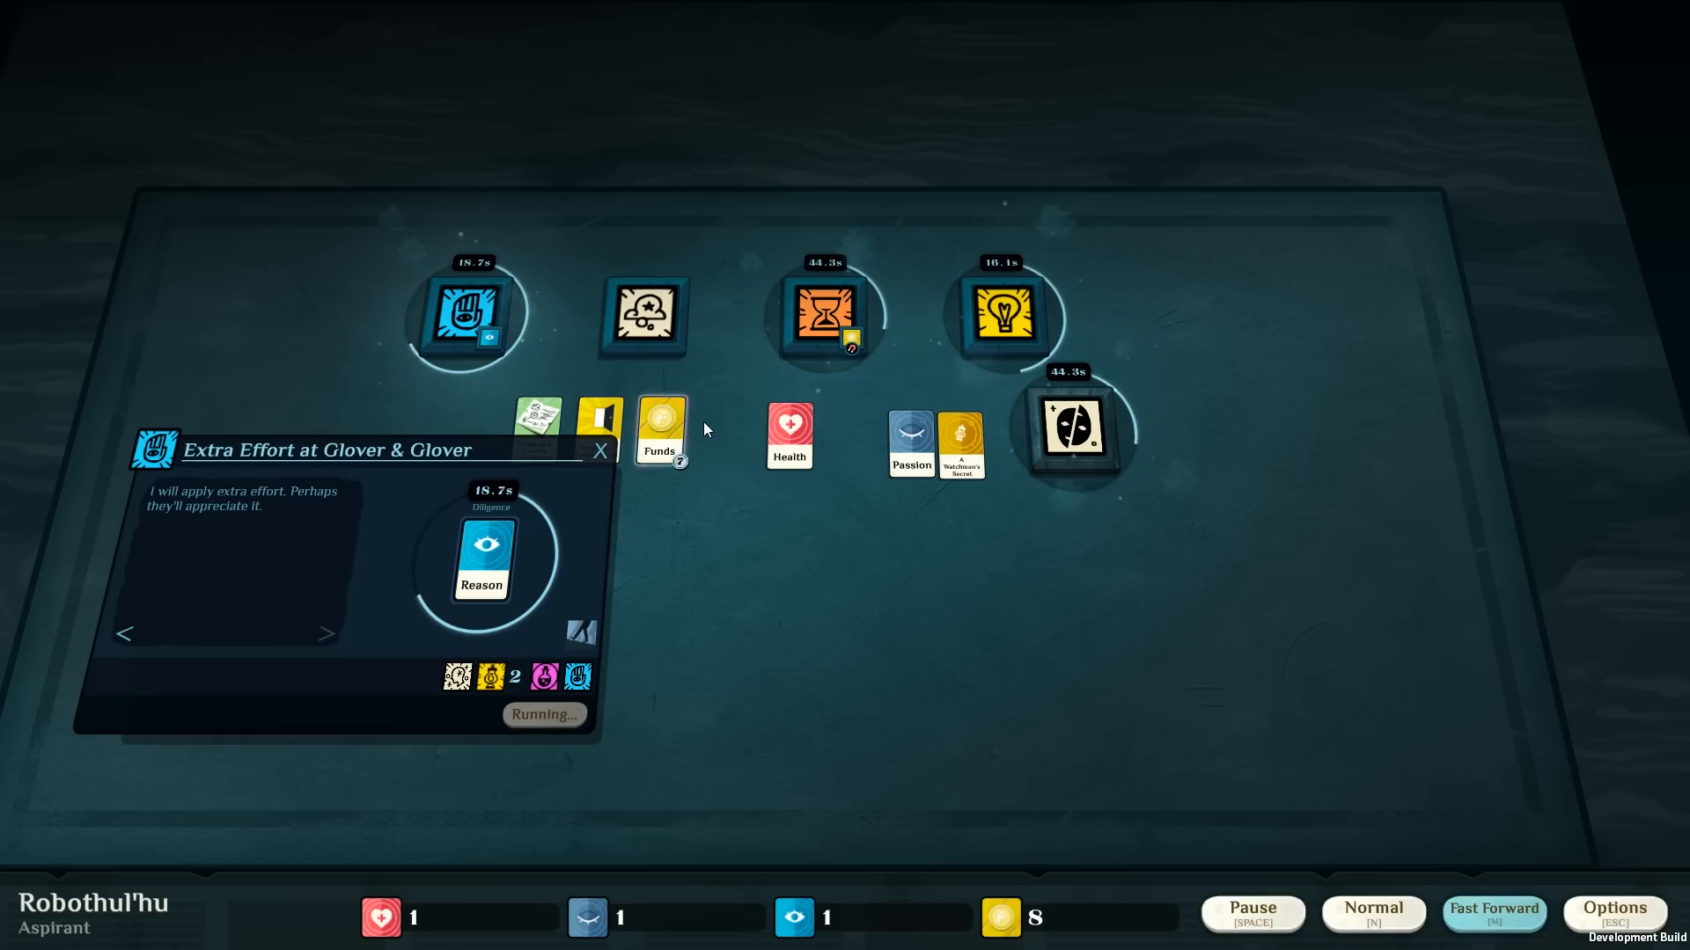
mouse_move(810, 594)
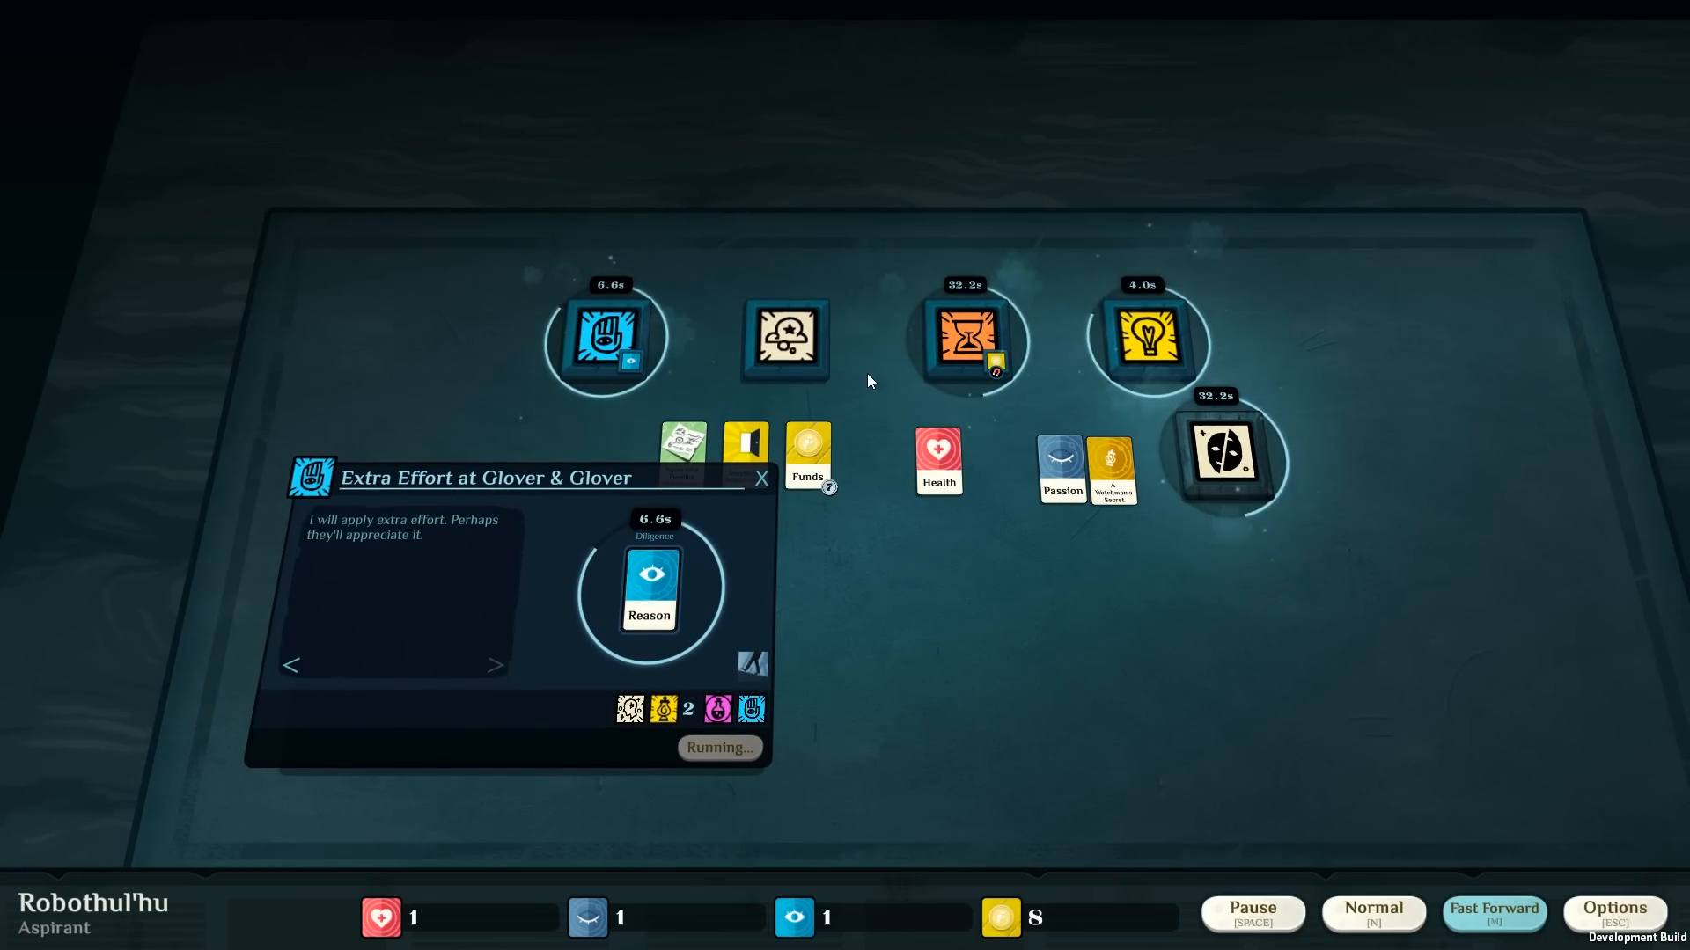
mouse_move(834, 442)
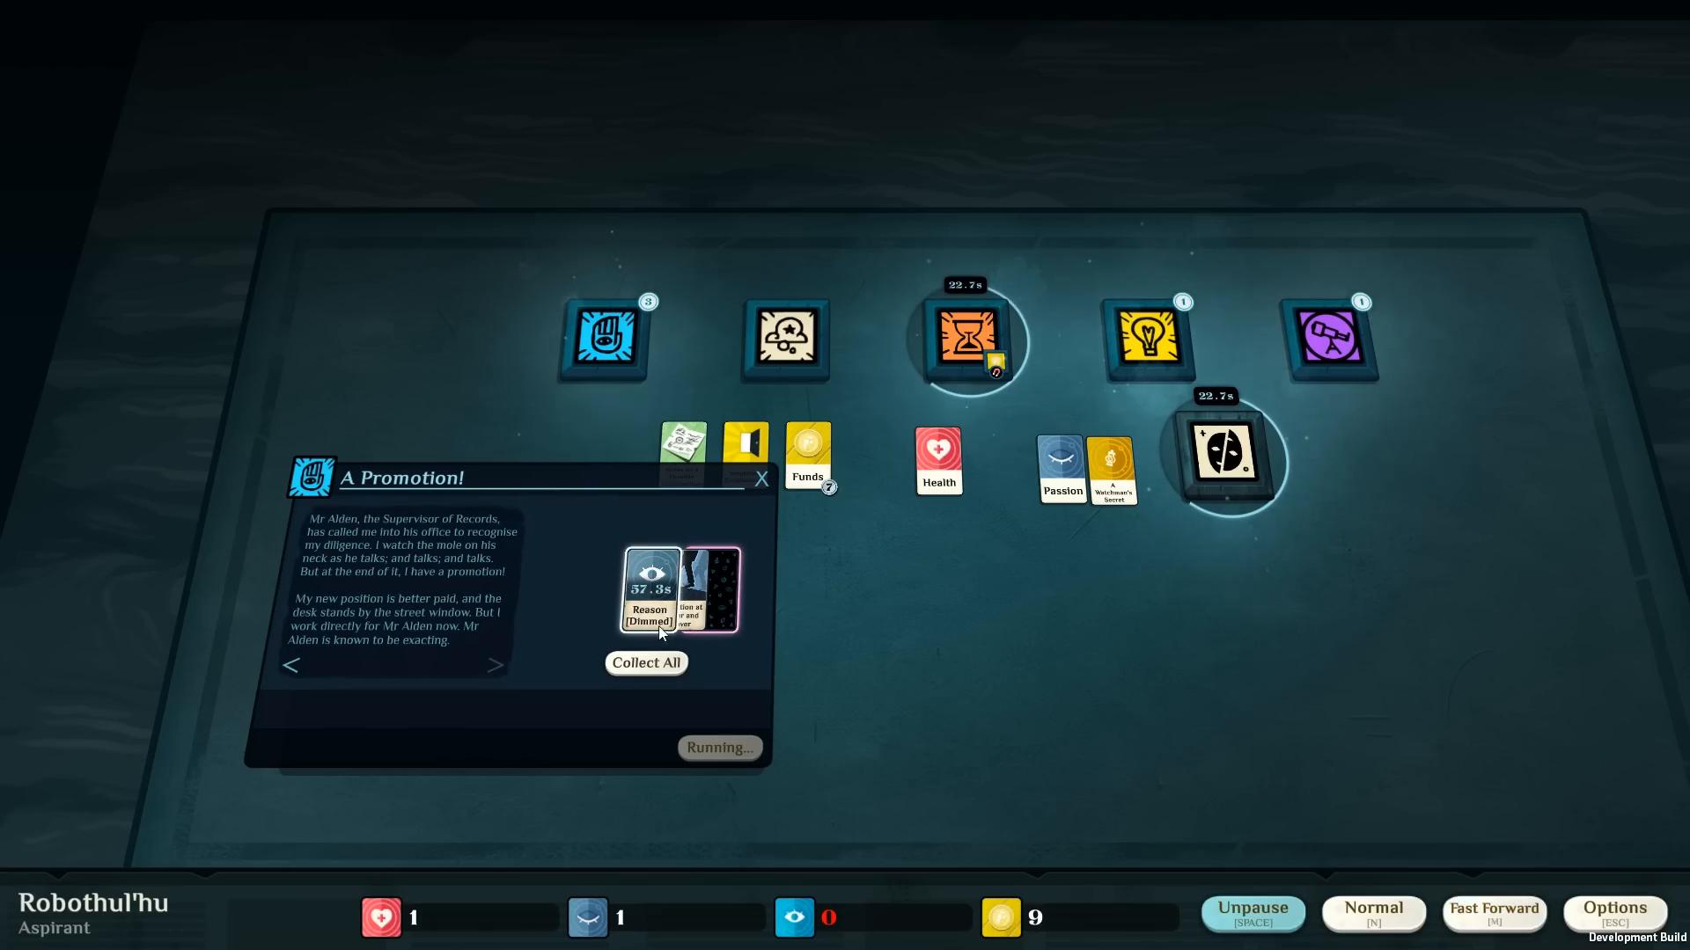
mouse_move(604, 628)
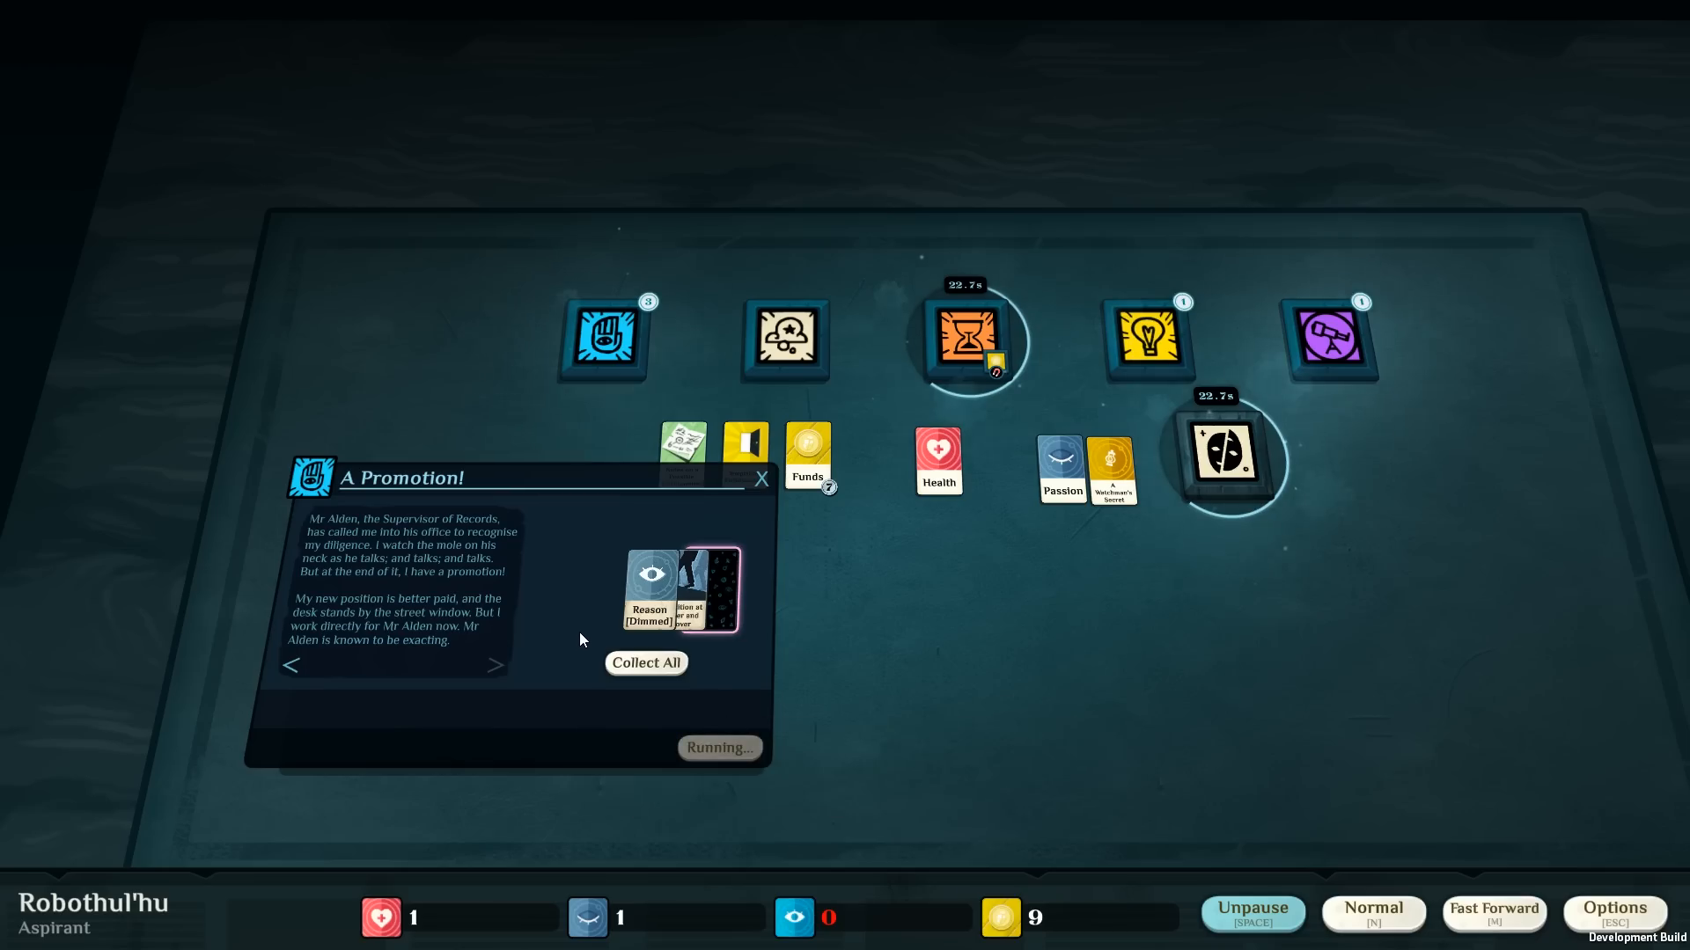
mouse_move(641, 676)
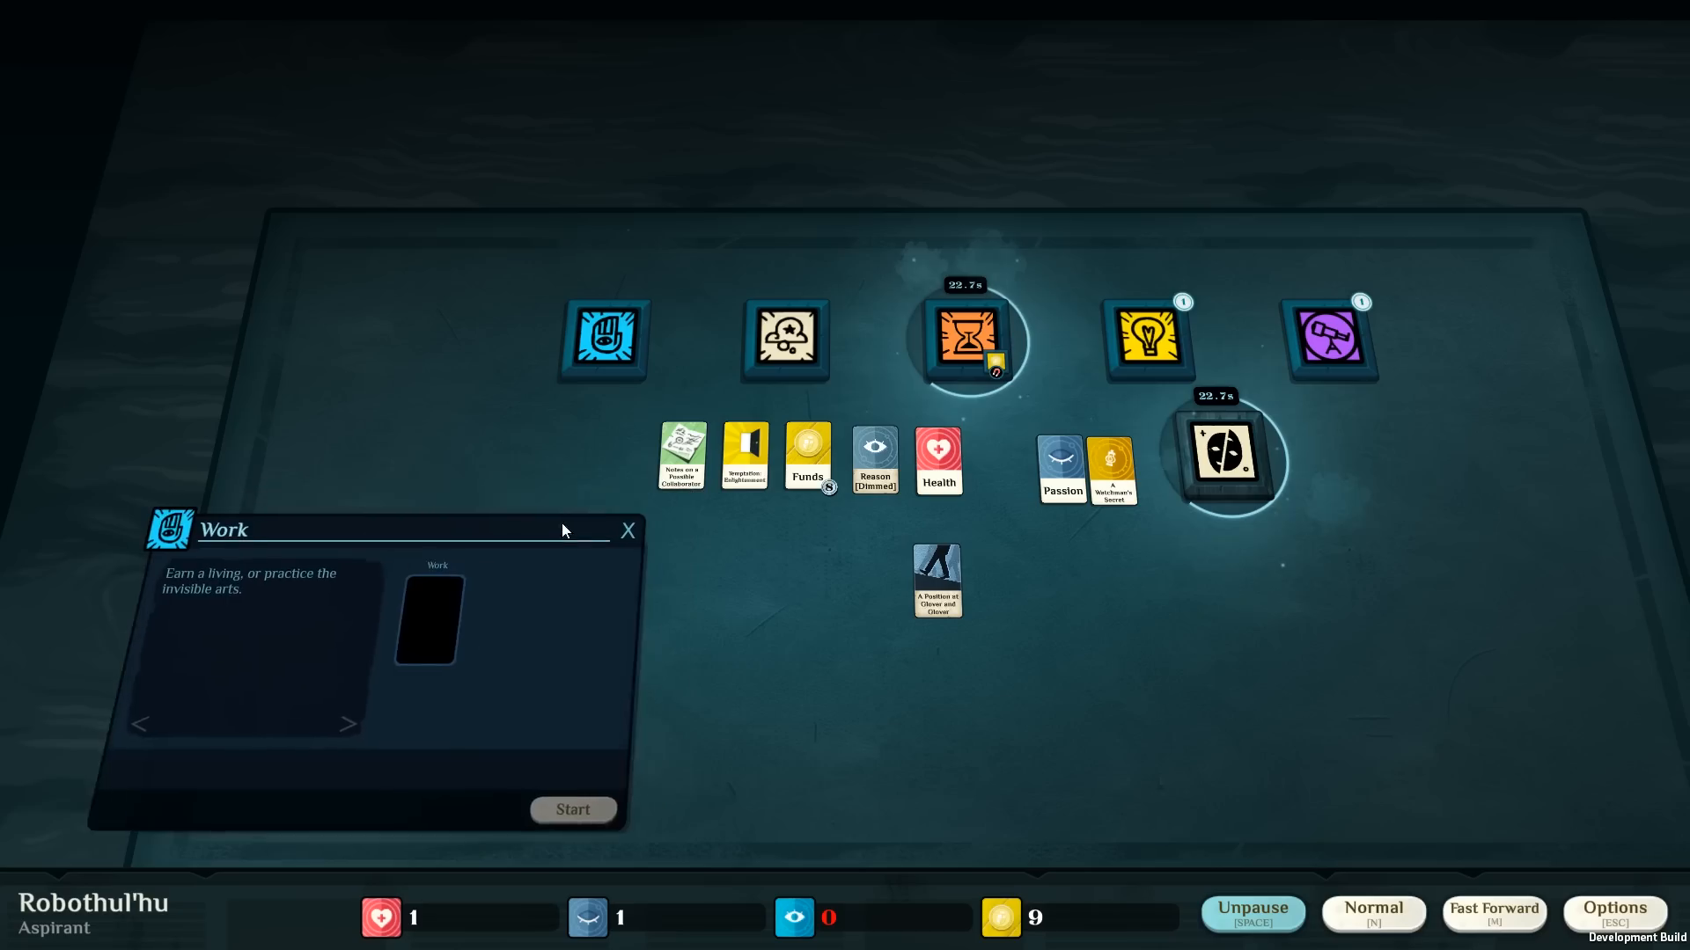
Close the empty Work window and collect the Morland's Shop card from the finished study.
left_click(628, 530)
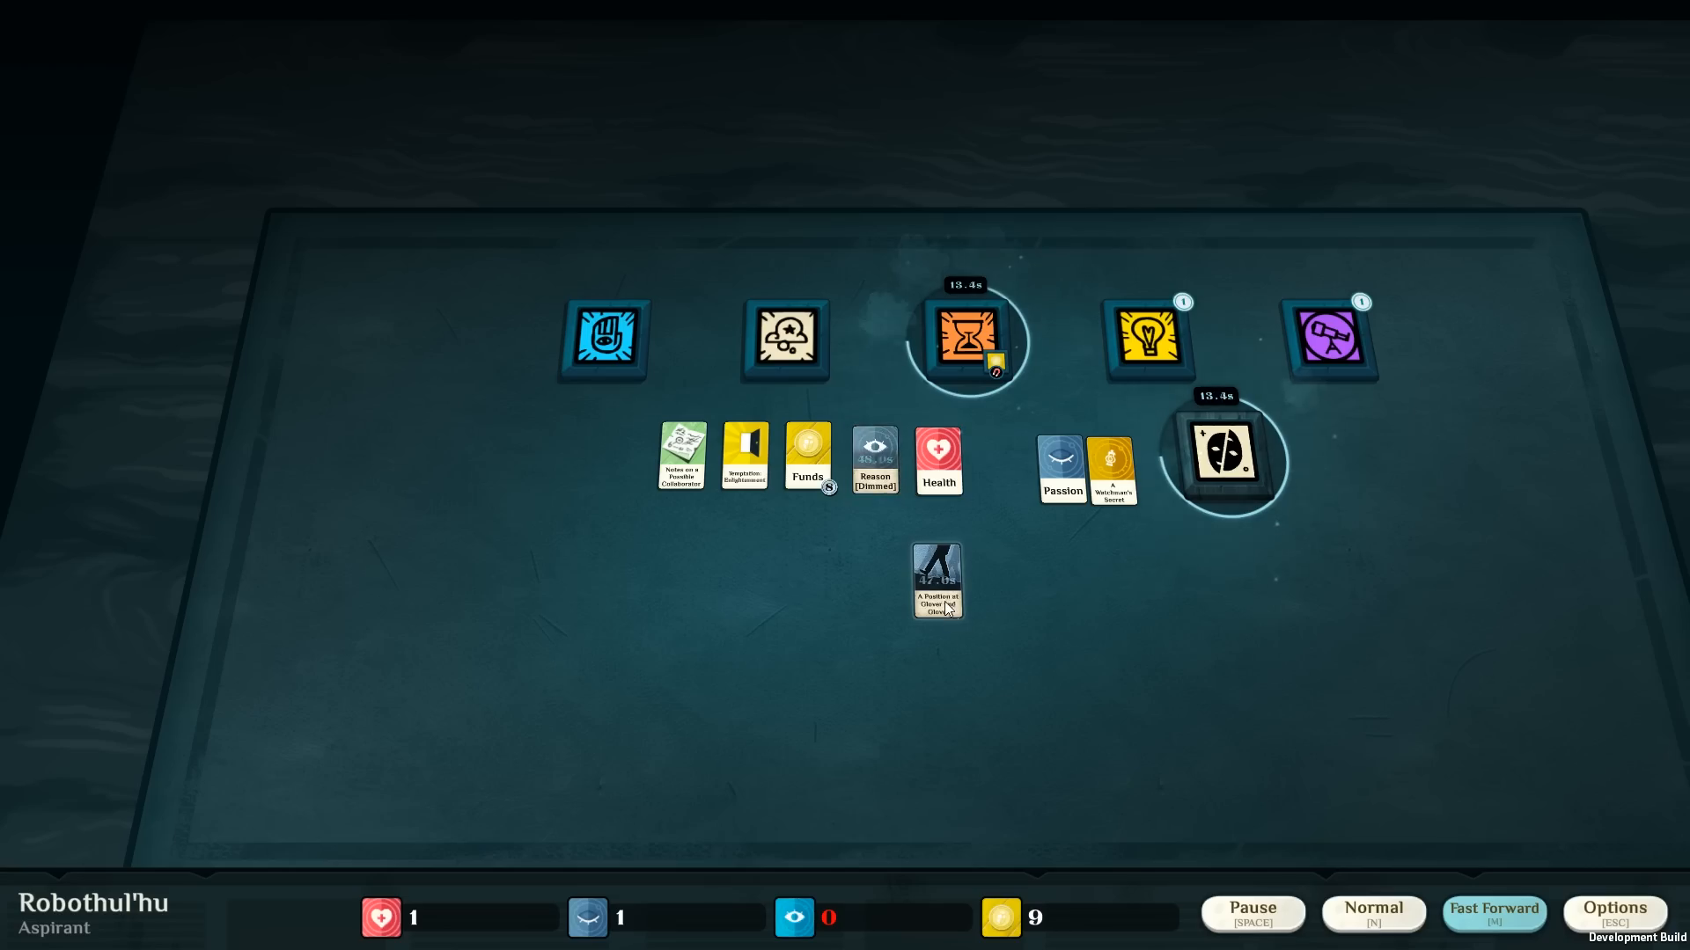
mouse_move(1271, 468)
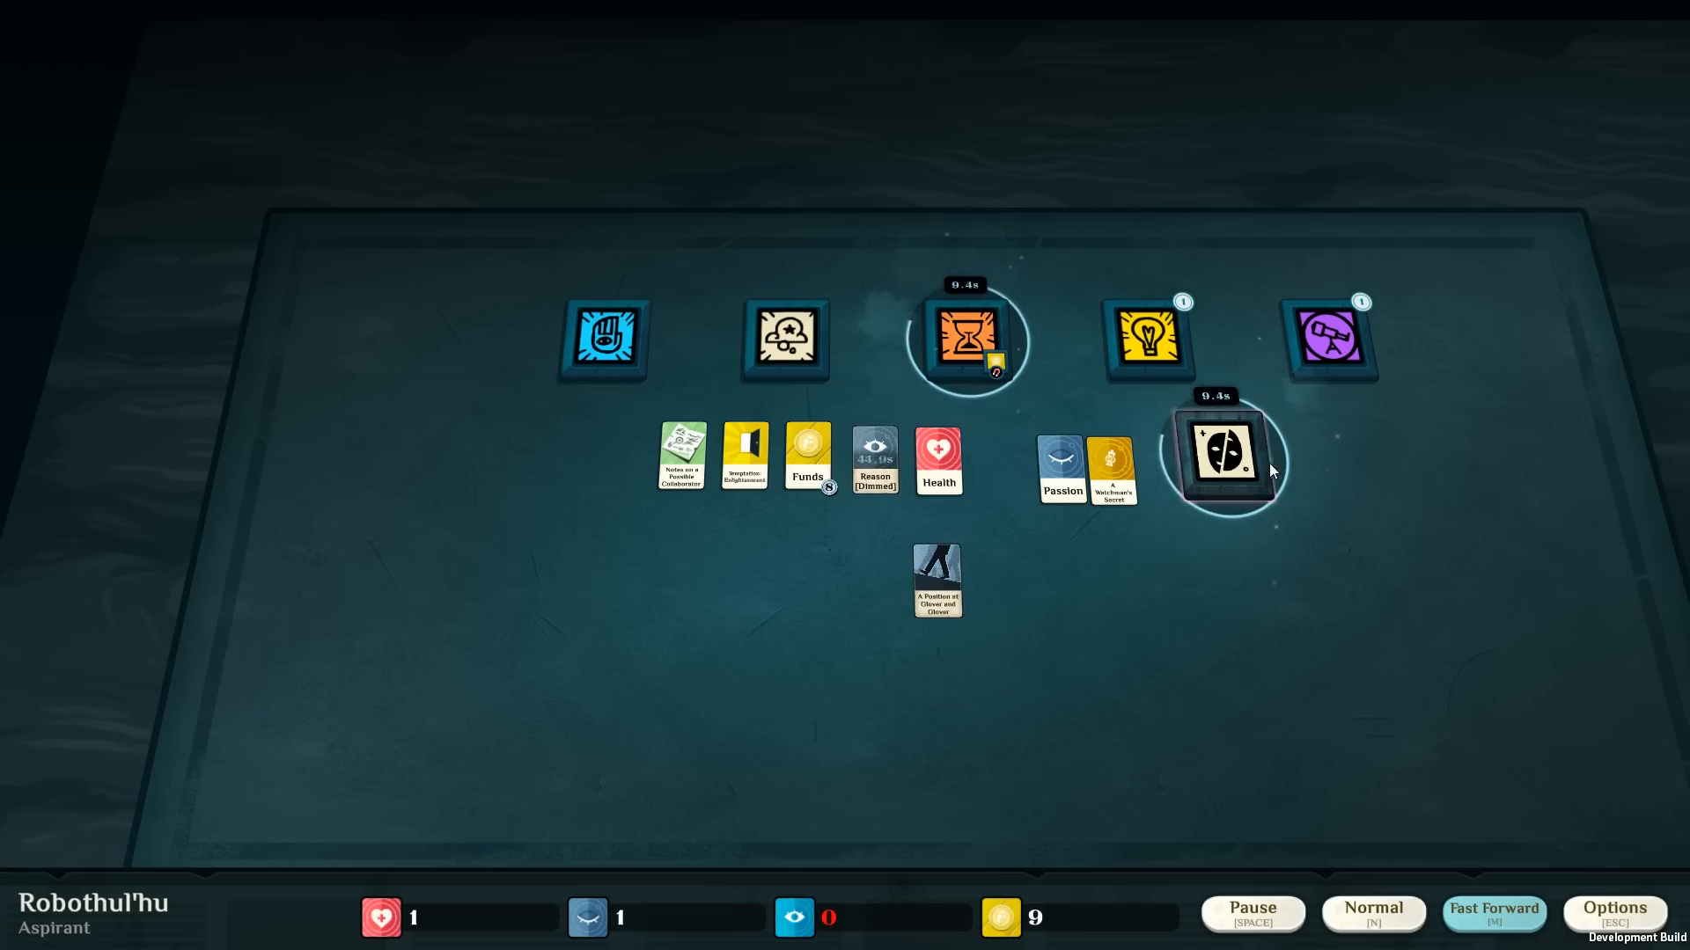
left_click(1222, 465)
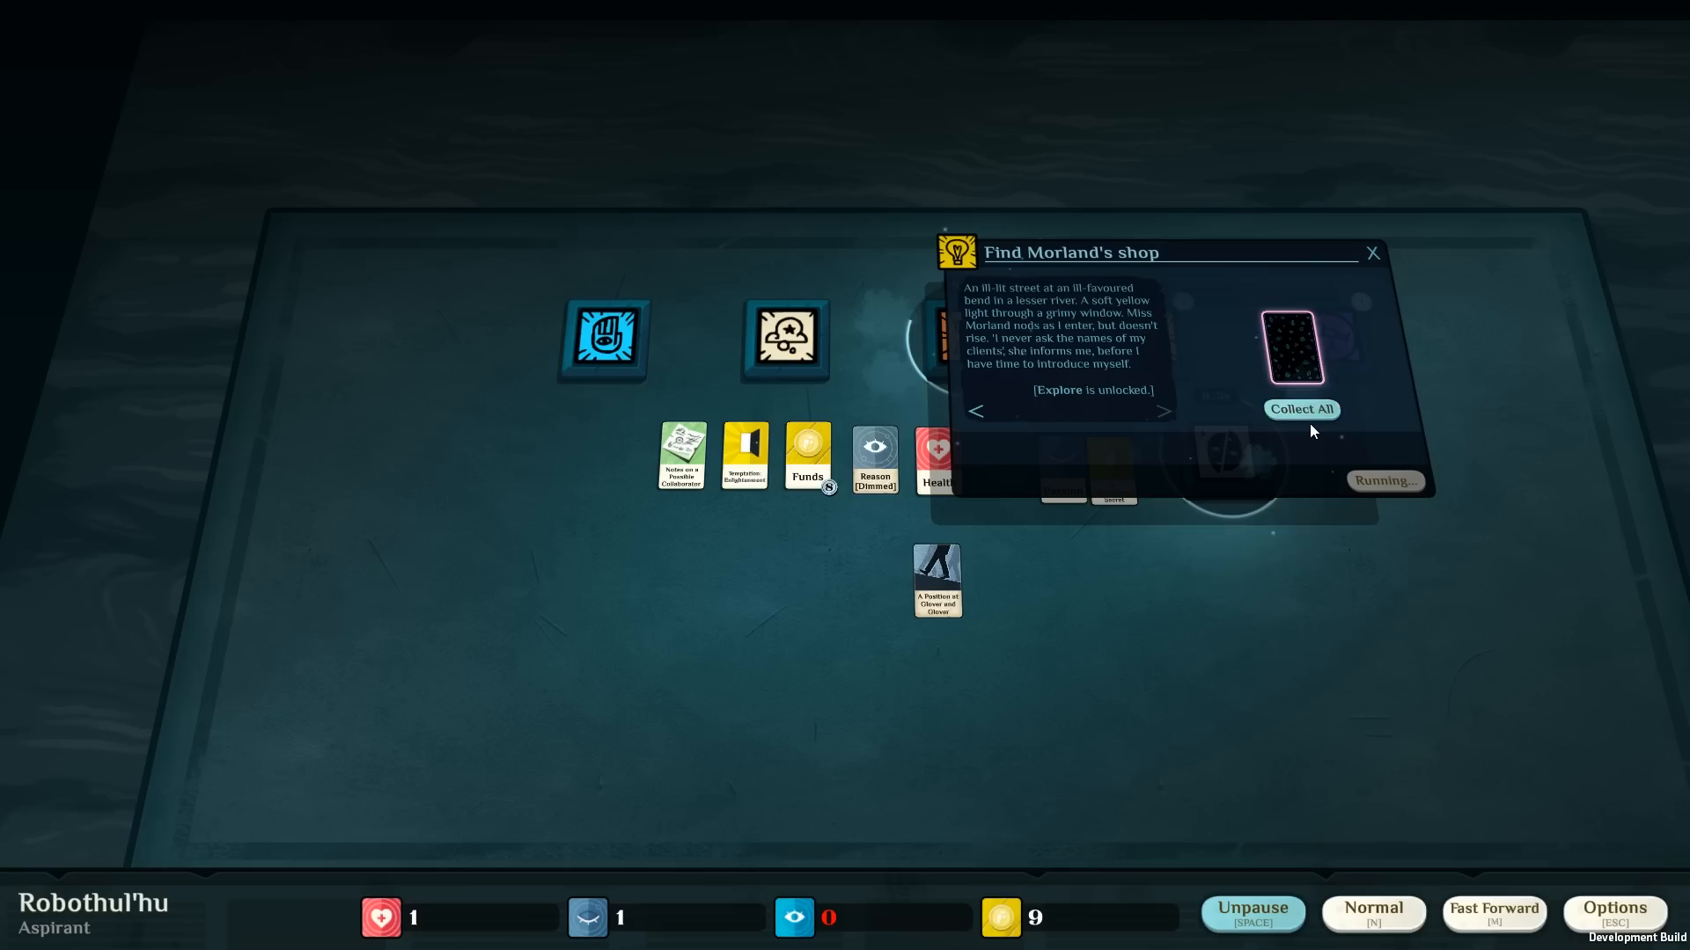
mouse_move(1311, 423)
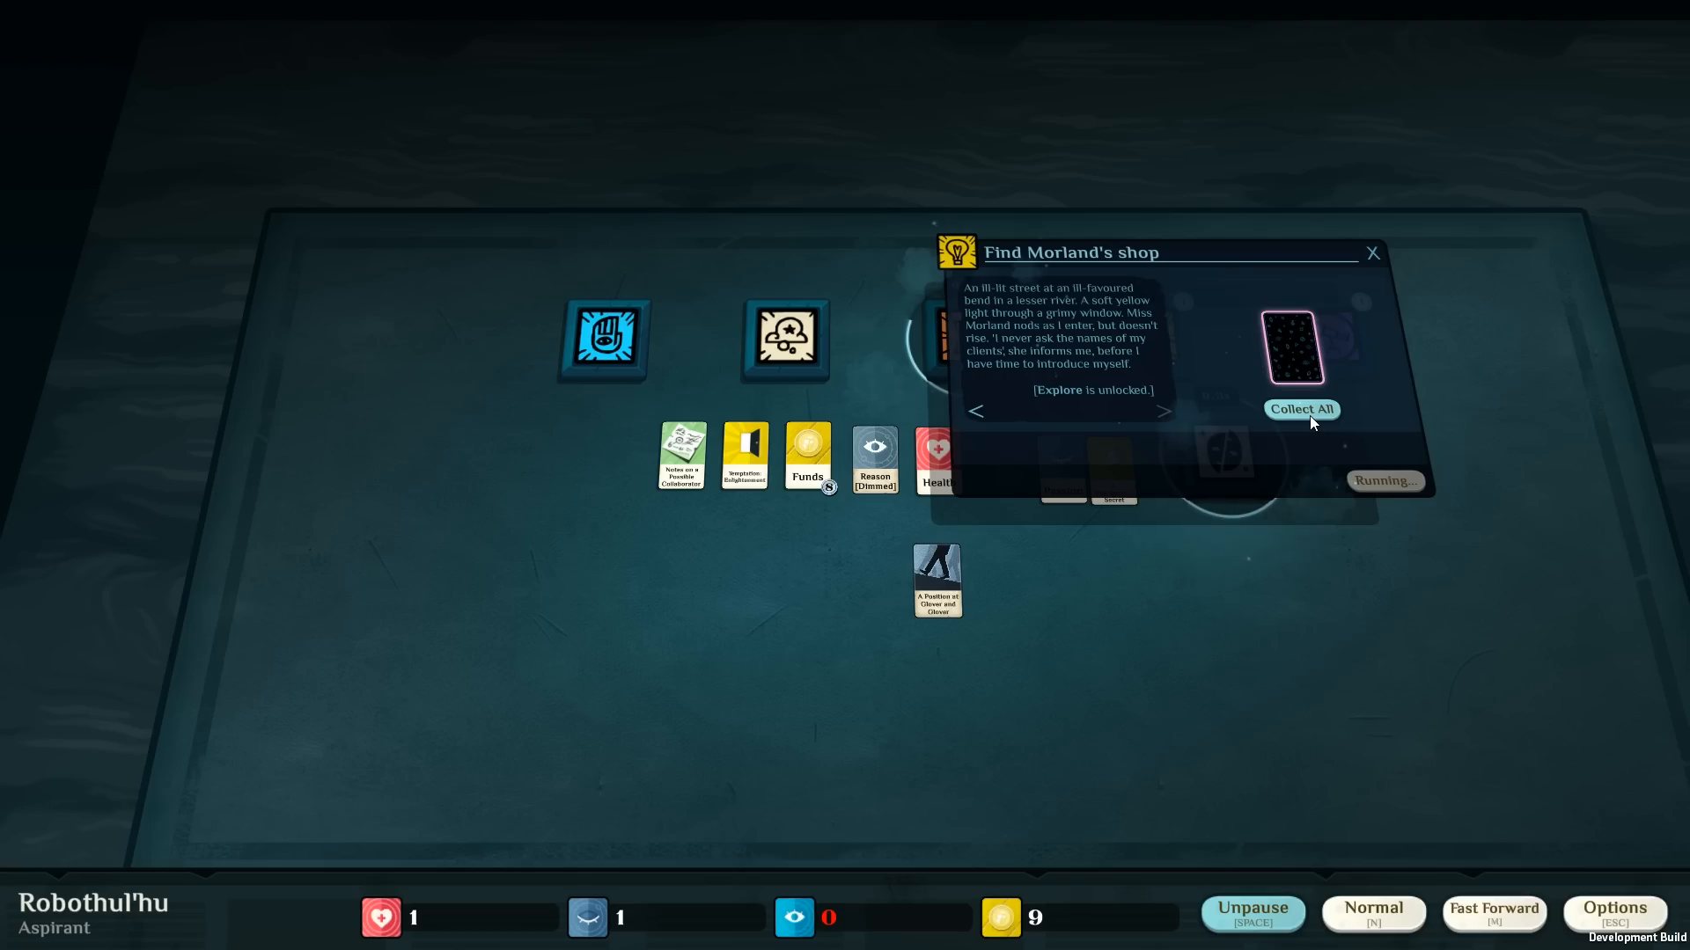
left_click(1303, 408)
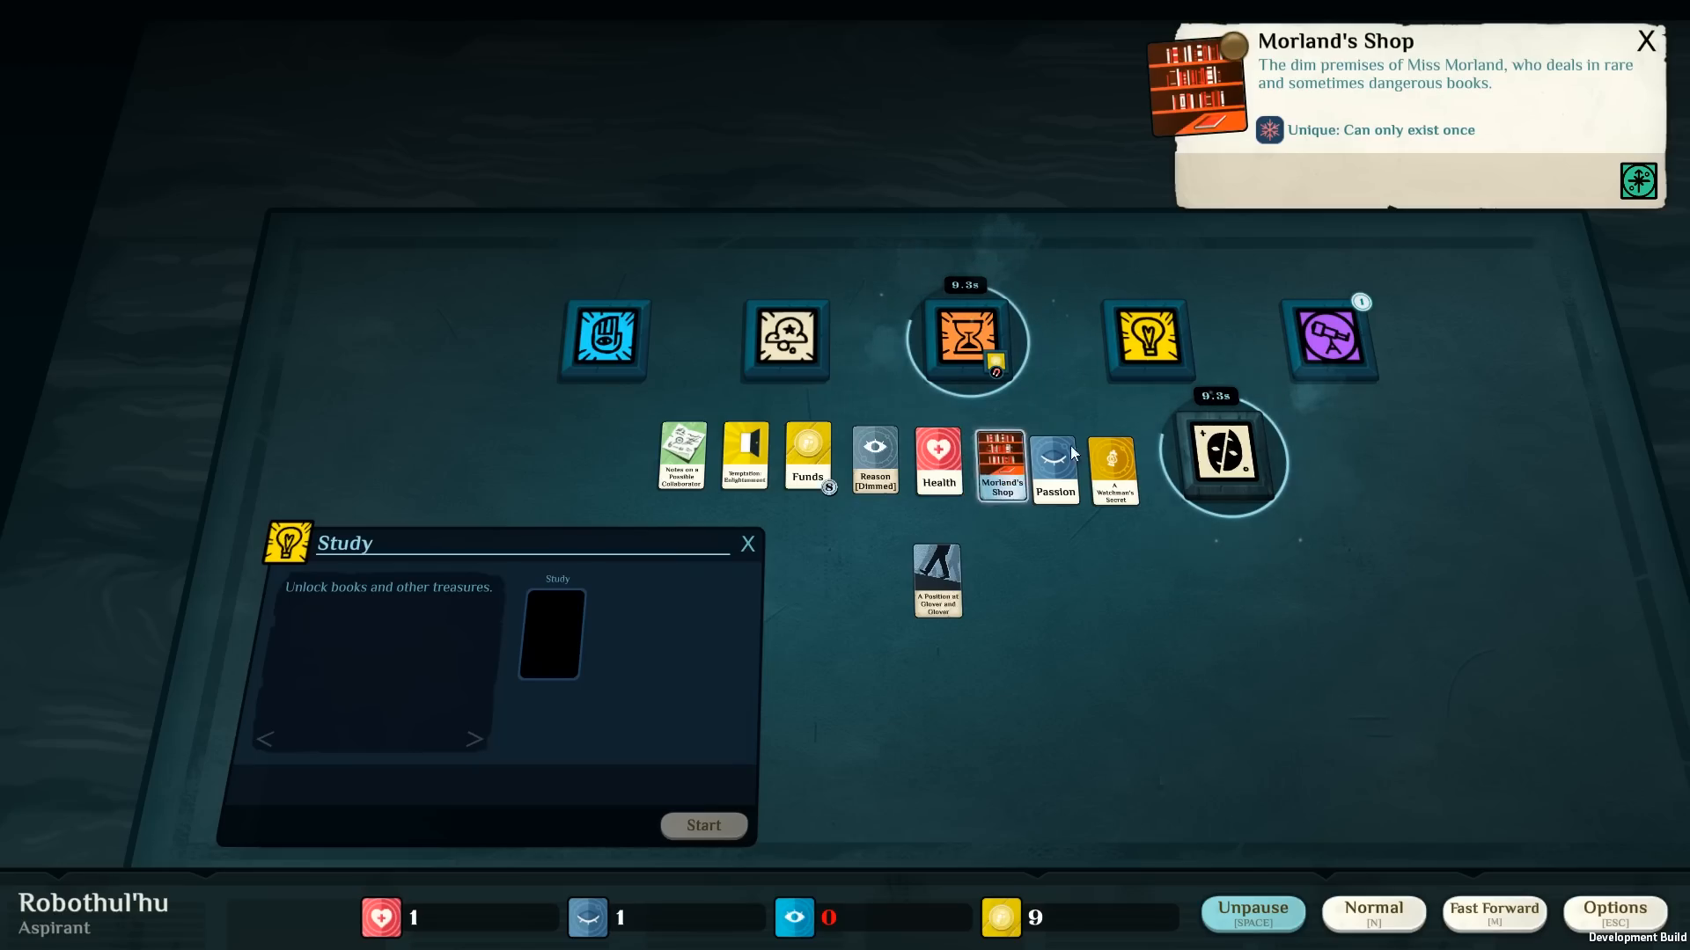
Start Add to your Library in Explore with Morland's Shop and Funds as the cost.
left_click(1331, 342)
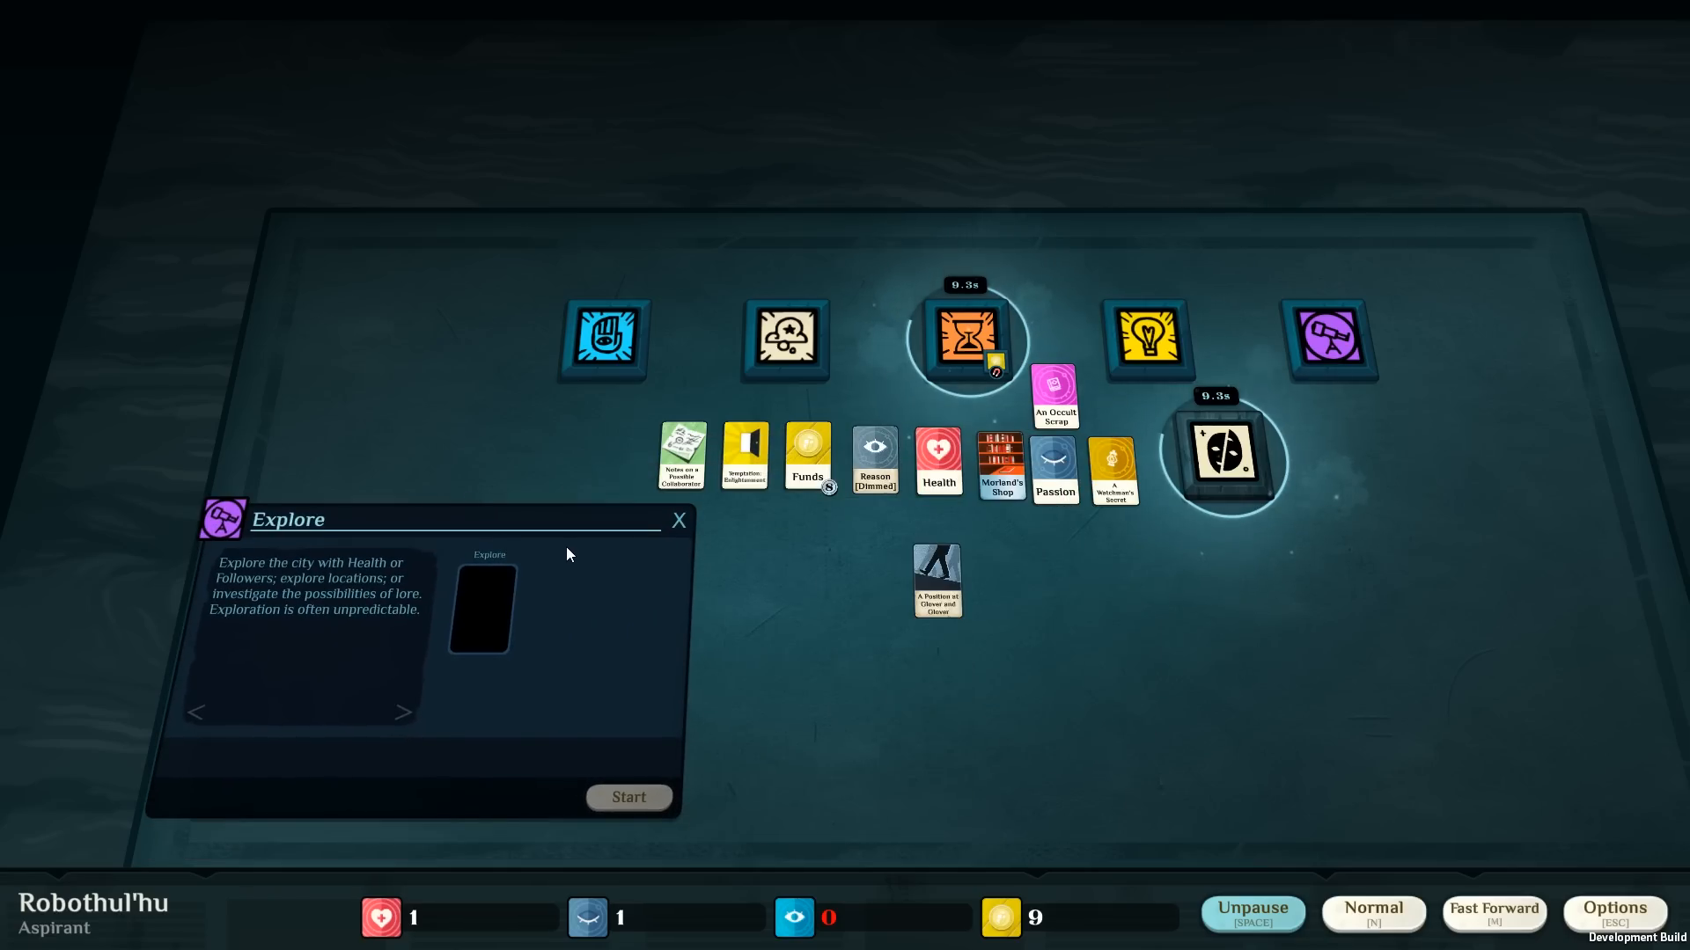
mouse_move(560, 553)
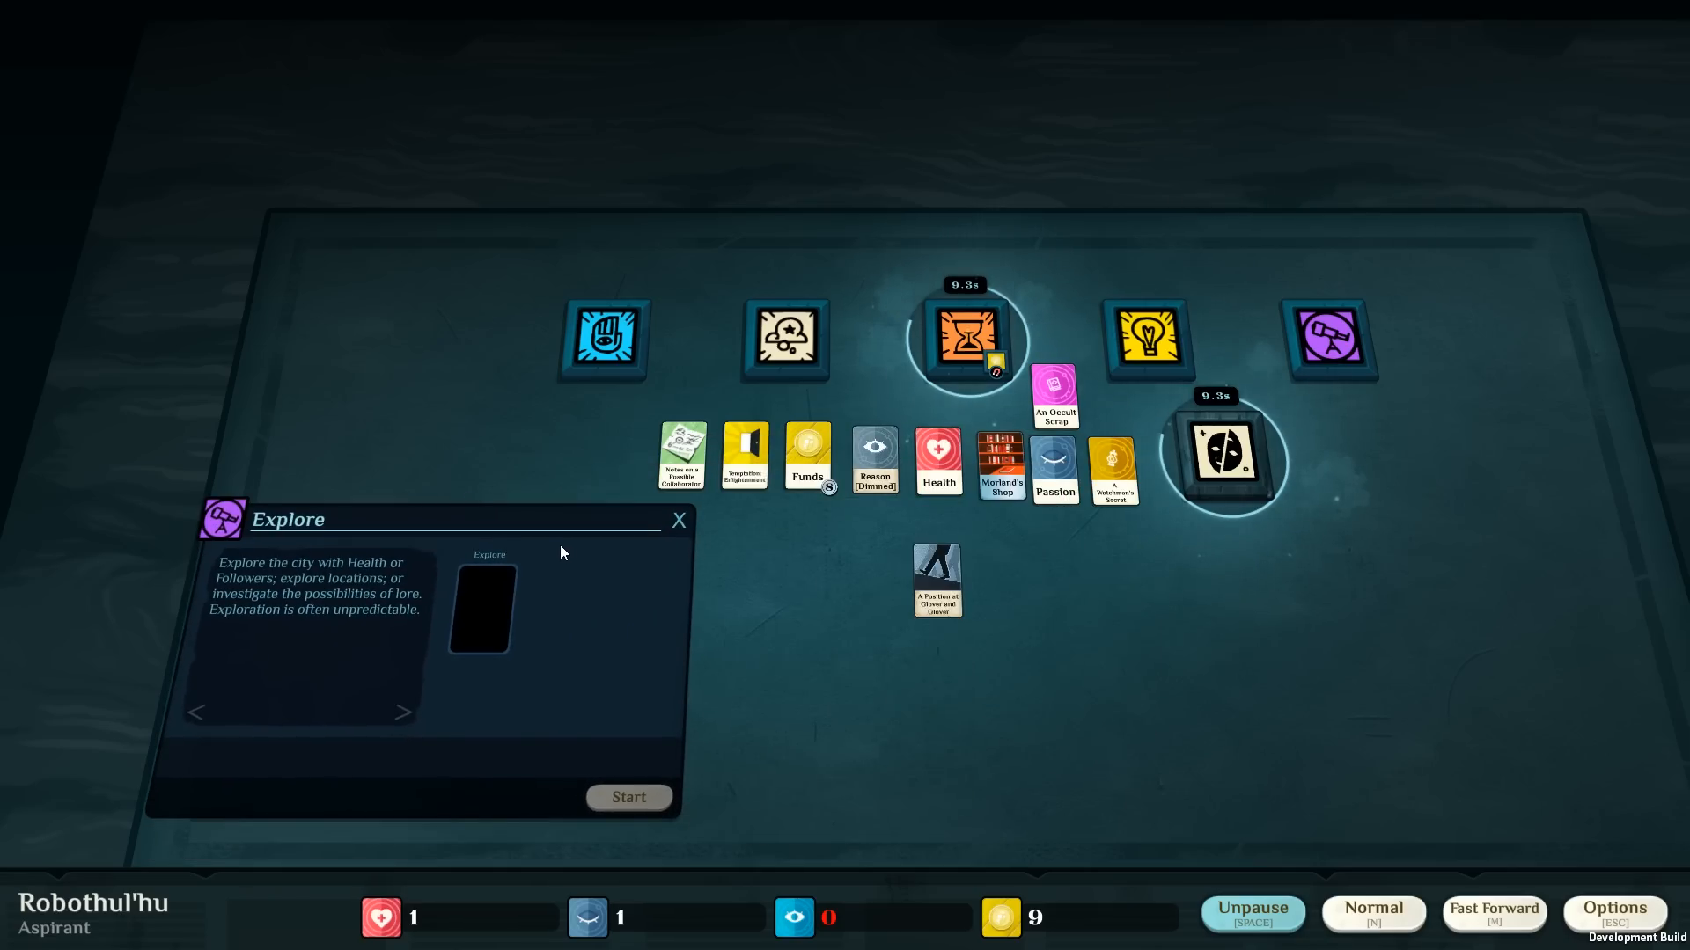
mouse_move(1001, 479)
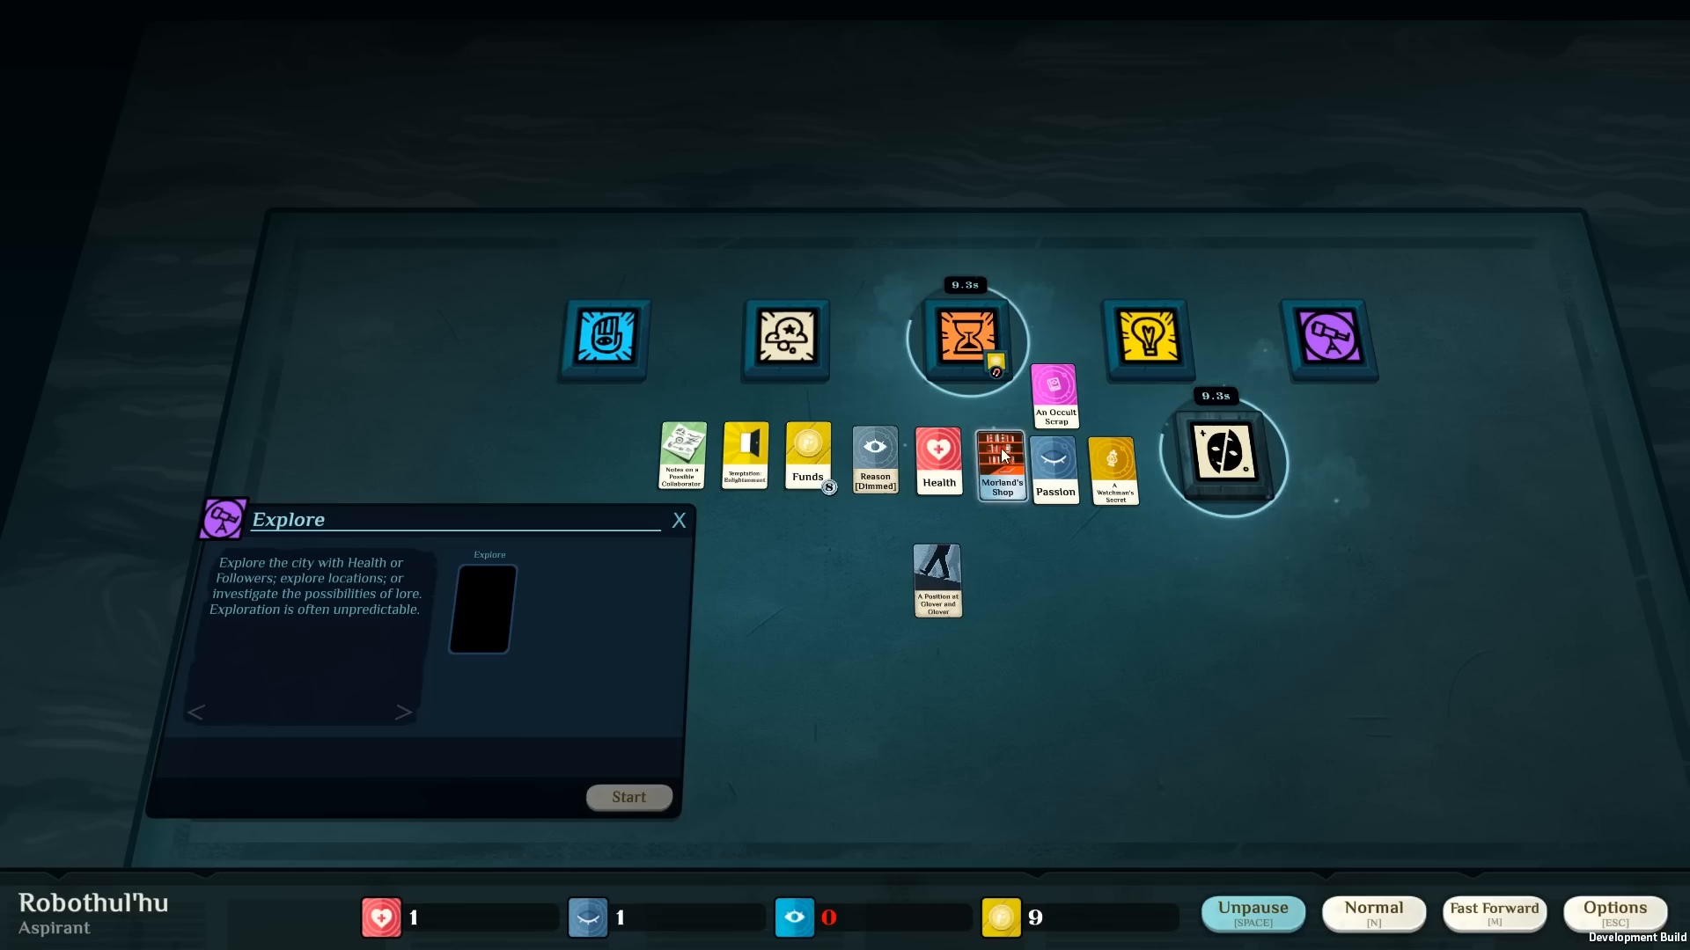
left_click_drag(1001, 465, 482, 607)
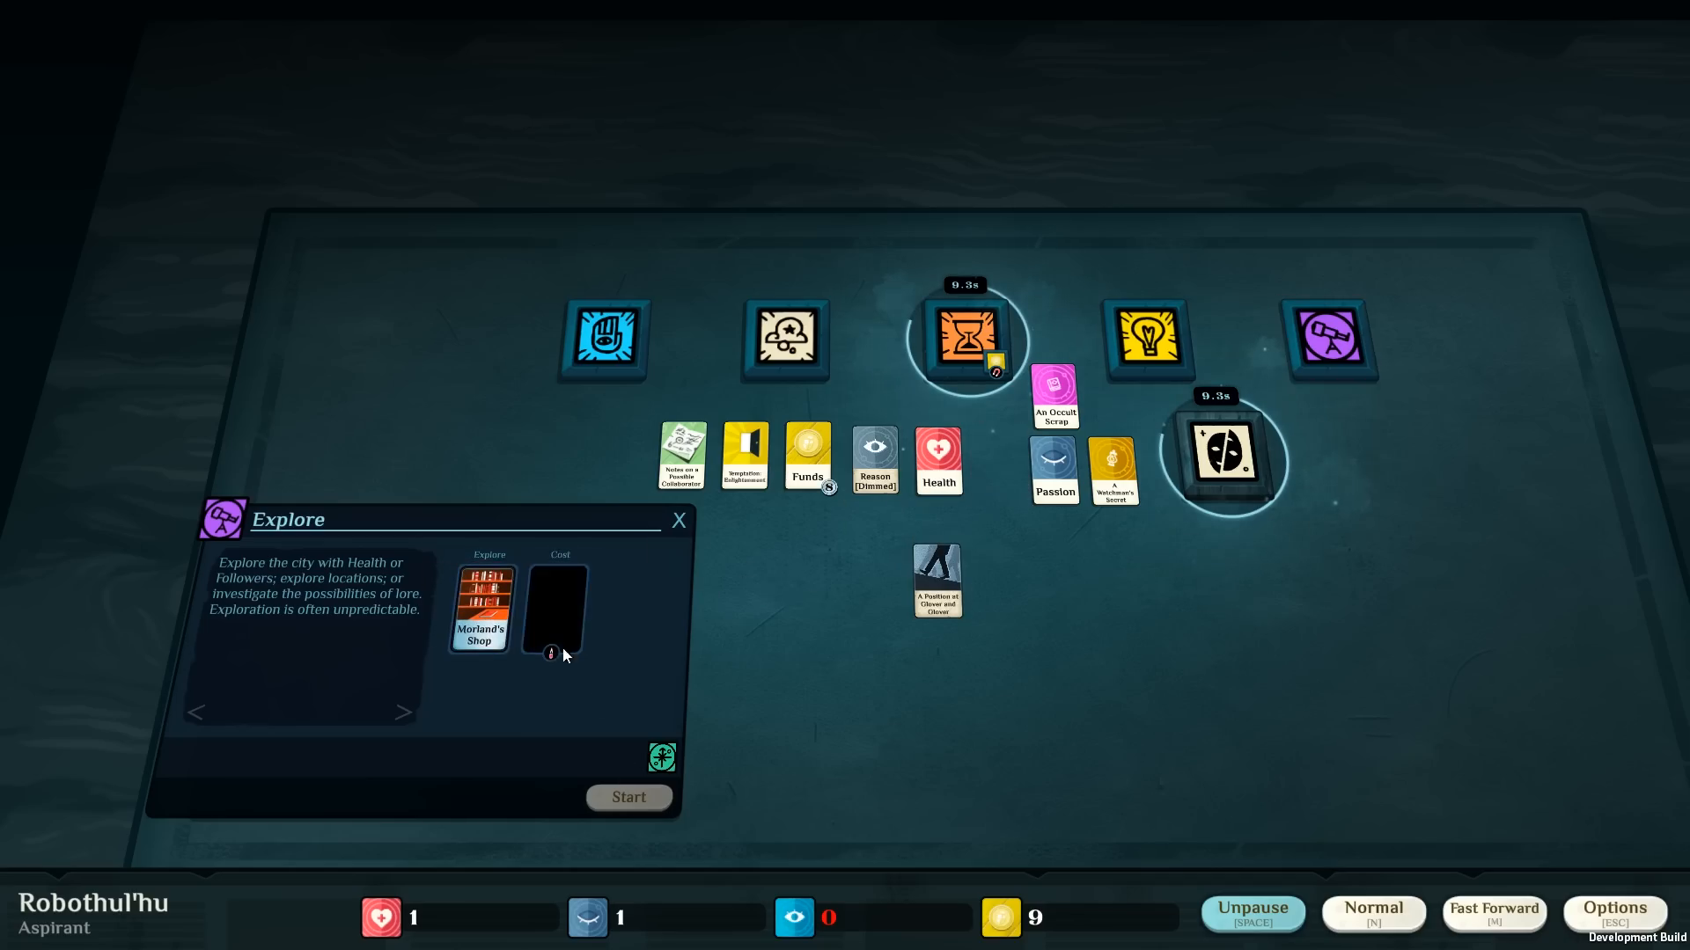
mouse_move(553, 655)
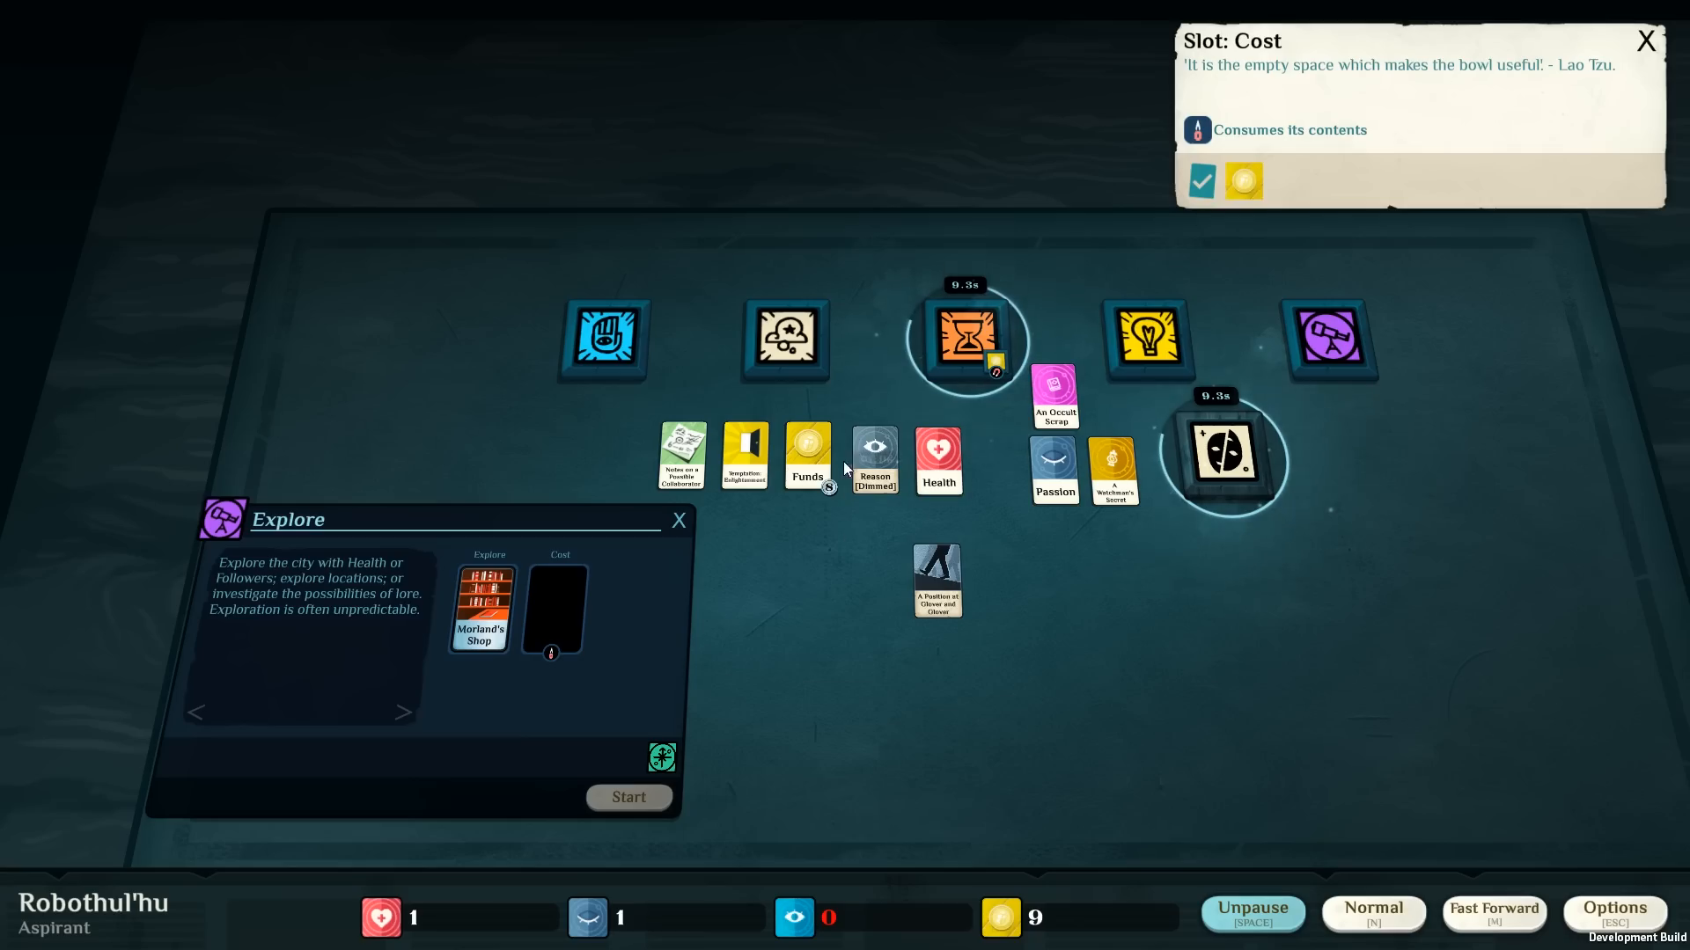
left_click_drag(806, 456, 551, 609)
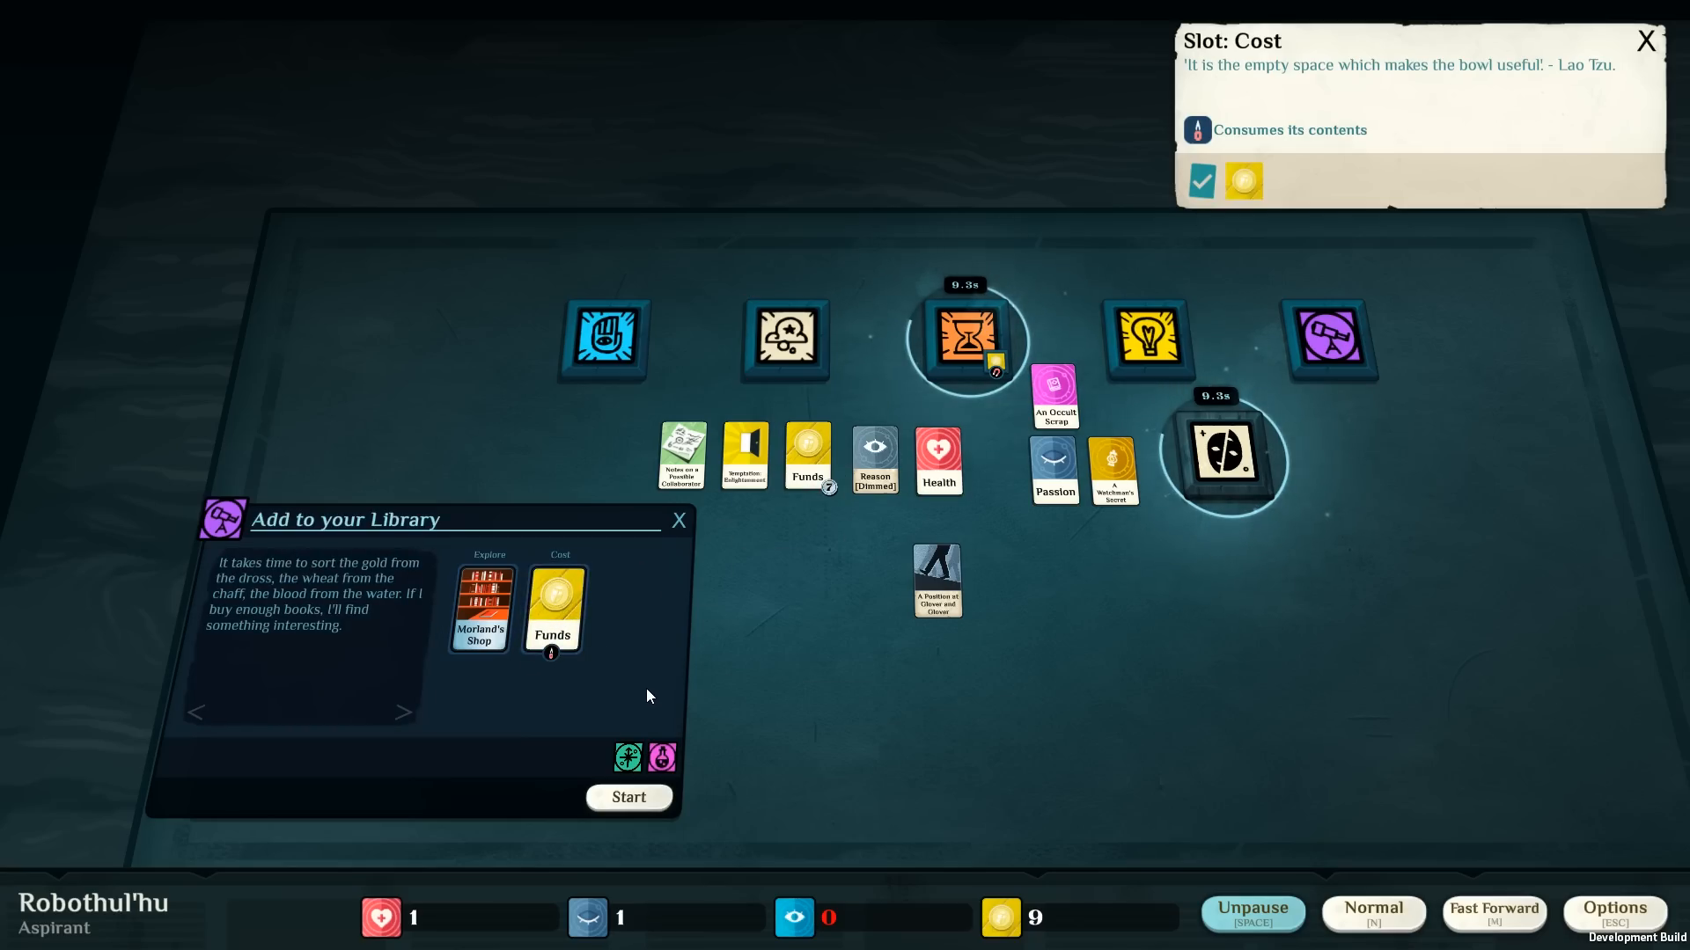
mouse_move(620, 658)
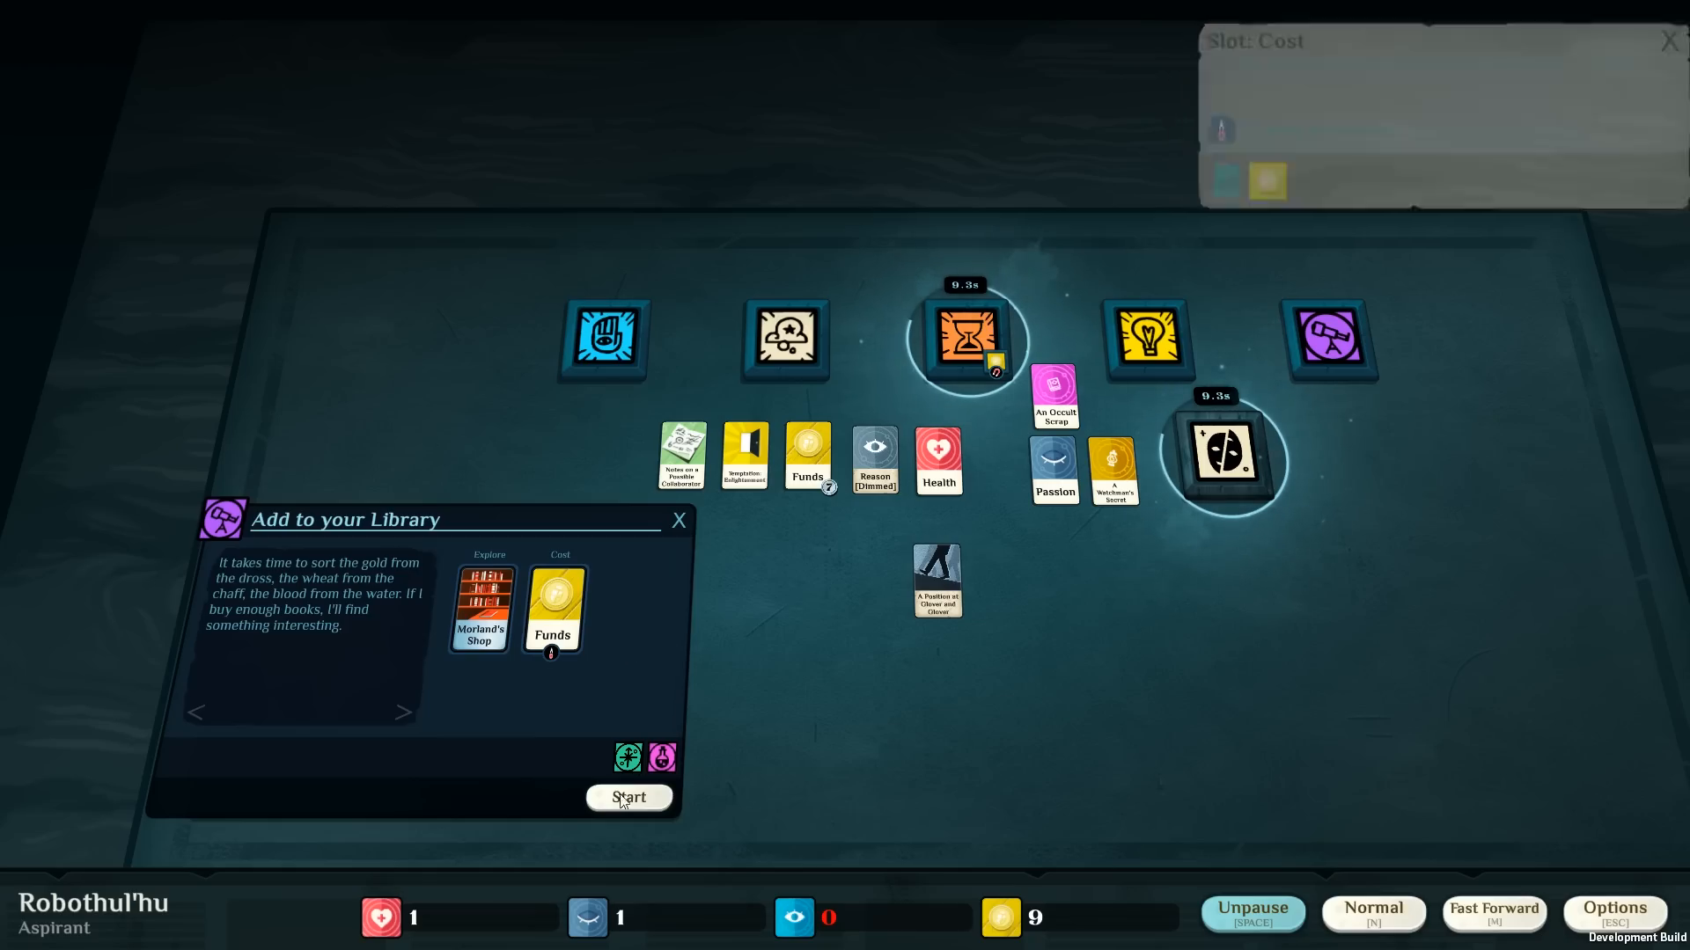
left_click(629, 797)
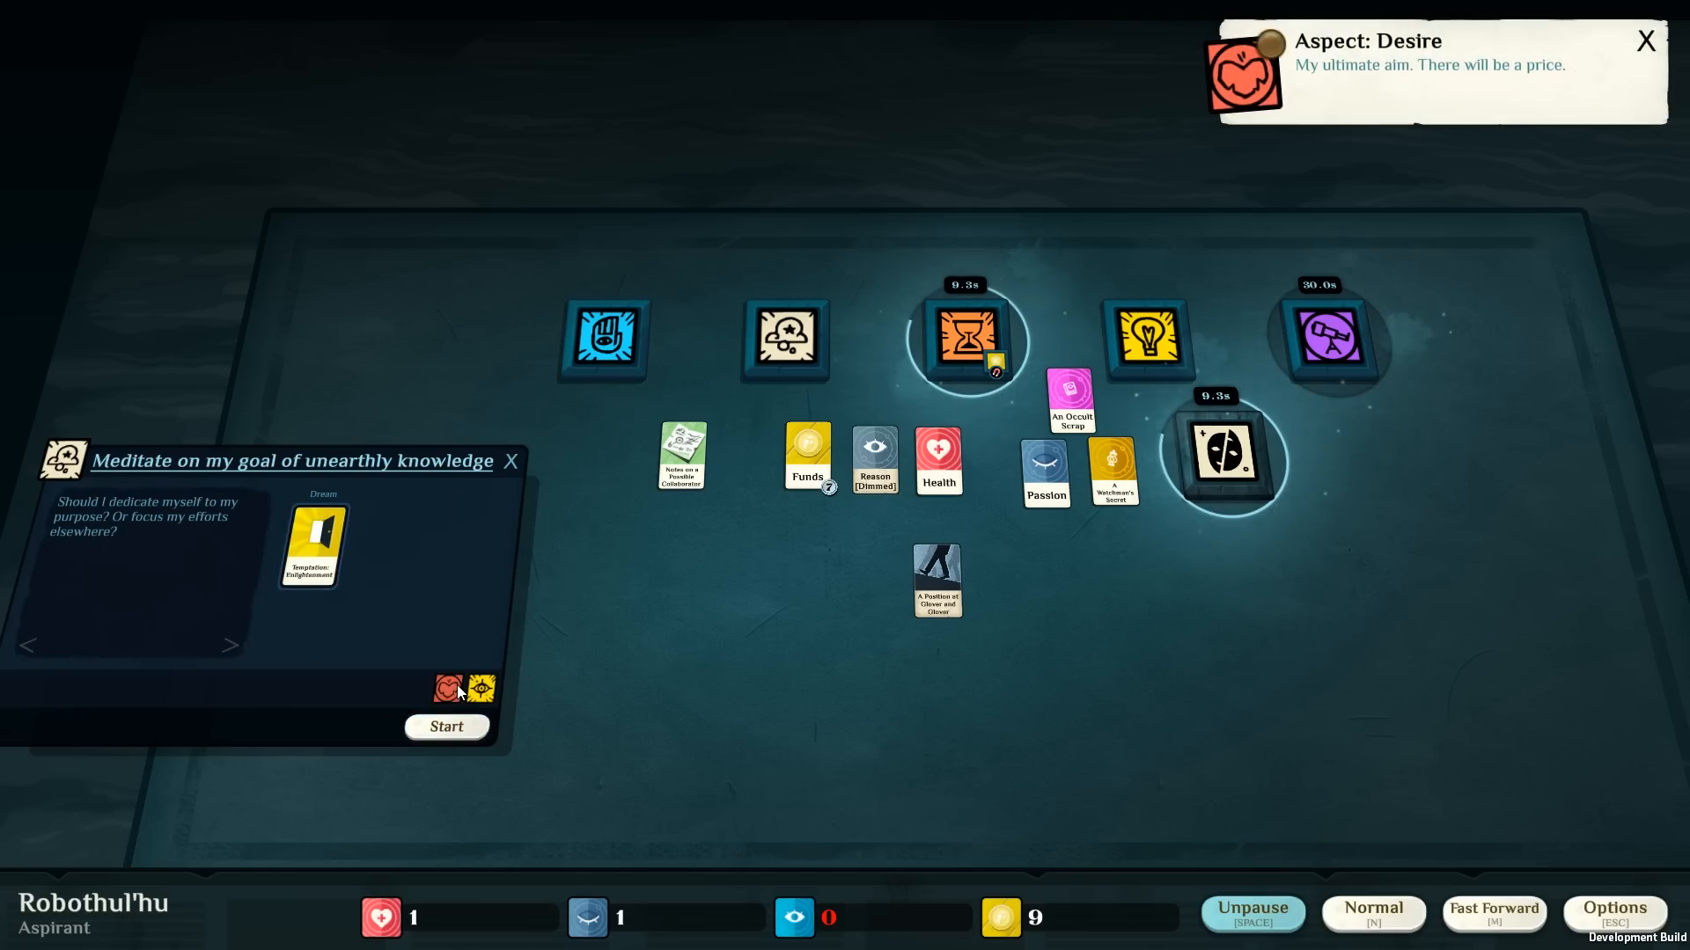
Read the Desire and Marks of Light aspect descriptions before meditating on unearthly knowledge.
left_click(480, 687)
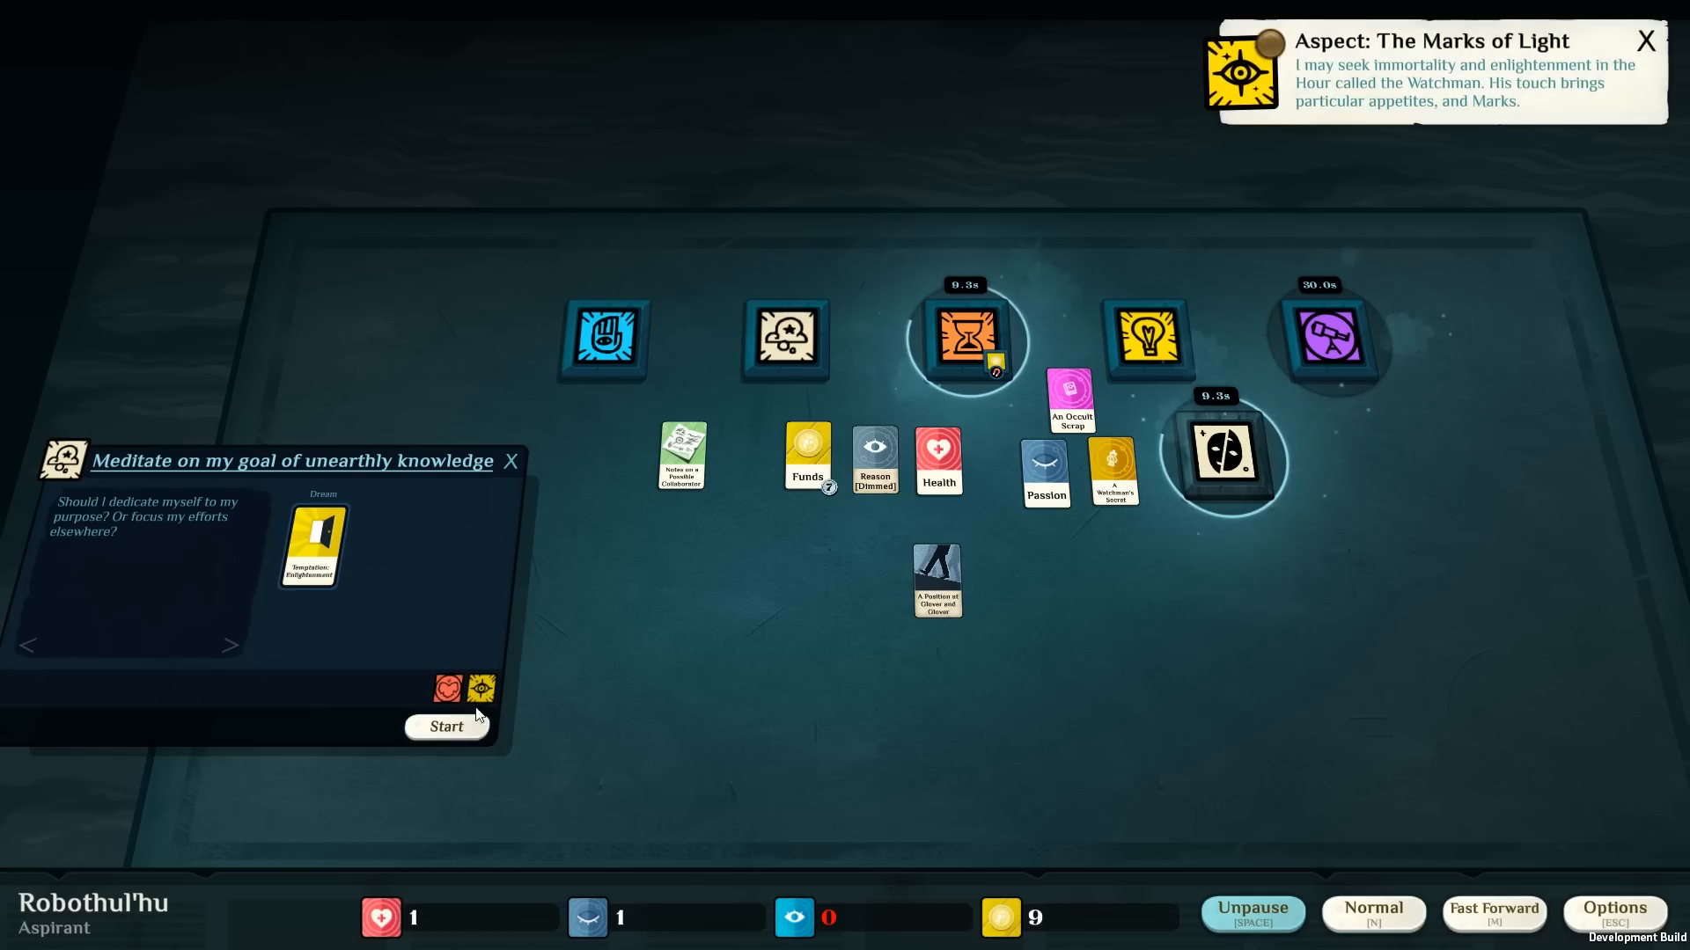
left_click(447, 725)
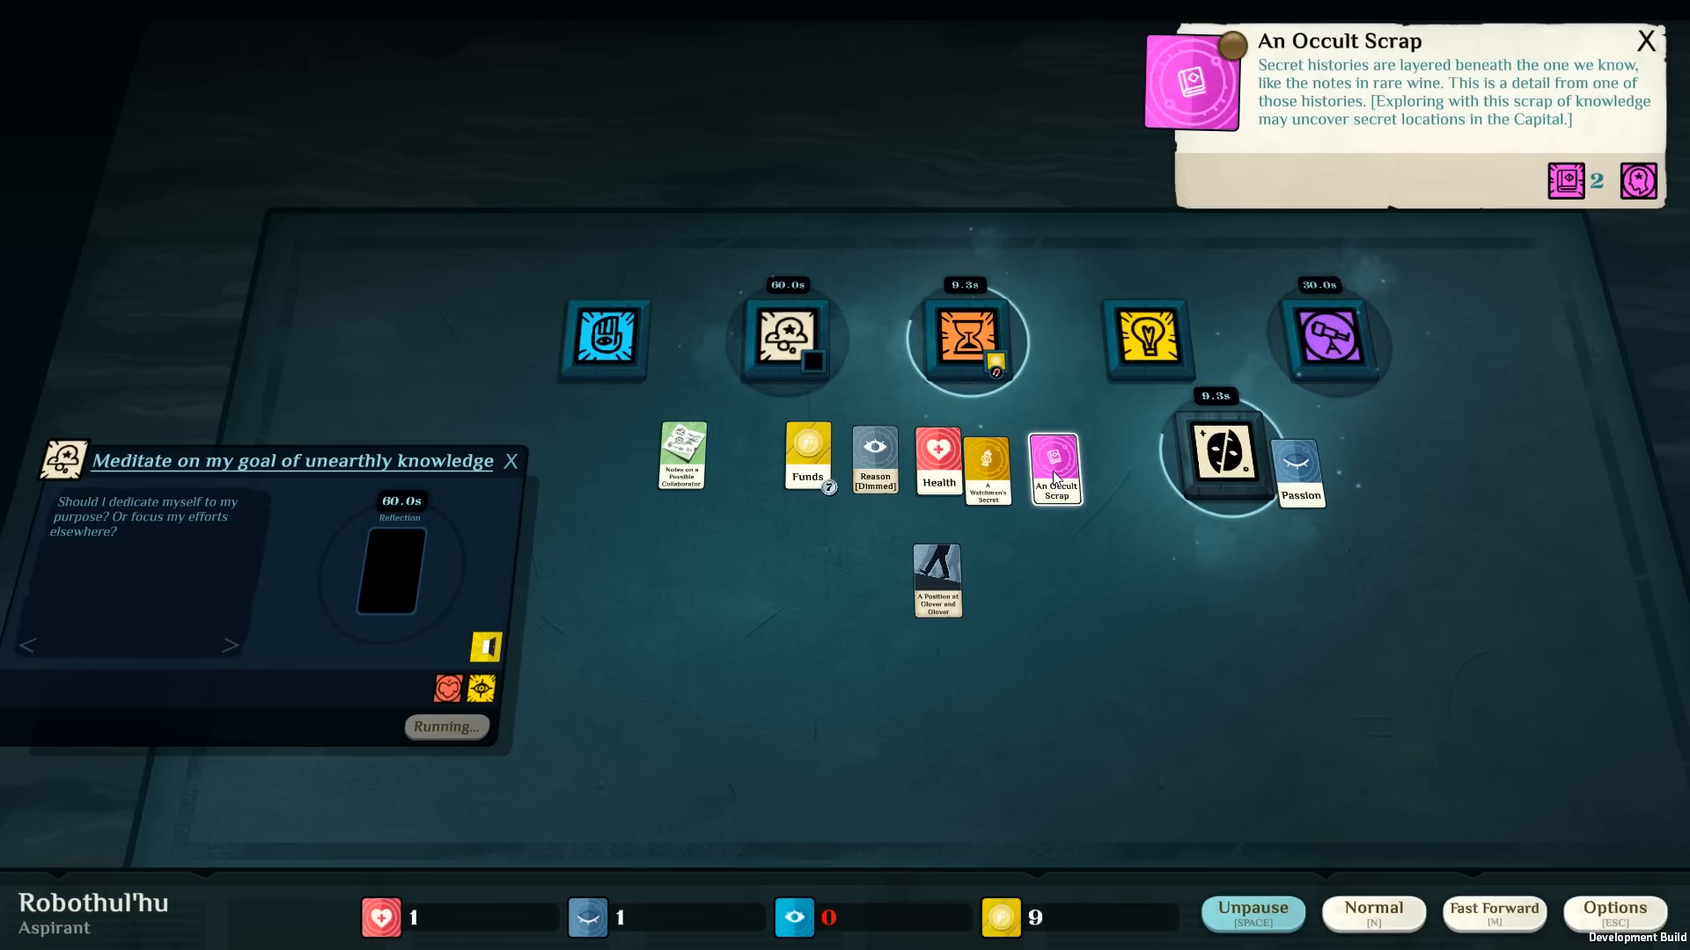
mouse_move(1336, 482)
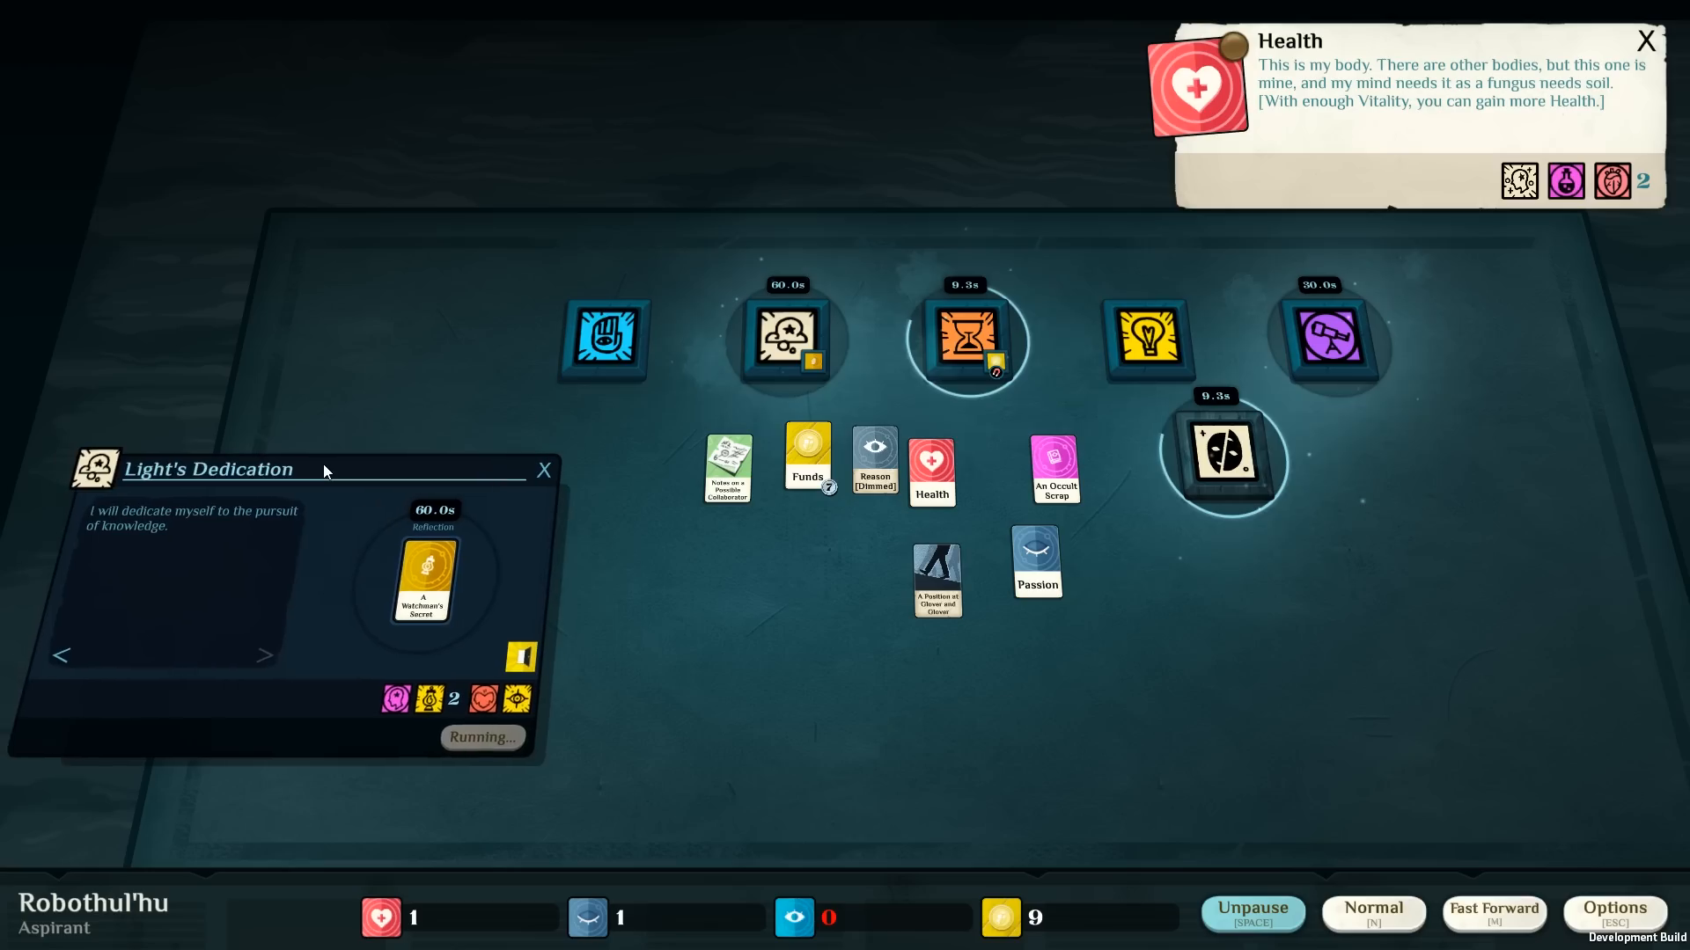
Close Light's Dedication, look into Study and drag a card onto the table.
left_click(544, 470)
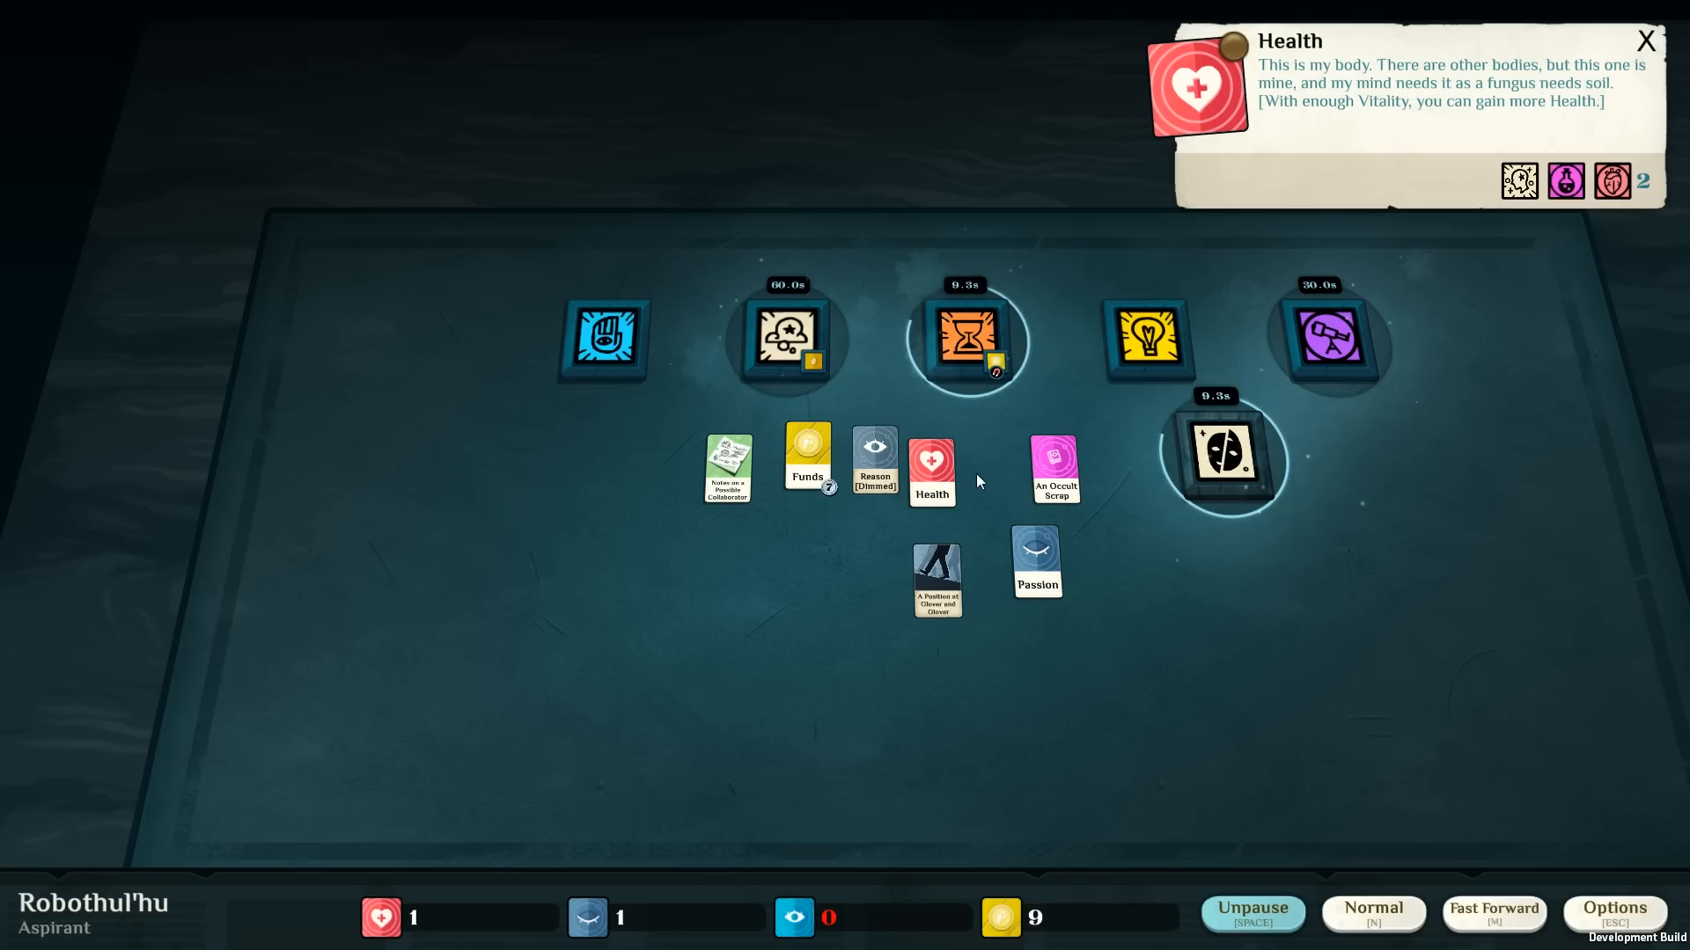
left_click(1147, 342)
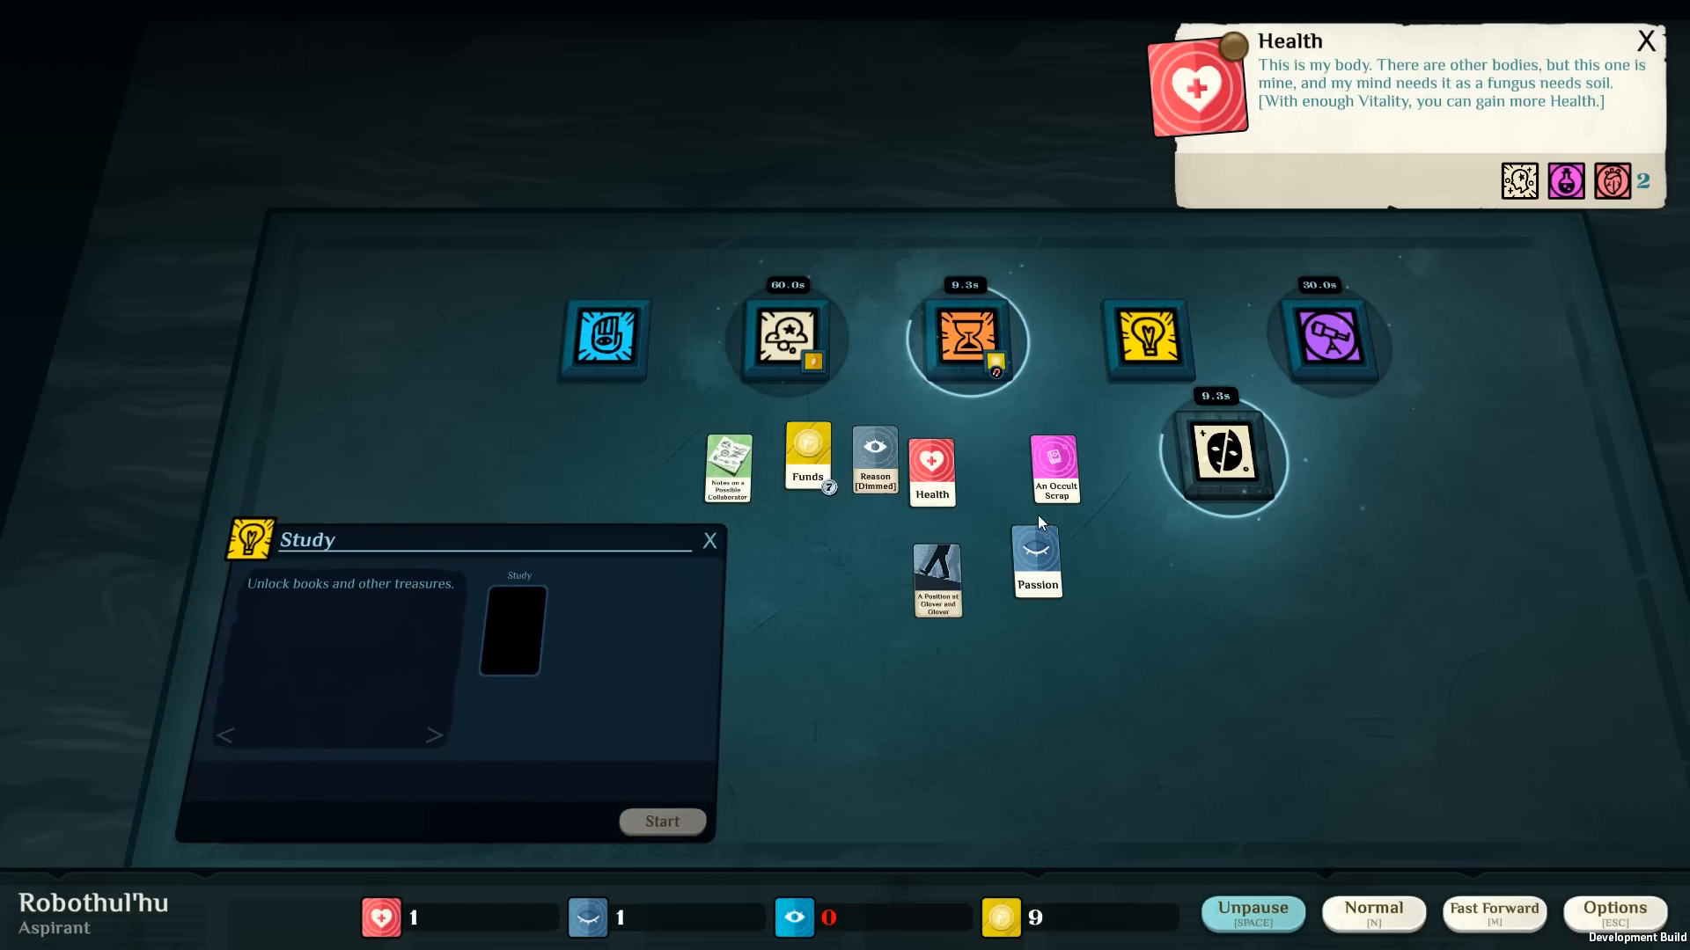
left_click_drag(1055, 468, 511, 630)
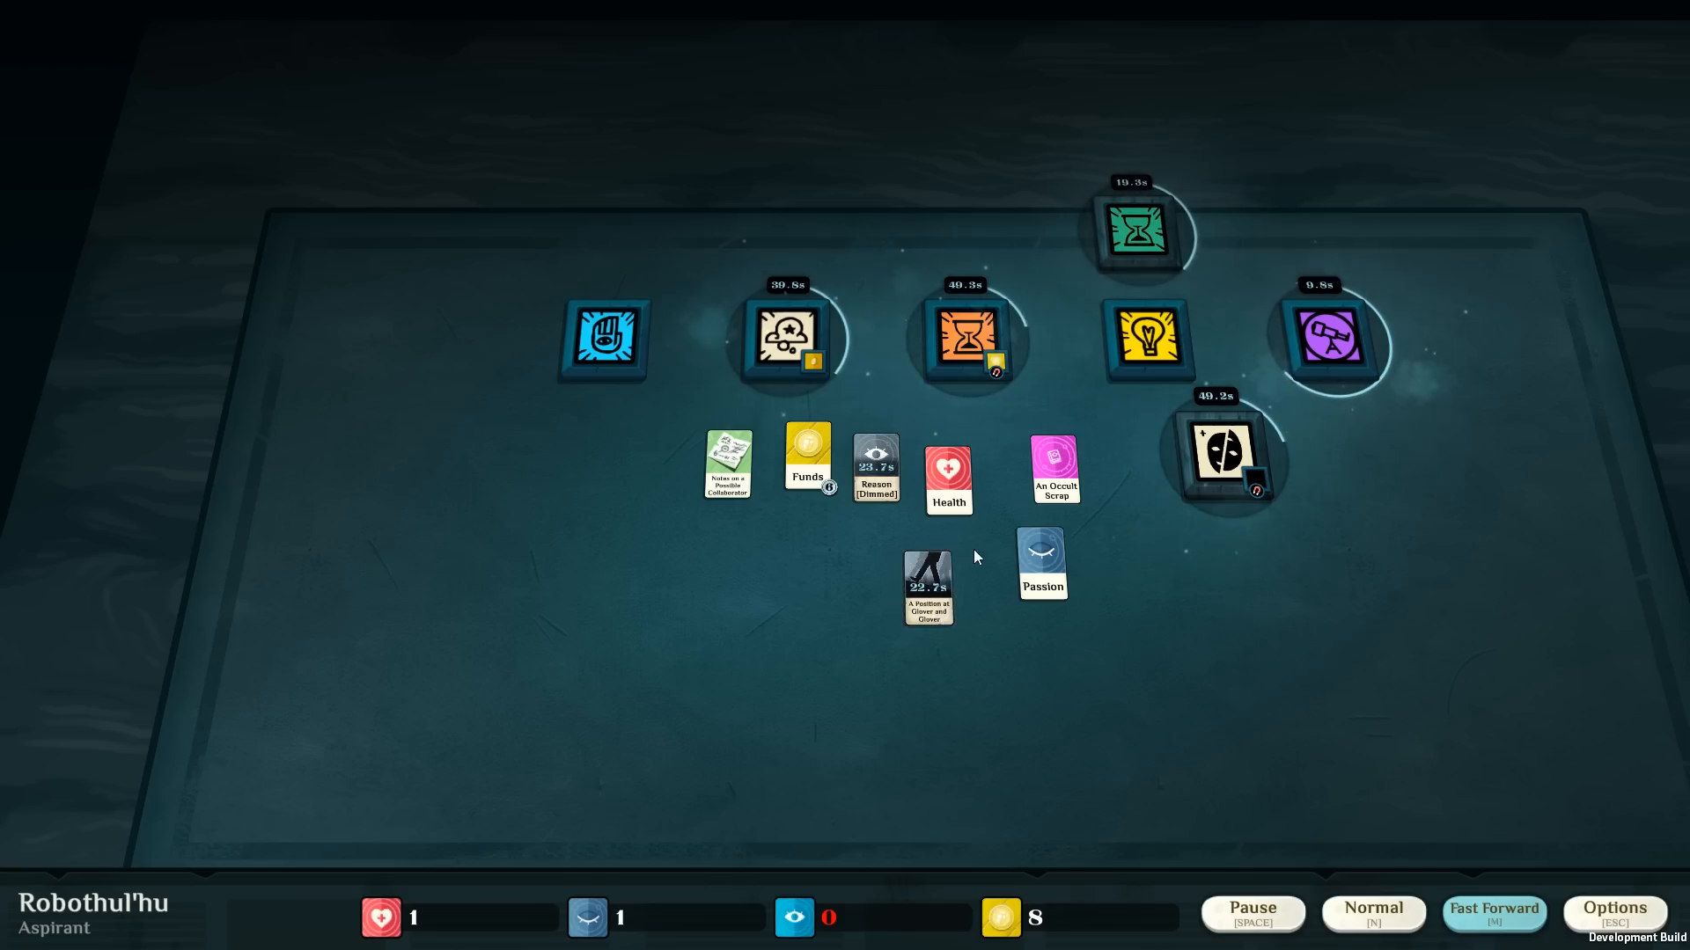
Start a new shift at Glover & Glover in the Work verb and speed time along.
left_click(605, 340)
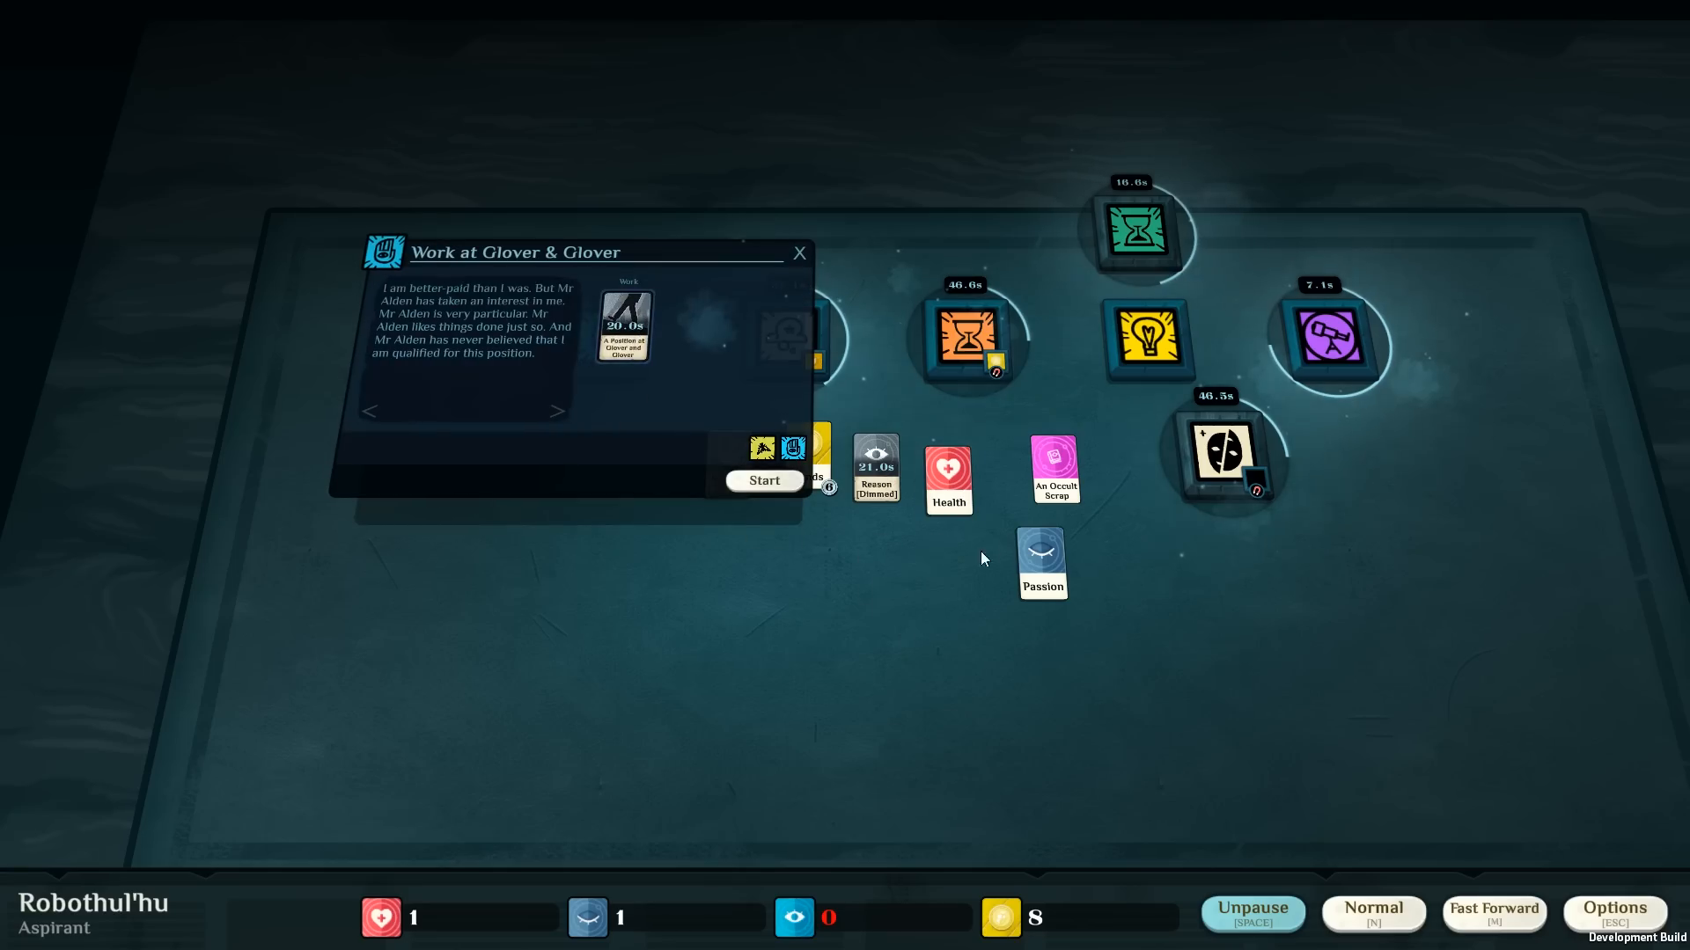
left_click(764, 479)
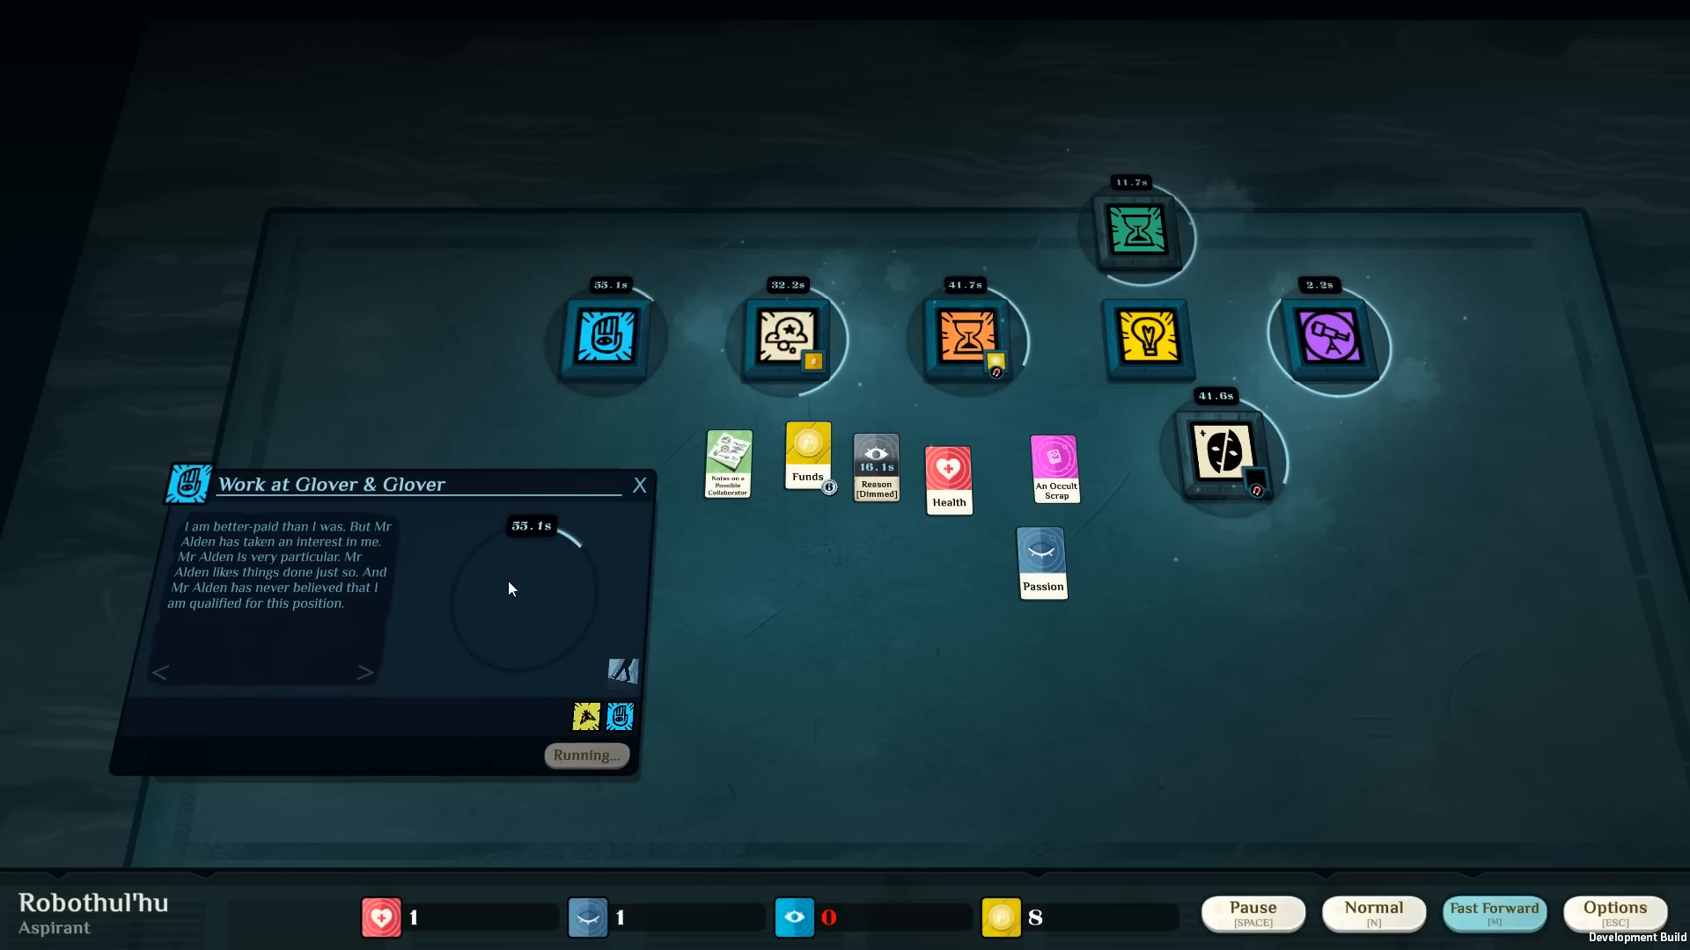
left_click(1253, 936)
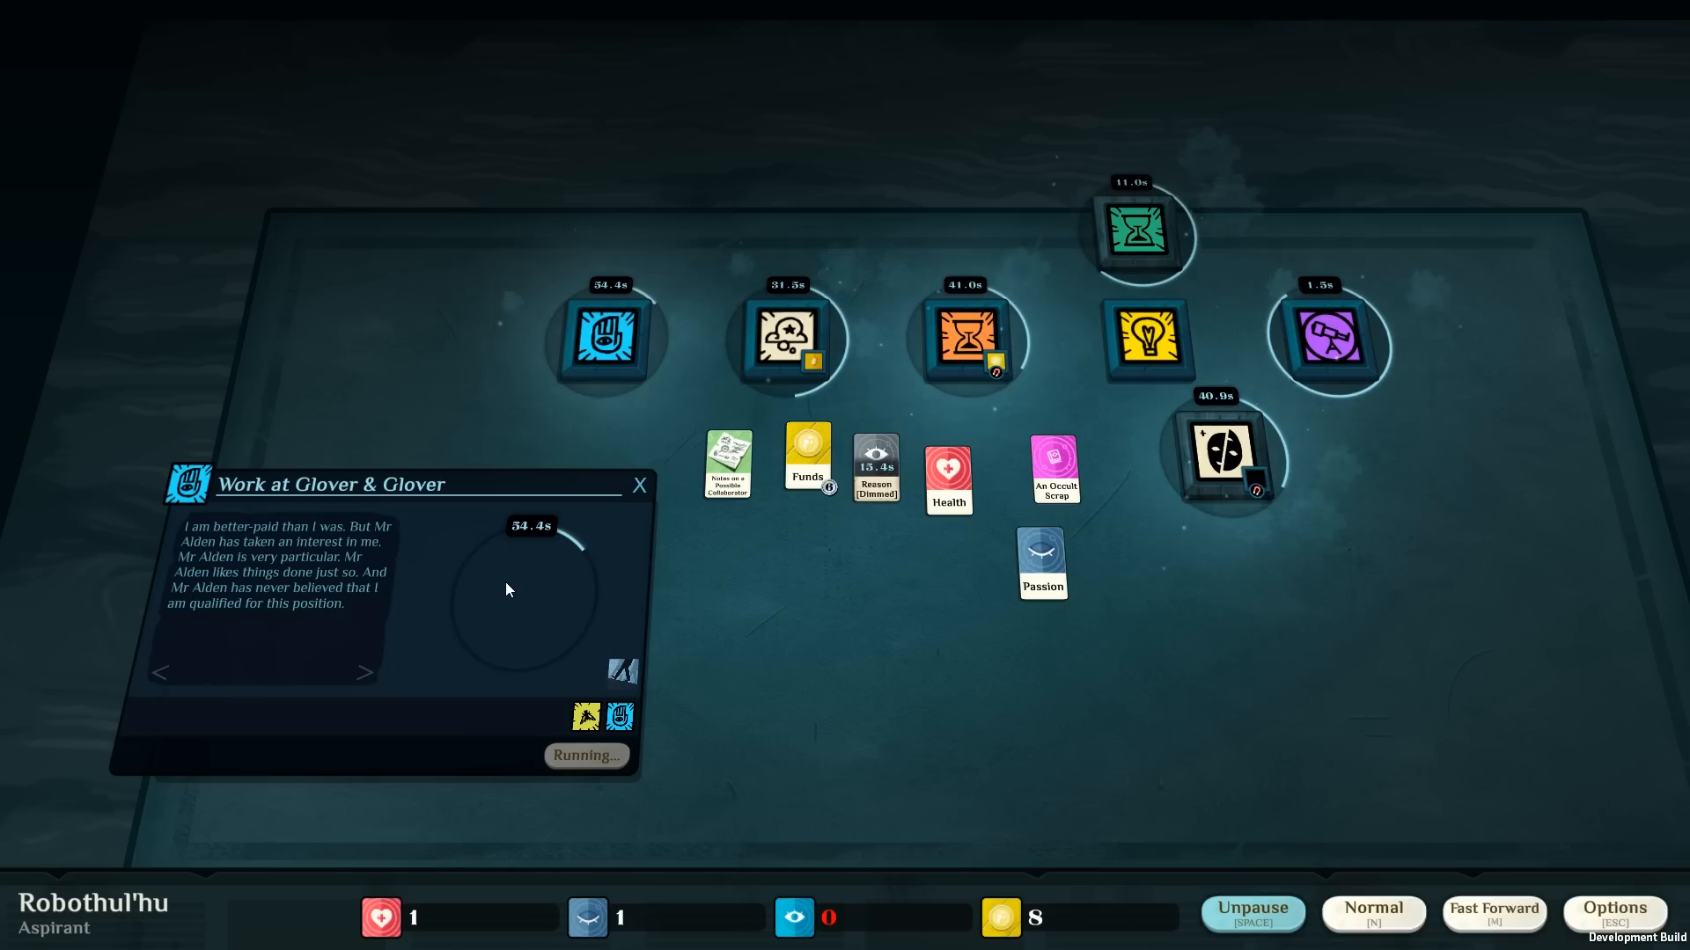
left_click(1253, 936)
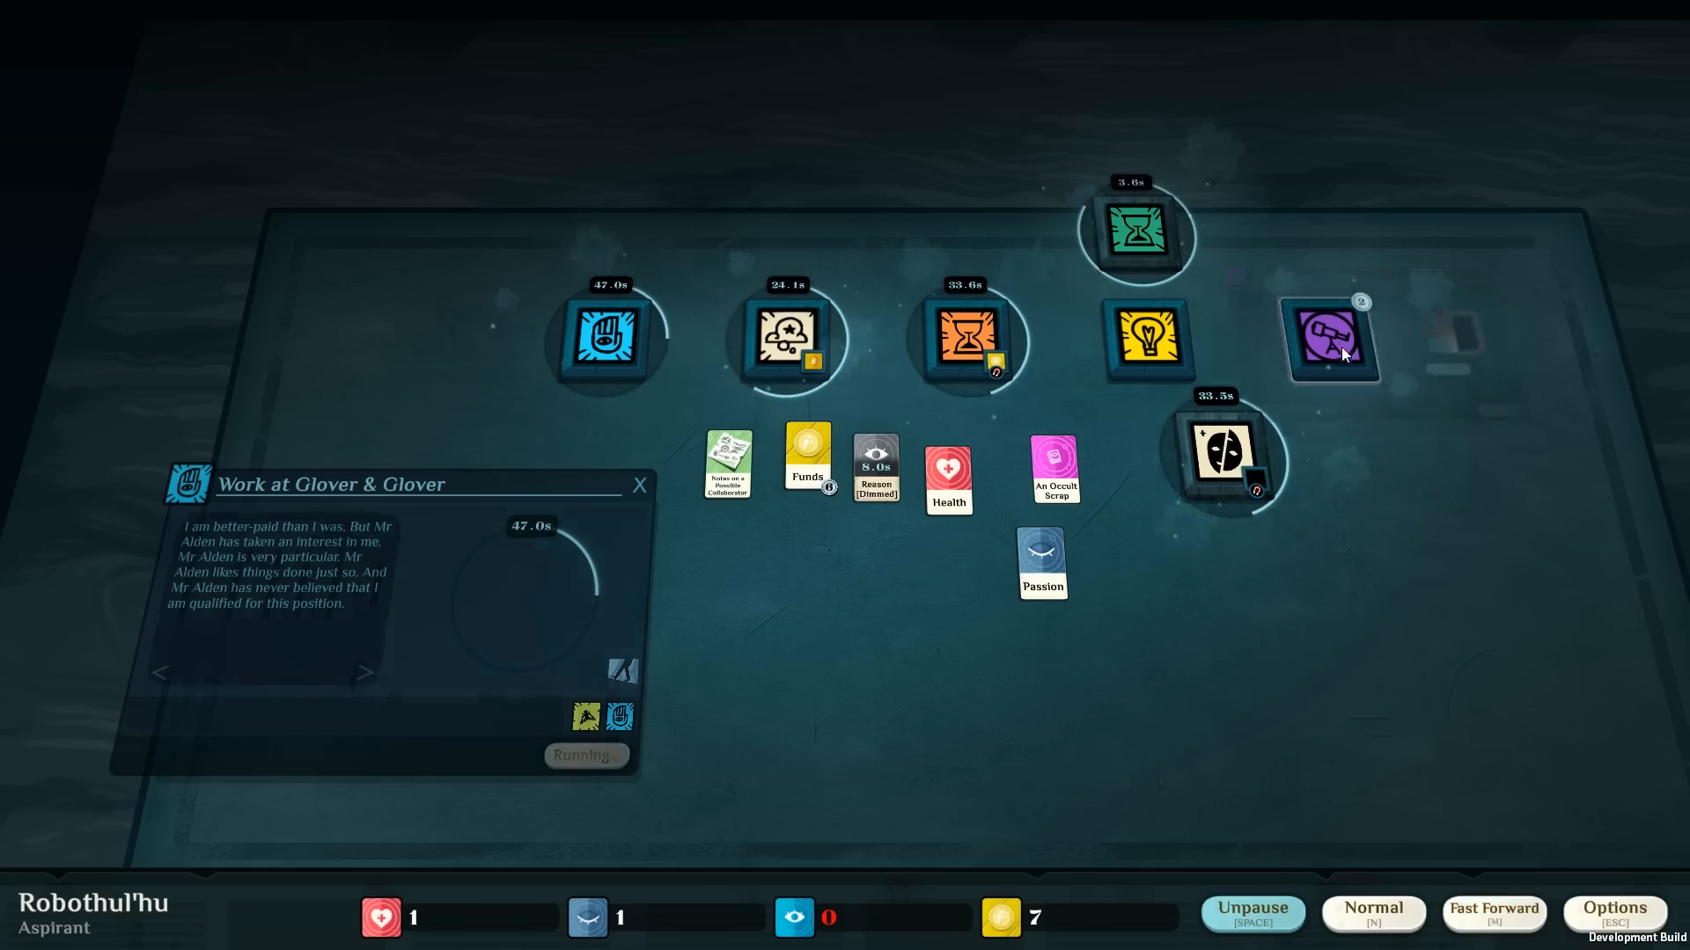
Collect the exploration results with On the White and send An Occult Scrap to seek the city's secret places.
left_click(1327, 345)
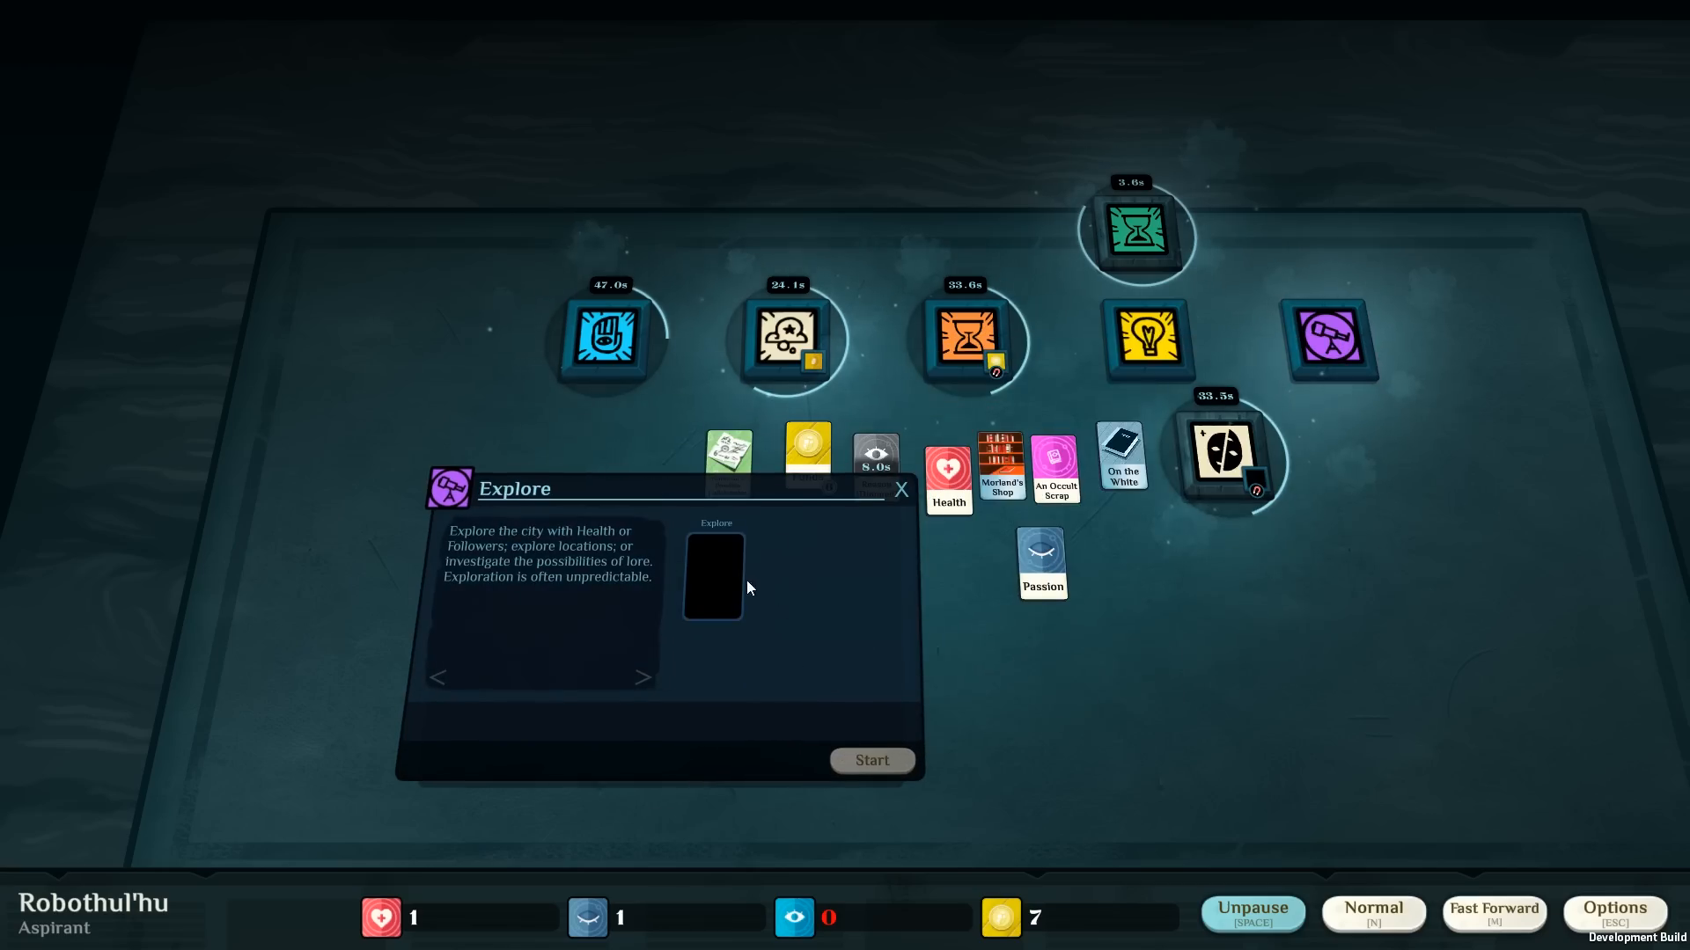
mouse_move(838, 566)
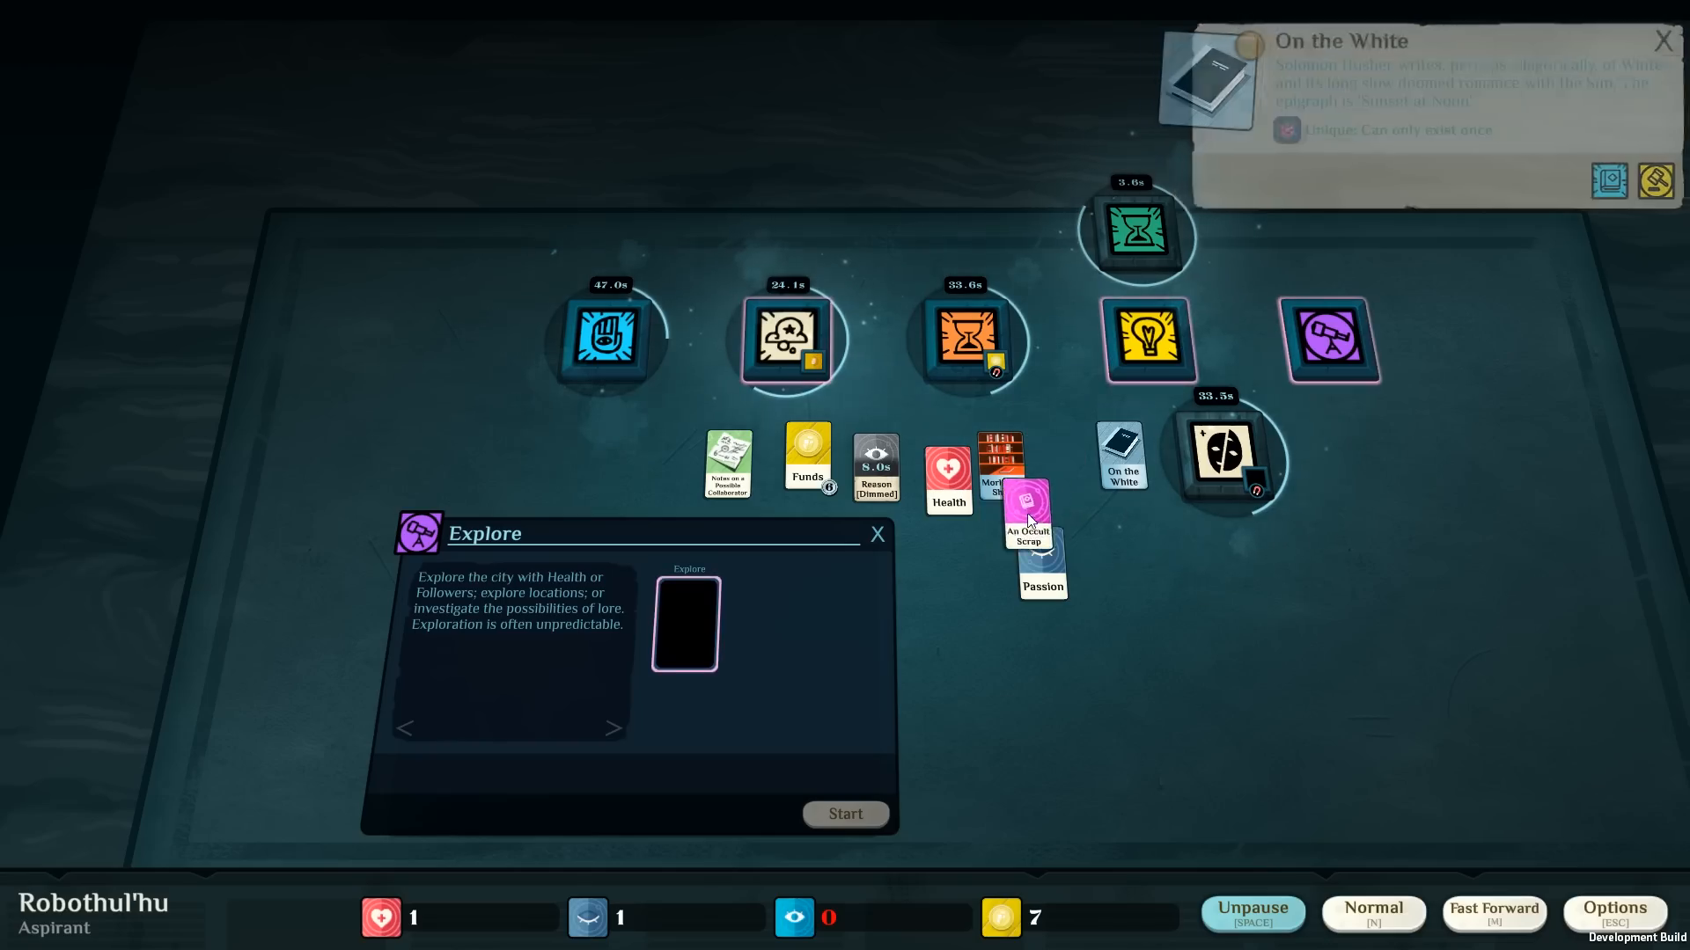
left_click_drag(1026, 498, 684, 623)
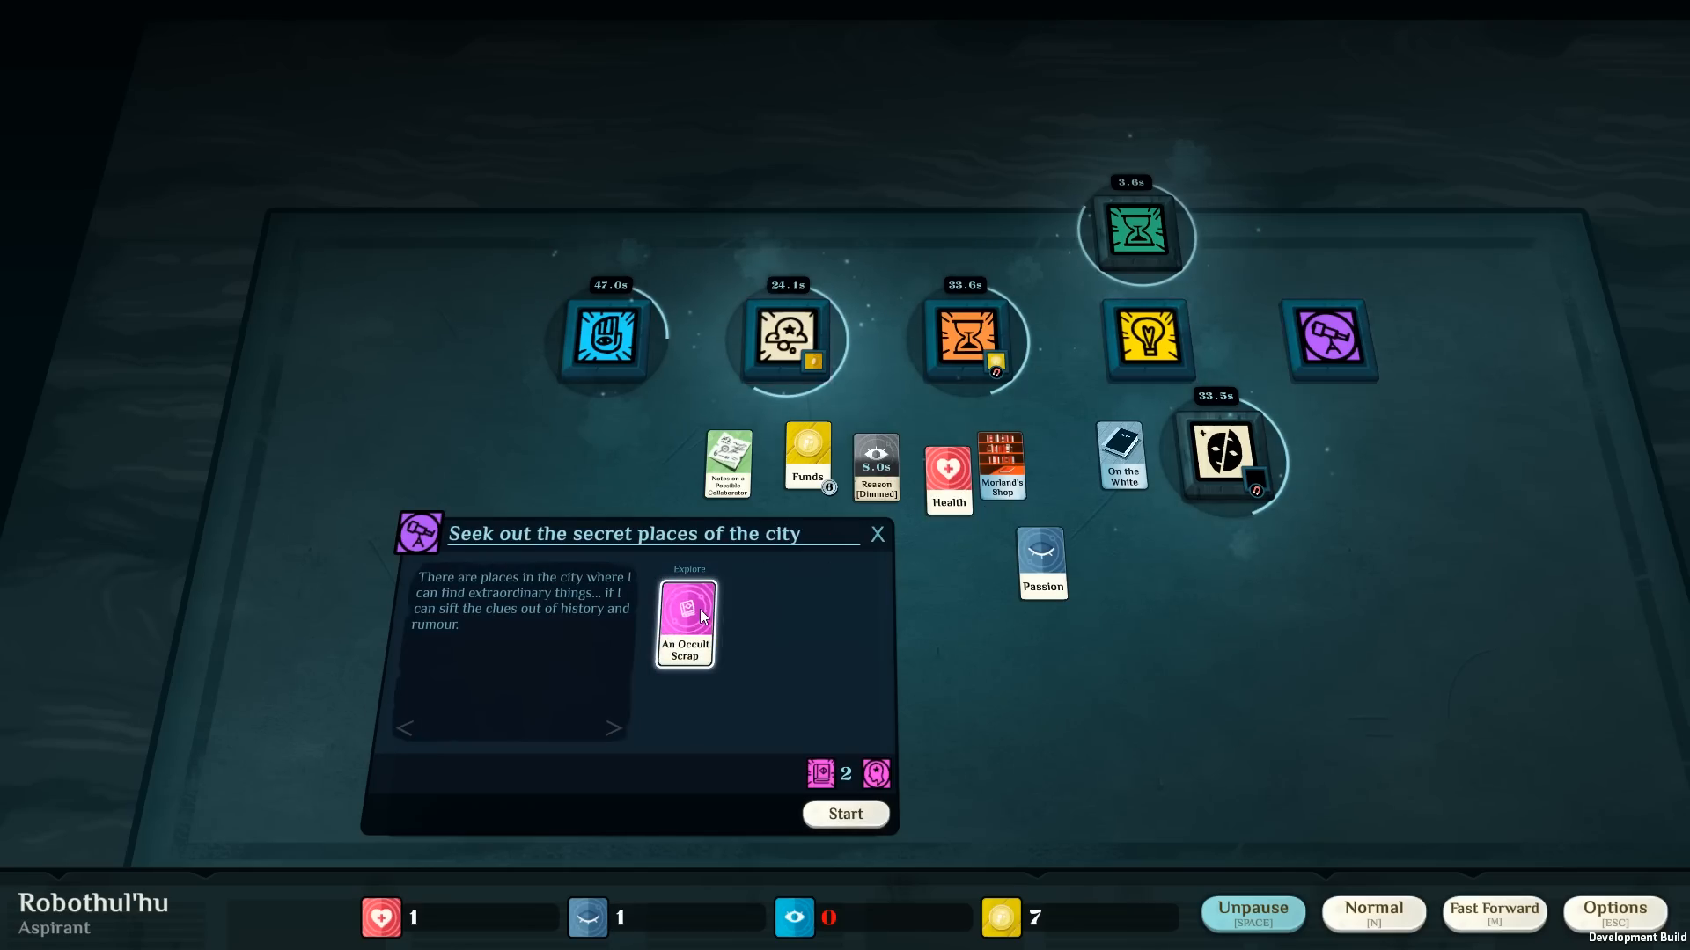
mouse_move(722, 637)
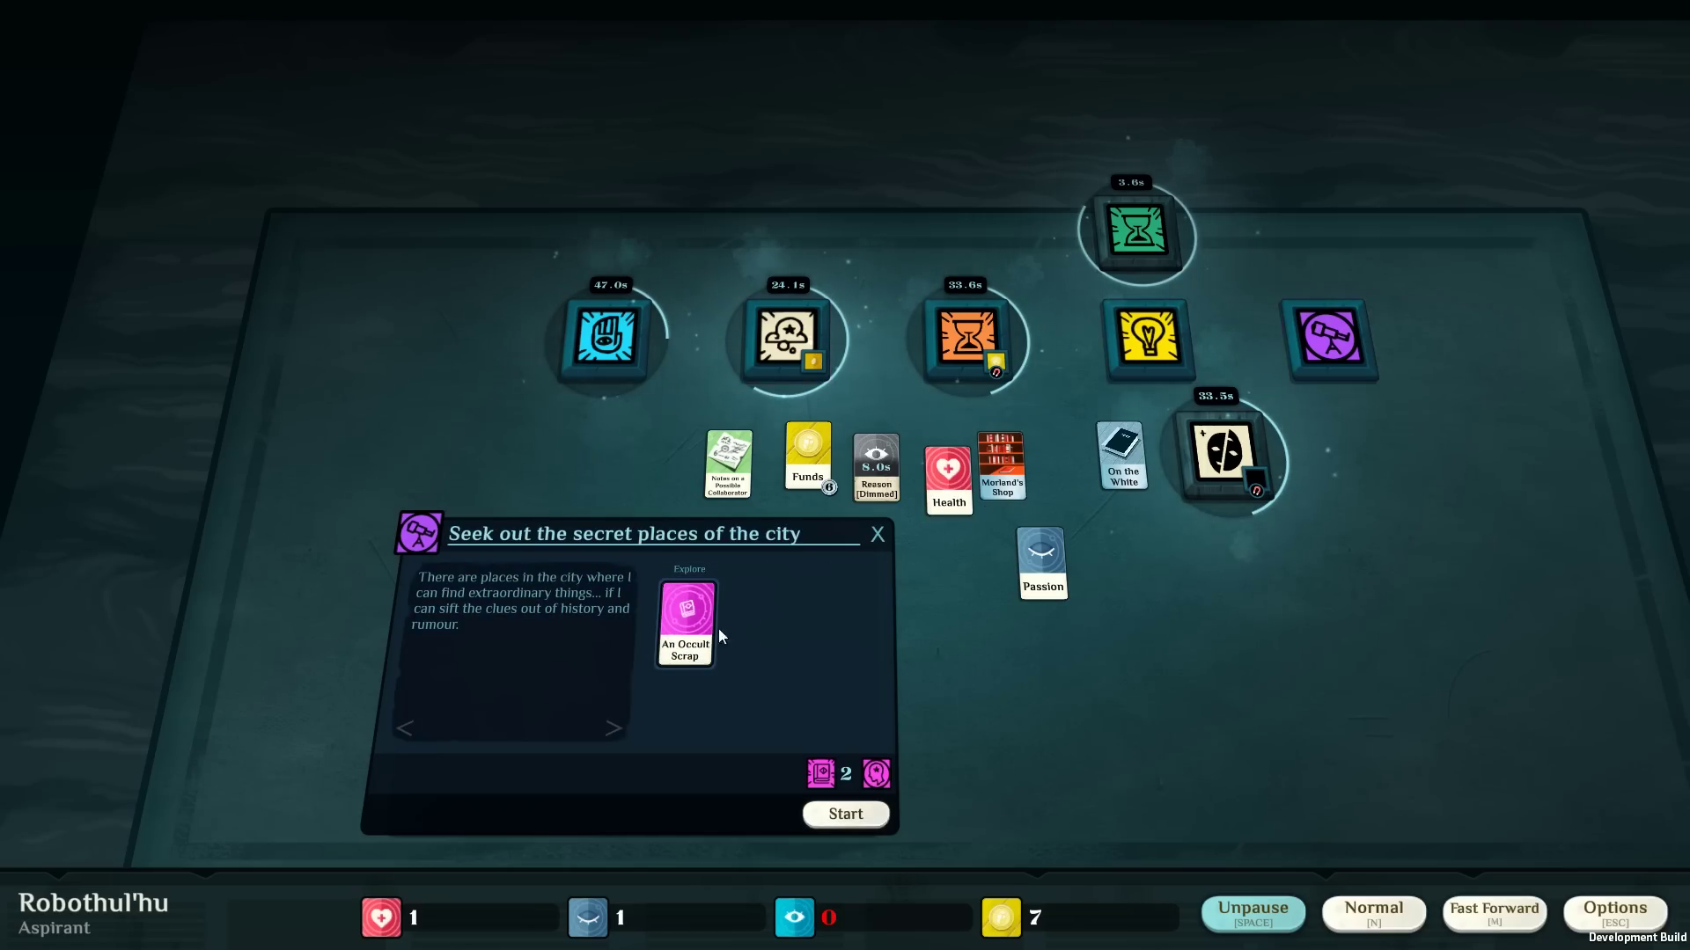
mouse_move(621, 697)
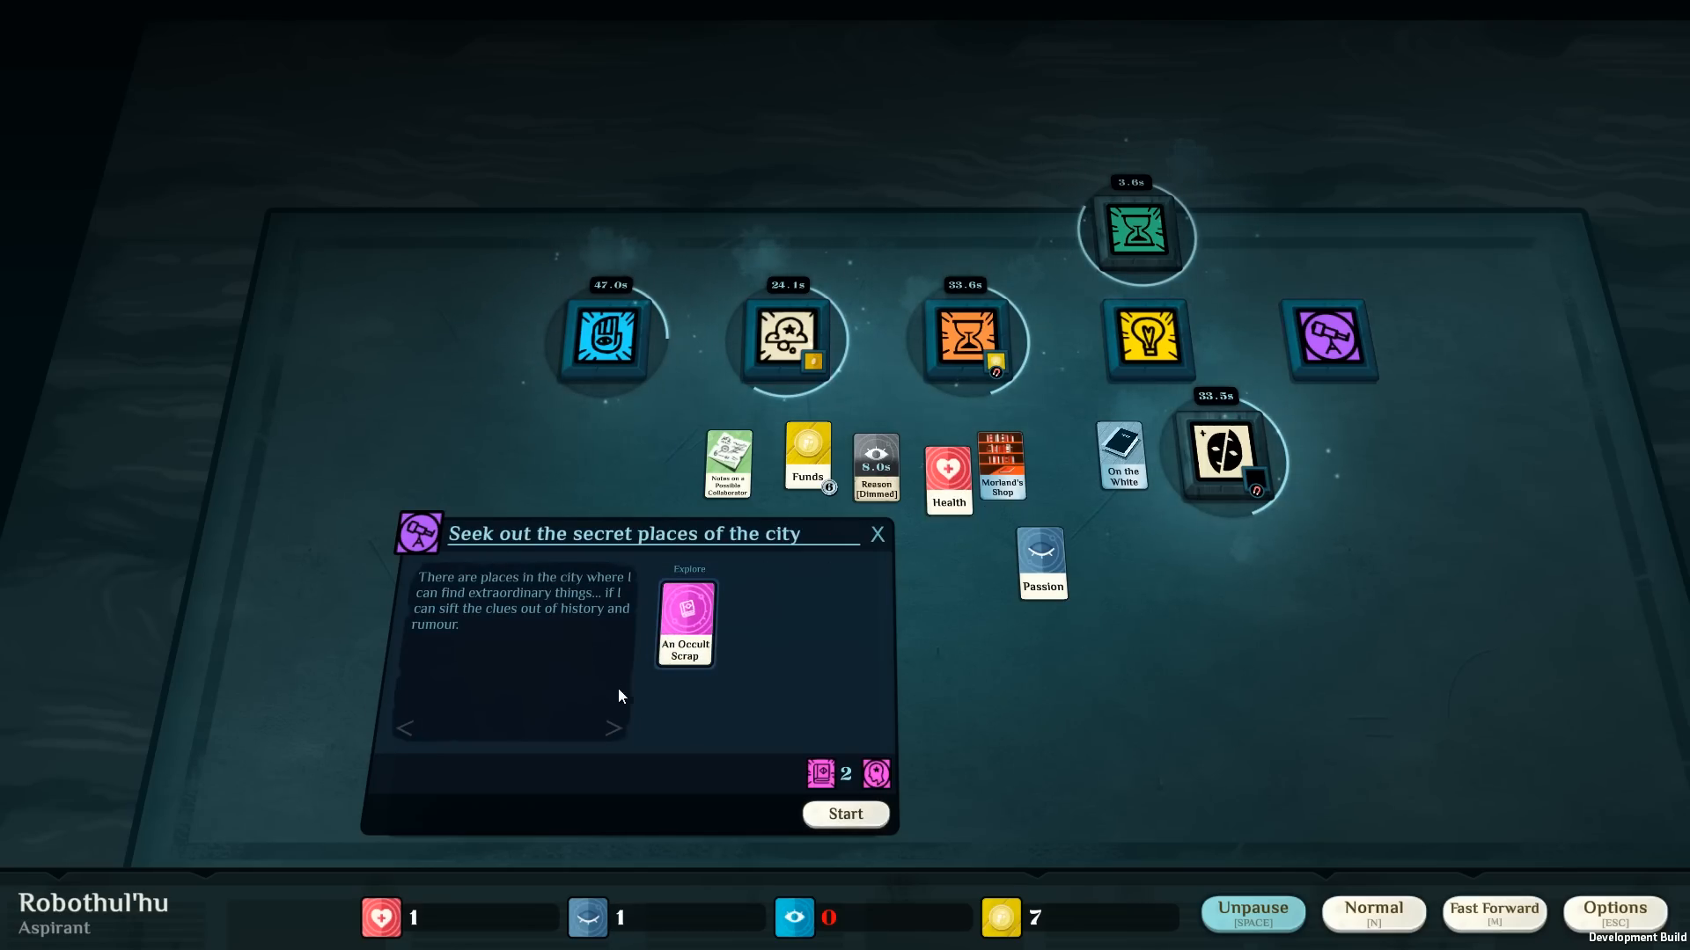
mouse_move(788, 802)
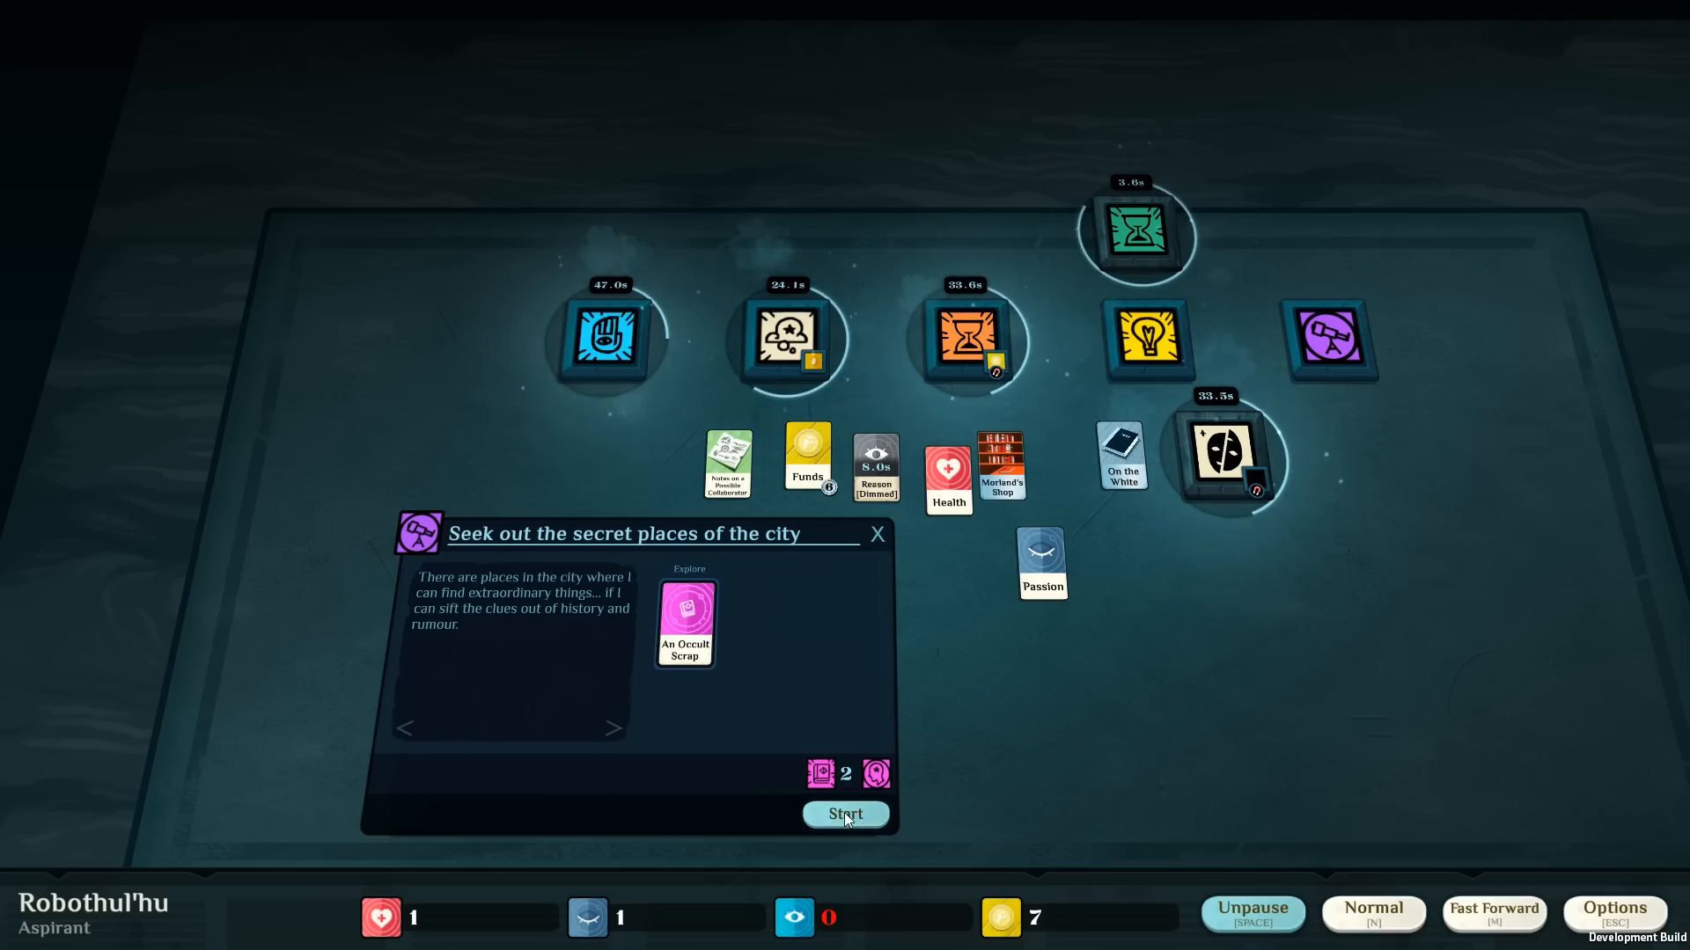
left_click(845, 813)
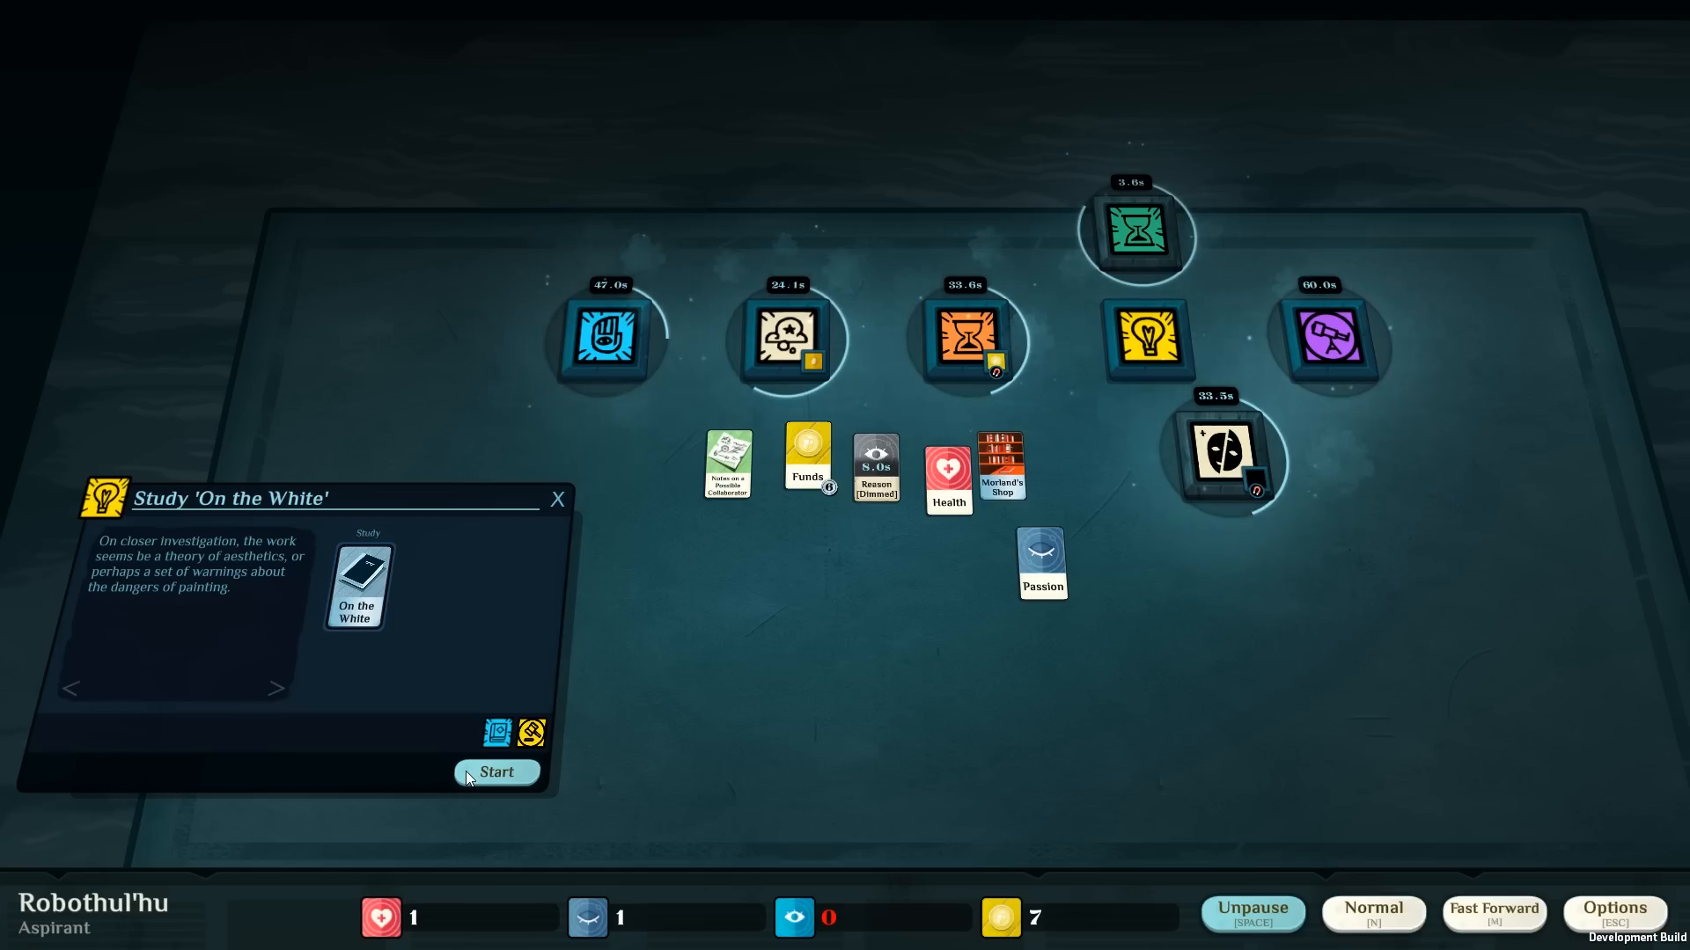
Begin studying On the White and close the Study window.
left_click(496, 772)
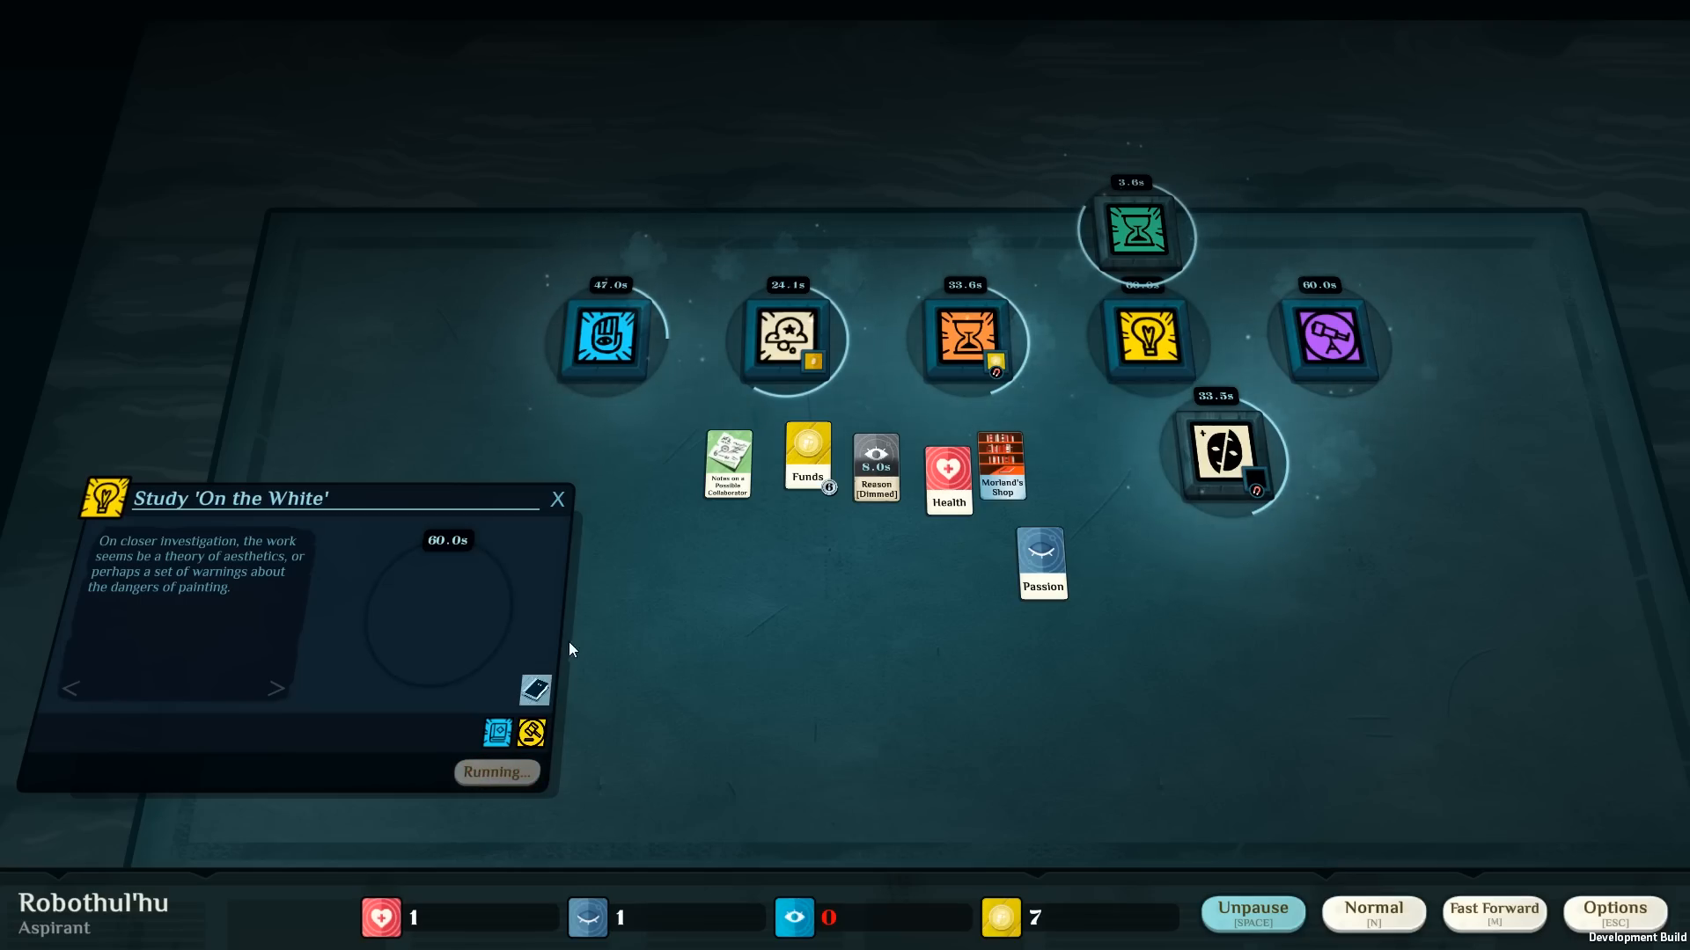
left_click(558, 500)
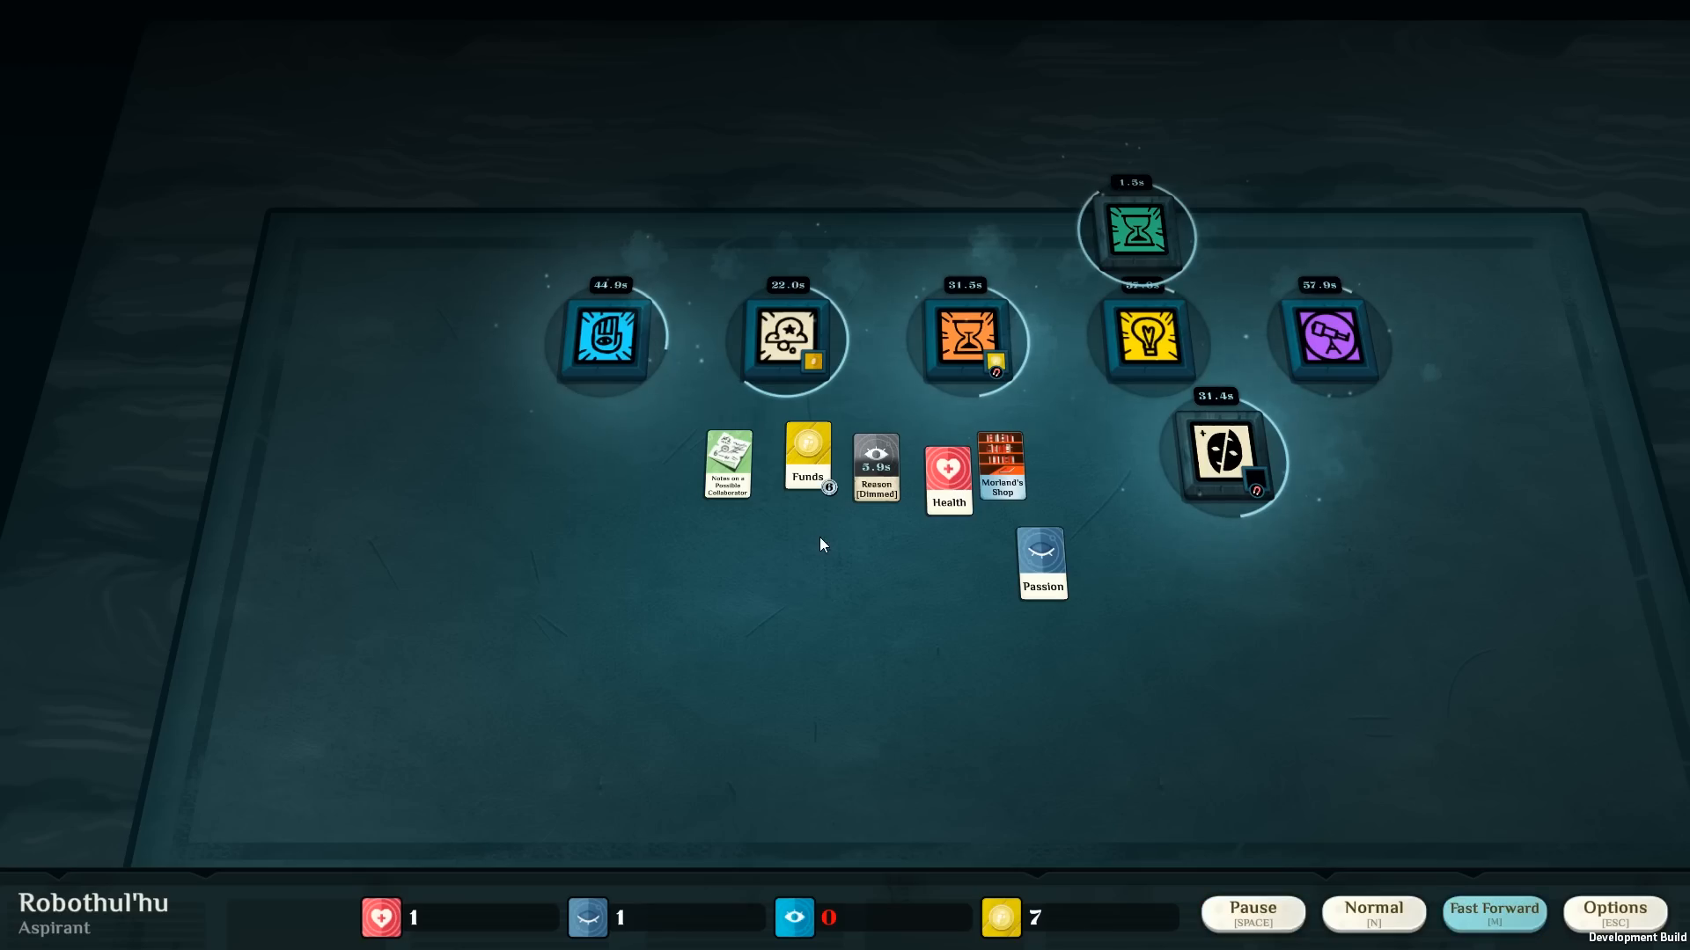
left_click(1253, 937)
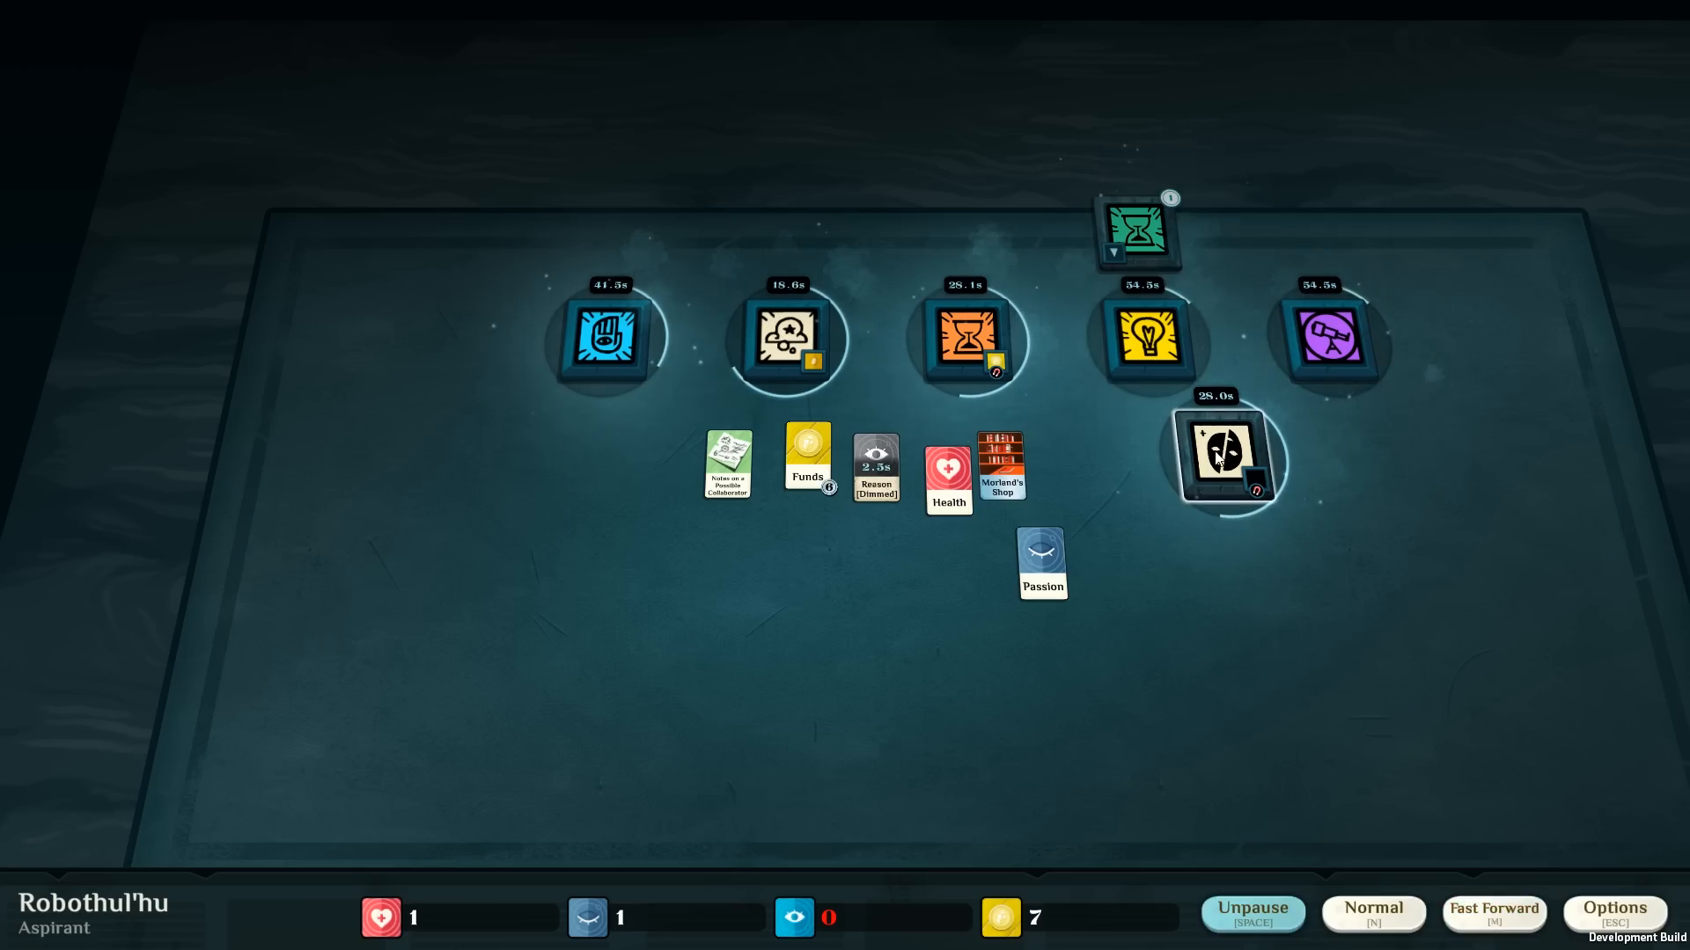
Collect Contentment from the finished A Pleasant Day onto the table.
left_click(1140, 230)
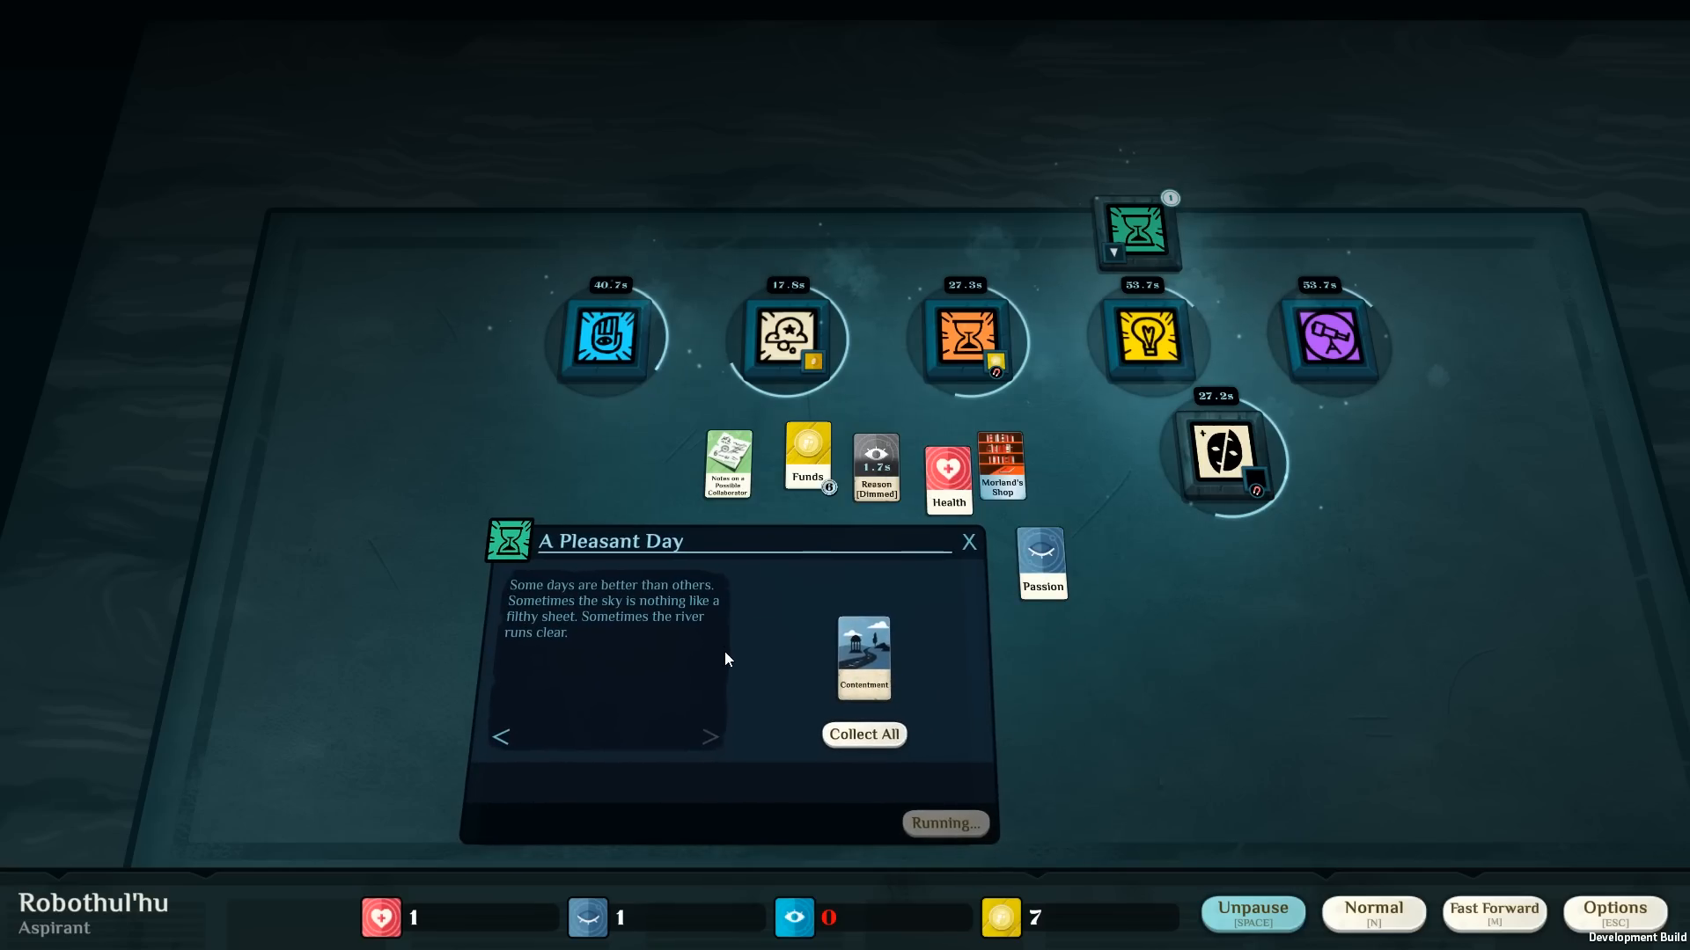
mouse_move(732, 654)
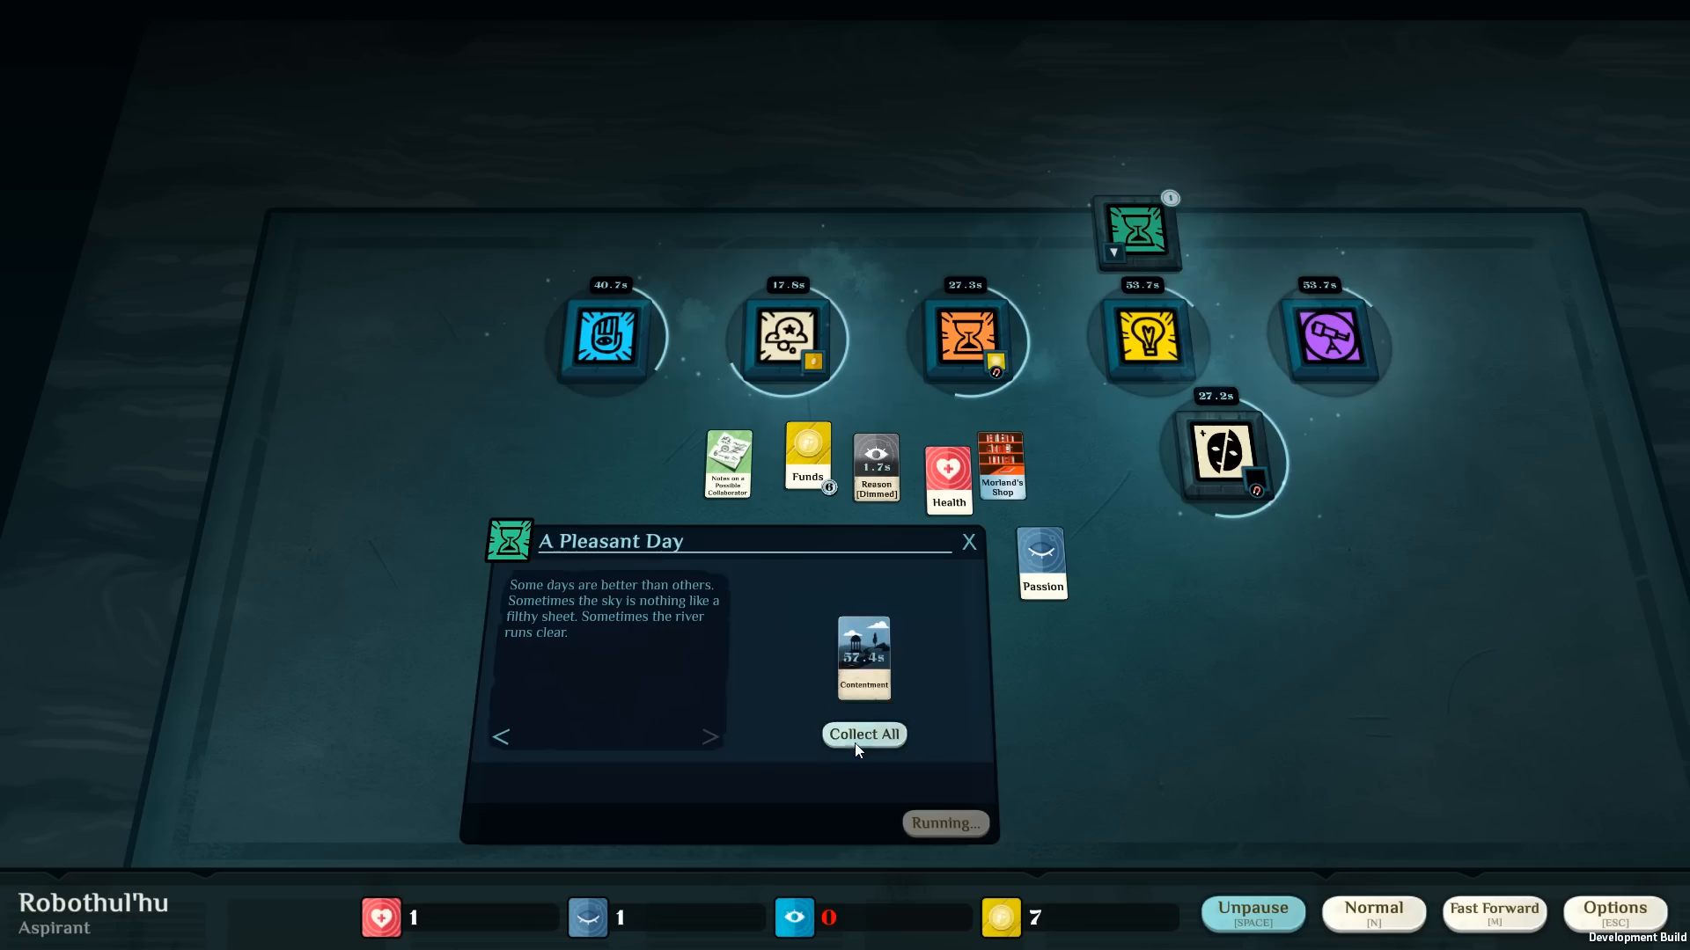
left_click(864, 734)
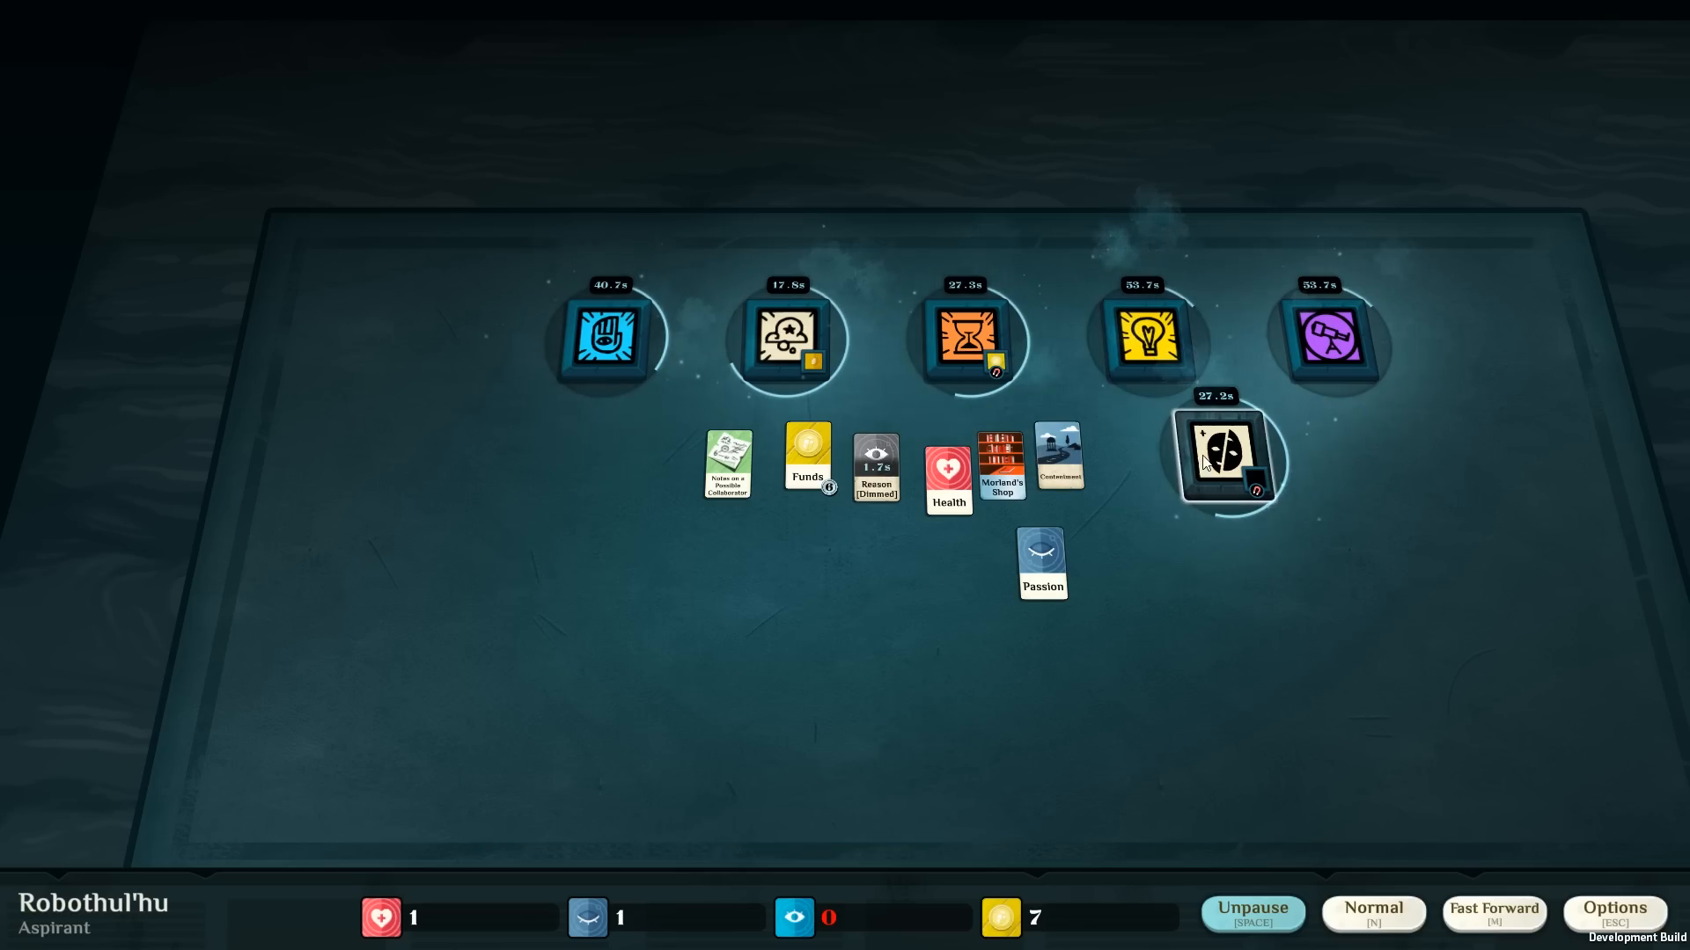
left_click(1222, 458)
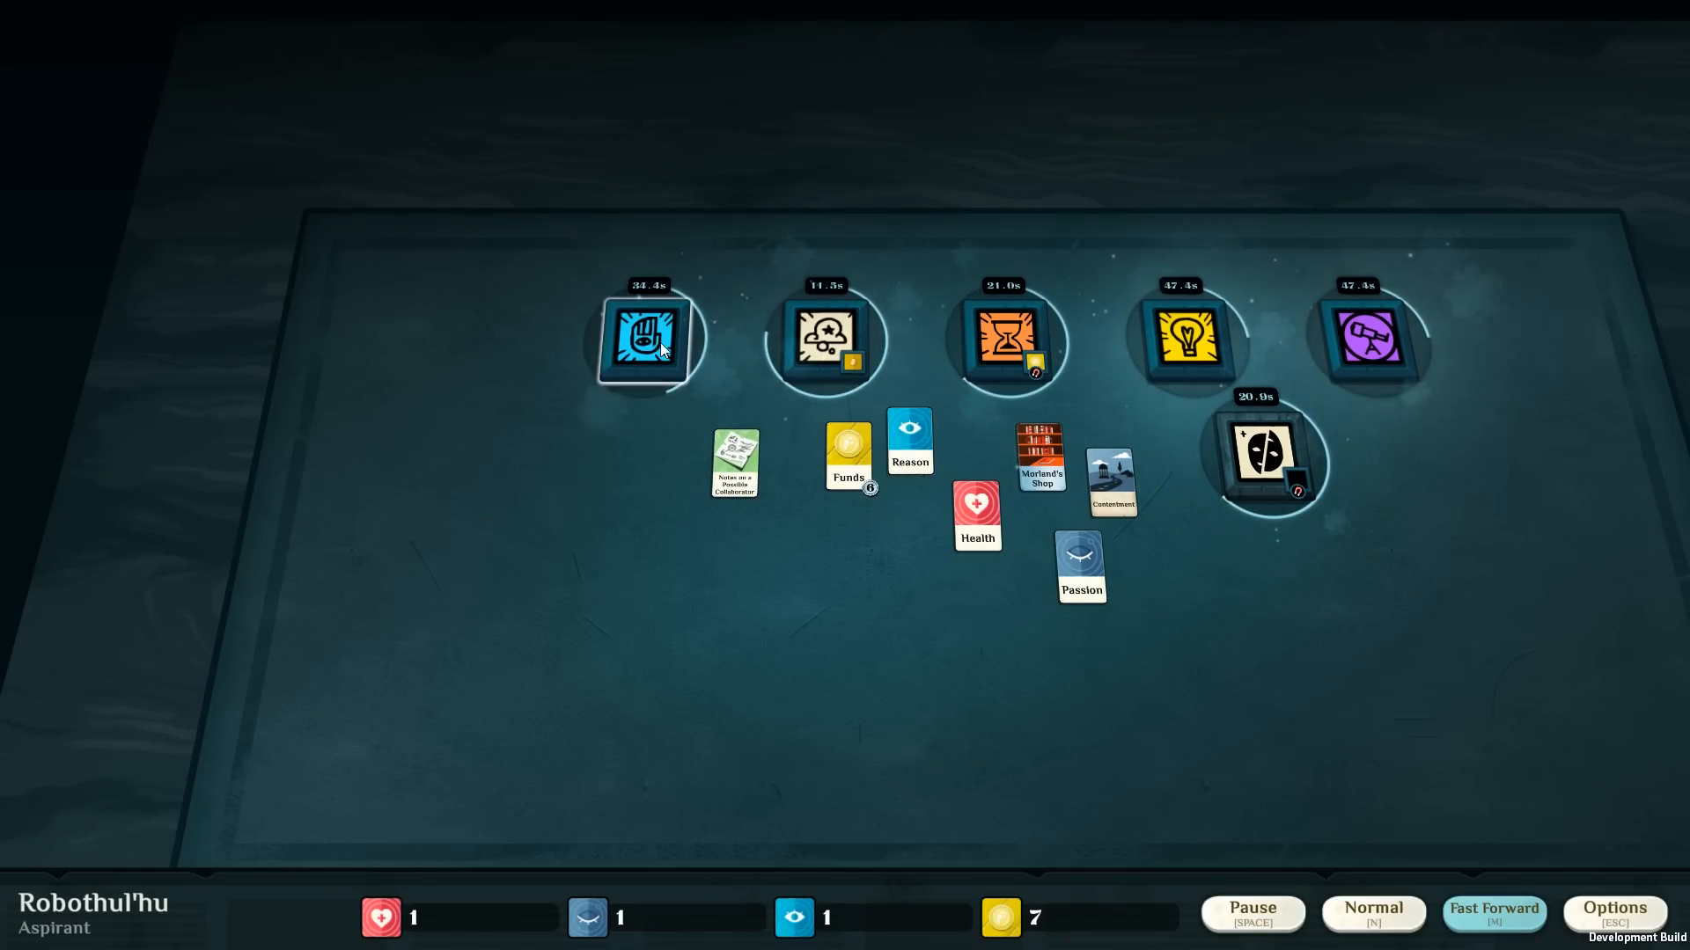
Check the Glover & Glover job, then collect Light's Dedication for A Watchman's Secret and Dedication: Enlightenment.
left_click(648, 345)
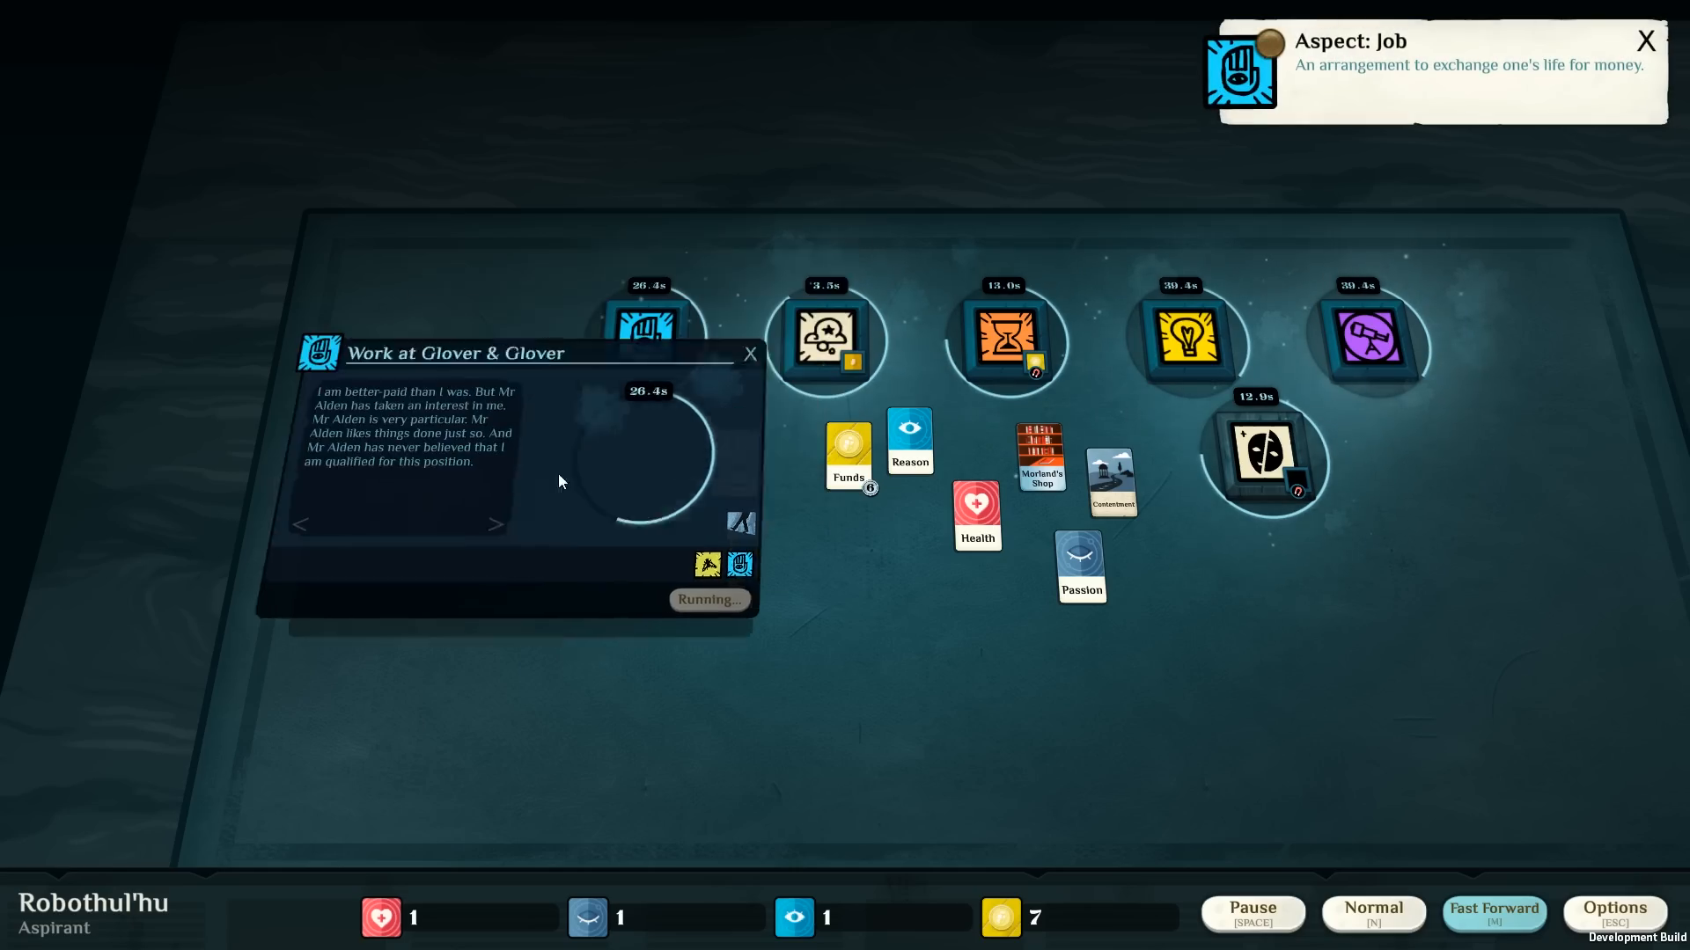
left_click(749, 354)
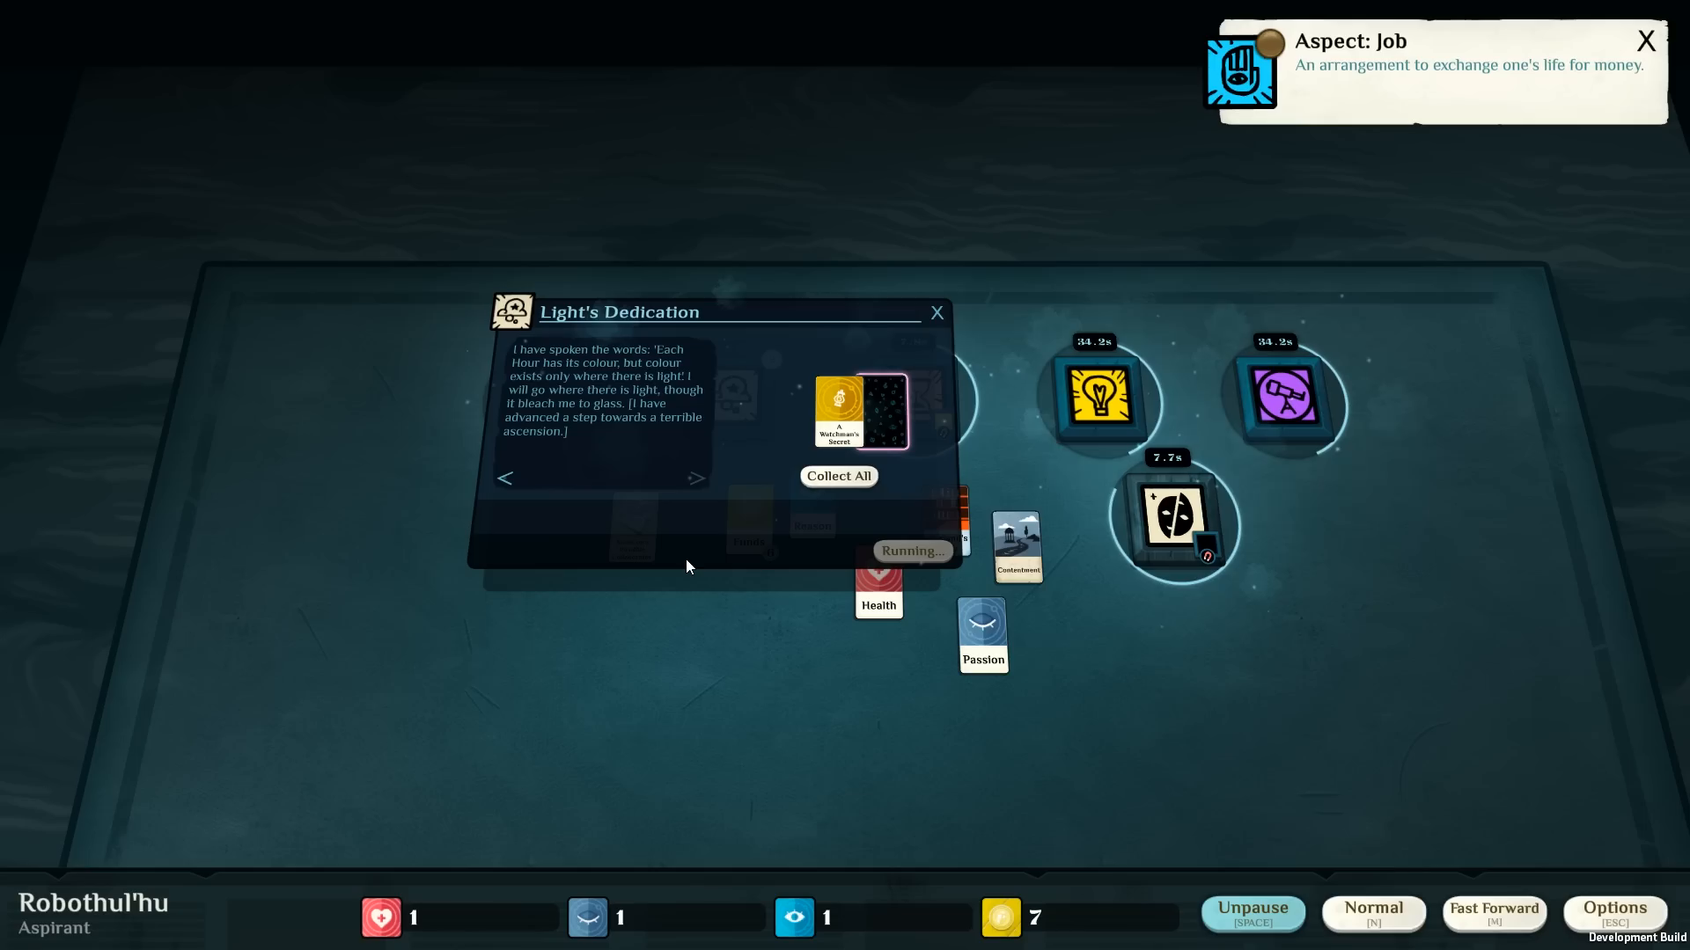
left_click(1644, 39)
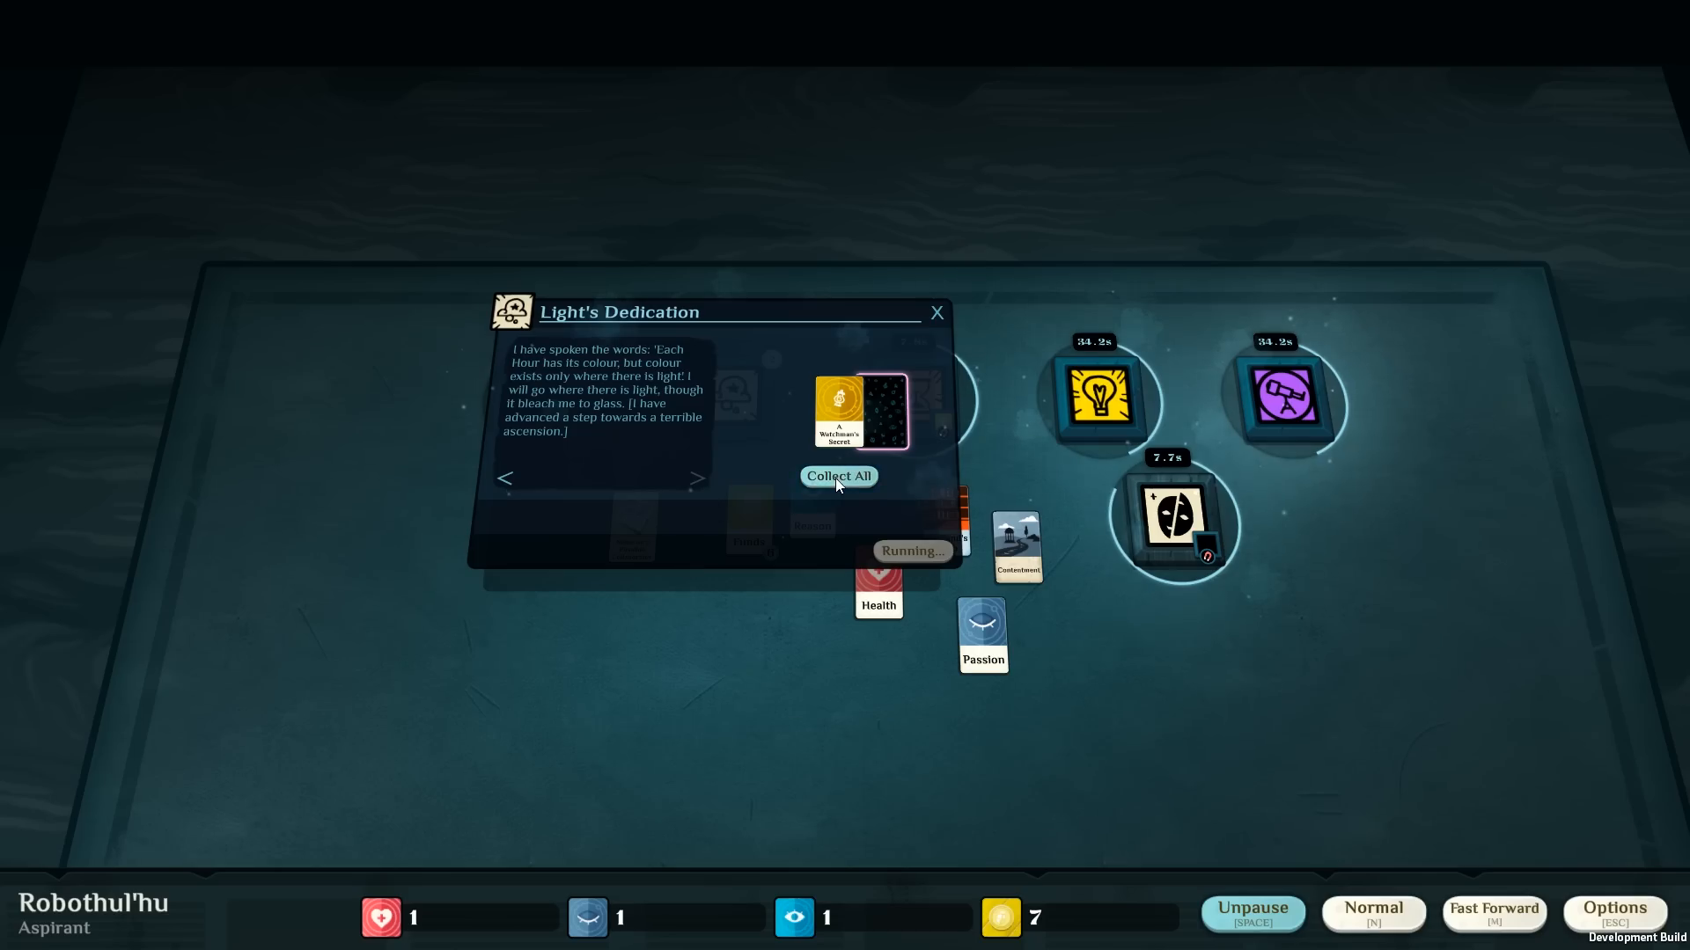
left_click(838, 476)
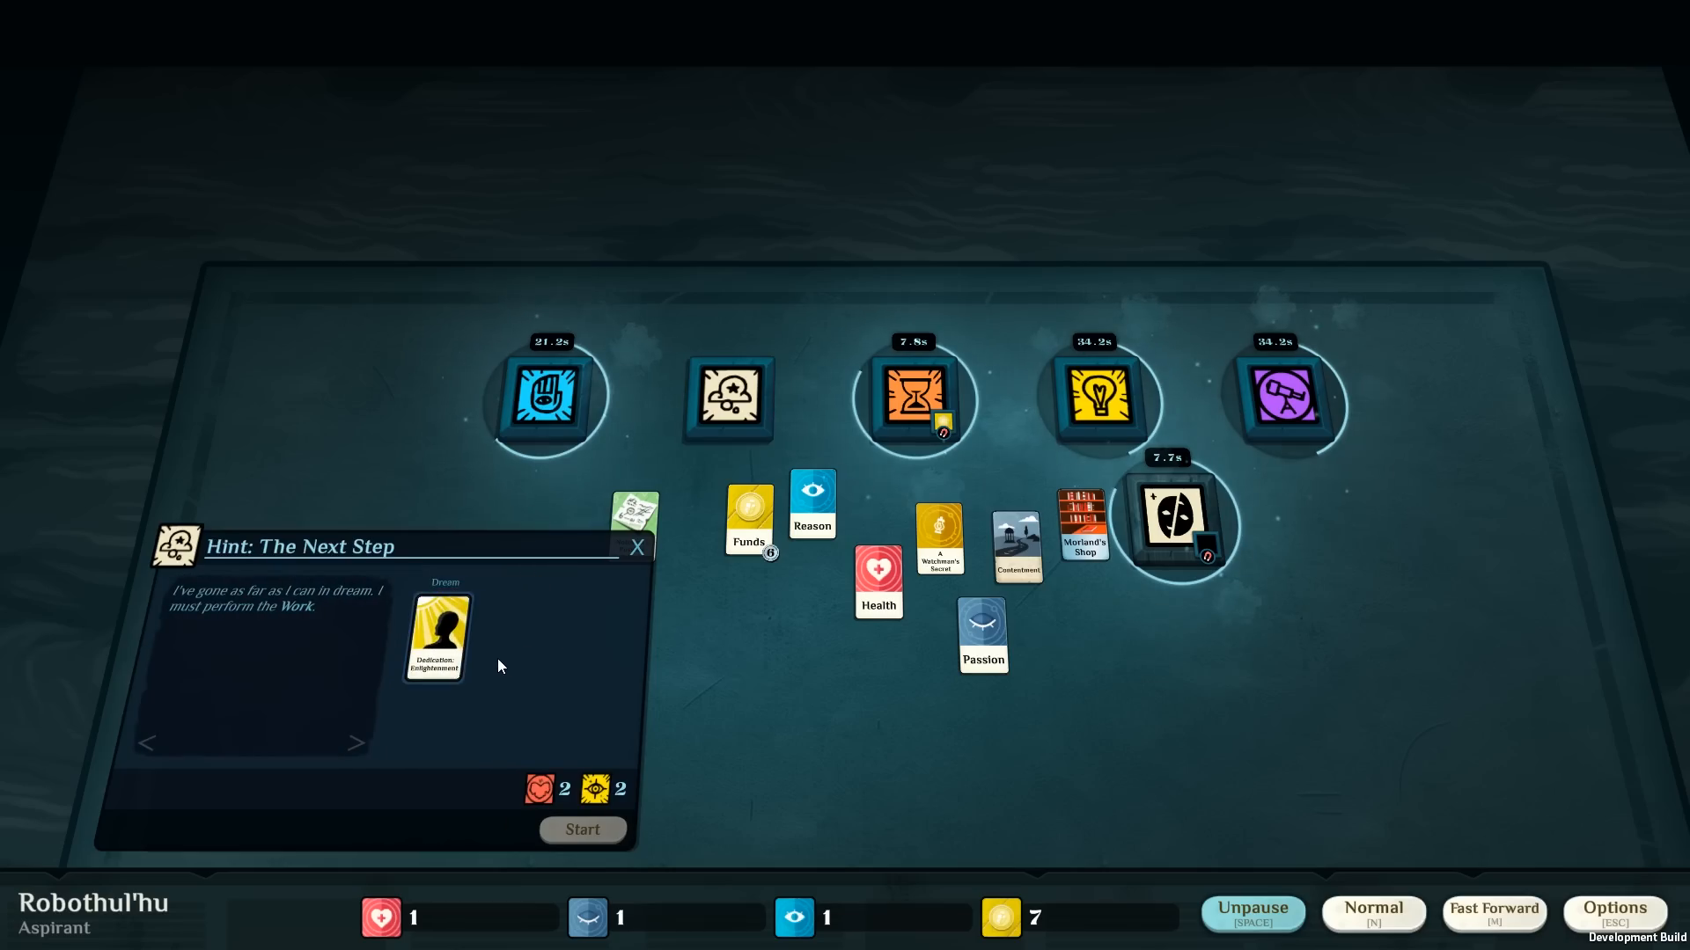
Take Dedication: Enlightenment out of the dream and move the Notes card aside.
left_click_drag(433, 634, 815, 662)
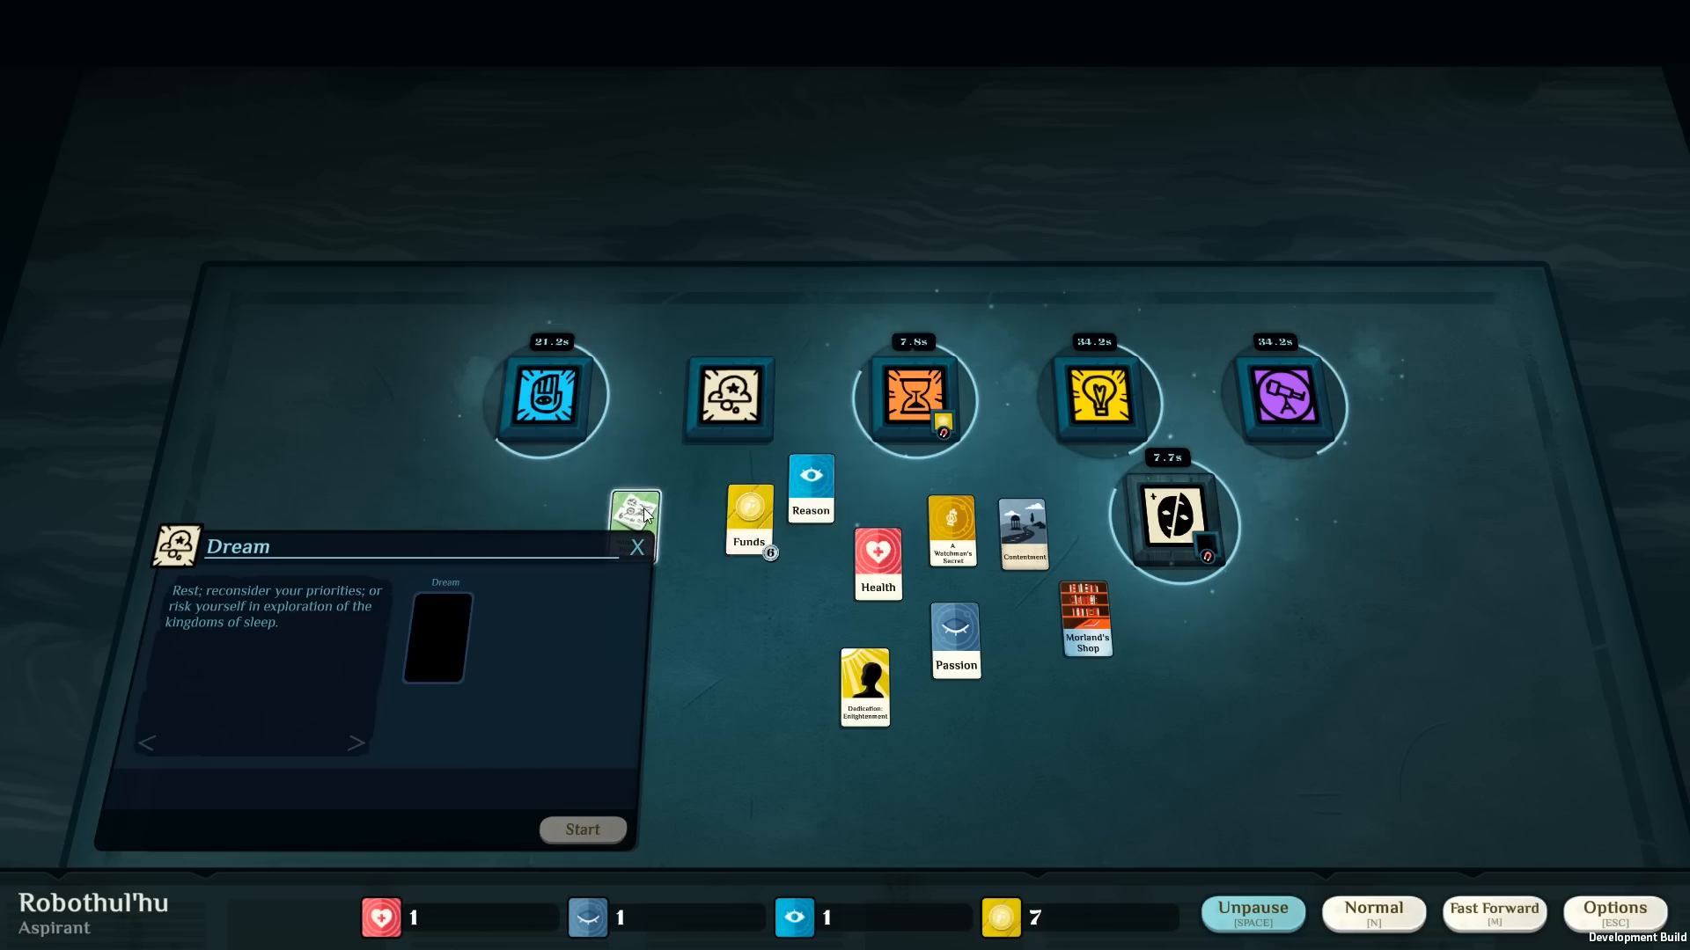
left_click_drag(748, 512, 439, 635)
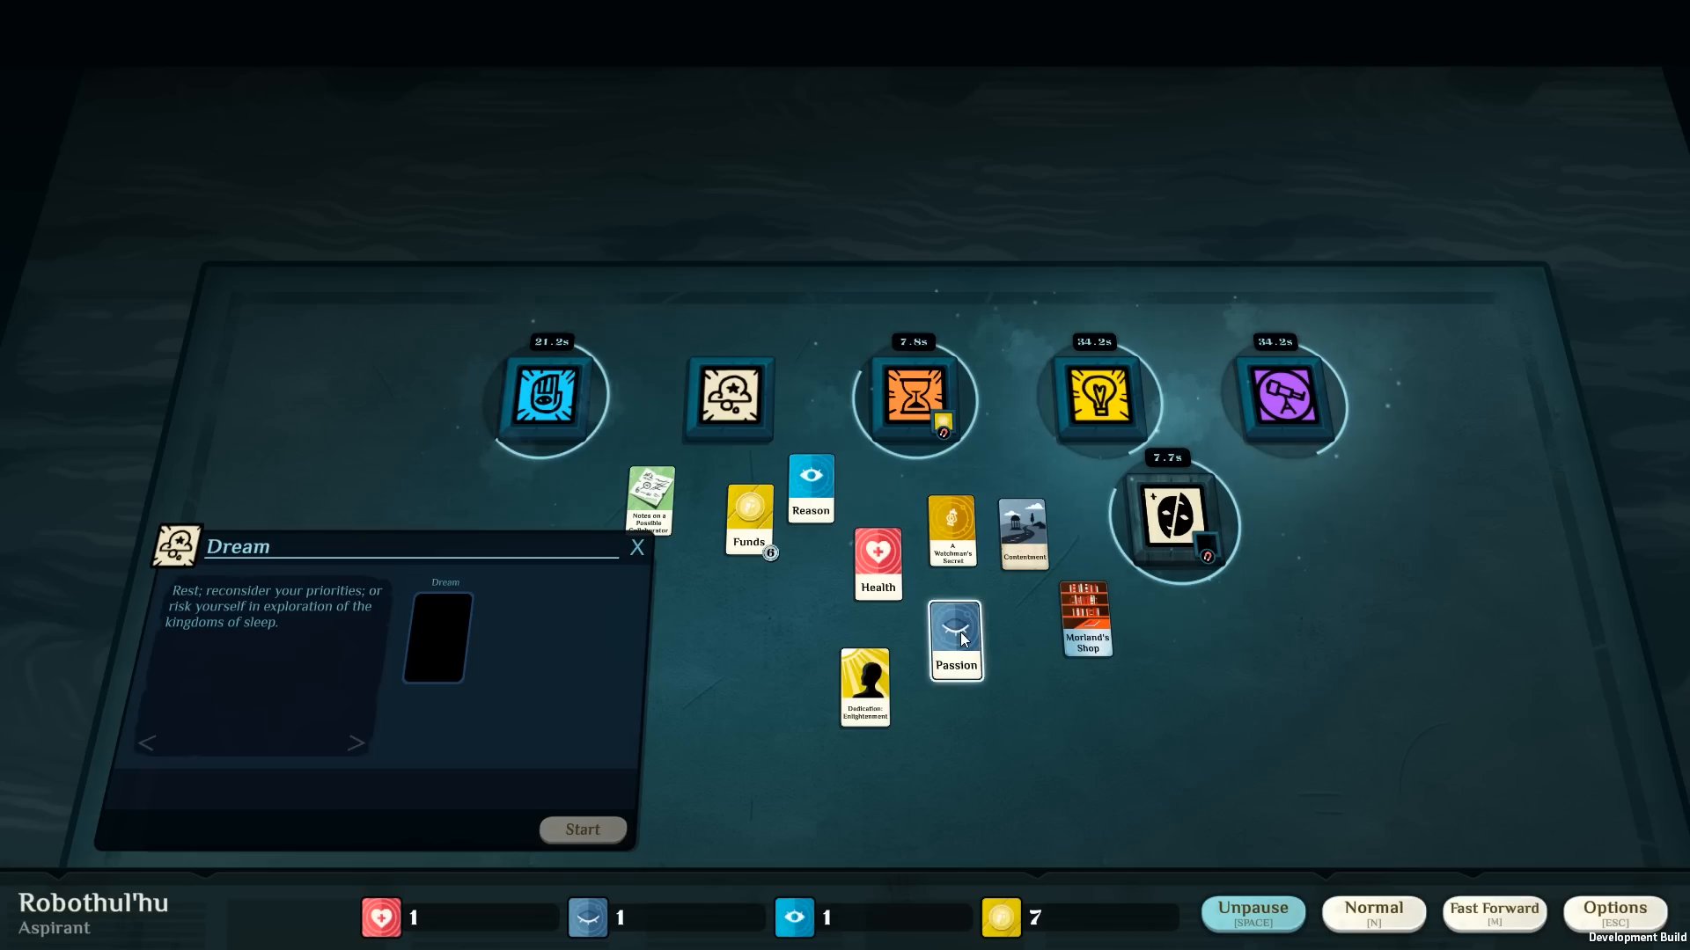
mouse_move(968, 662)
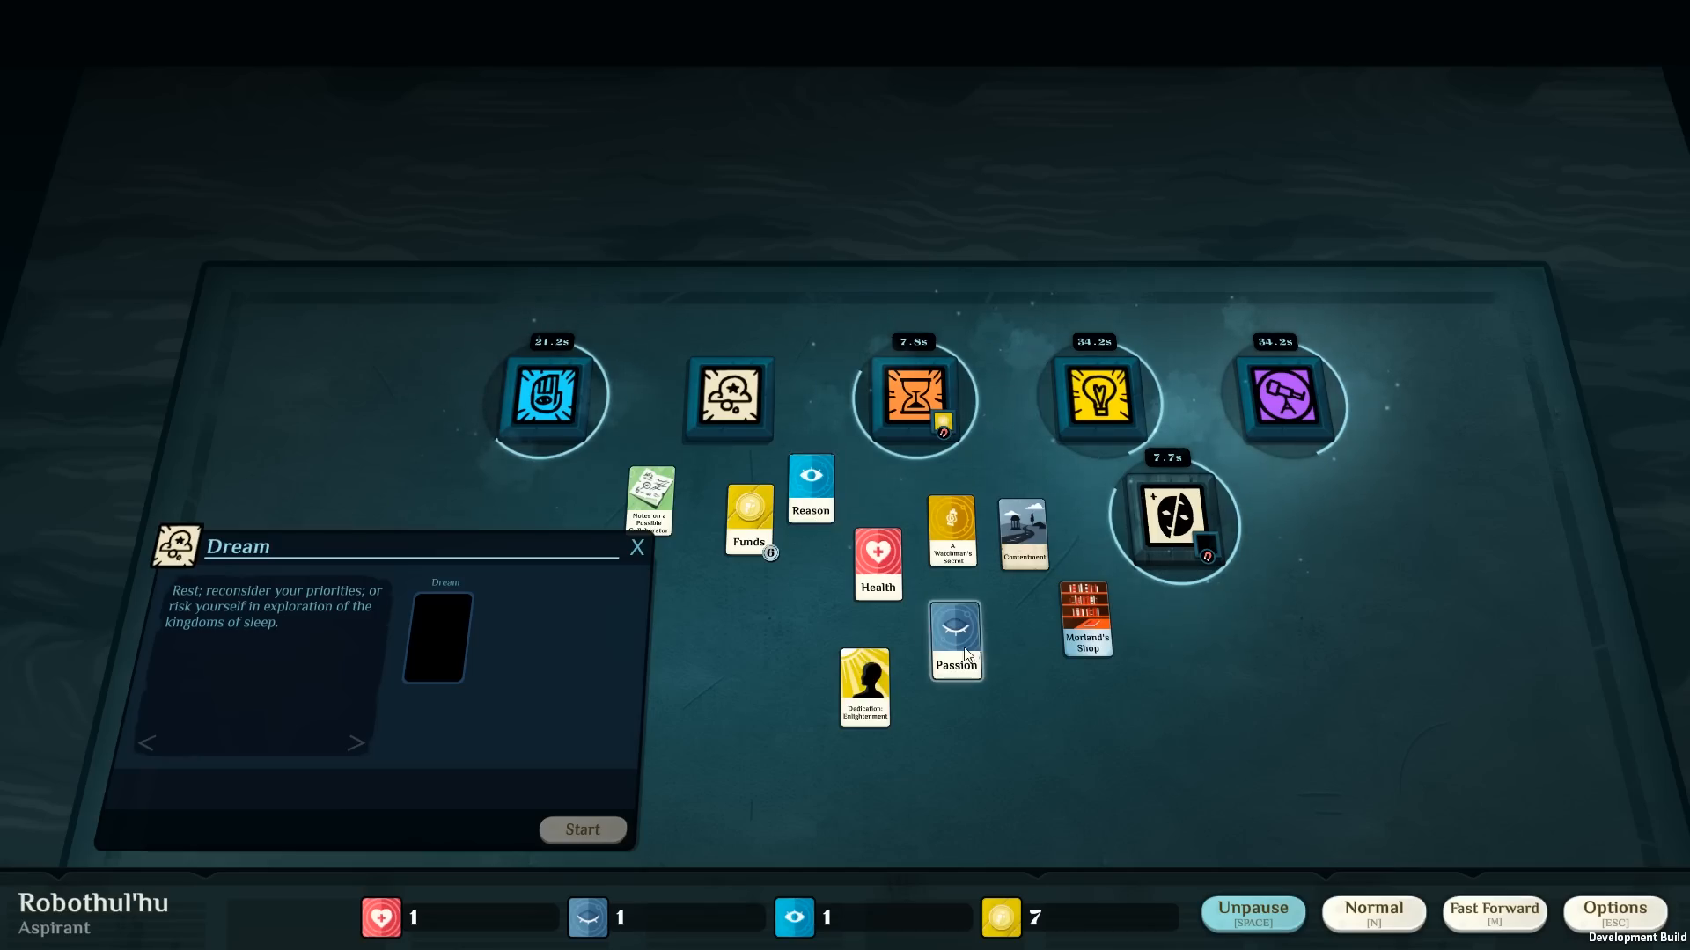
Try Passion, swap in Reason and start The Wandering Mind dream.
left_click_drag(953, 637, 435, 634)
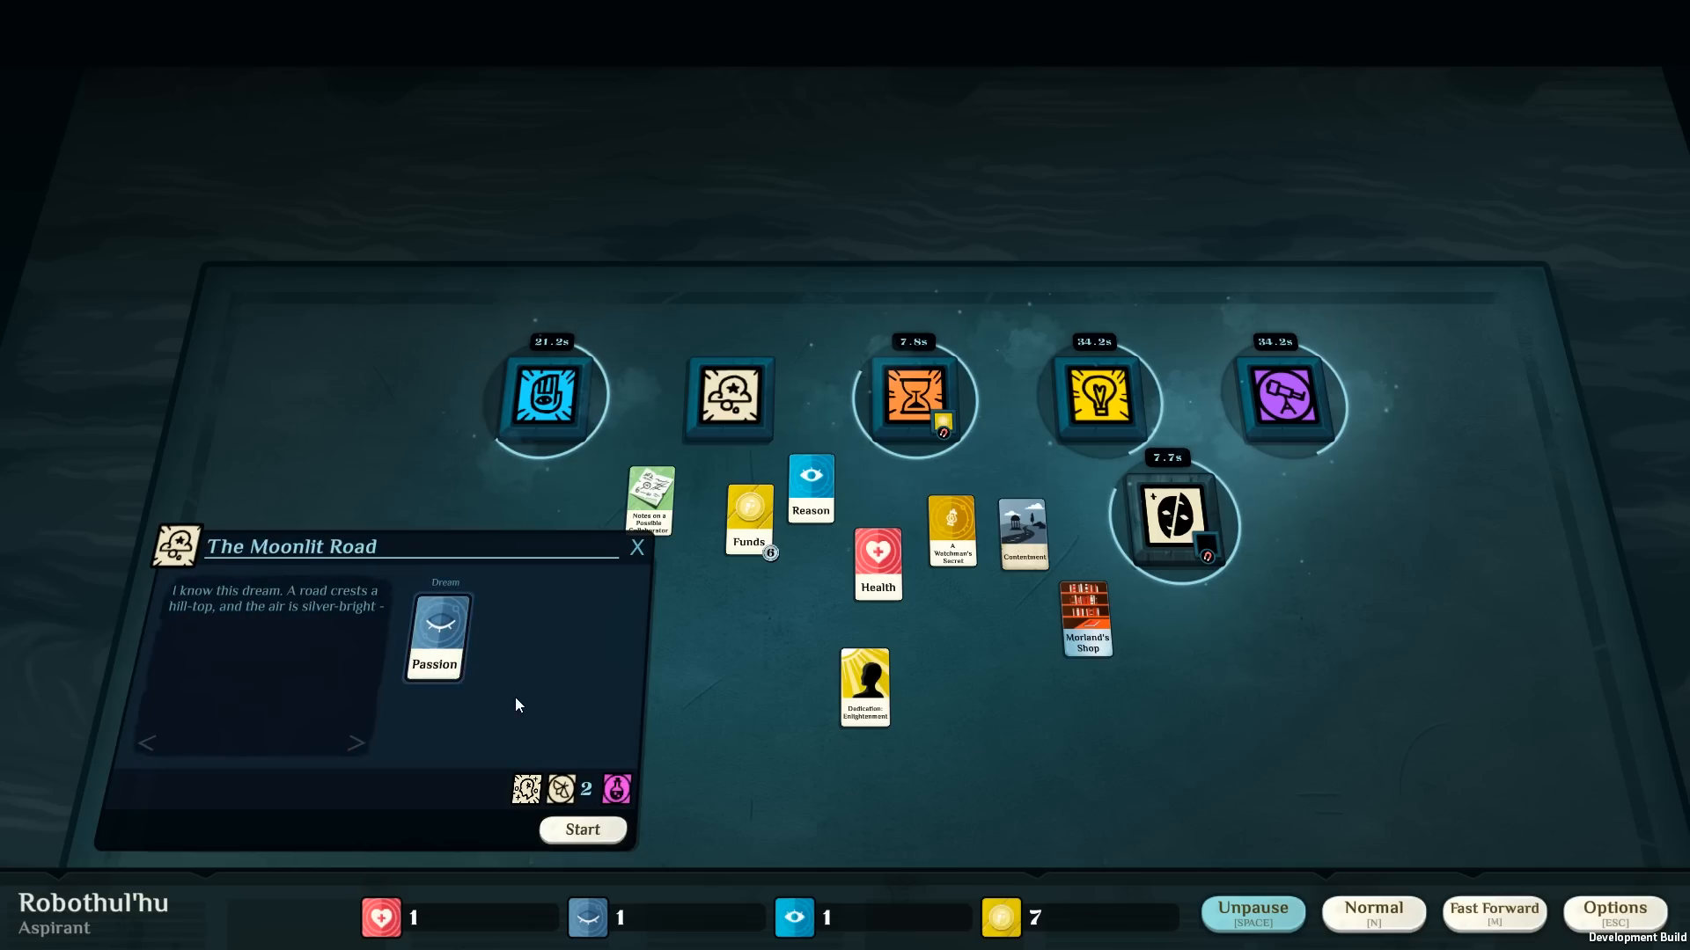
left_click_drag(433, 631, 961, 649)
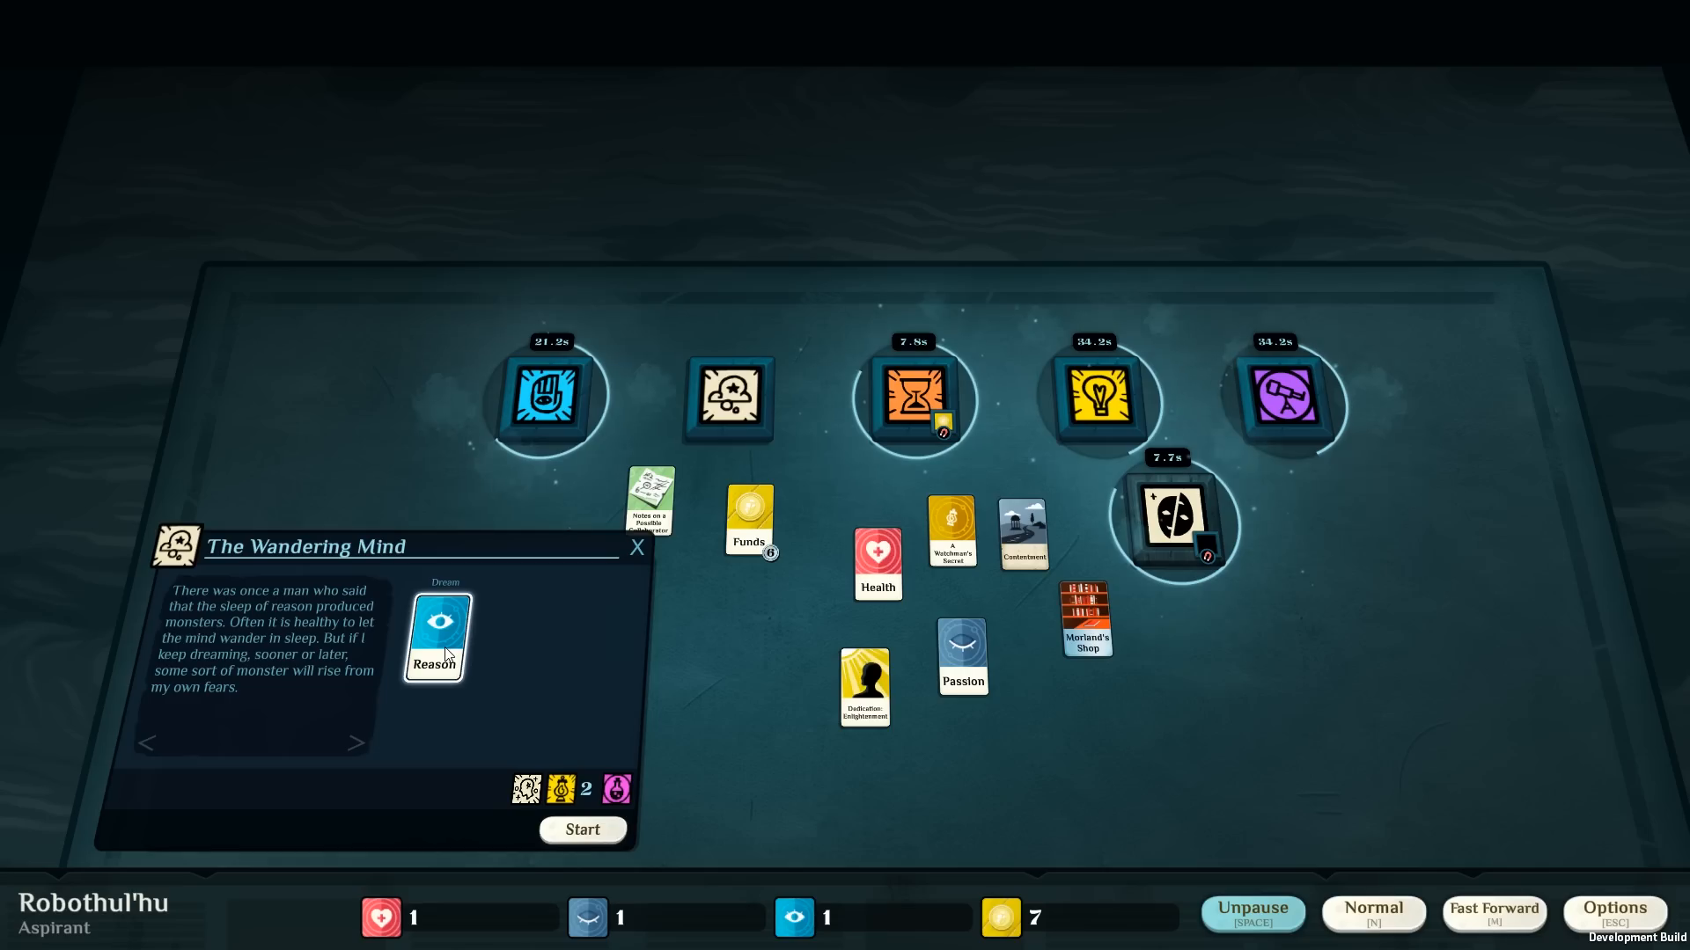
mouse_move(480, 730)
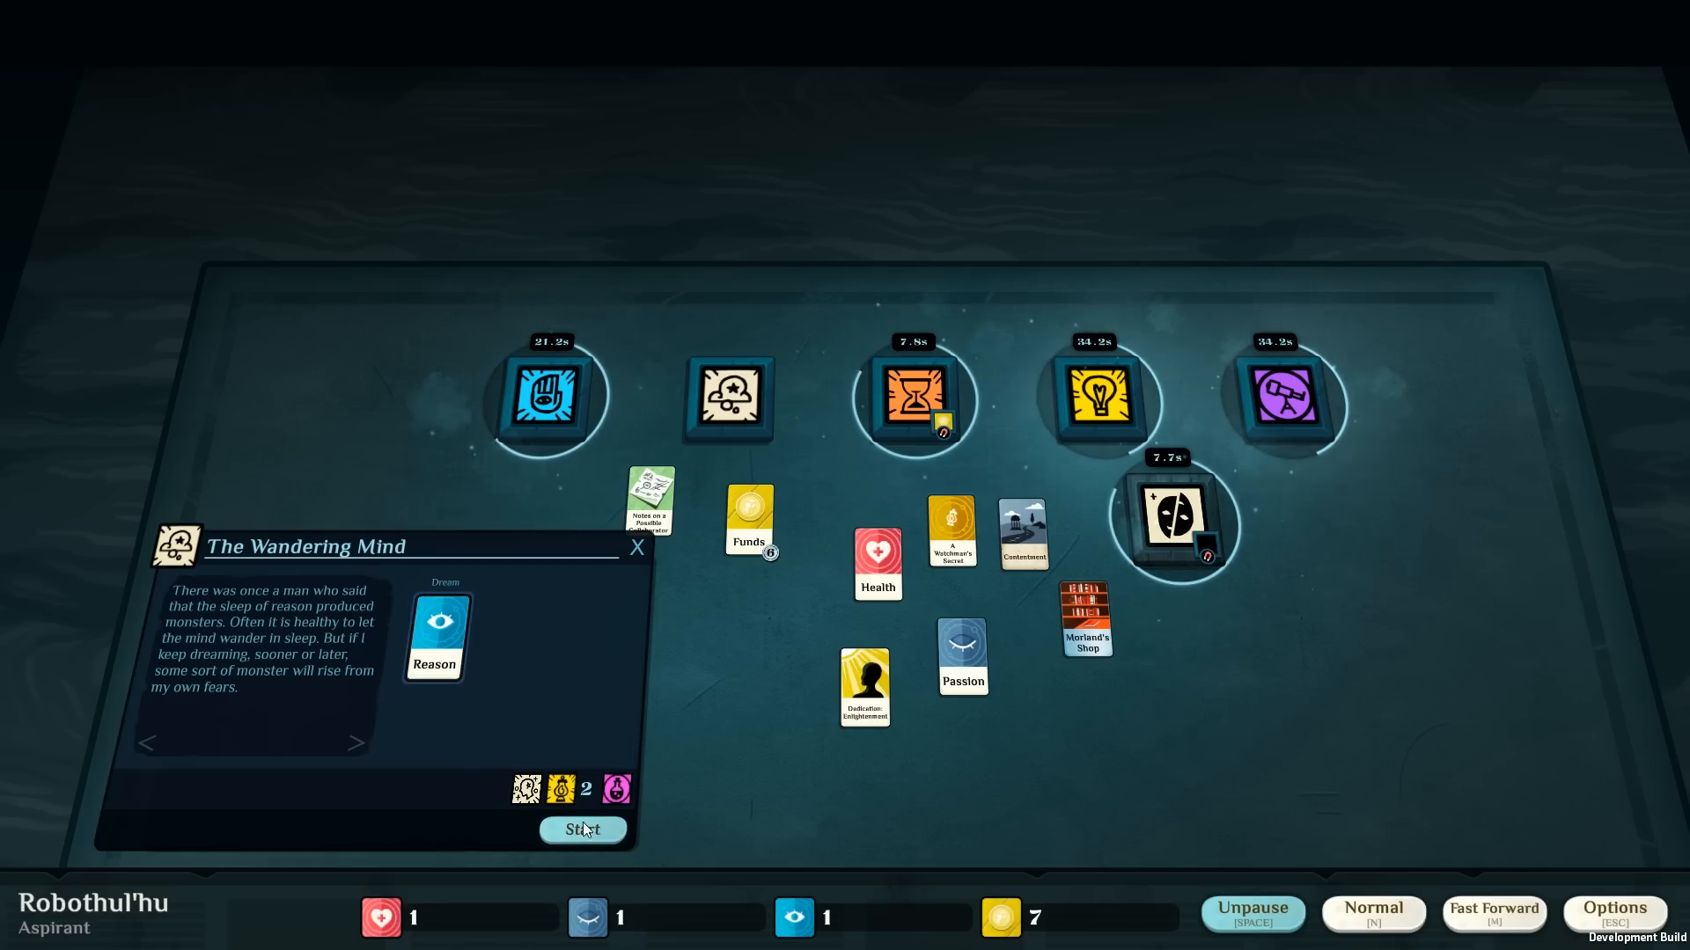
left_click(583, 831)
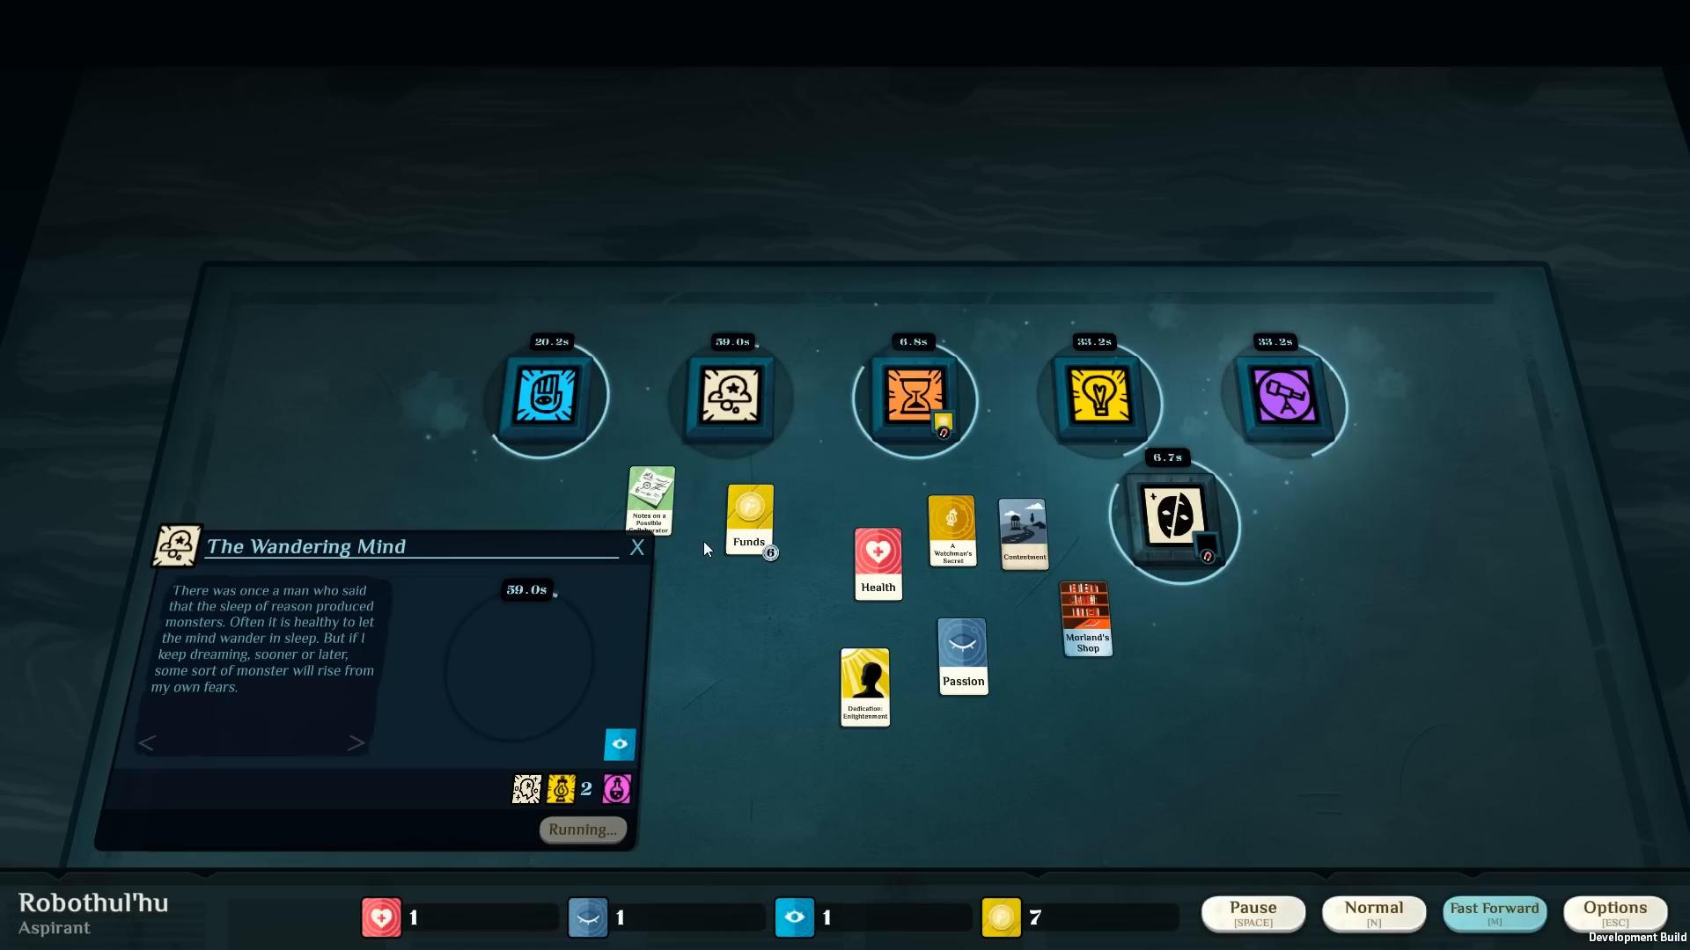
mouse_move(810, 507)
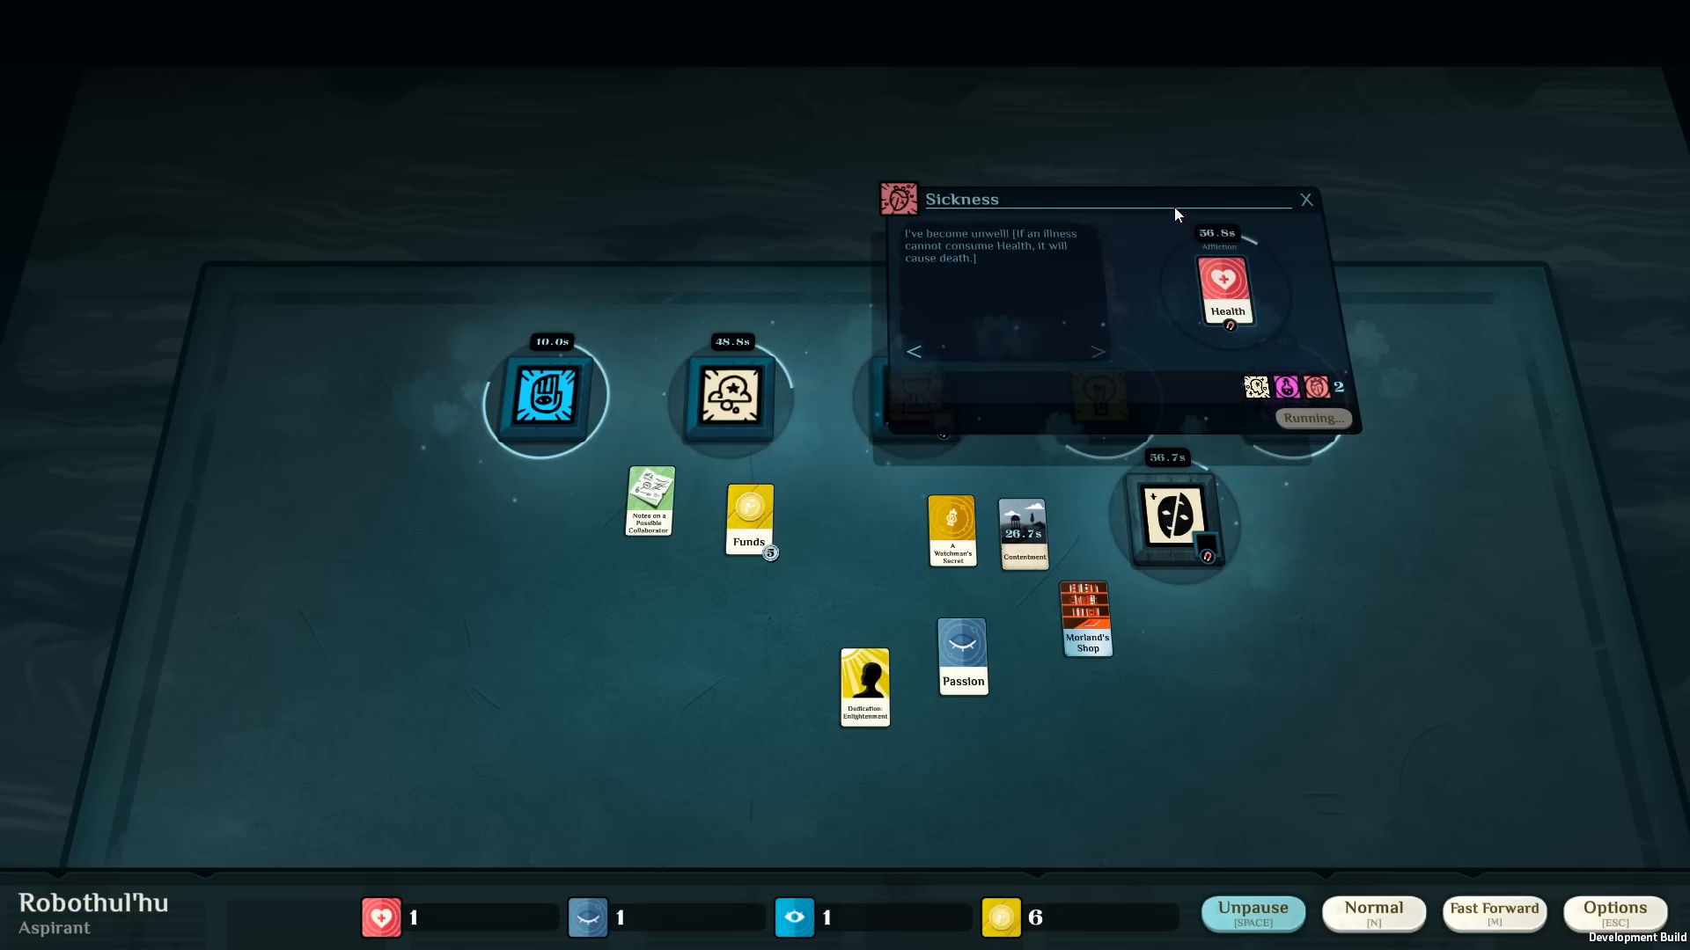
mouse_move(1211, 240)
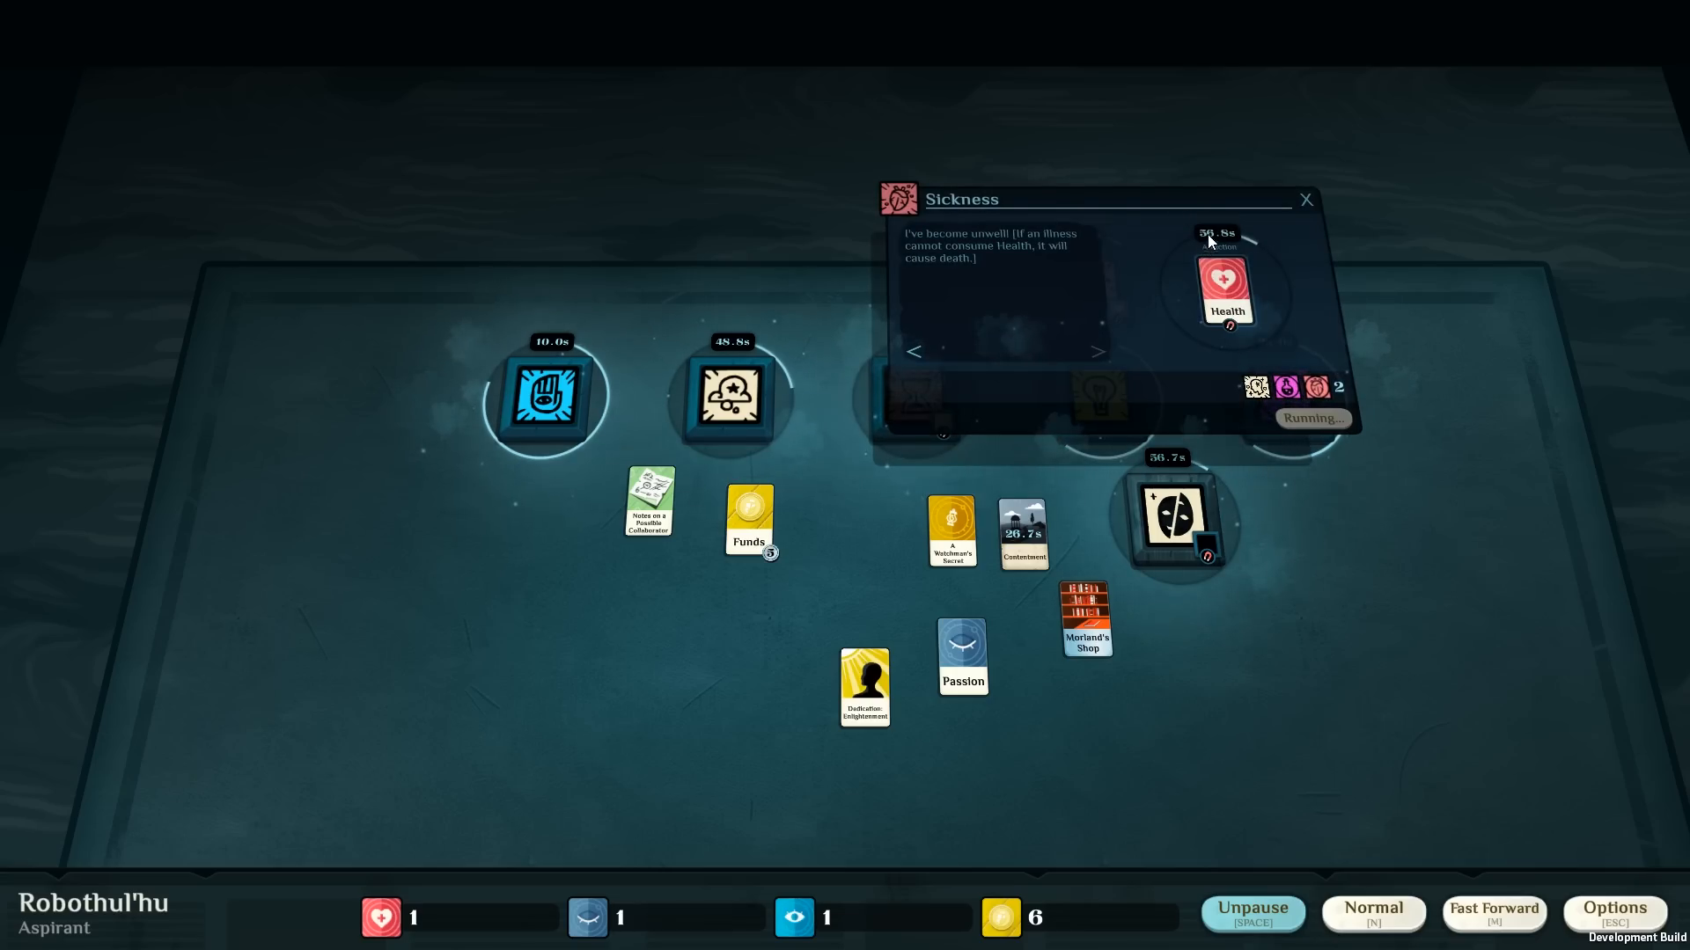
Dismiss the Sickness details and collect wages, bringing up Mr Alden's overtime demand.
left_click(1306, 199)
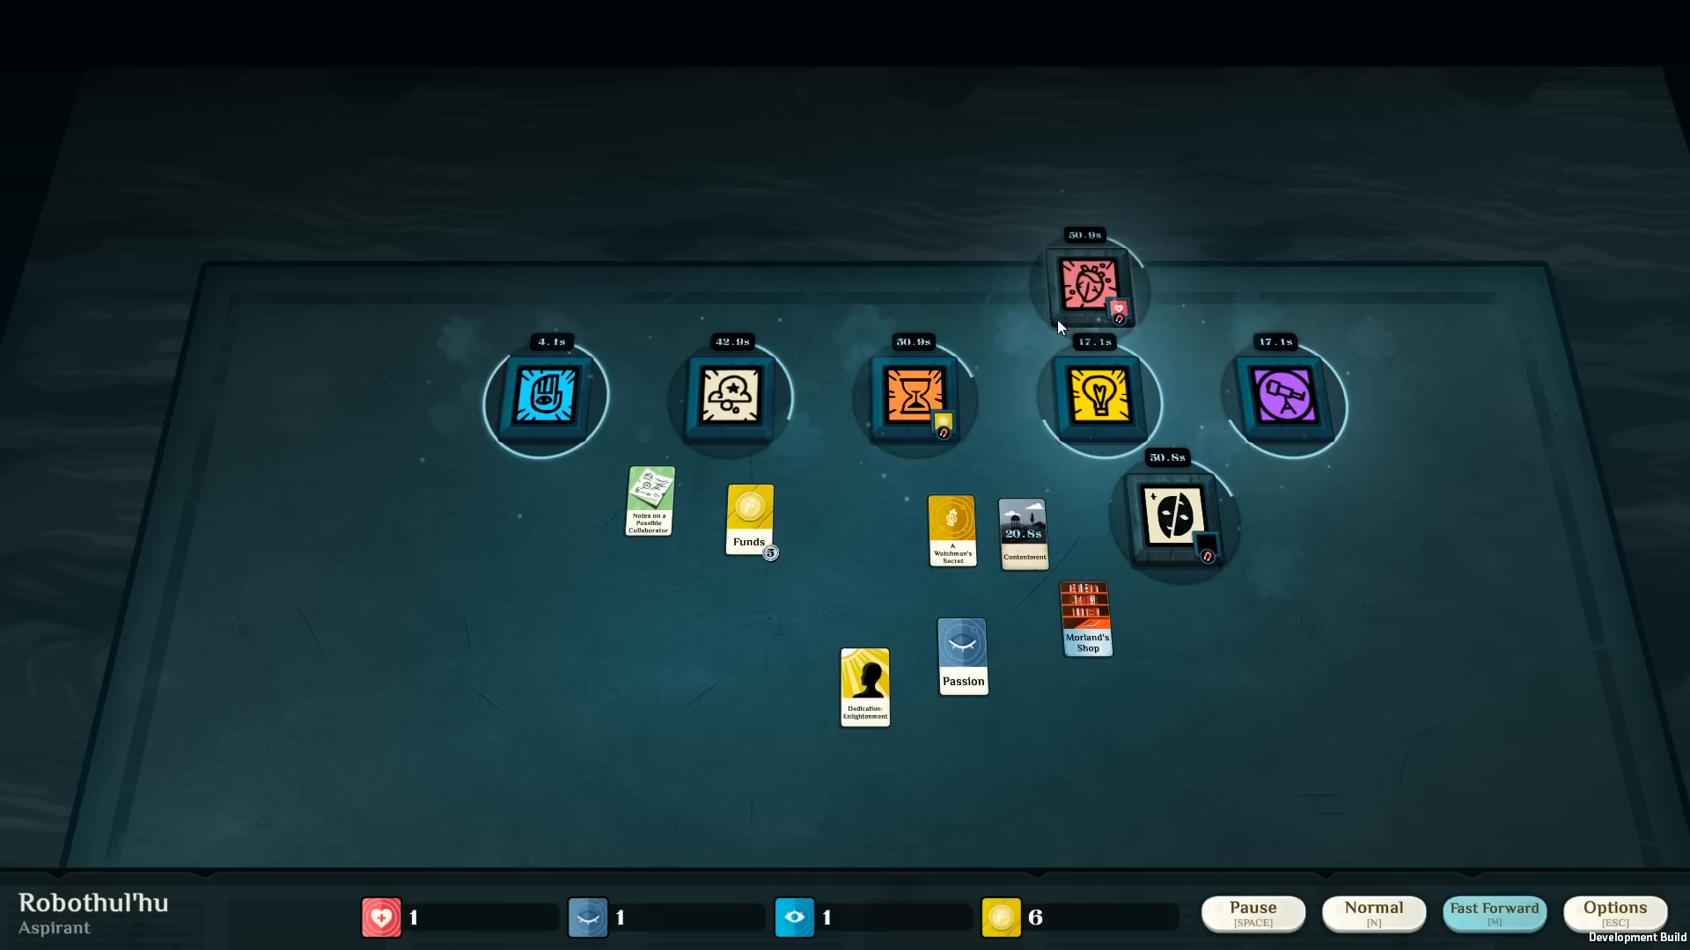
mouse_move(817, 422)
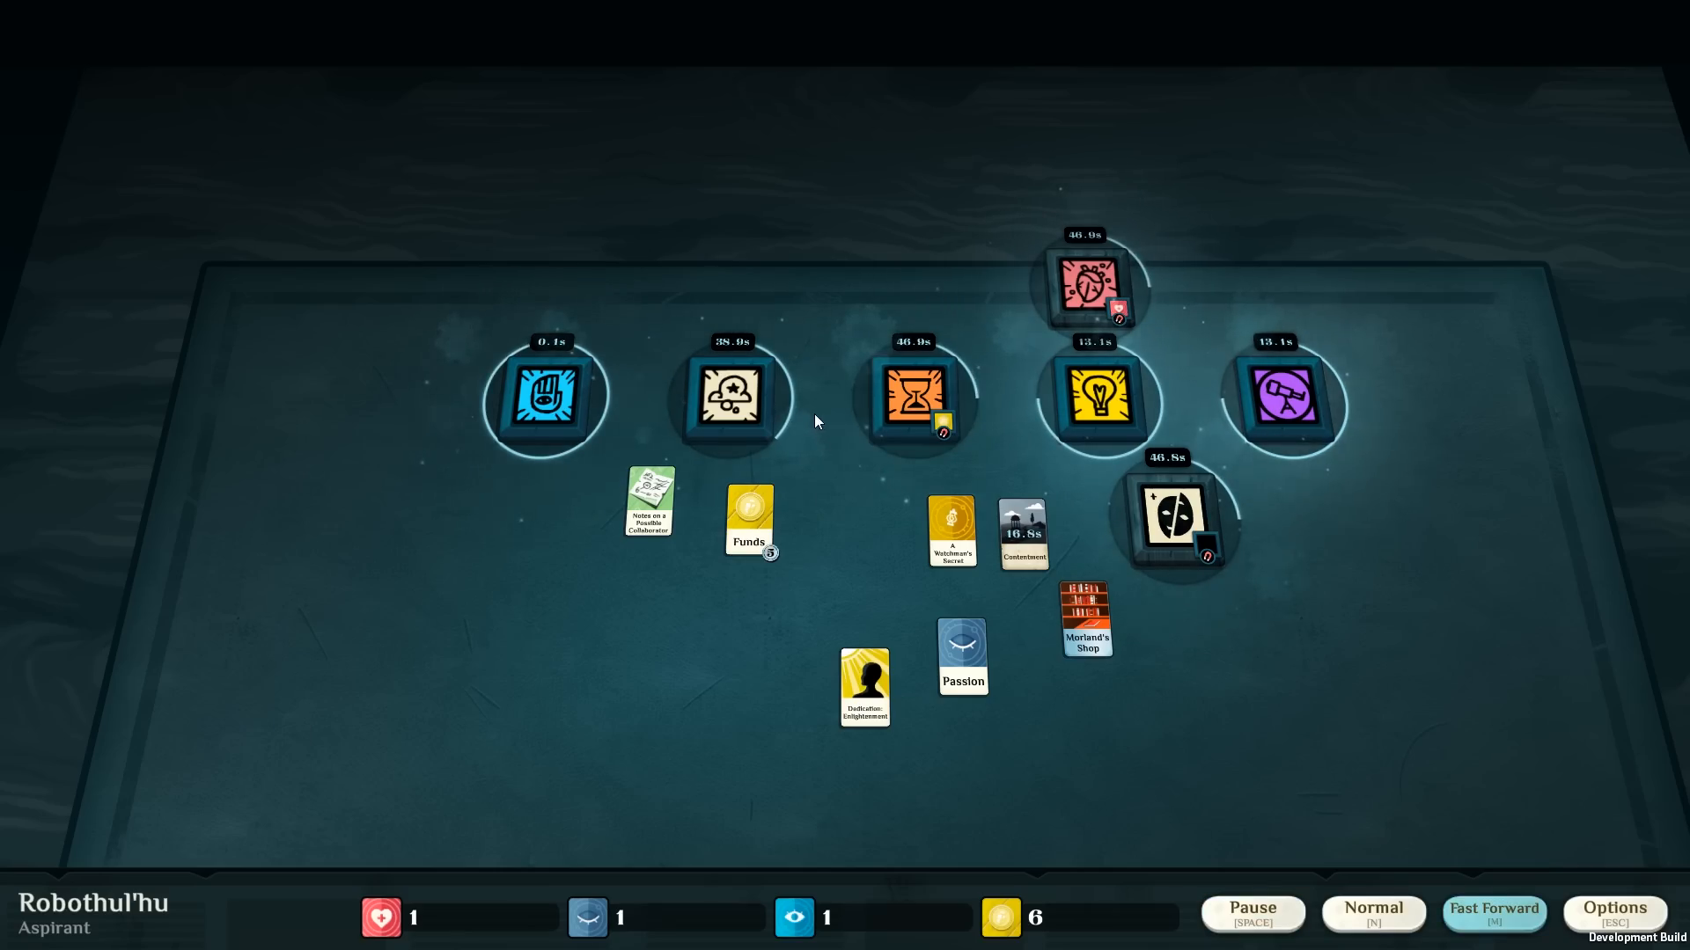
left_click(545, 401)
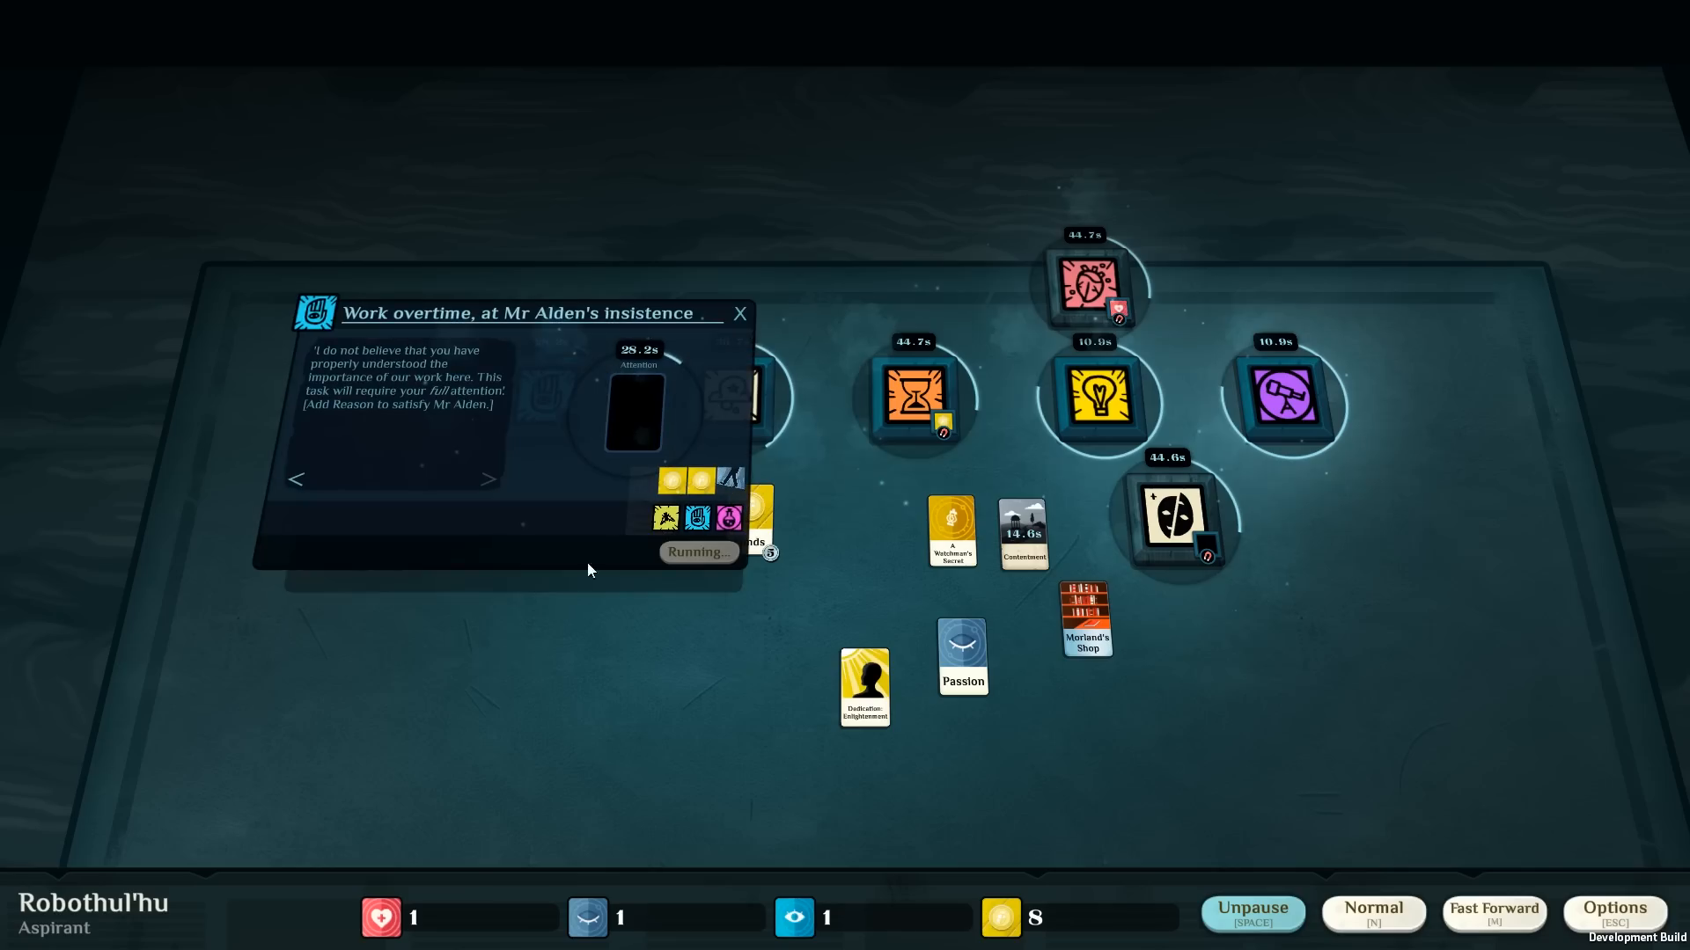
mouse_move(540, 544)
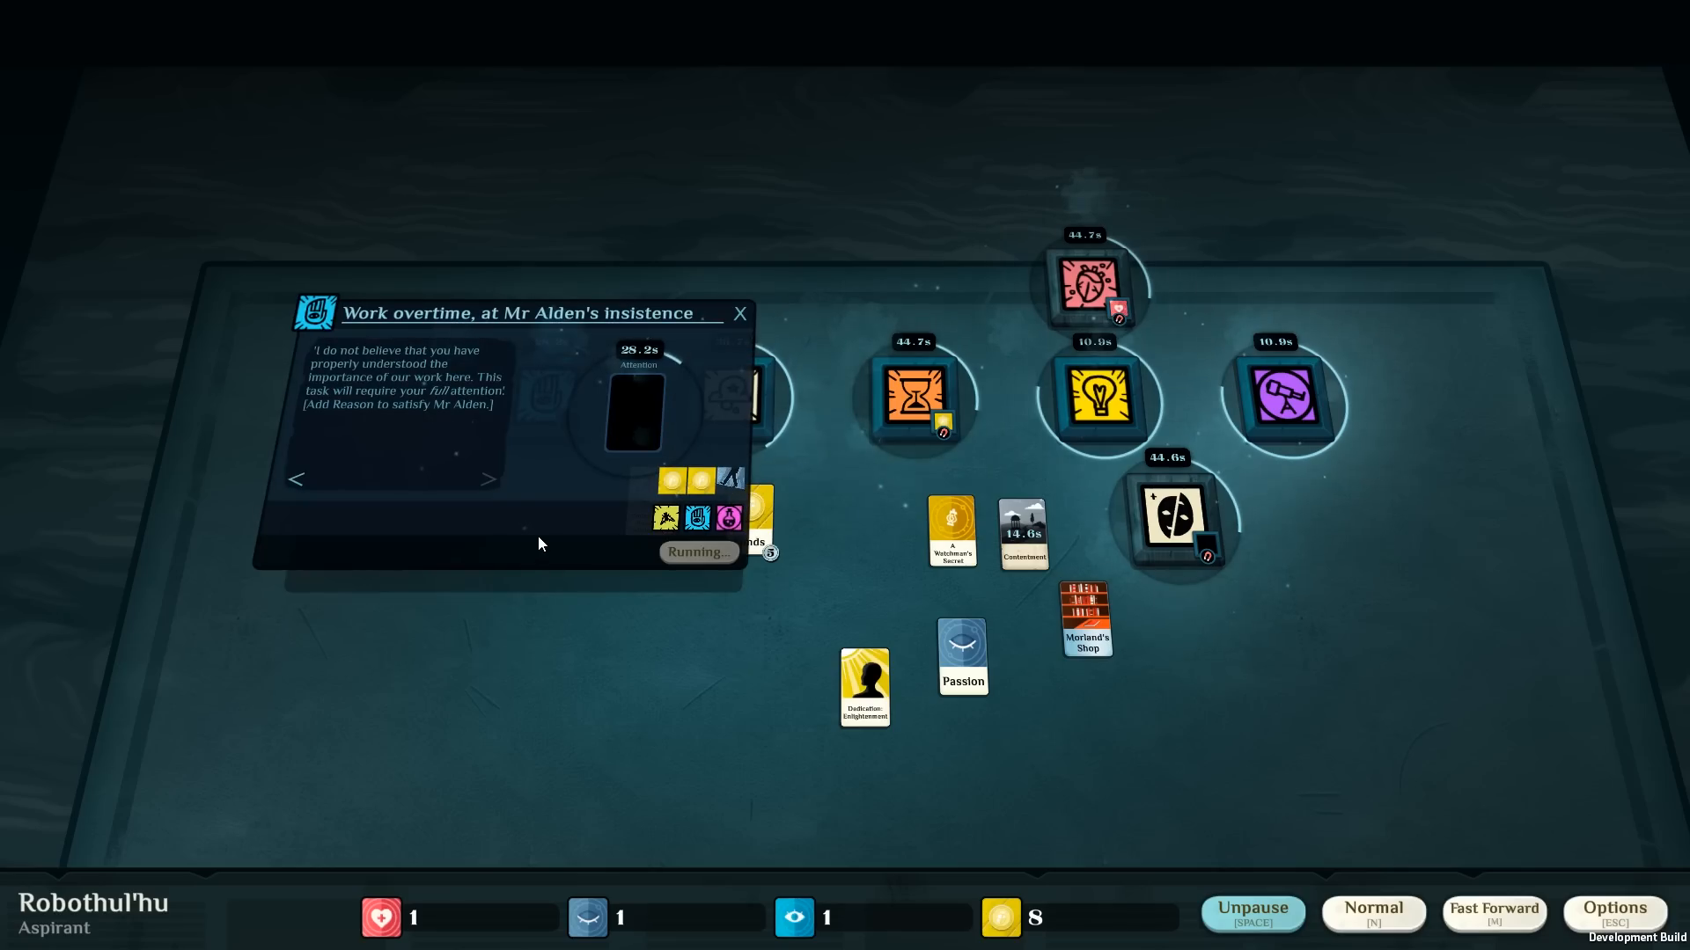
mouse_move(563, 507)
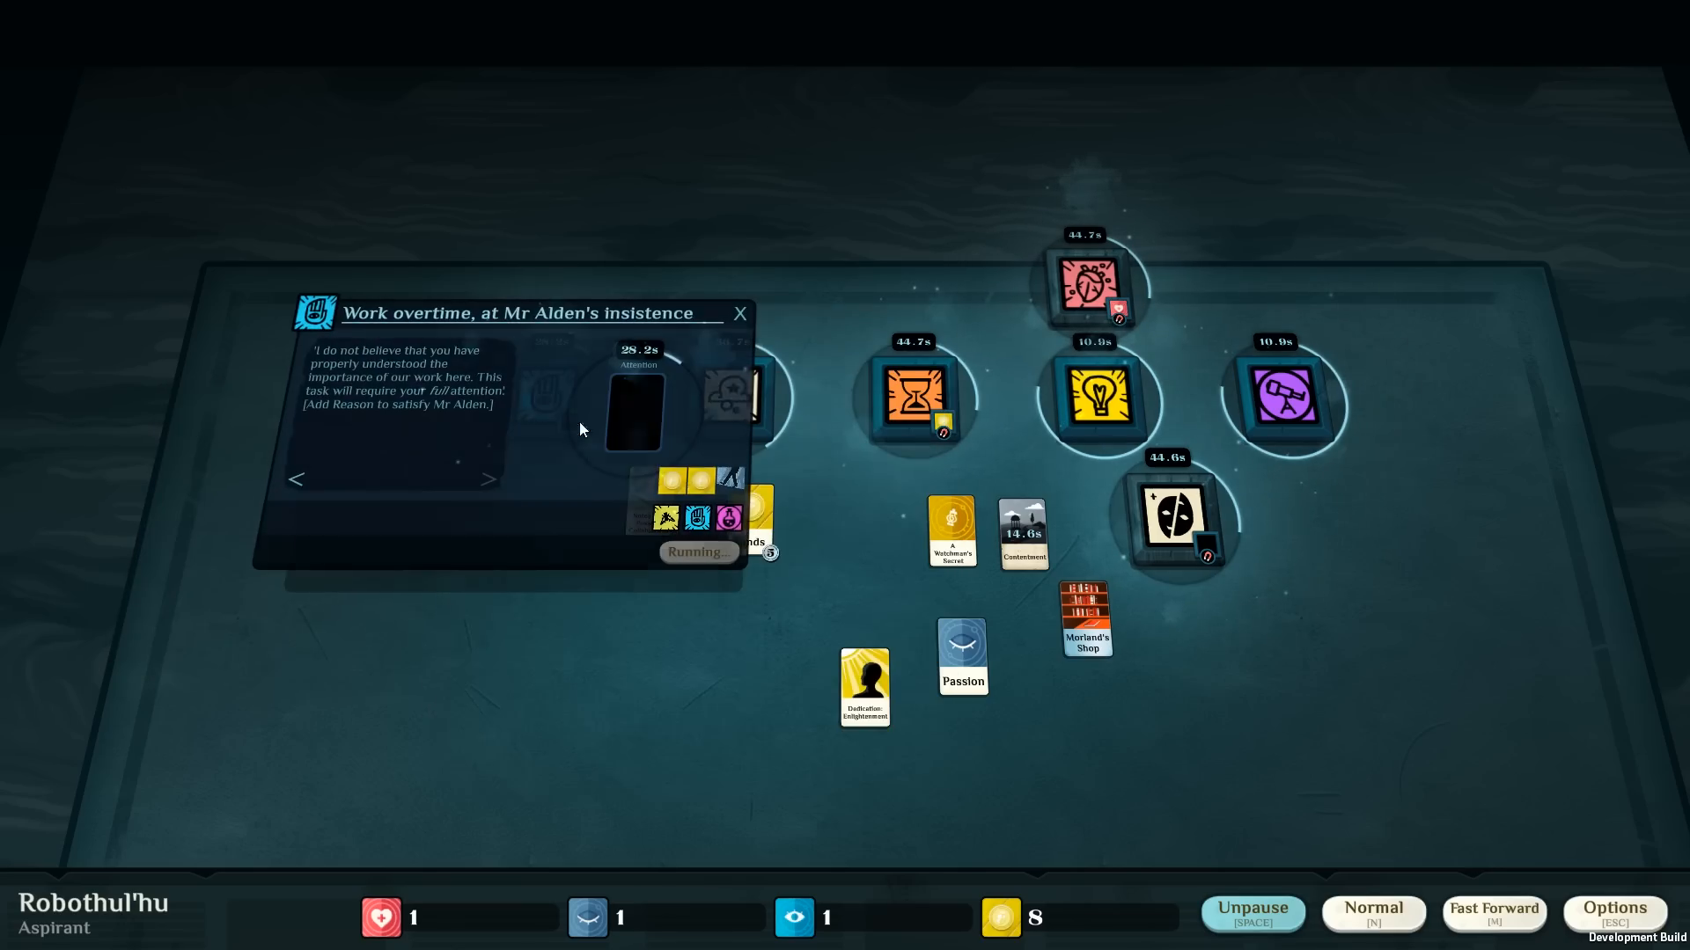
mouse_move(623, 482)
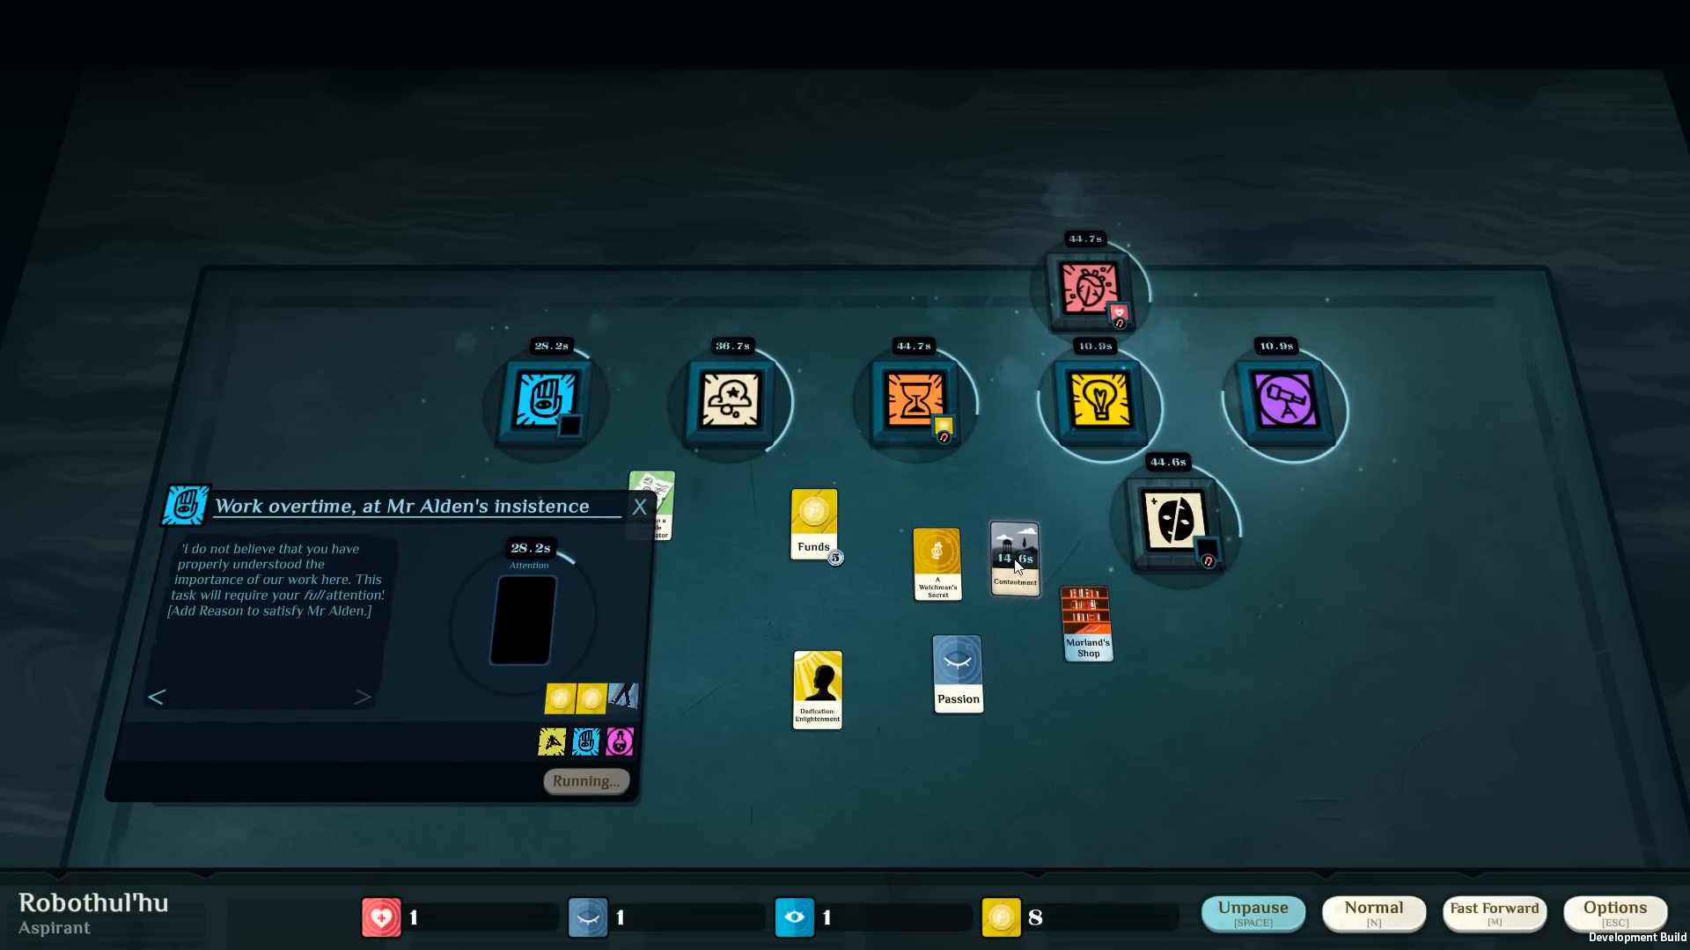
Save & Exit from Options to the title menu, then continue the saved game.
left_click(1616, 908)
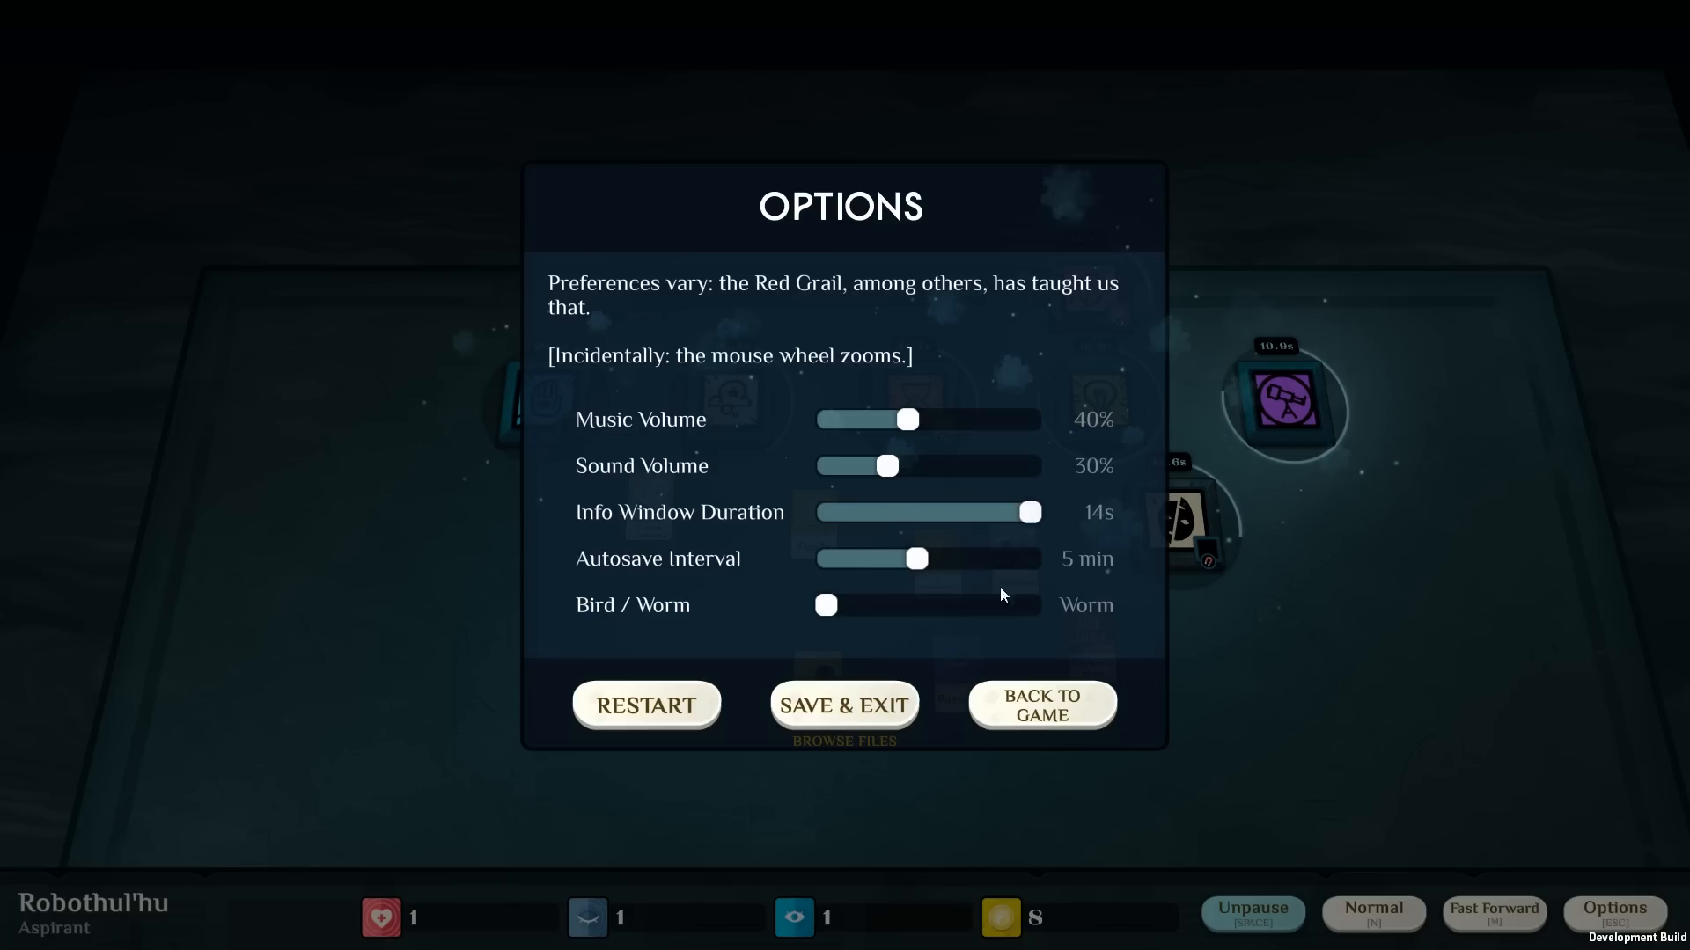
mouse_move(928, 667)
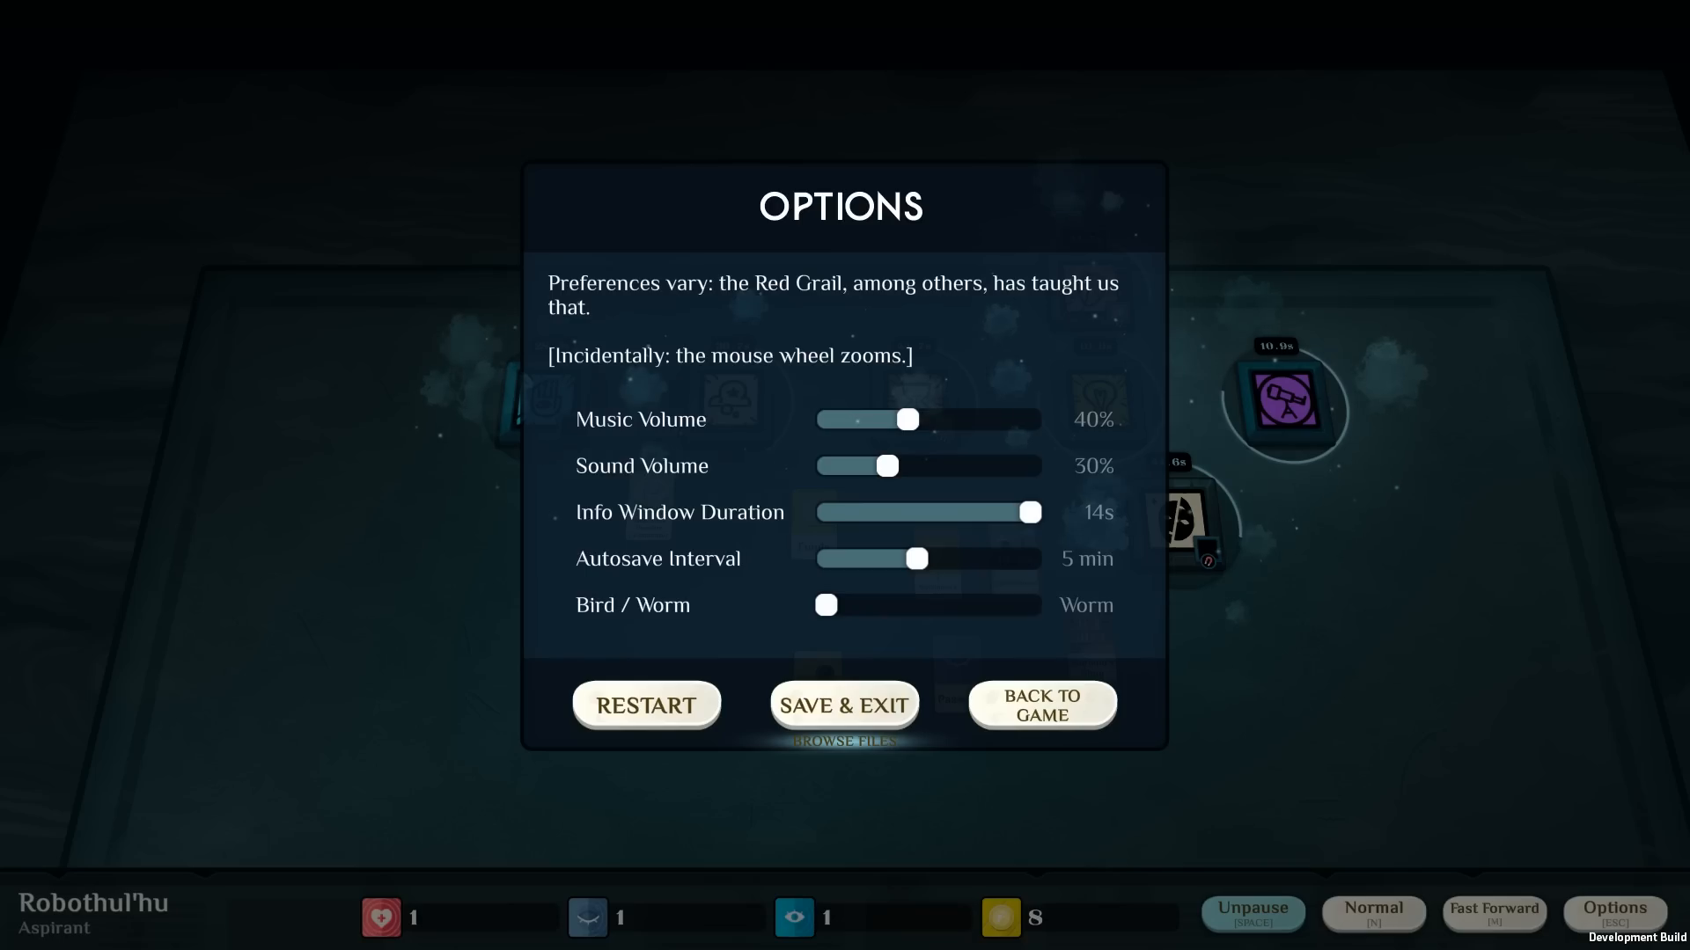
left_click(845, 704)
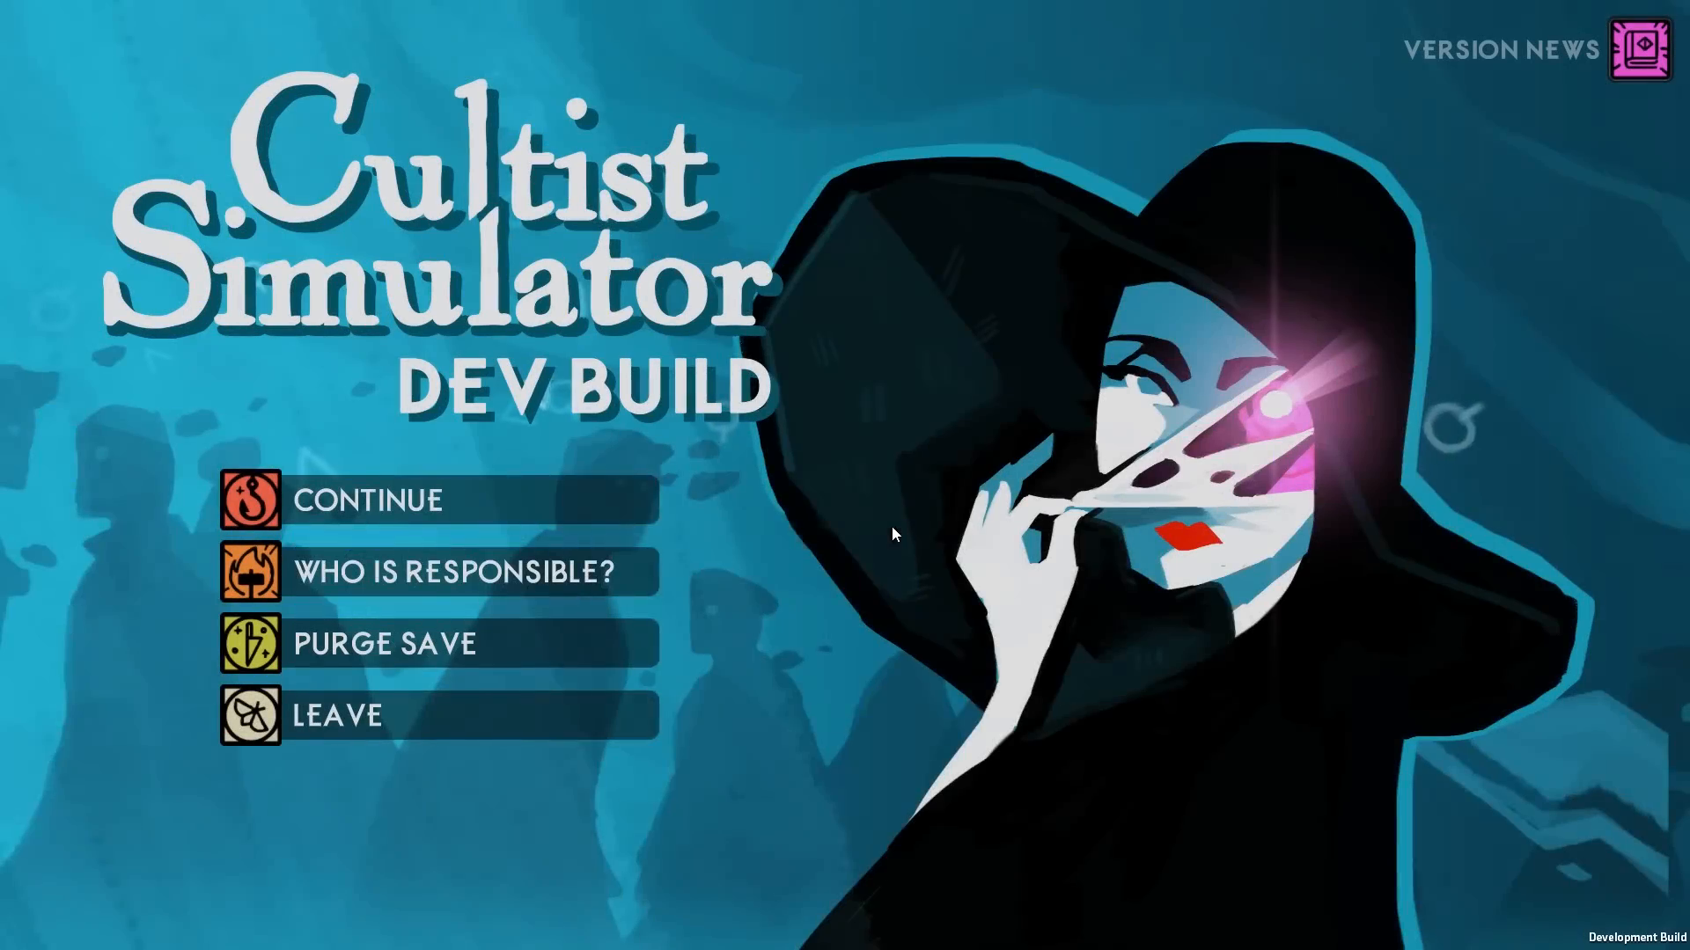
left_click(366, 500)
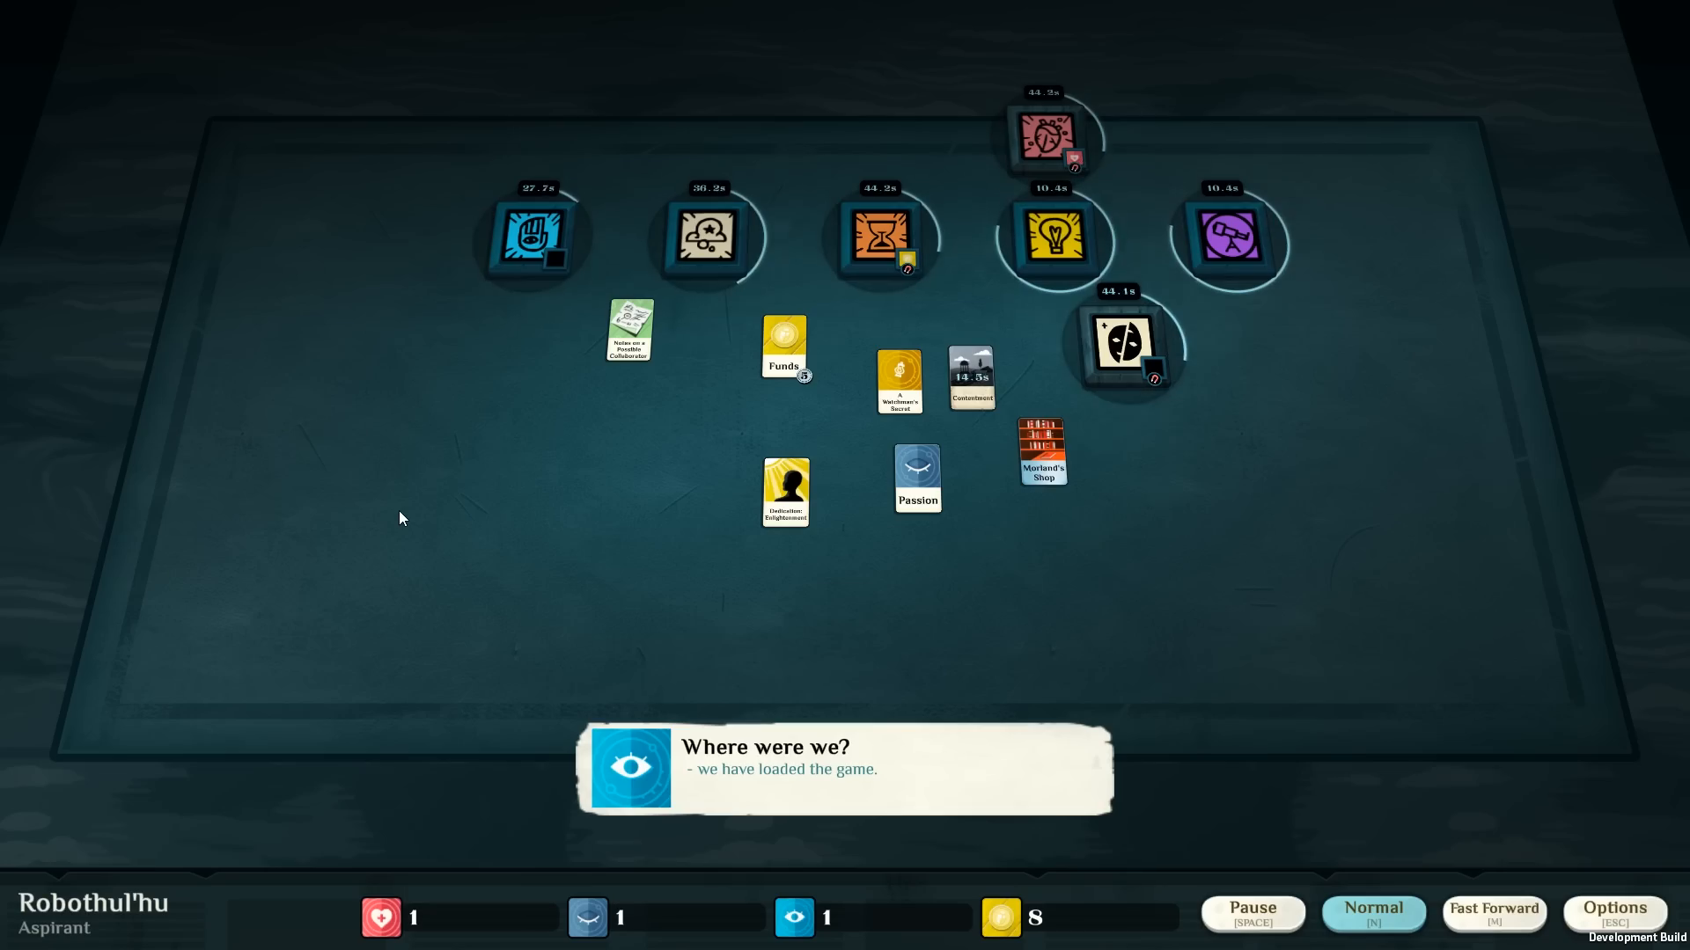
mouse_move(567, 329)
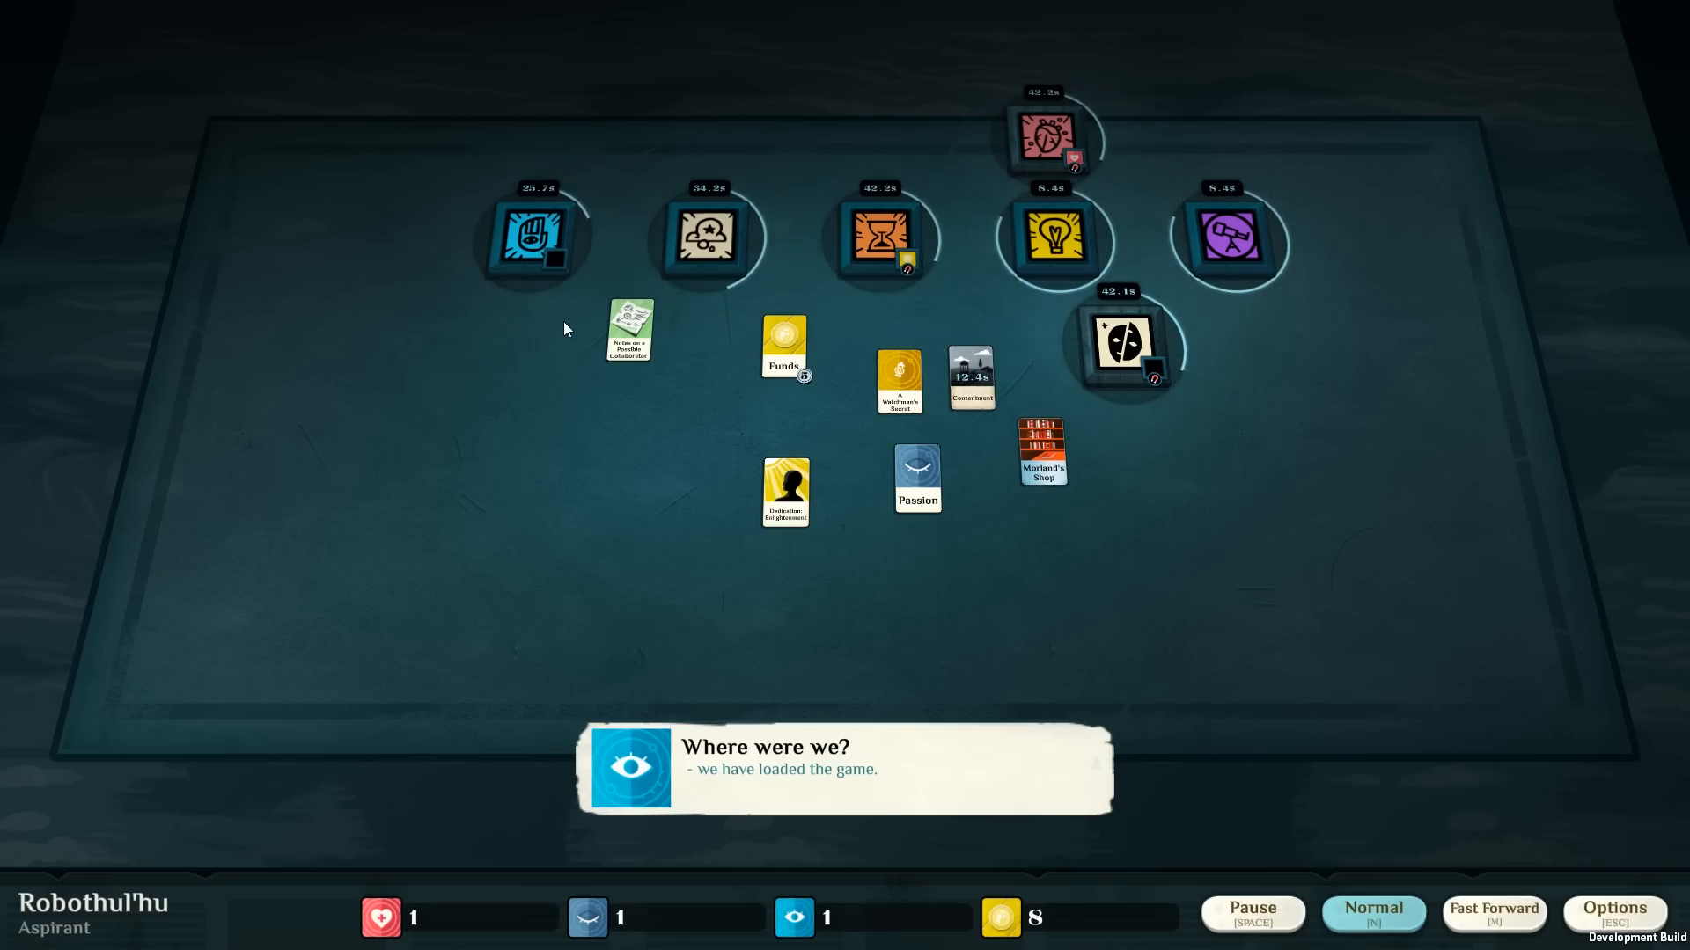
Check the Wandering Mind dream, dismiss the Reason tooltip and open the finished overtime job.
left_click(533, 238)
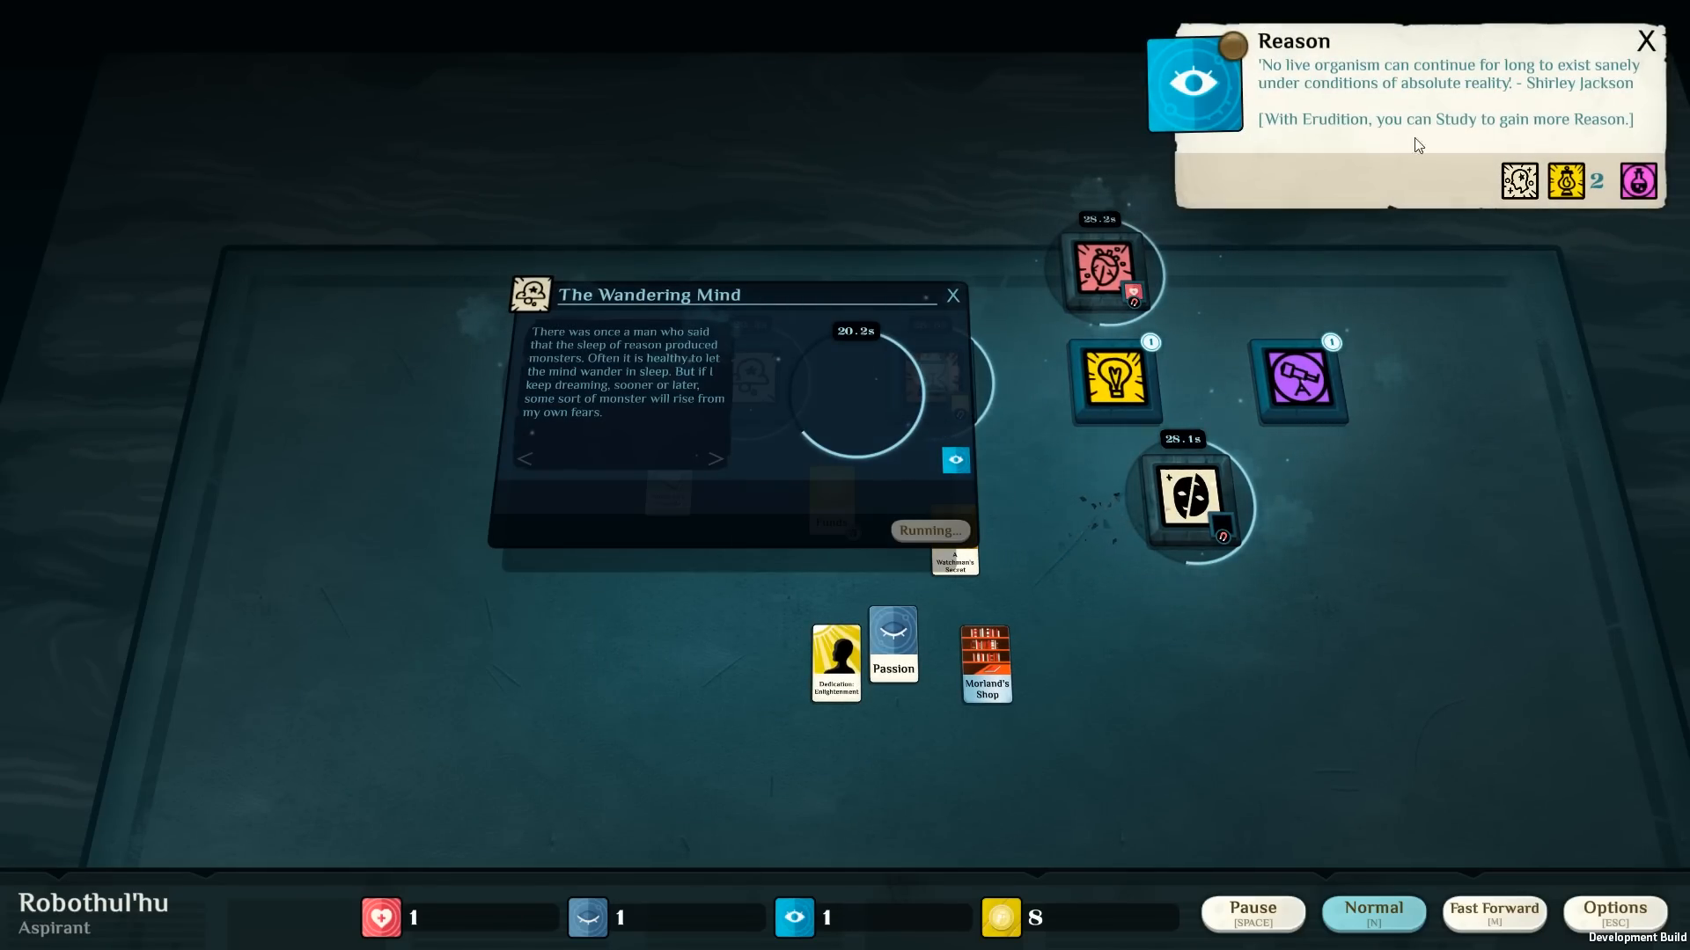
left_click(952, 295)
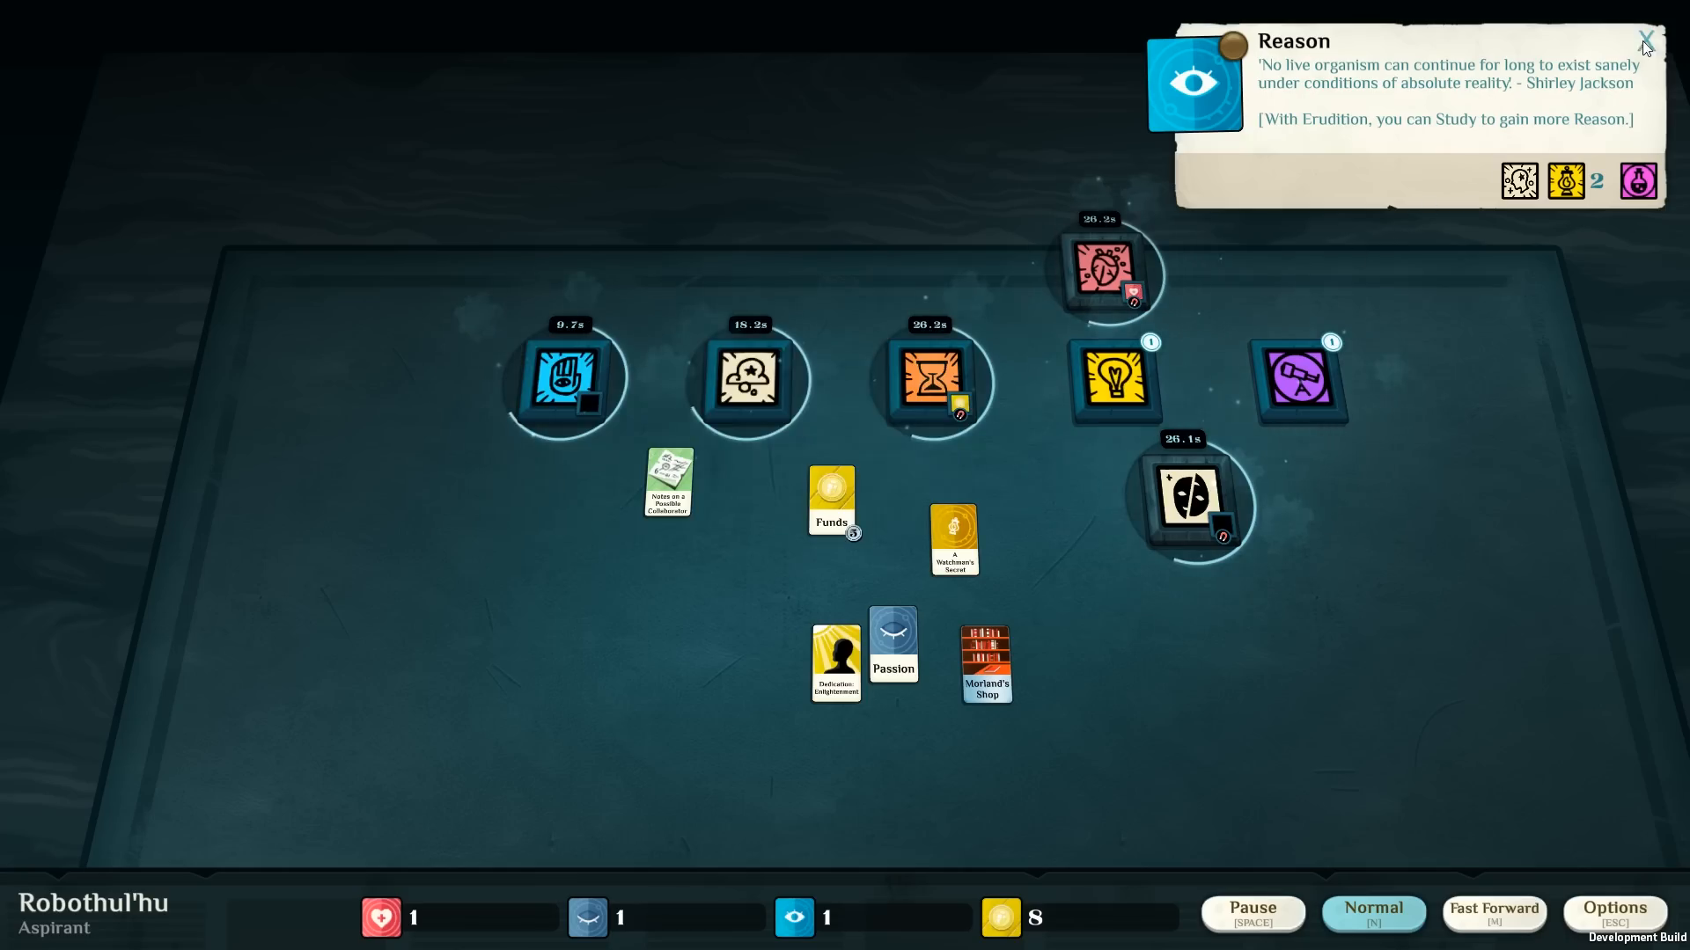
left_click(1645, 40)
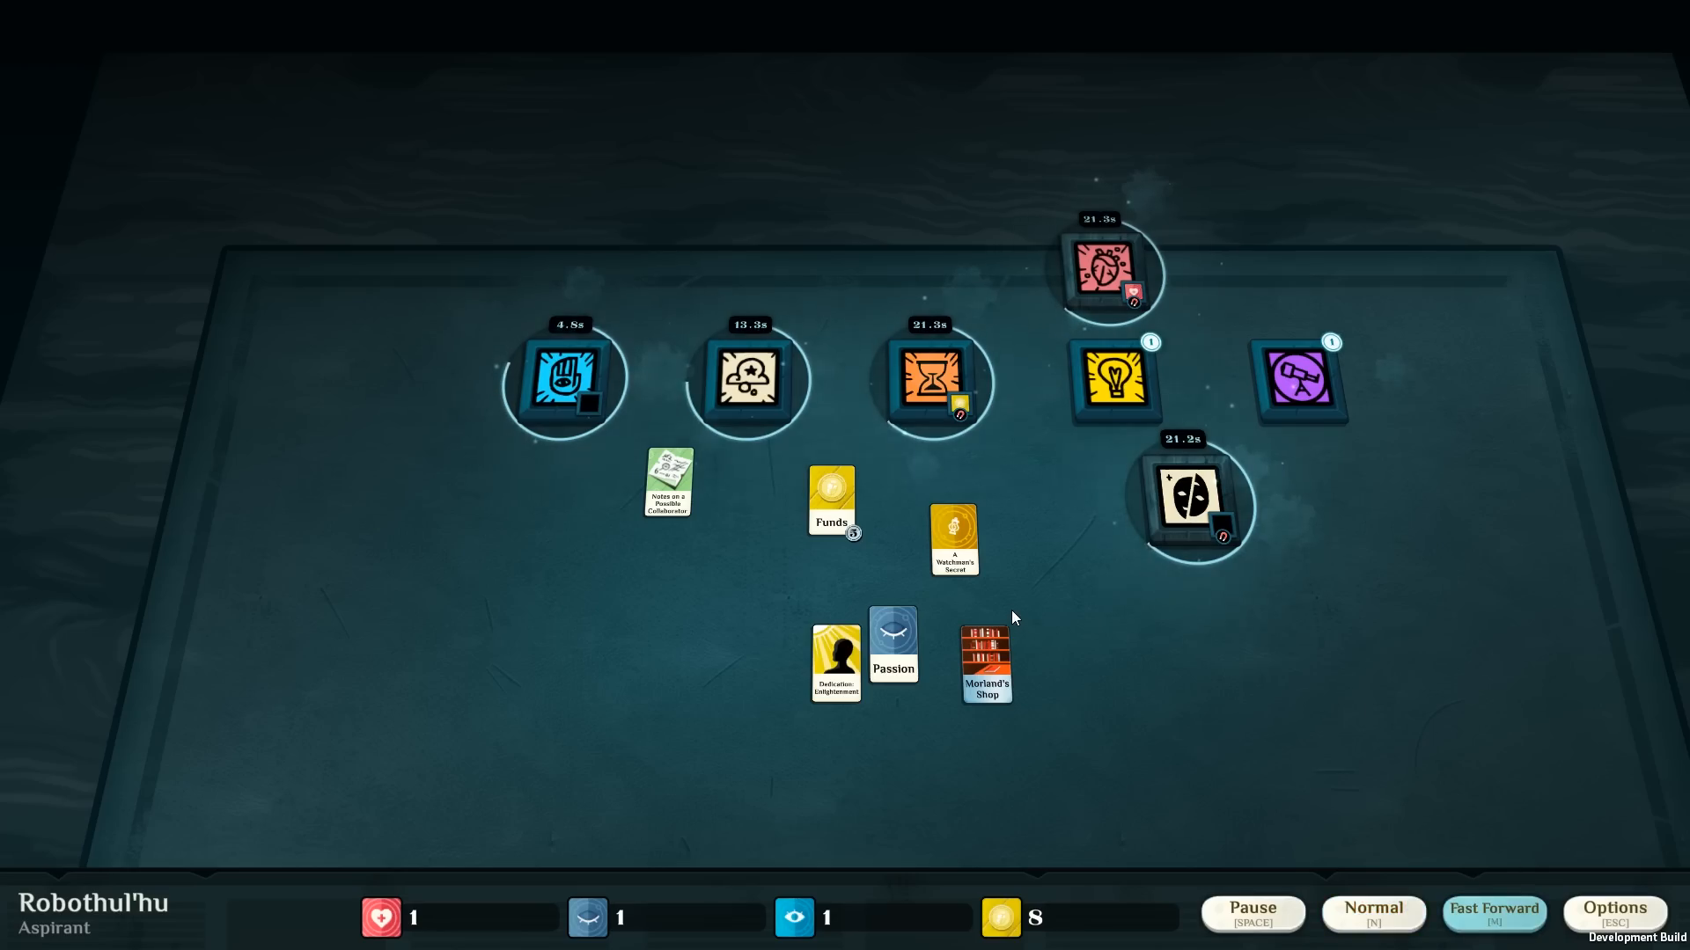
mouse_move(753, 509)
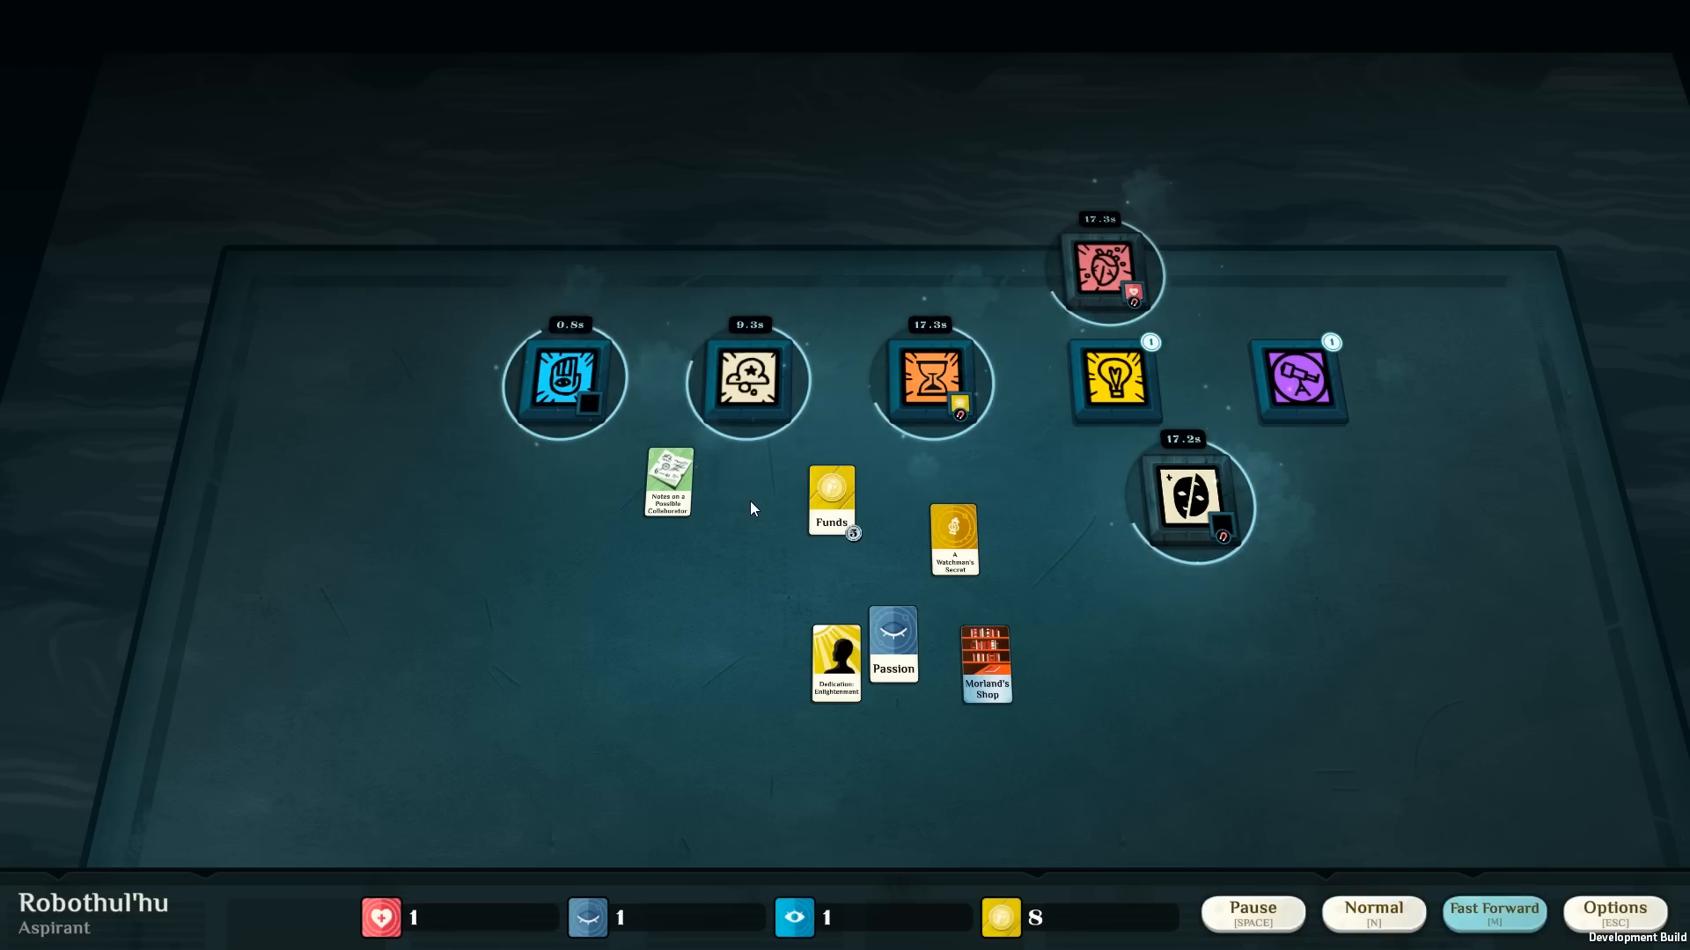
left_click(567, 380)
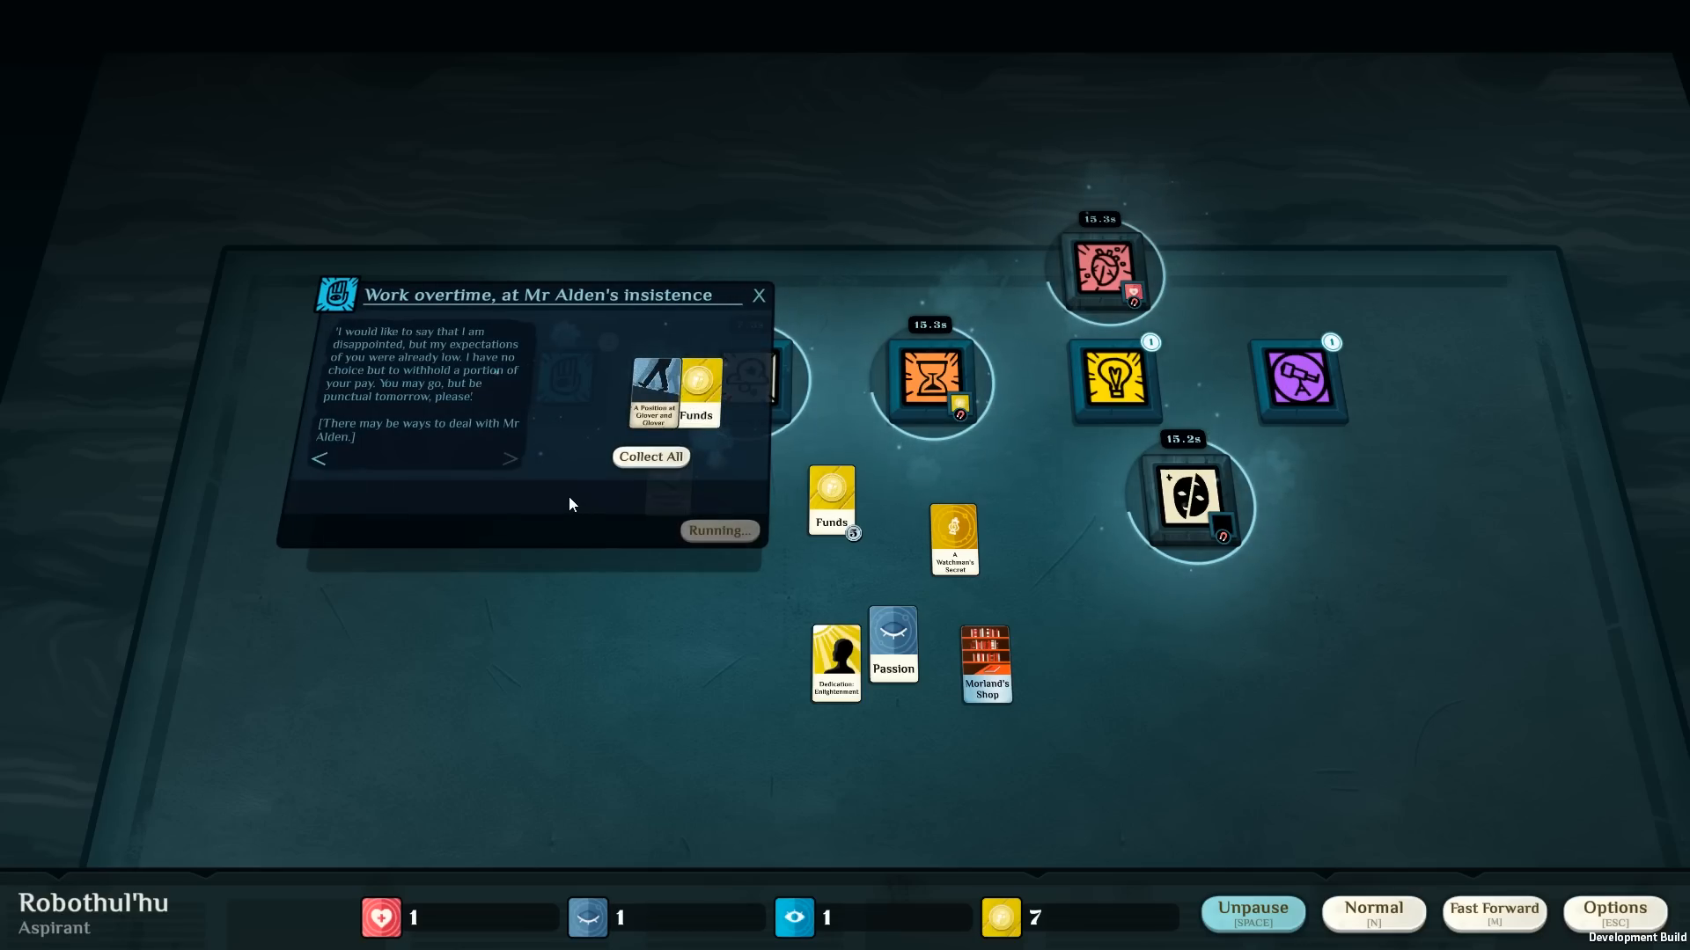
mouse_move(604, 447)
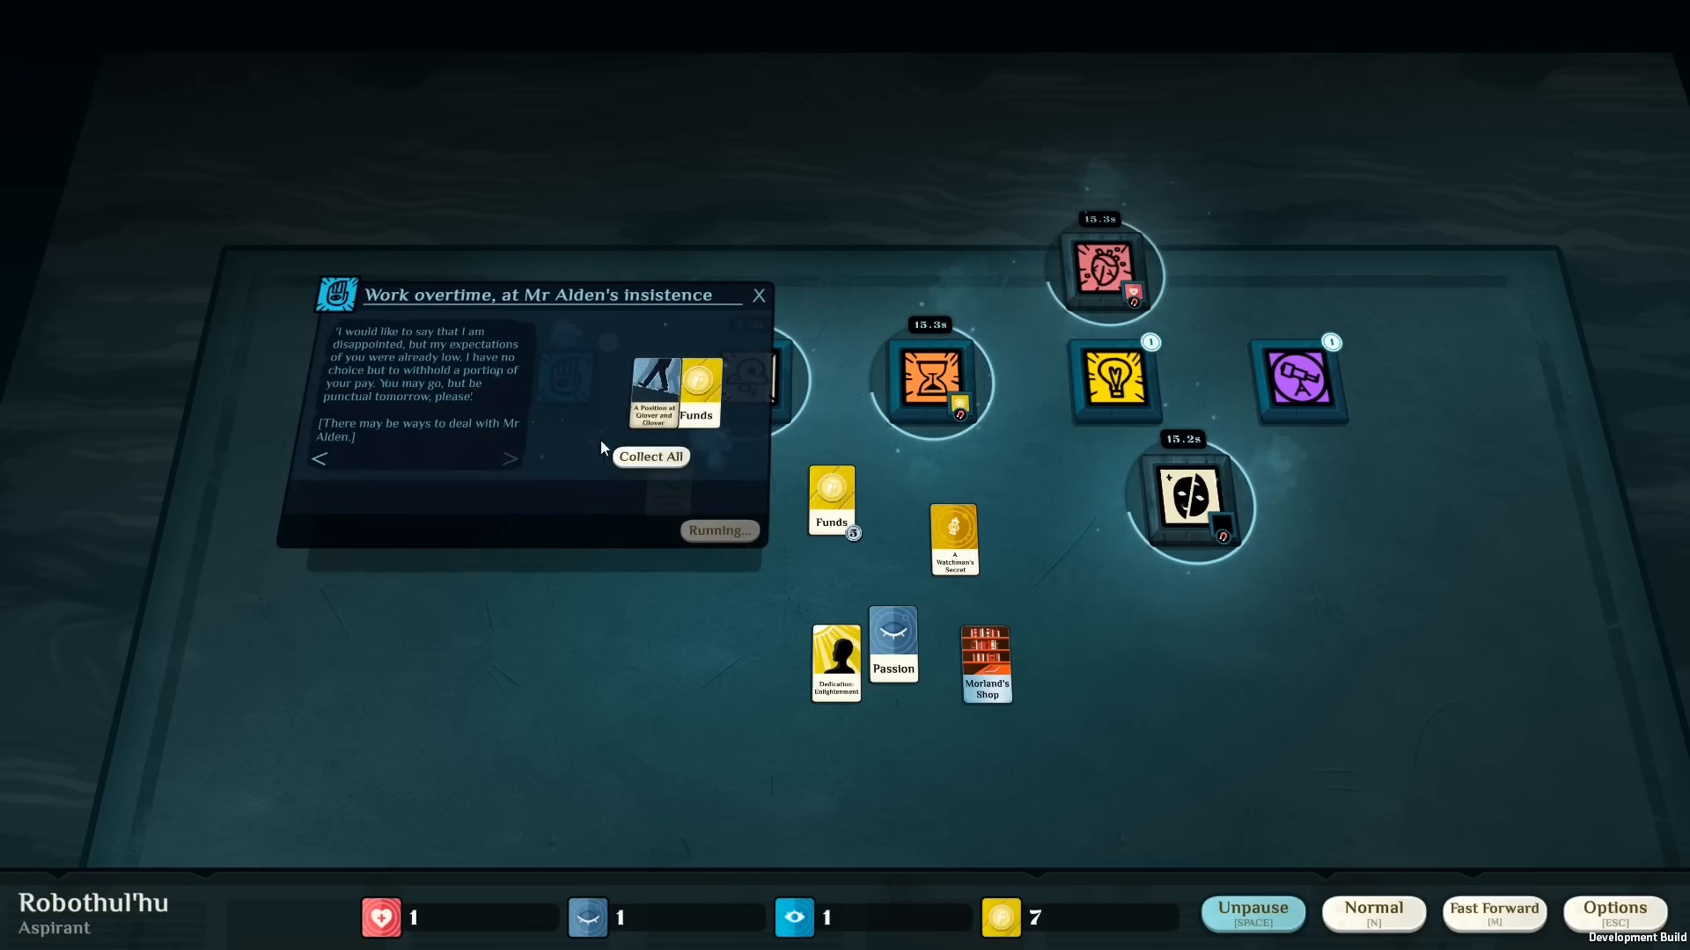
mouse_move(574, 433)
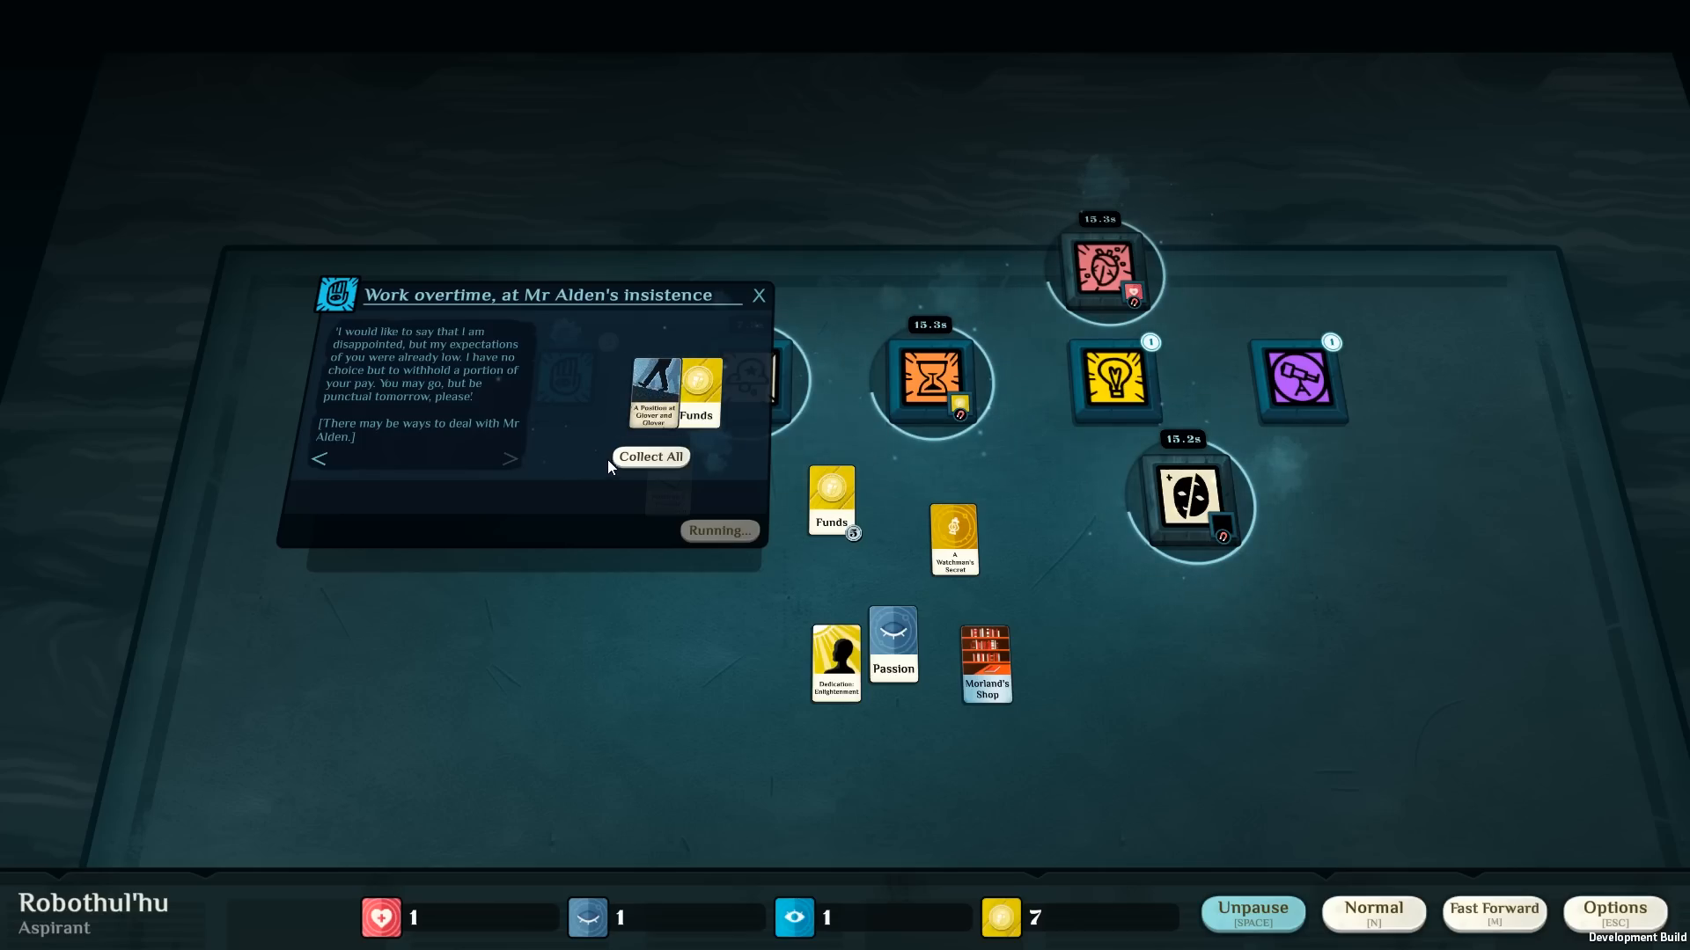
mouse_move(626, 475)
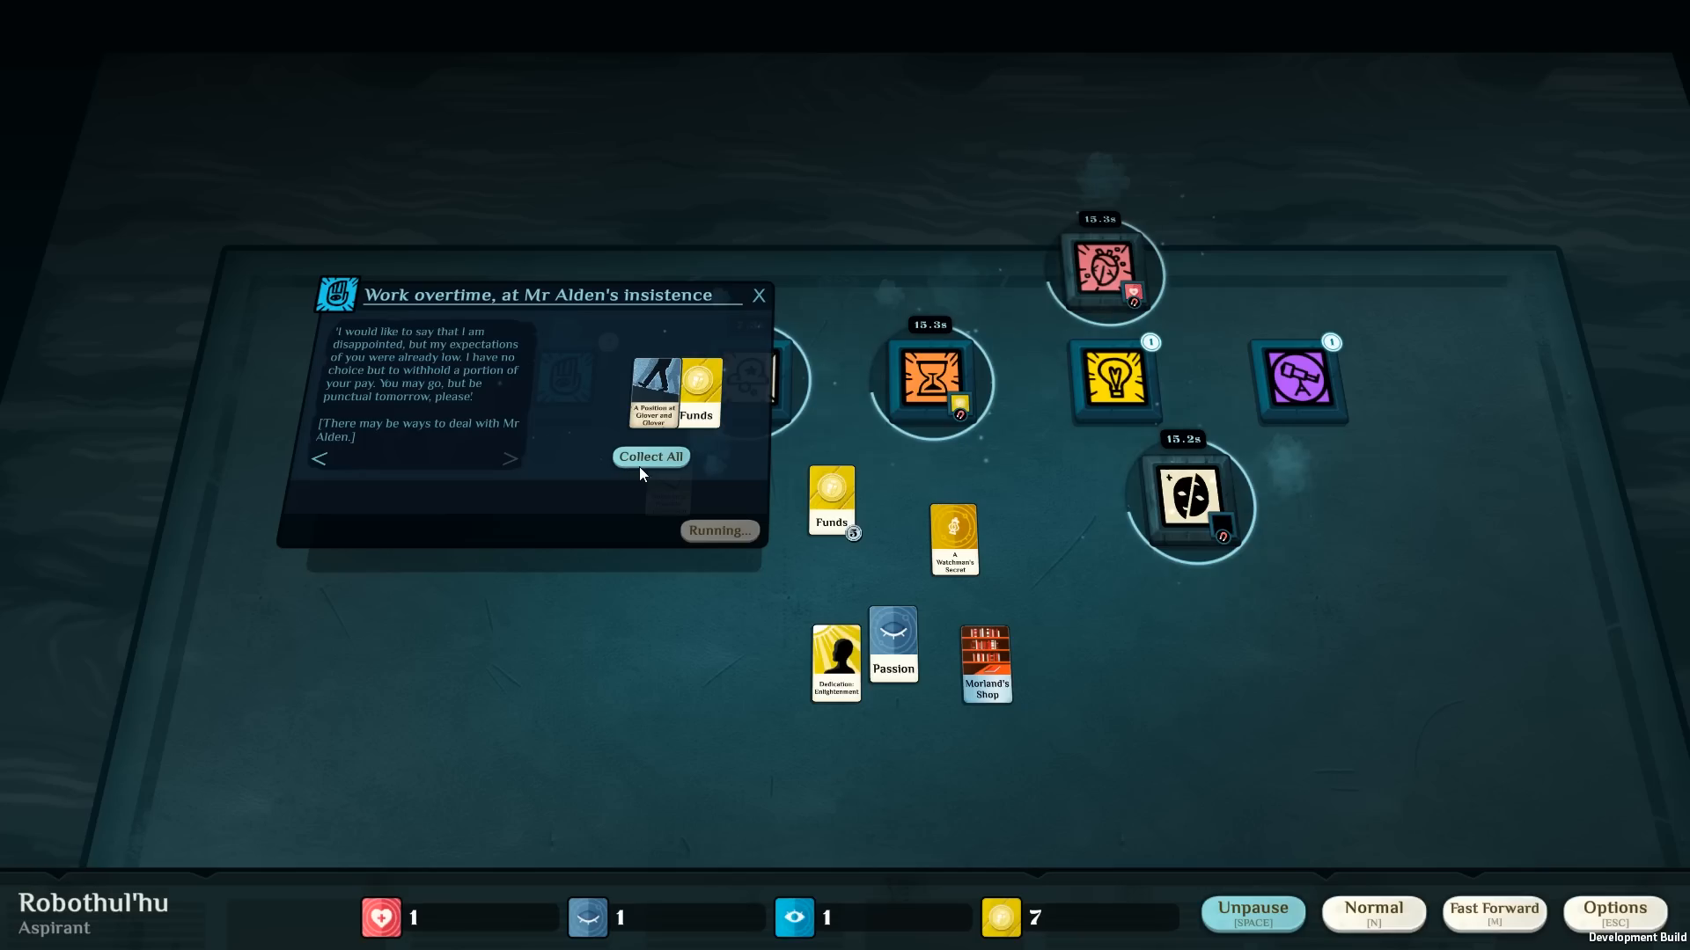
mouse_move(653, 469)
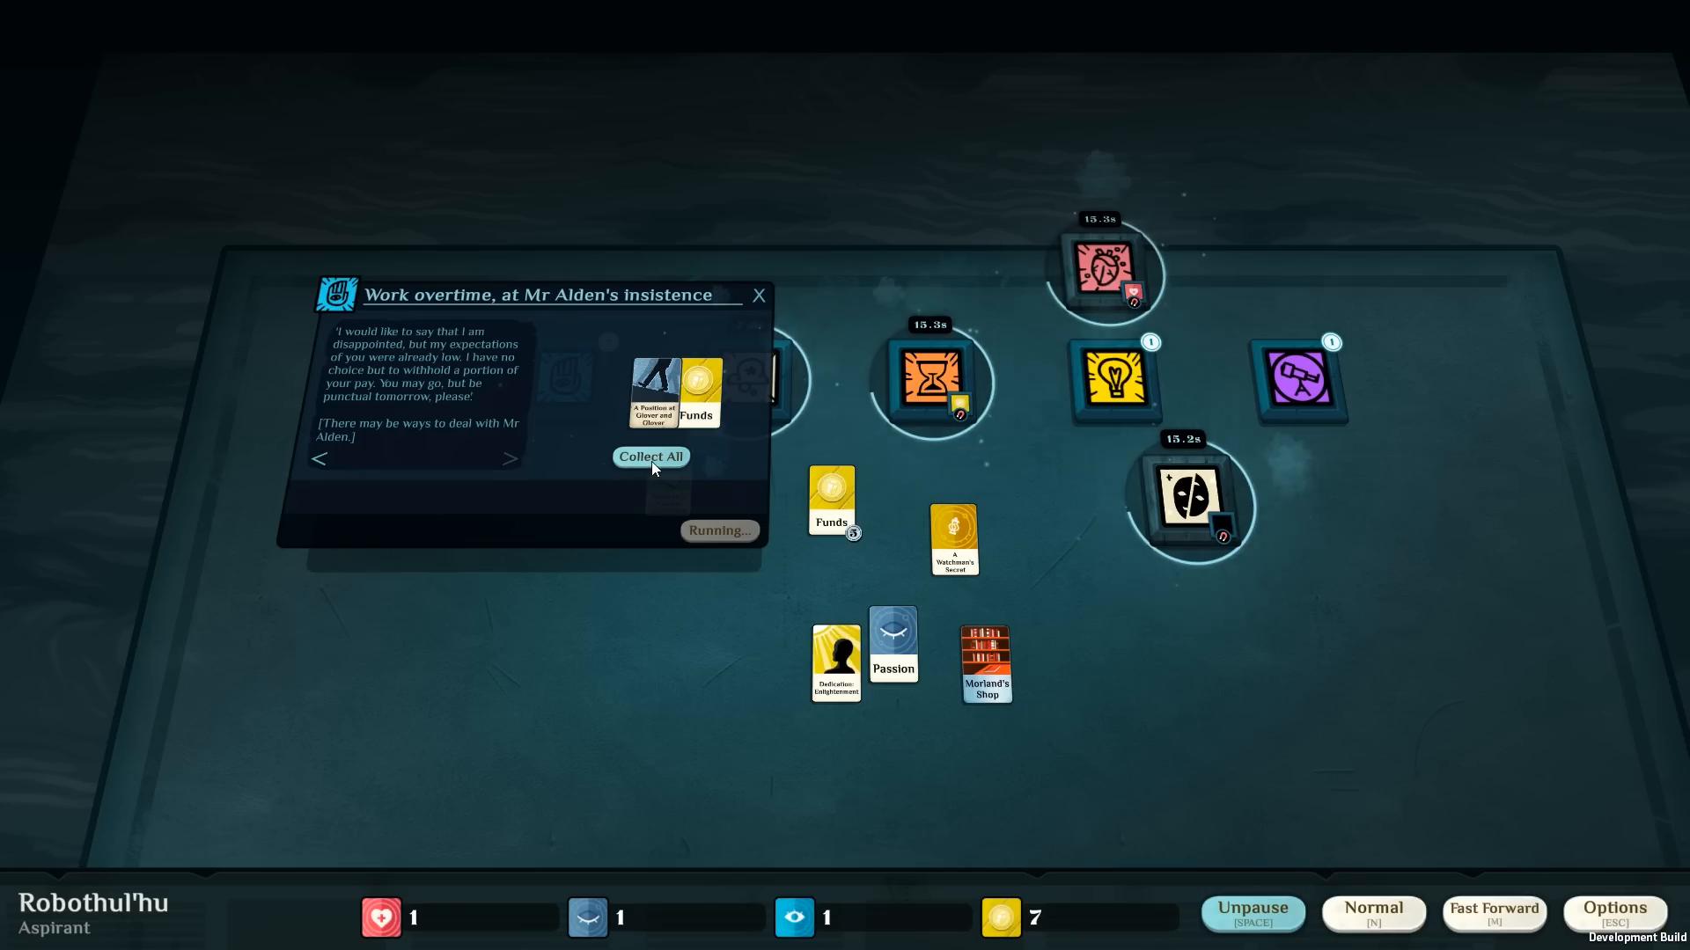
Collect the overtime results, returning the Glover & Glover position and Funds to the board.
left_click(651, 456)
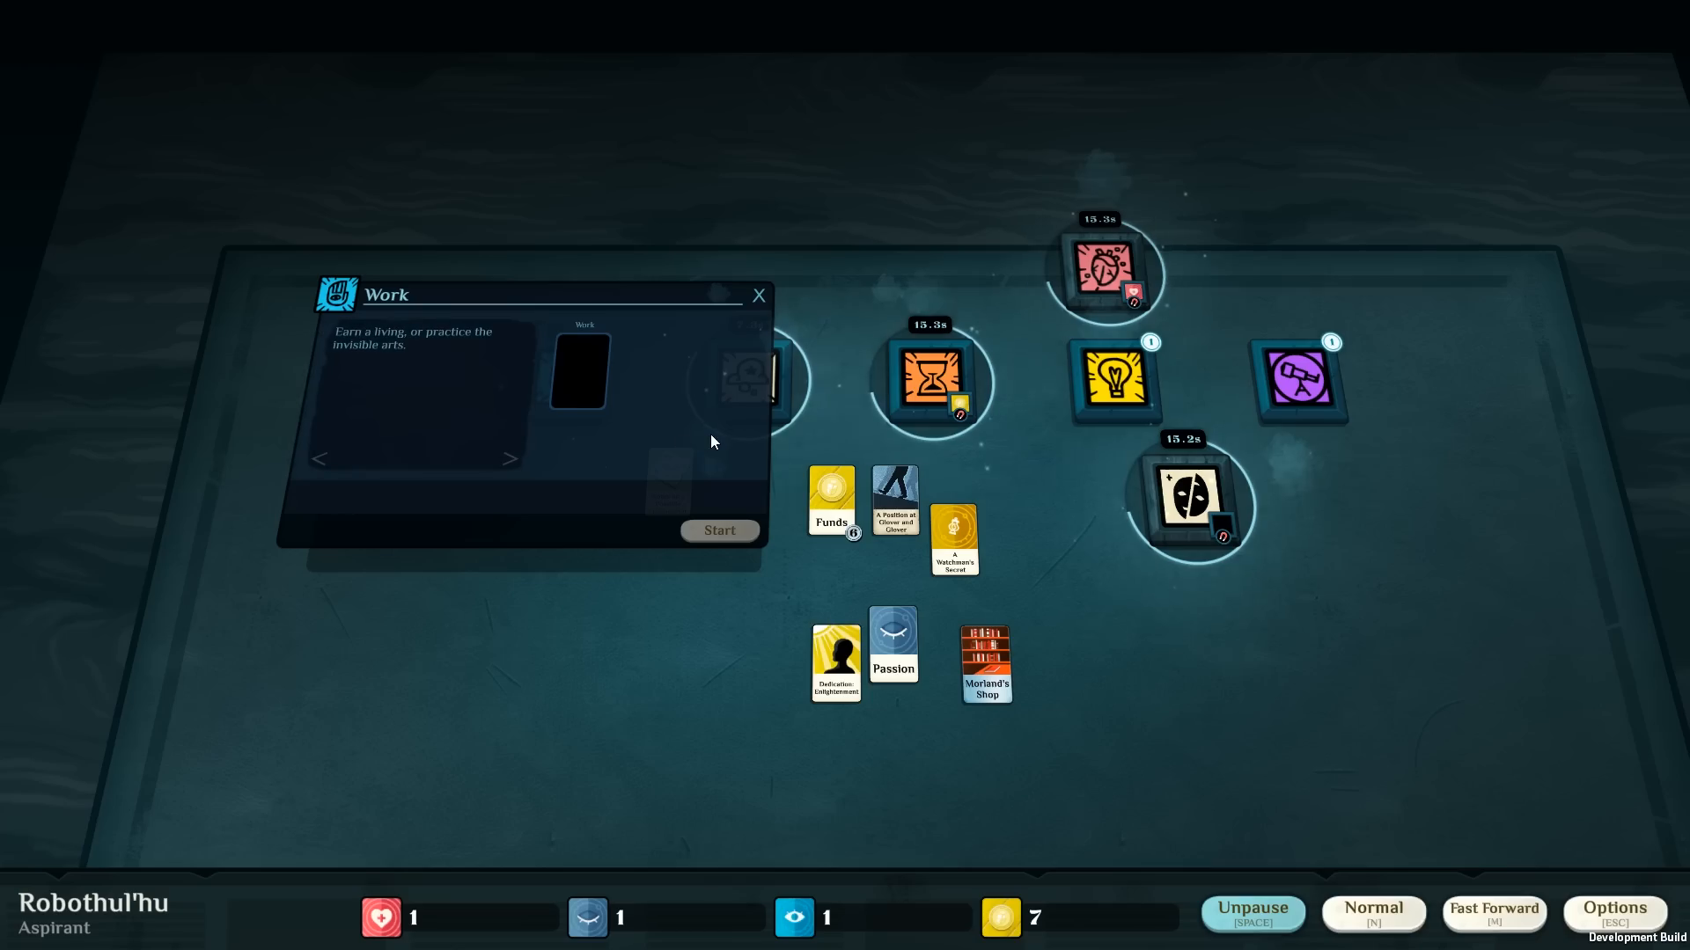
Start a Glover & Glover shift with the position card and close the running Work window.
left_click_drag(894, 502, 579, 372)
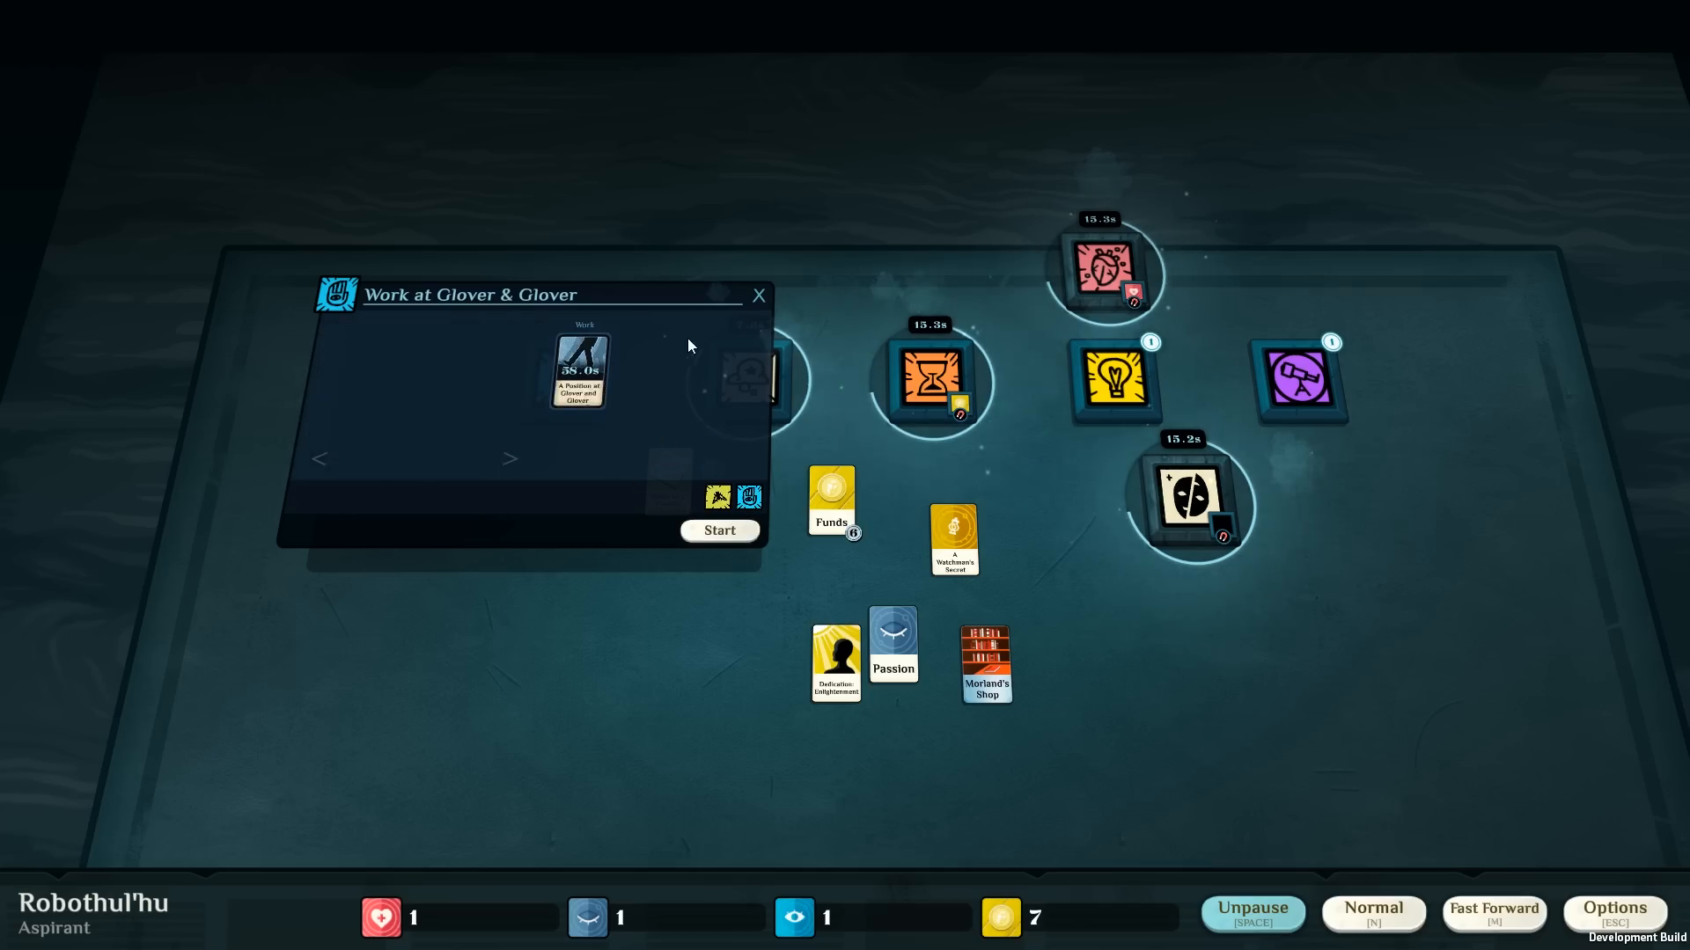
left_click(718, 529)
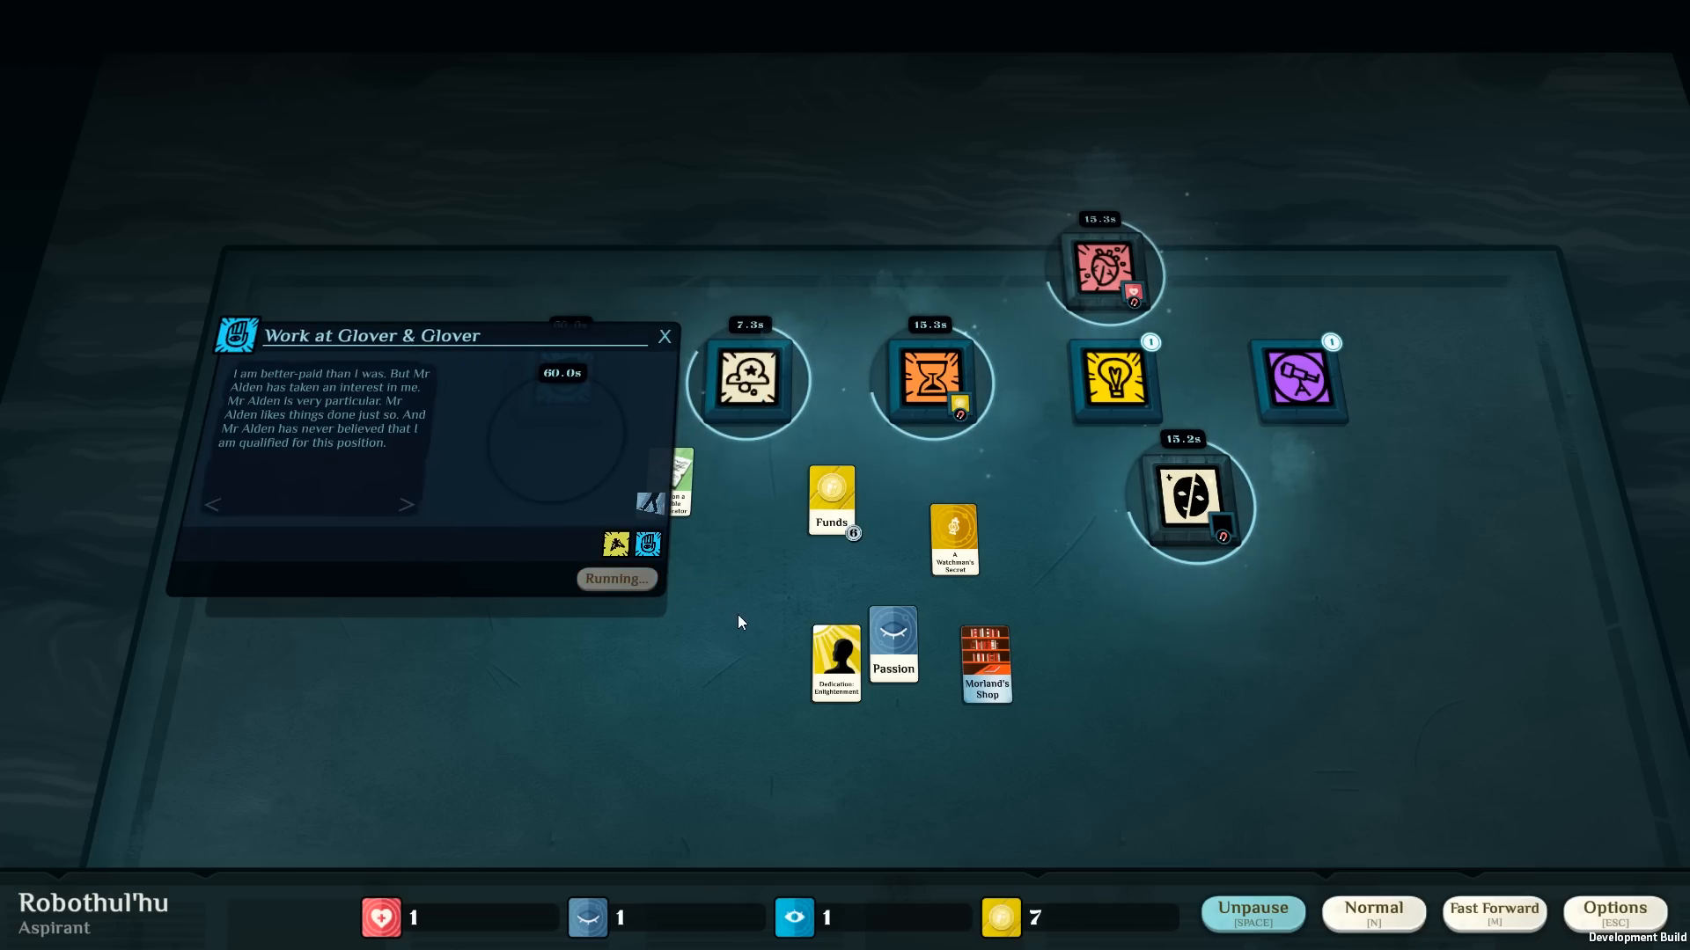
left_click(665, 336)
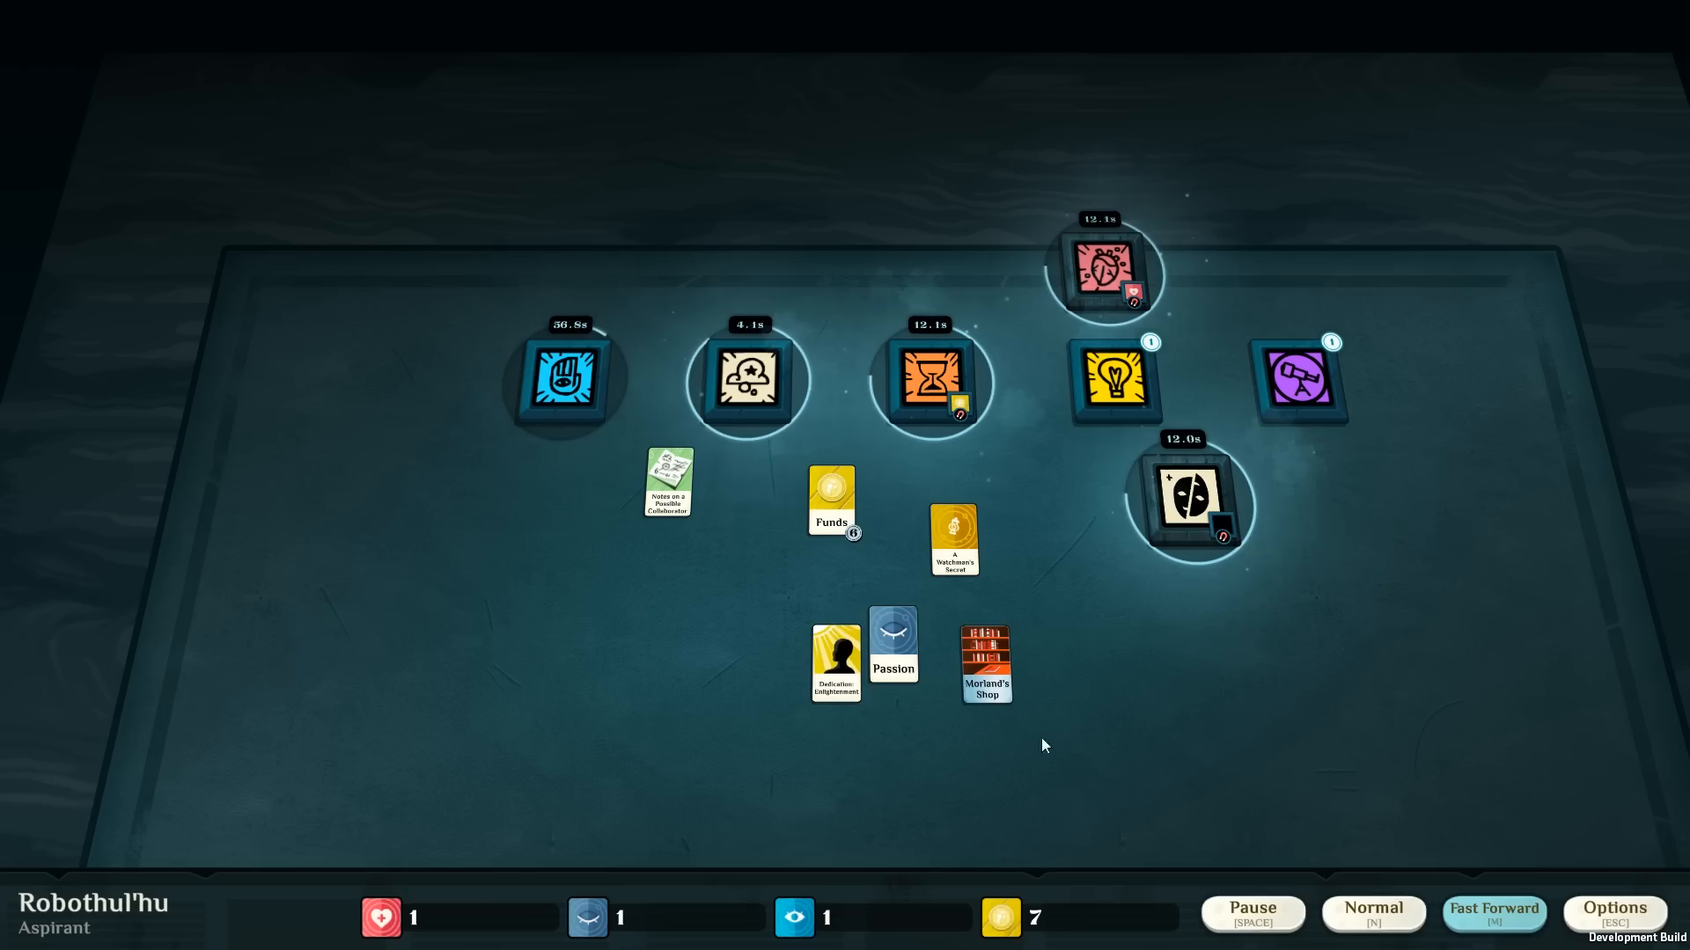
mouse_move(845, 562)
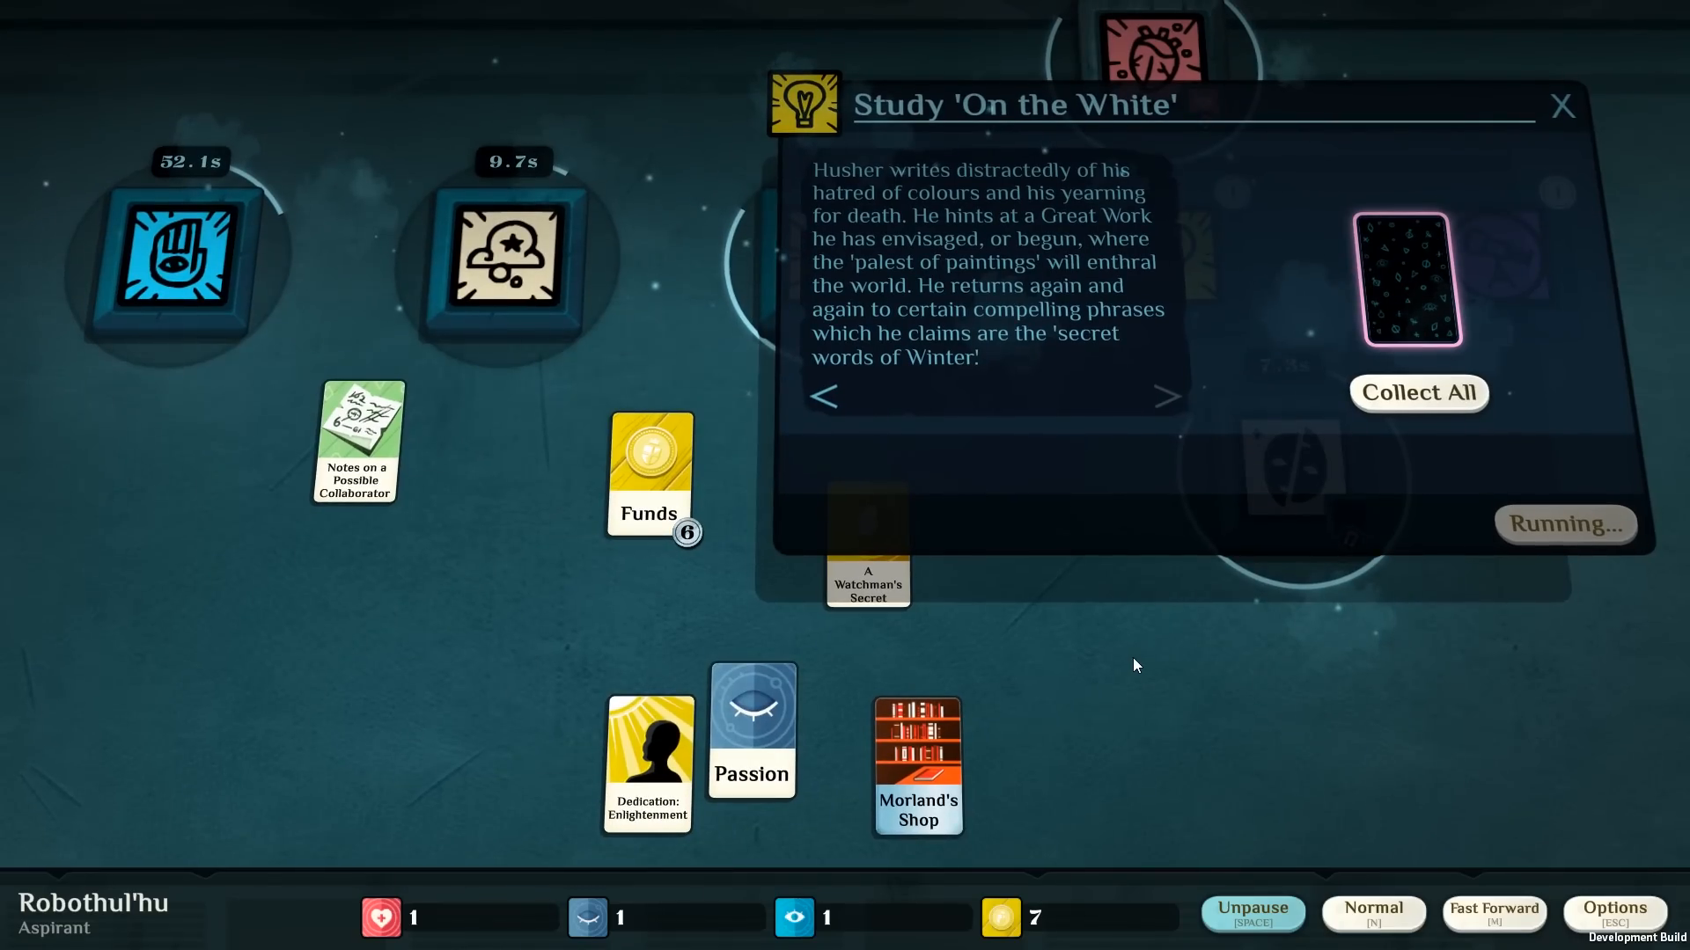
mouse_move(1123, 592)
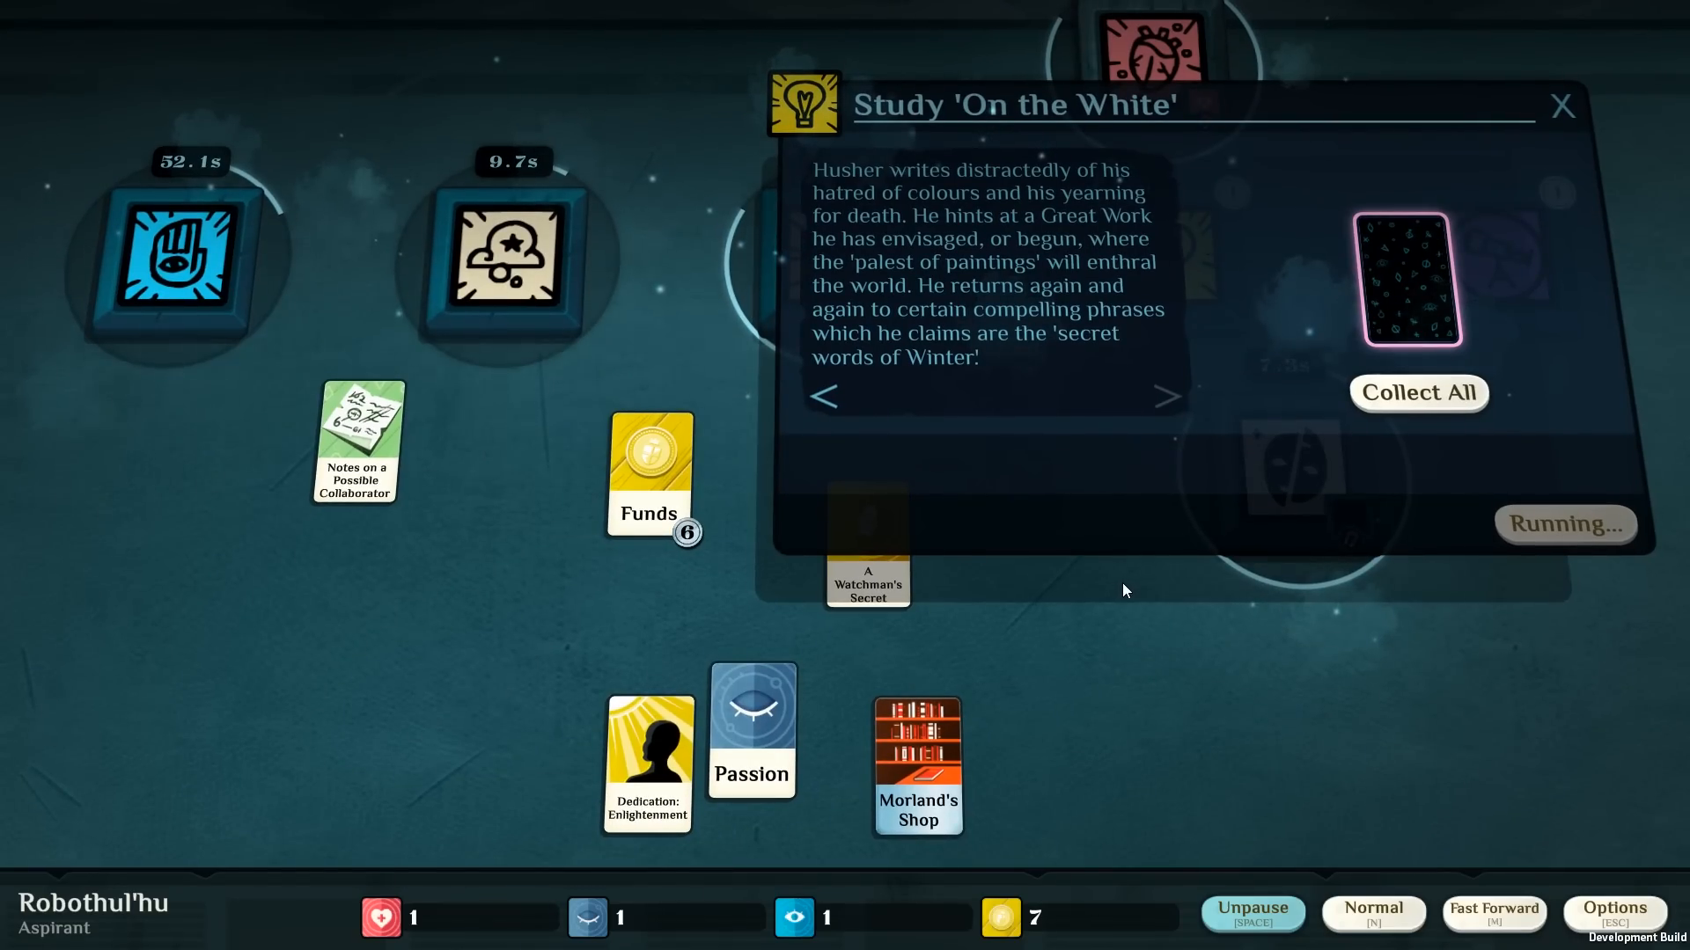
mouse_move(1137, 591)
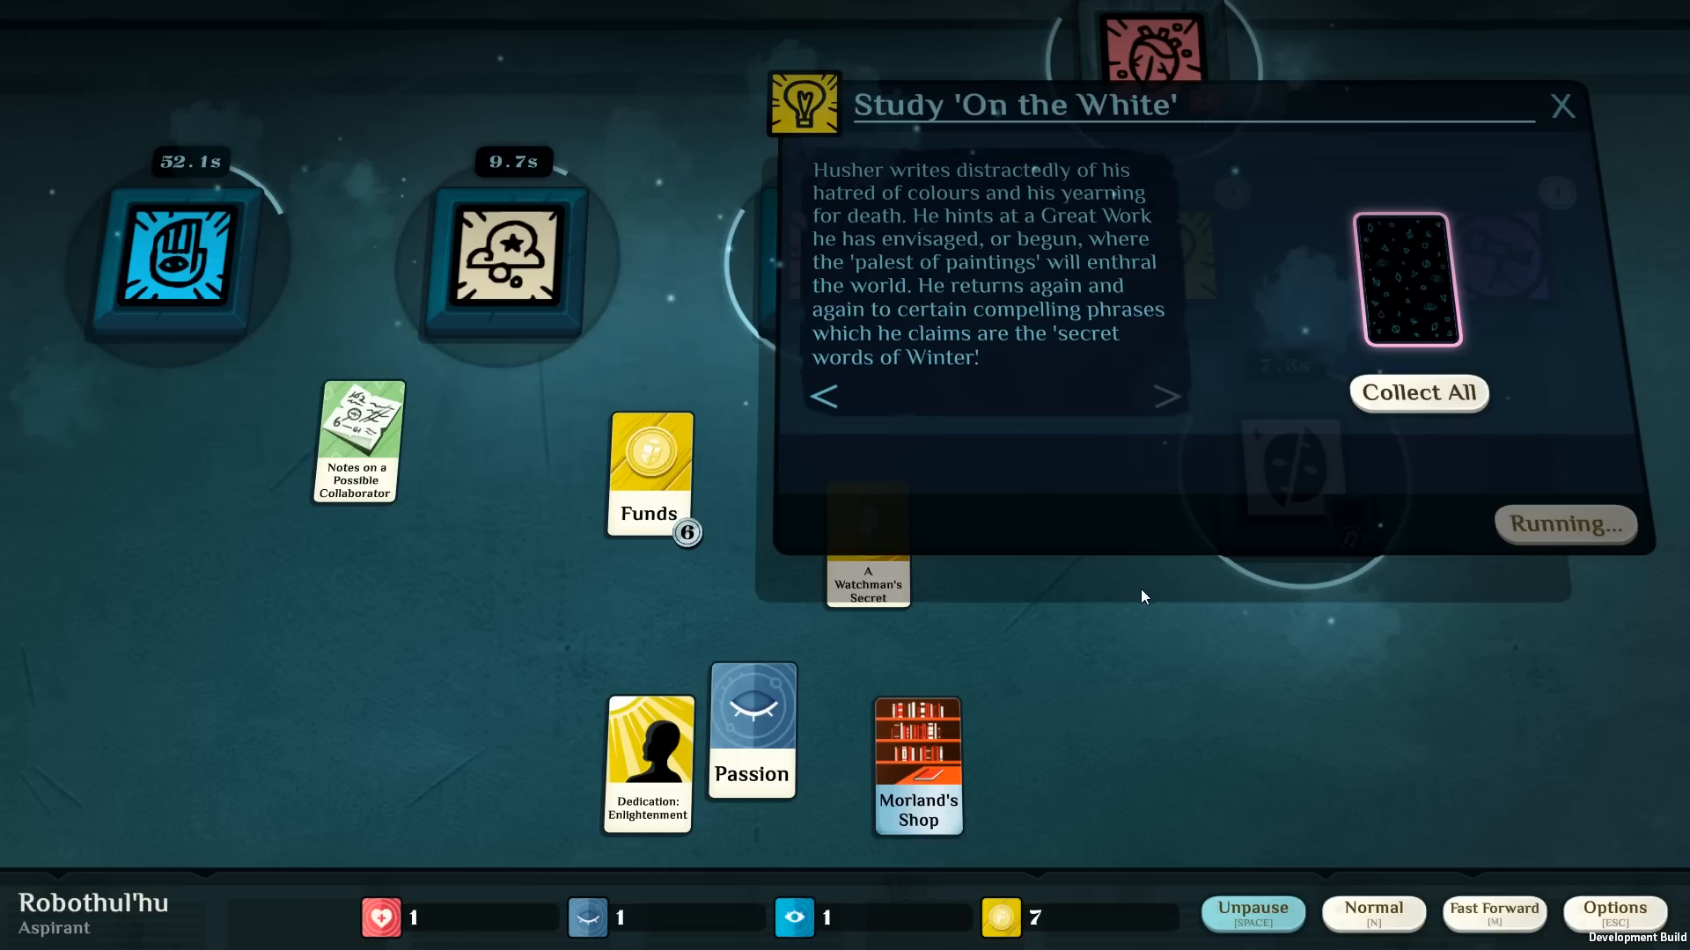
mouse_move(1130, 542)
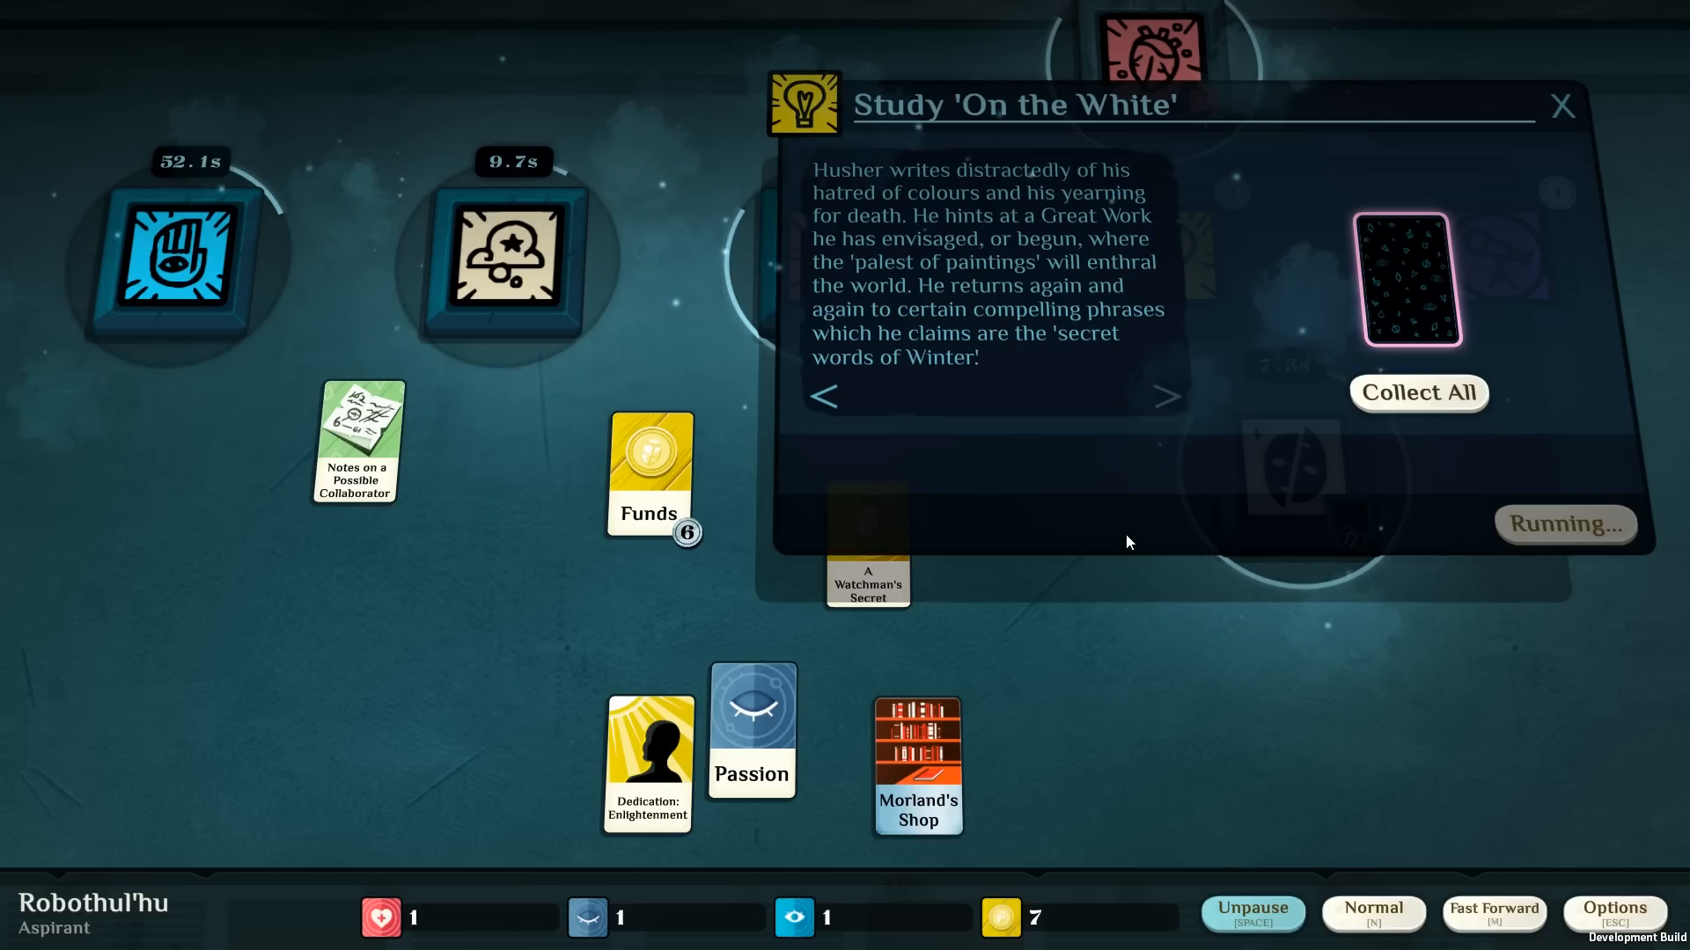
mouse_move(1165, 529)
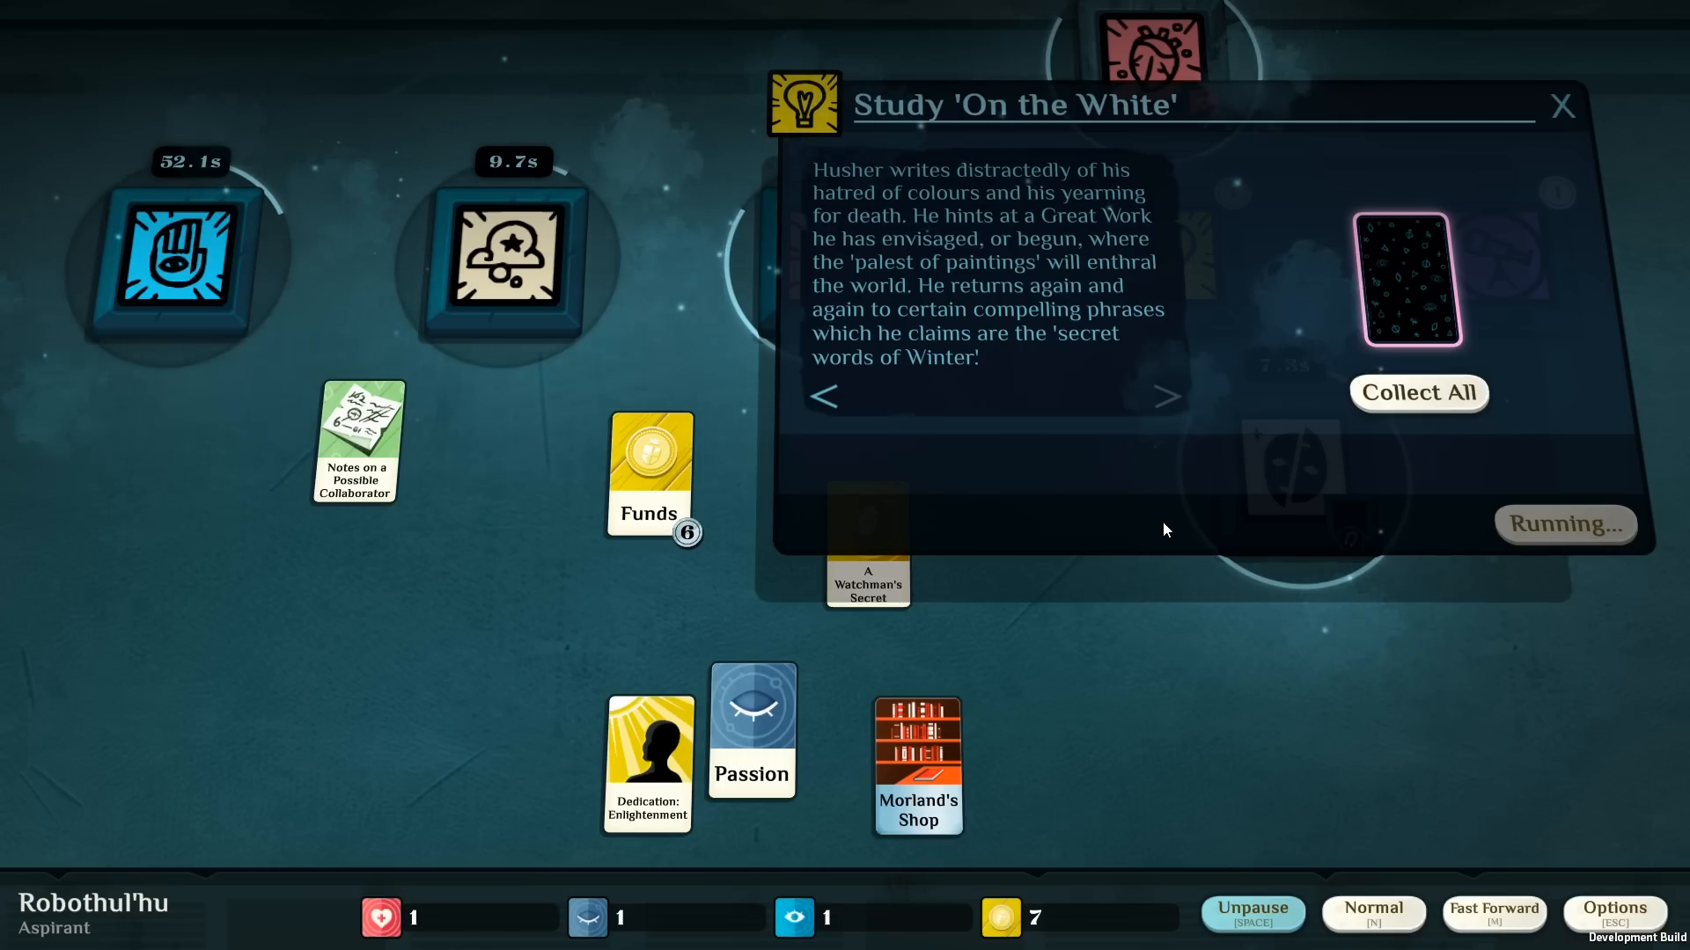
mouse_move(1151, 521)
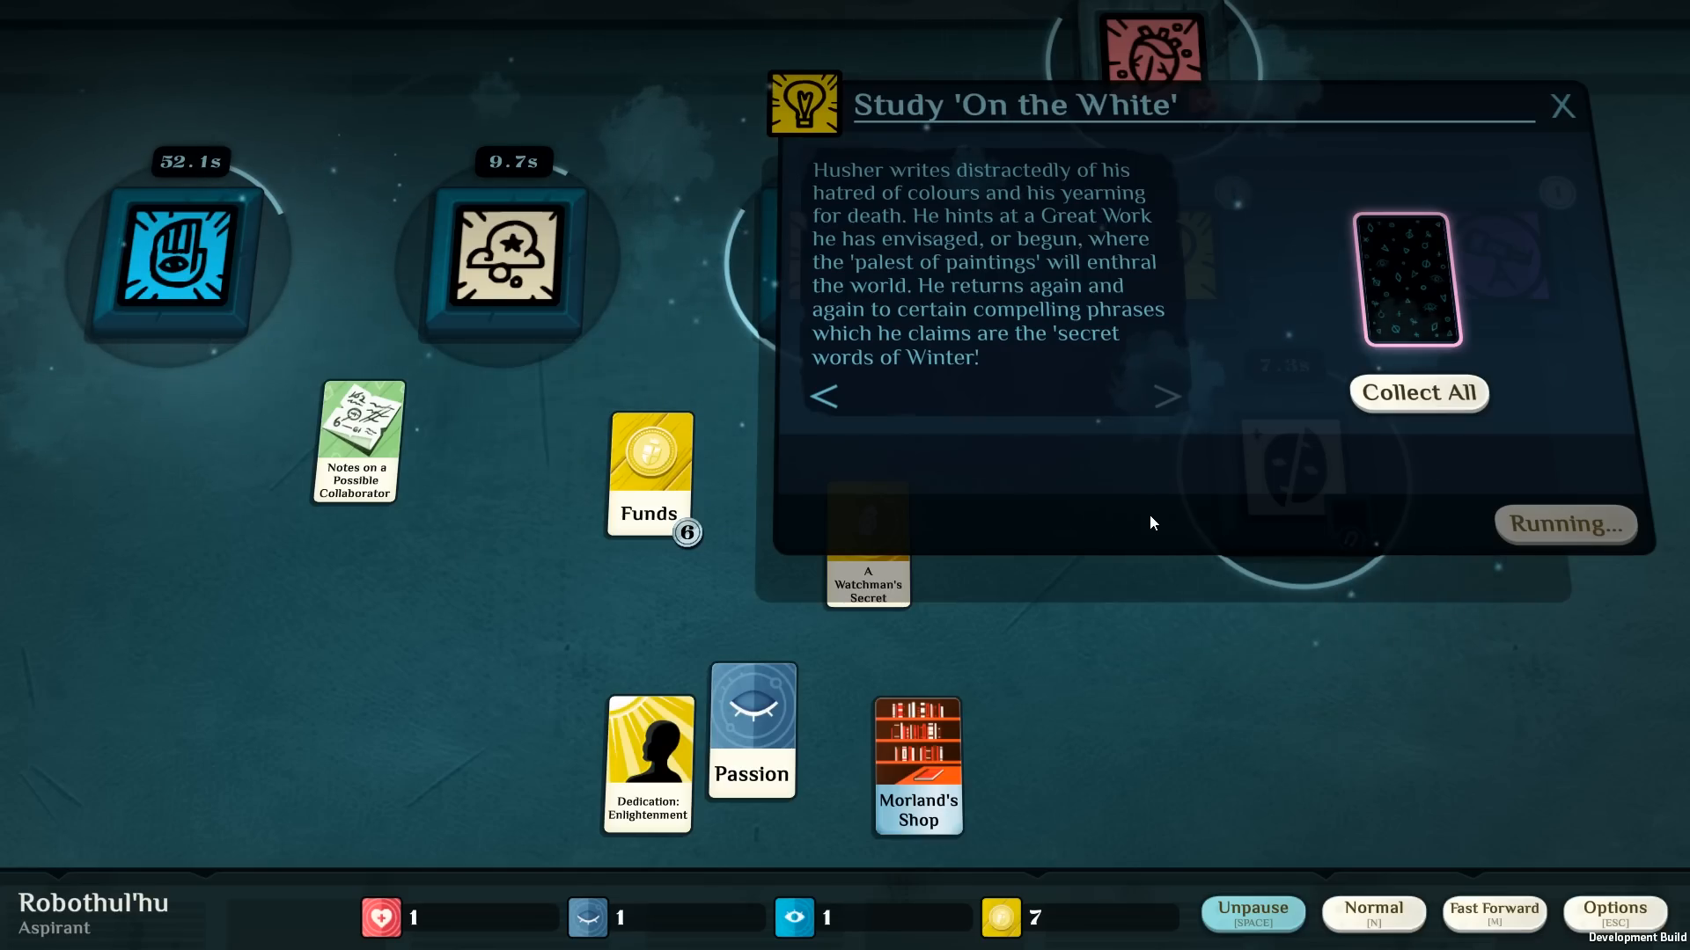
mouse_move(1310, 412)
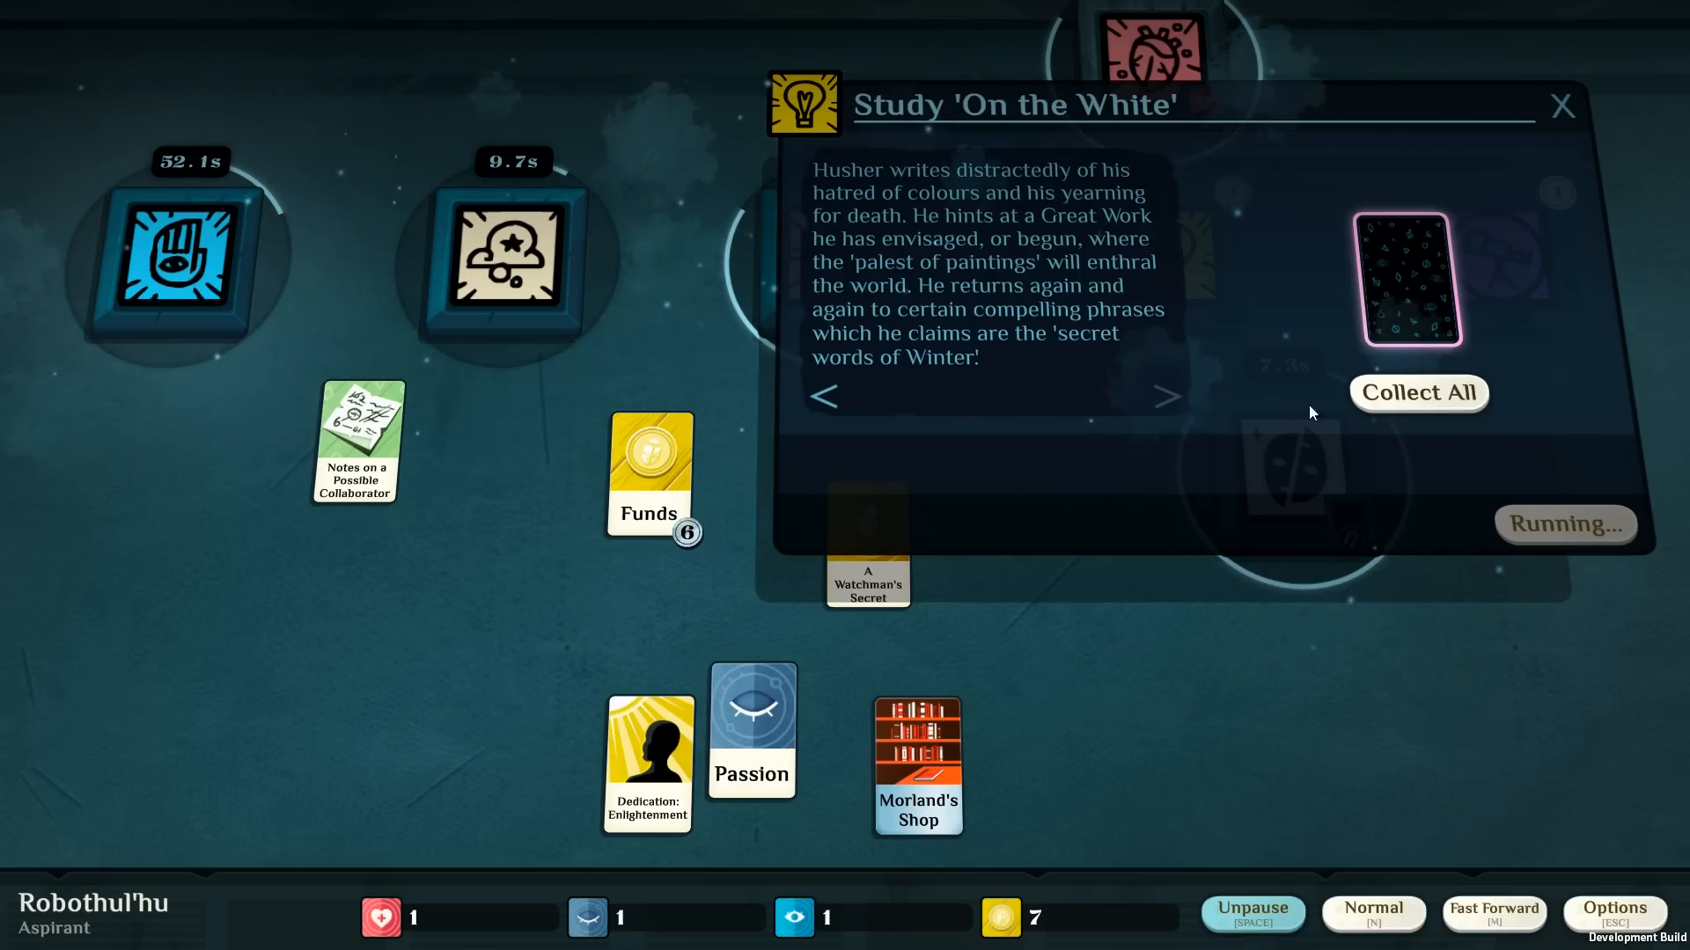
Collect A Sexton's Secret from the finished 'On the White' study.
left_click(1419, 392)
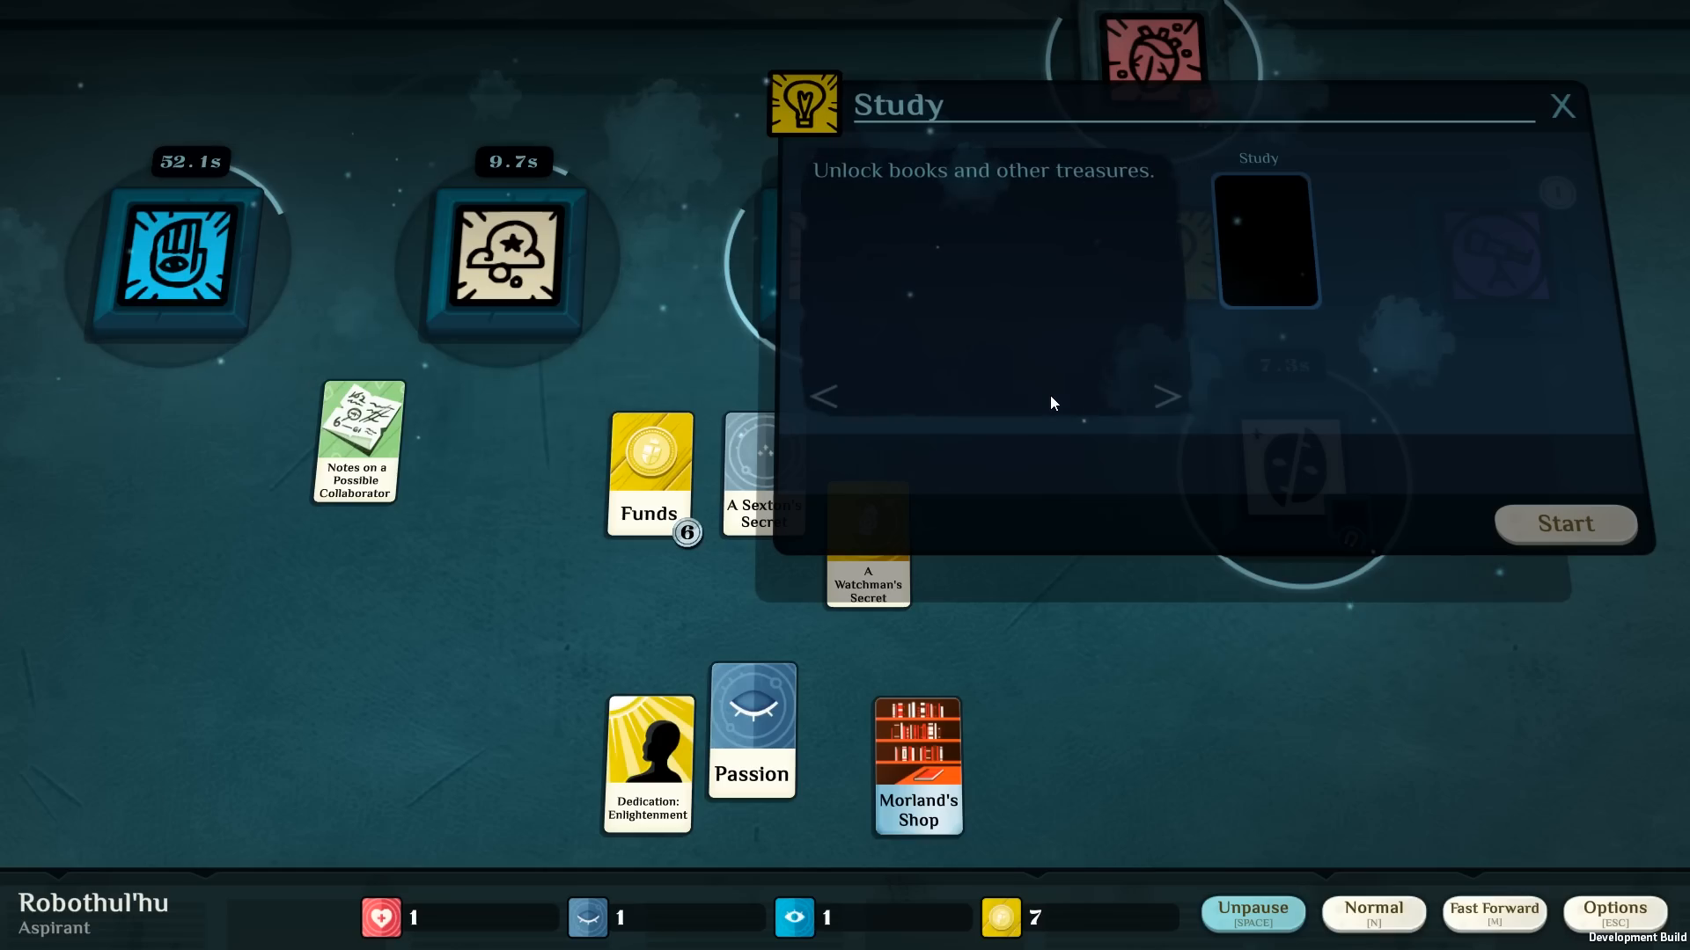
Leave A Watchman's Secret in Study unstarted and bring up the finished city exploration.
left_click(1563, 105)
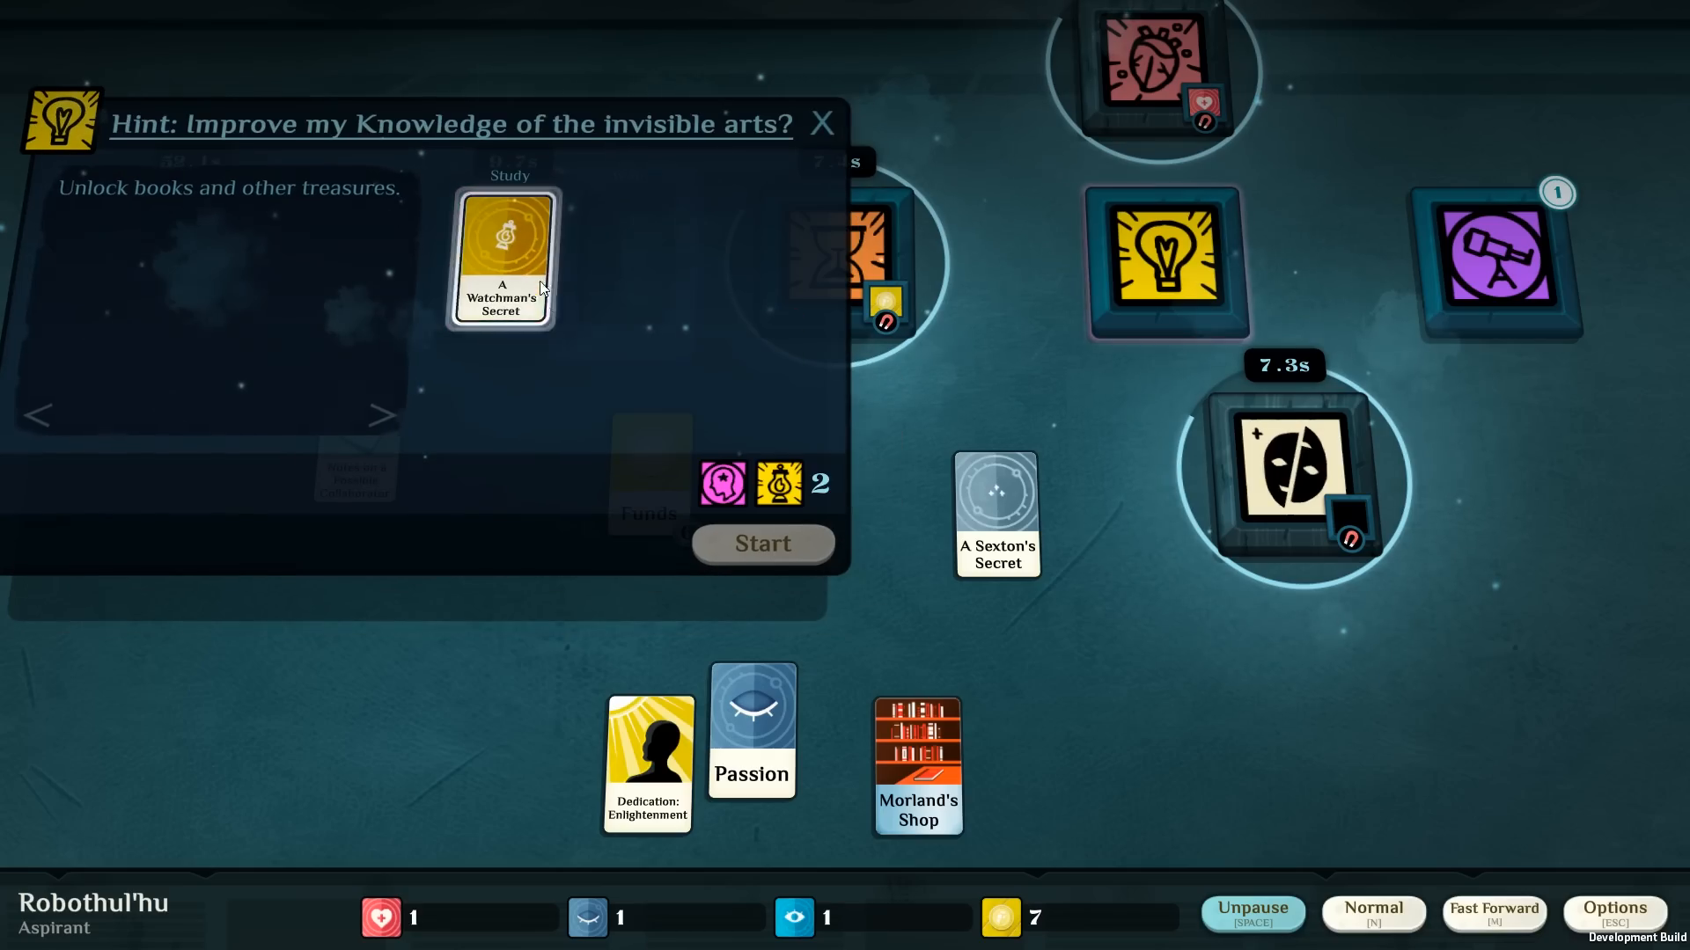
left_click(504, 260)
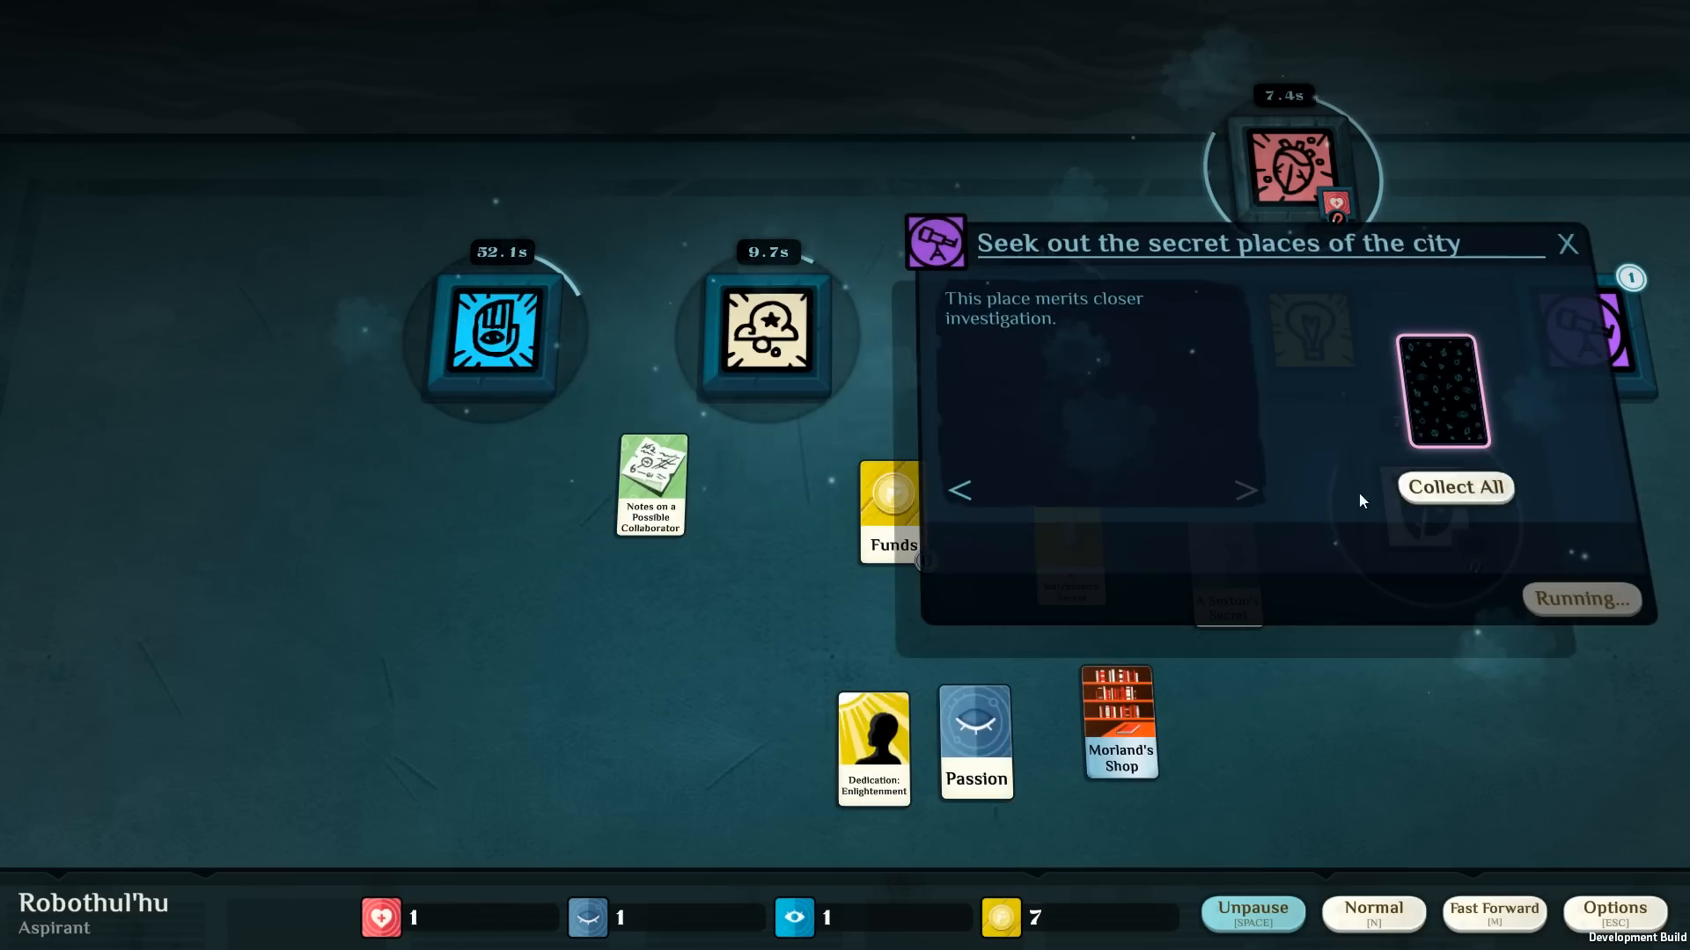
left_click(1456, 486)
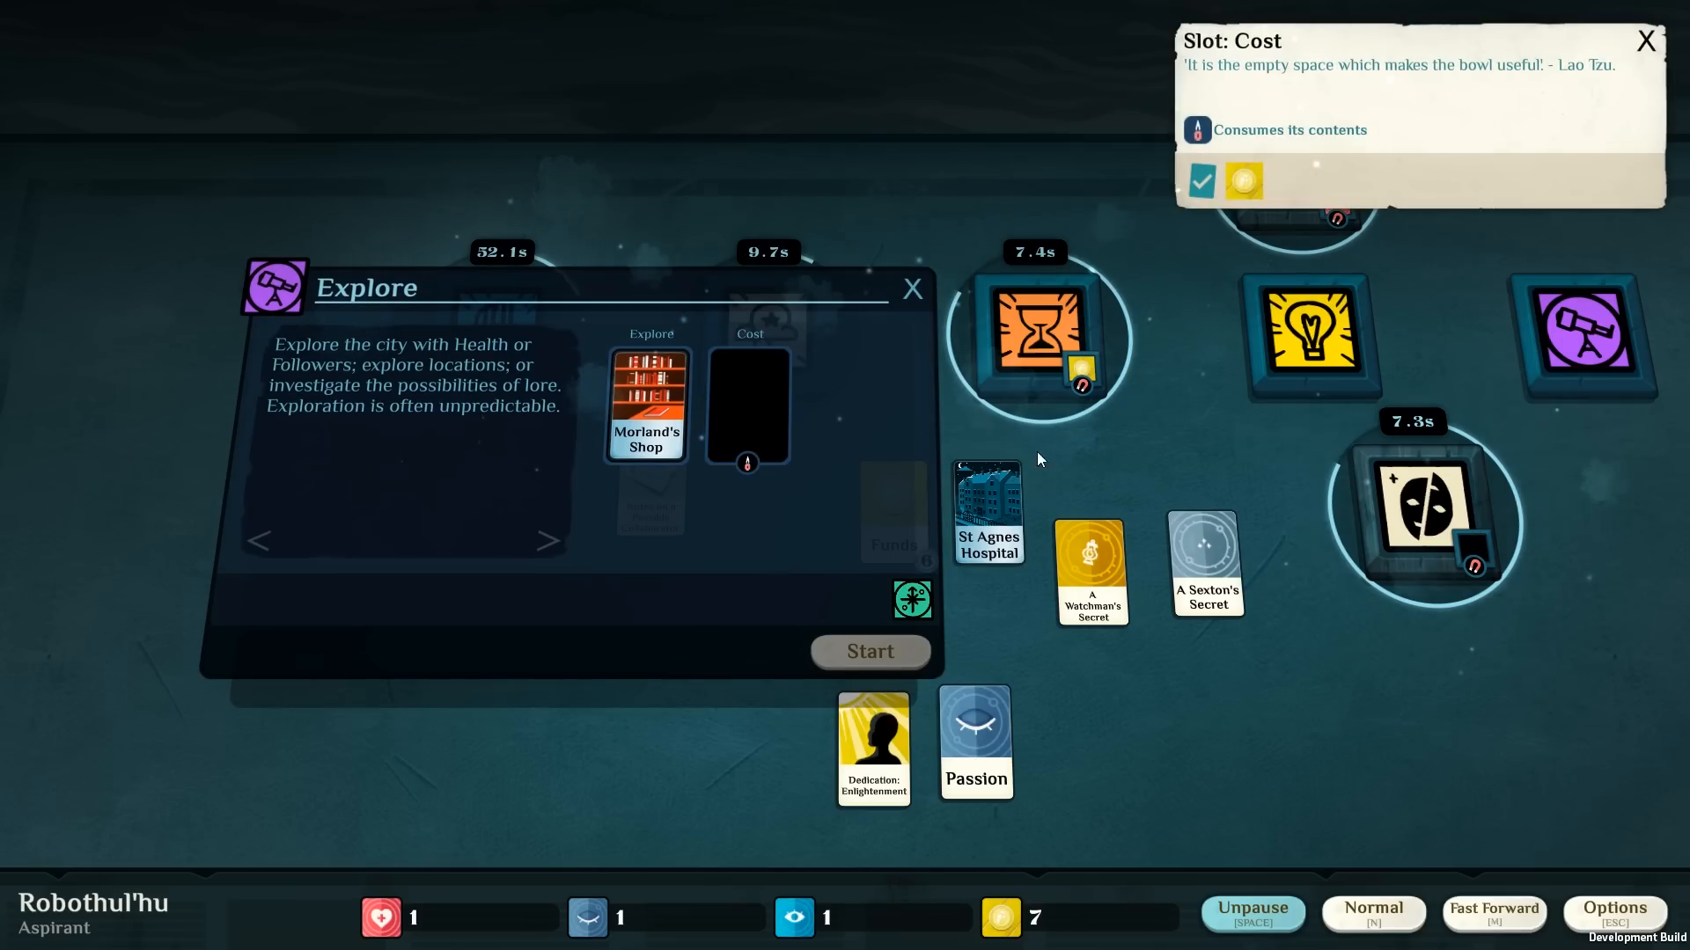
mouse_move(908, 297)
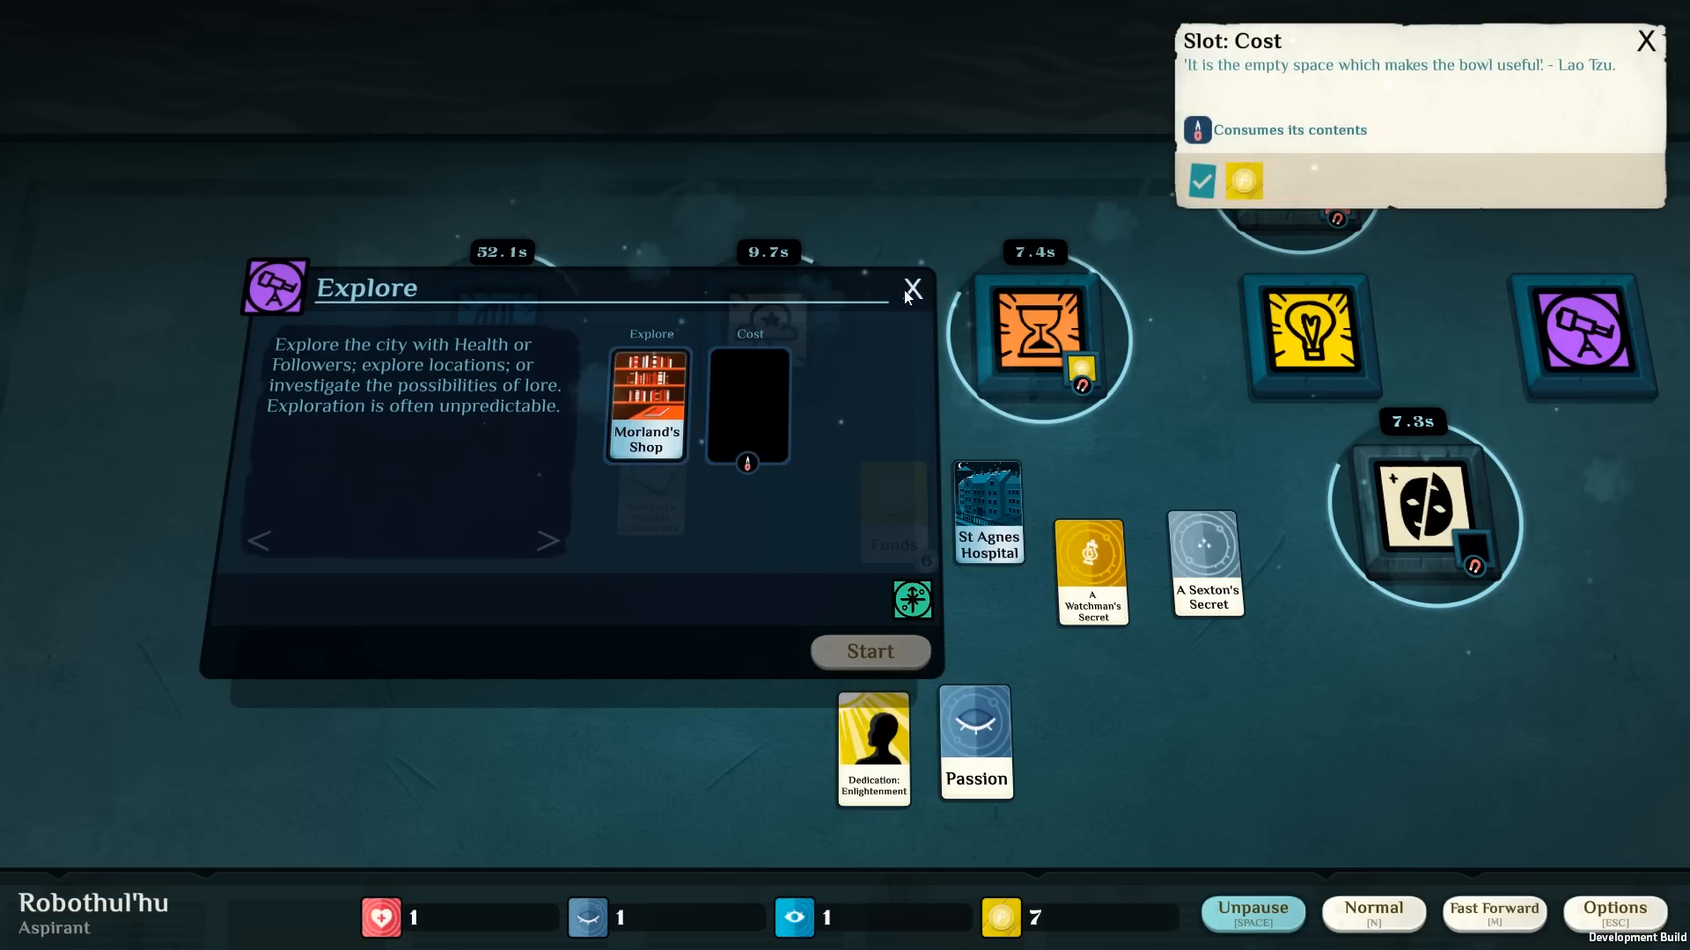
Close Explore and start studying the Notes on a Possible Collaborator.
left_click(911, 289)
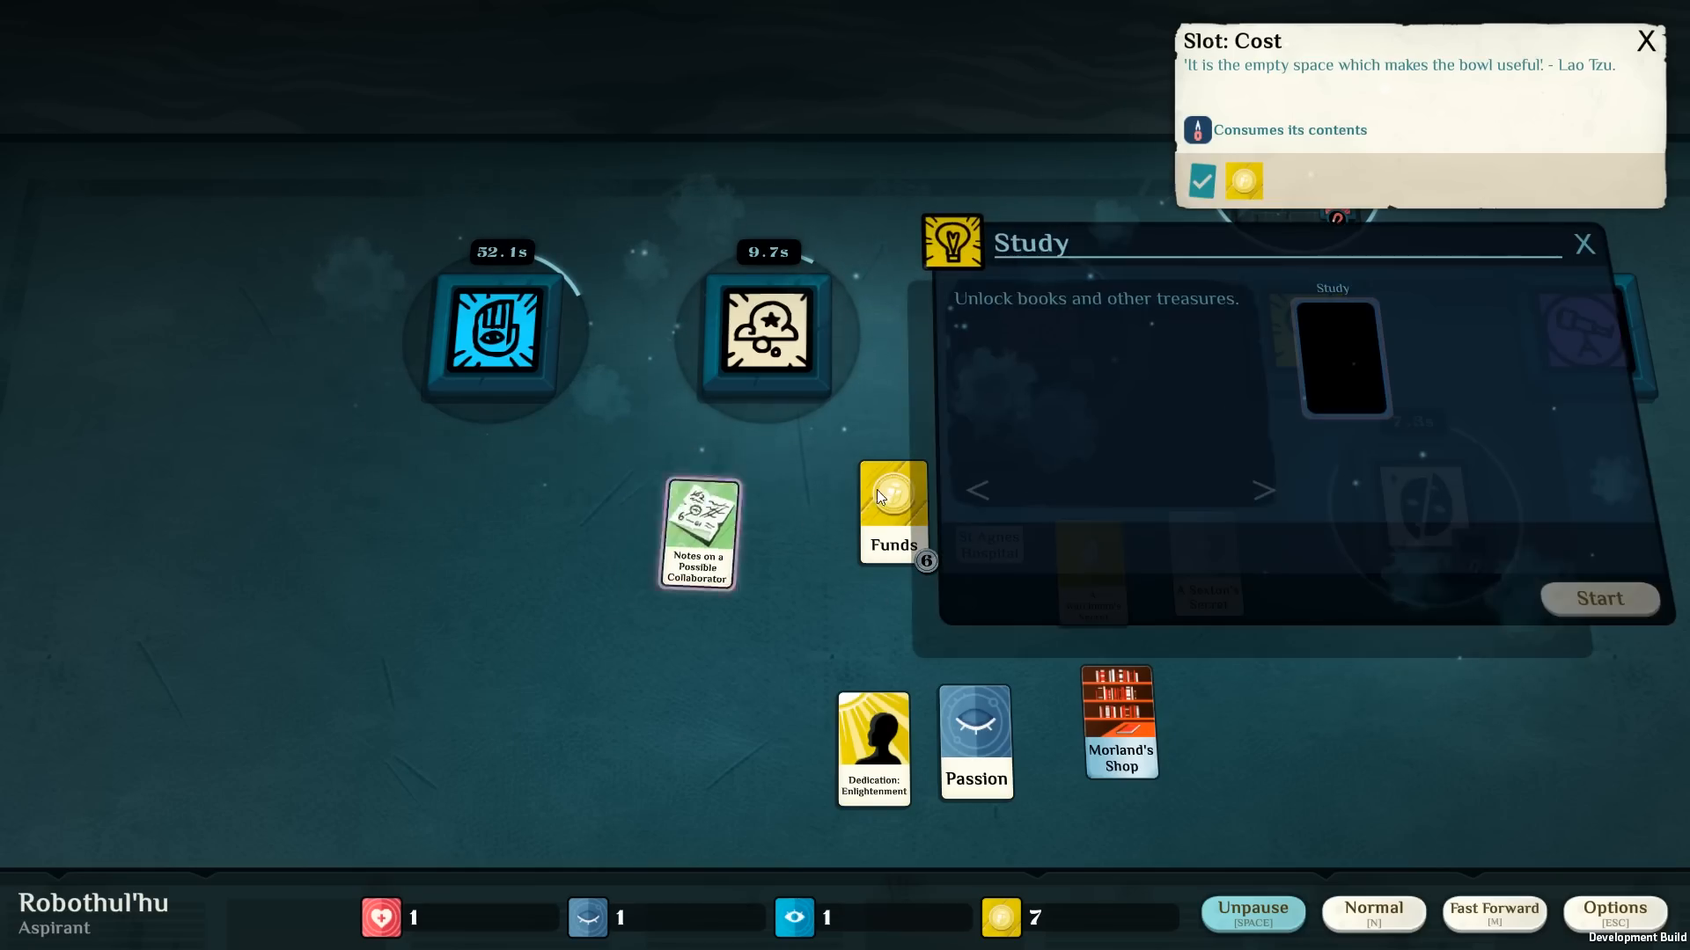
left_click_drag(697, 531, 1336, 361)
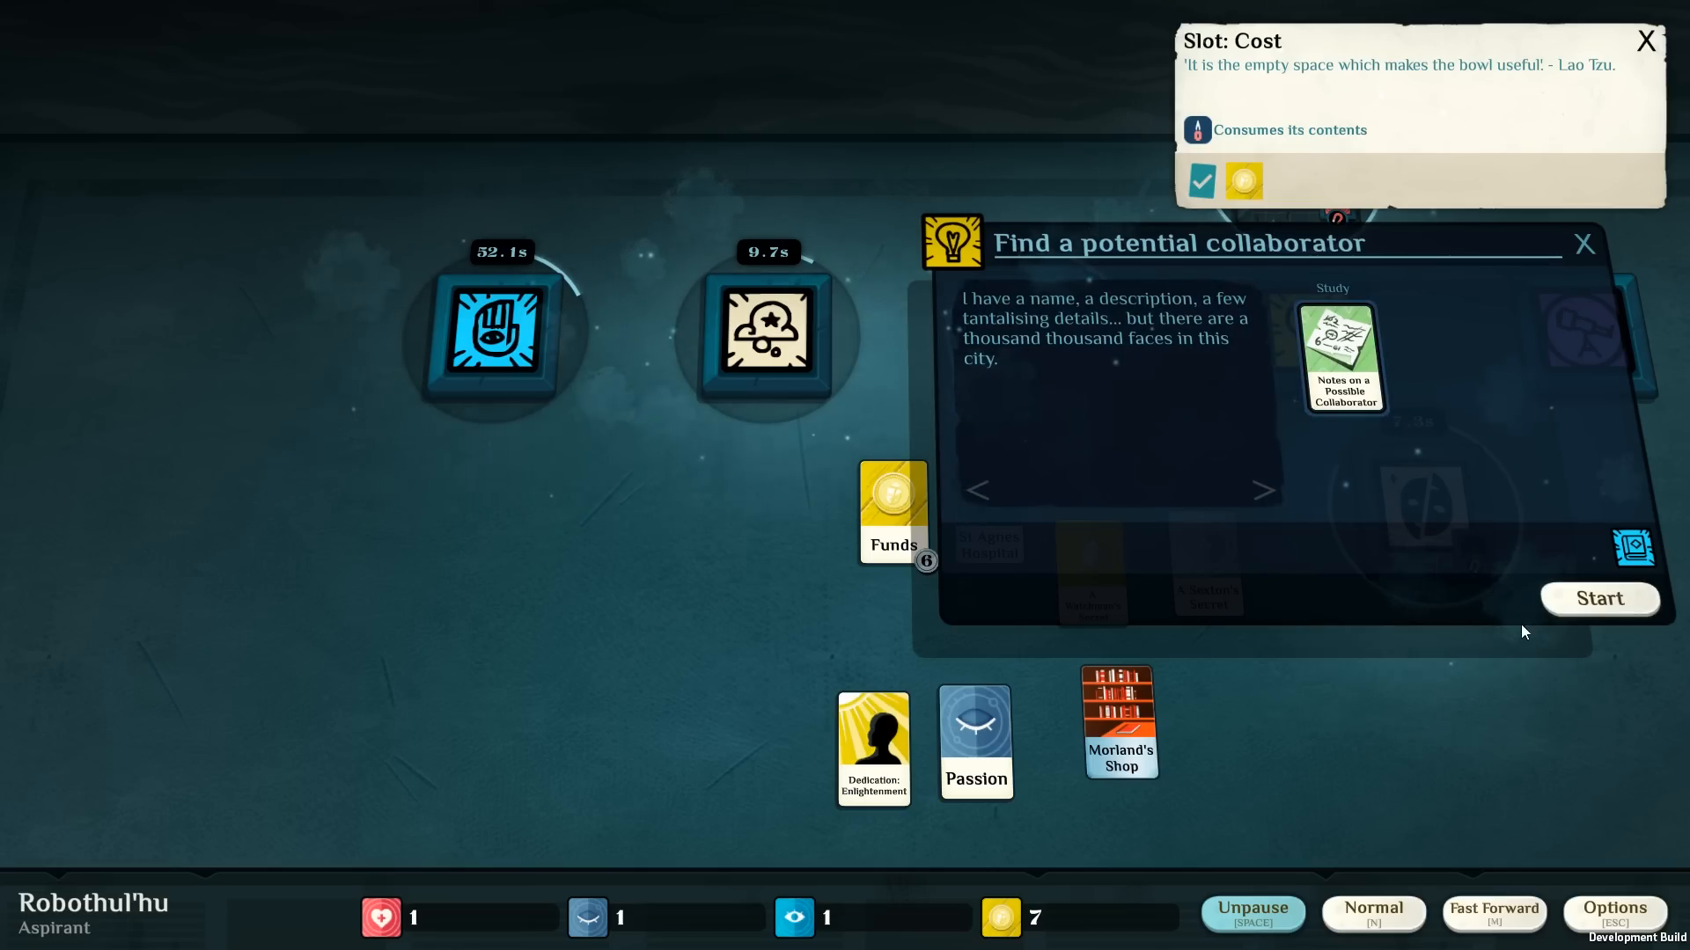
mouse_move(1559, 602)
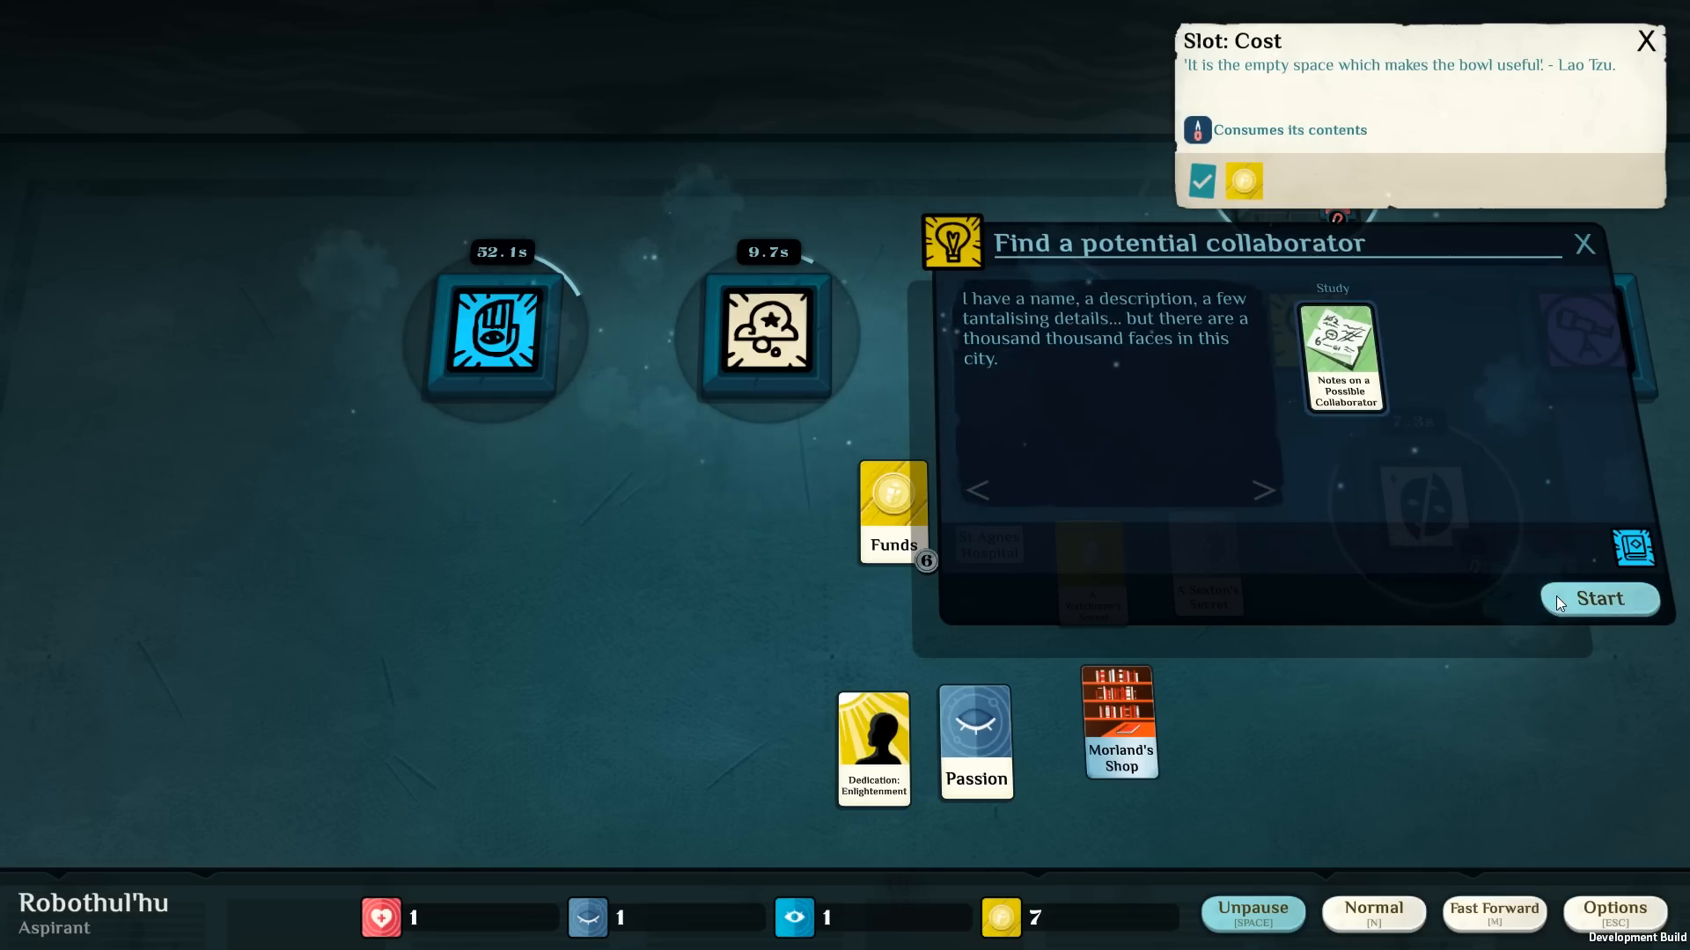
left_click(1599, 599)
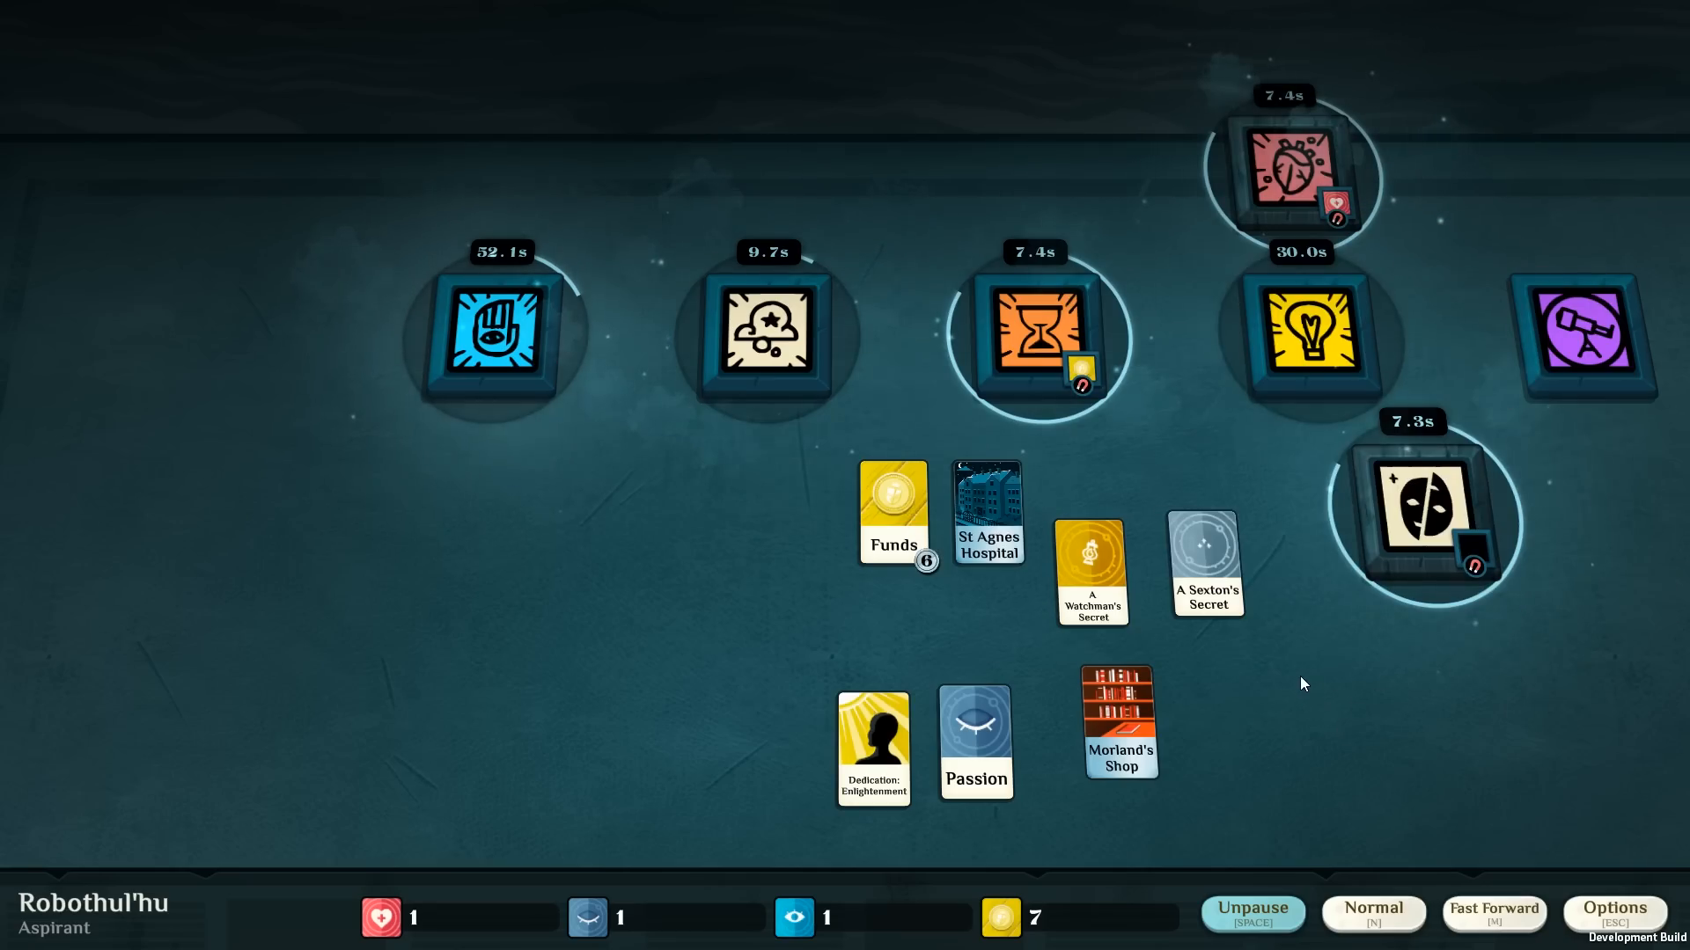
Resume time and review The Wrong Kind of Attention and I Am Seeing Things situations.
left_click(1253, 912)
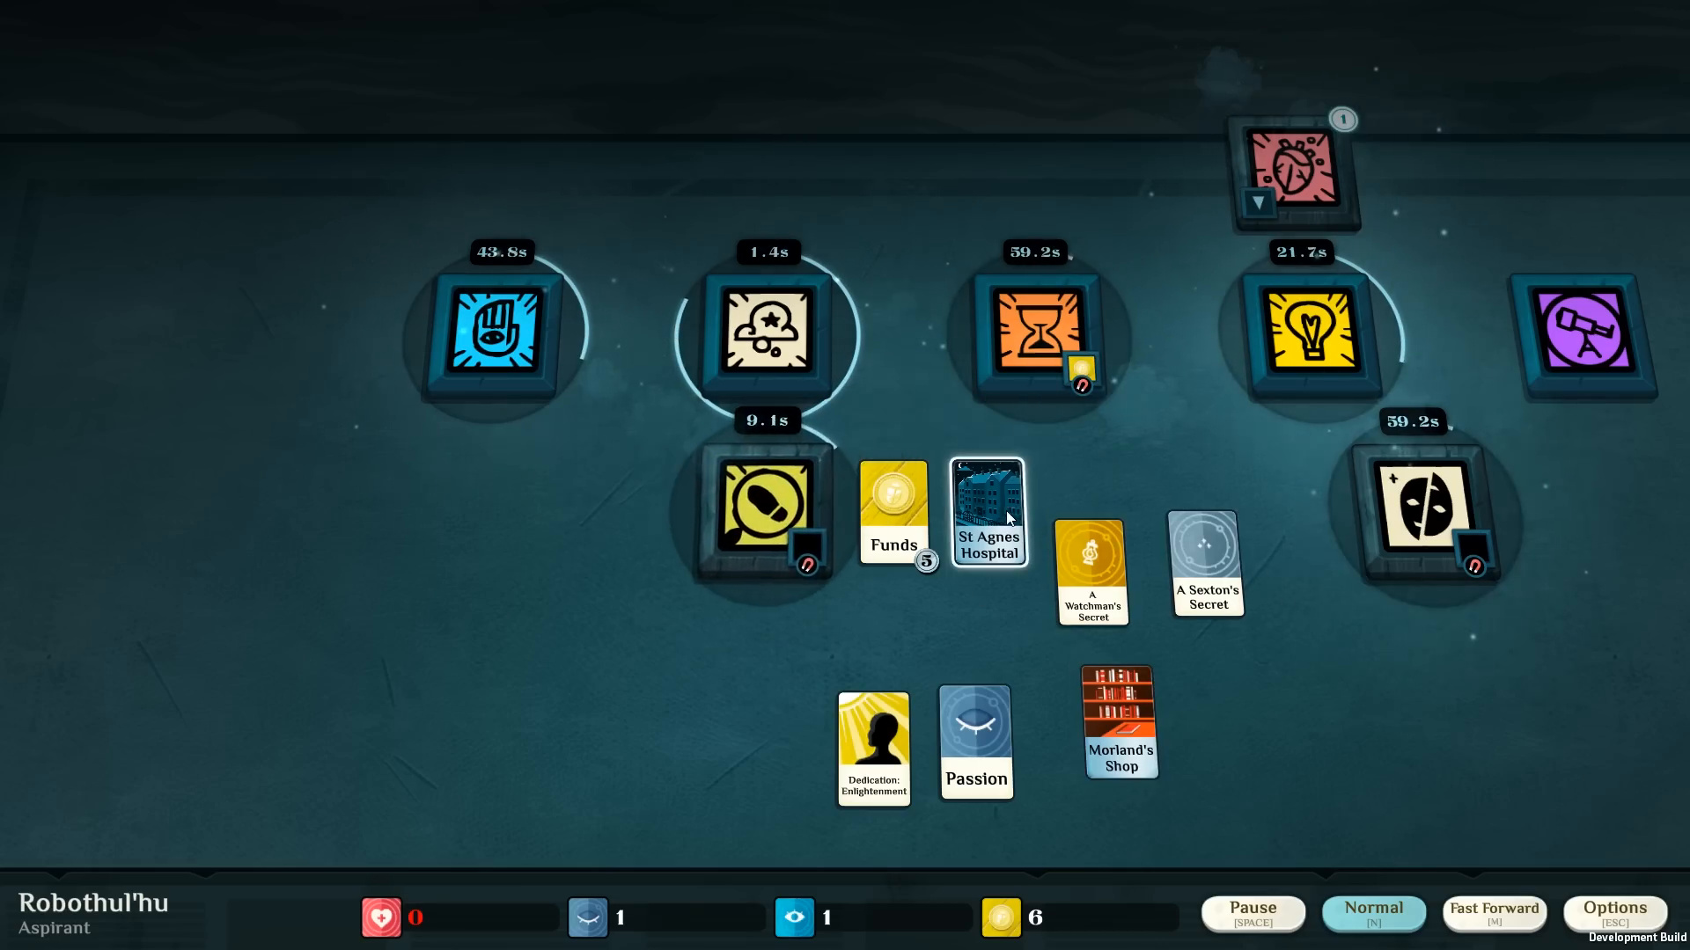
left_click(763, 511)
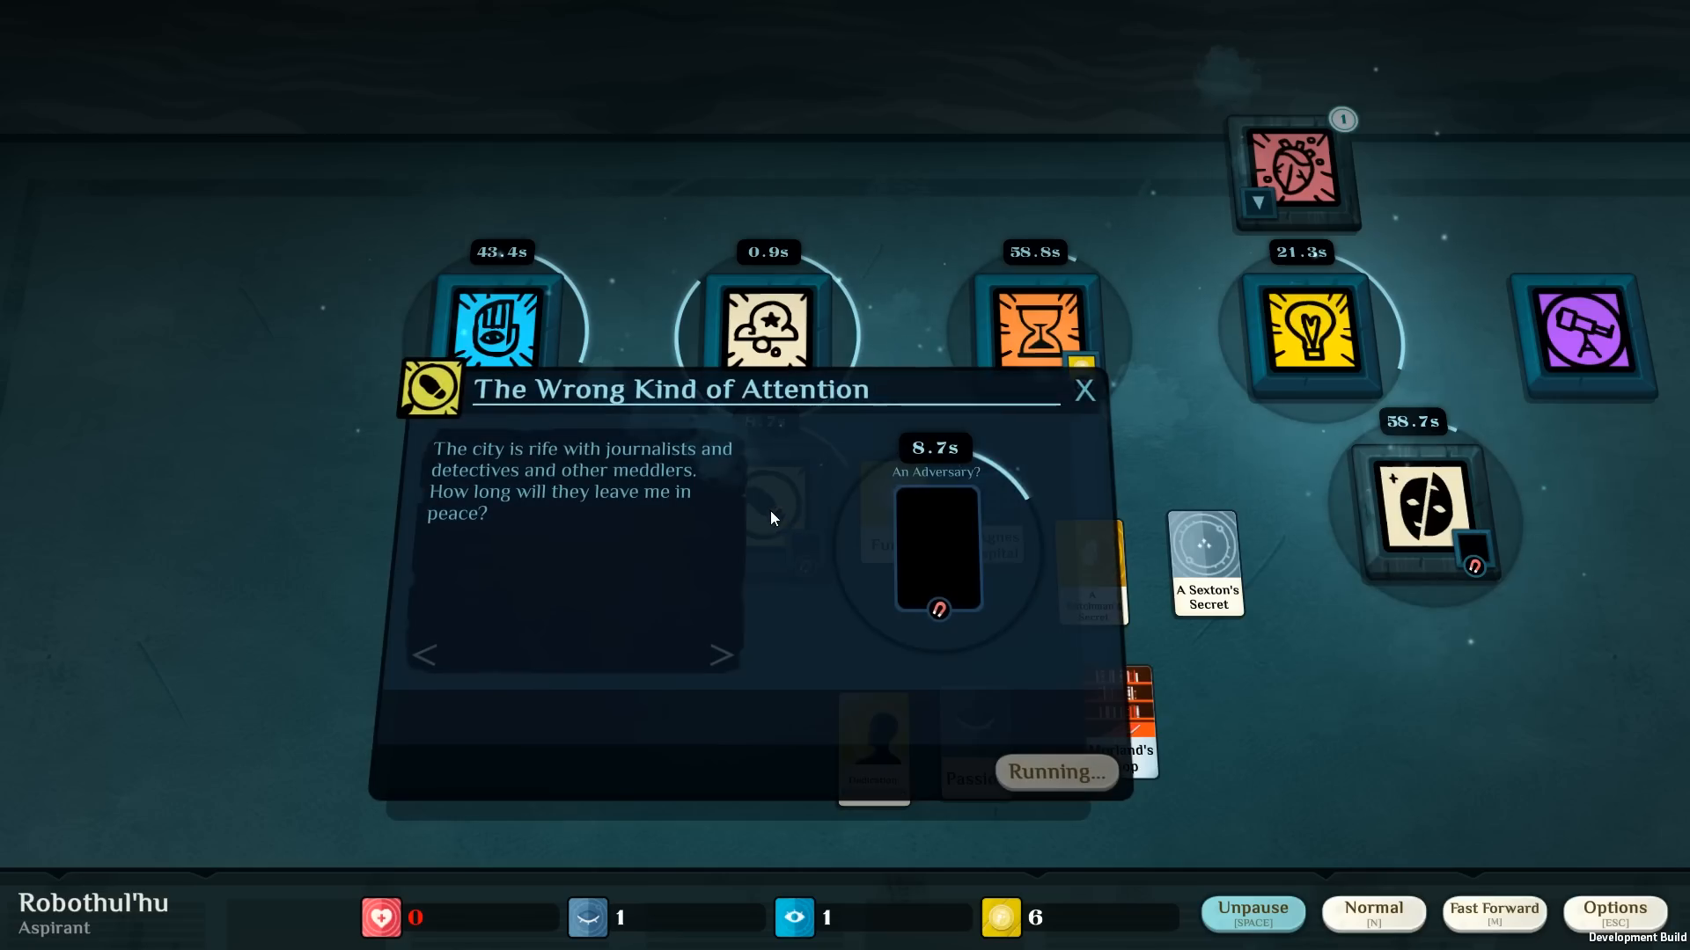
mouse_move(980, 409)
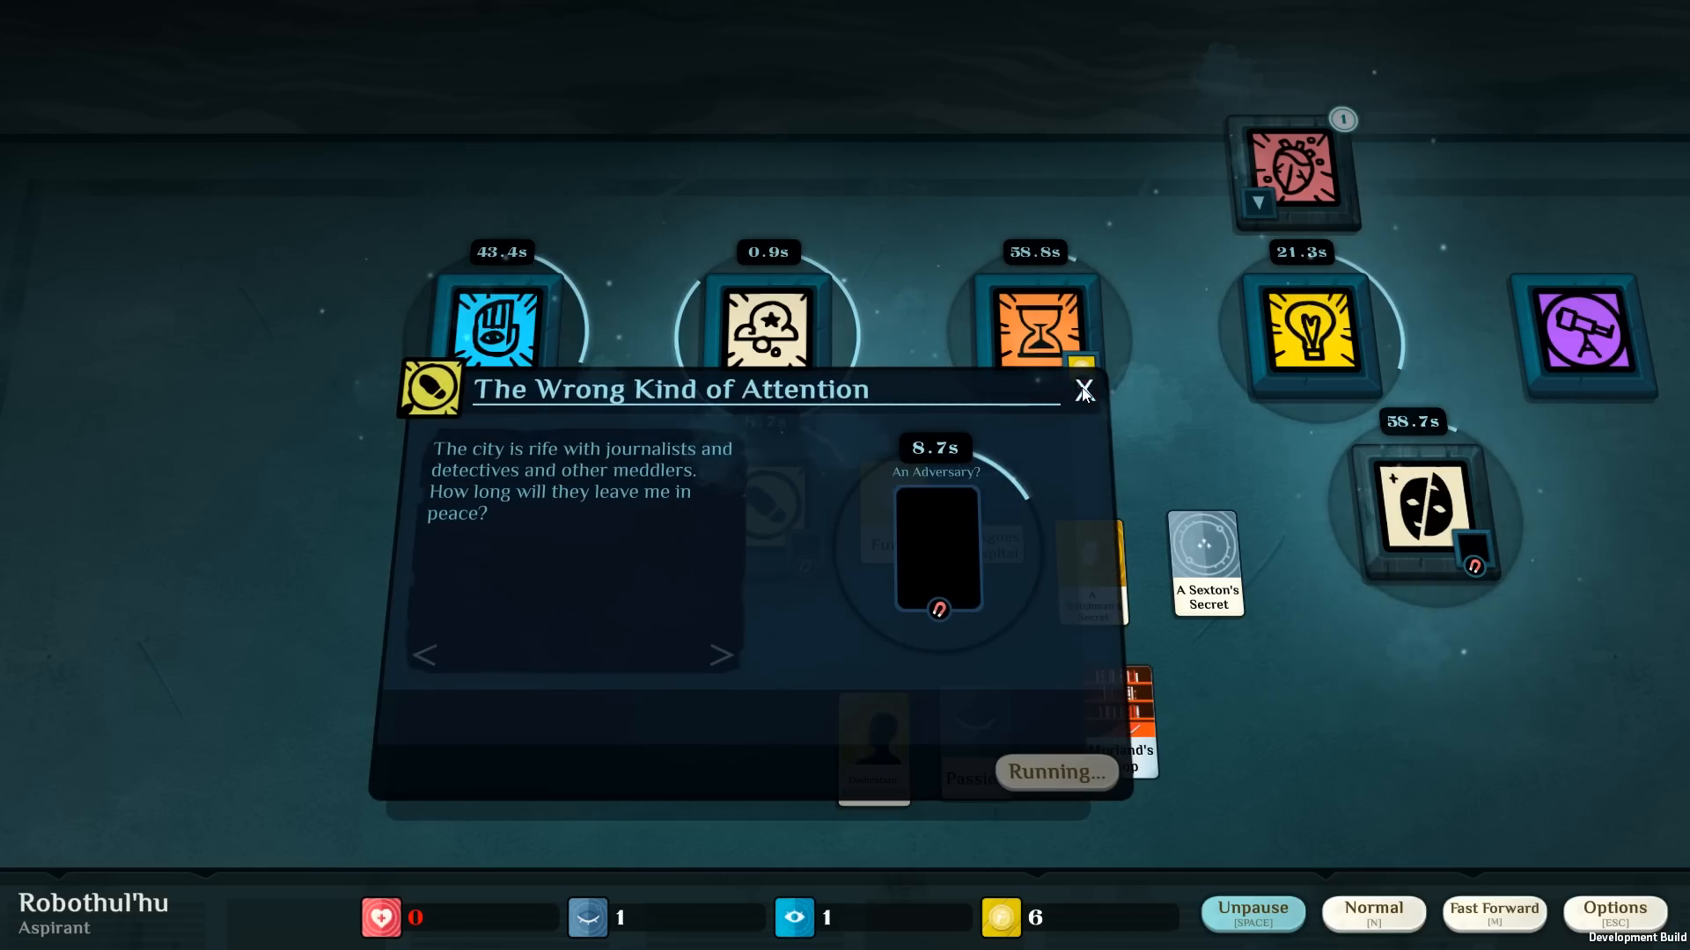
left_click(1084, 390)
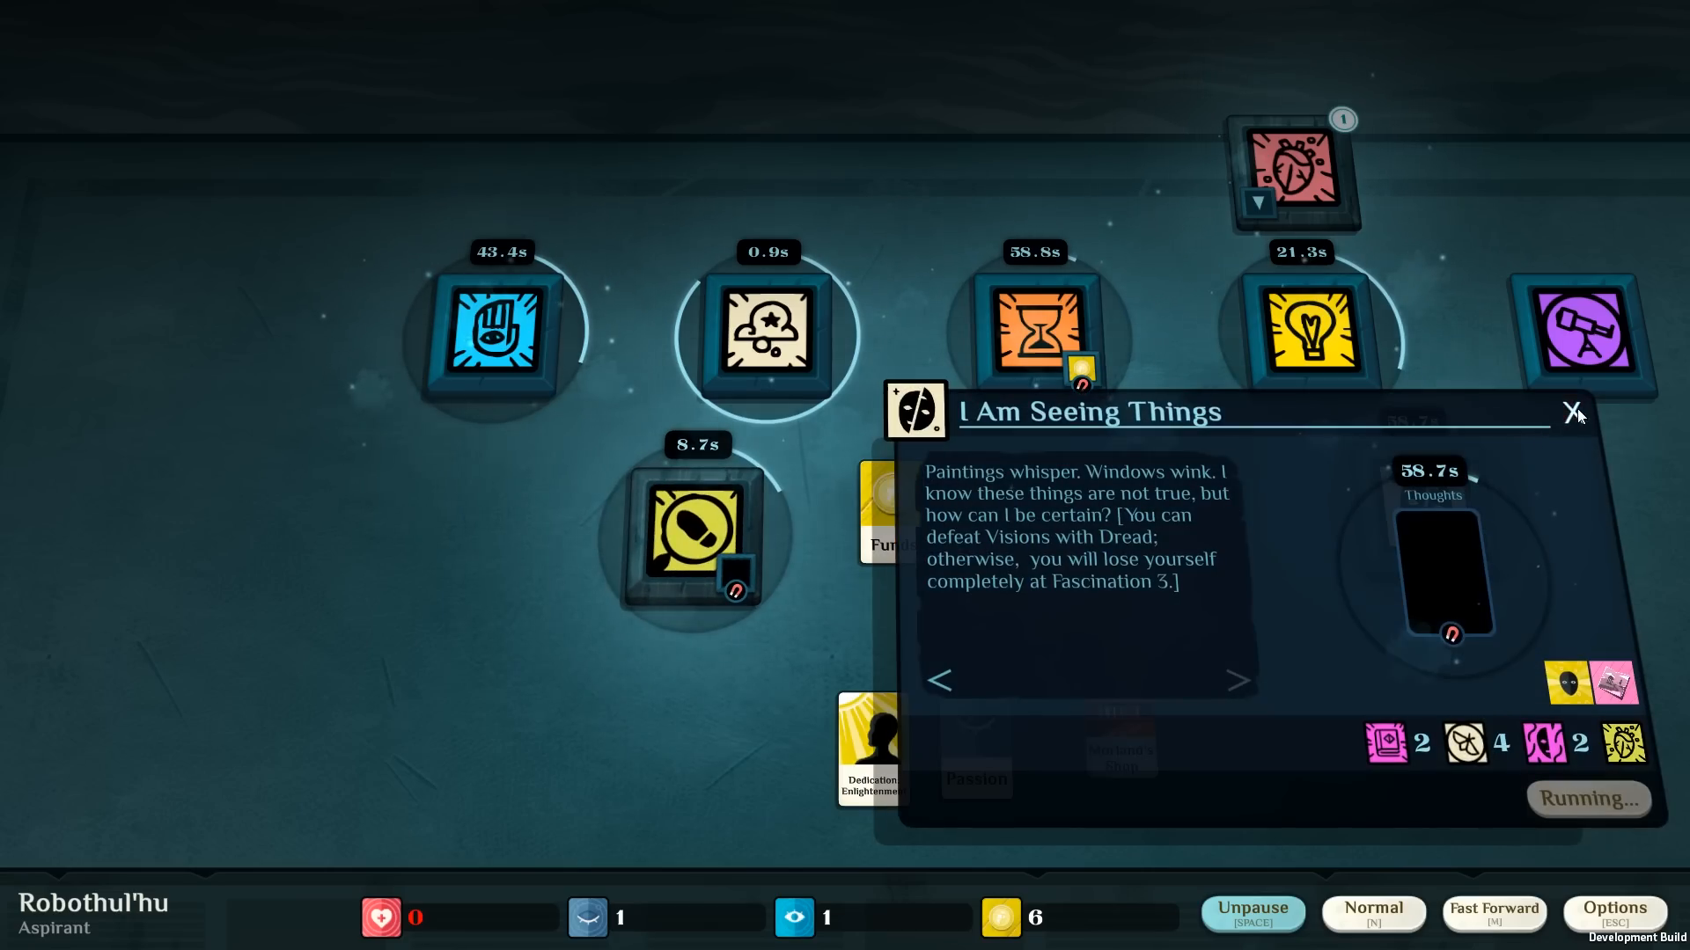
left_click(1572, 412)
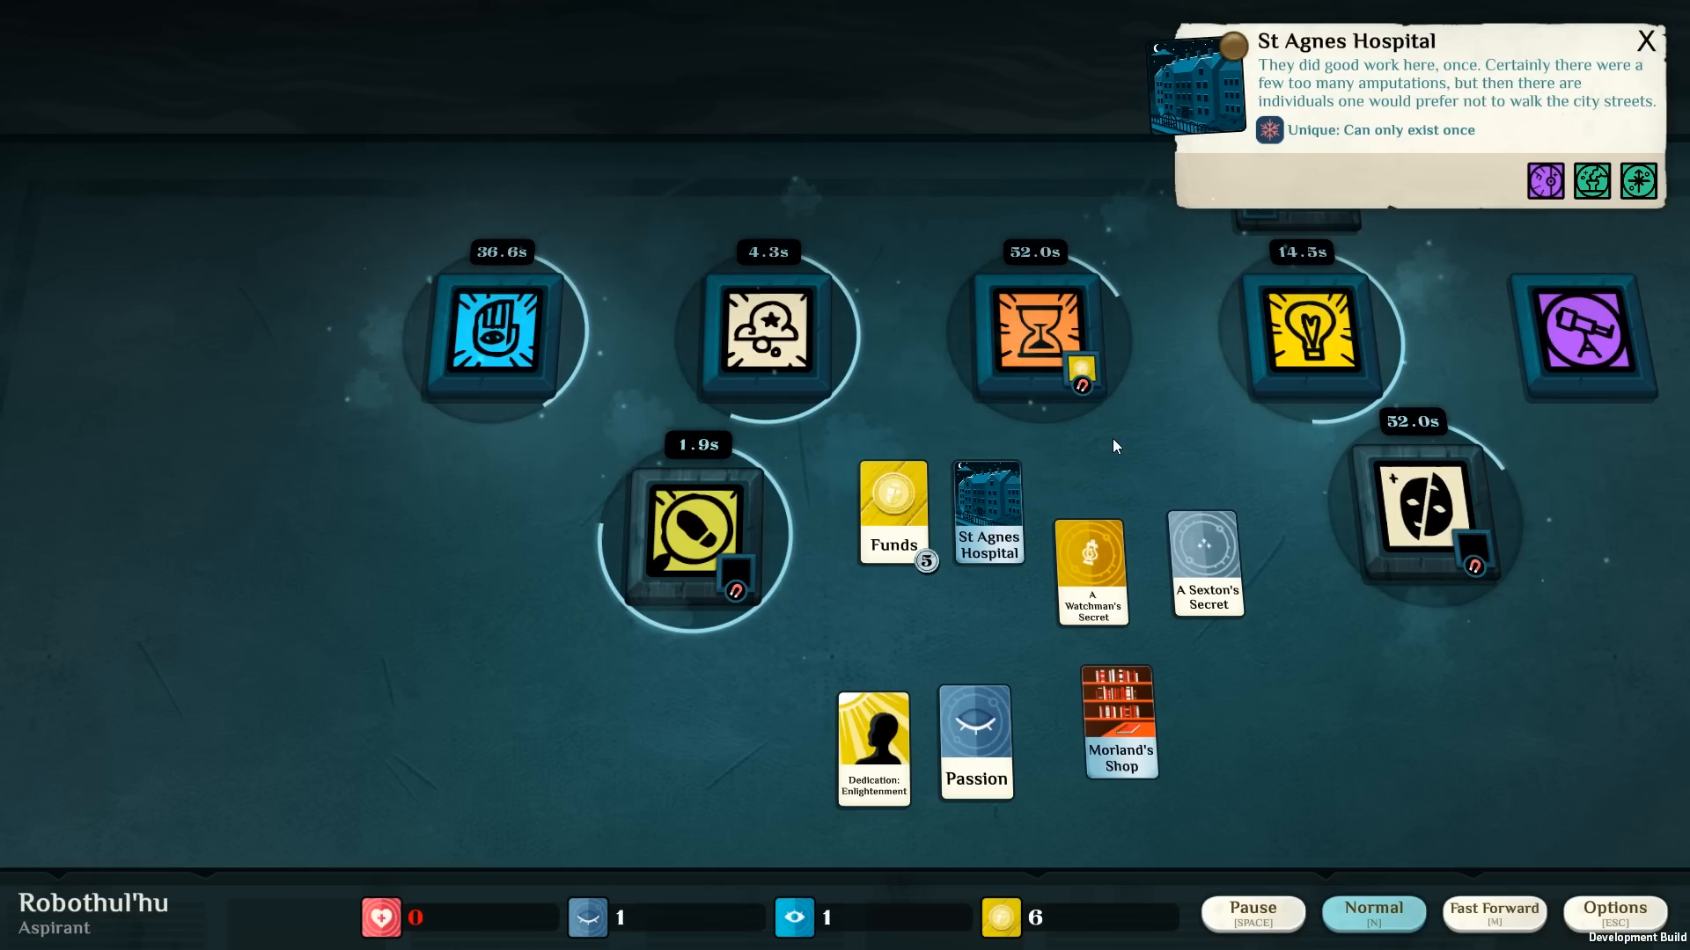
mouse_move(1206, 461)
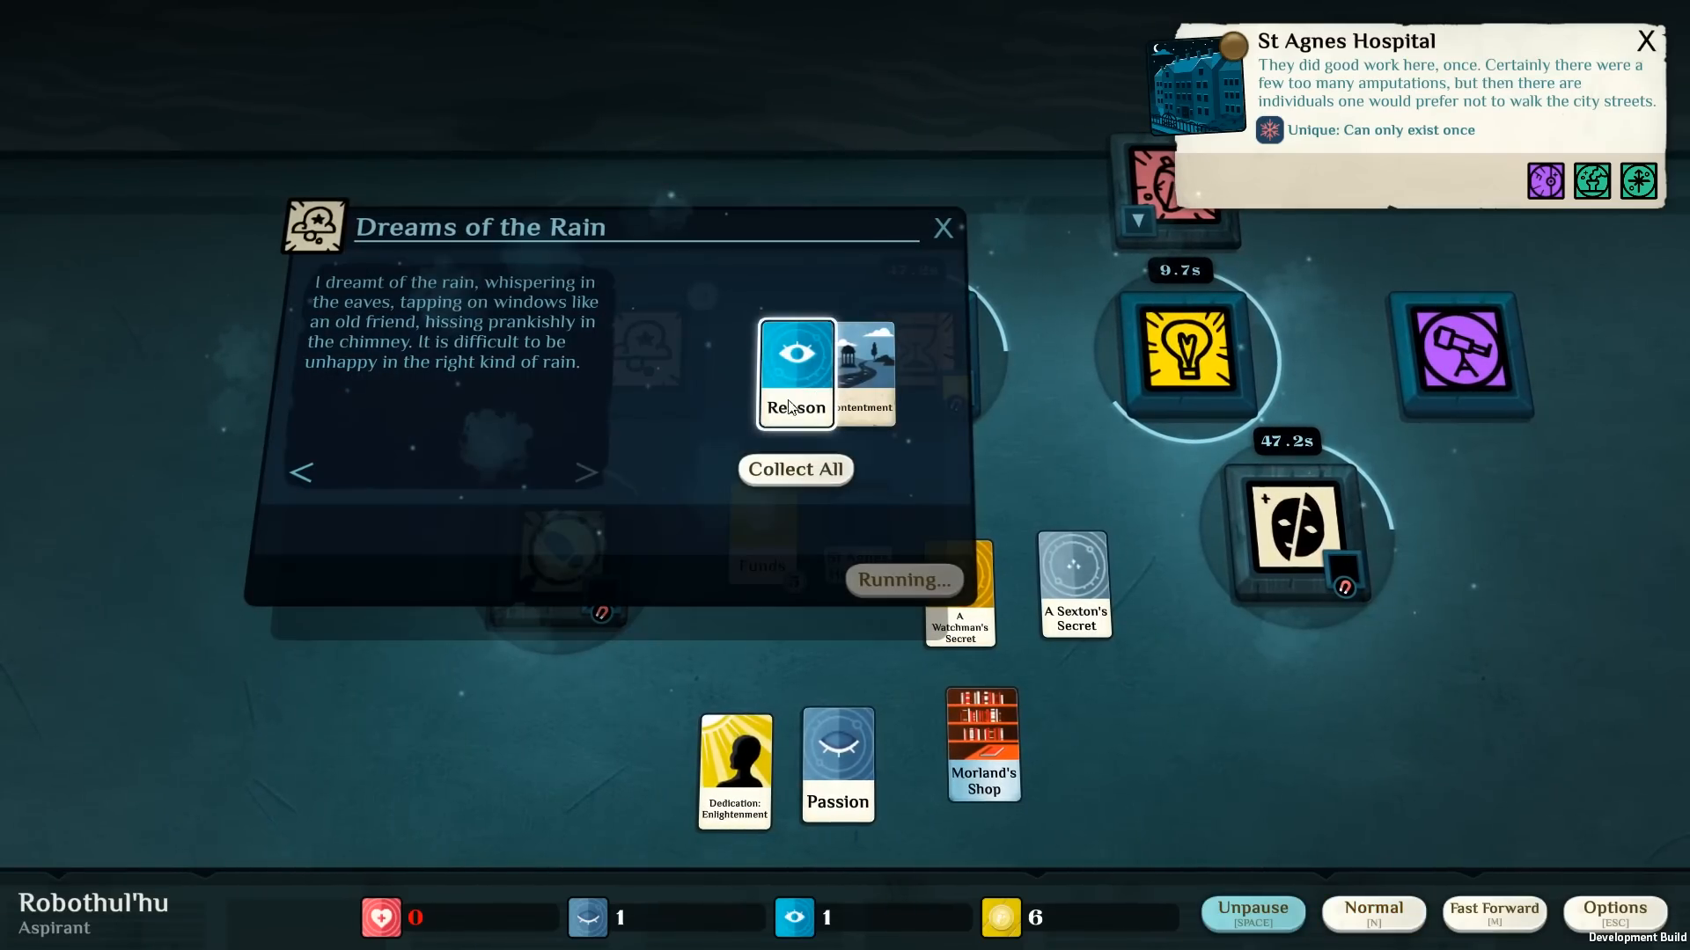
mouse_move(688, 447)
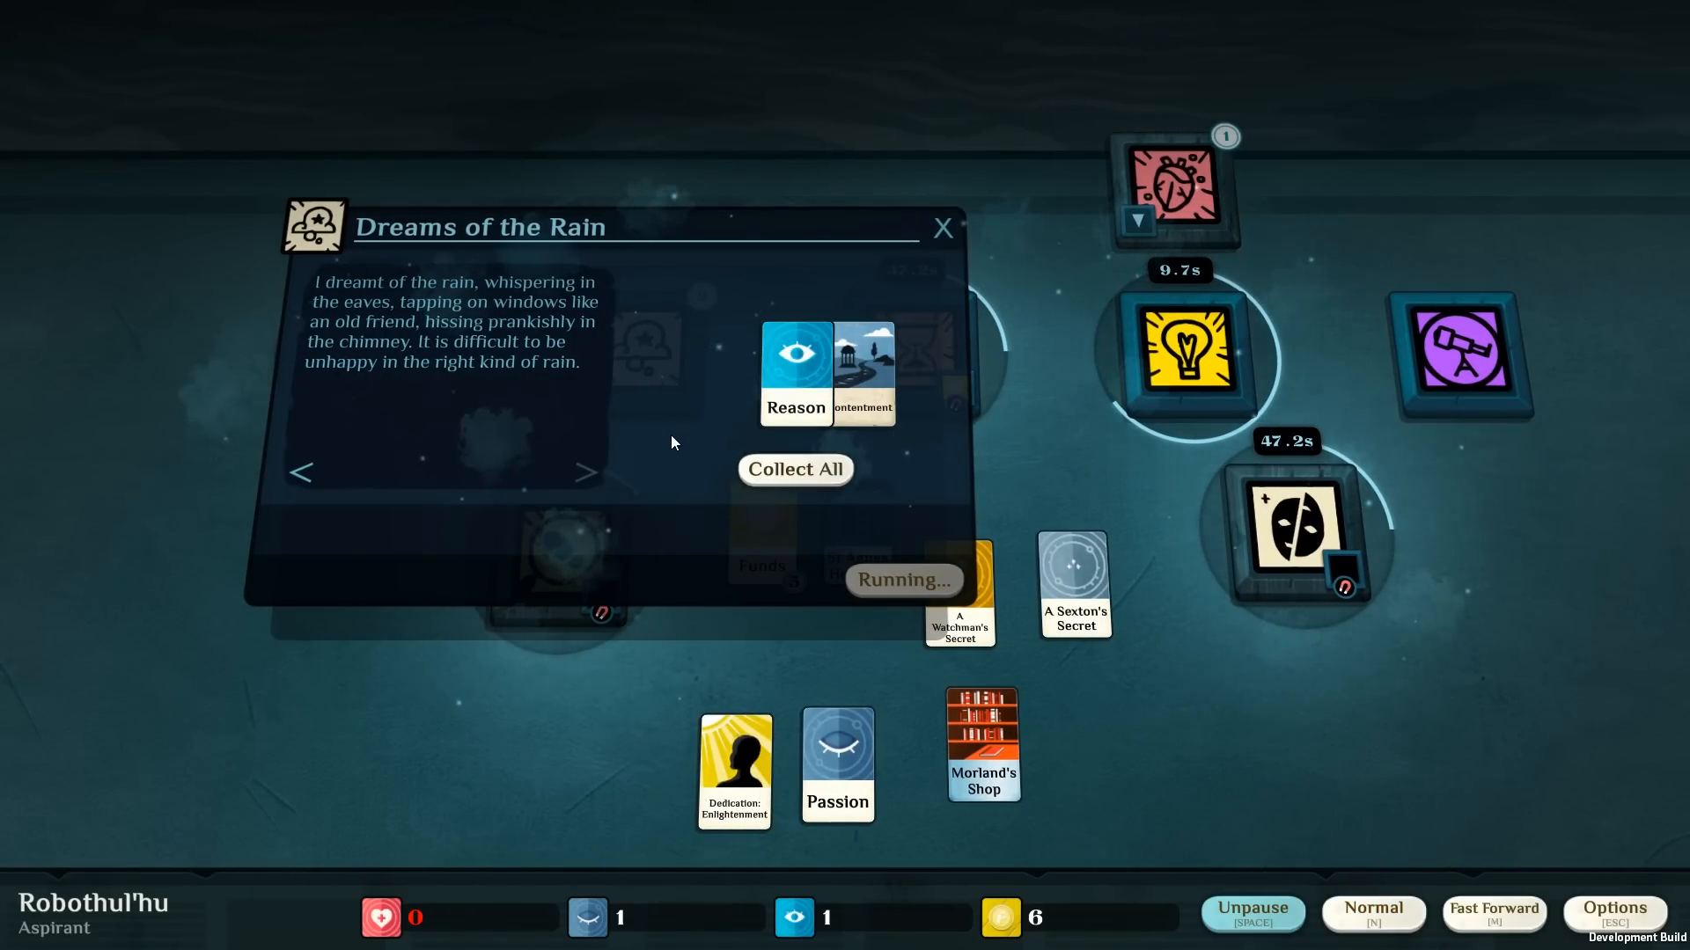
mouse_move(683, 436)
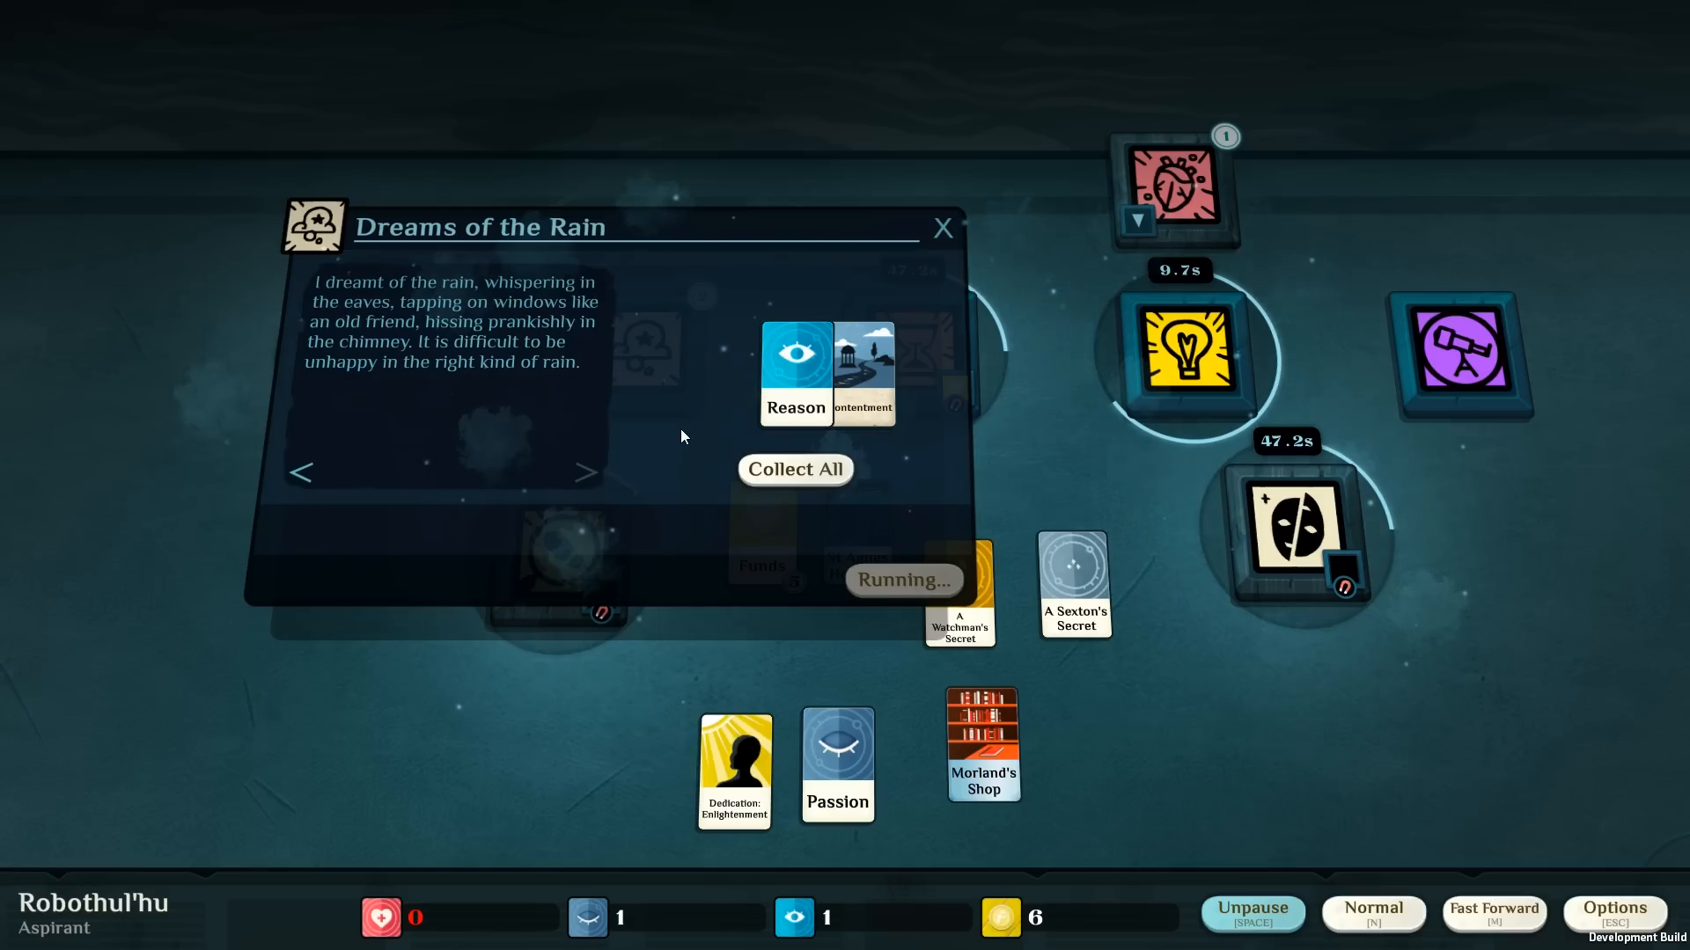
mouse_move(762, 449)
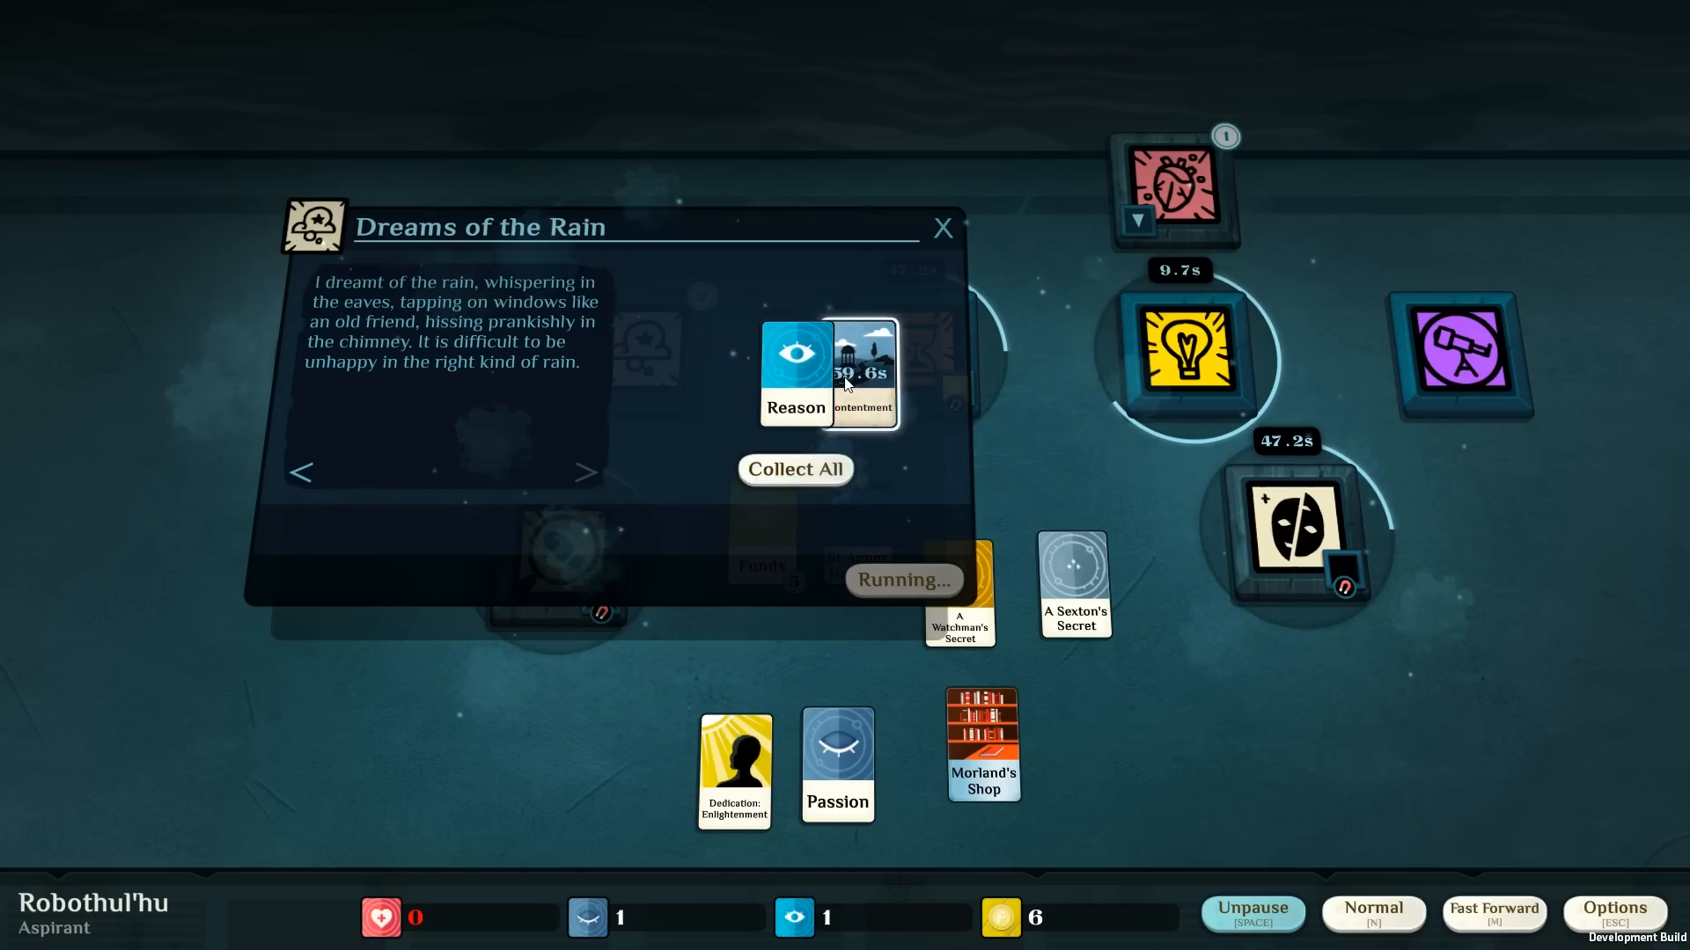
Collect the rain dream's Reason and Contentment, then dream The Moonlit Road with Passion.
left_click(794, 468)
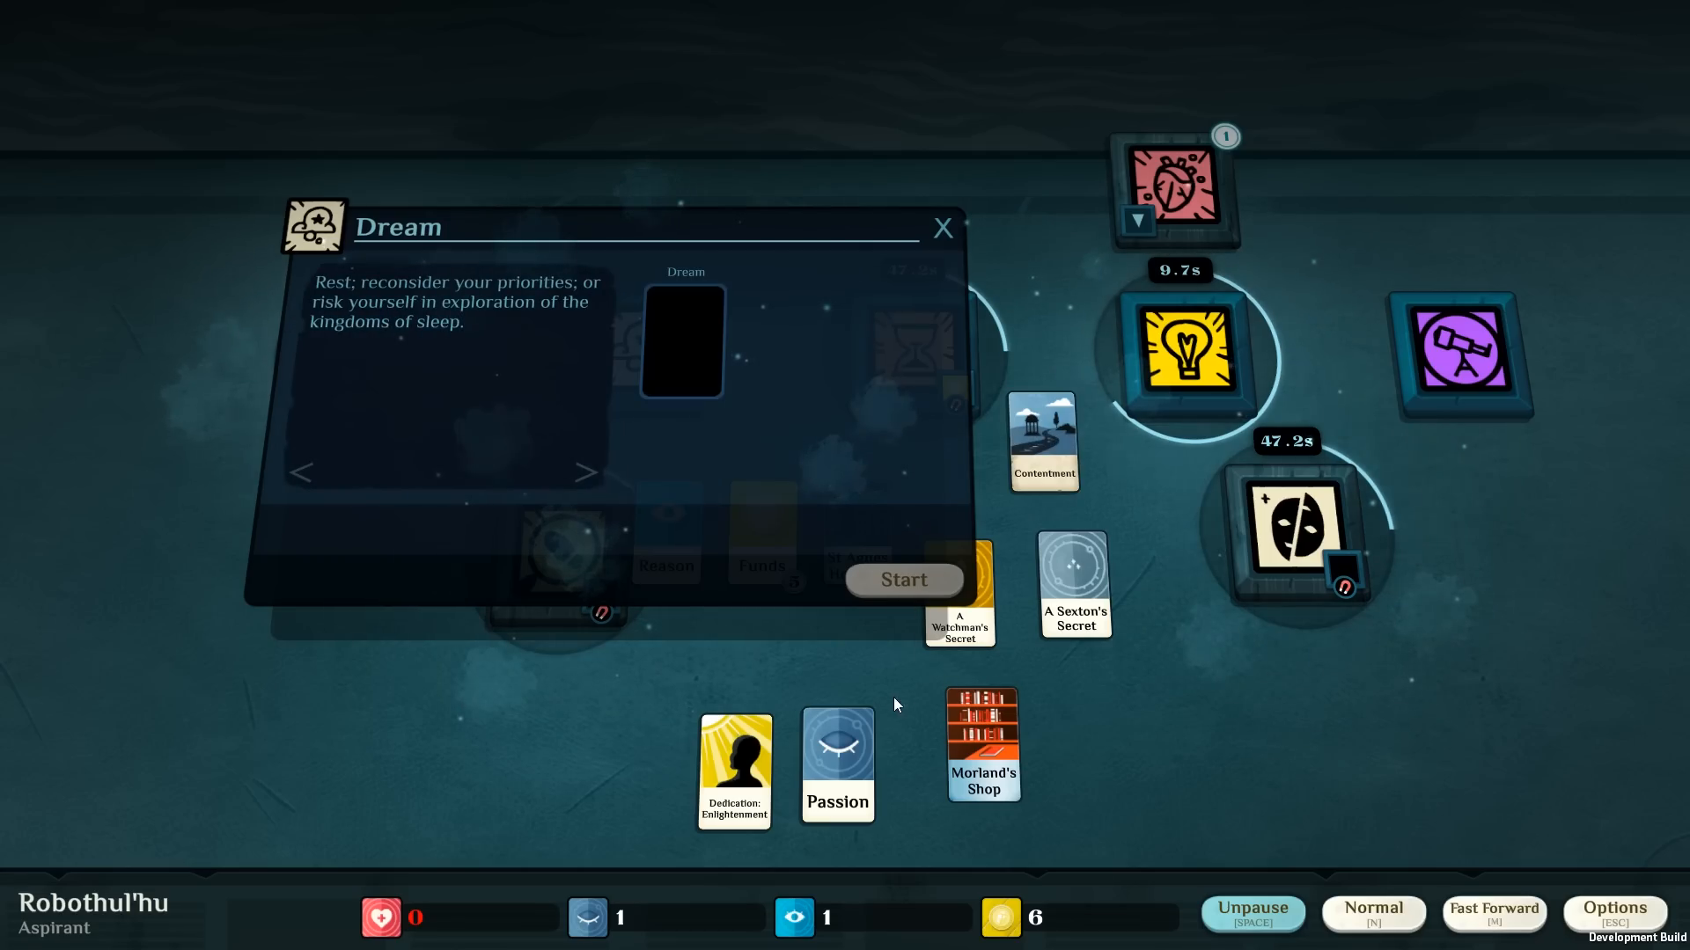
left_click_drag(837, 765, 681, 339)
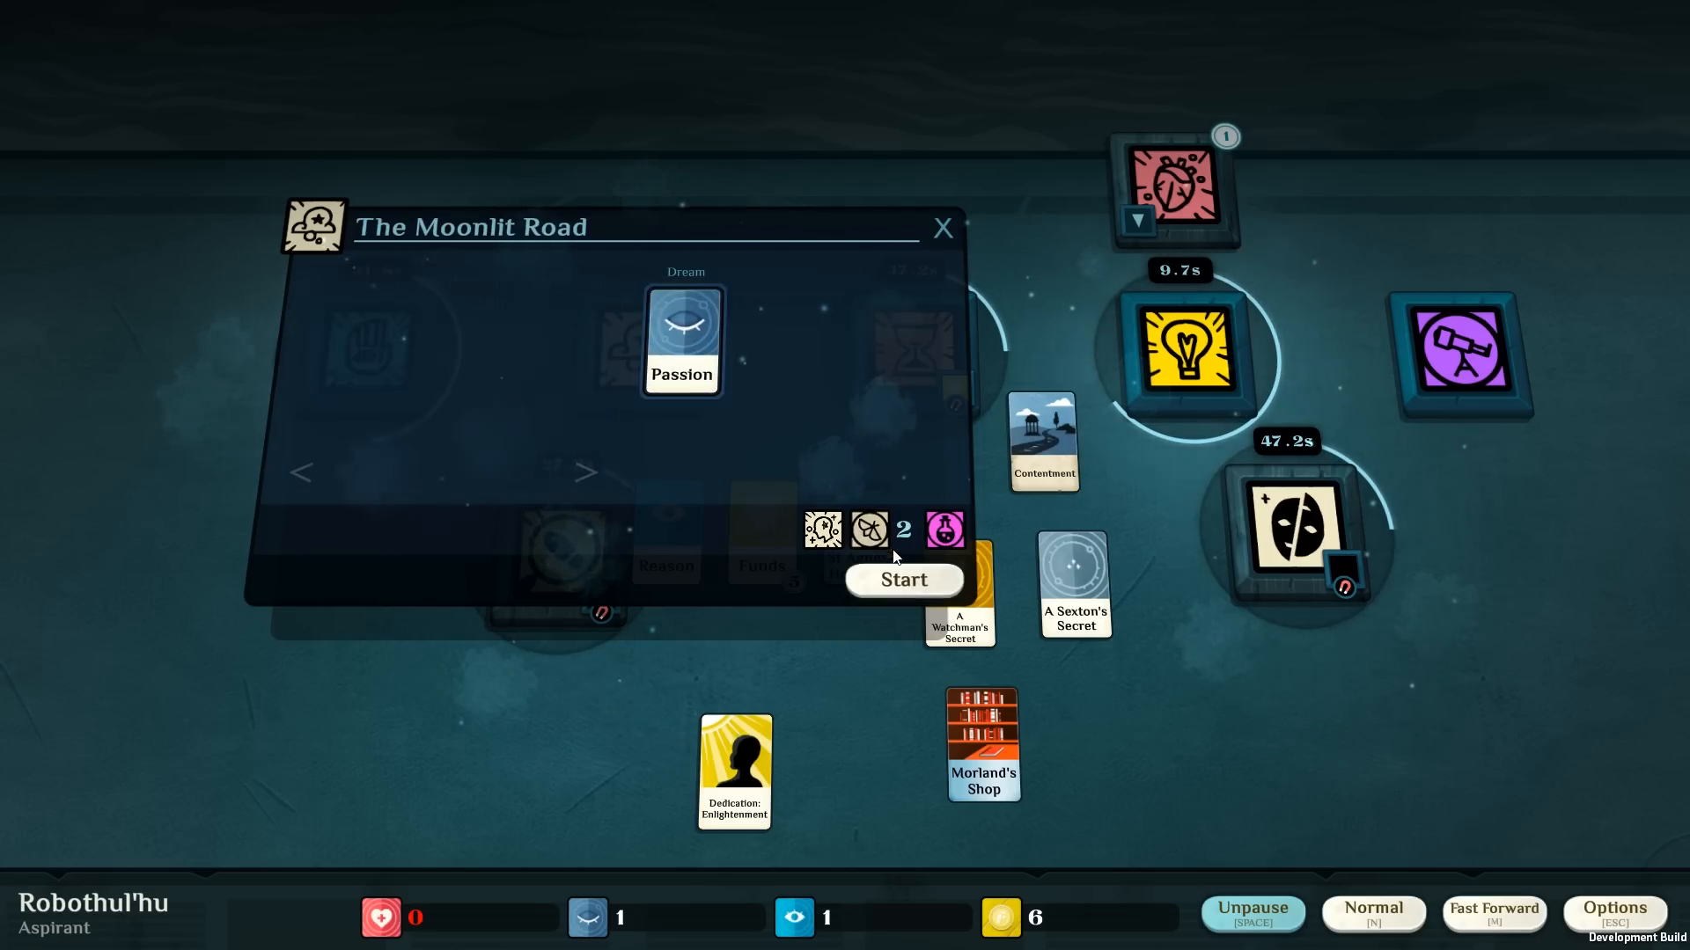
left_click(904, 579)
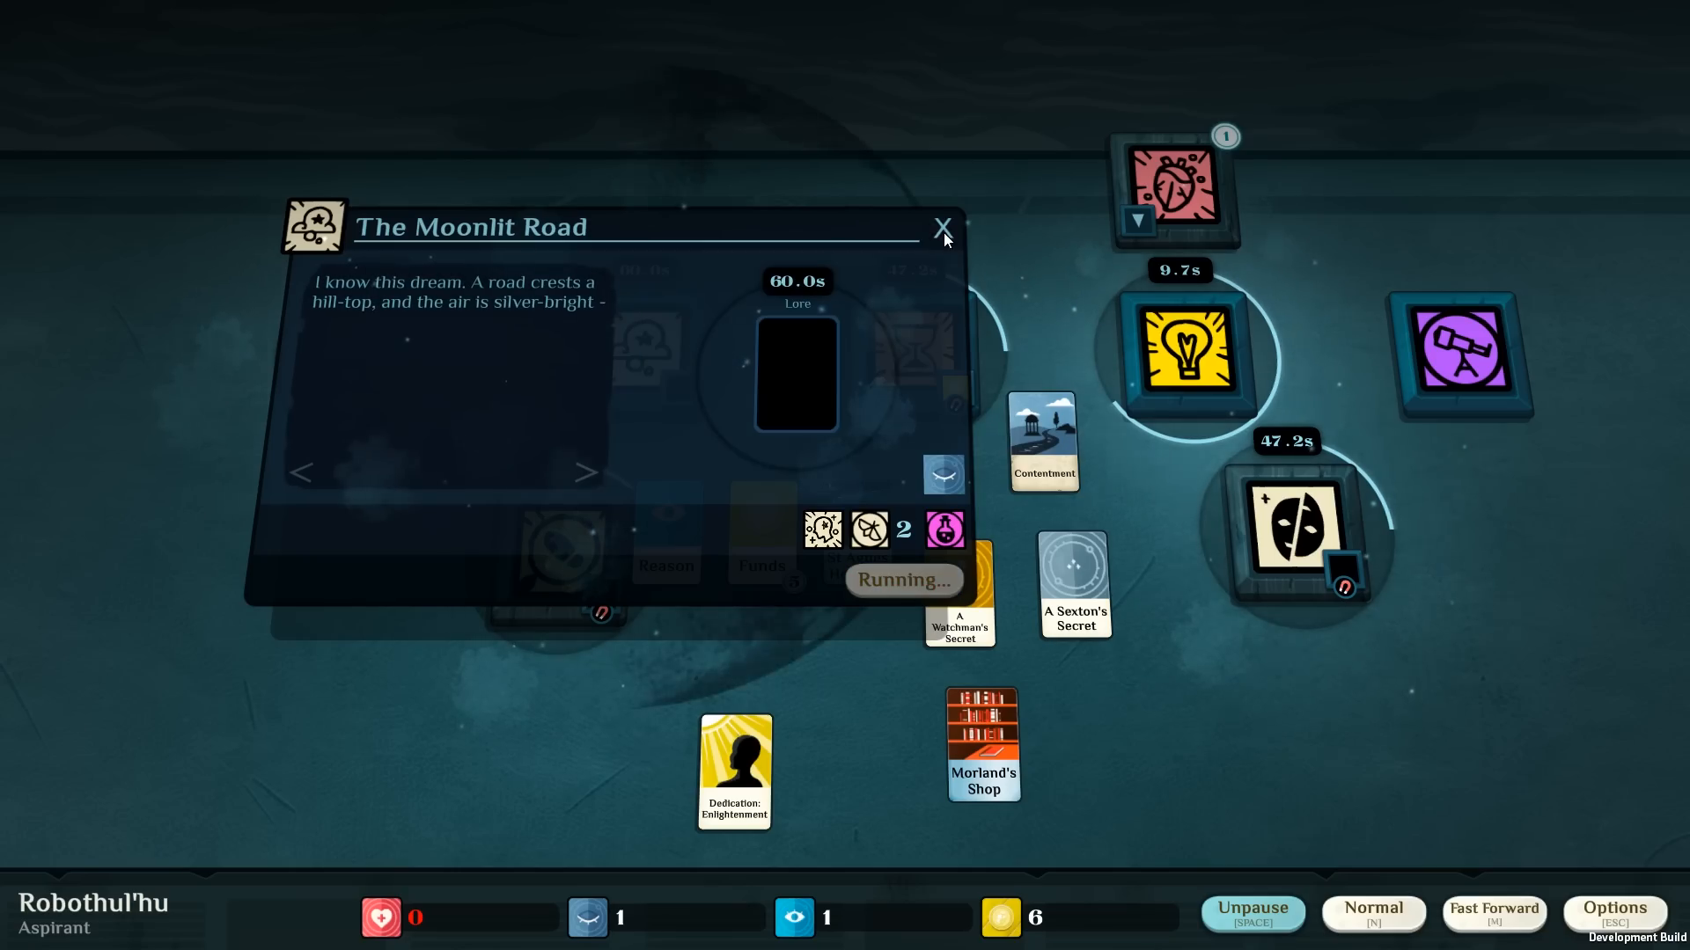
left_click(941, 227)
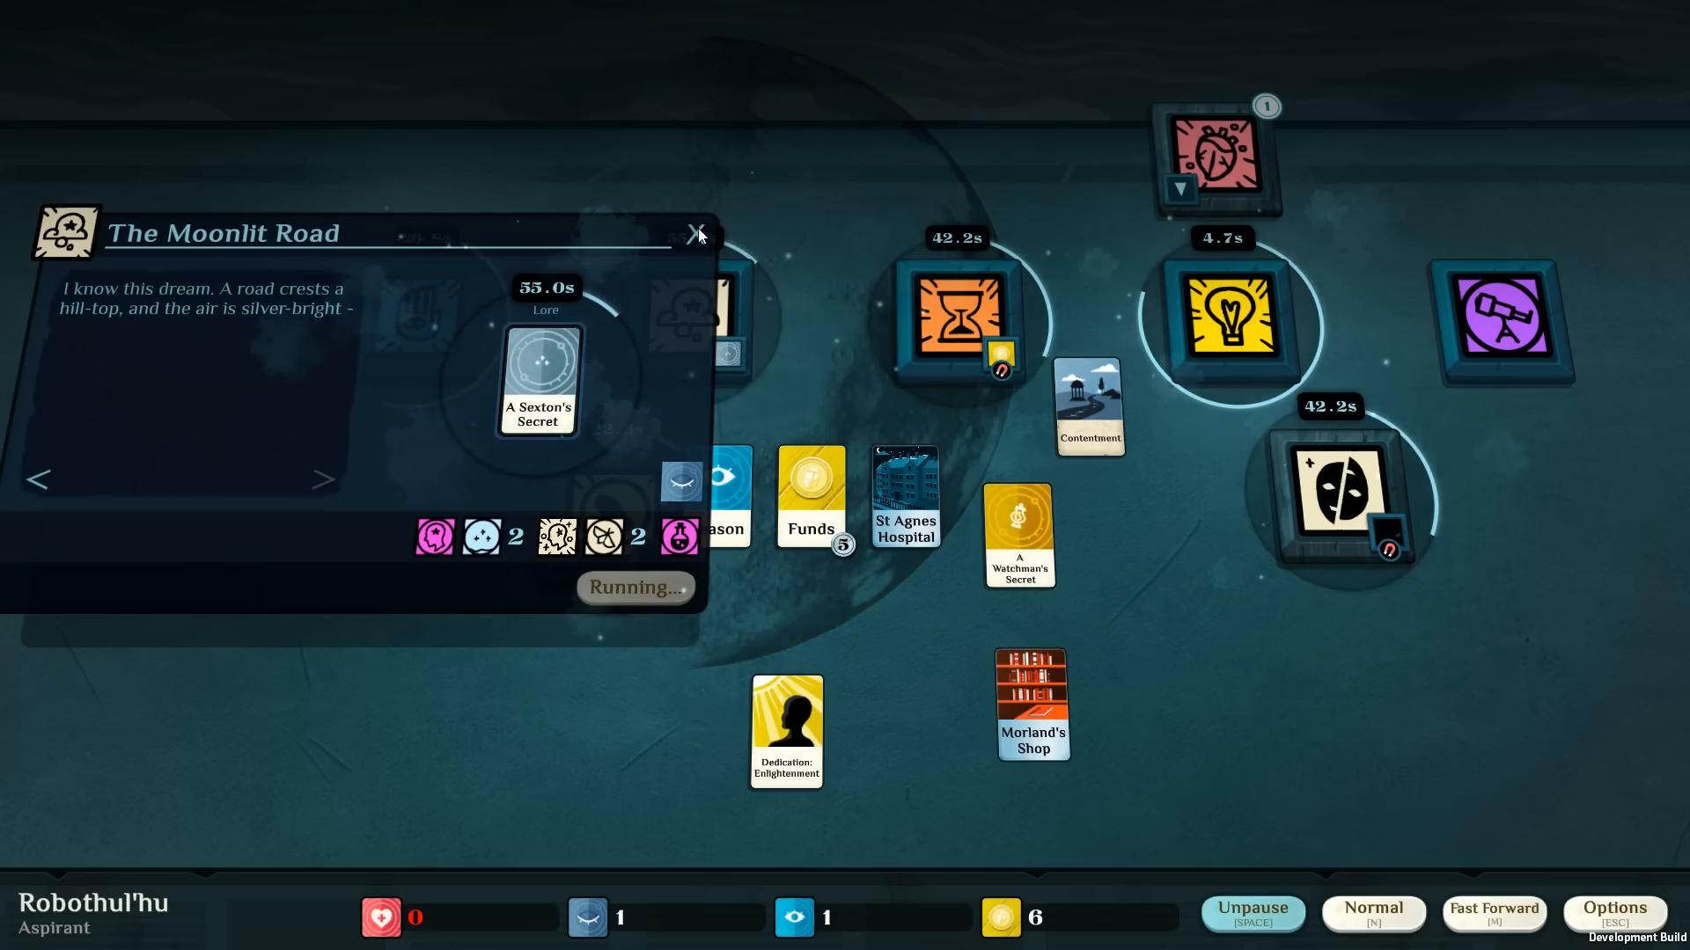
left_click(697, 234)
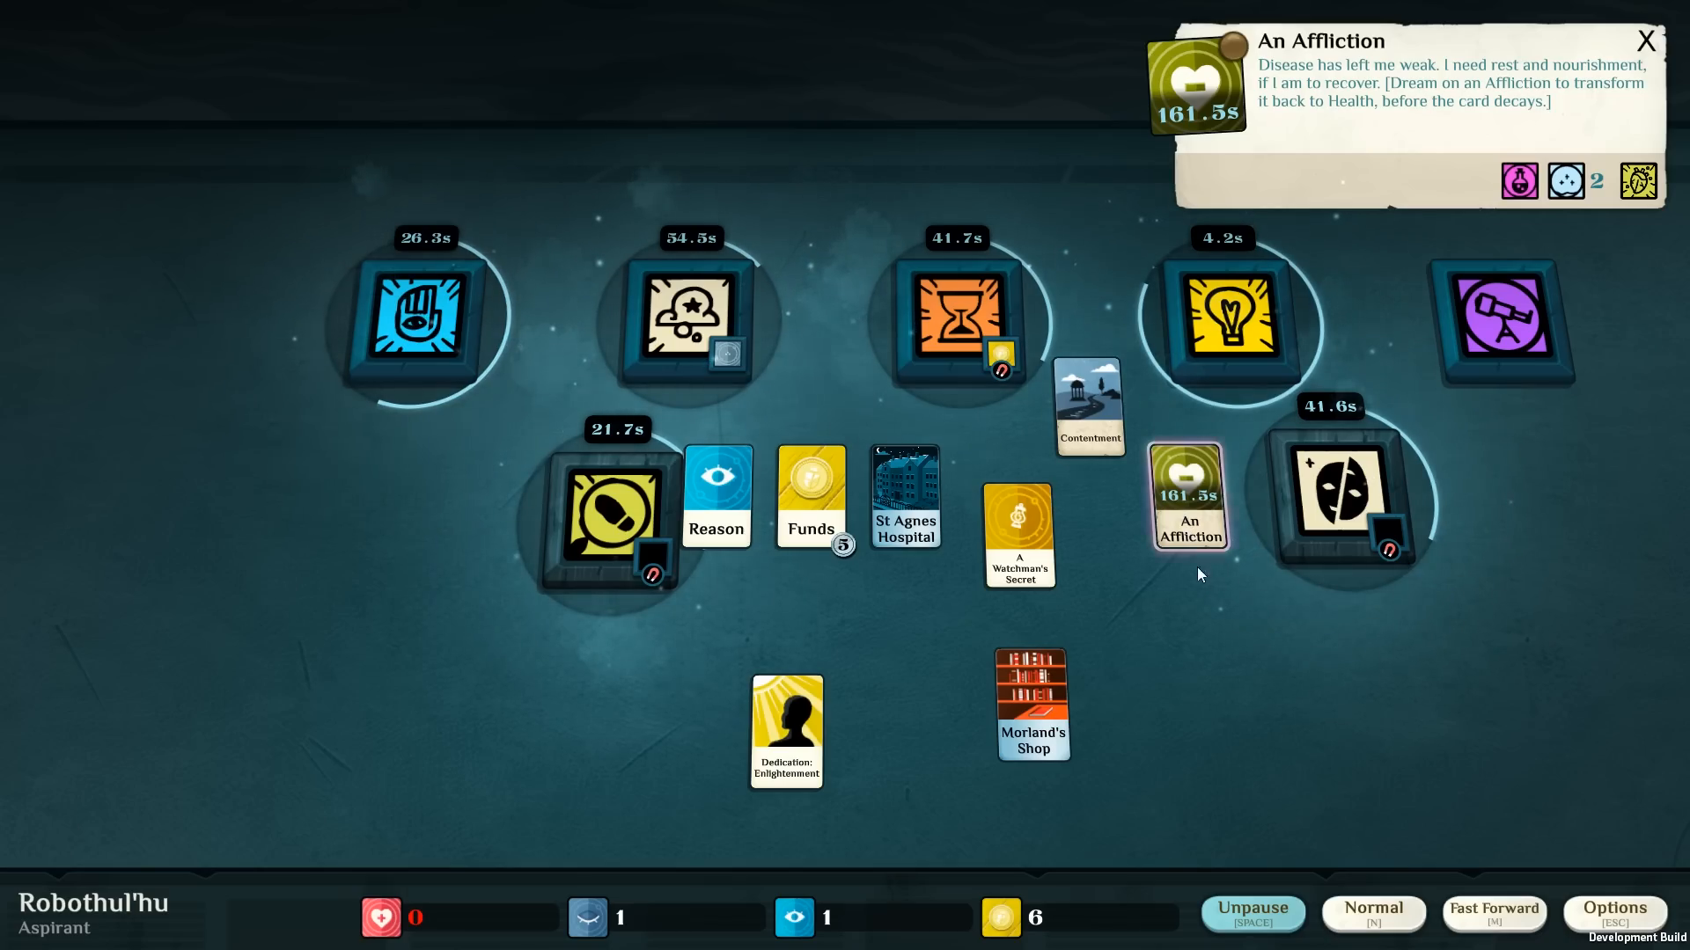
Resume time, dismiss the An Affliction details, and reach An Adversary!'s finished outcome.
left_click(1510, 325)
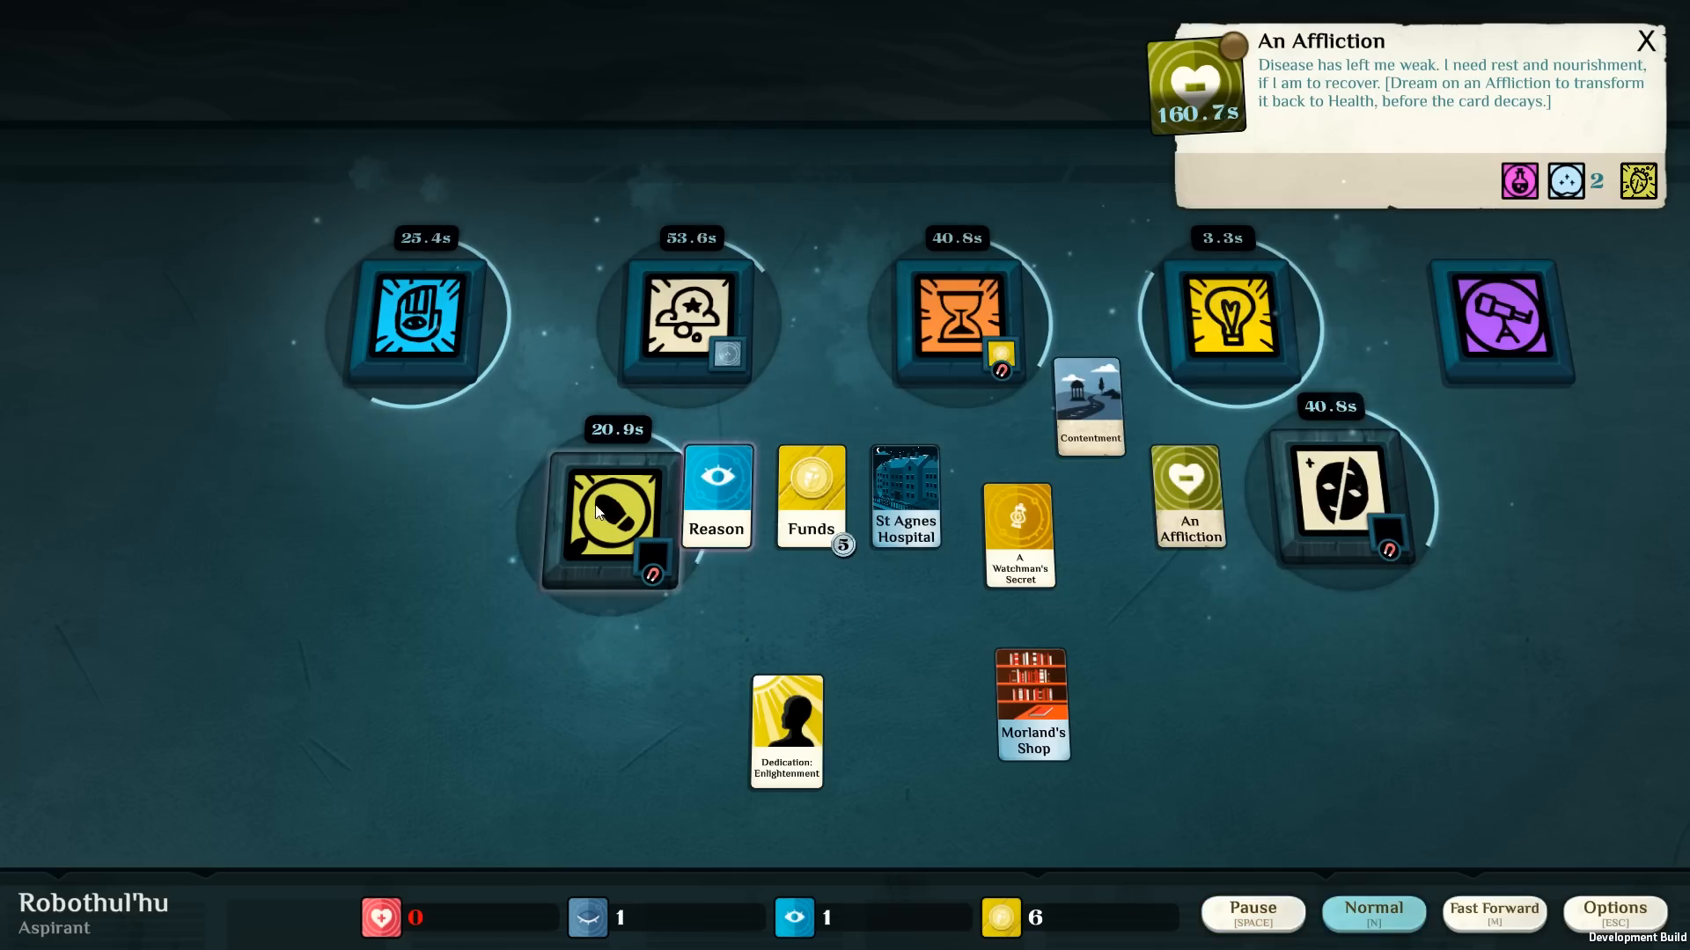
left_click(1646, 40)
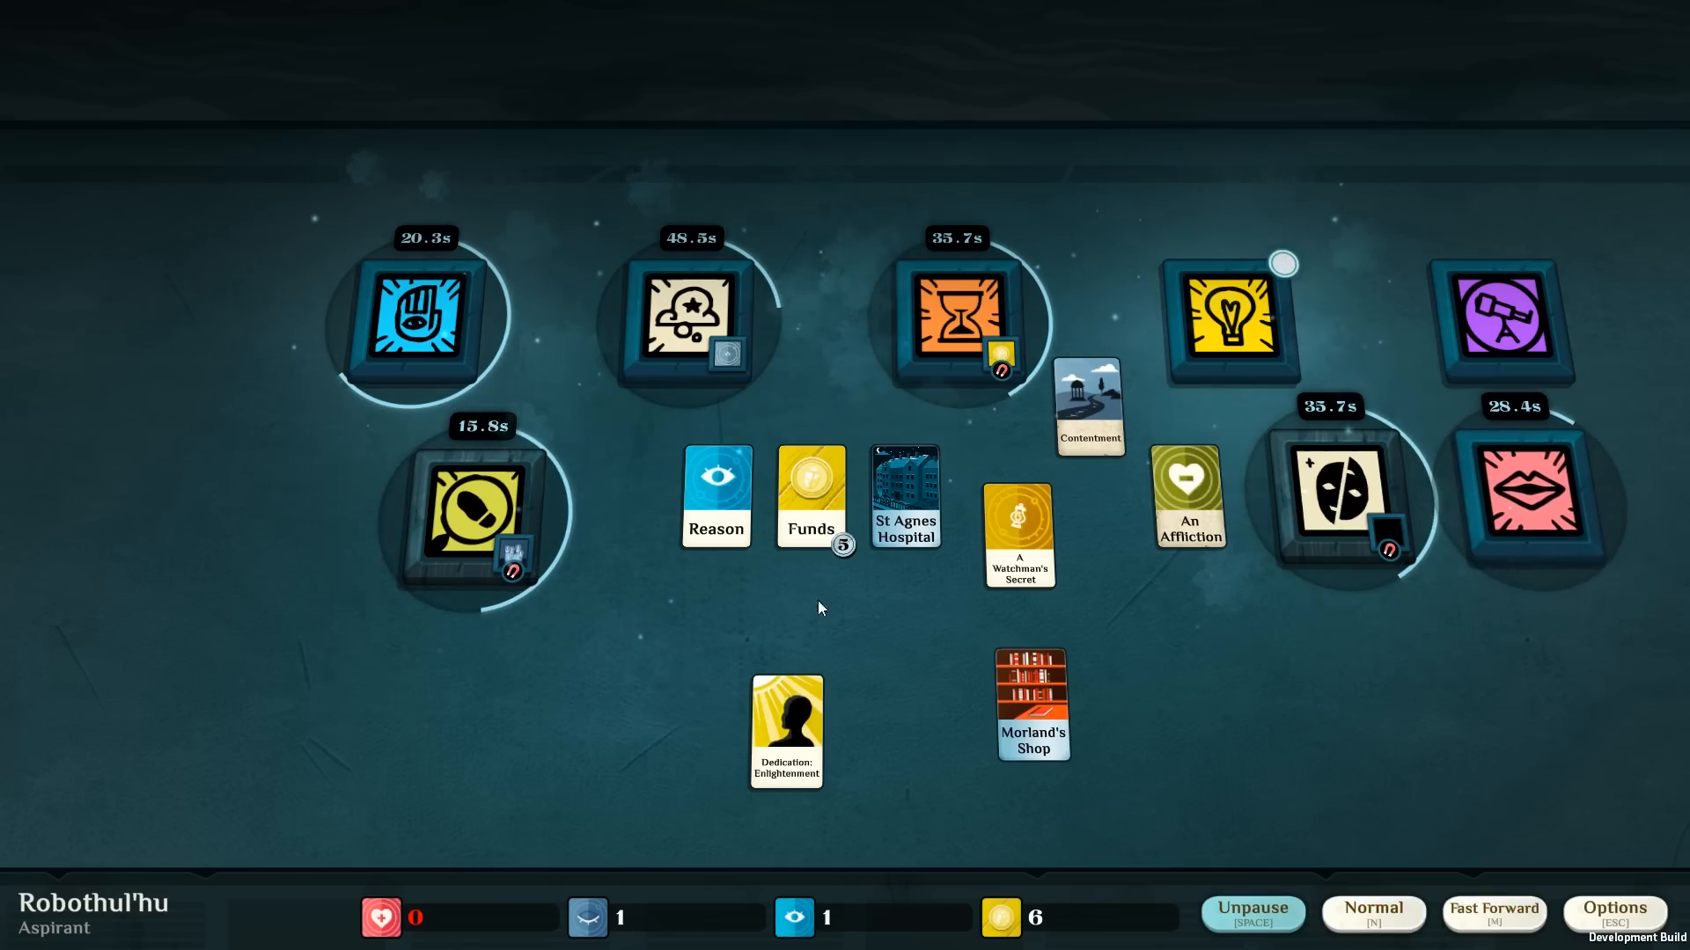
left_click(1544, 503)
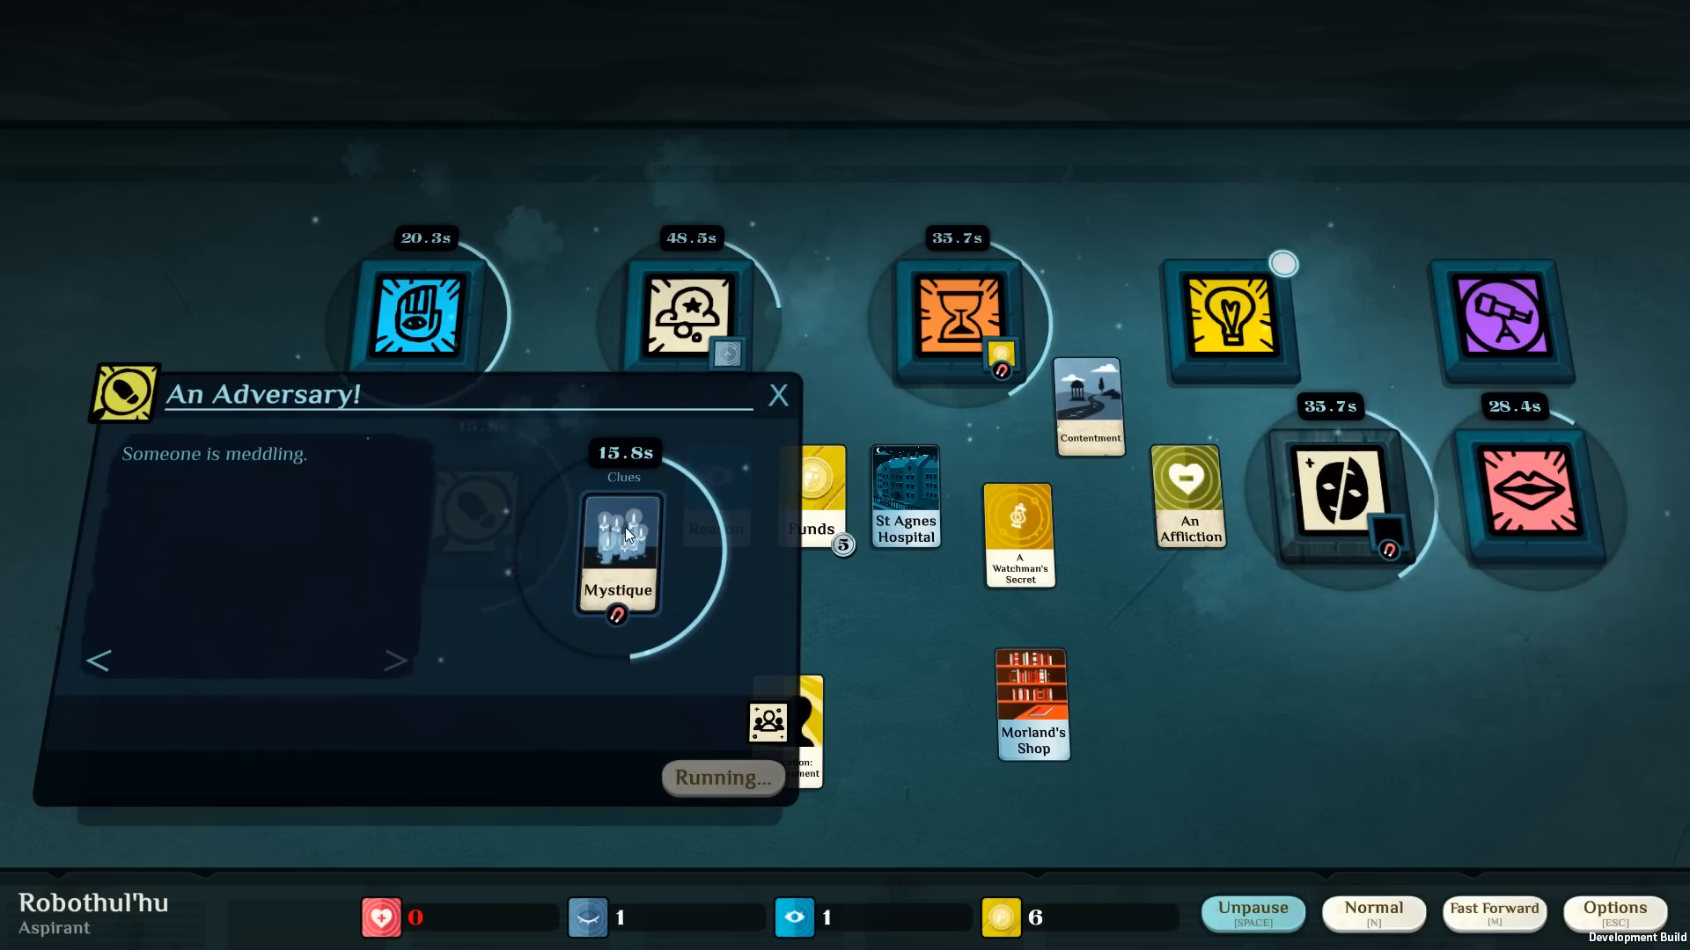
left_click(776, 394)
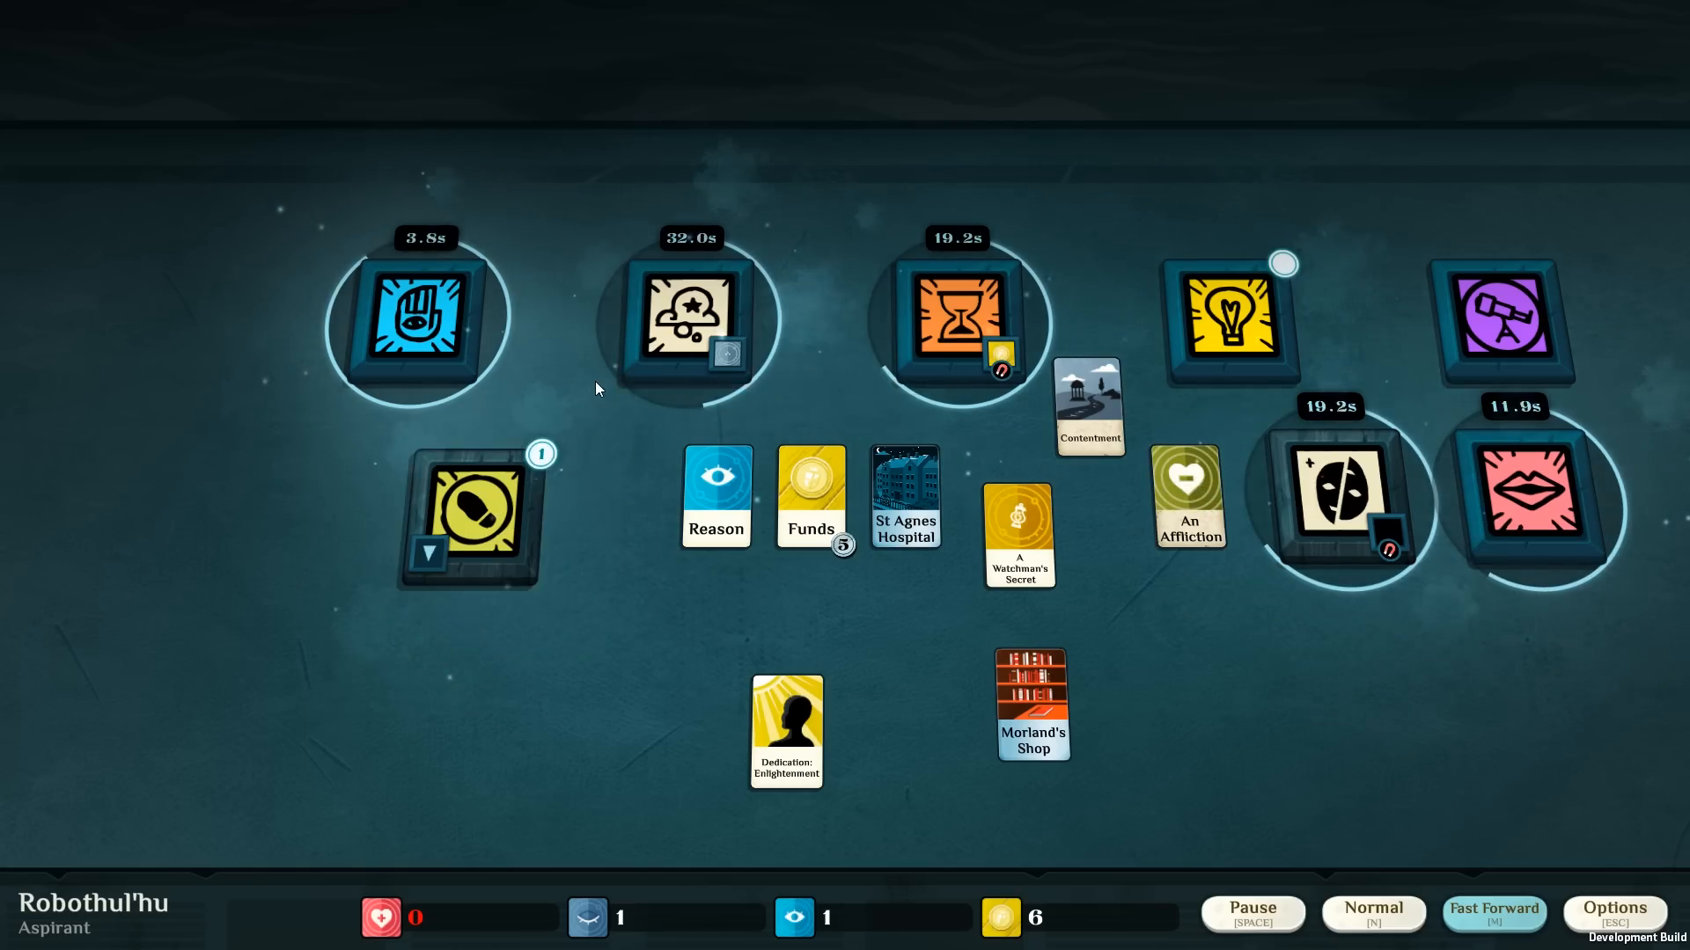
left_click(471, 523)
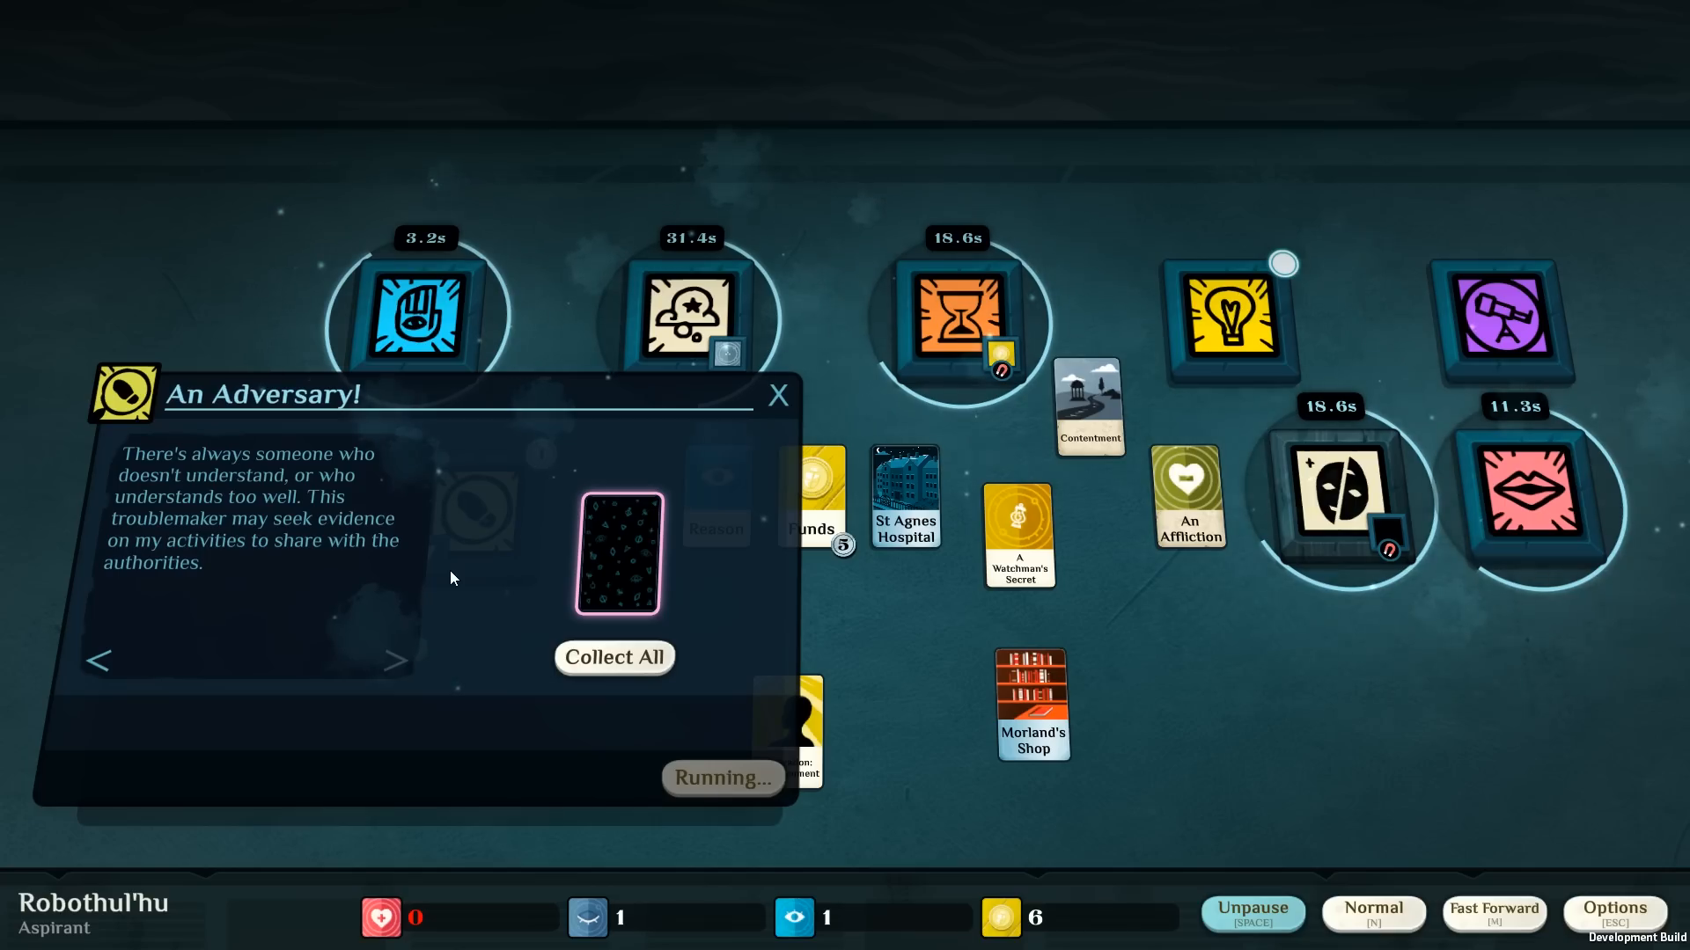
mouse_move(460, 669)
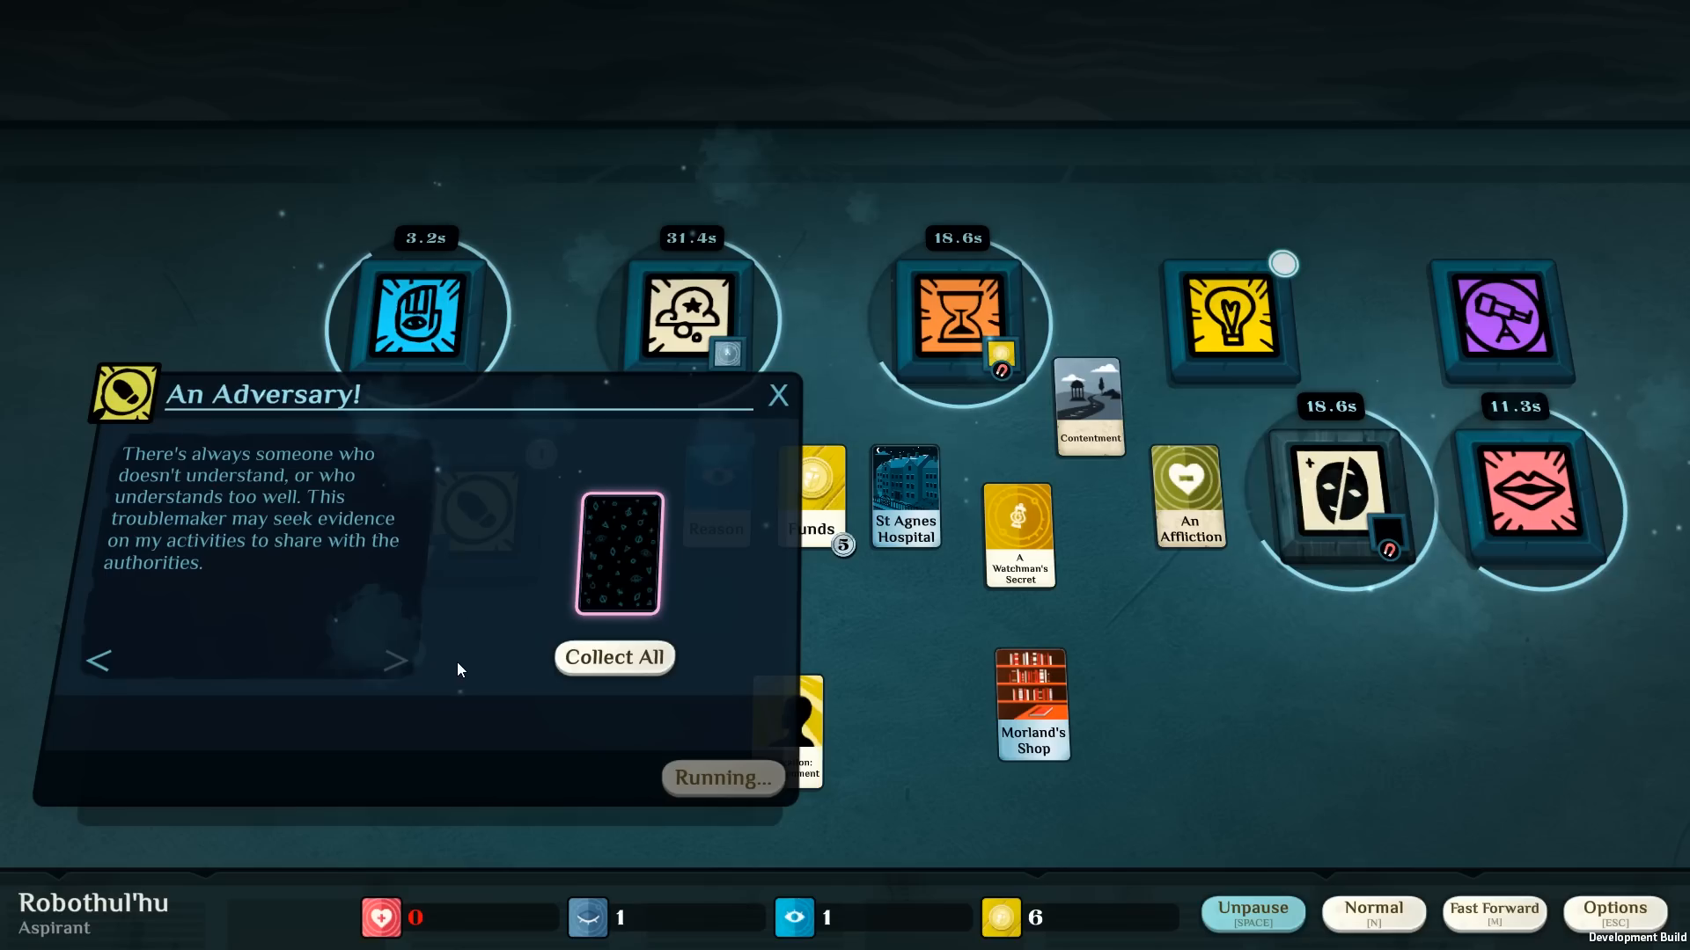
mouse_move(581, 667)
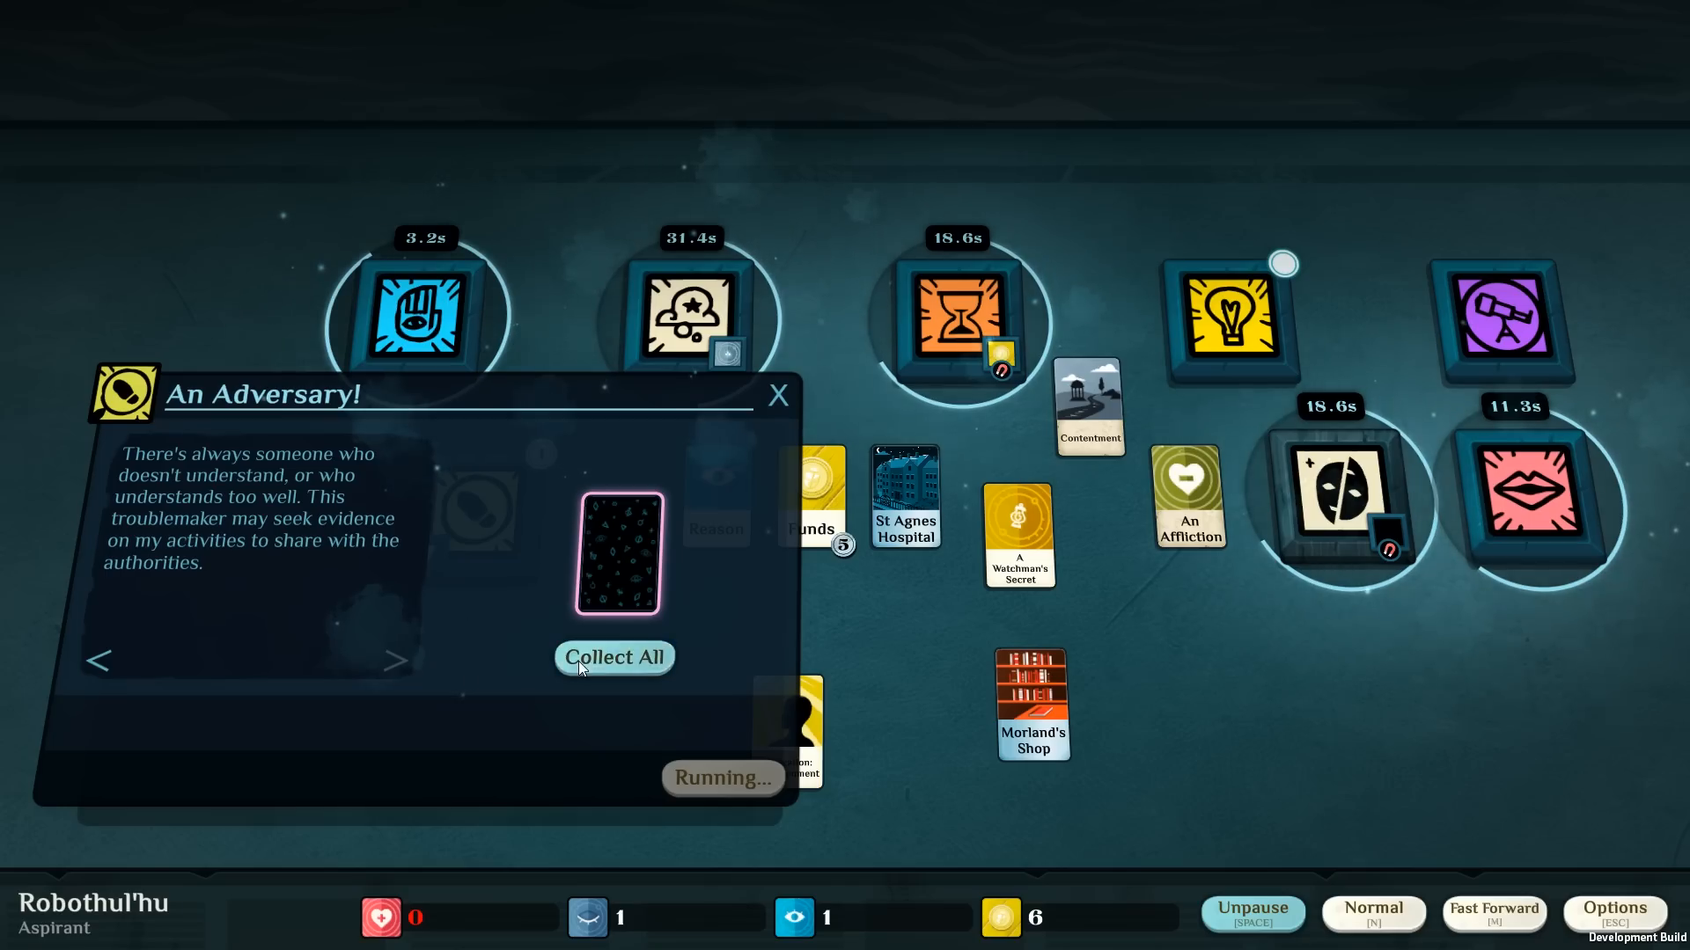
Collect the An Adversary! outcome, placing Doctor Natalia Dragon on the board.
left_click(613, 658)
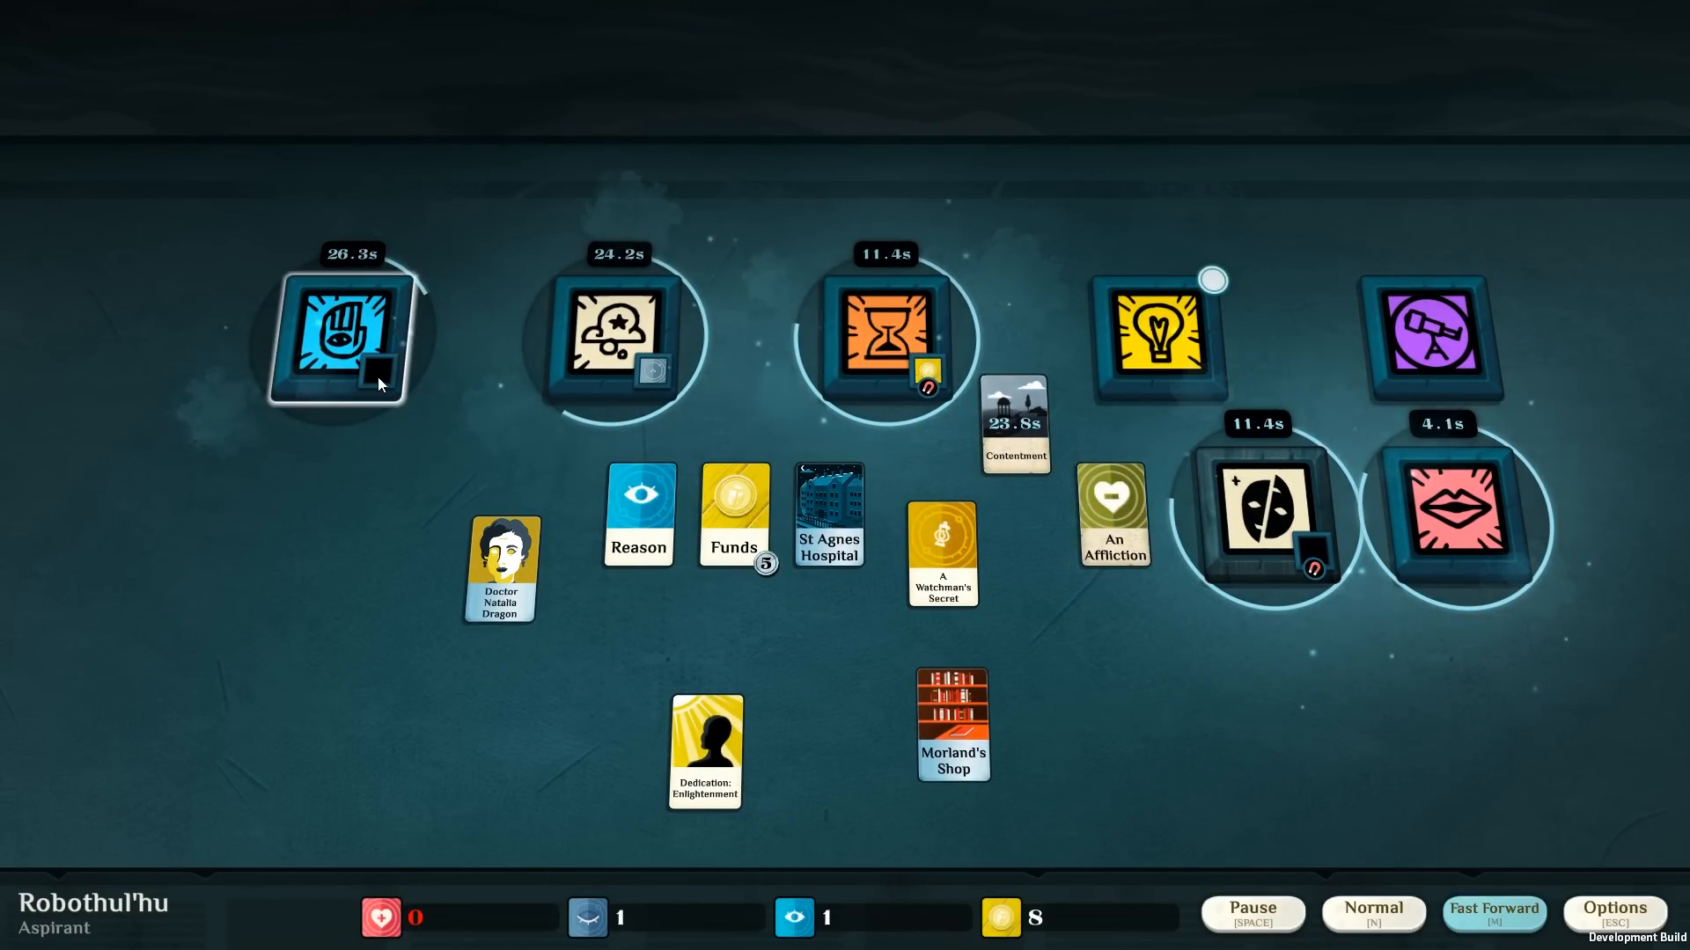
Bring up the Work verb to start overtime at Mr Alden's insistence with Reason.
left_click(341, 336)
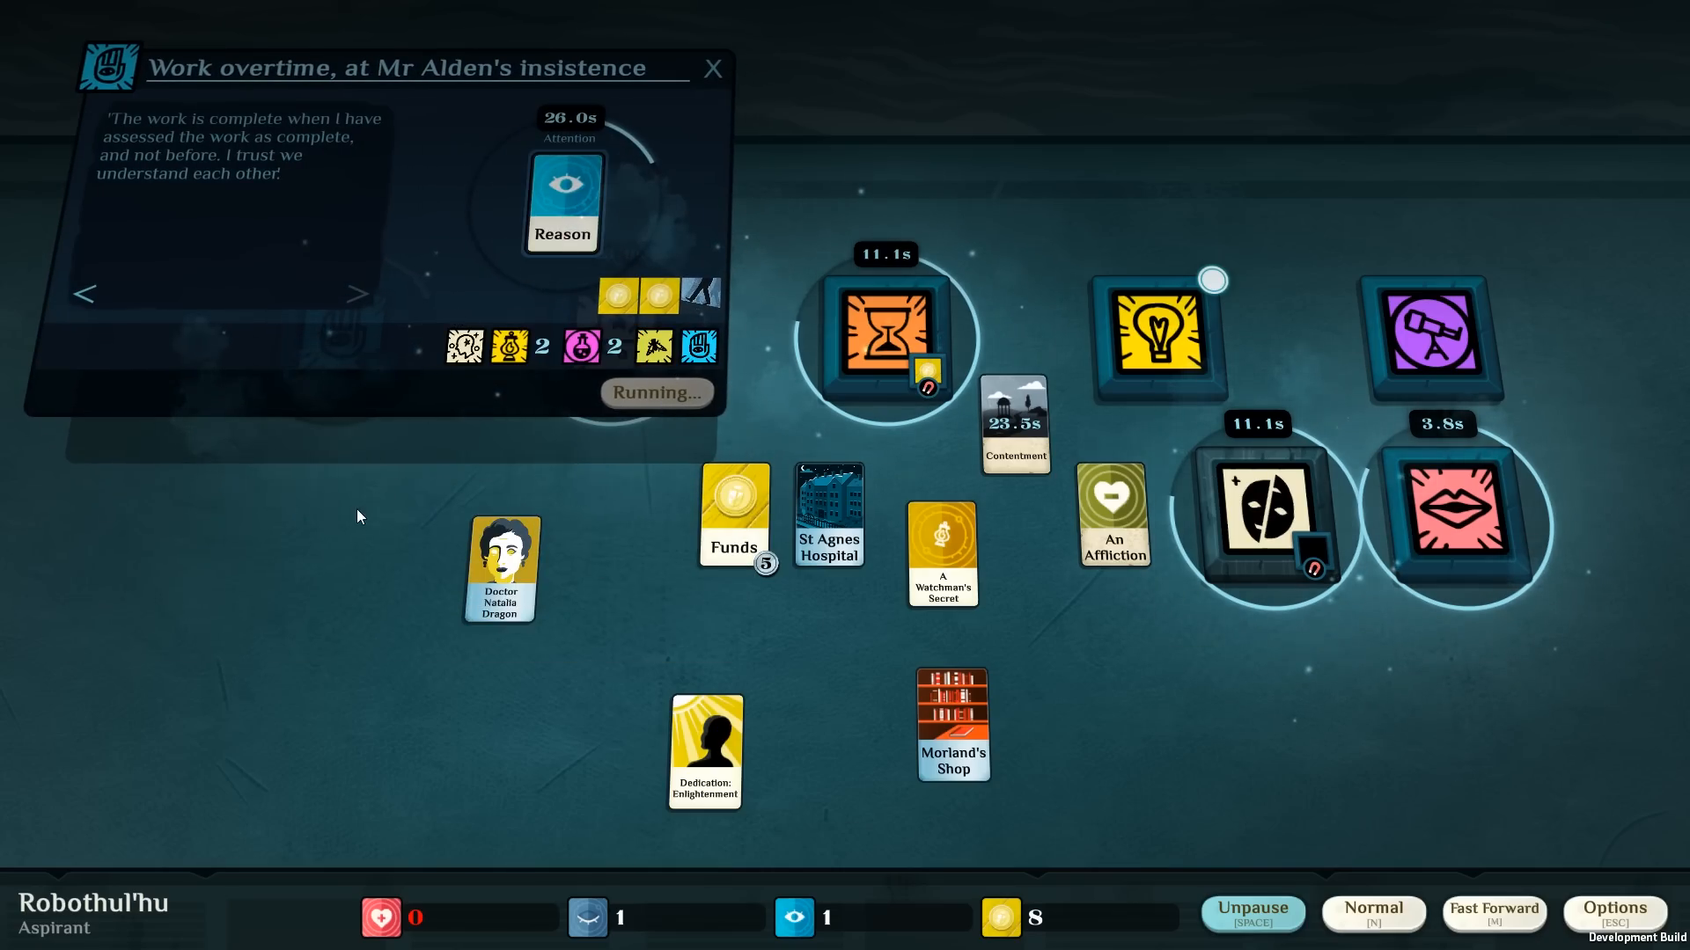
mouse_move(732, 116)
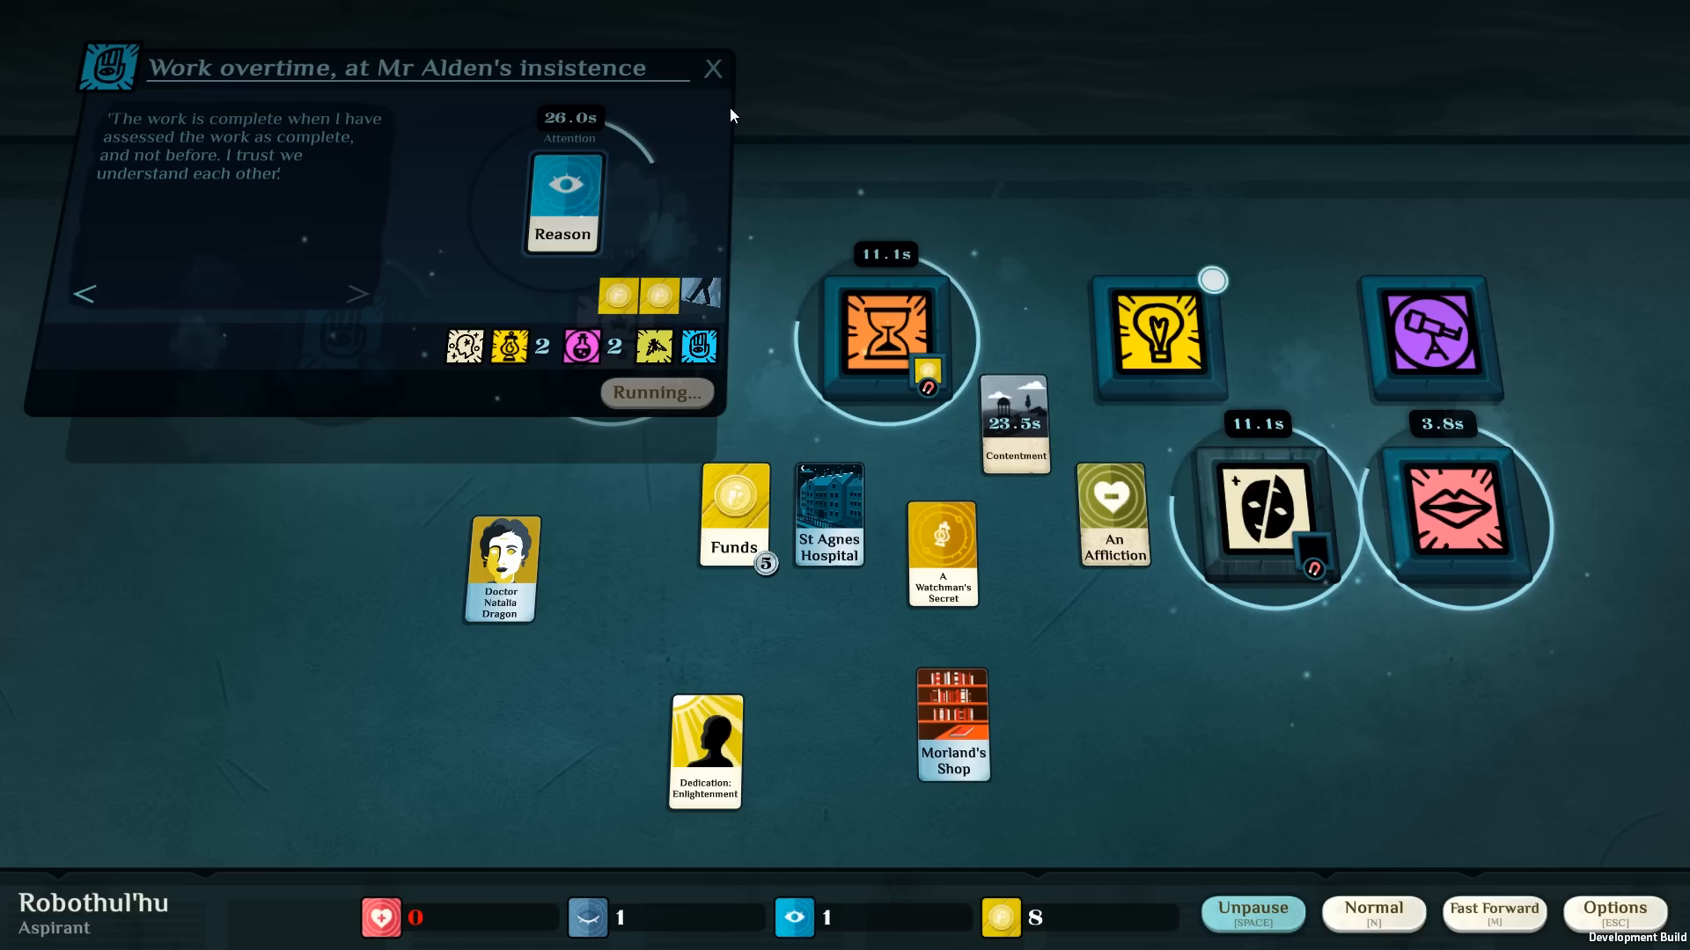
mouse_move(737, 79)
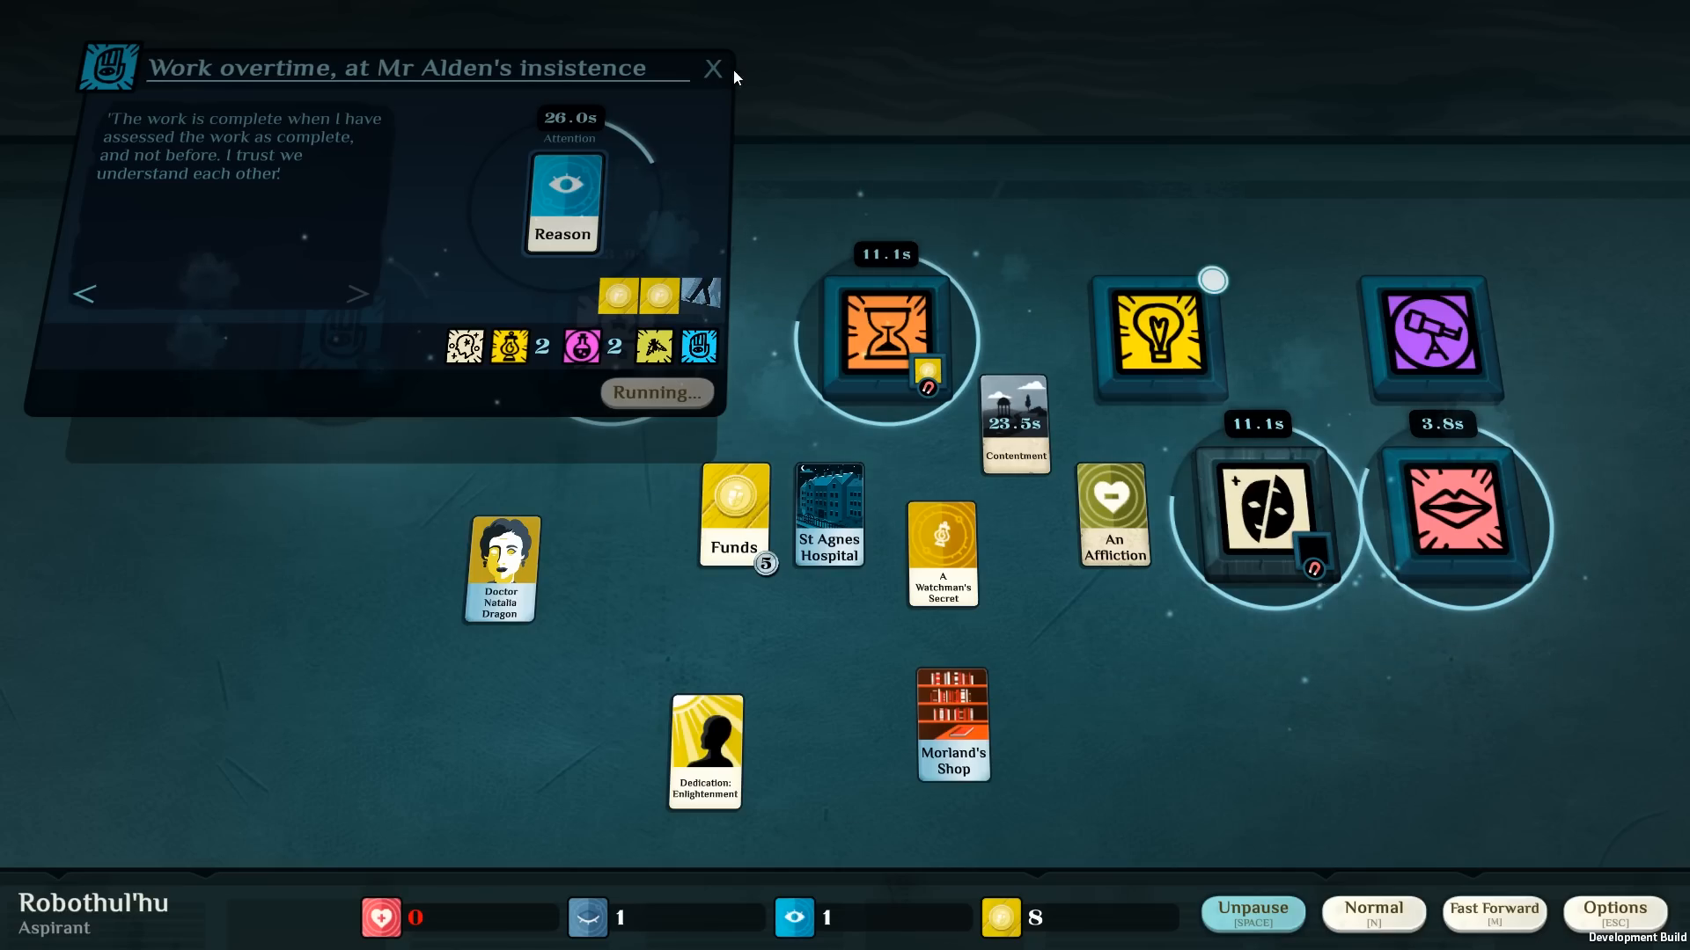
Collect the acquaintance's reply and start Found a Mystical Organisation with A Hanger-On in Talk.
left_click(711, 70)
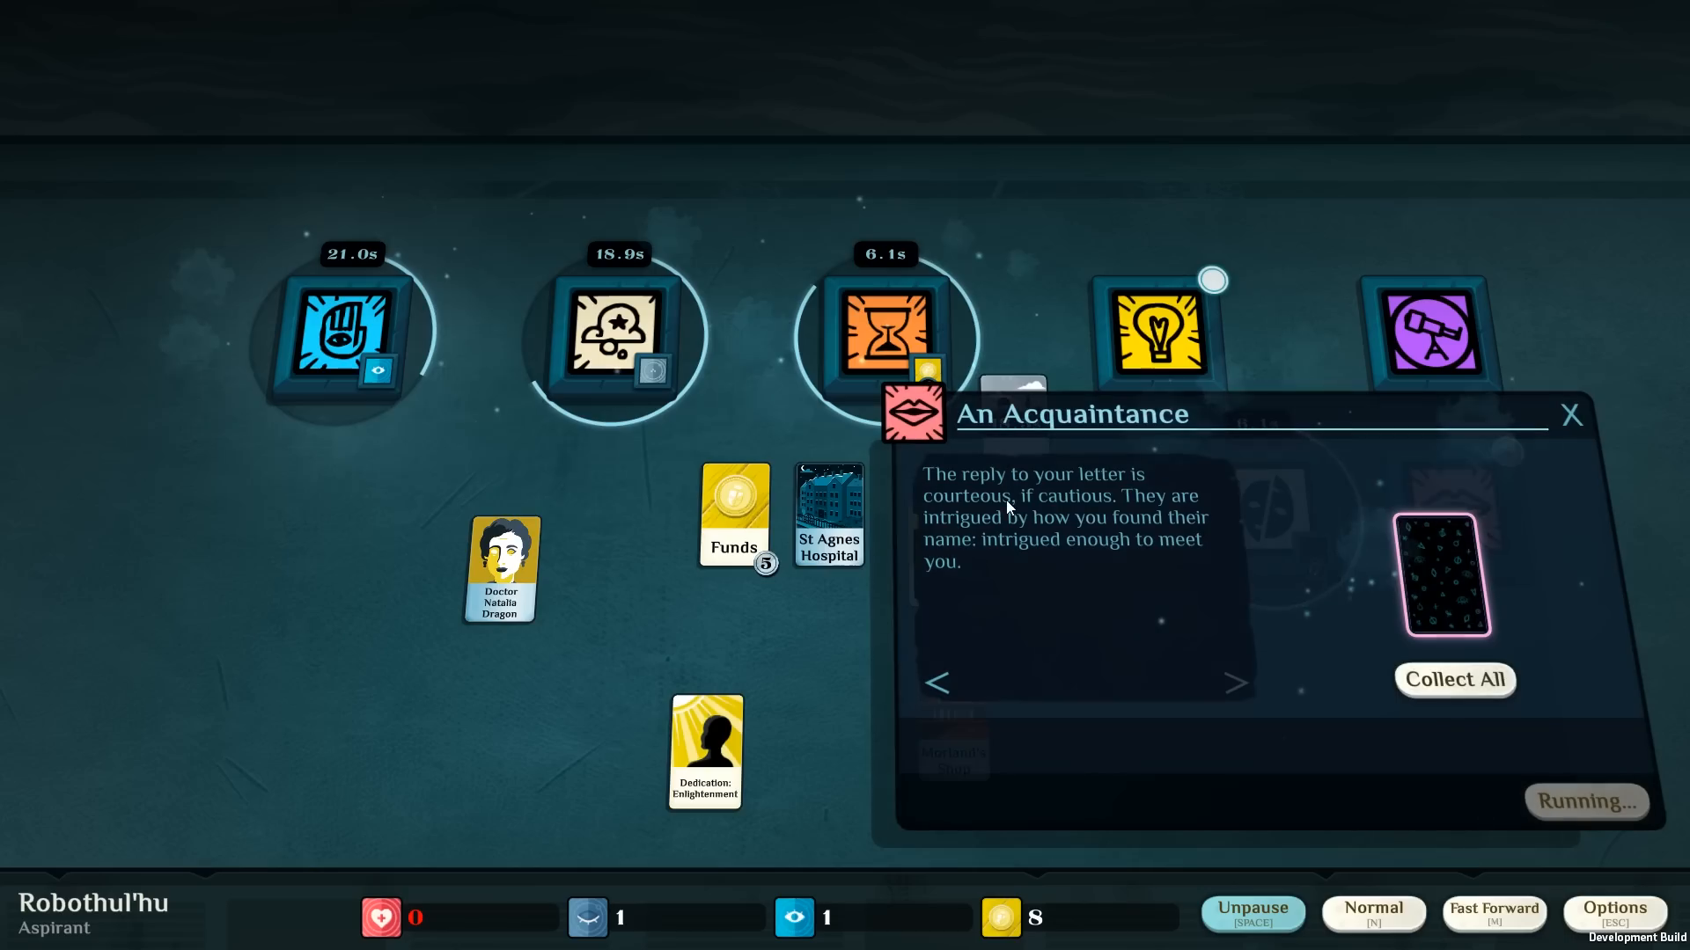
mouse_move(1105, 587)
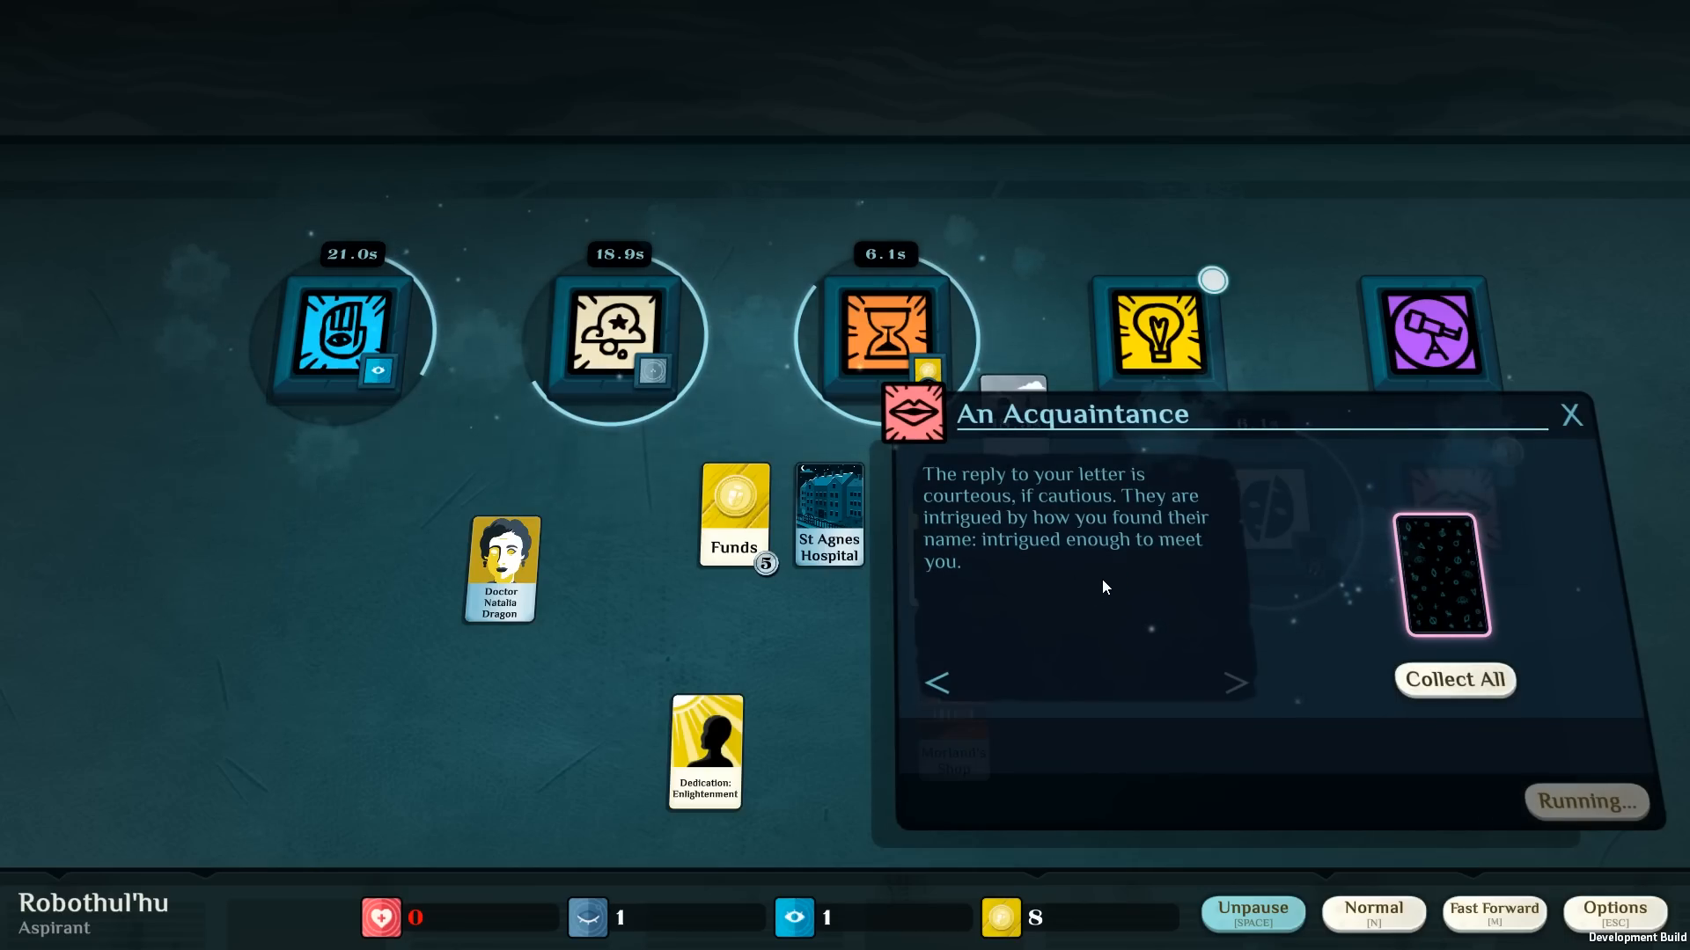
mouse_move(1179, 626)
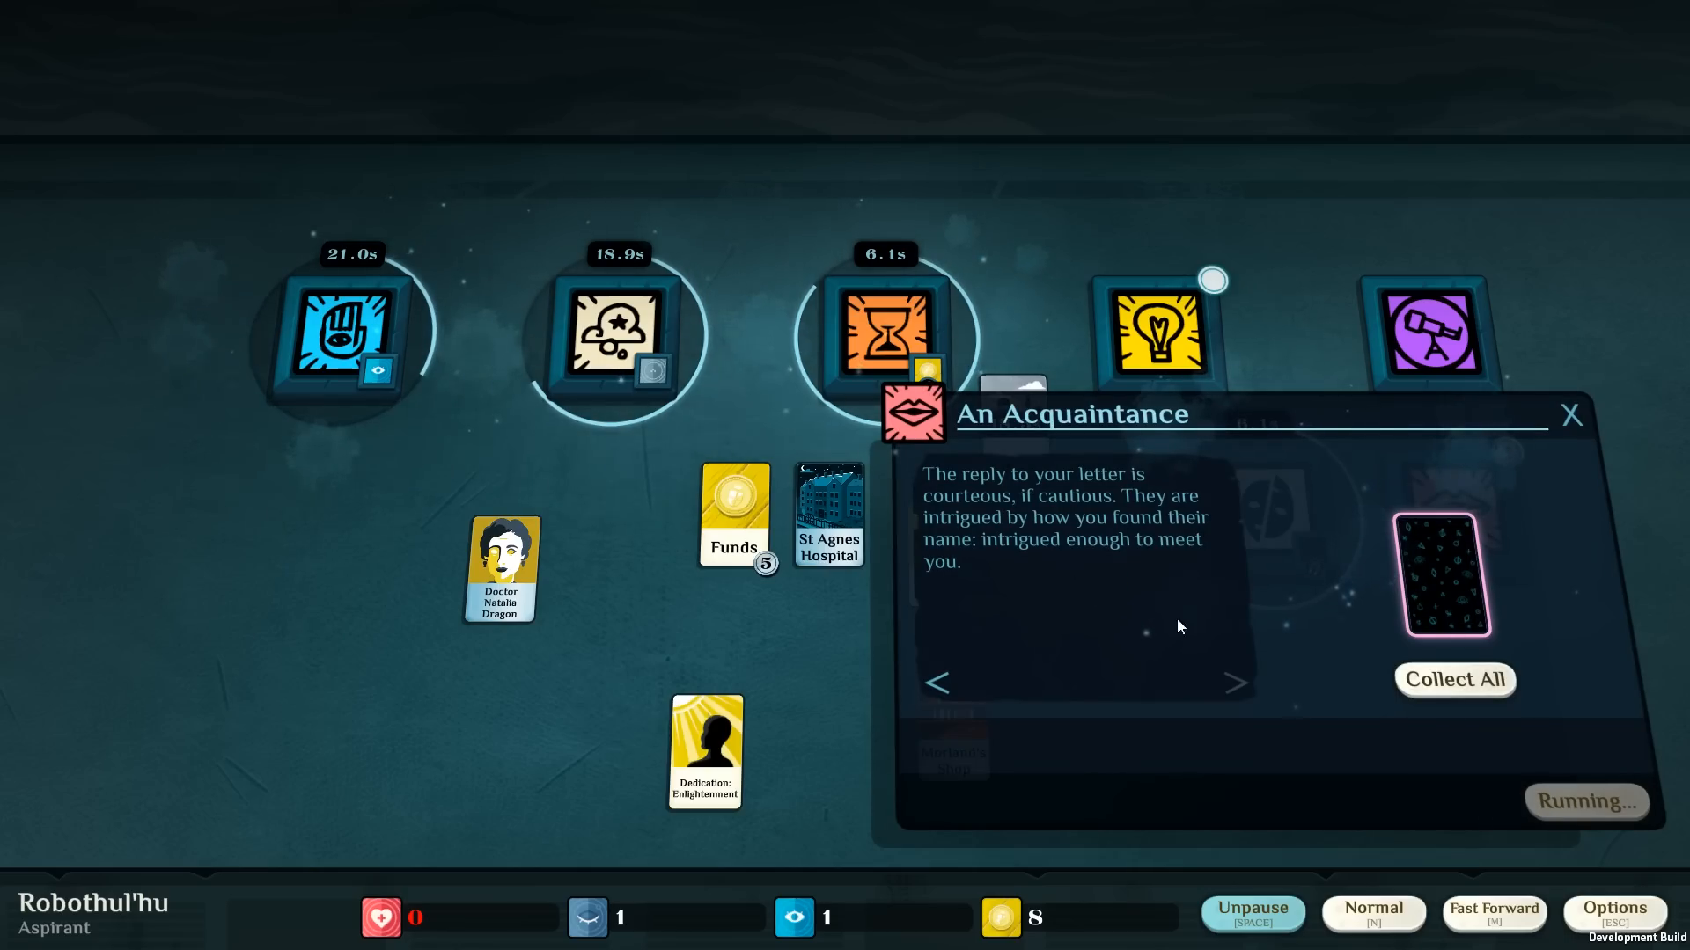
left_click(1454, 679)
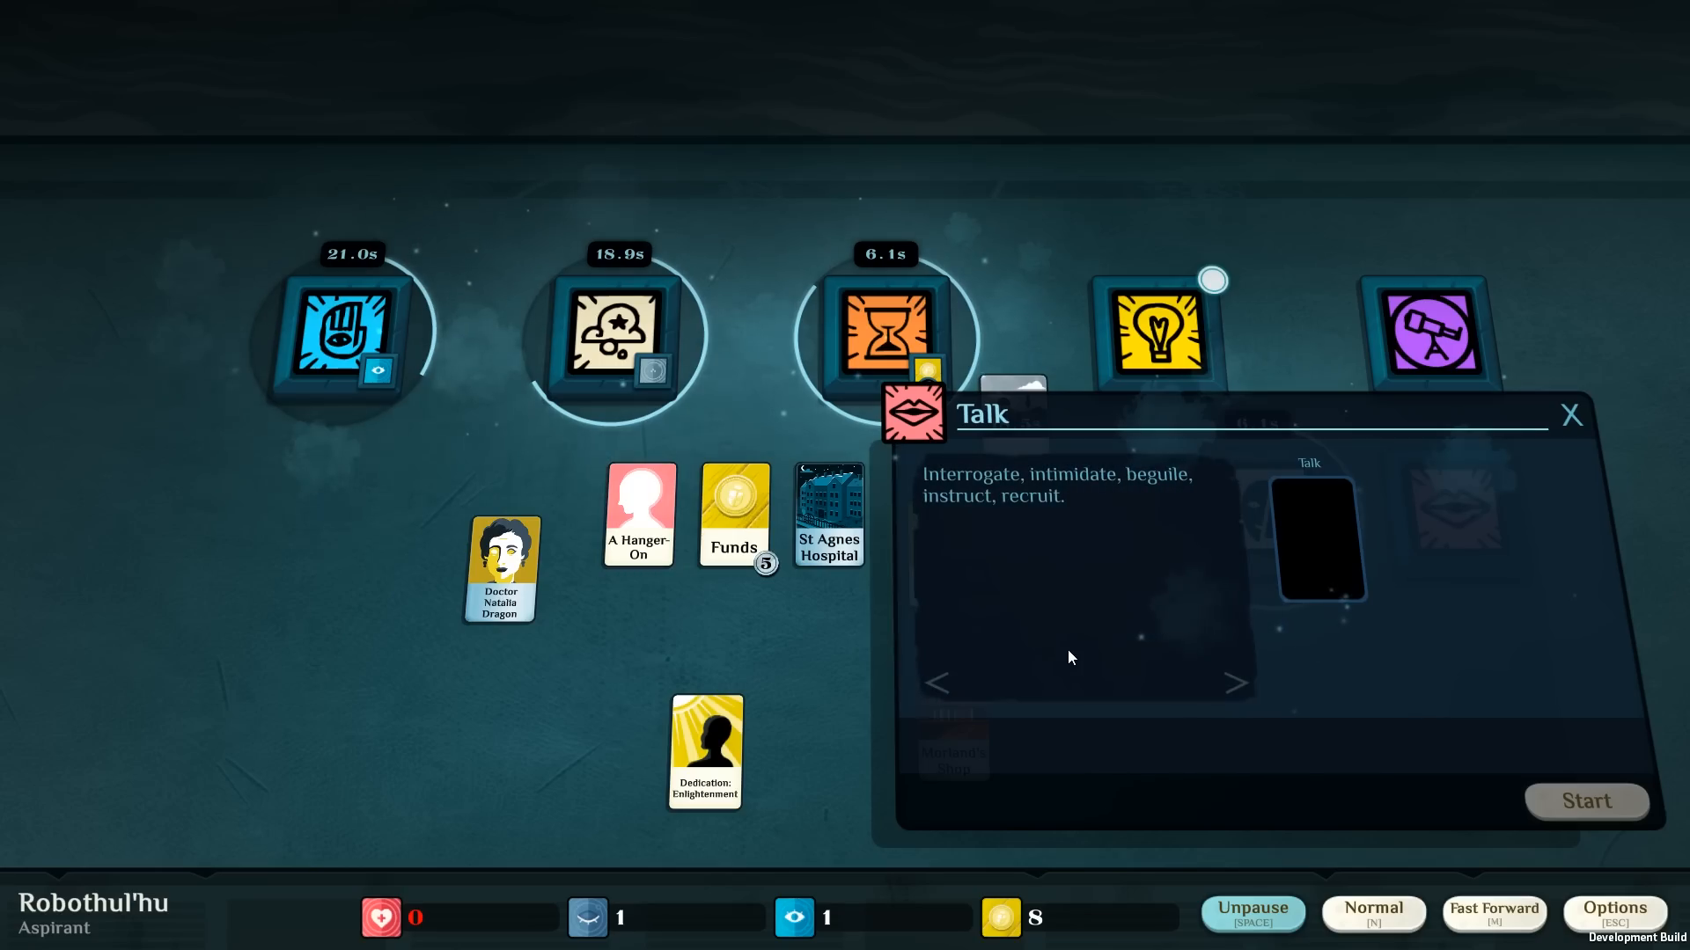
mouse_move(1031, 580)
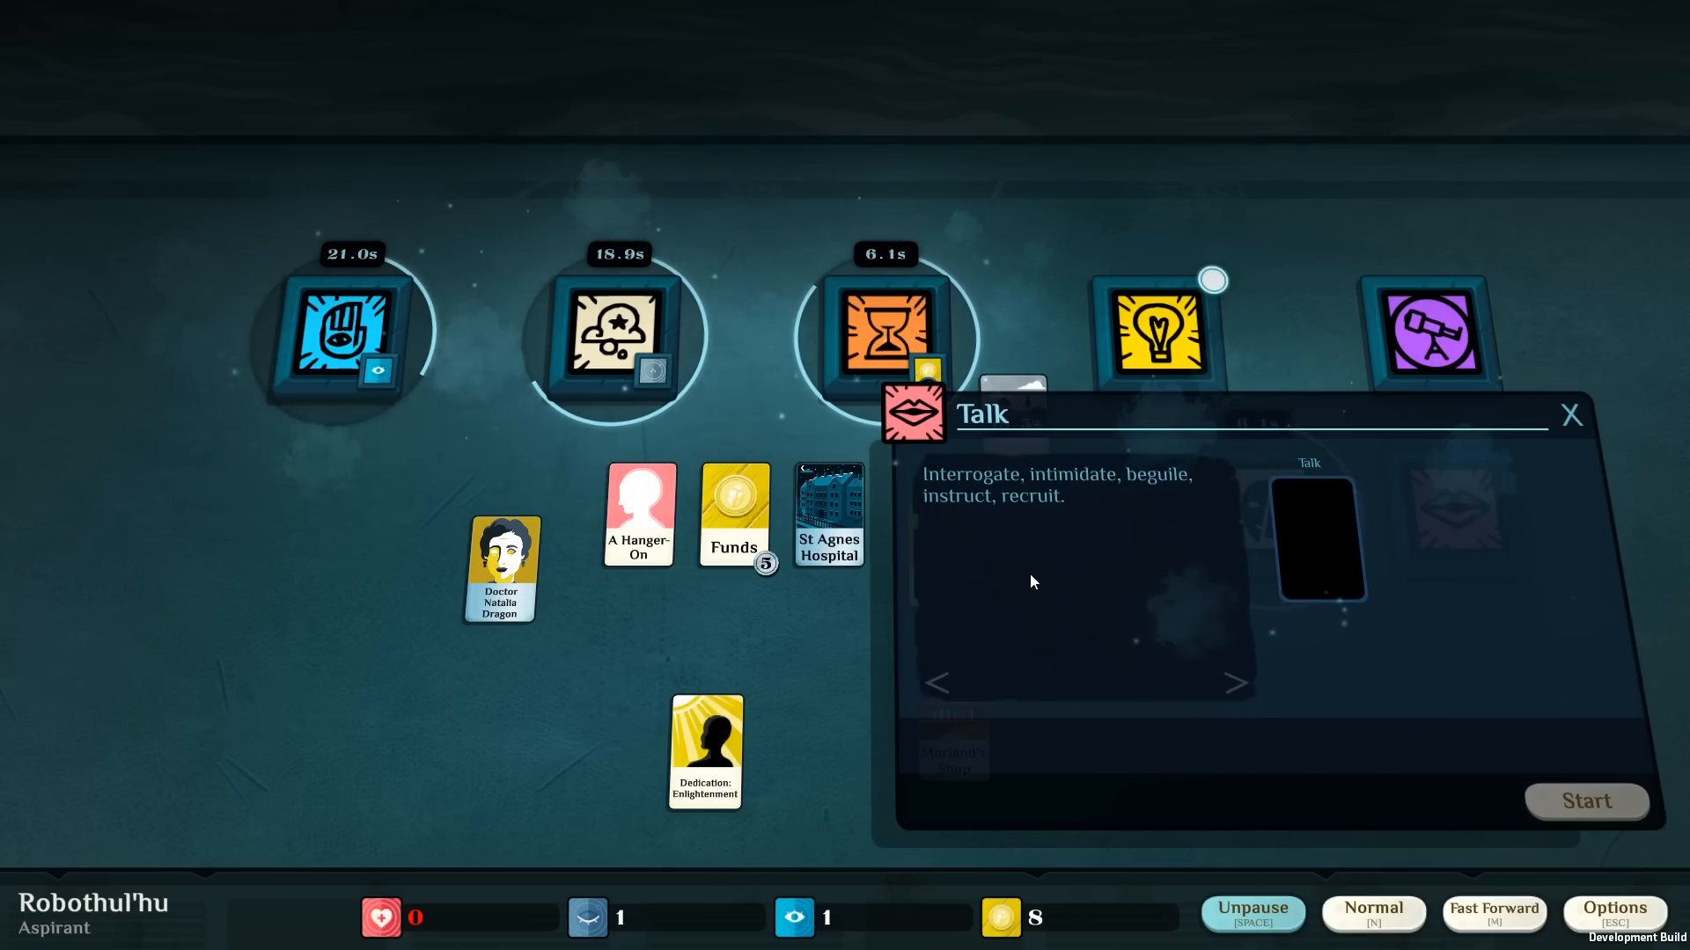
mouse_move(641, 528)
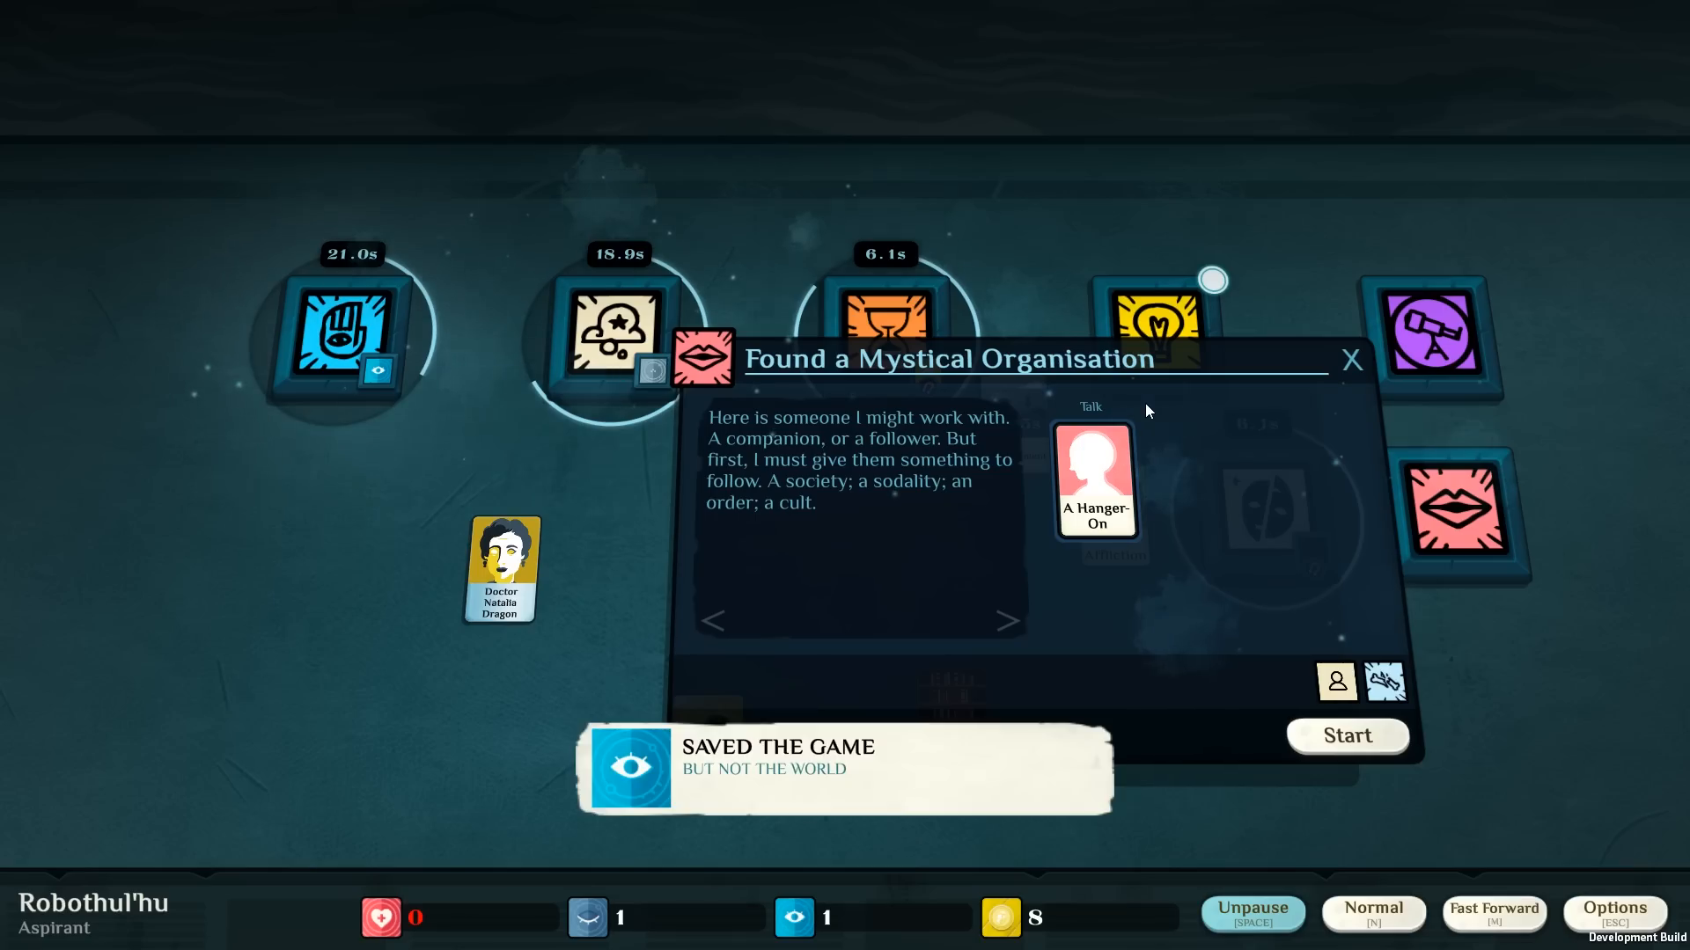
mouse_move(1140, 410)
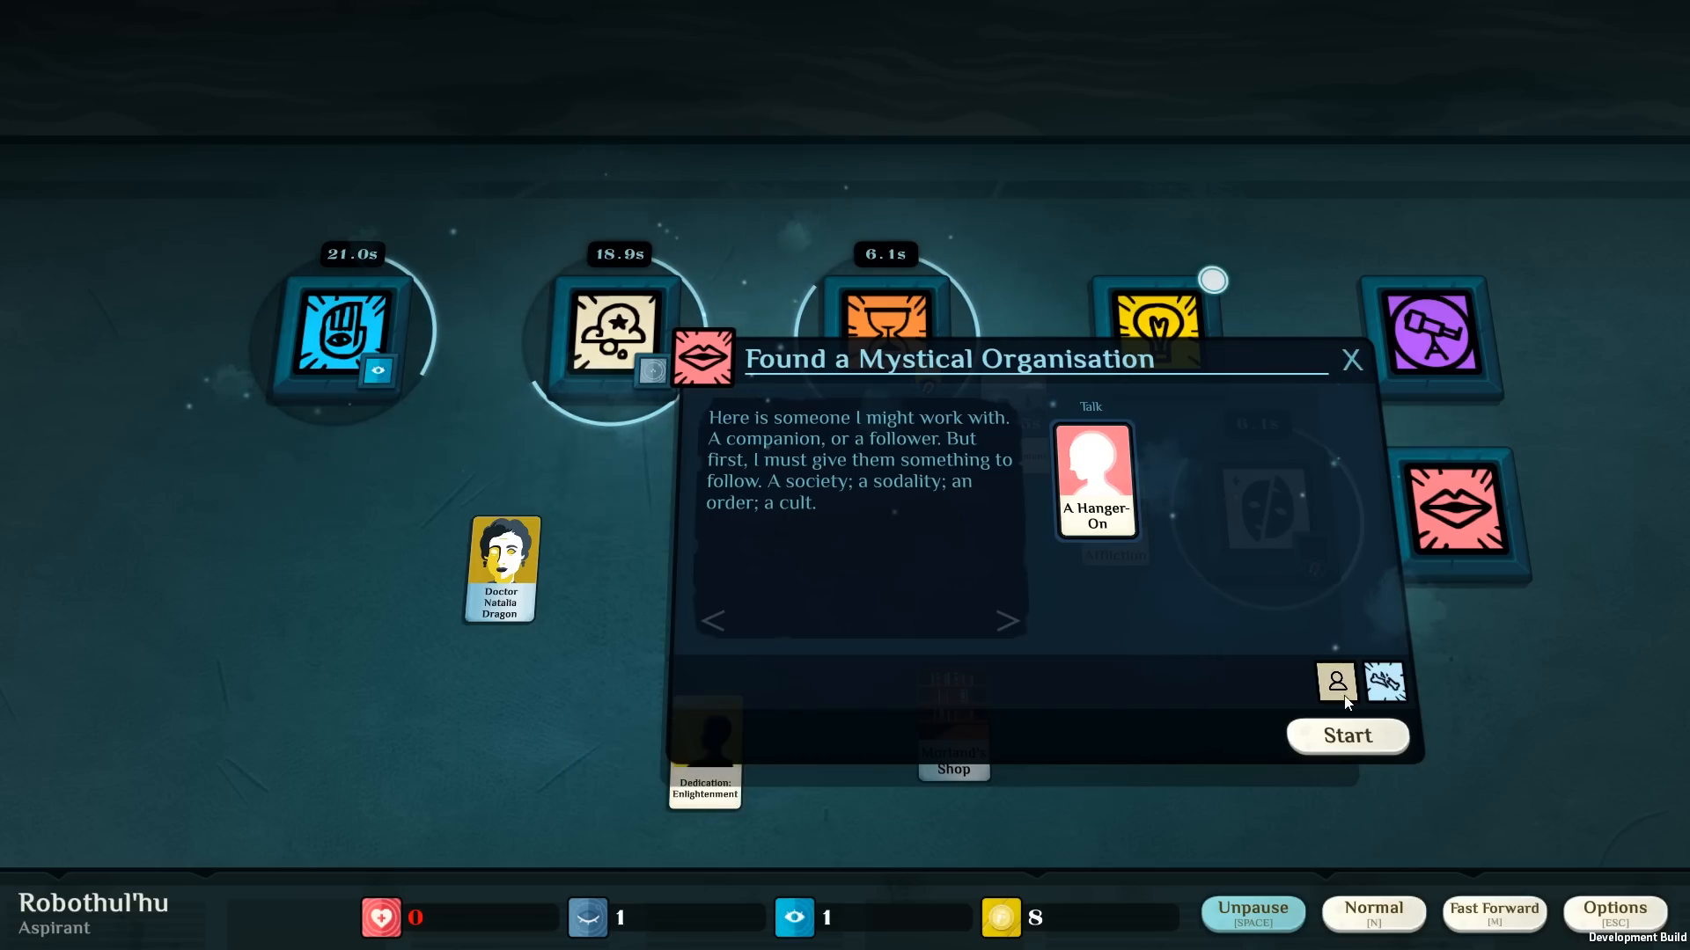
left_click(1346, 736)
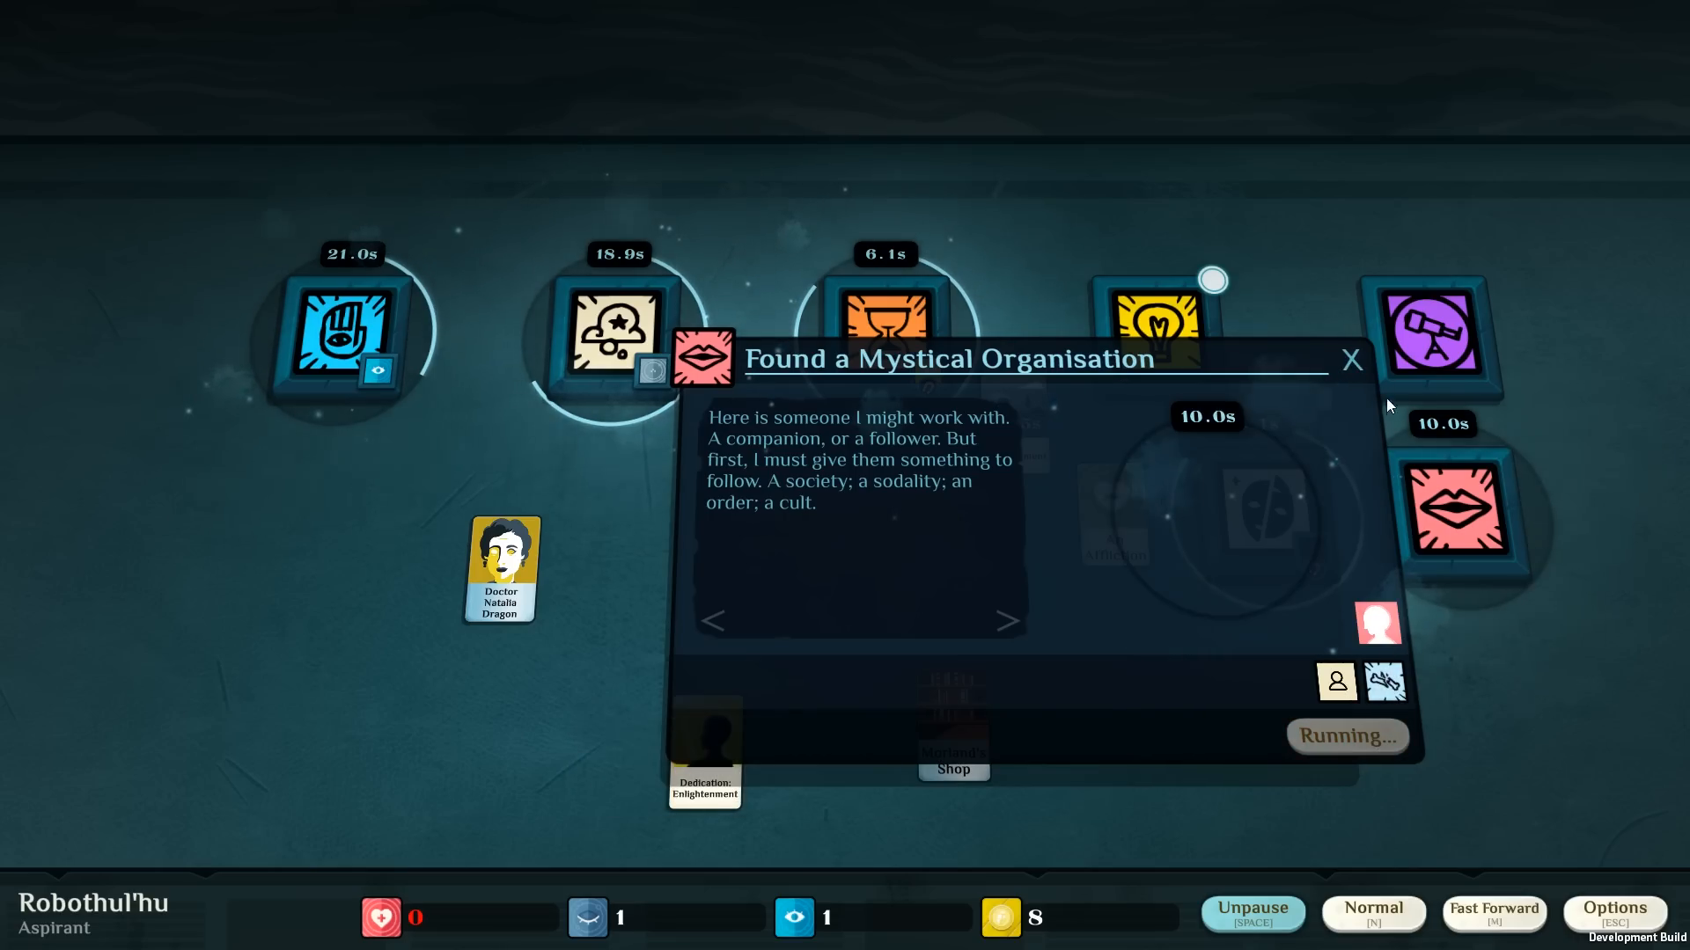
left_click(1350, 359)
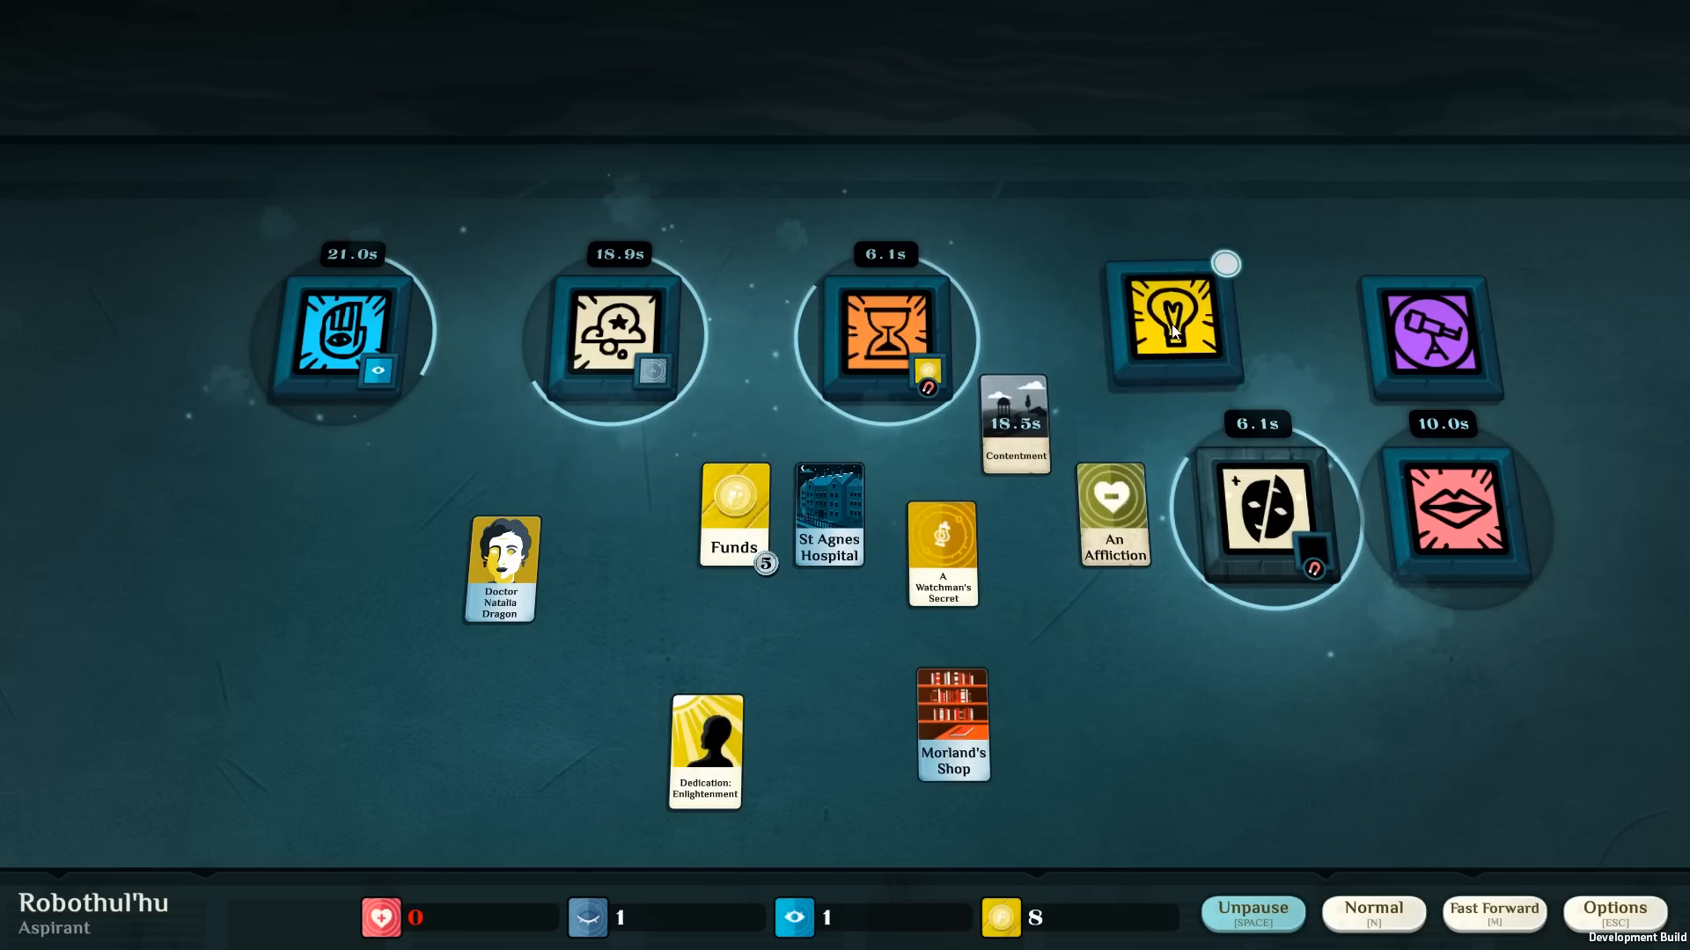
Accept the collaborator-search outcome, slot A Watchman's Secret into Study, then close it unstarted.
left_click(1172, 324)
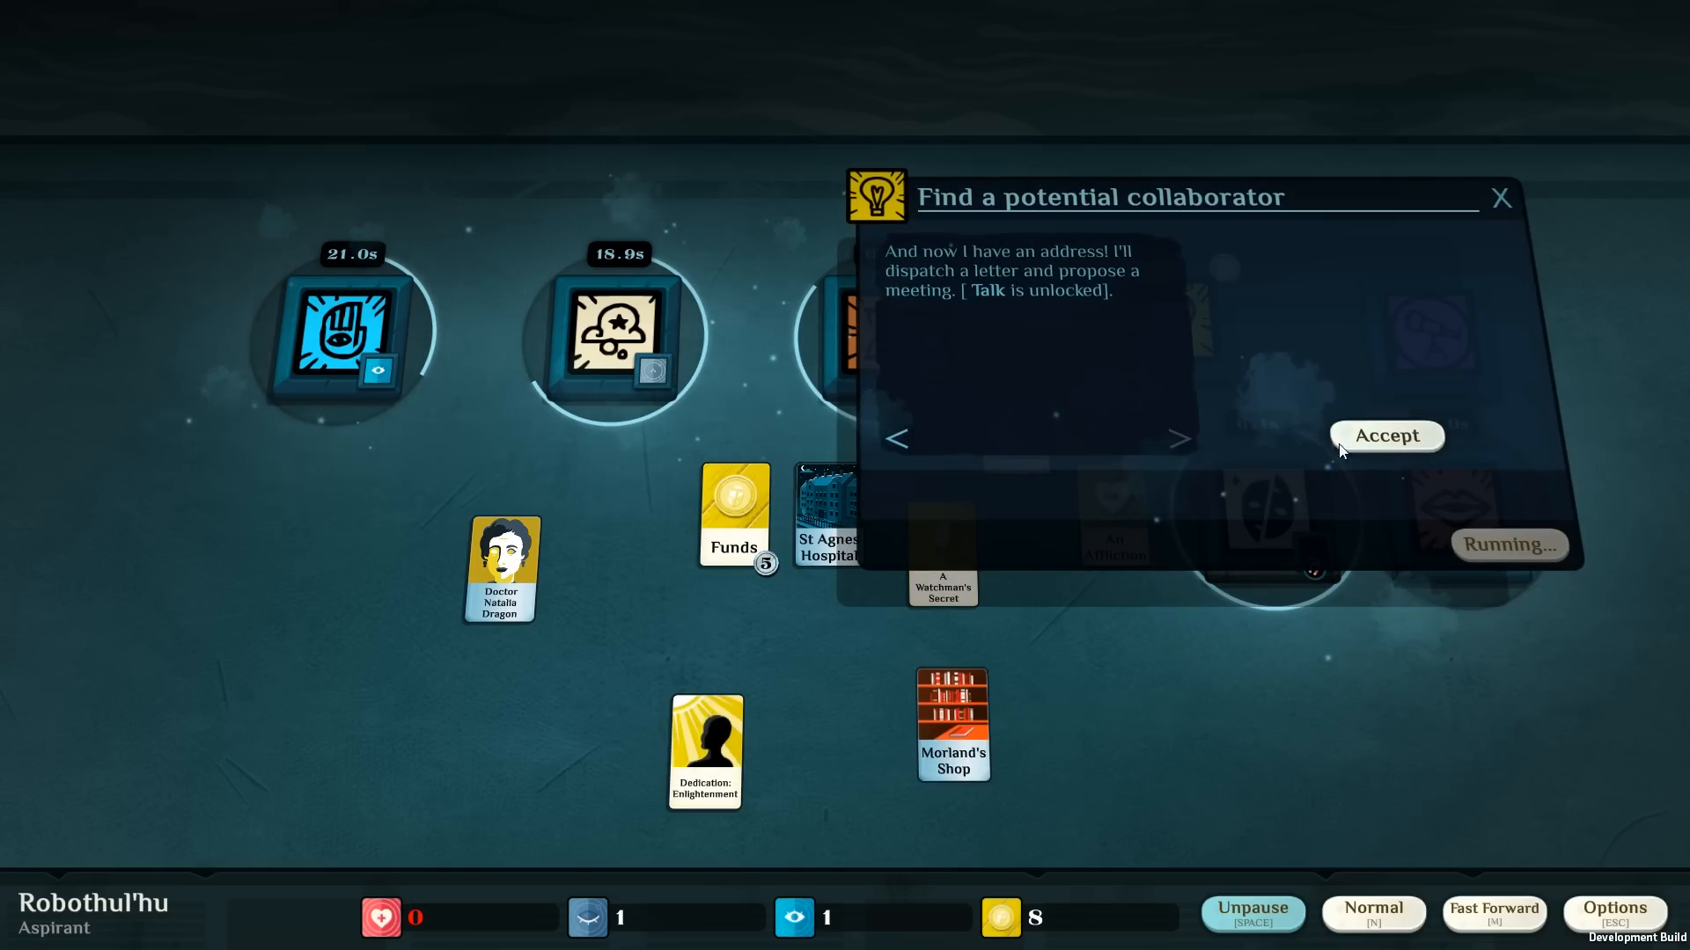
mouse_move(1371, 443)
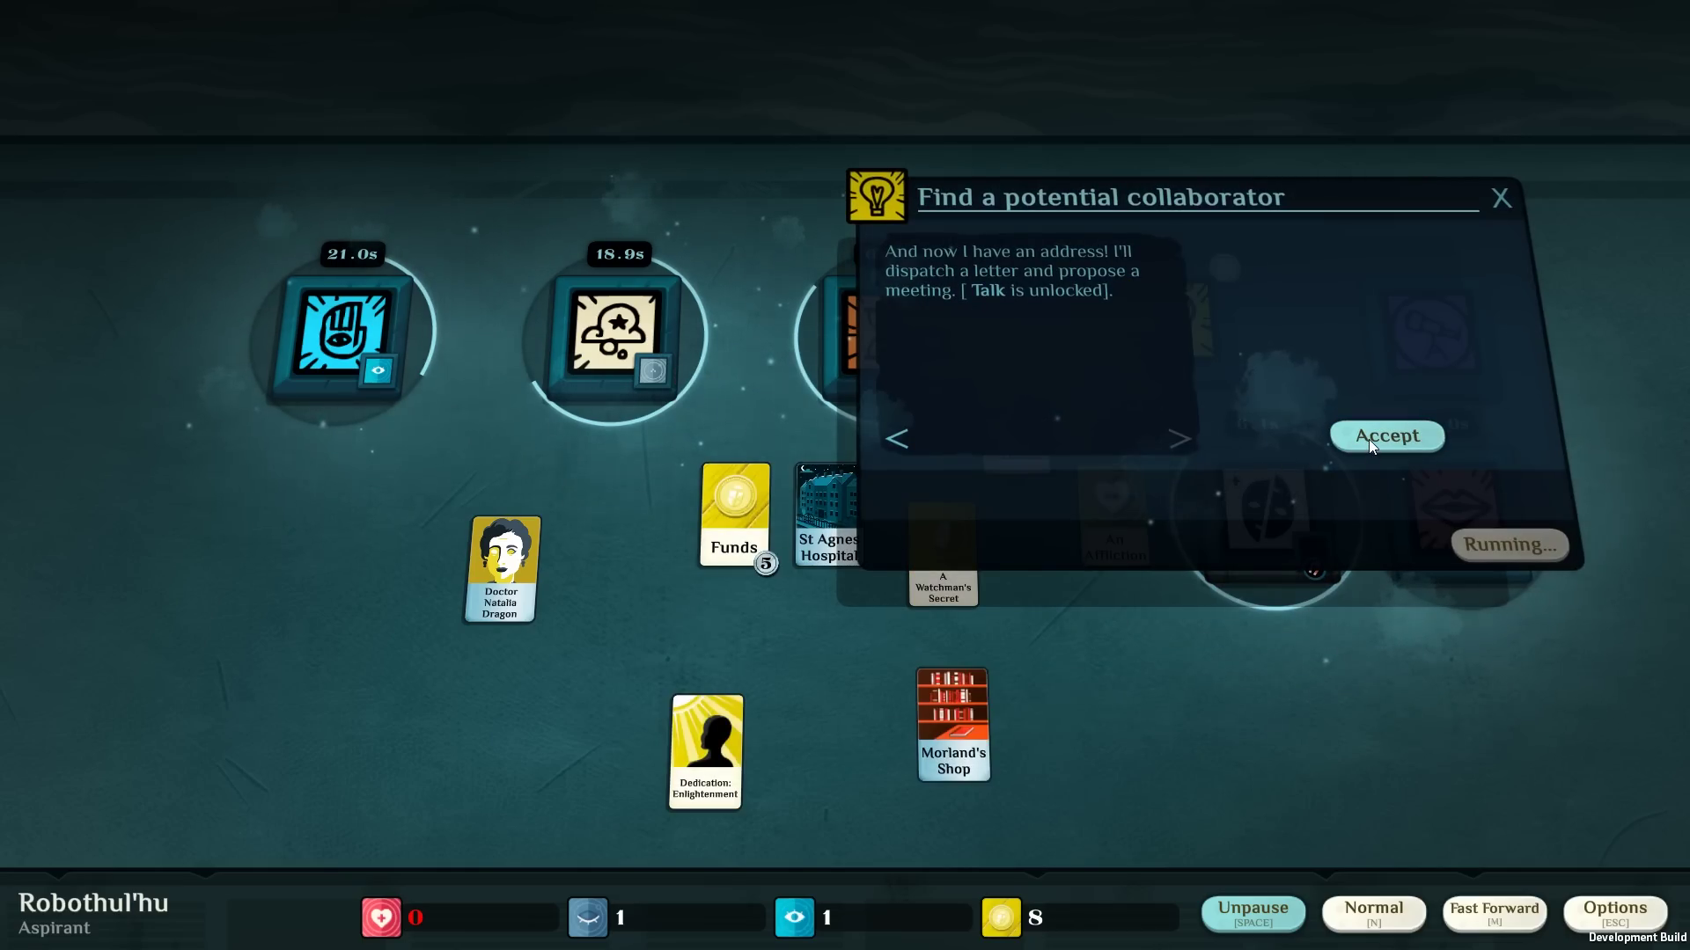
left_click(1387, 437)
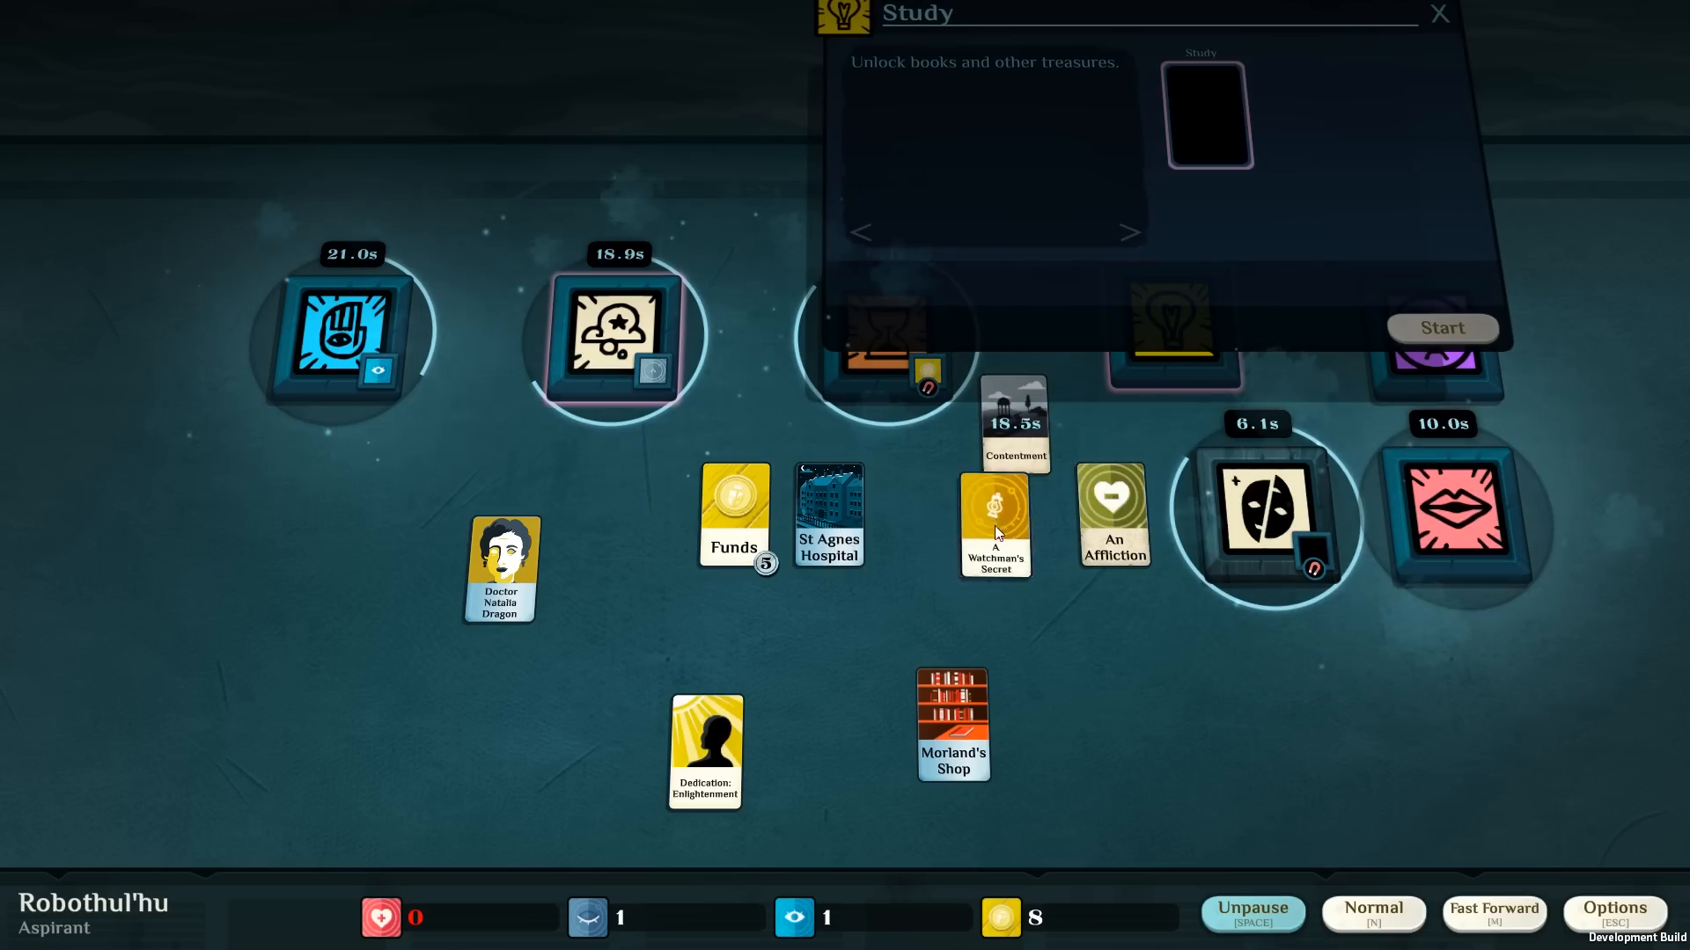
left_click_drag(993, 526, 1197, 135)
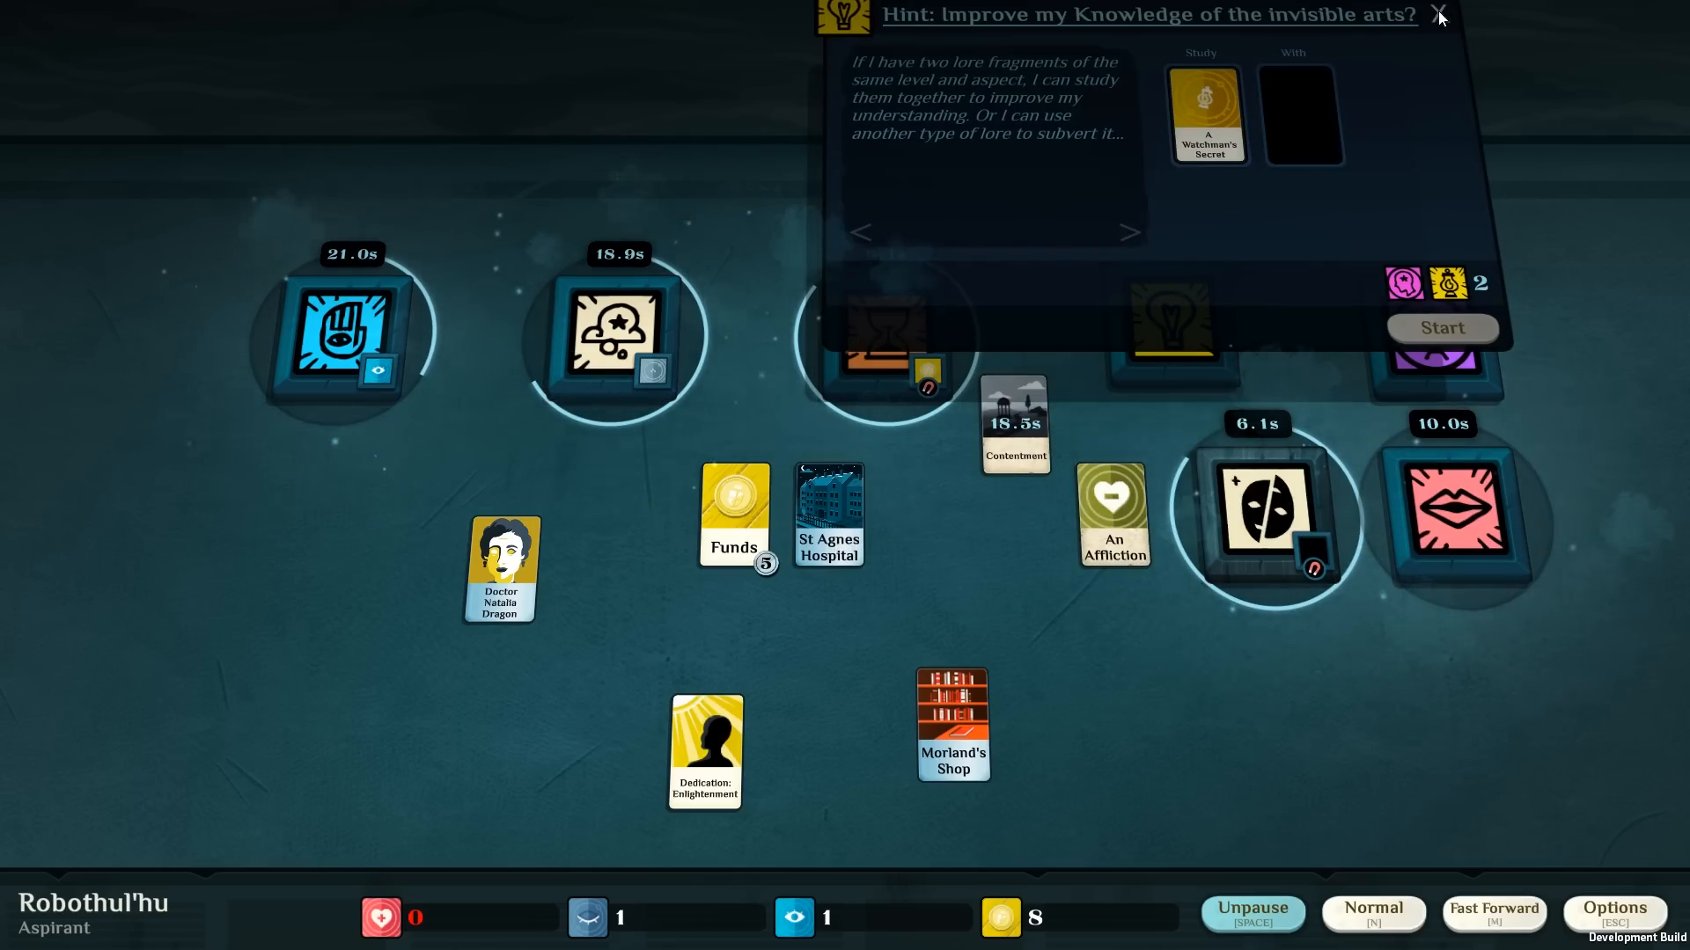
left_click(1440, 13)
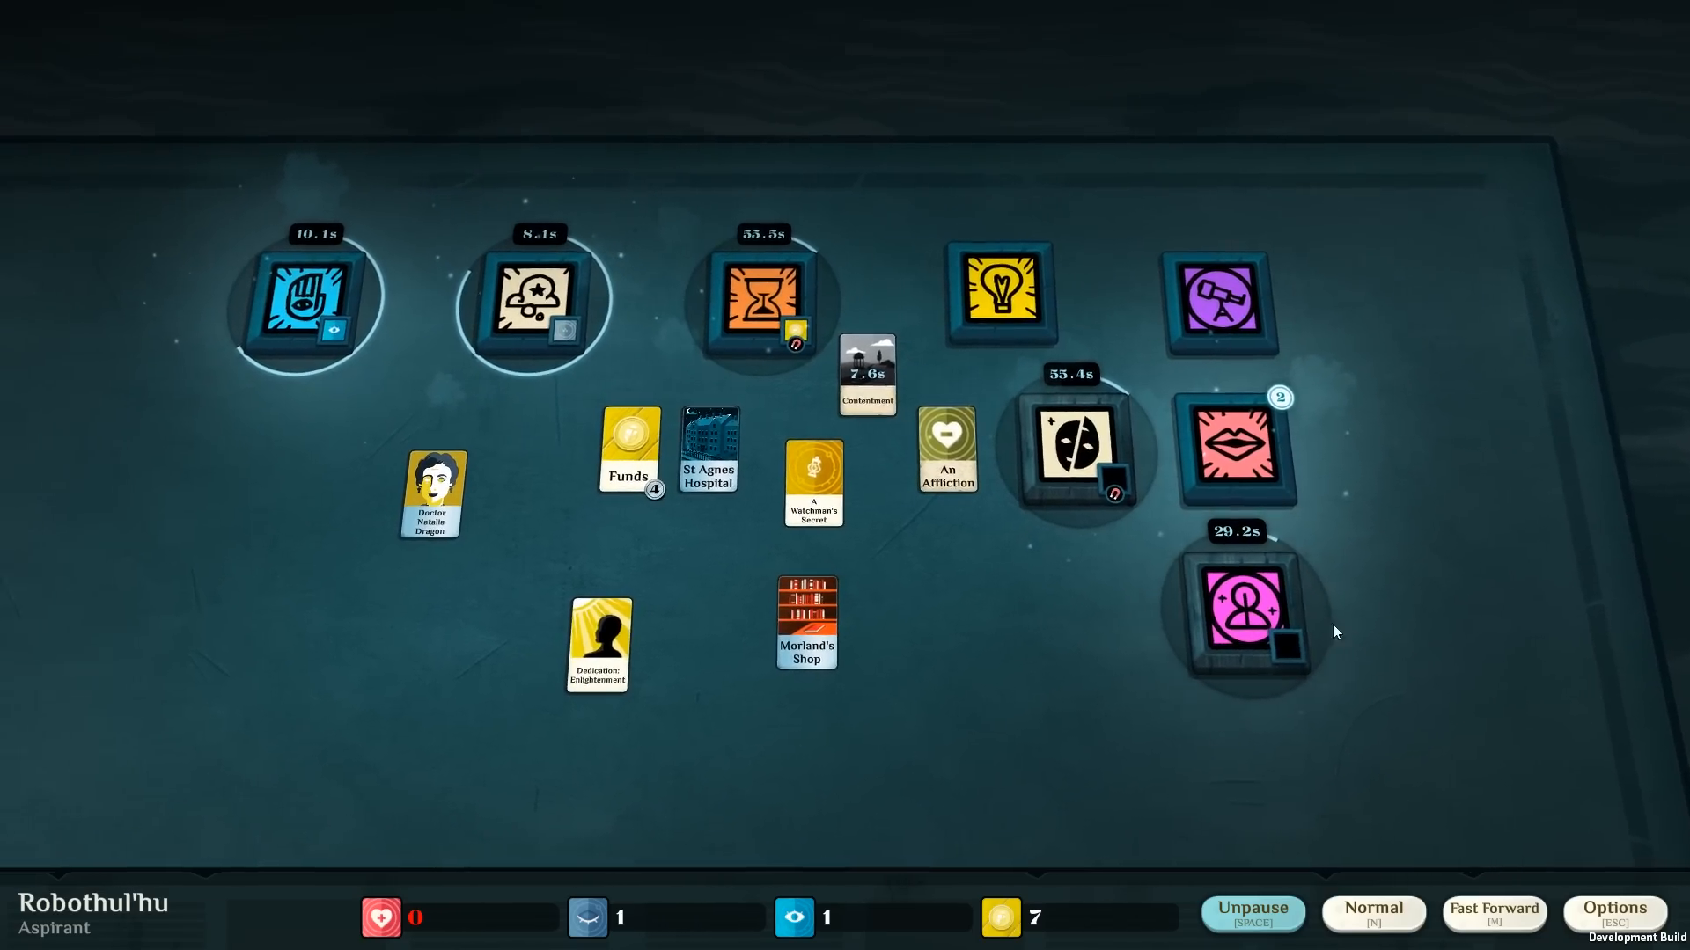
Place A Watchman's Secret as Doctrine in the cult-founding situation, establishing the Mirror of Glory.
left_click(1250, 612)
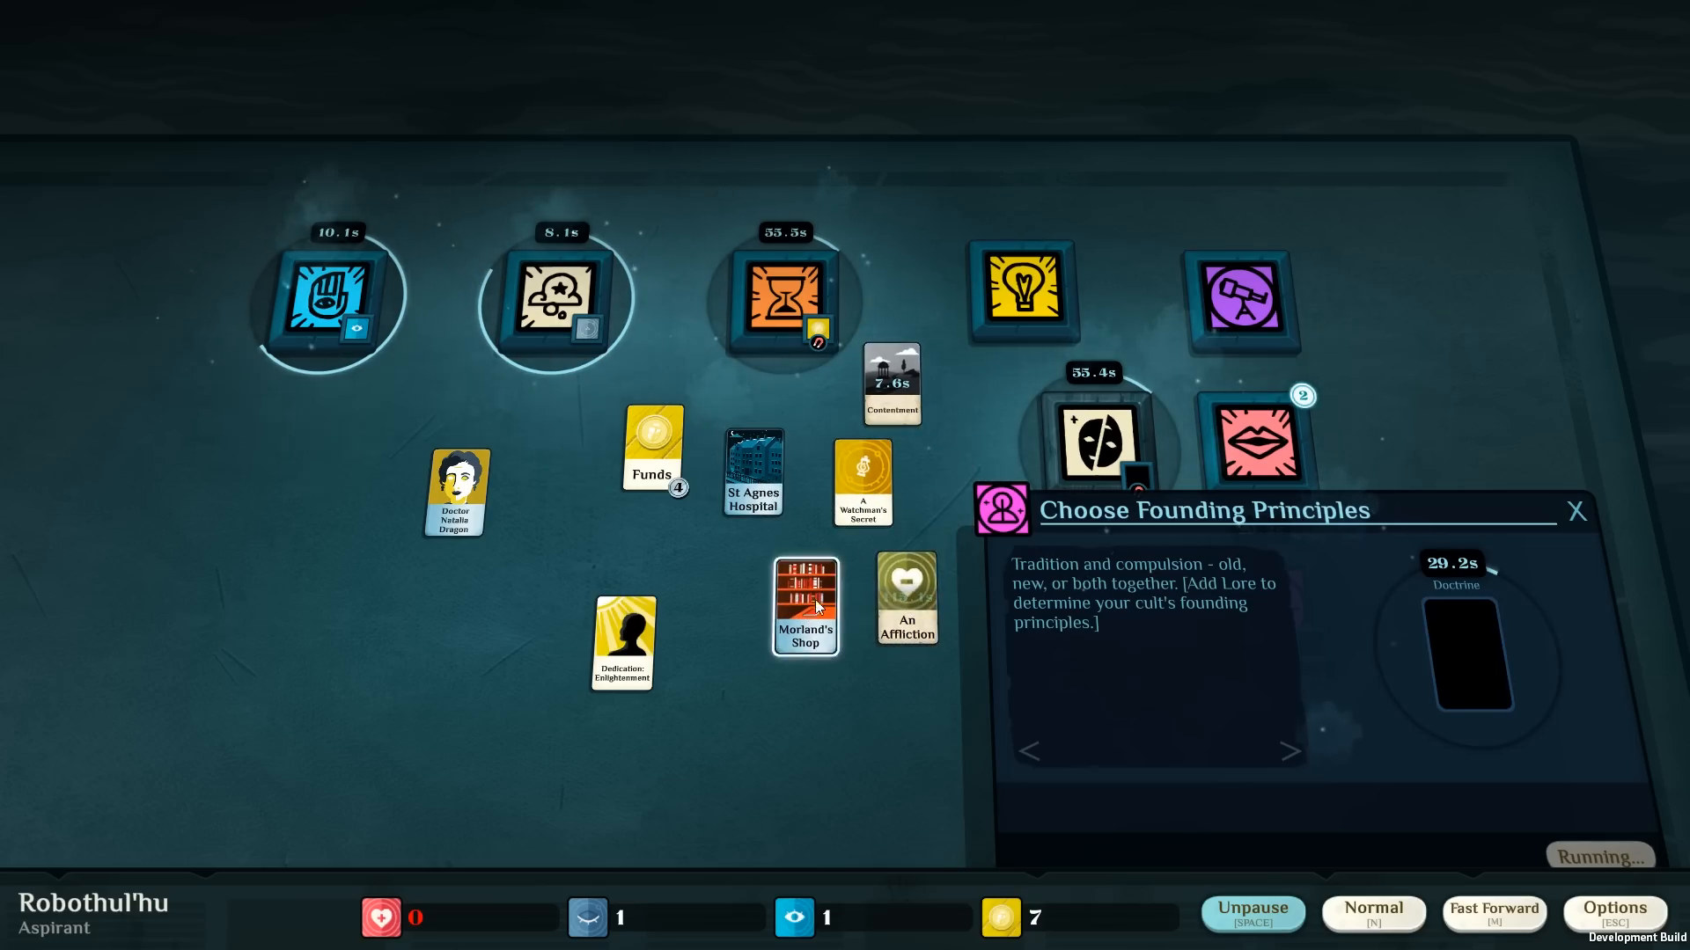
left_click(863, 484)
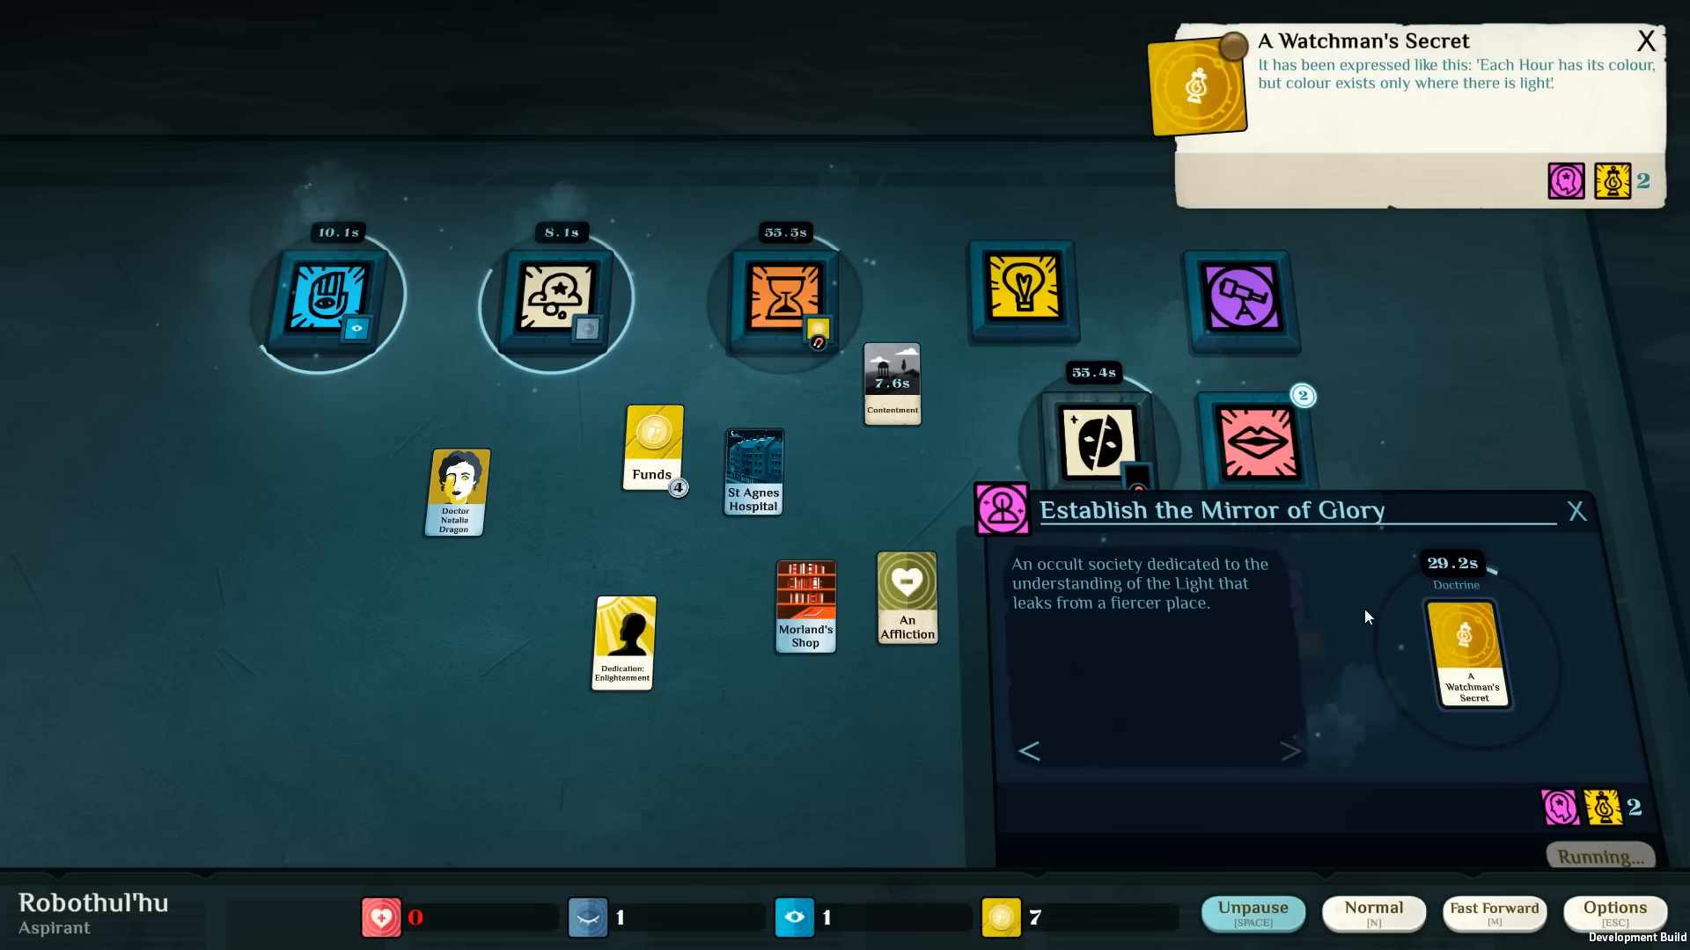
mouse_move(1517, 535)
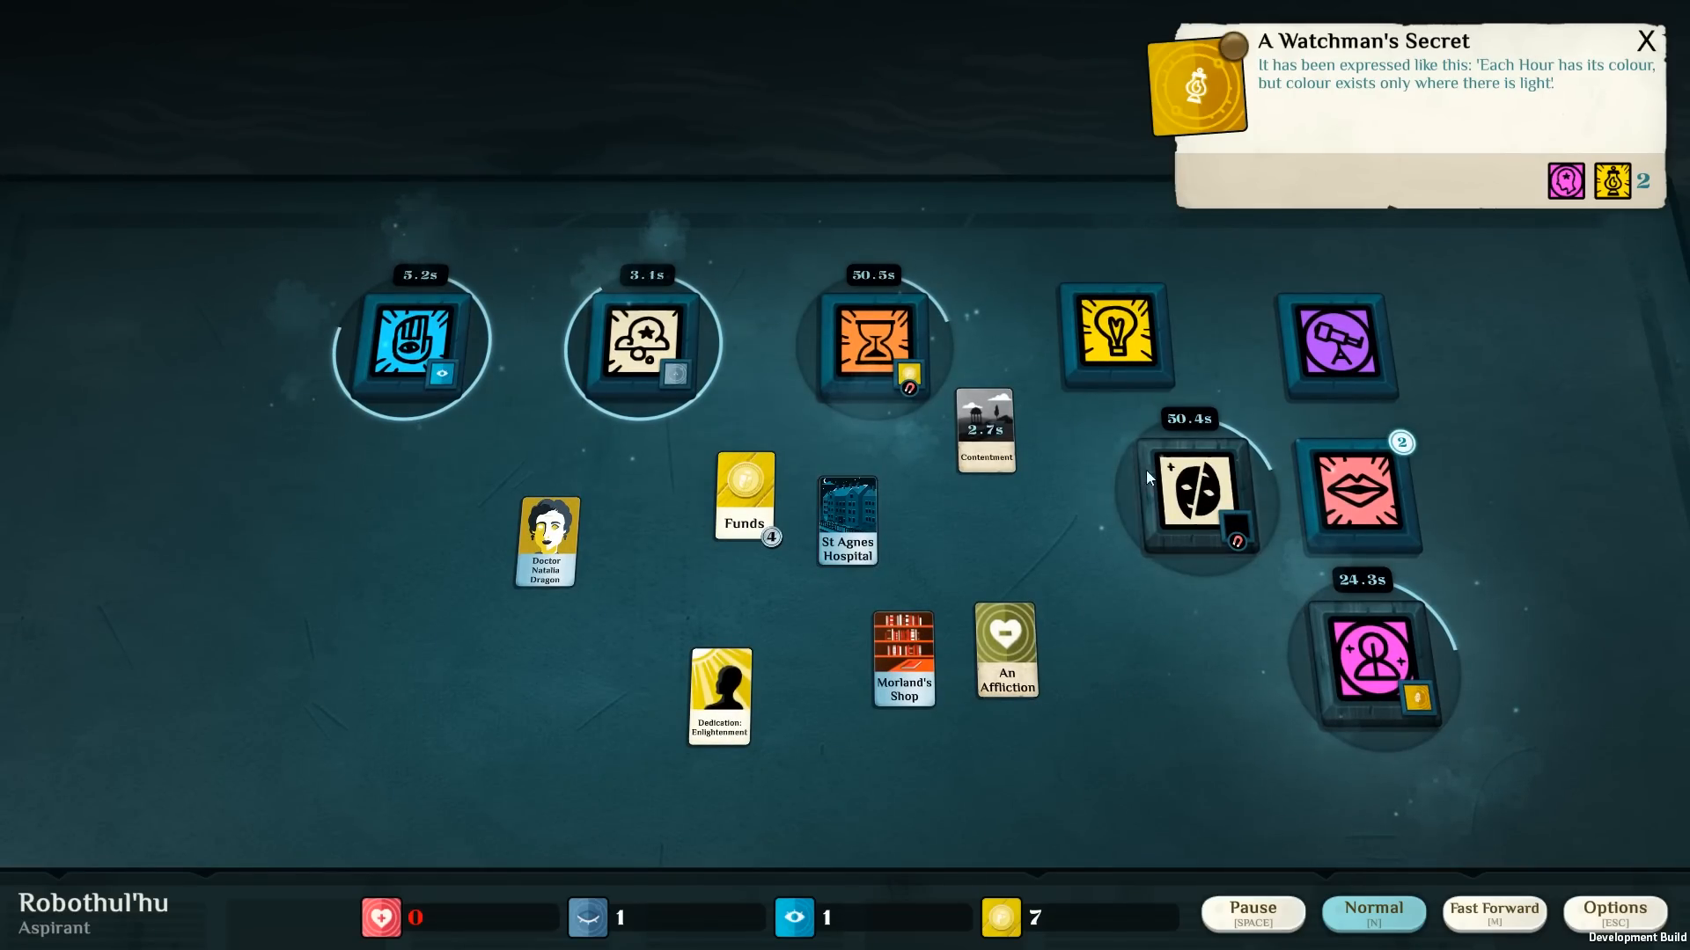
left_click(1350, 349)
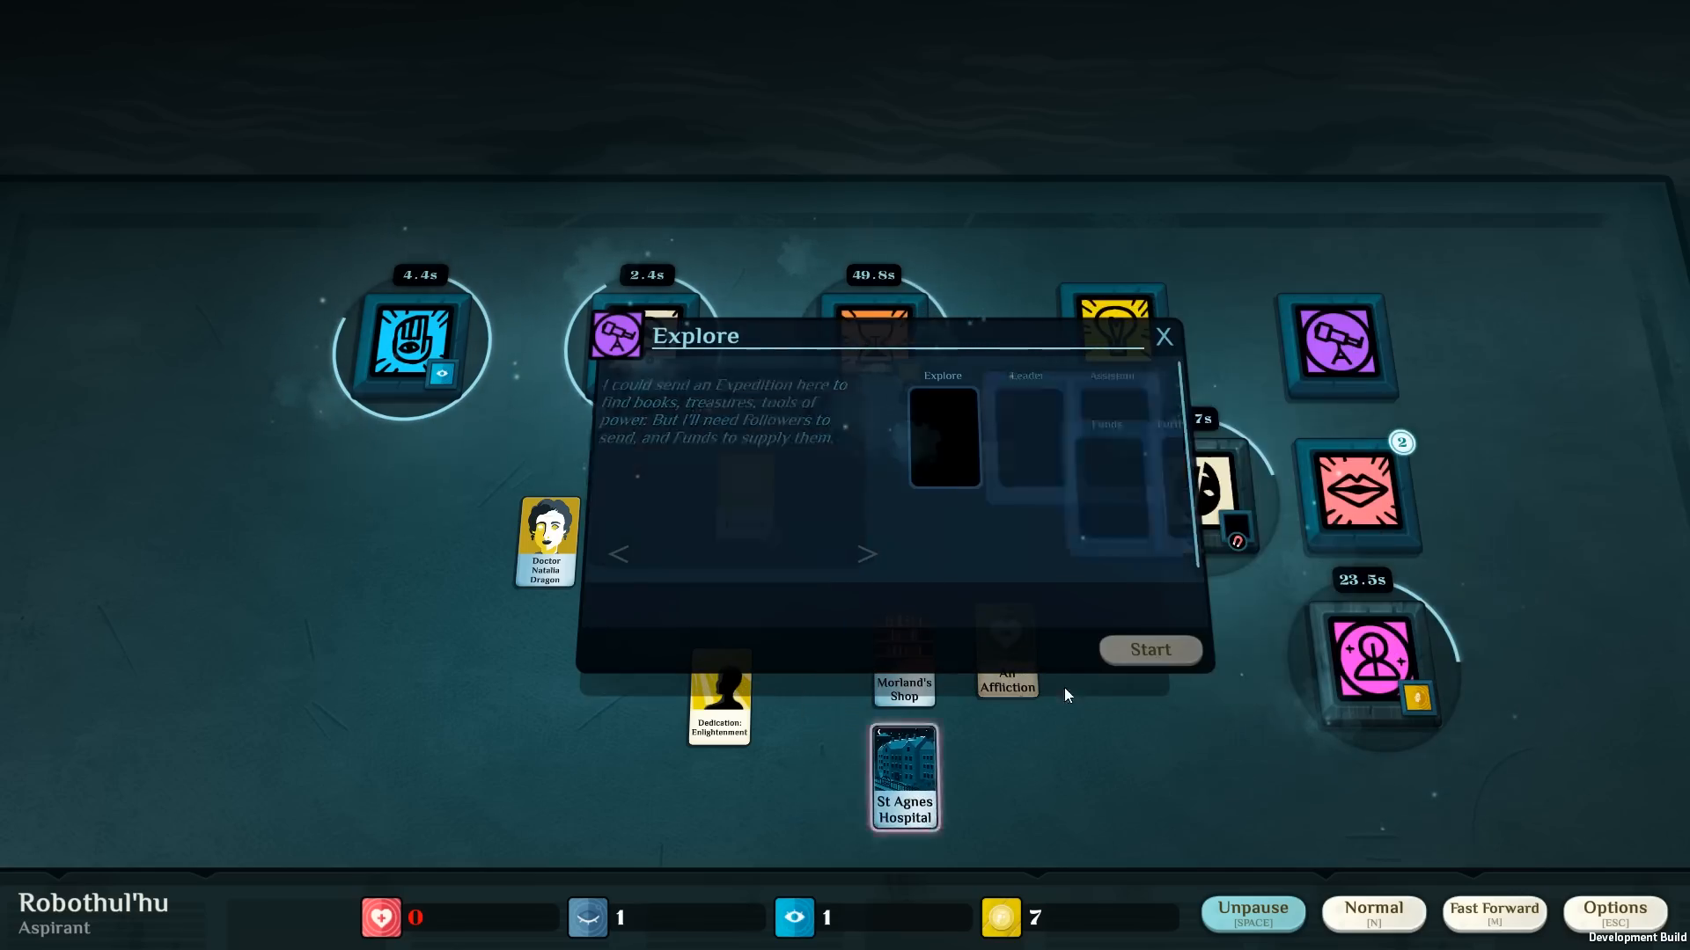
left_click(1165, 336)
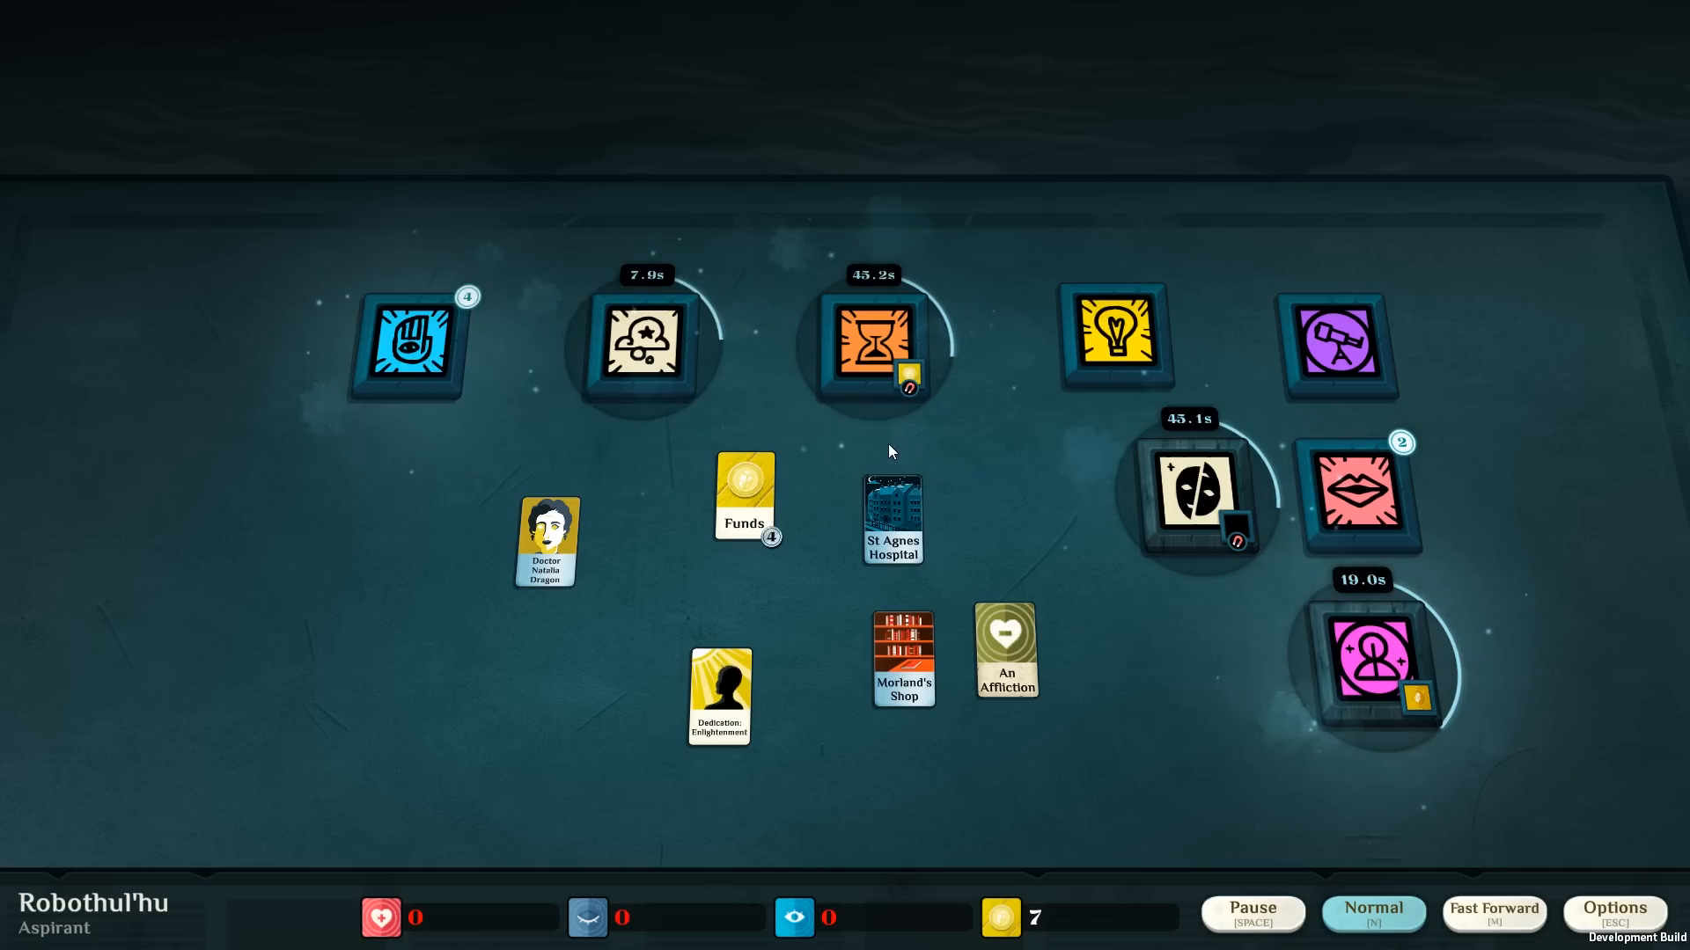
left_click(413, 347)
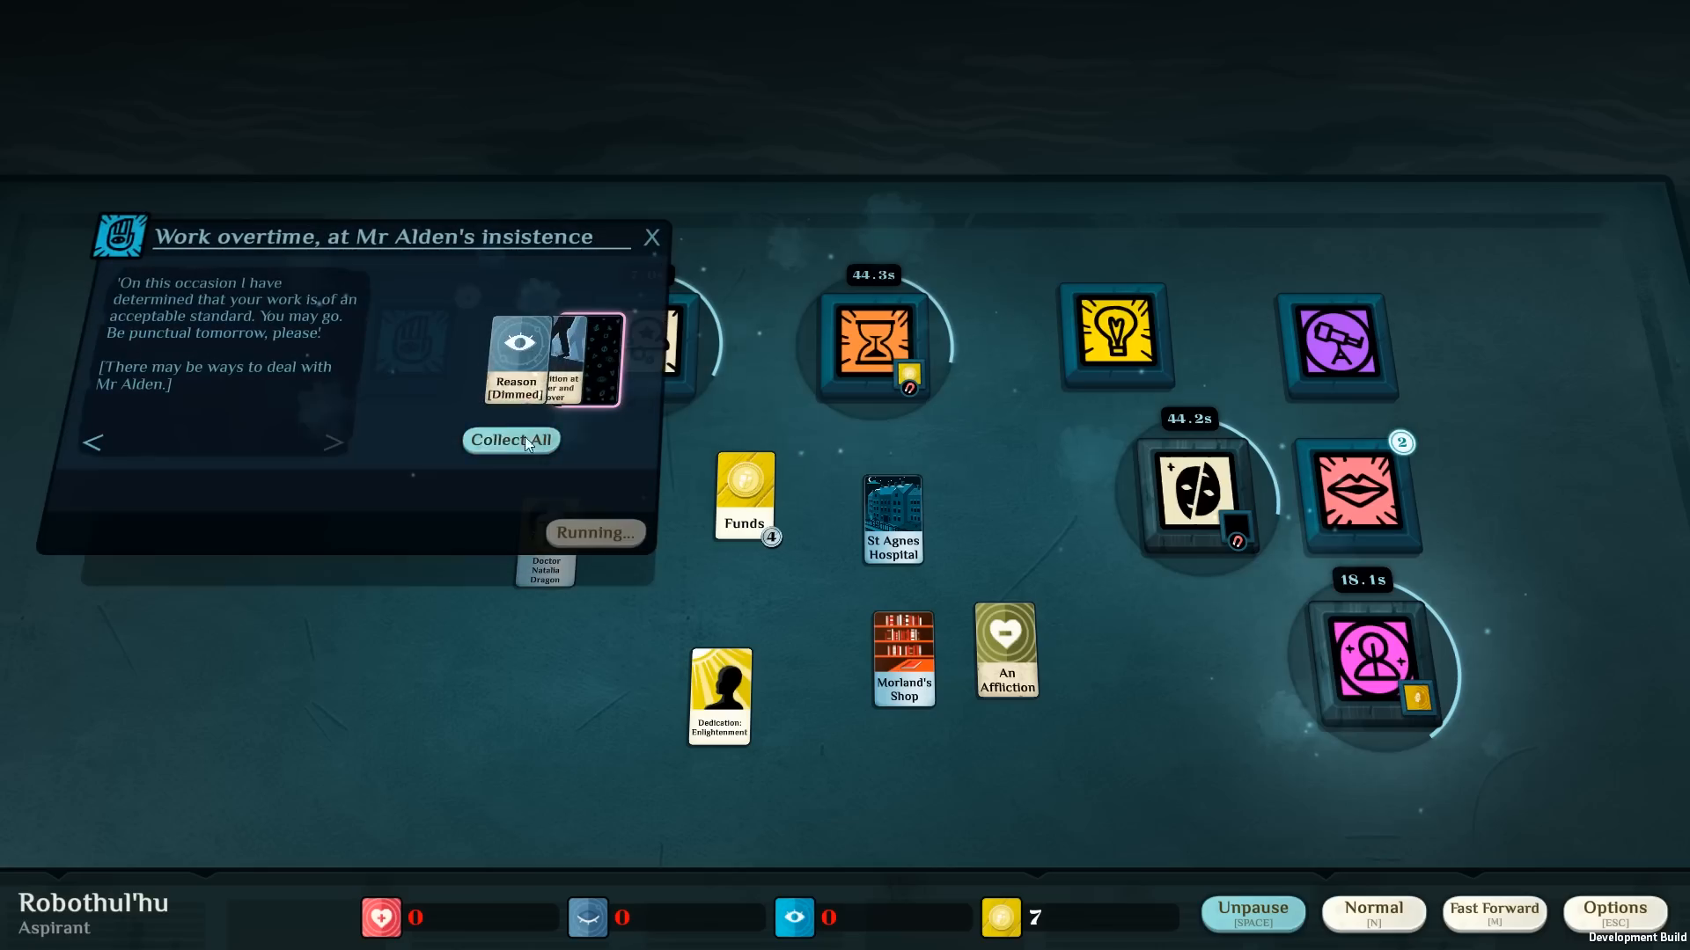
mouse_move(389, 470)
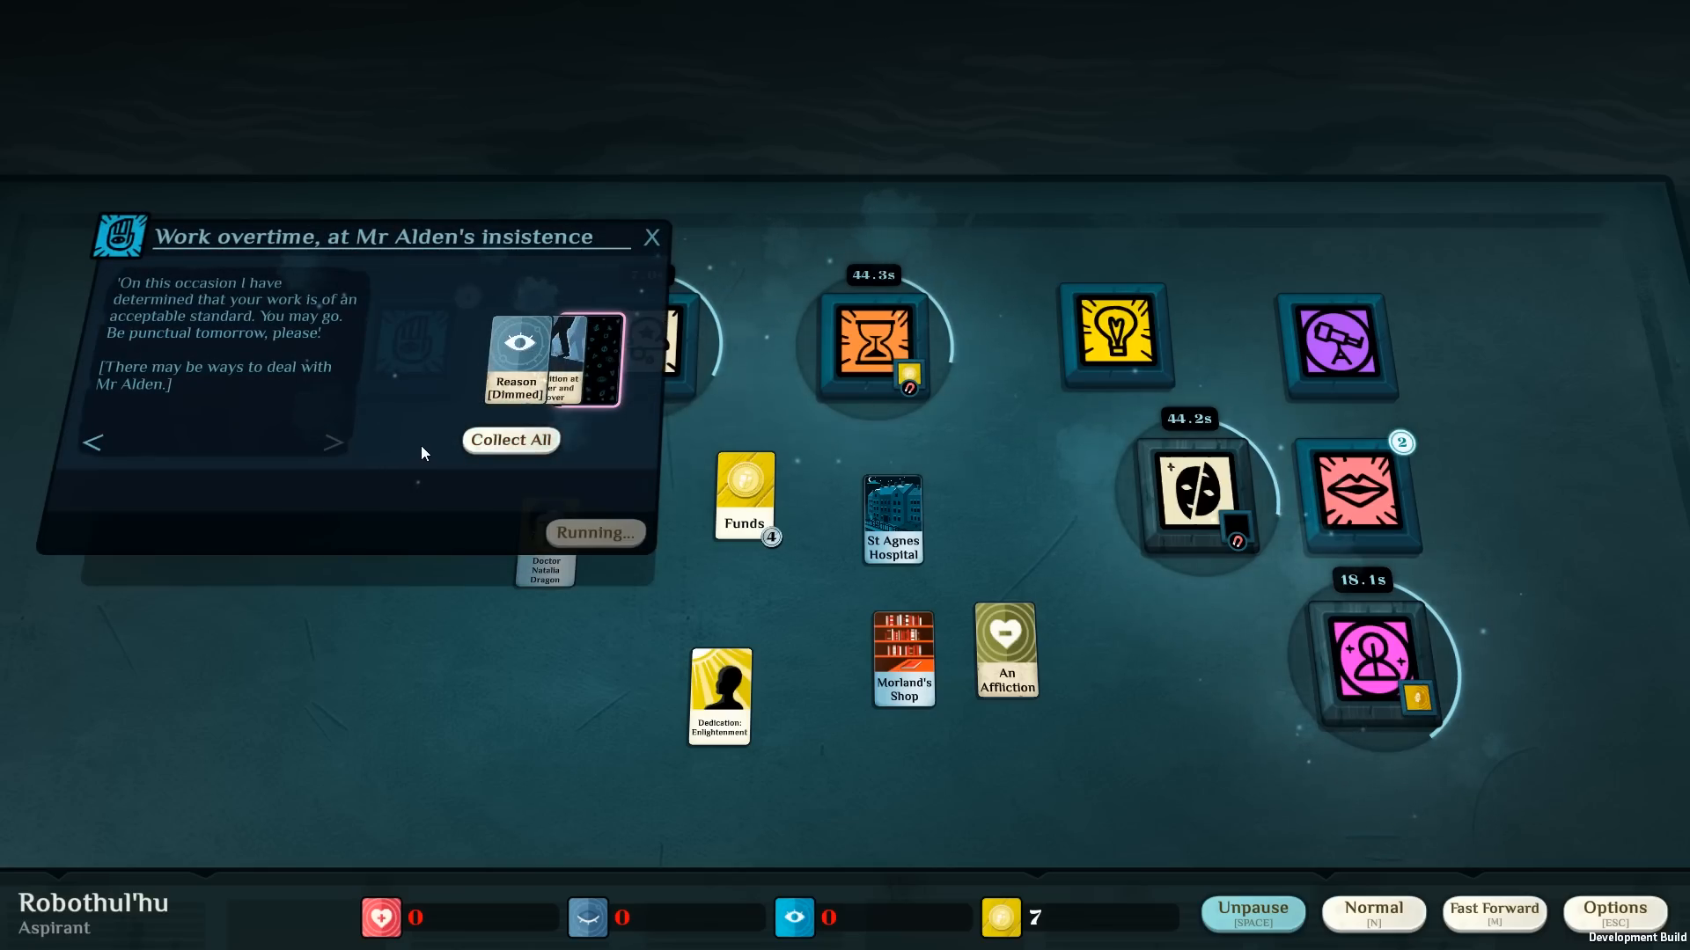
mouse_move(452, 447)
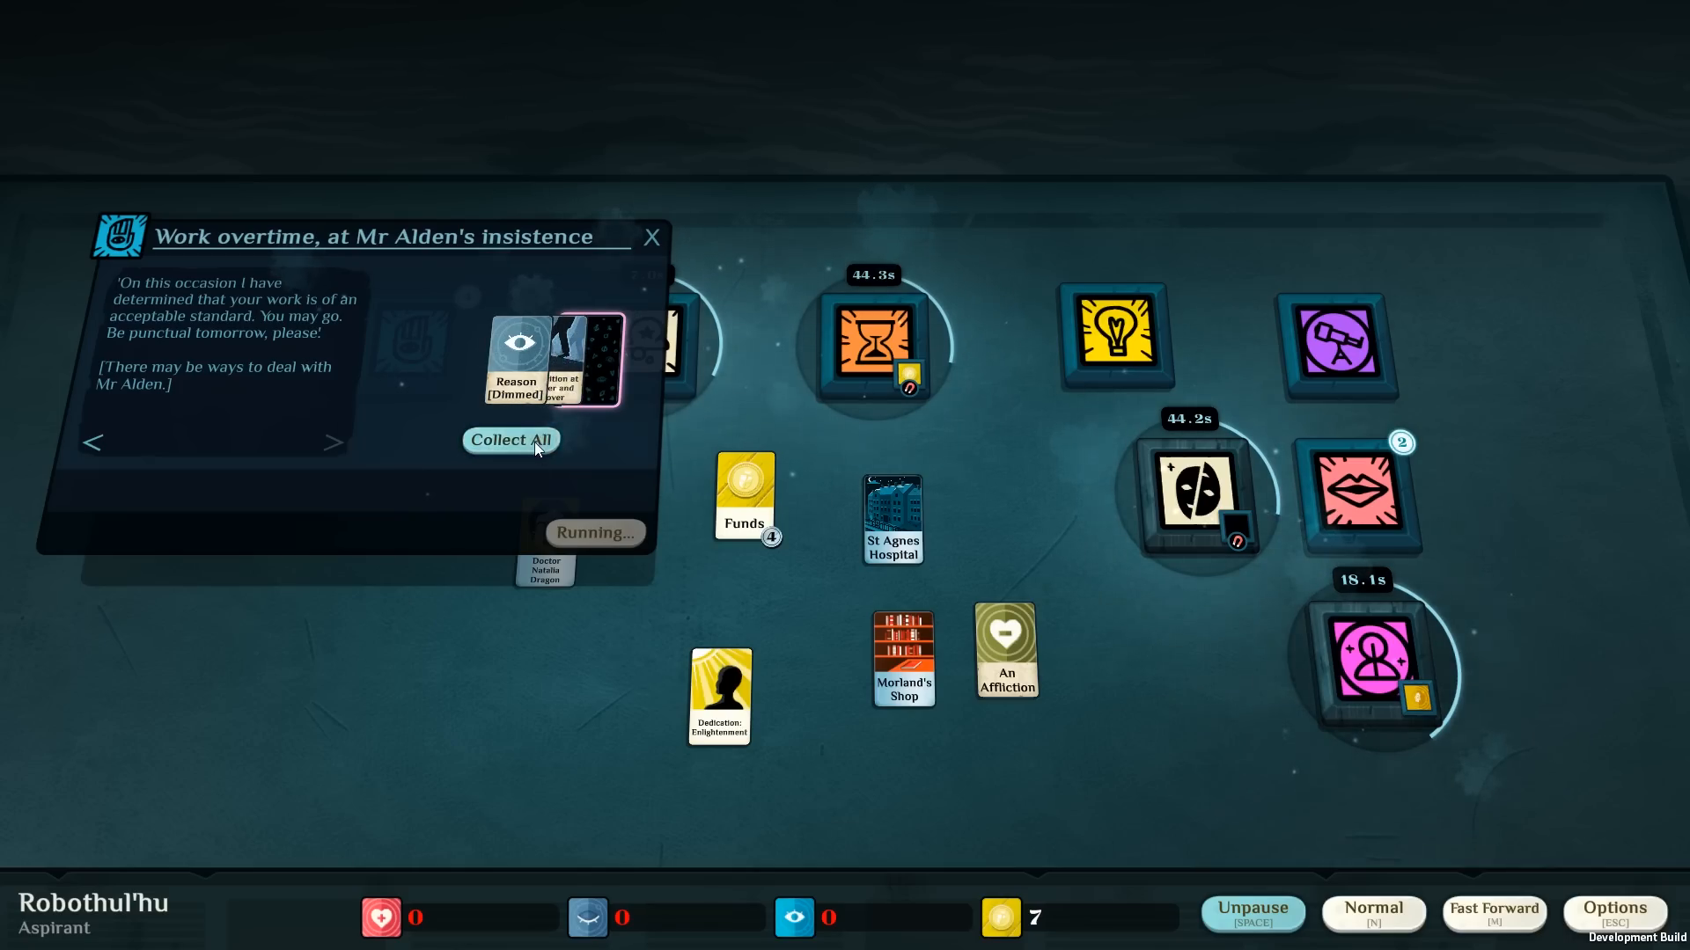
left_click(510, 440)
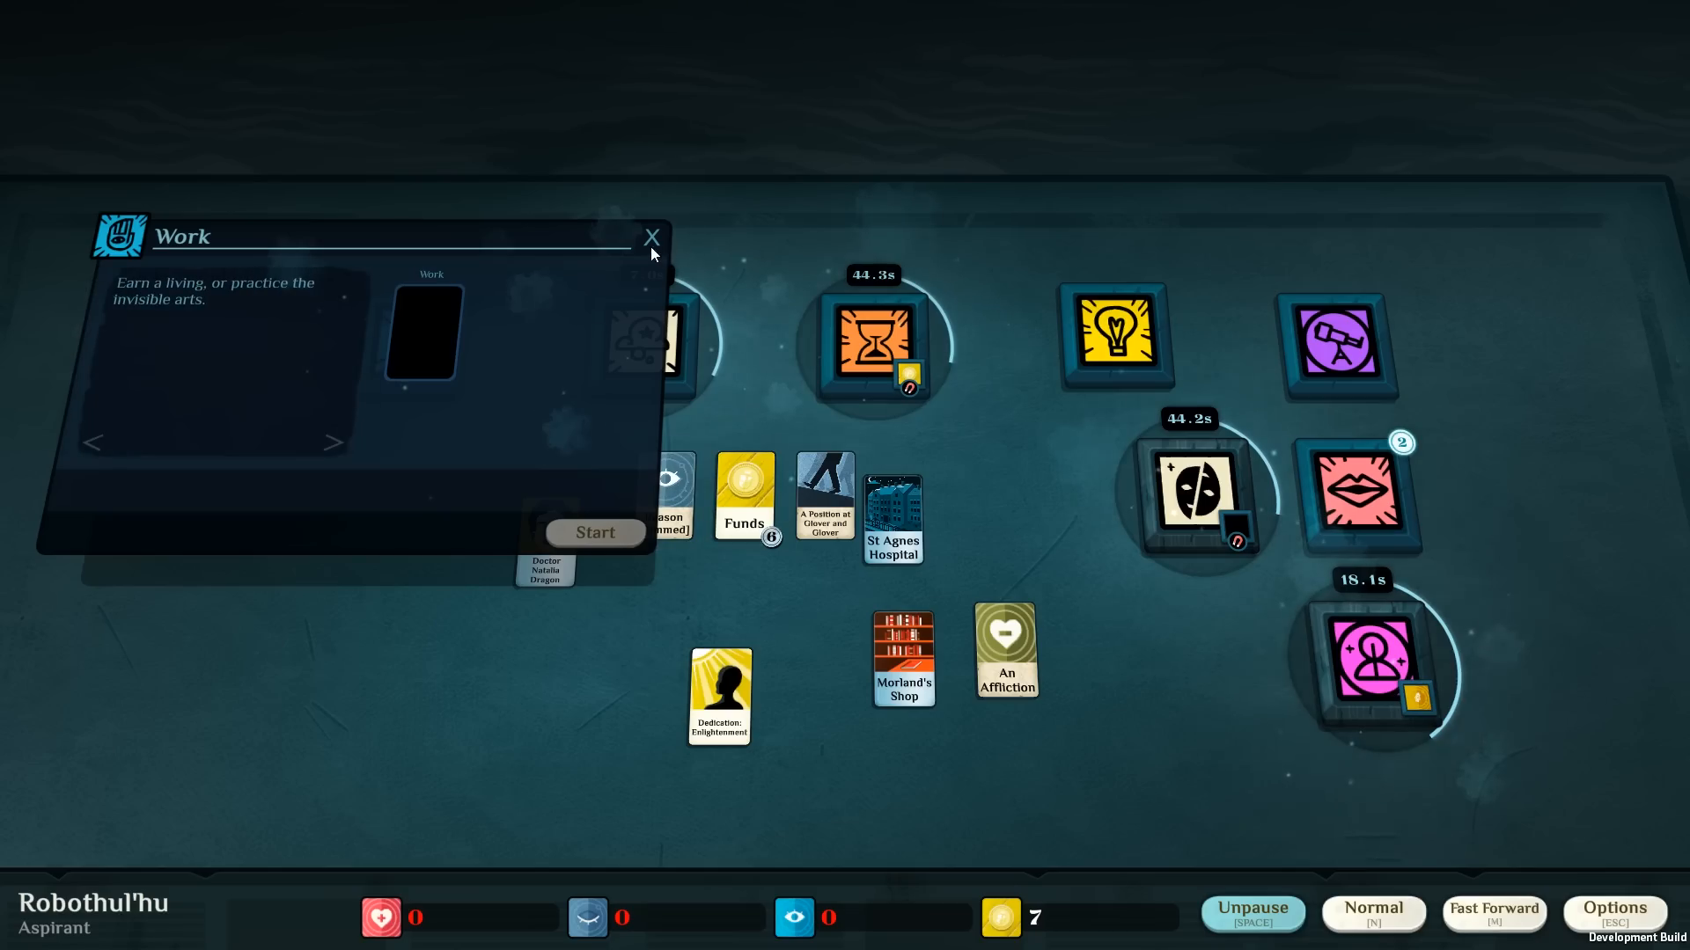
left_click(651, 235)
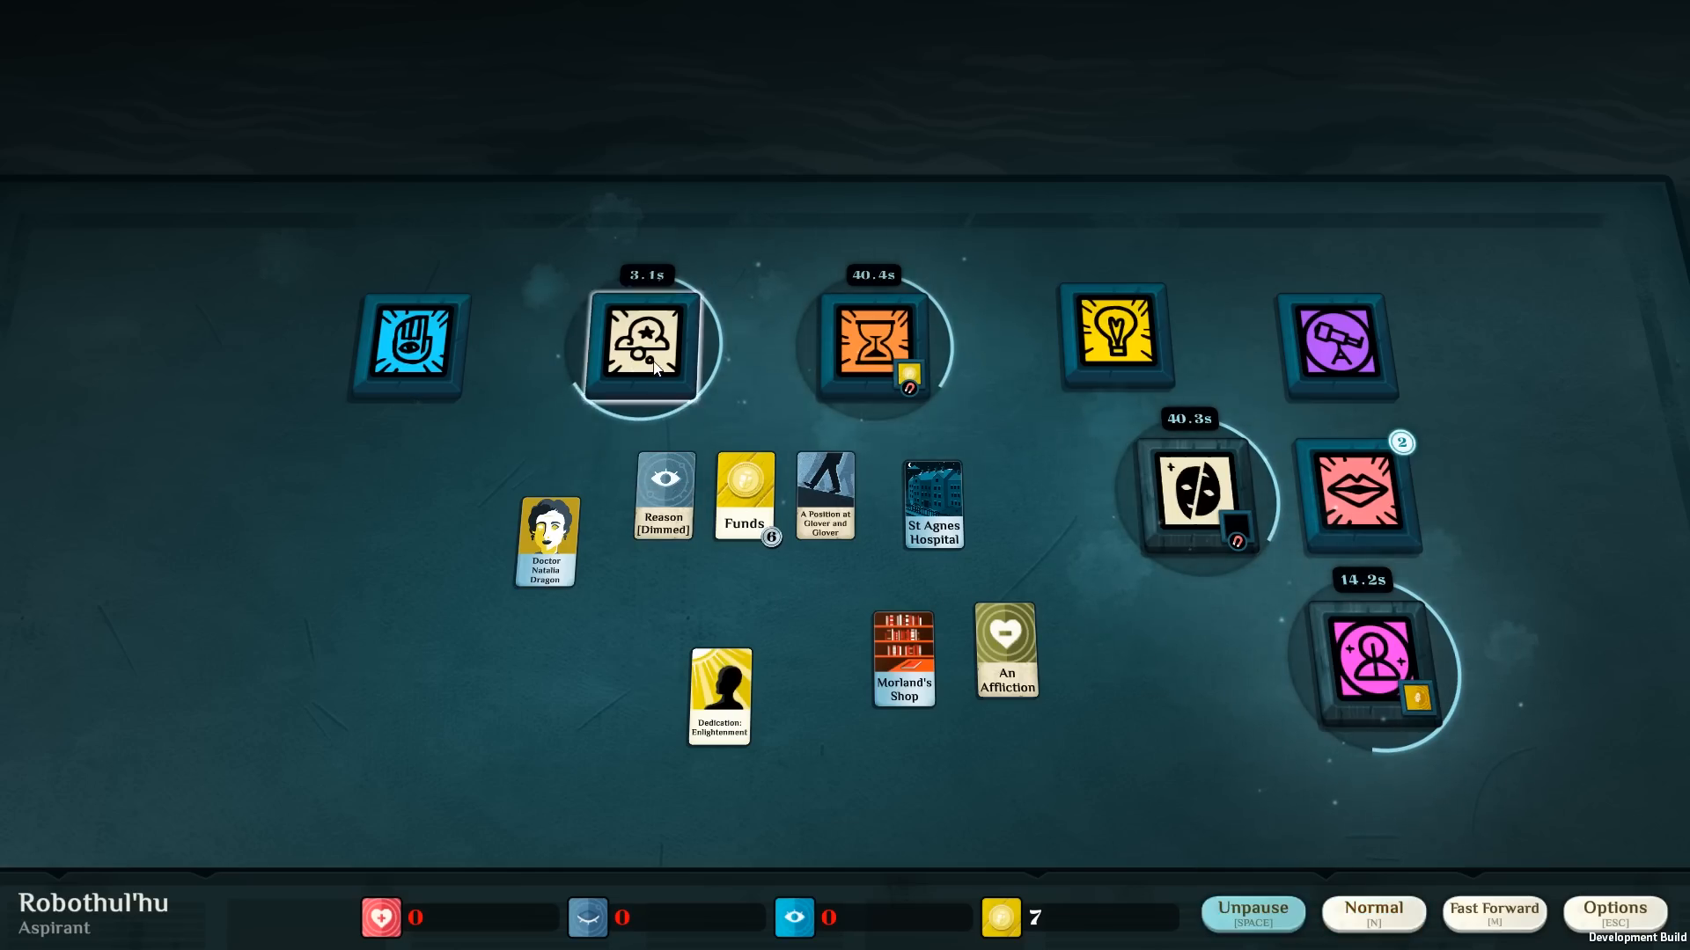
Read through Dreams of Doors and collect A Sexton's Secret, Restlessness and exhausted Passion.
left_click(647, 352)
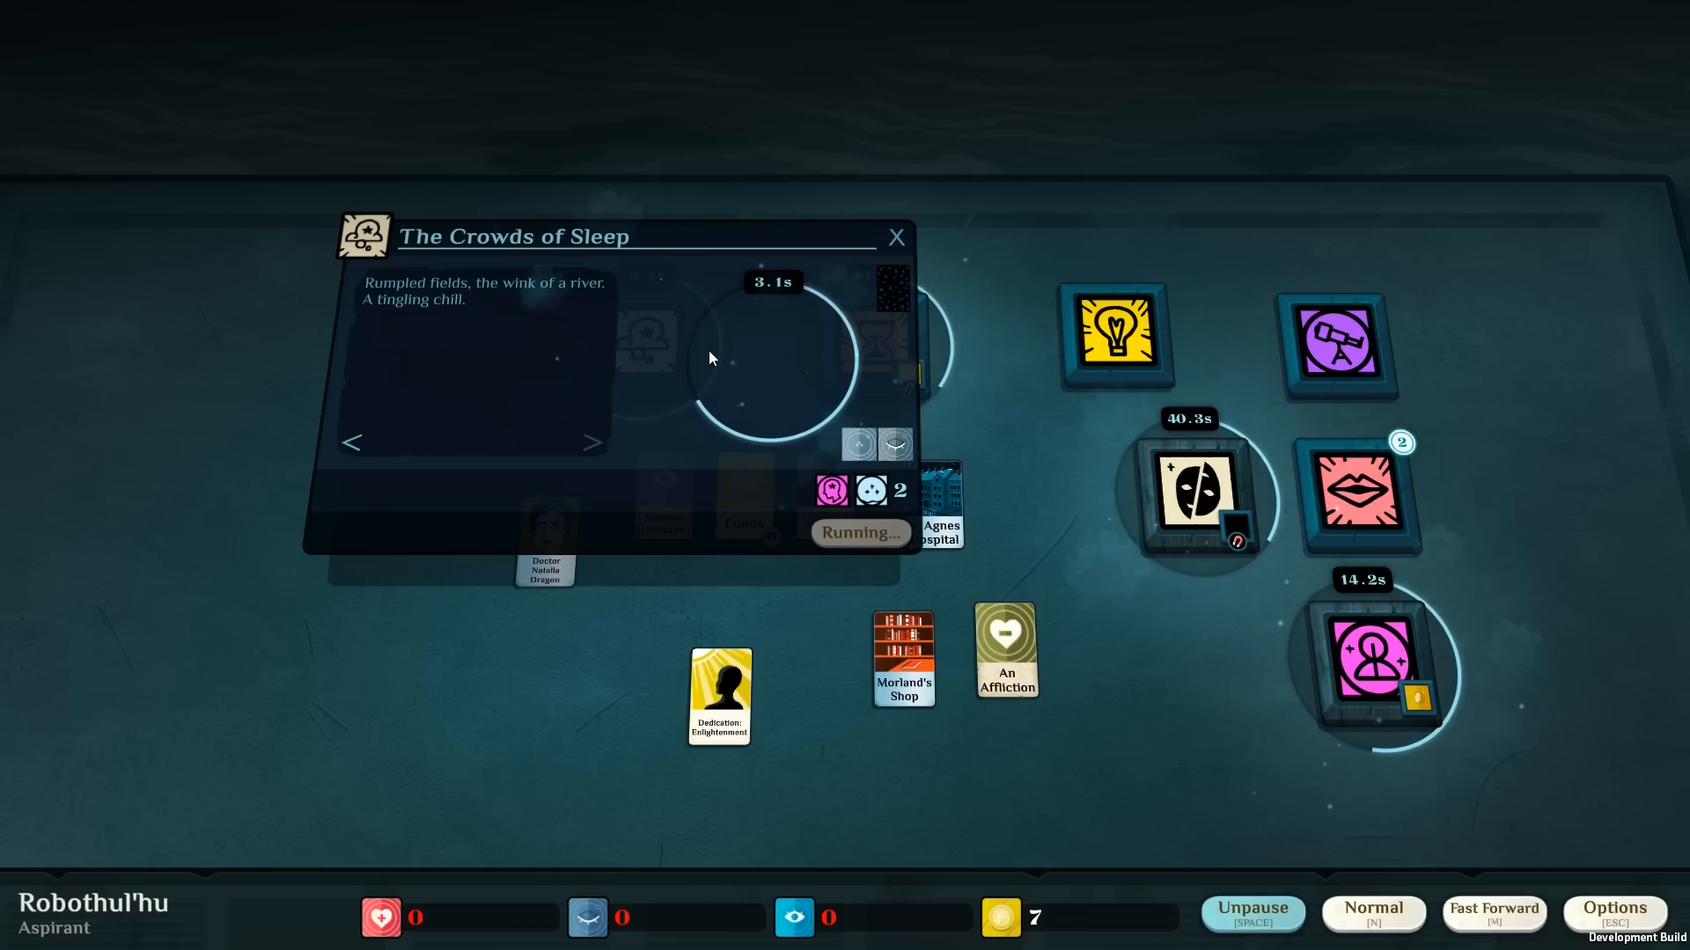
mouse_move(708, 357)
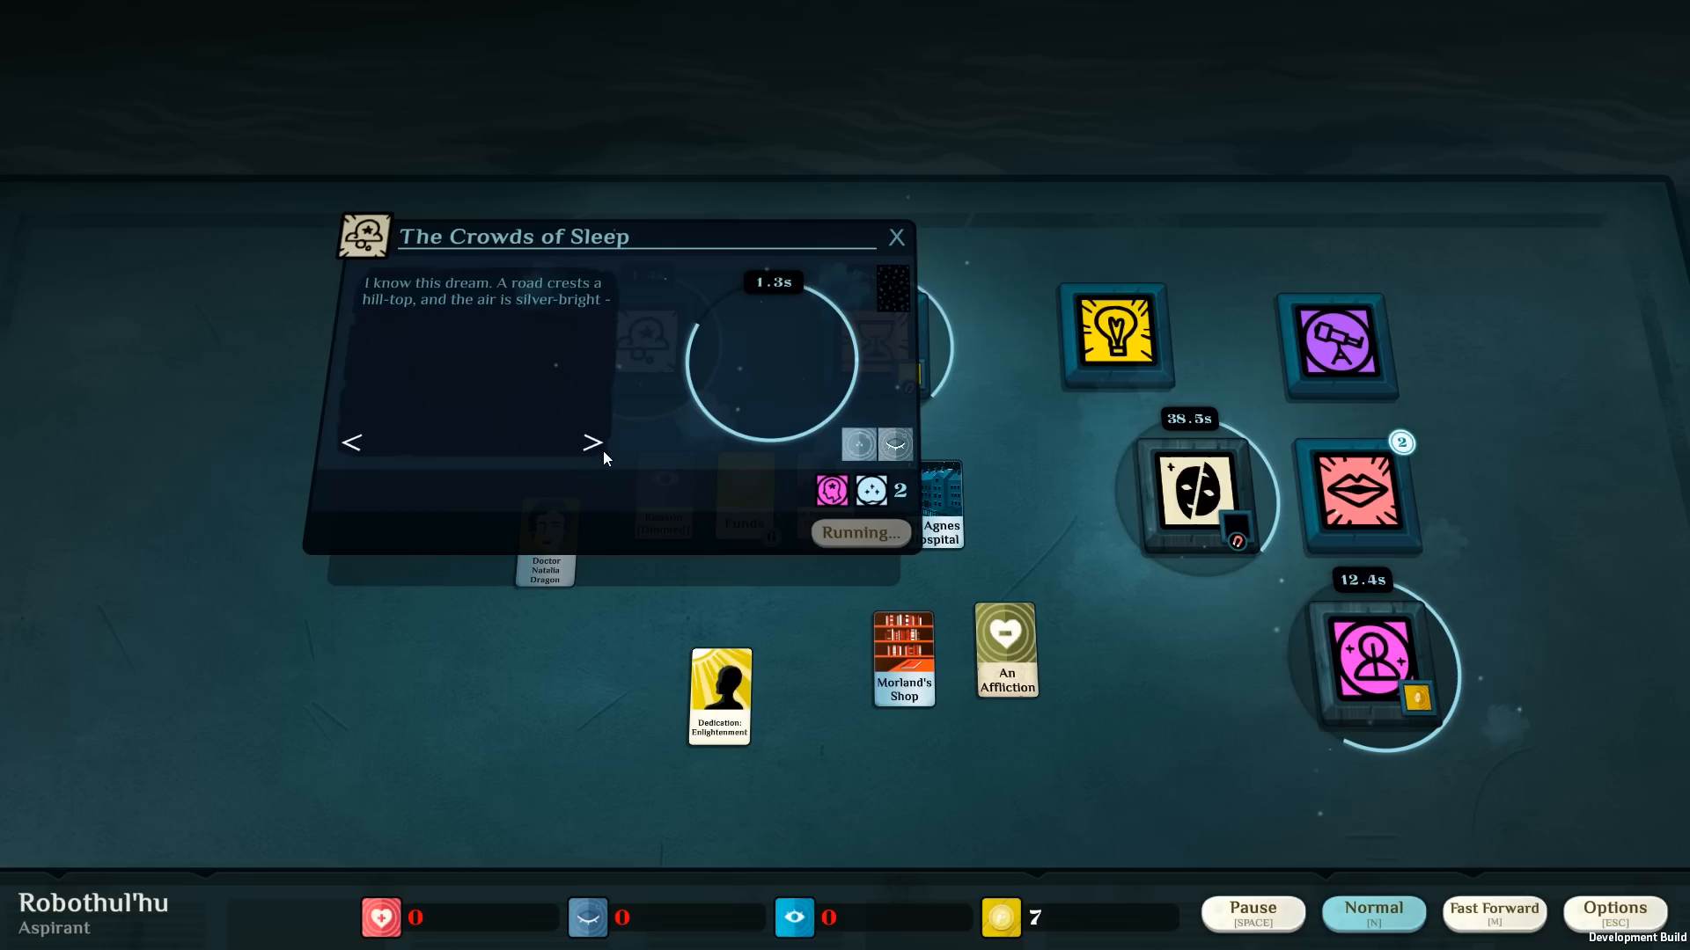
left_click(591, 444)
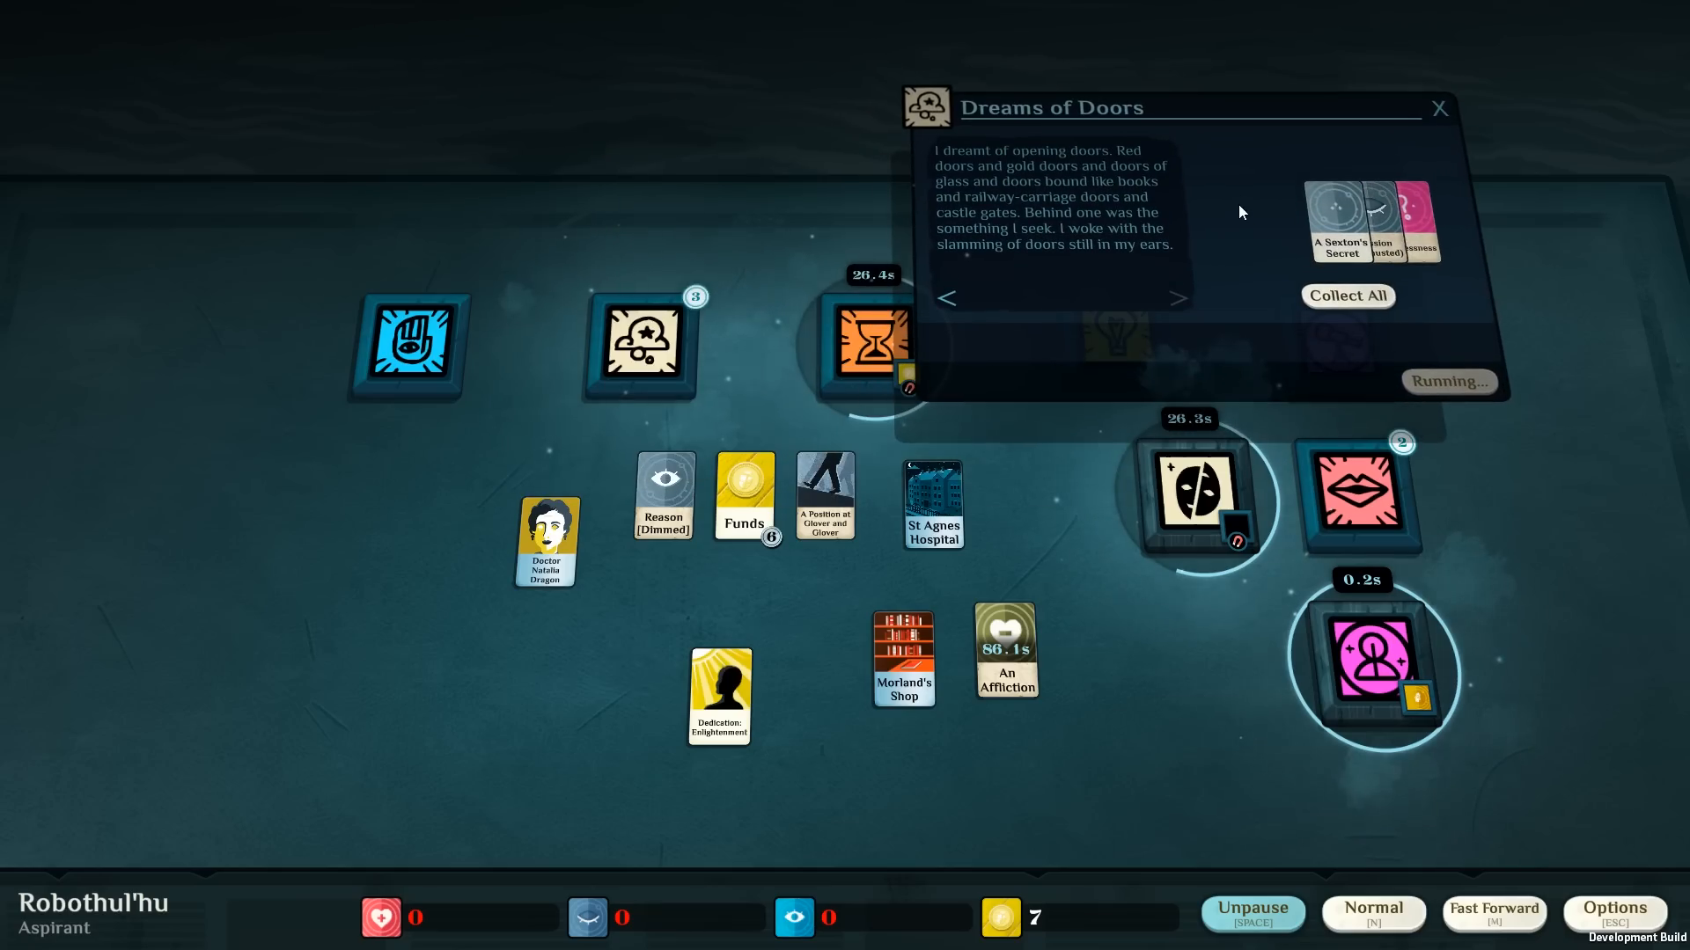
mouse_move(1252, 194)
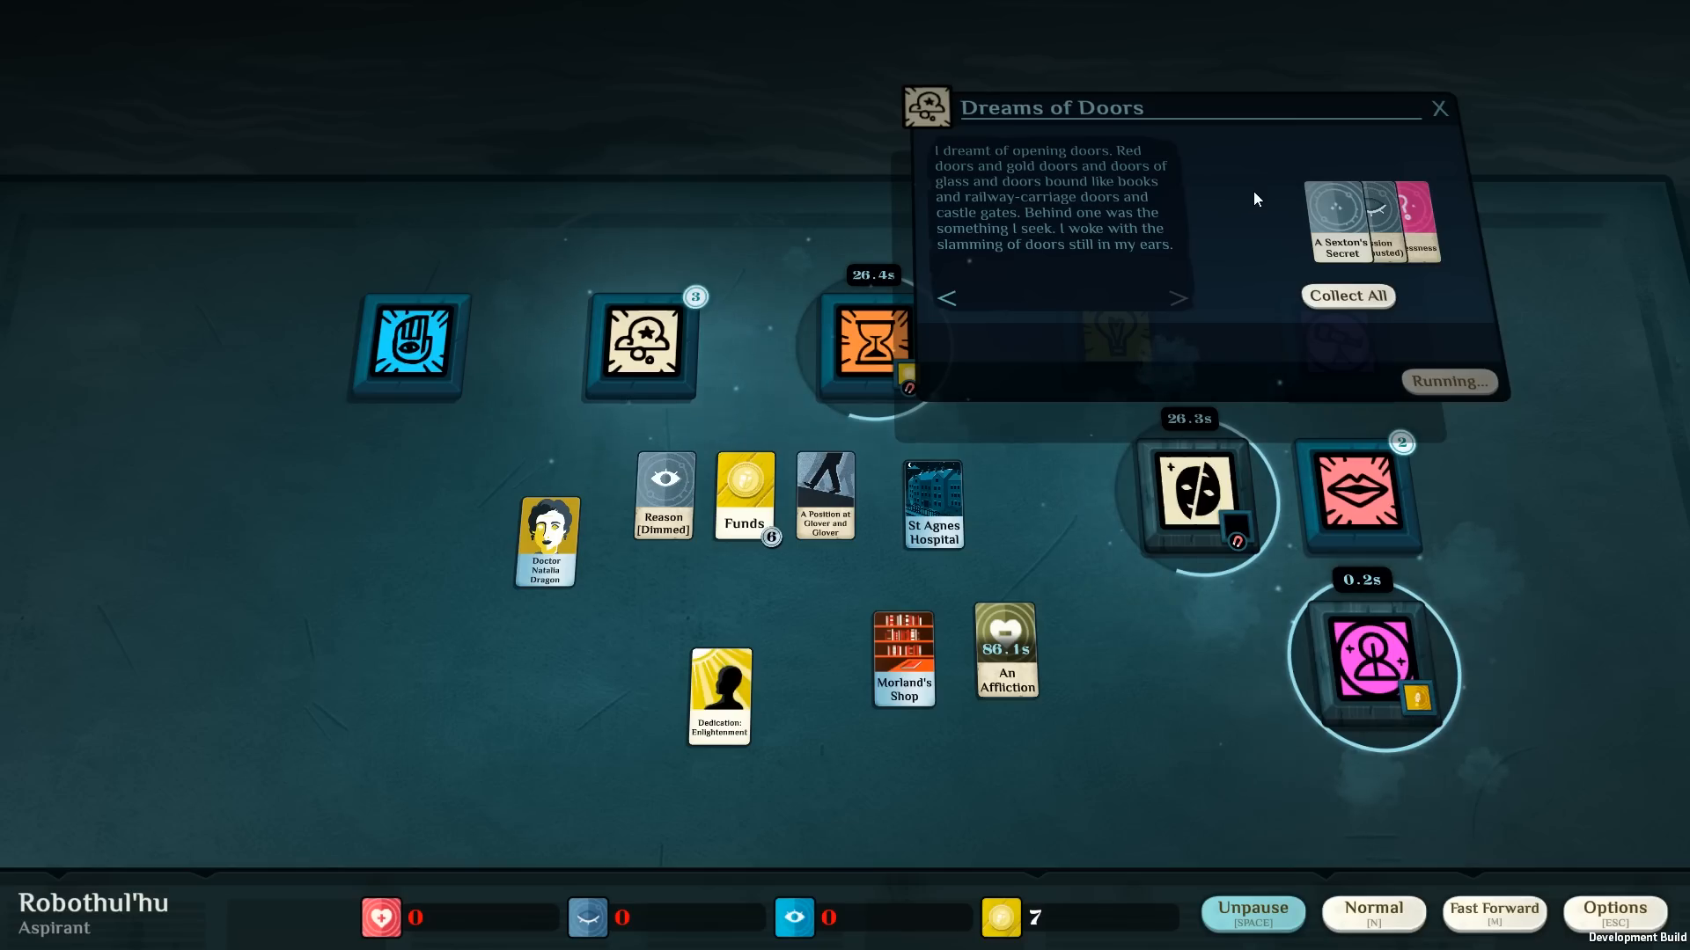
mouse_move(1285, 285)
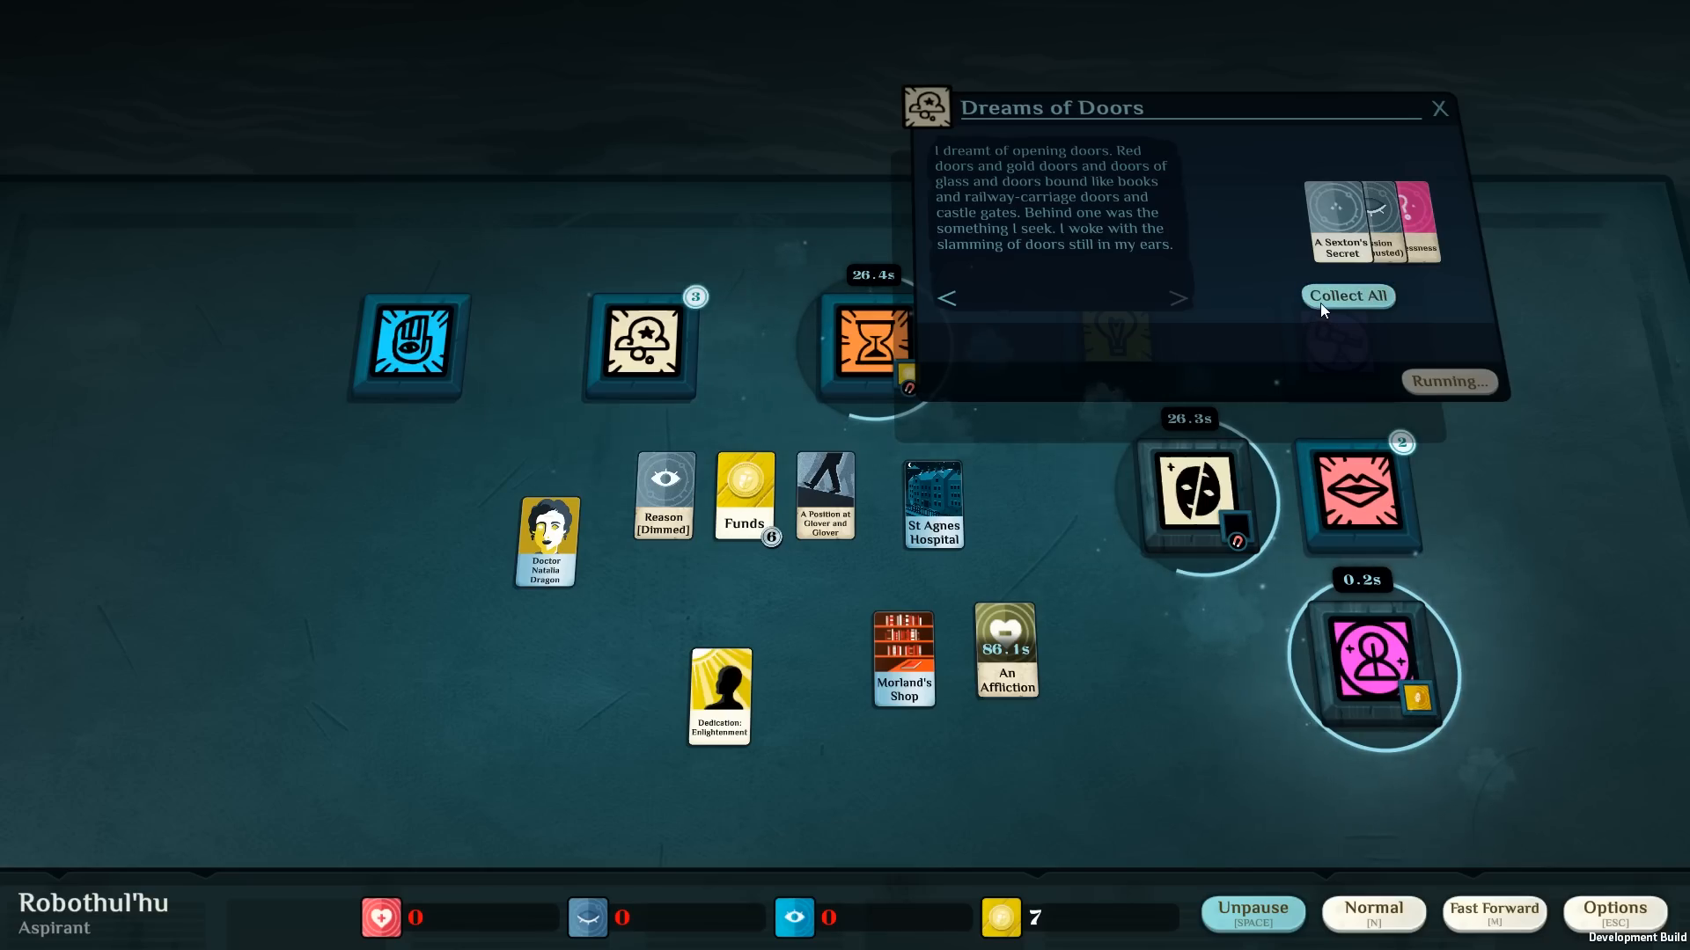
left_click(1348, 295)
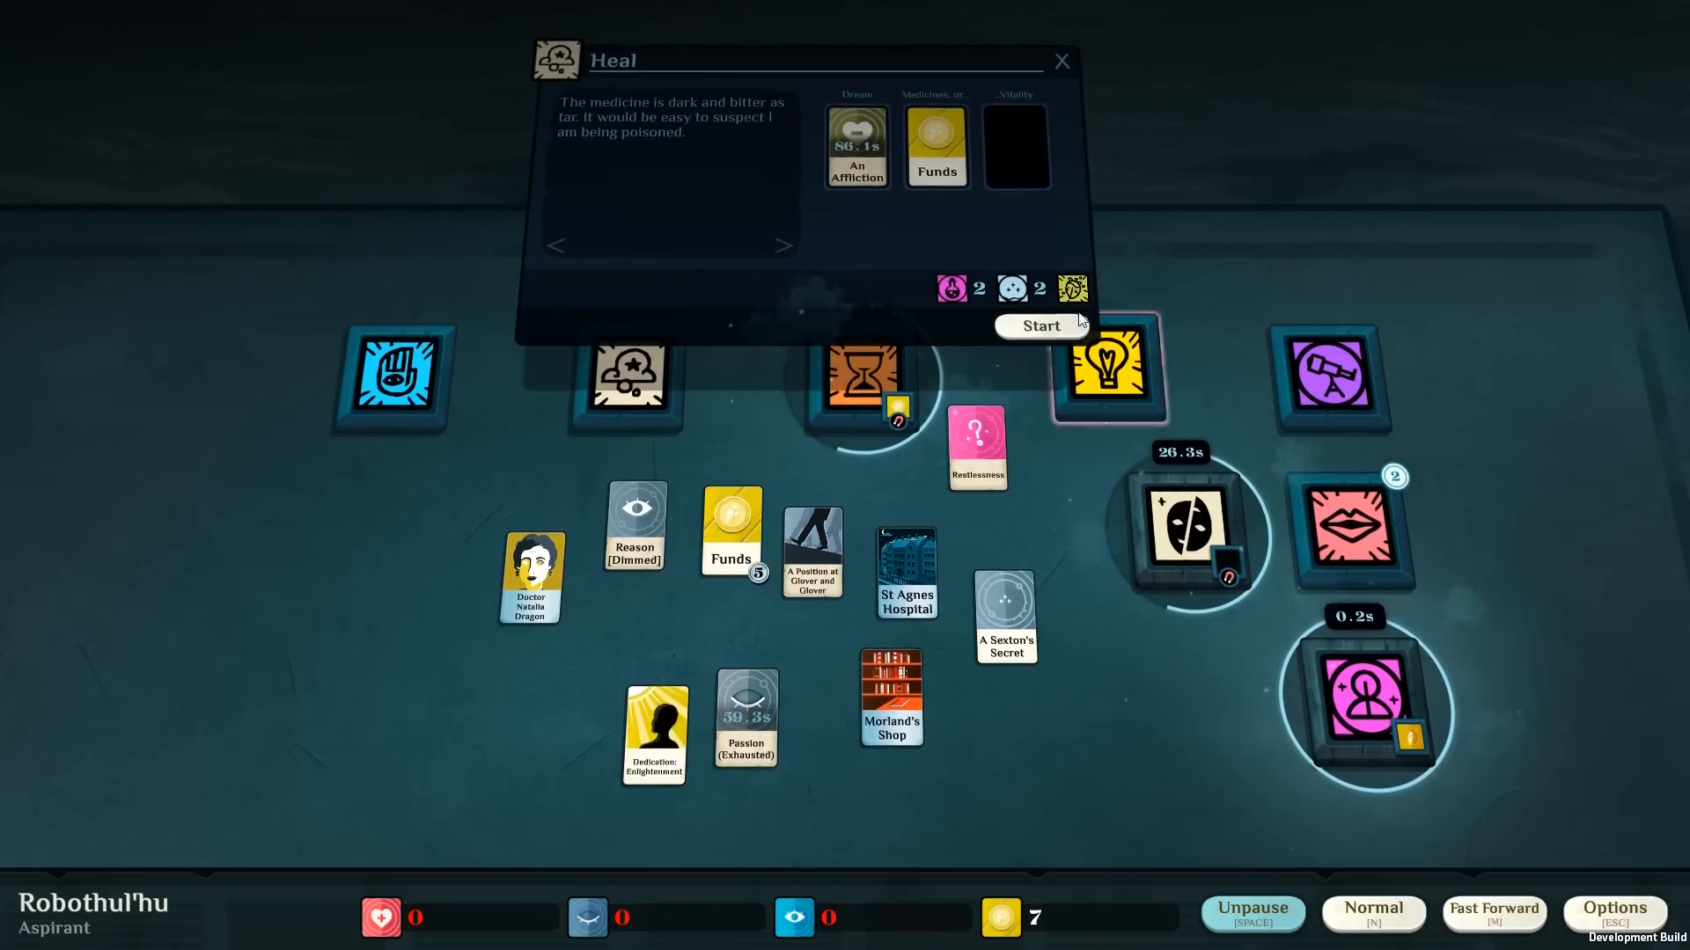
Start the Heal, then check the finished Found a Mystical Organisation situation.
left_click(1042, 326)
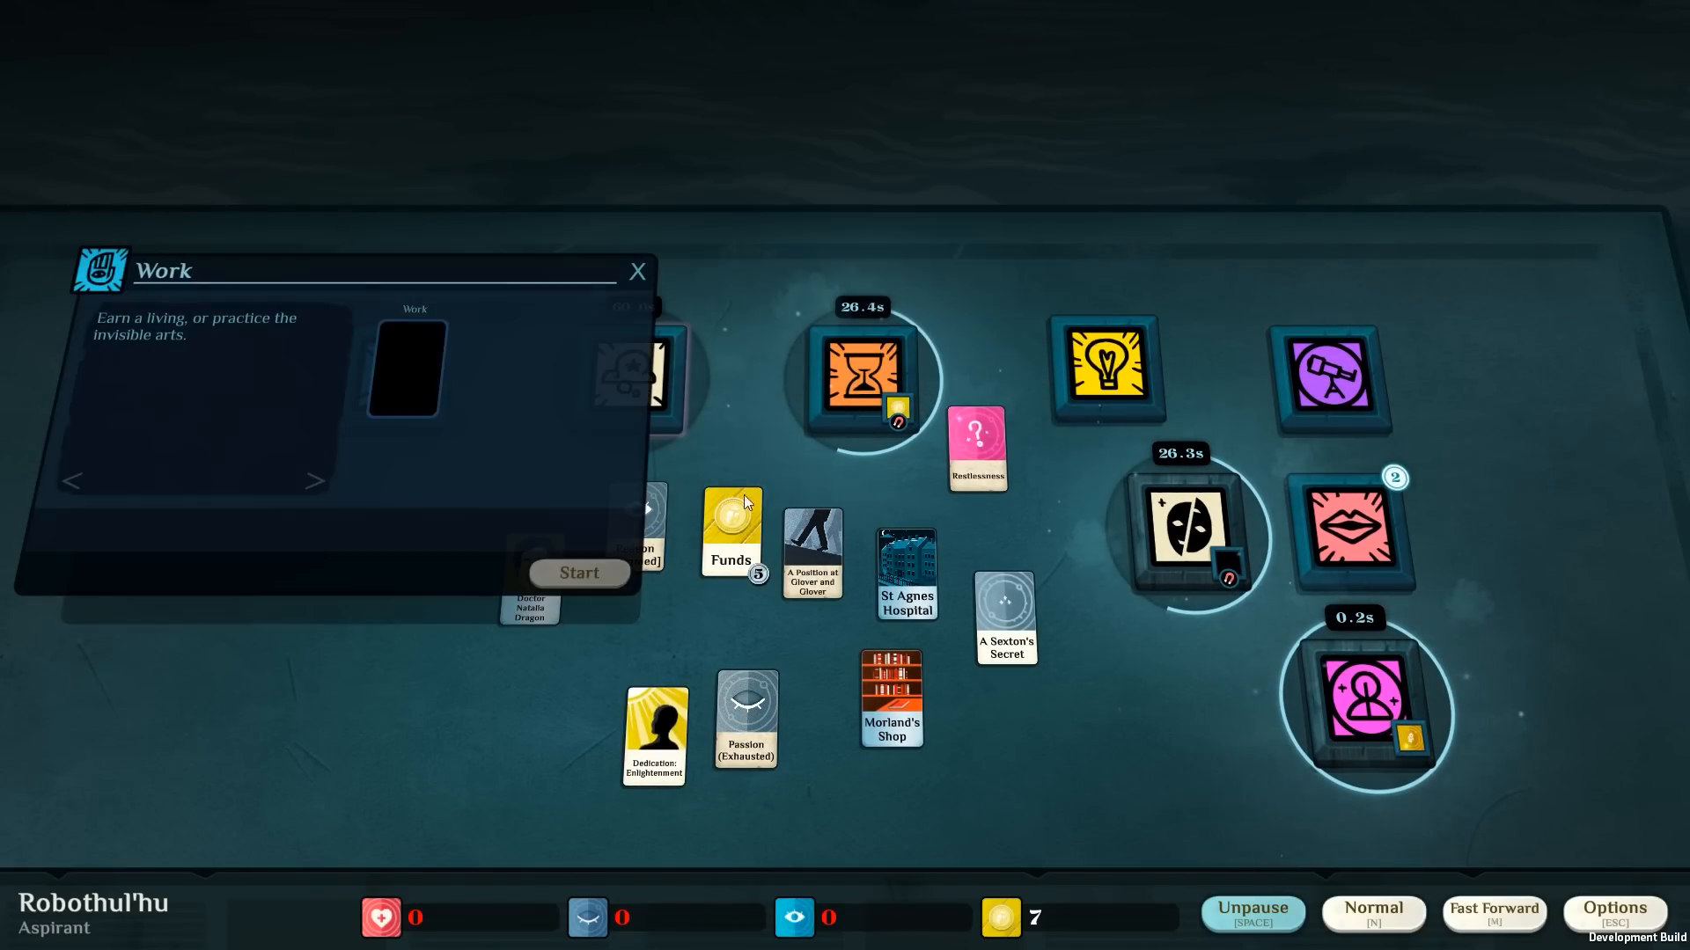
left_click(579, 572)
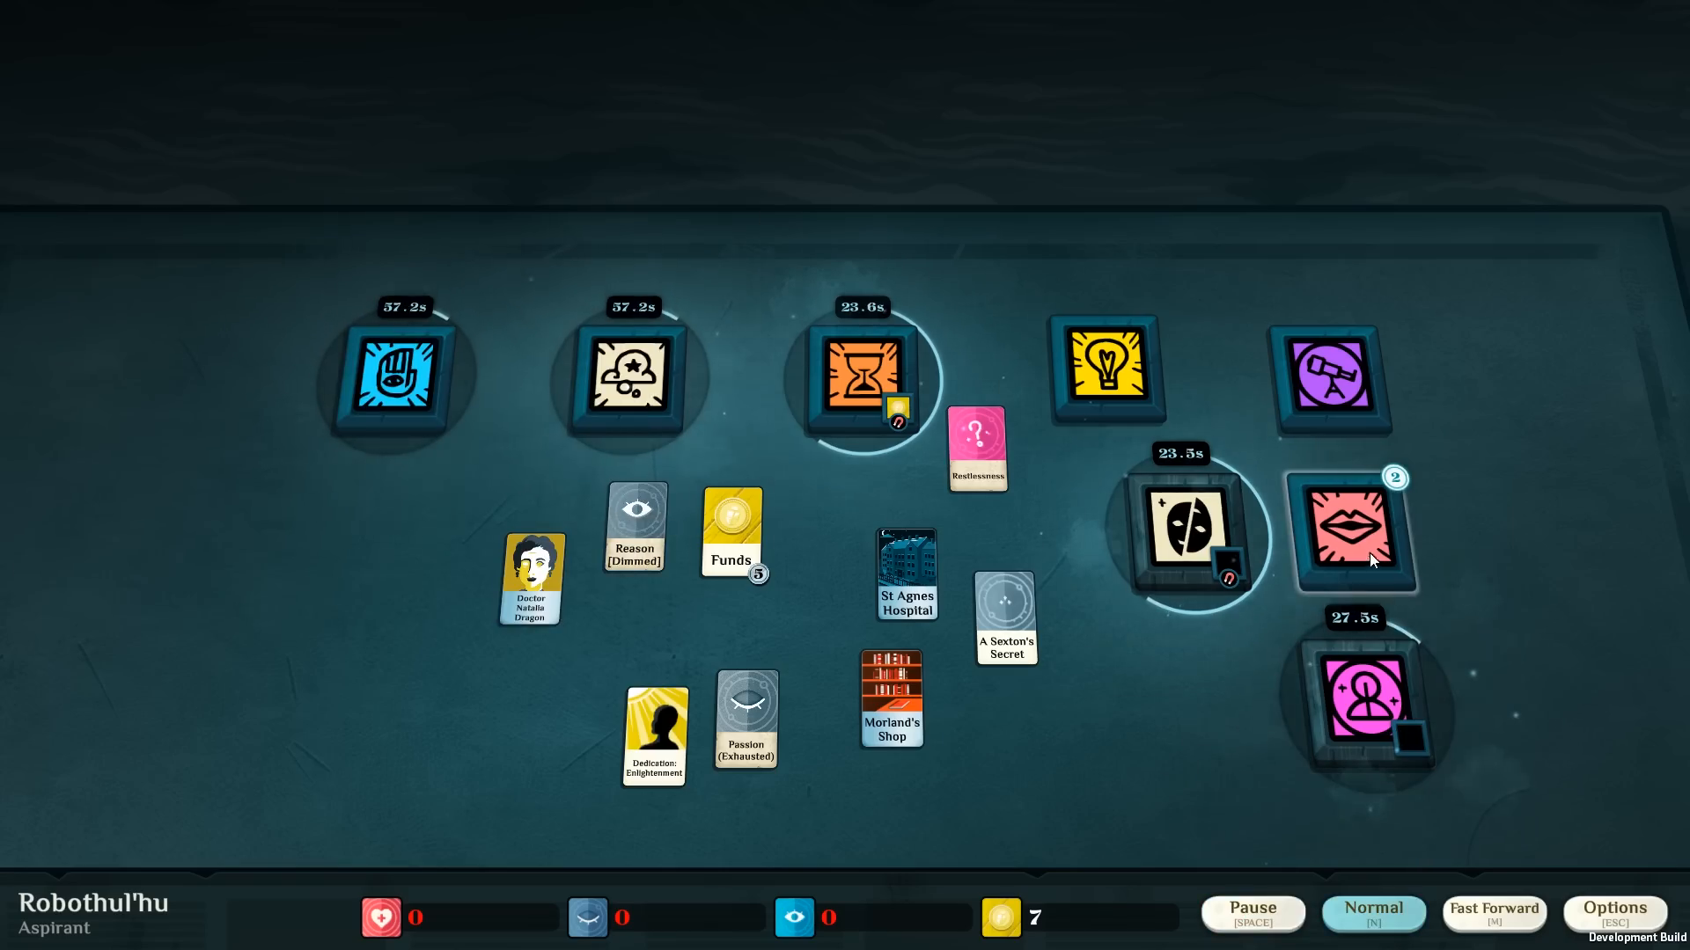
left_click(1352, 531)
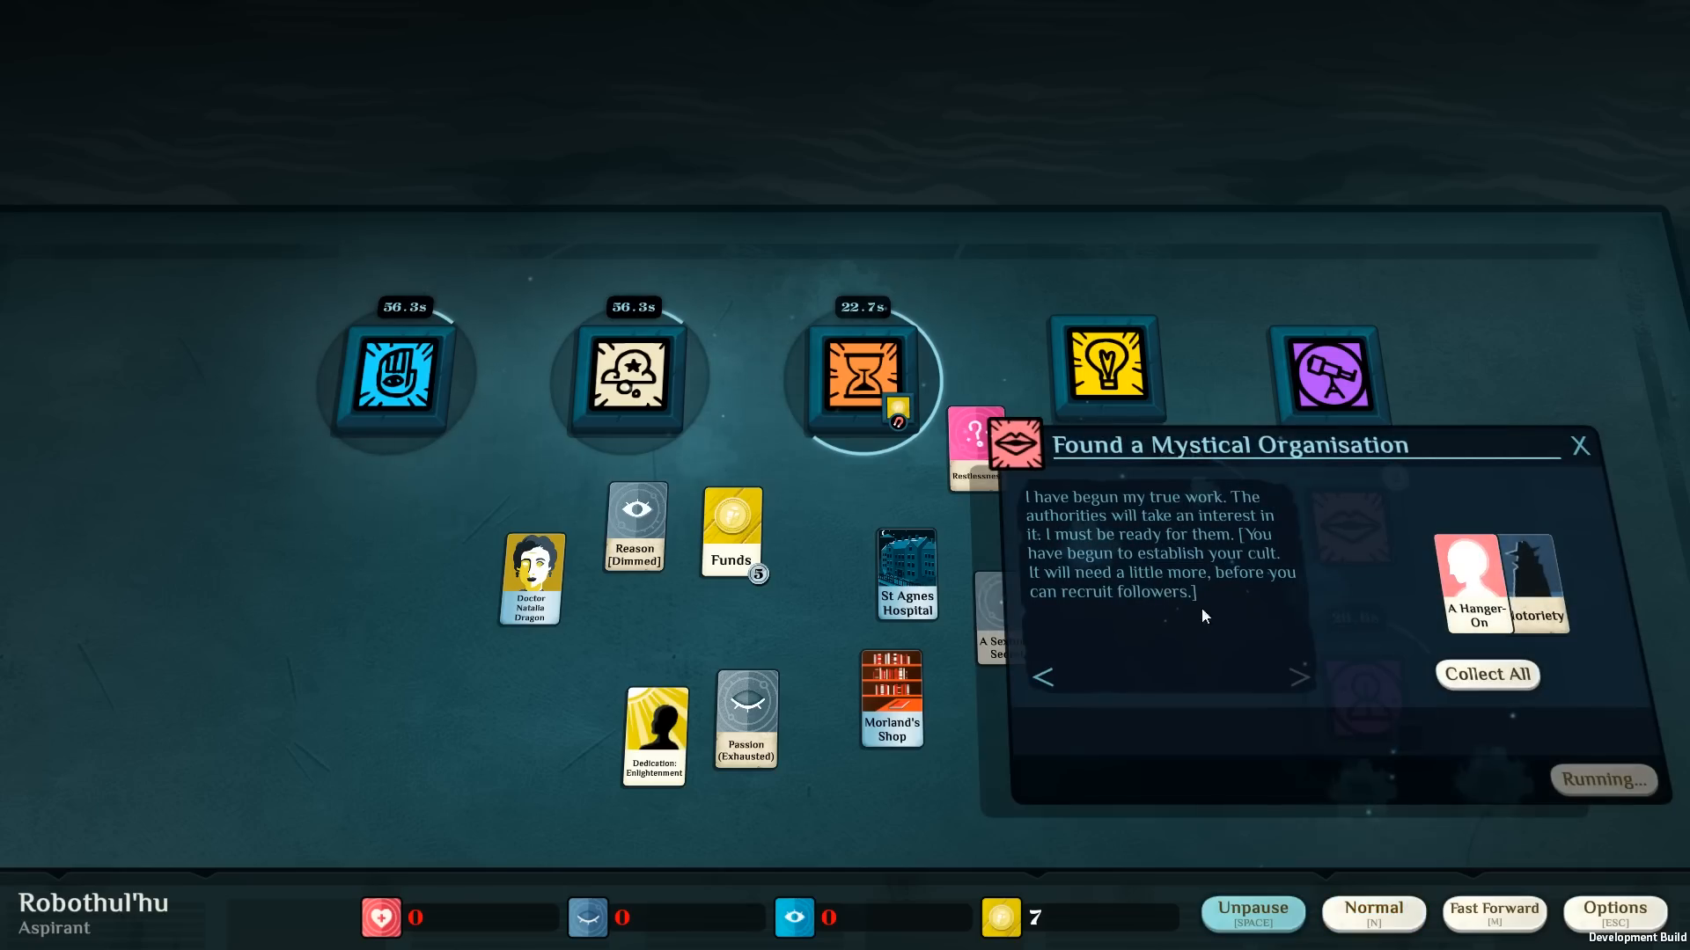
mouse_move(1237, 630)
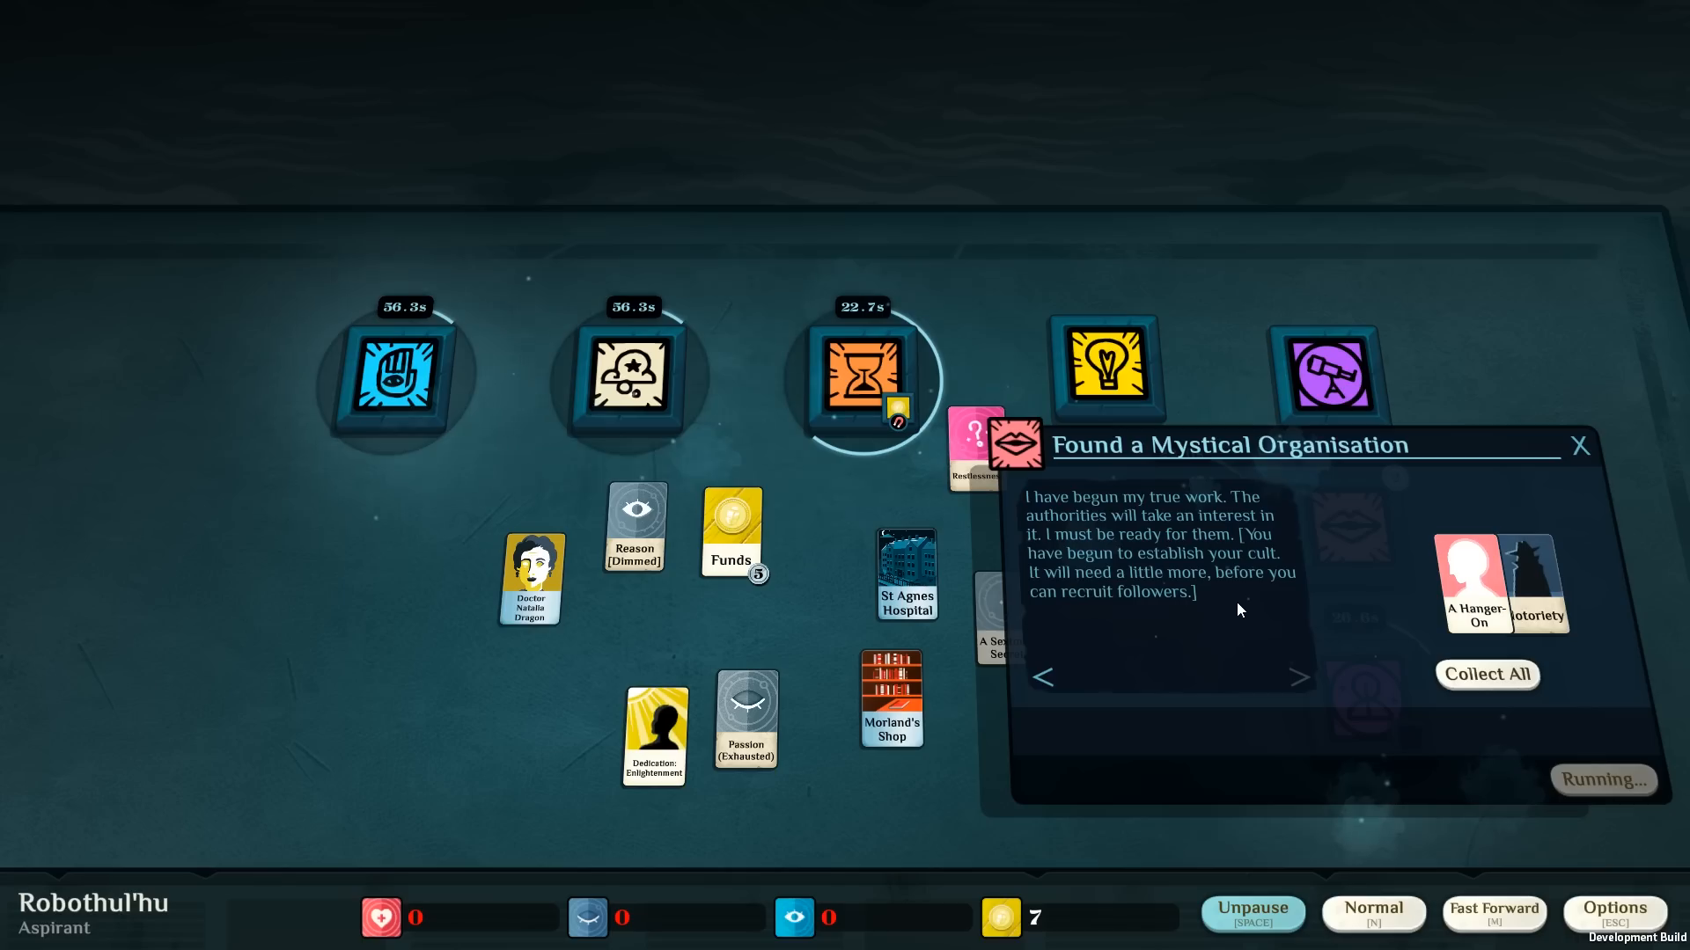
mouse_move(1320, 629)
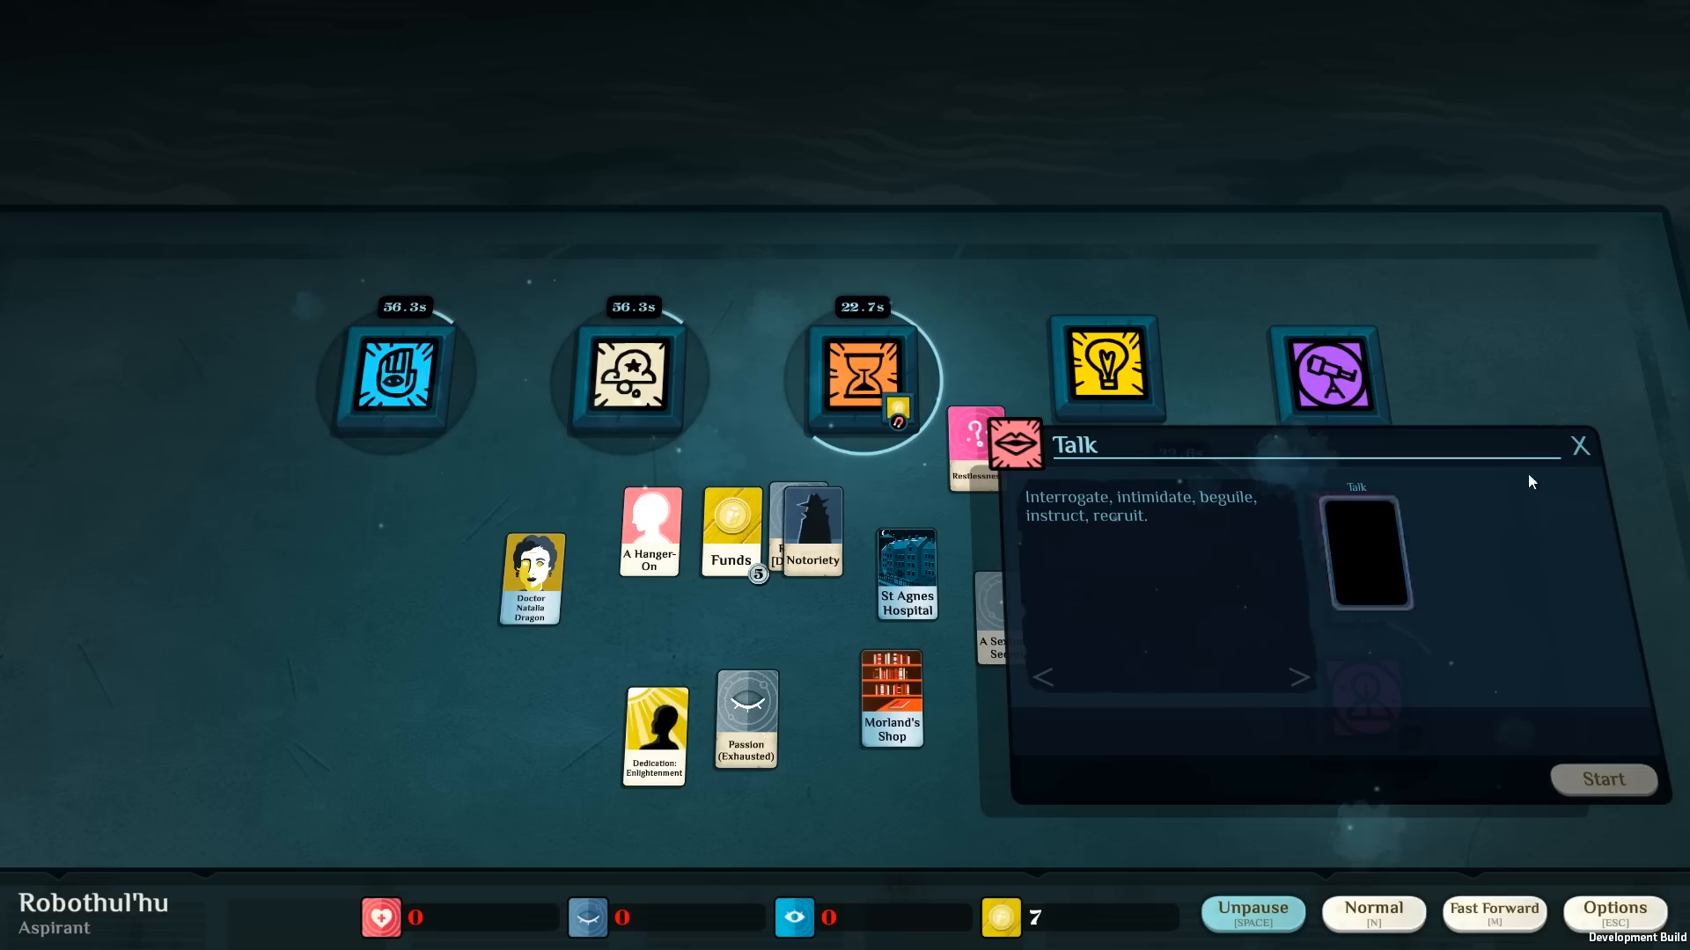
Set Notoriety aside, slot A Sexton's Secret into Study, close it unstarted and resume fast speed.
left_click_drag(648, 532, 1360, 553)
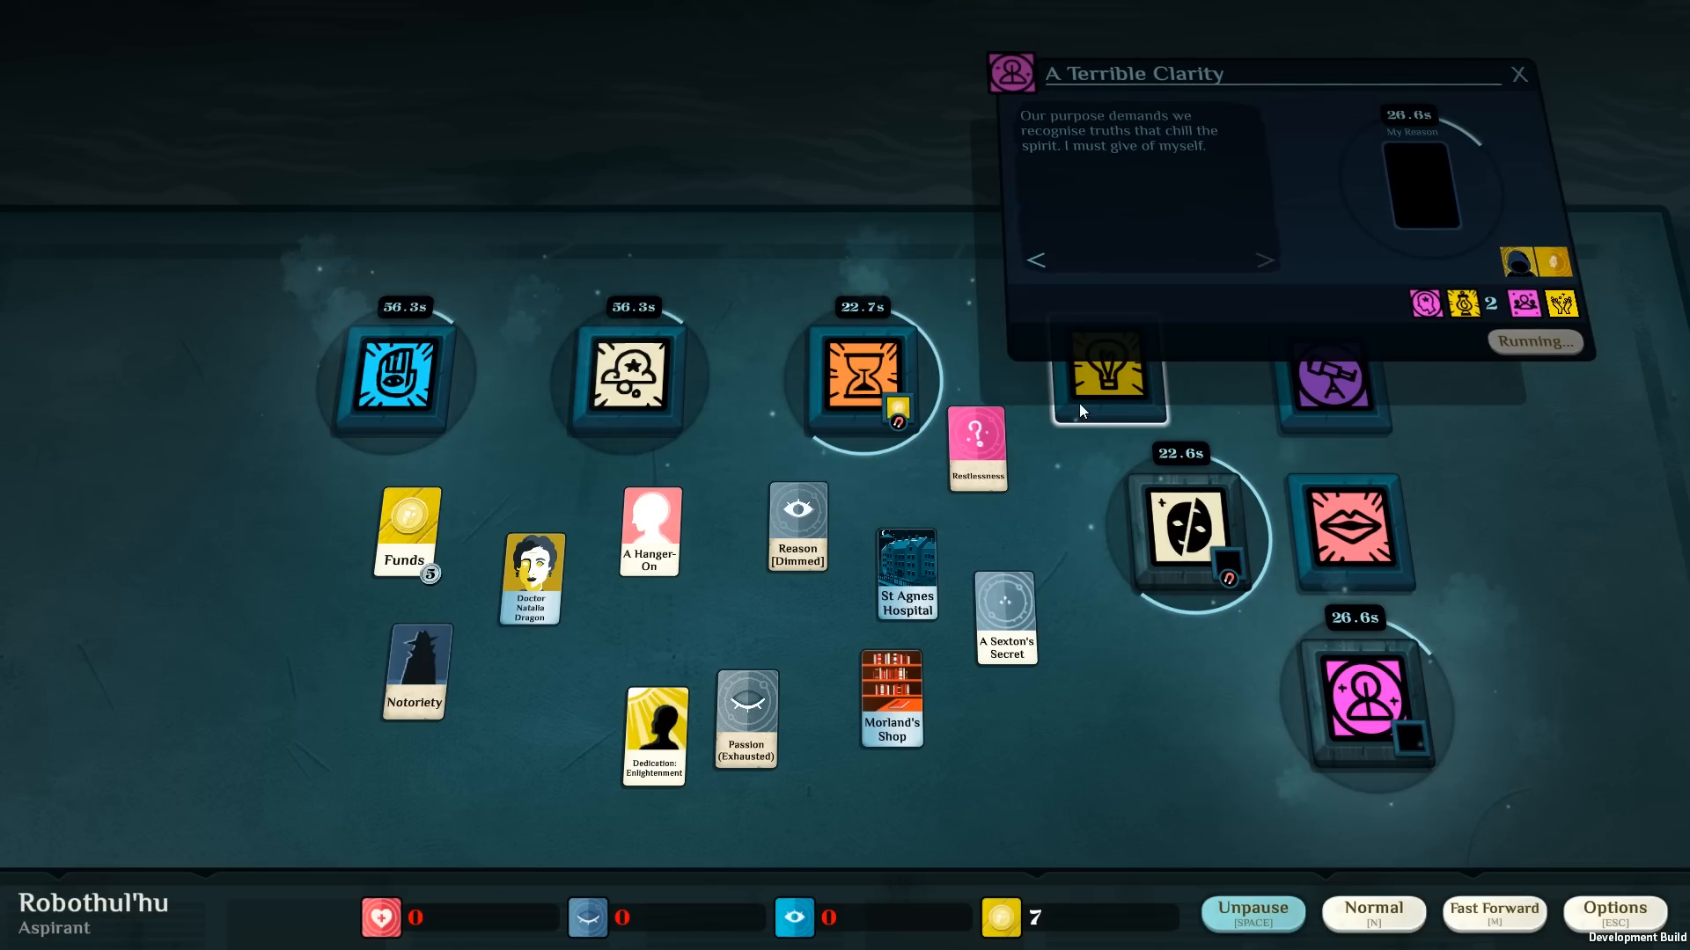
mouse_move(1083, 394)
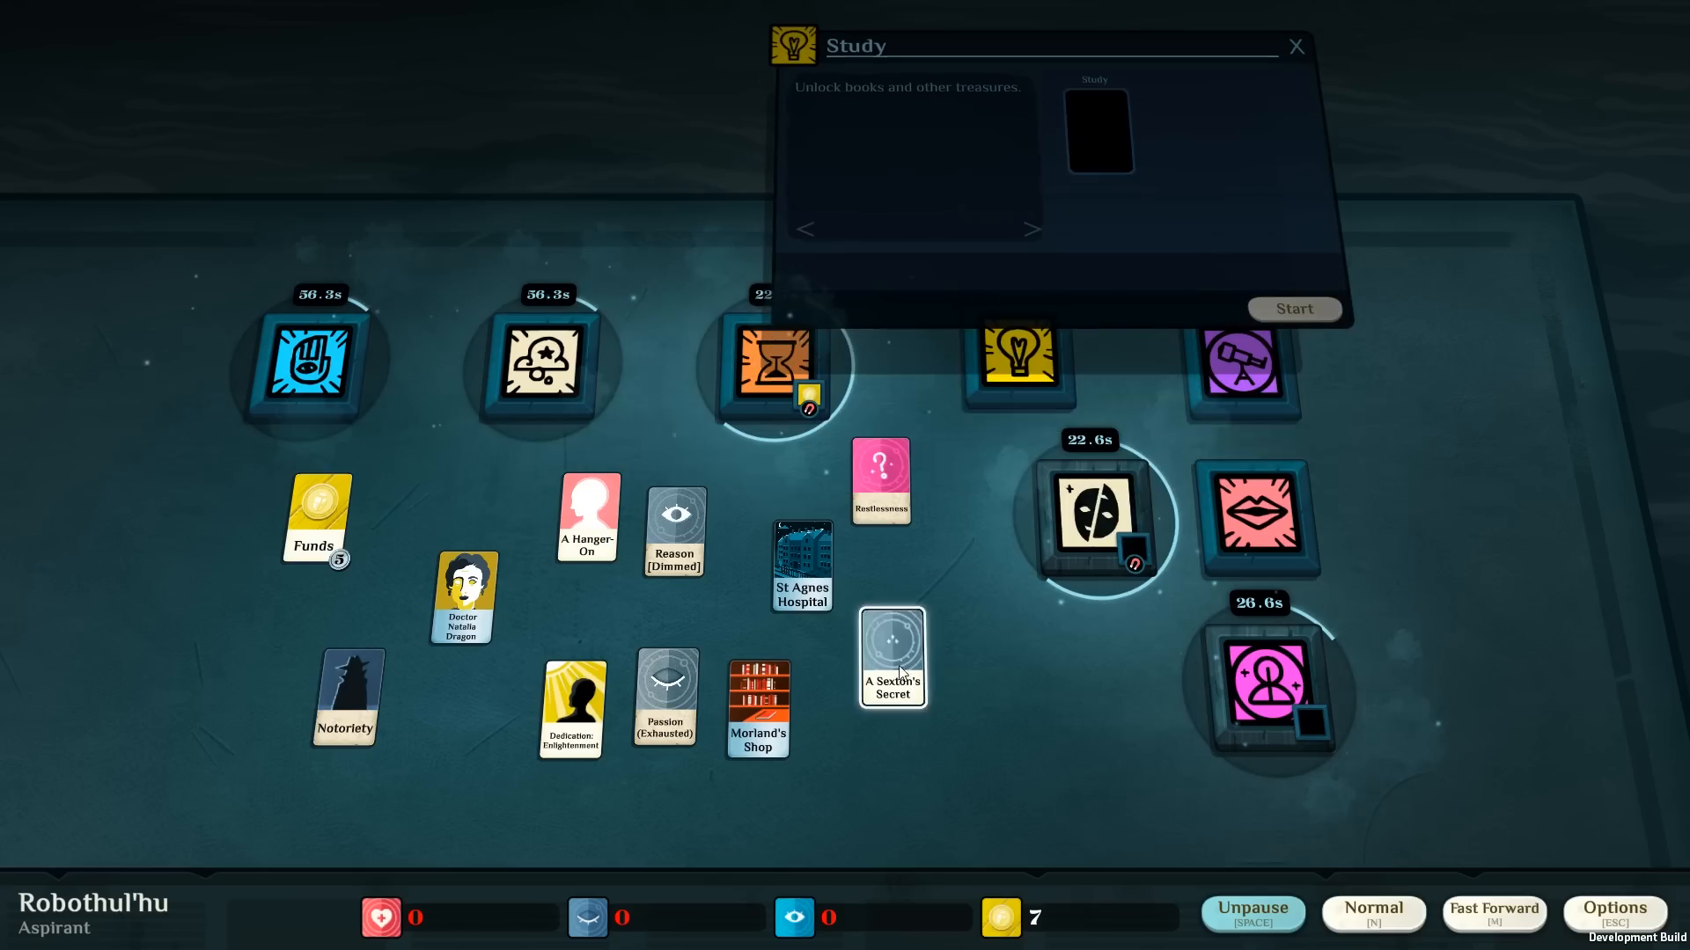
left_click_drag(893, 657, 1096, 127)
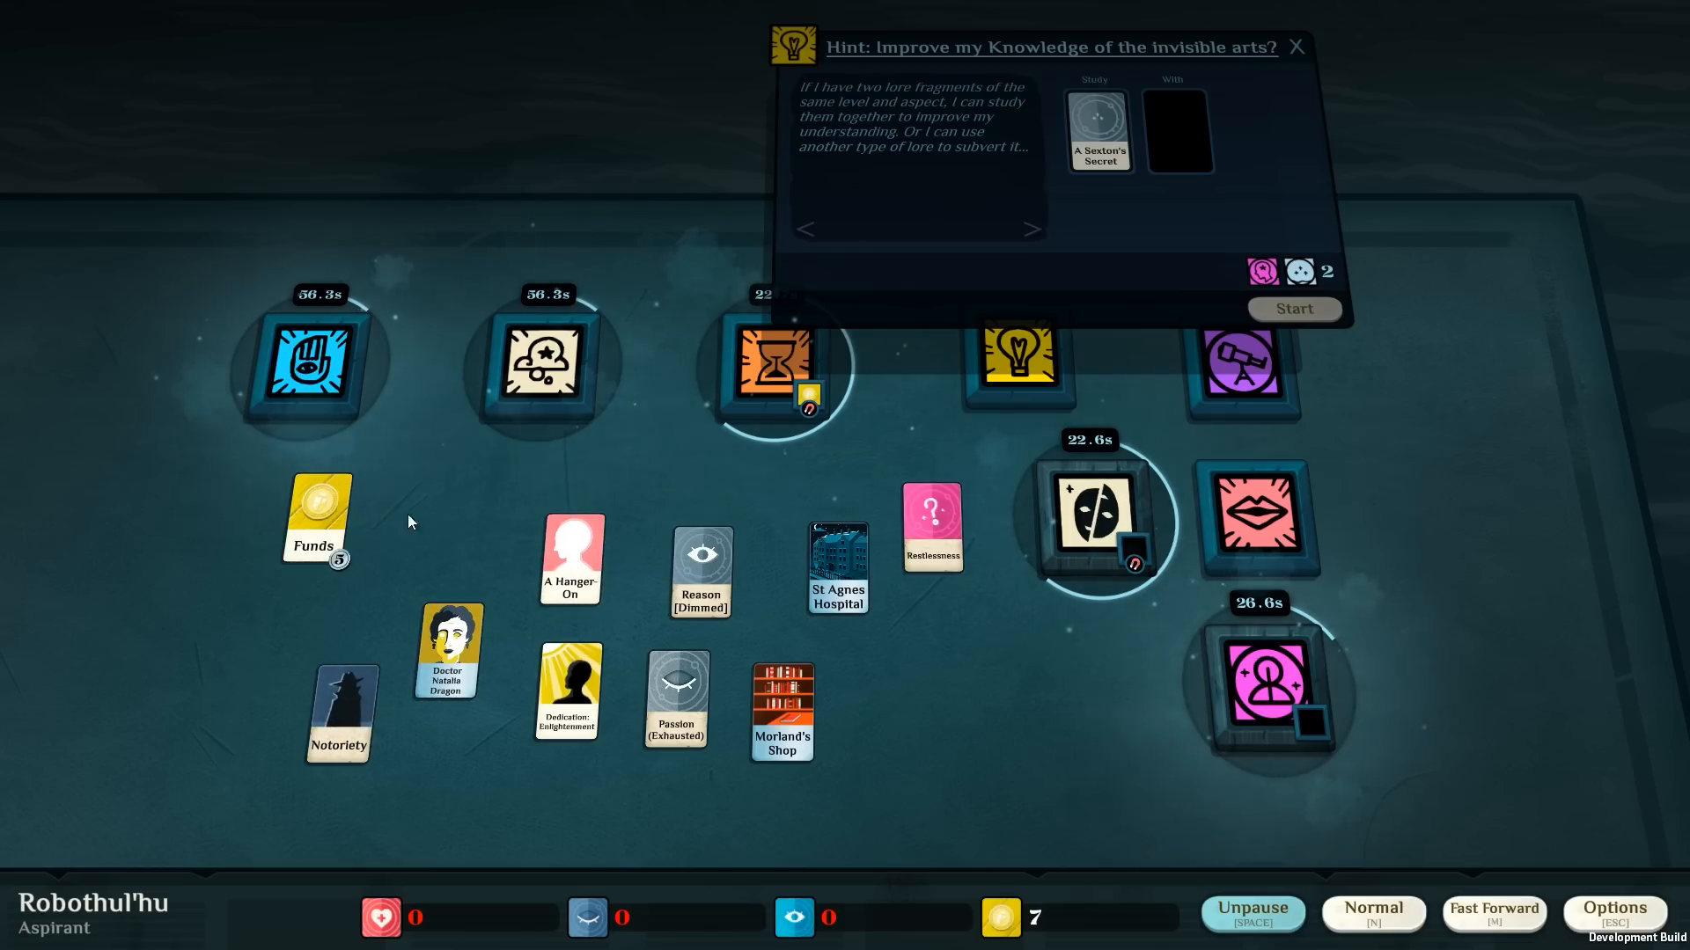
left_click(1298, 45)
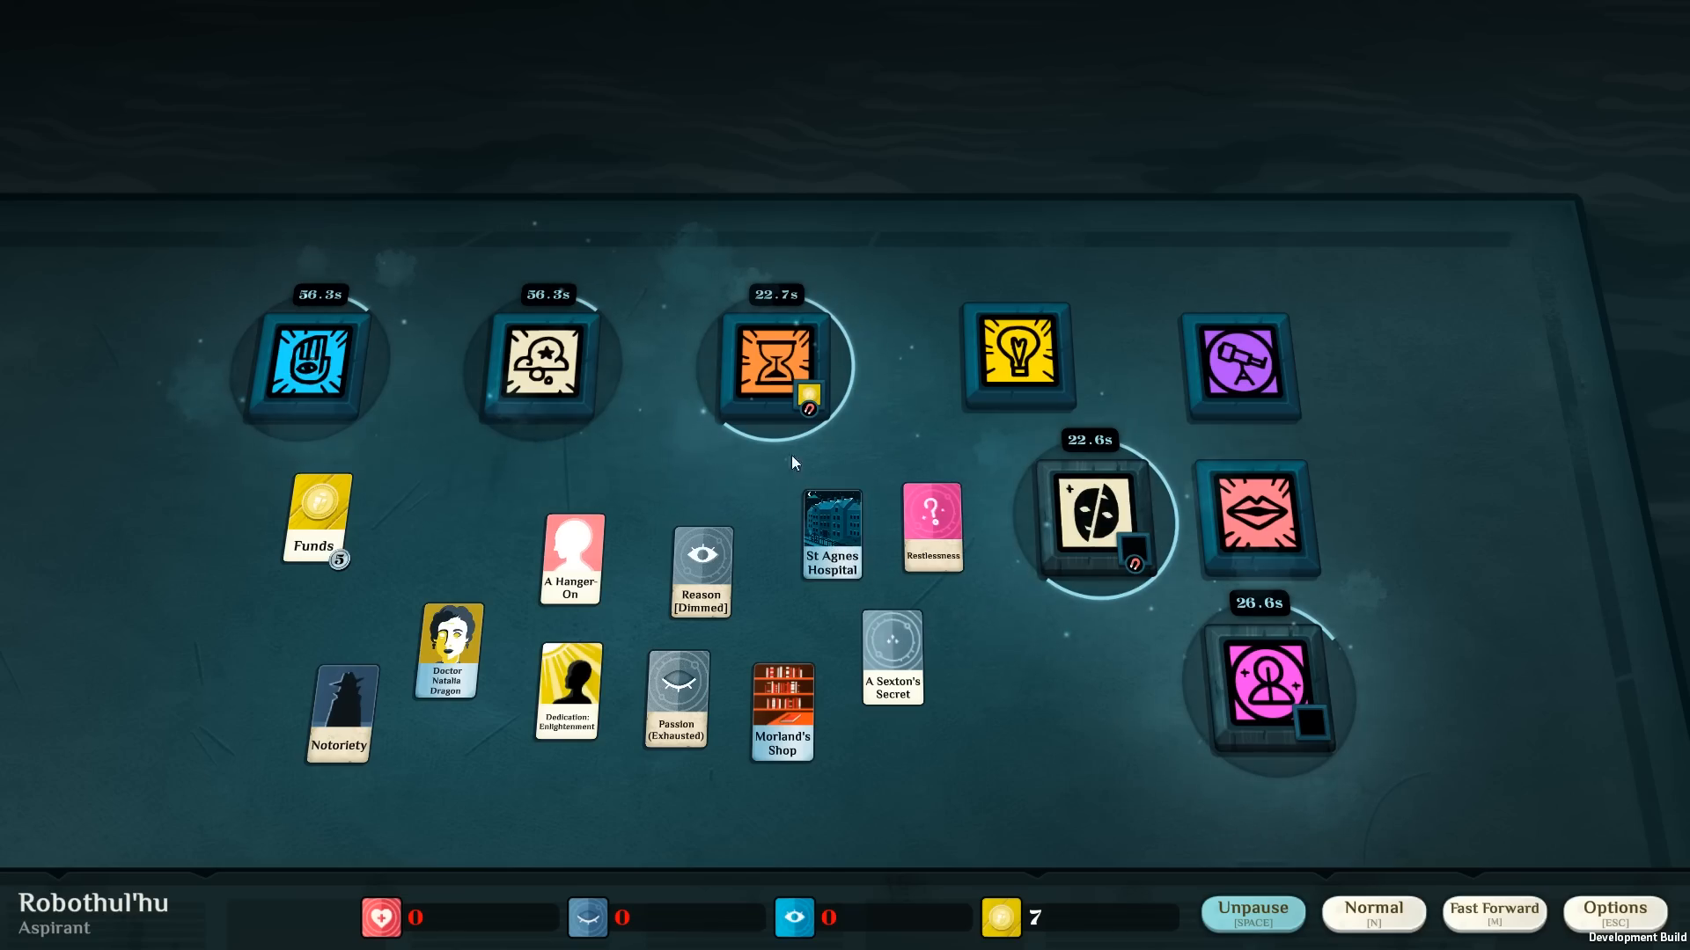
left_click(1253, 937)
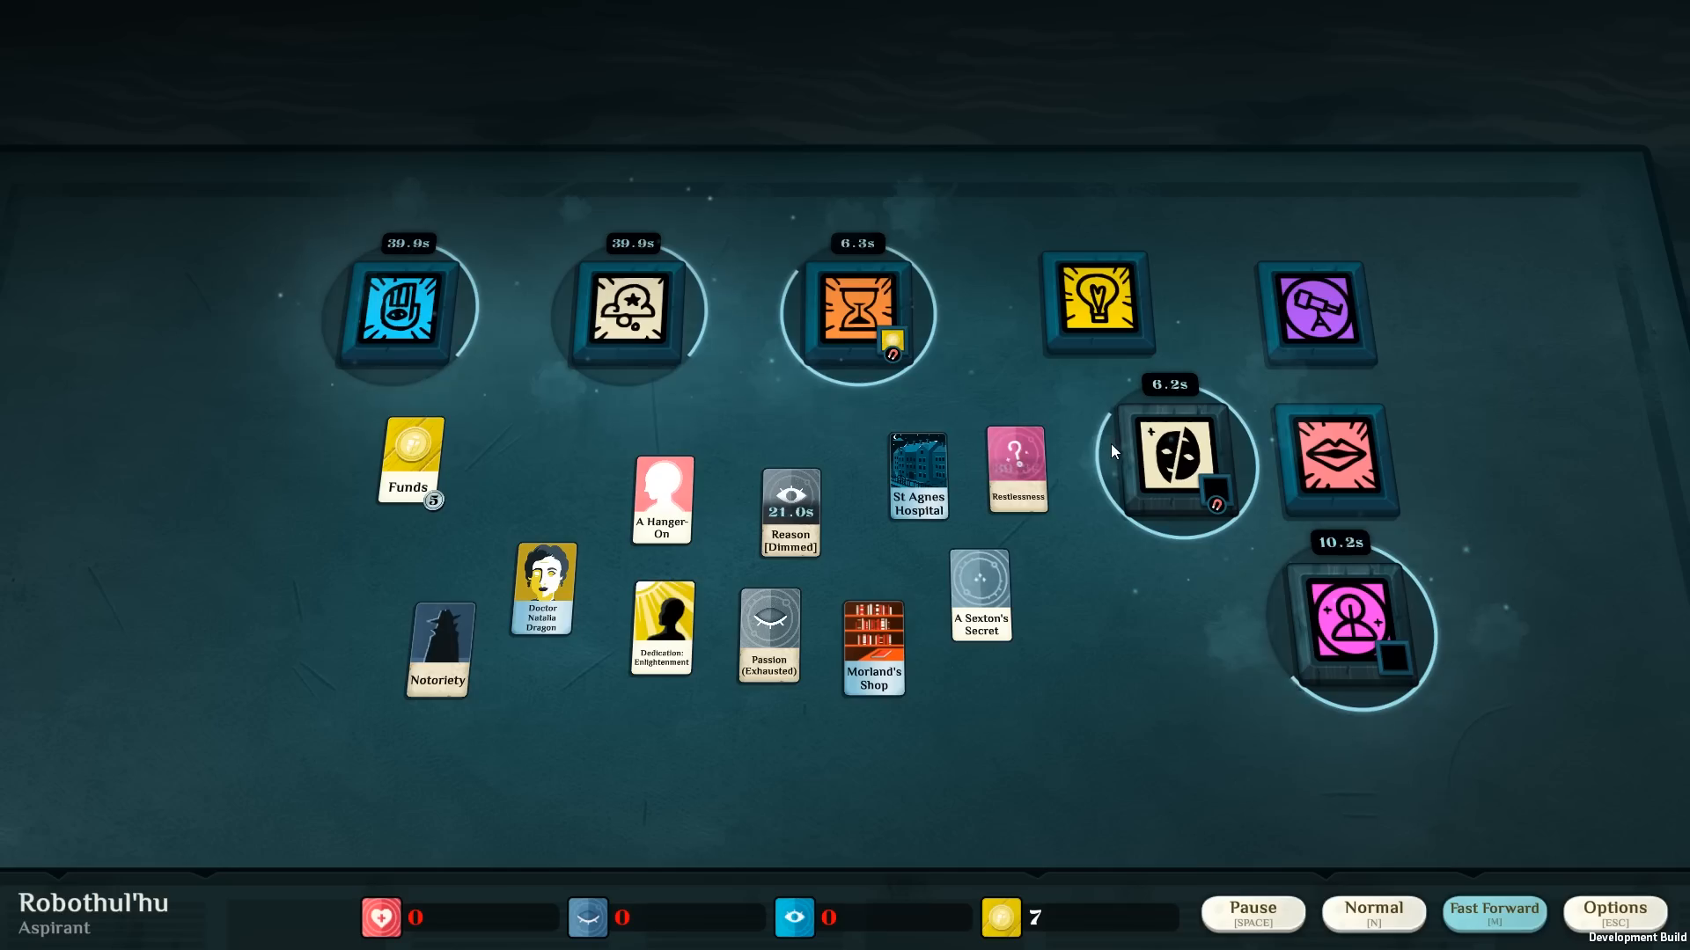
mouse_move(595, 497)
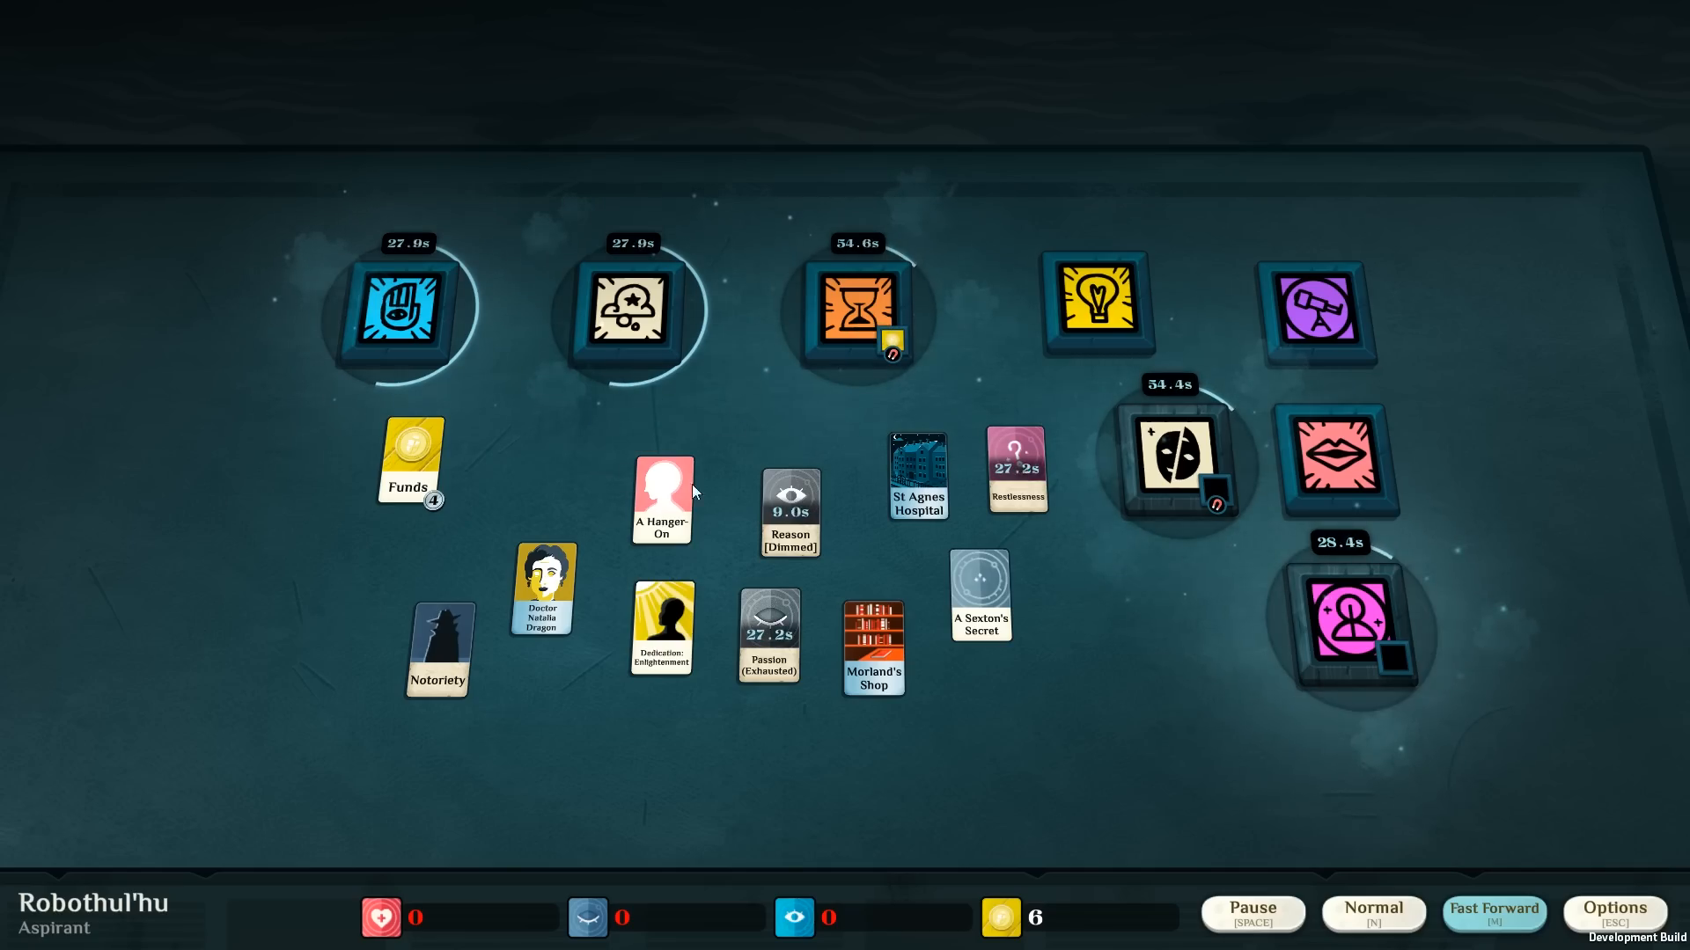
Dismiss A Terrible Clarity and fill Mr Alden's overtime demand with the Reason card.
left_click(1355, 626)
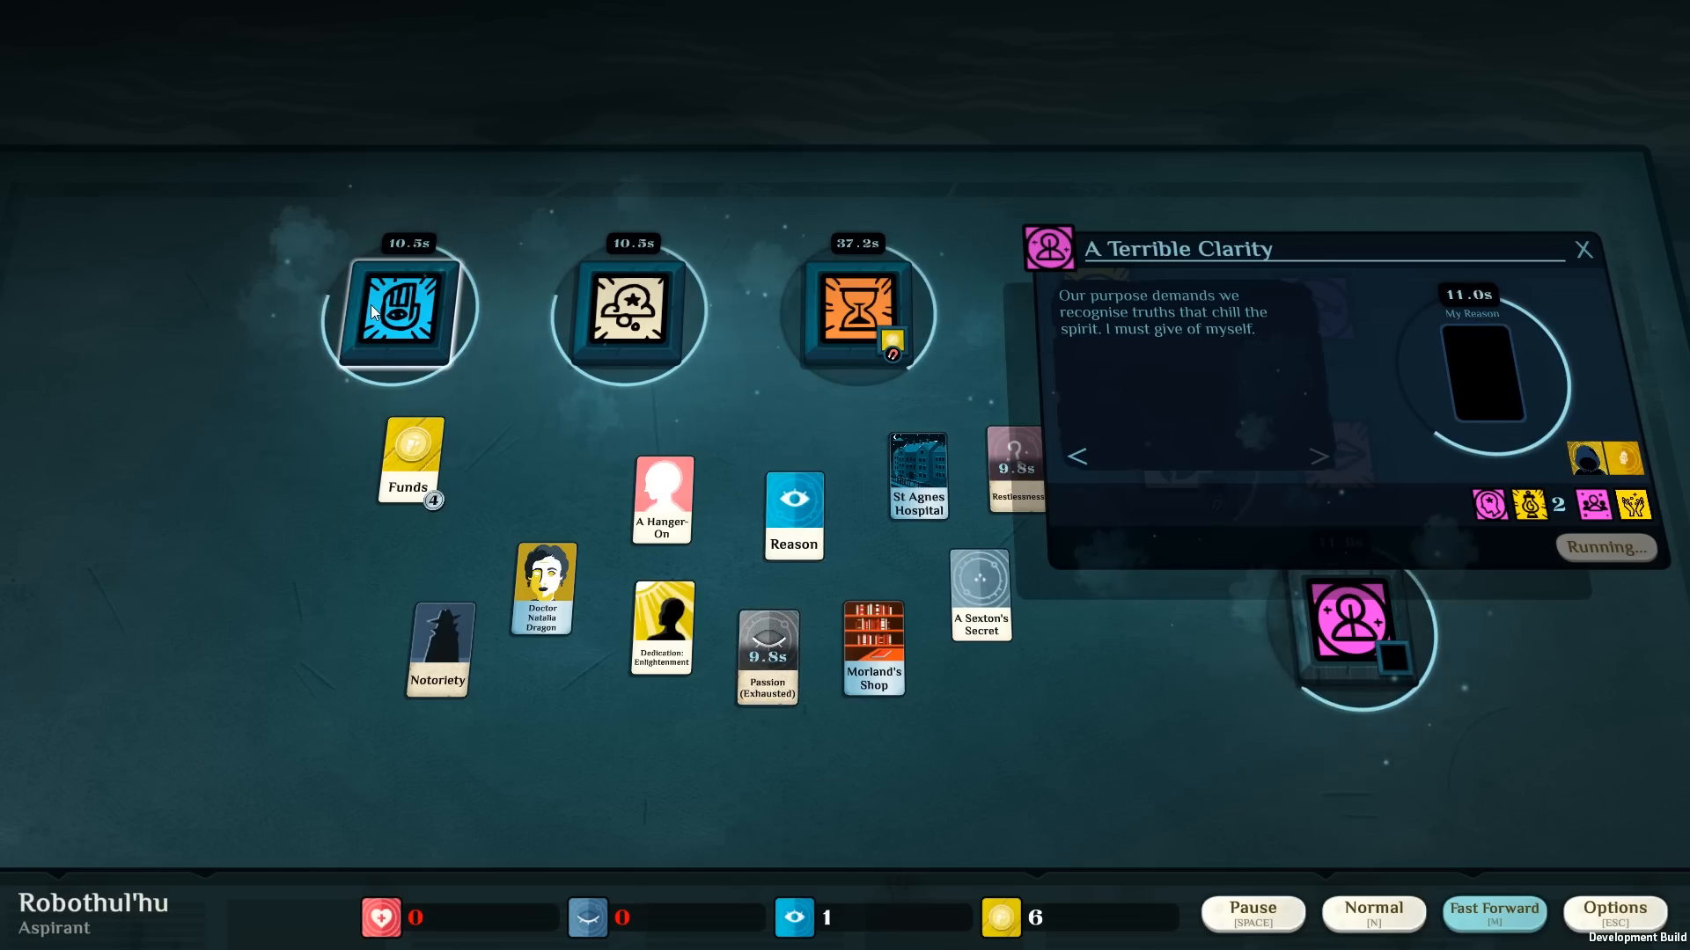
left_click(1584, 250)
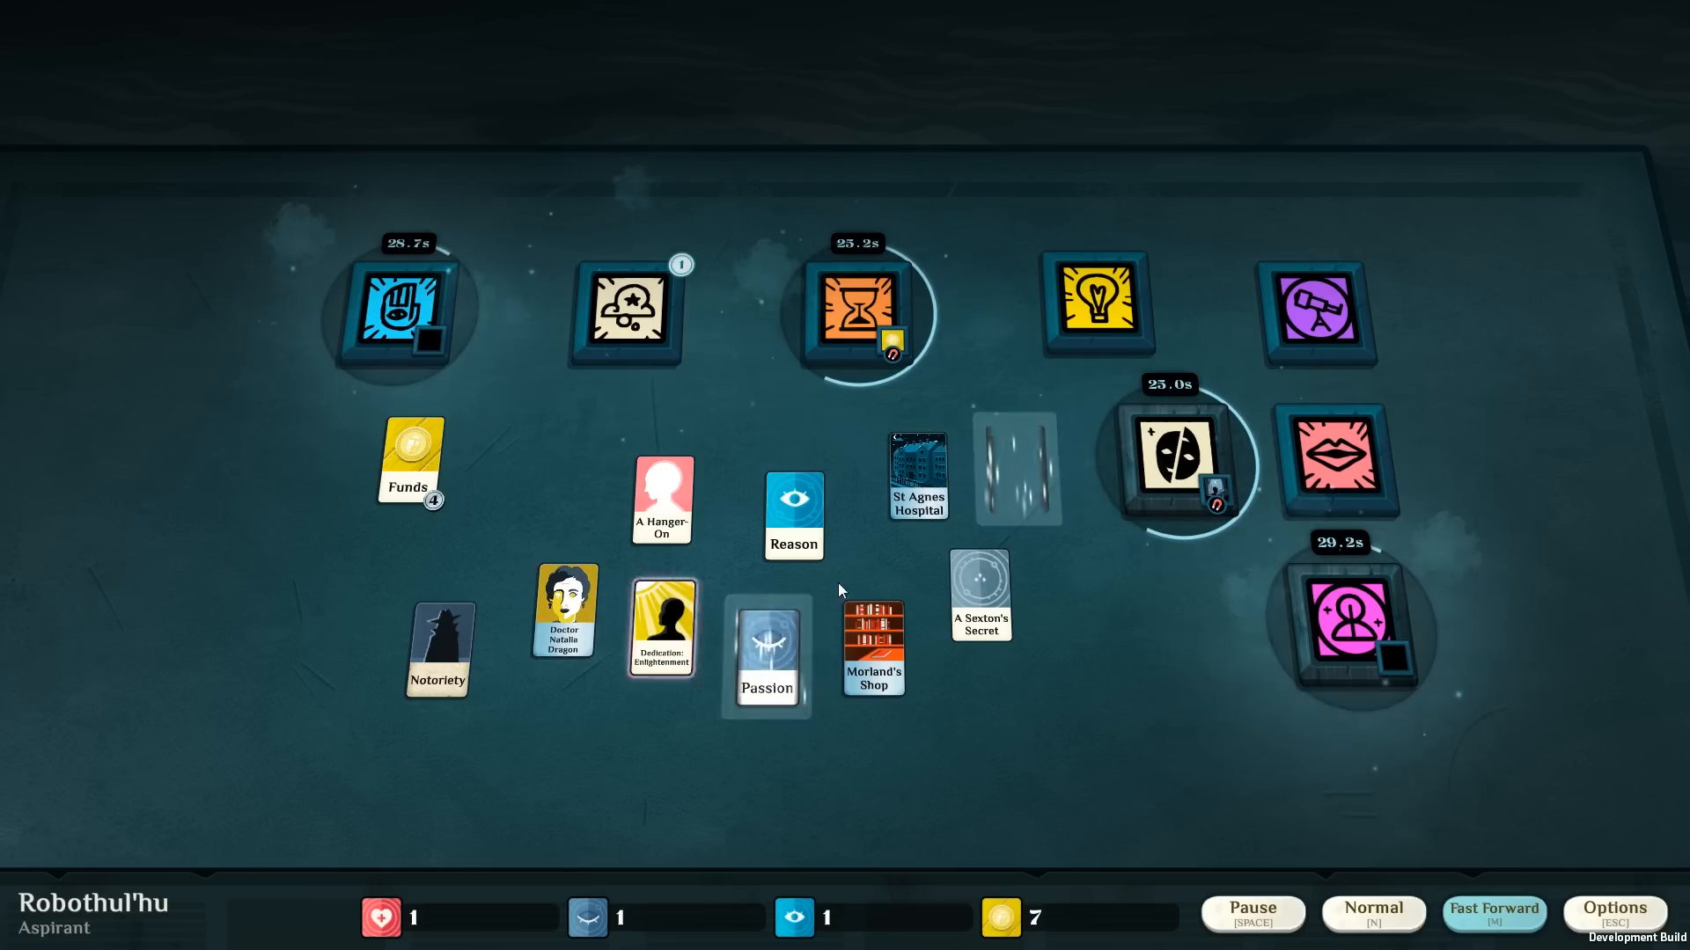
left_click(1334, 454)
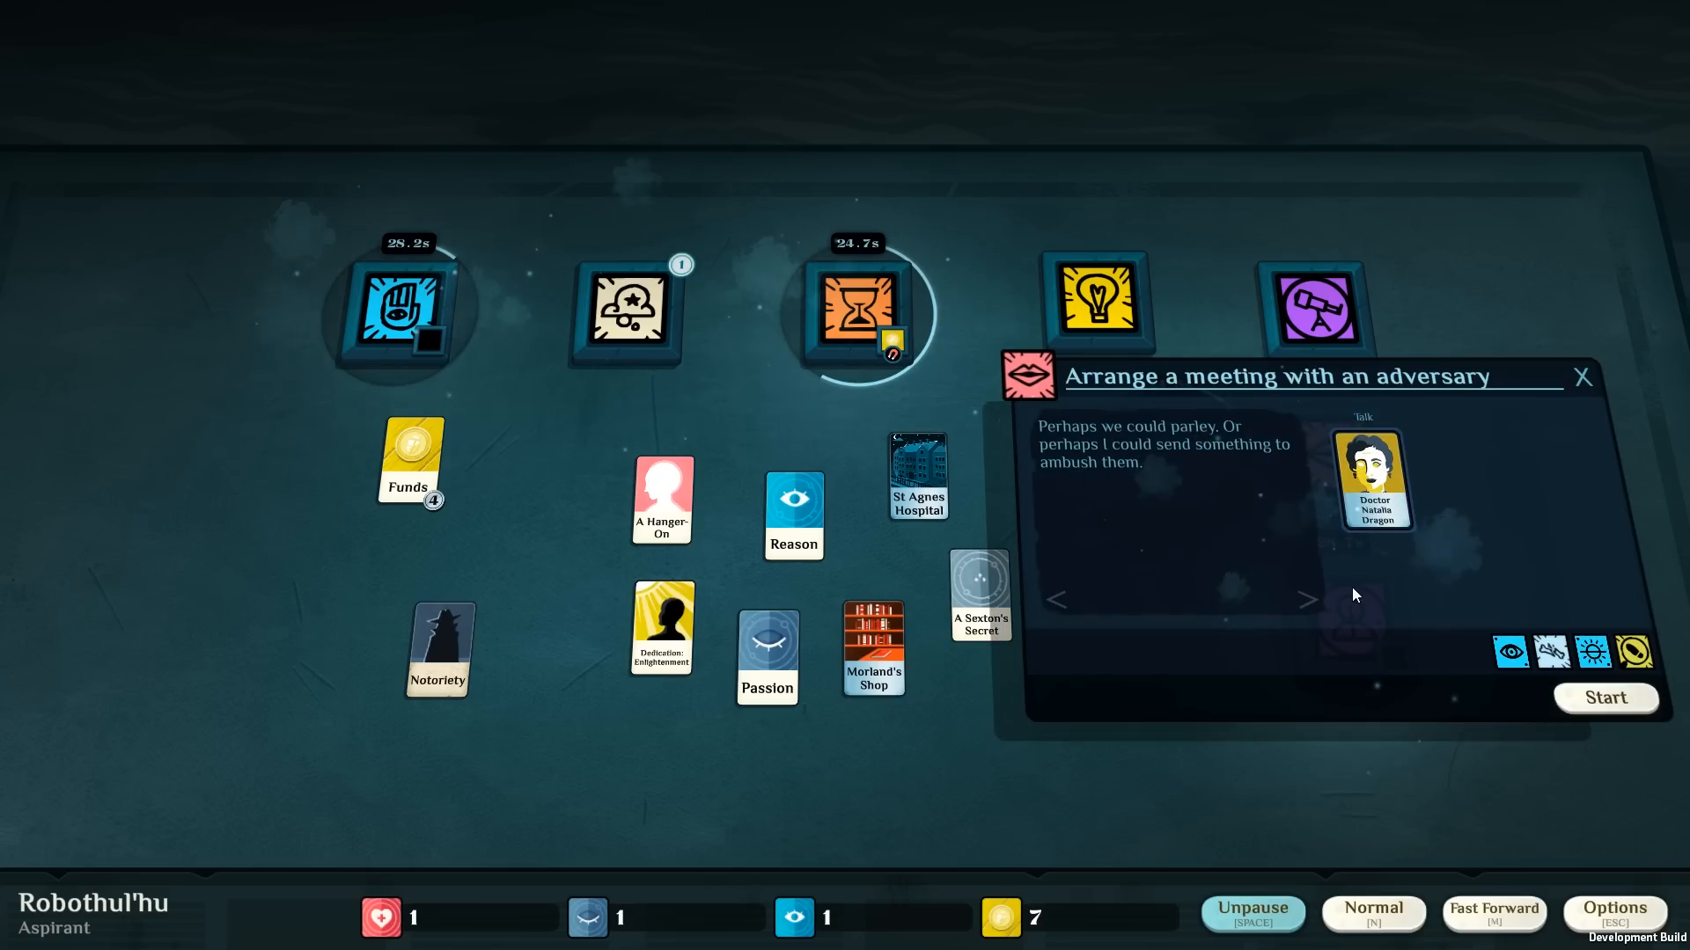
mouse_move(1362, 569)
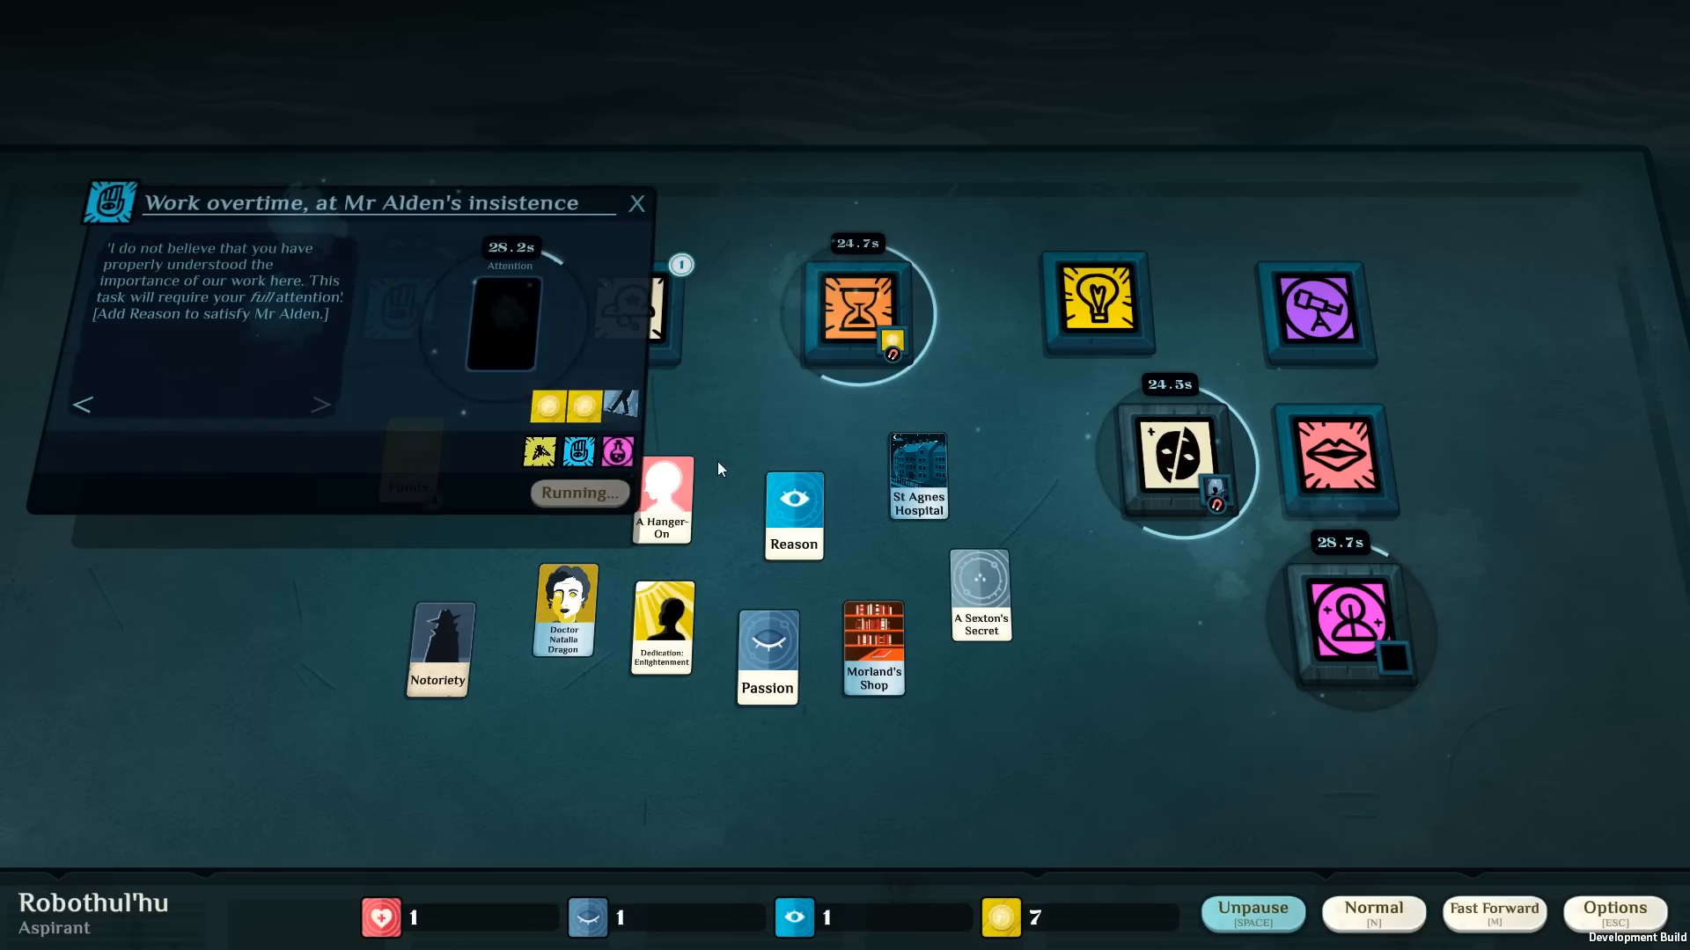
mouse_move(762, 647)
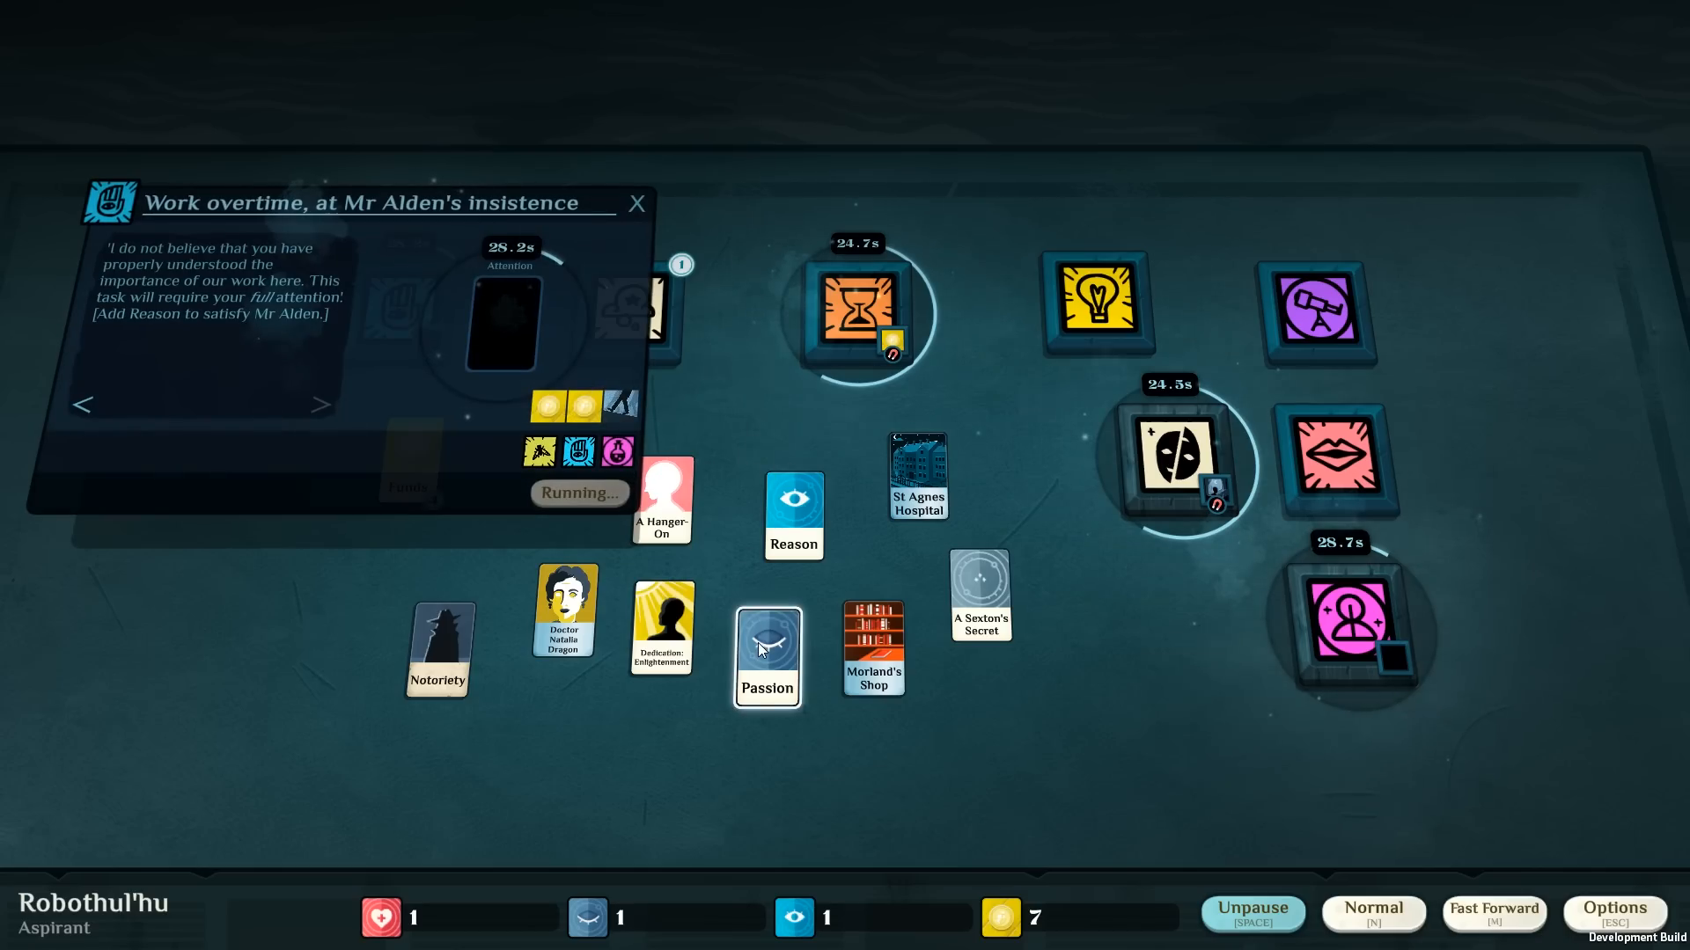
left_click_drag(794, 515, 512, 318)
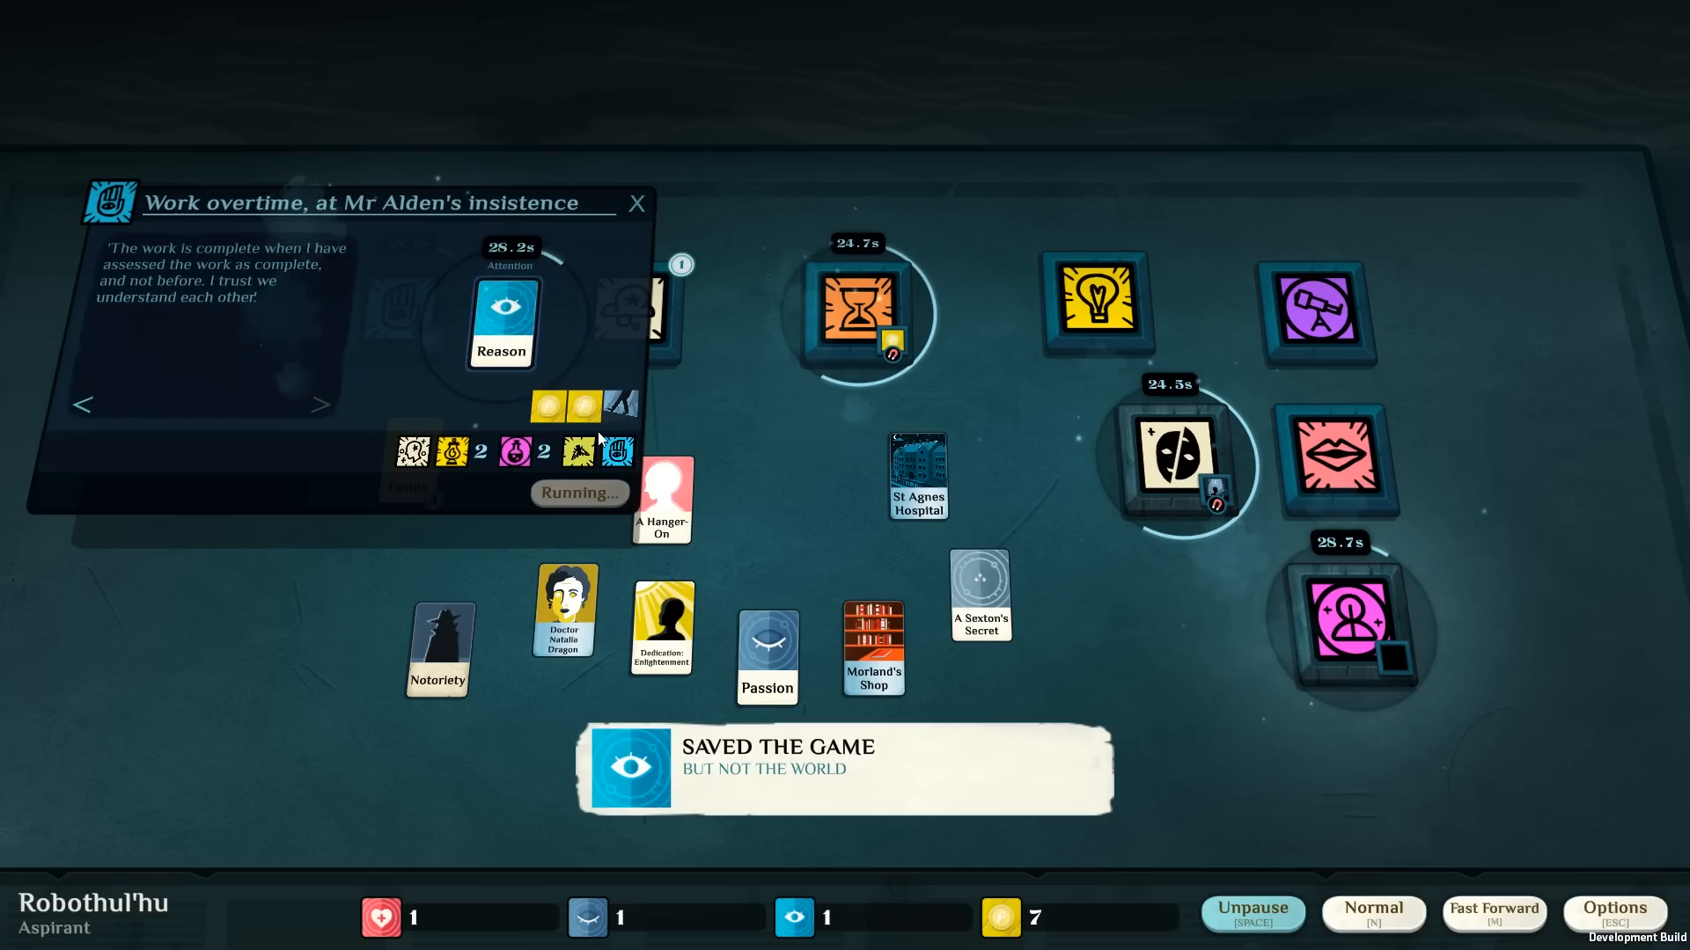
left_click(635, 204)
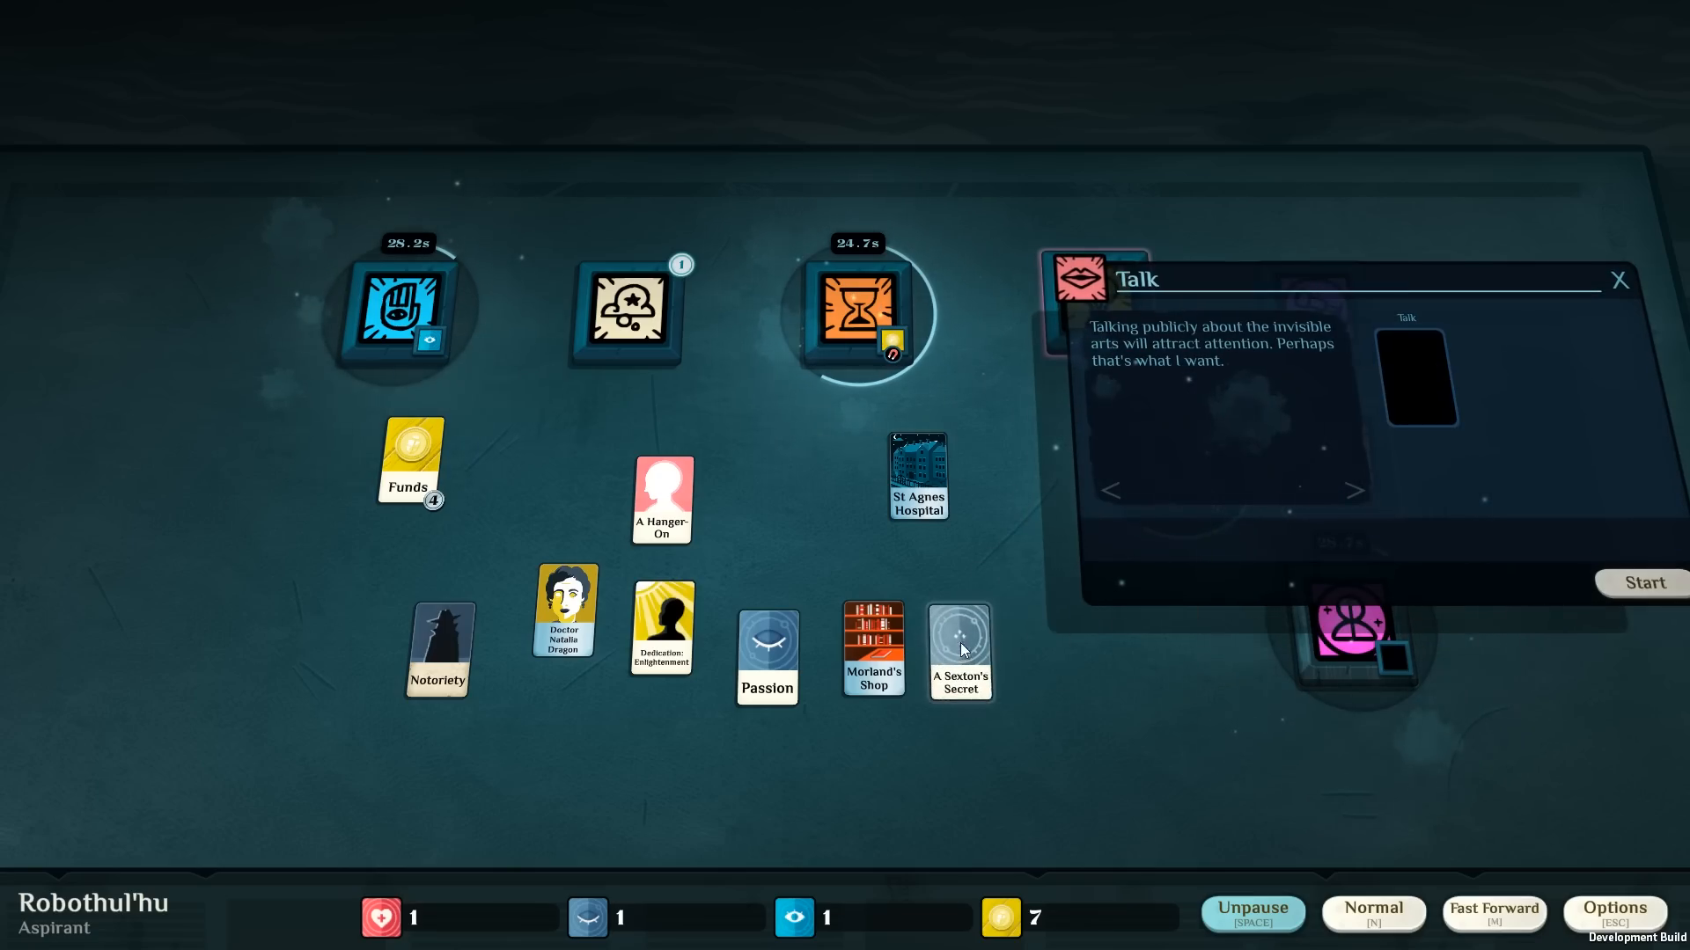
Collect the recovered Health from Heal and try A Sexton's Secret in the Dream slot.
left_click(1616, 282)
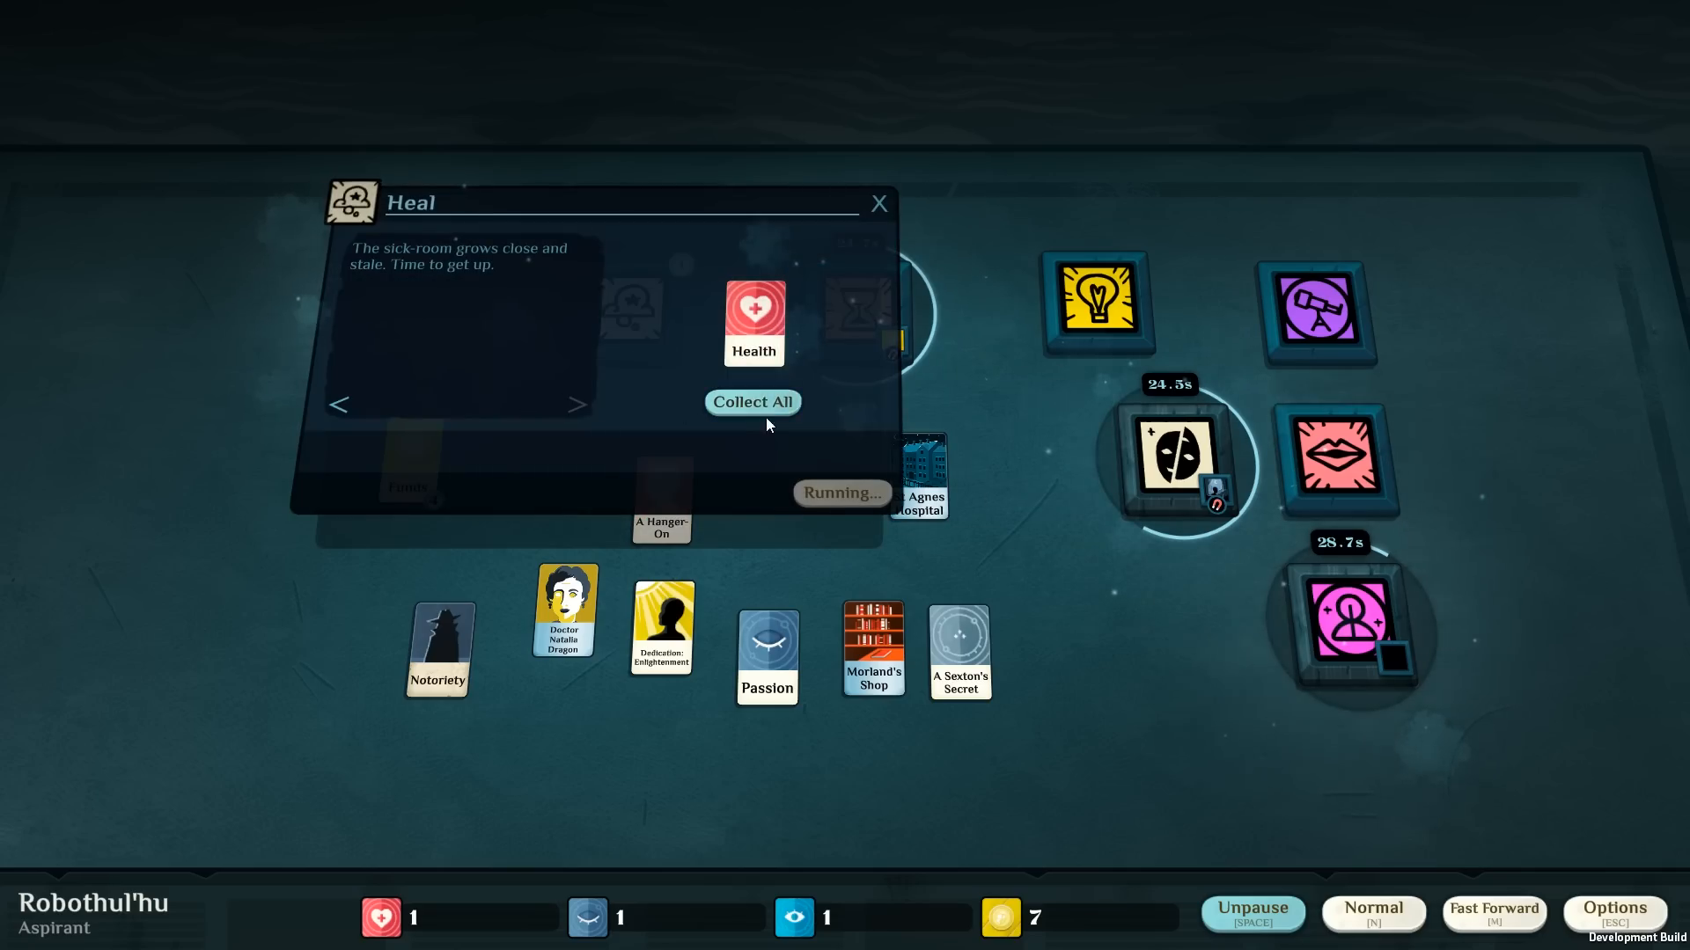
mouse_move(767, 412)
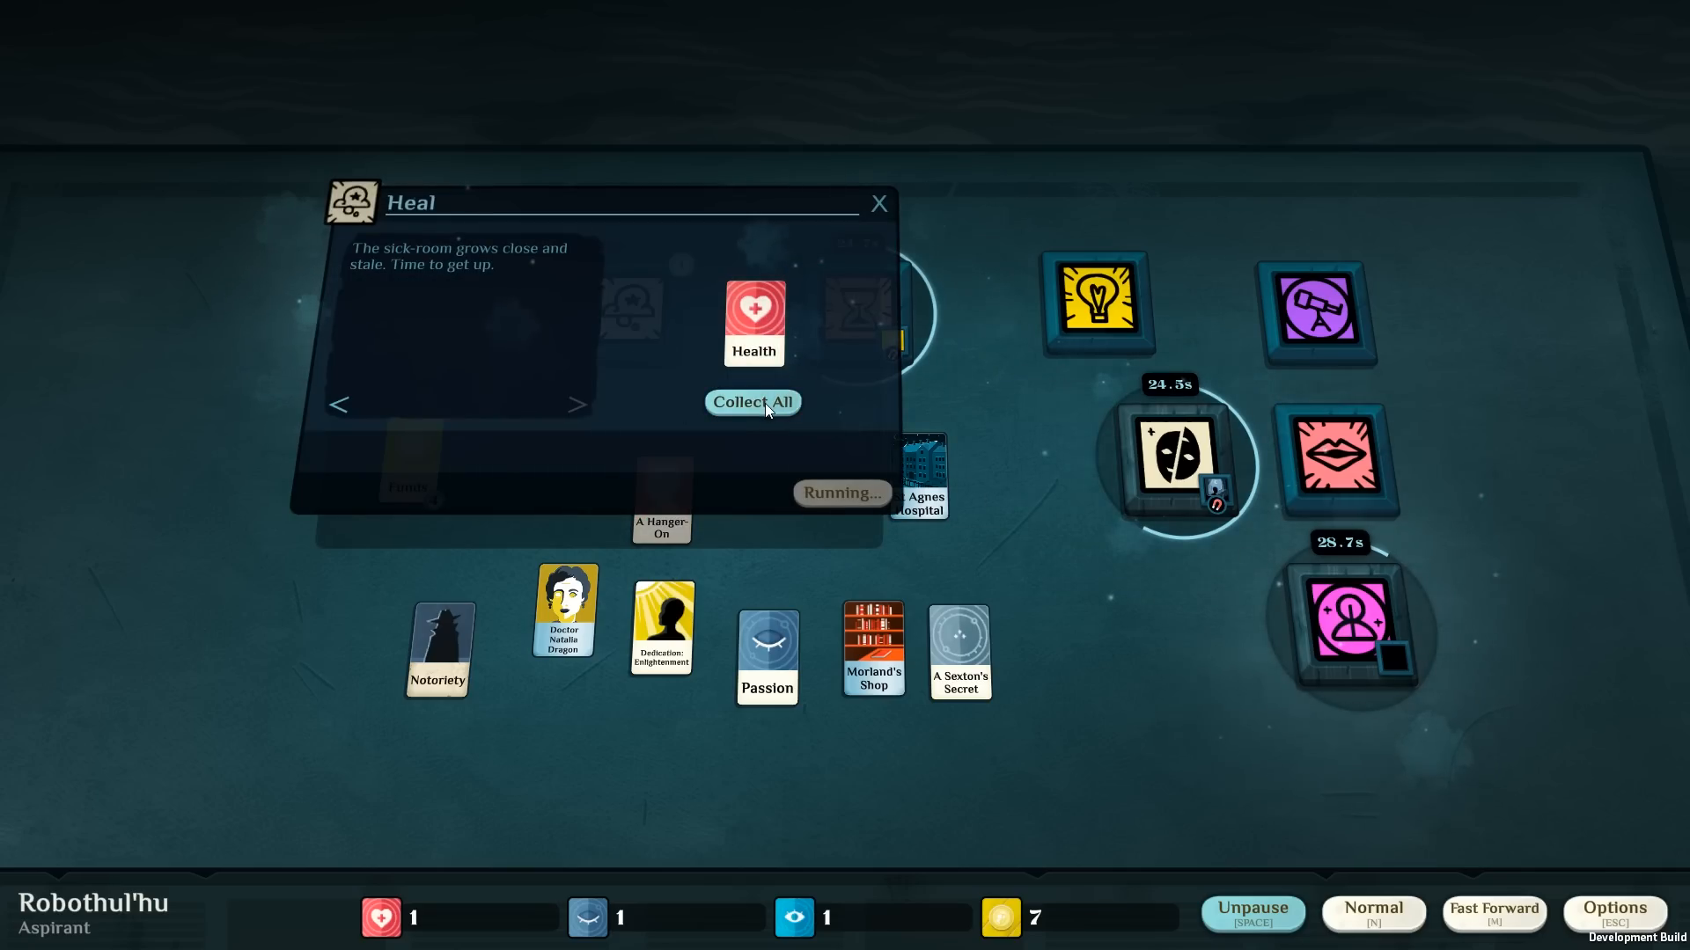
left_click(754, 401)
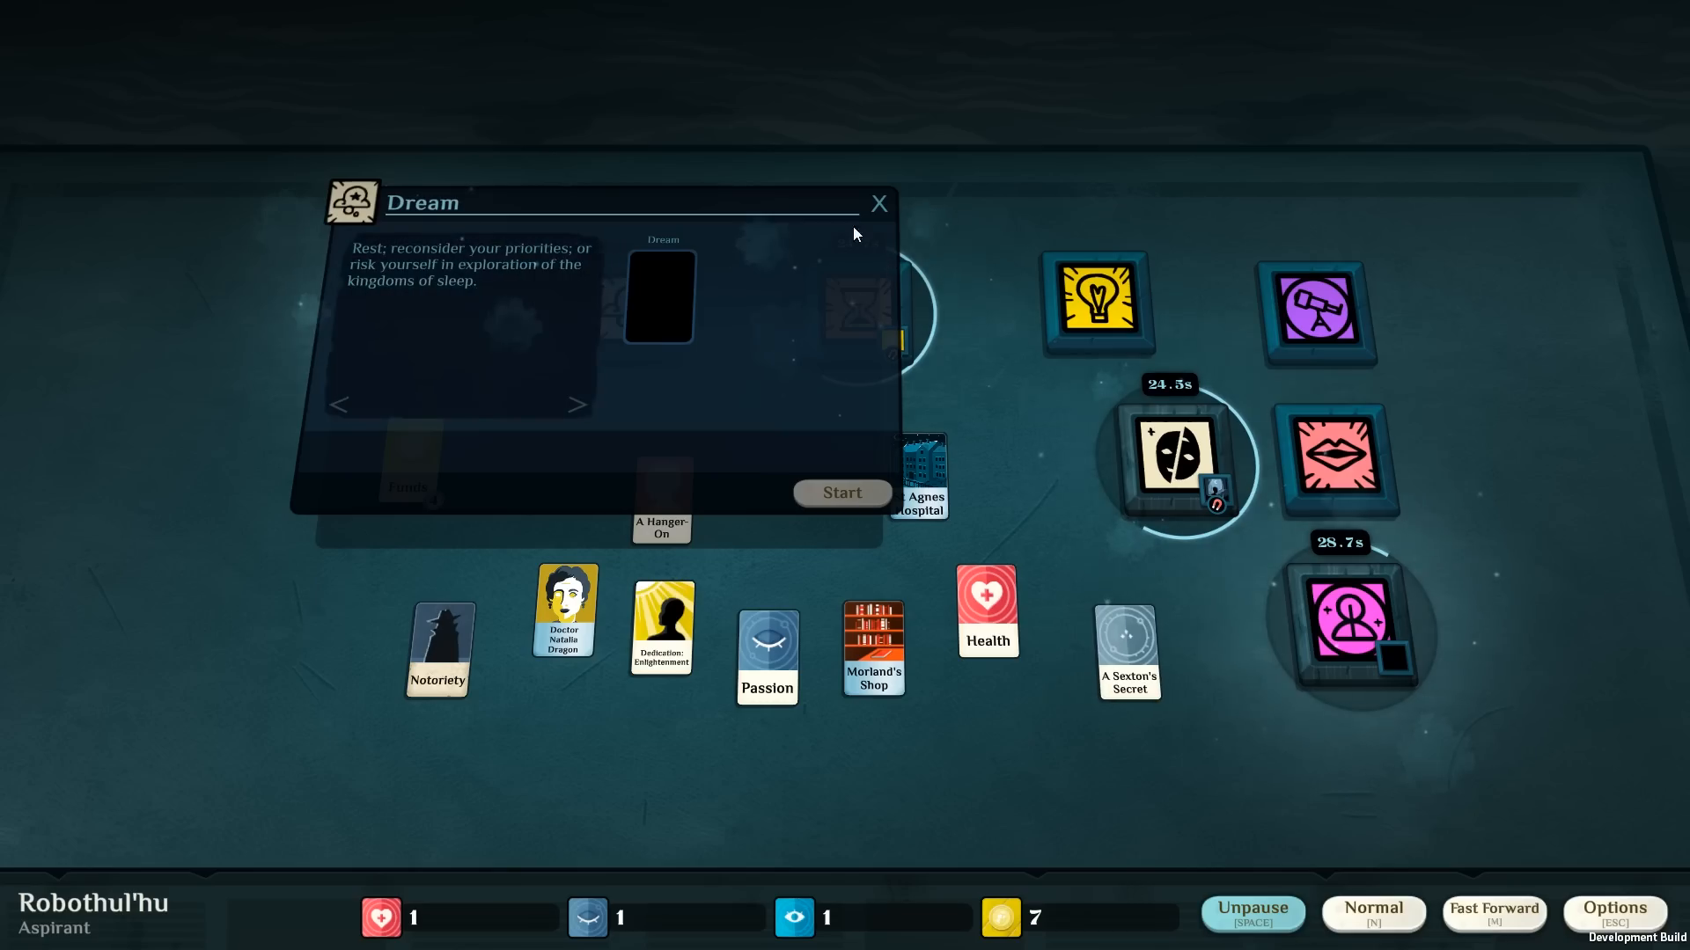
left_click_drag(1127, 651, 611, 97)
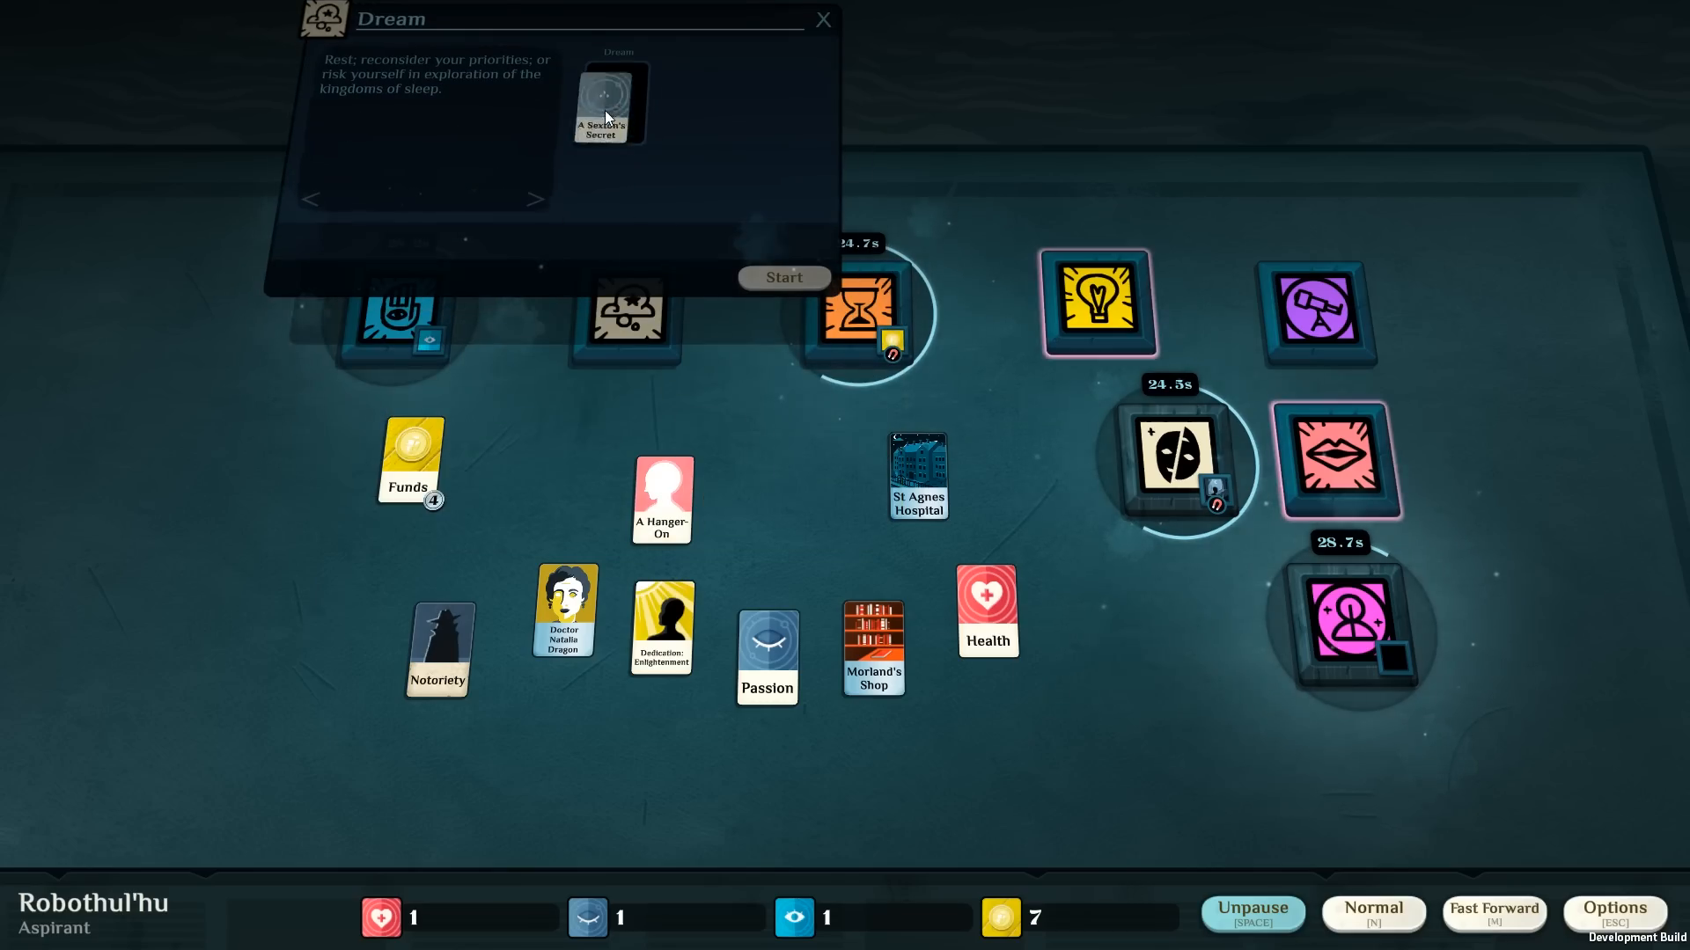
left_click_drag(610, 102, 1128, 651)
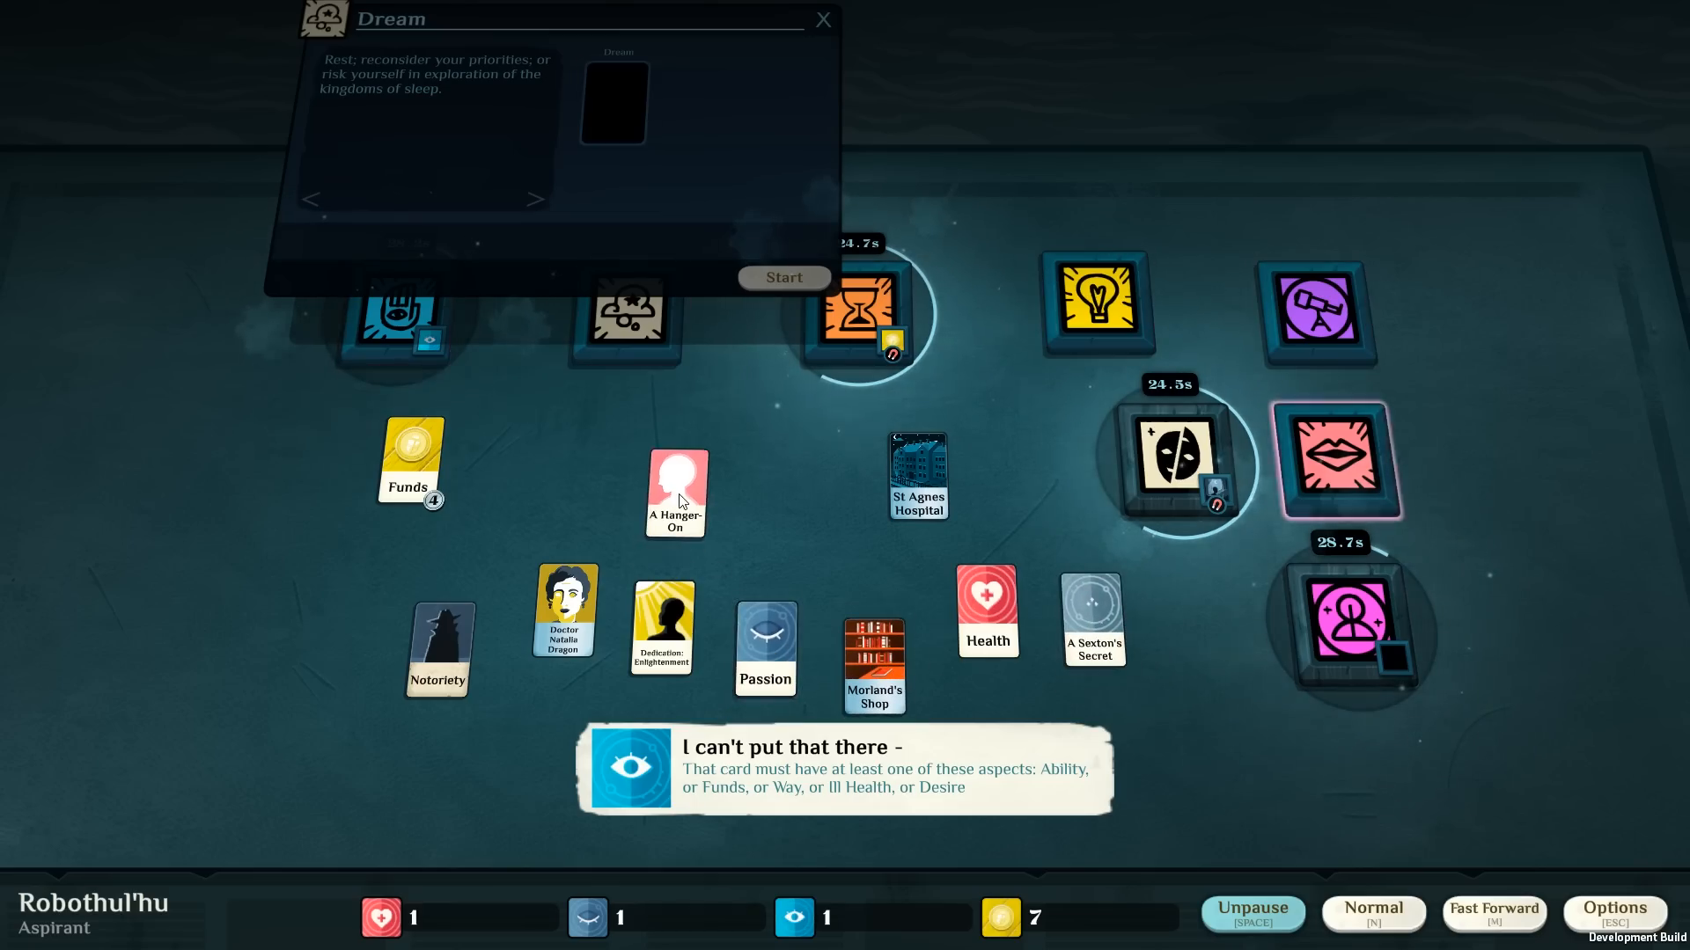
left_click_drag(660, 625, 613, 101)
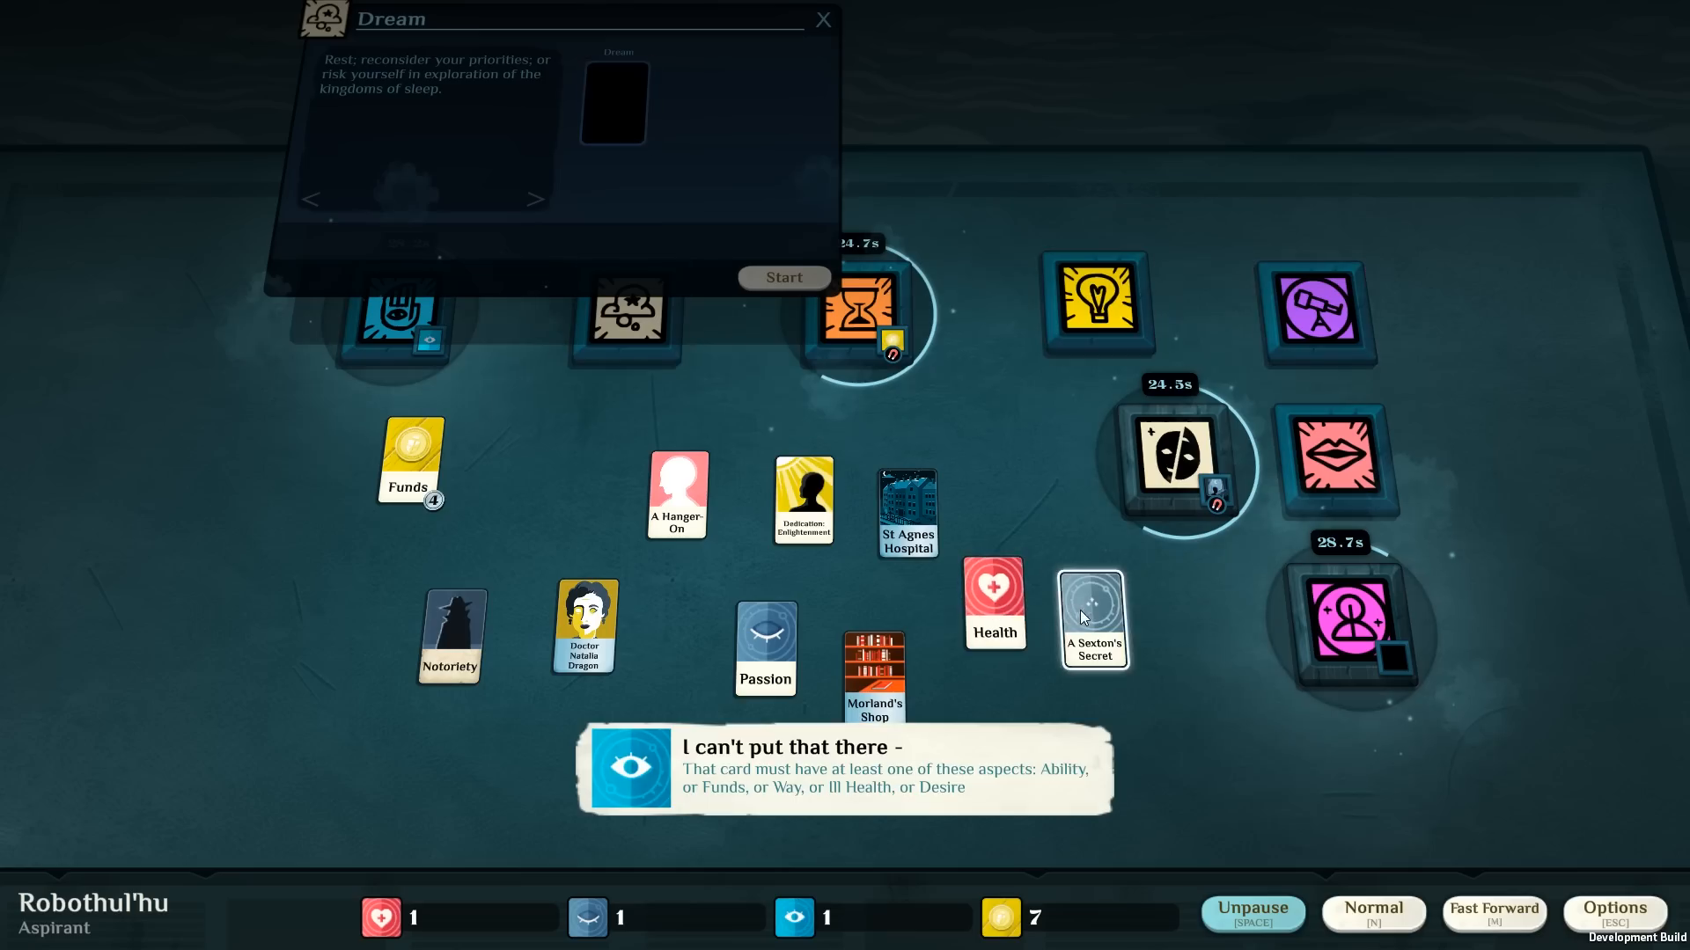
Start An Early Night in Dream with the Health card instead.
left_click_drag(992, 603, 614, 97)
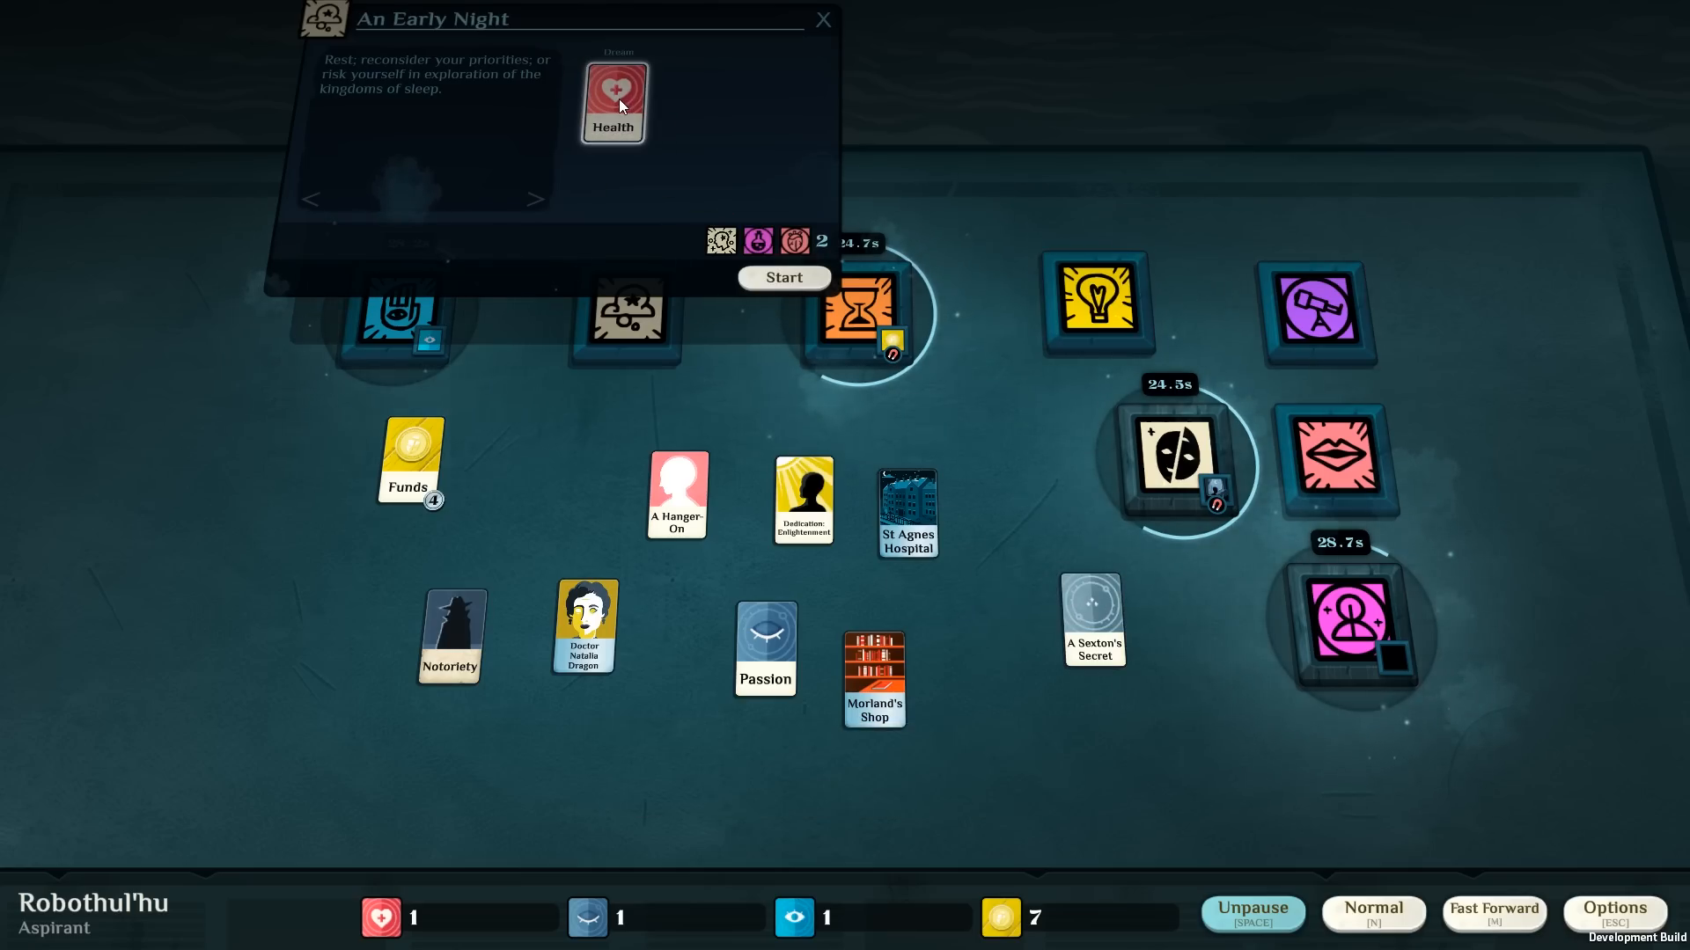
mouse_move(644, 160)
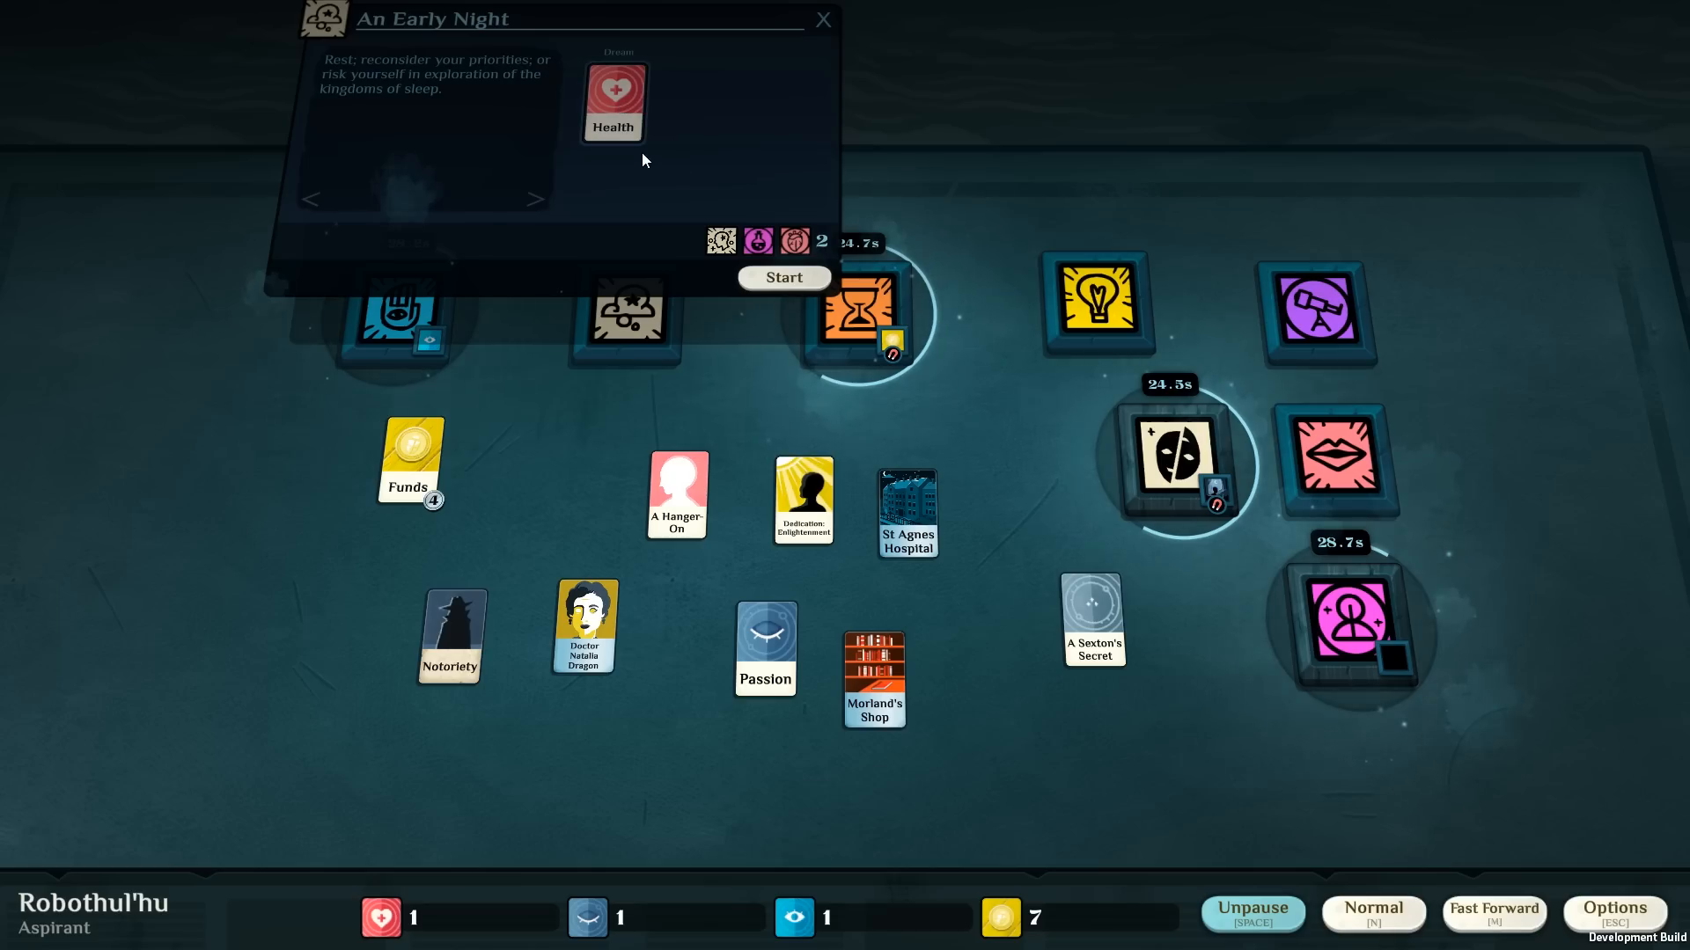
mouse_move(762, 250)
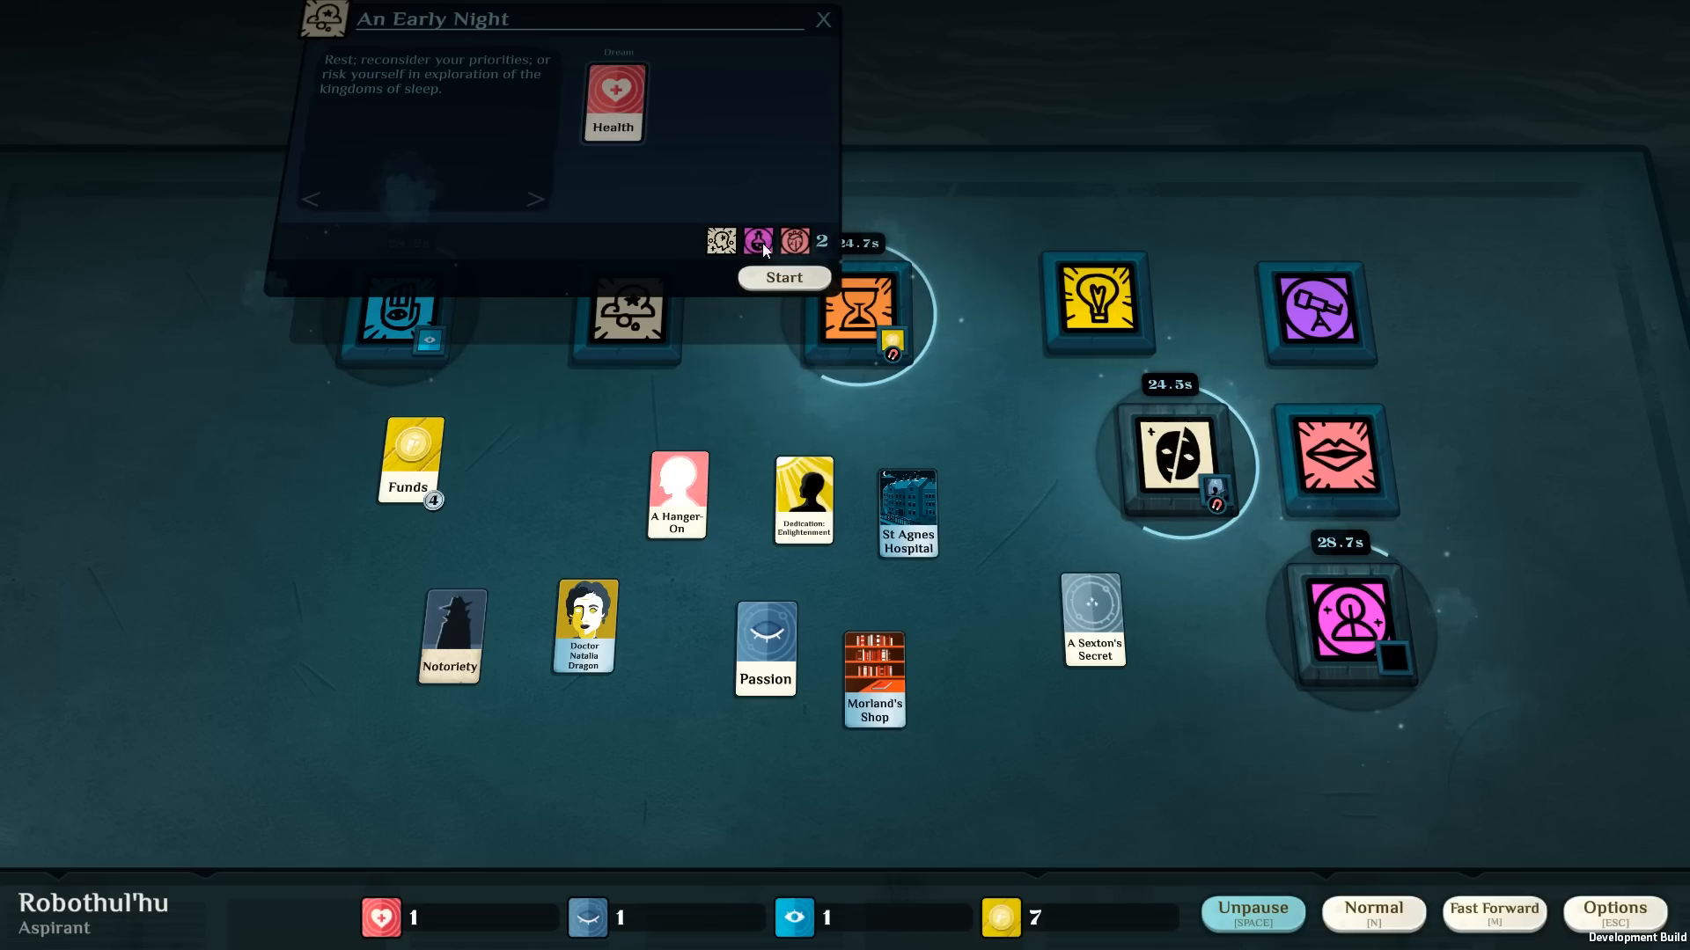
left_click(783, 278)
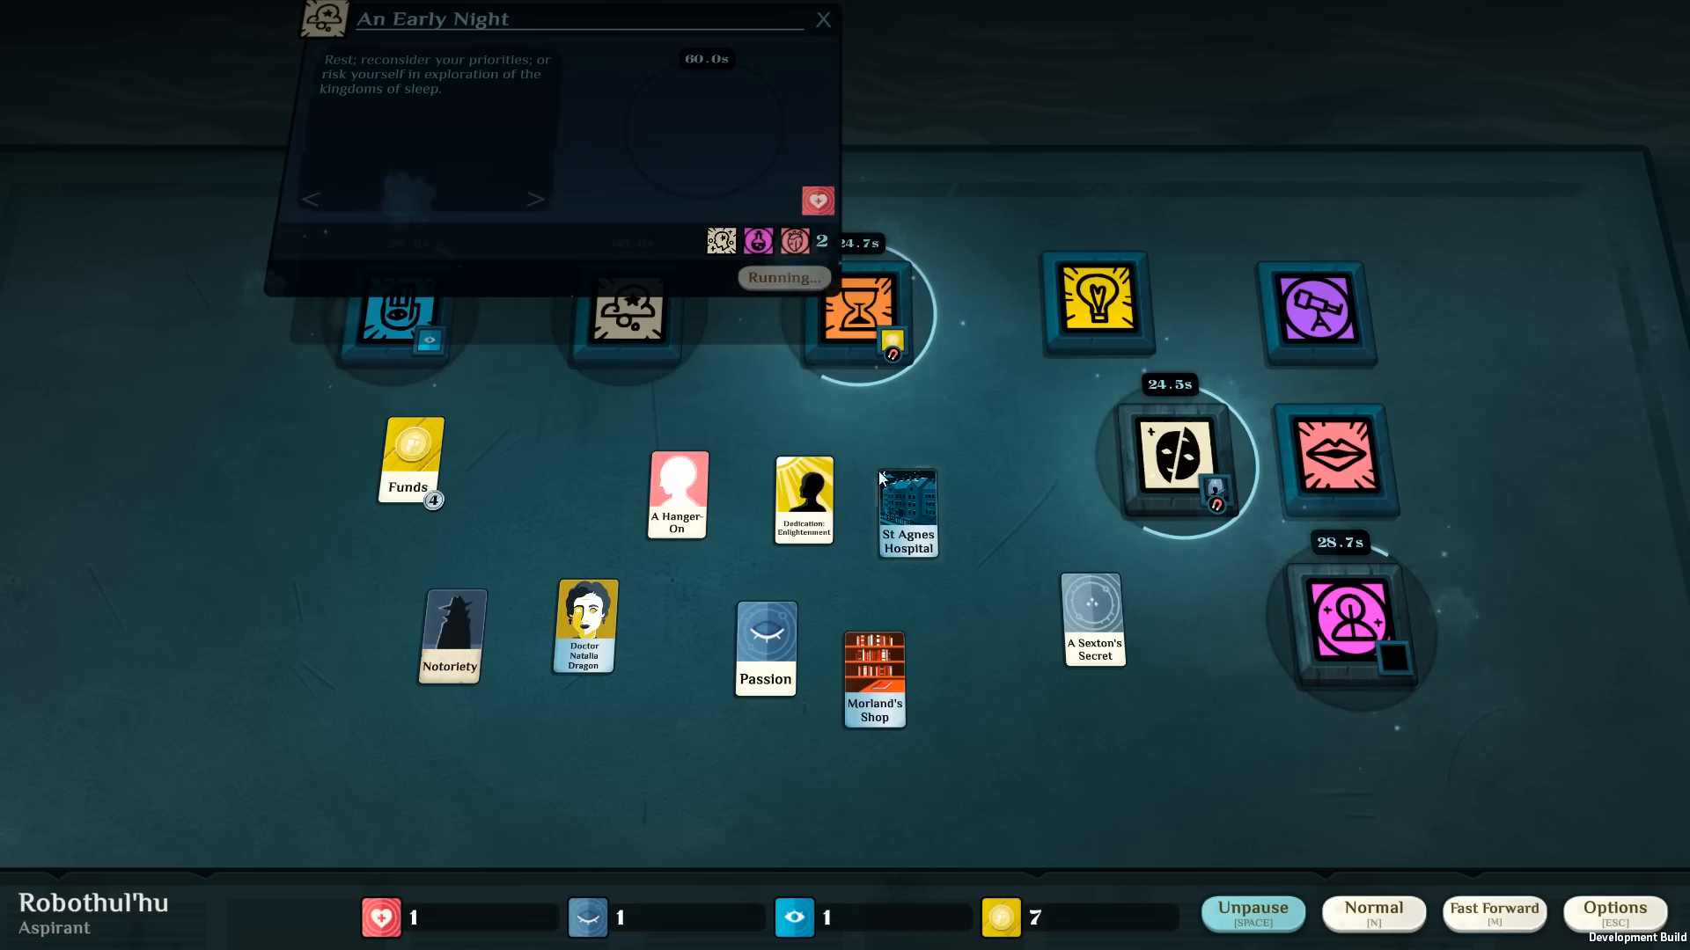
left_click(822, 19)
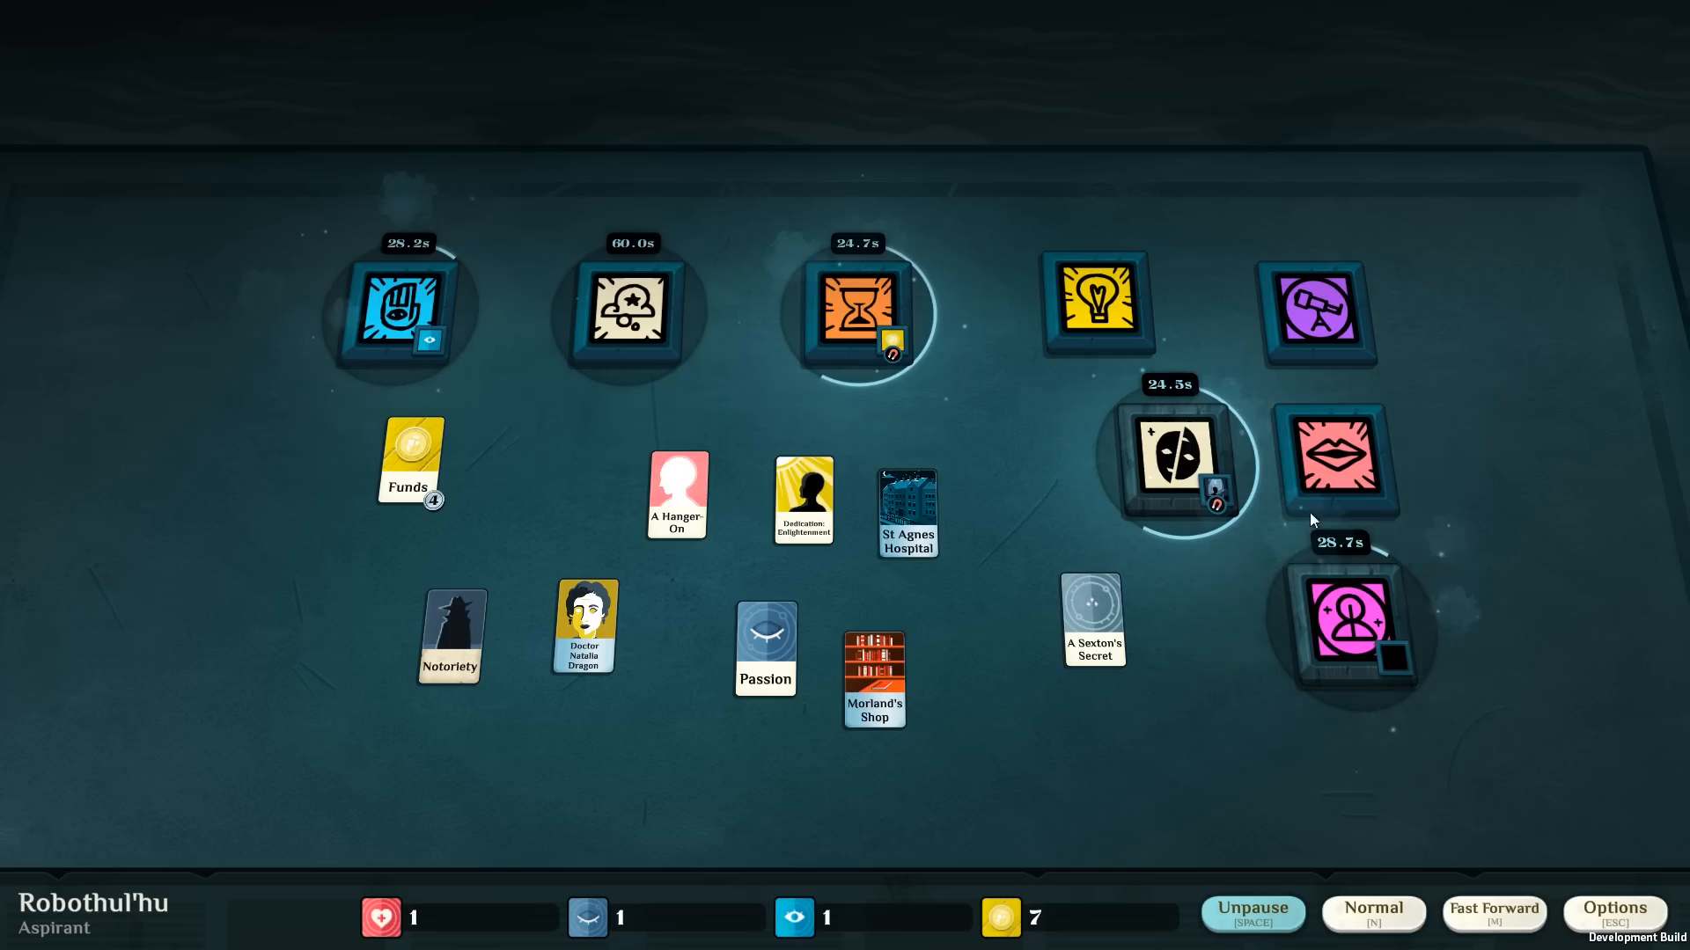
mouse_move(841, 536)
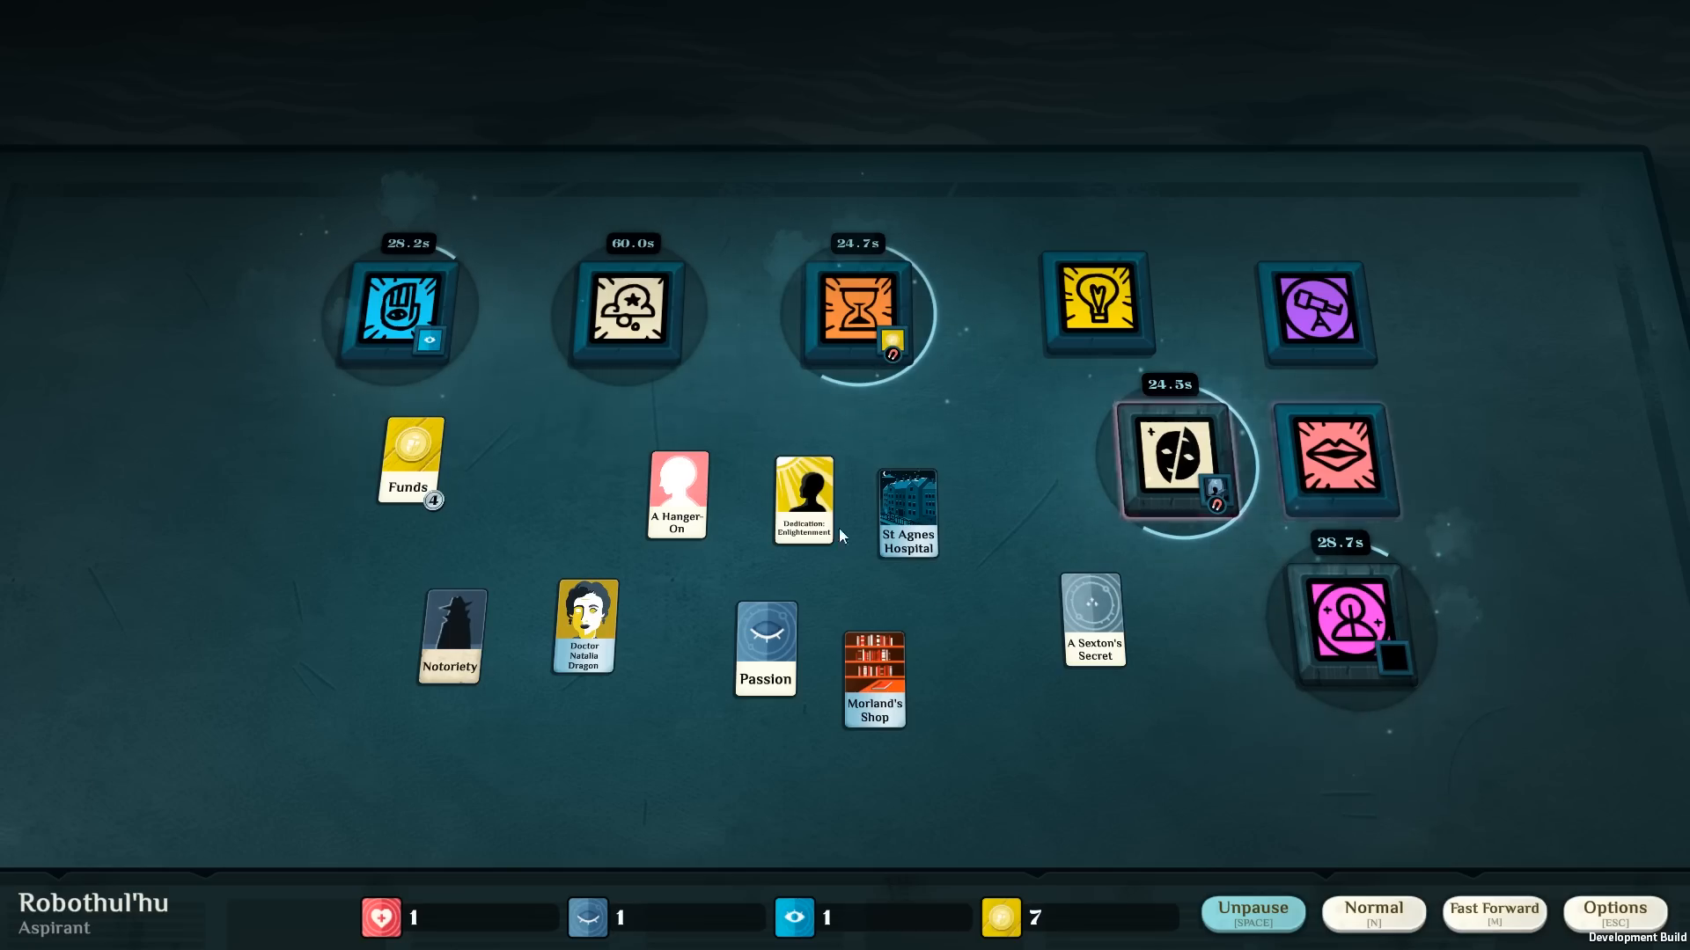
Run time at fast speed past A Terrible Clarity until Exotic Cravings? appears, then dismiss it.
left_click(1253, 911)
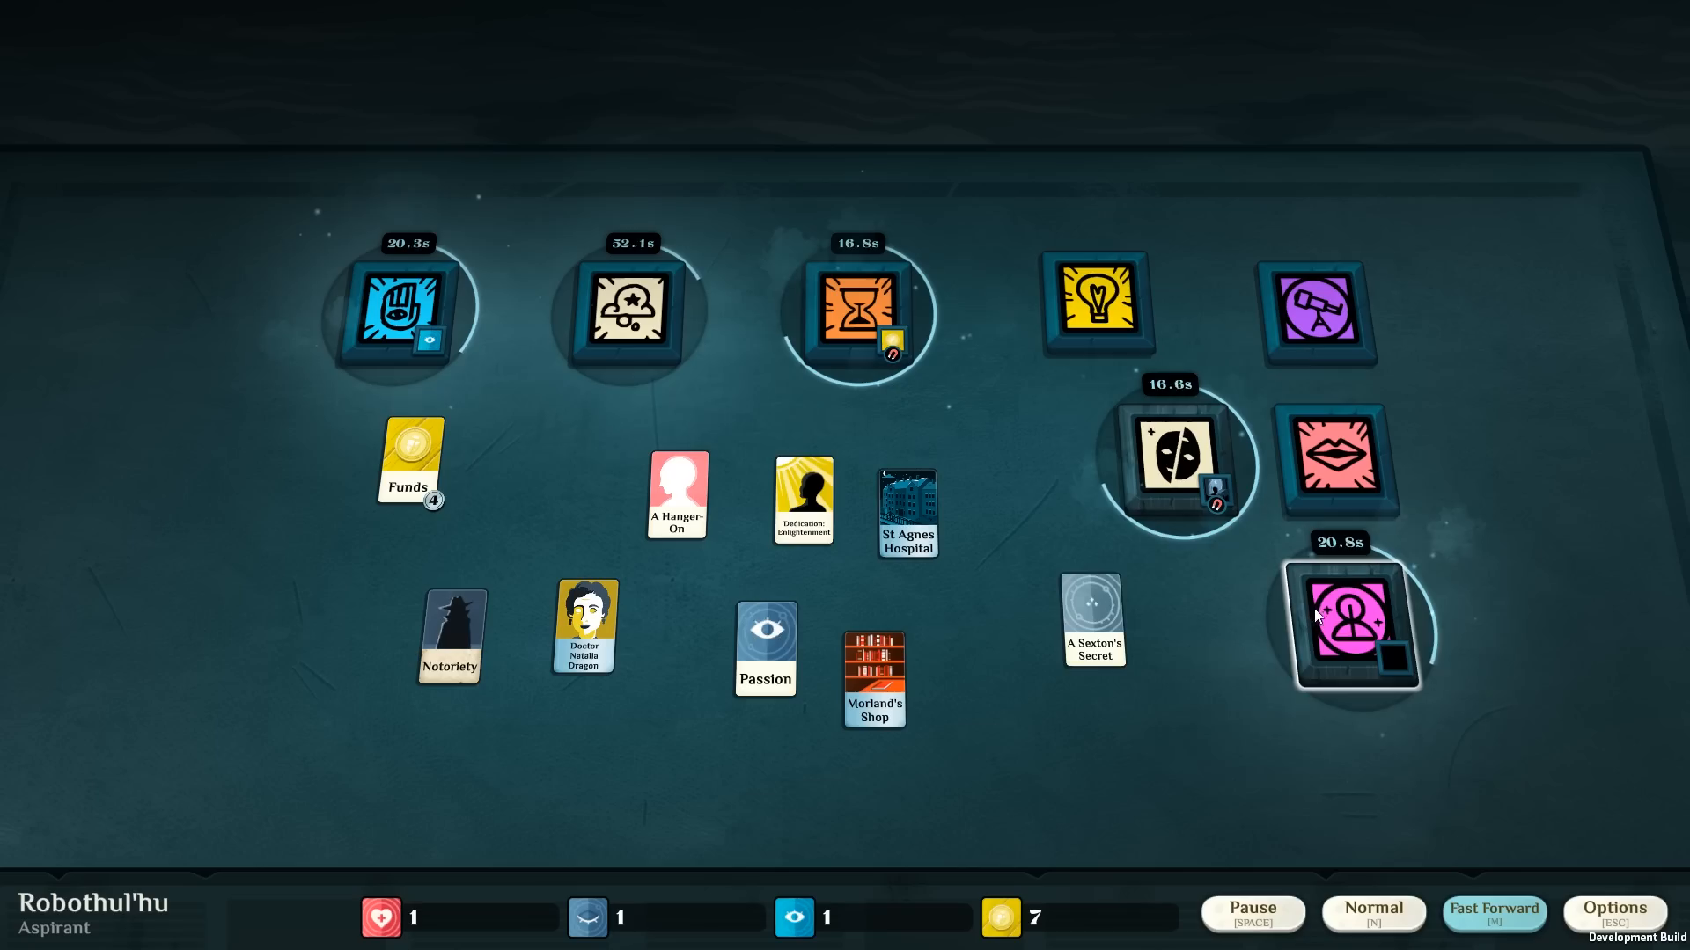
left_click(1356, 626)
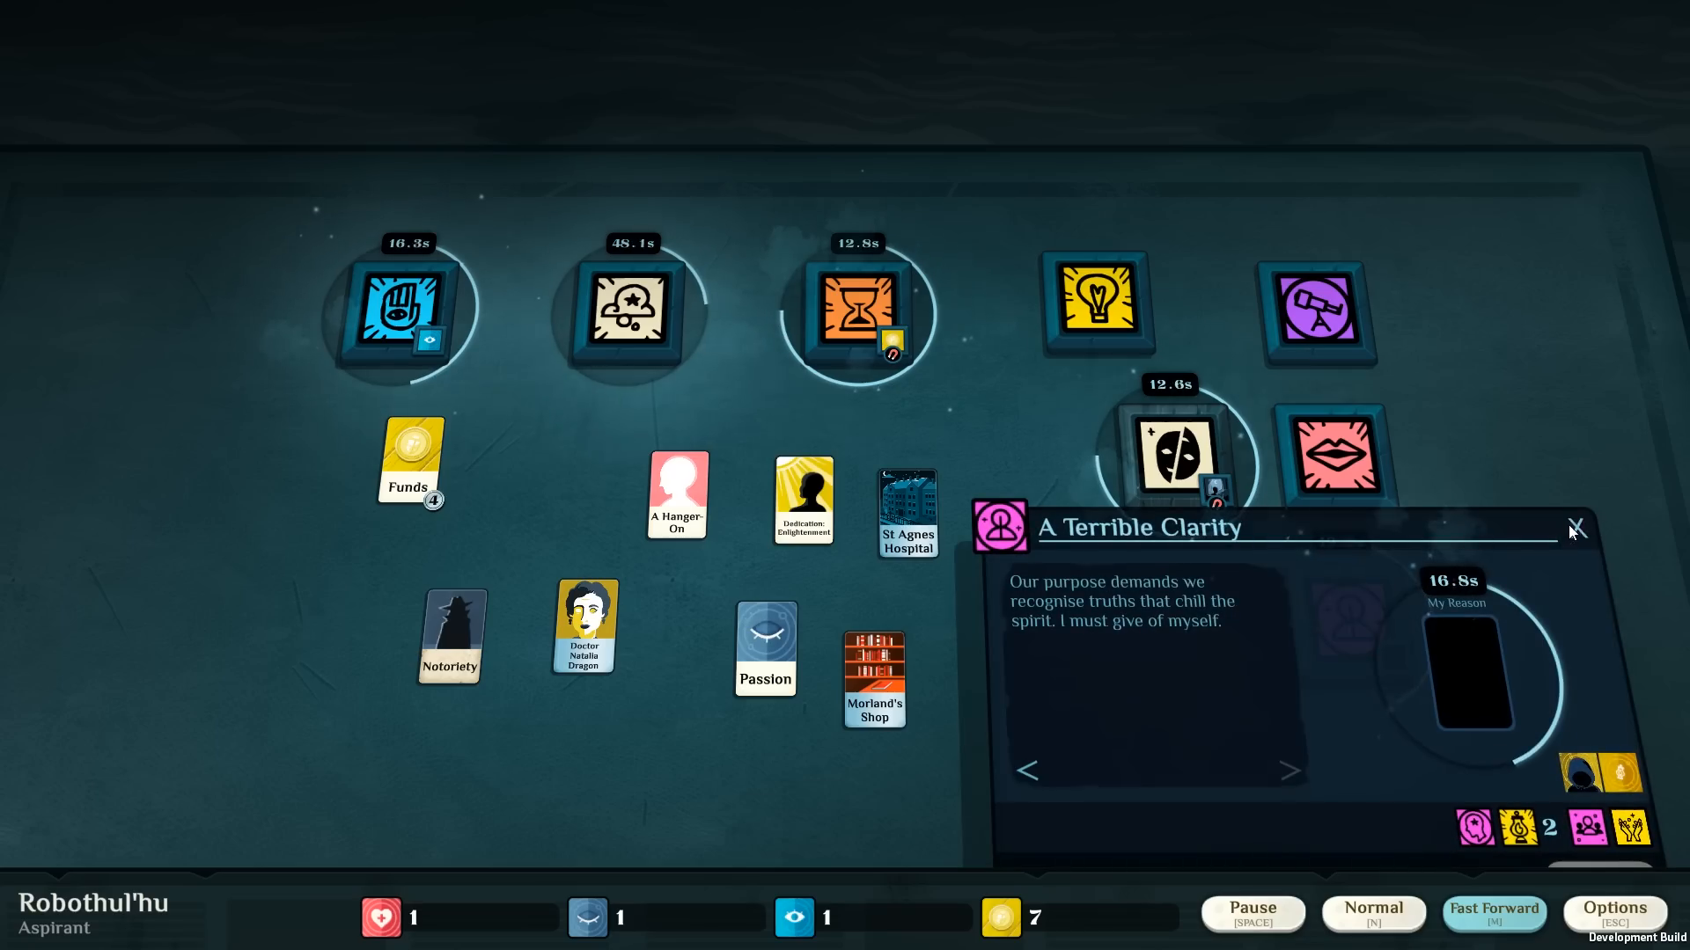
left_click(1581, 528)
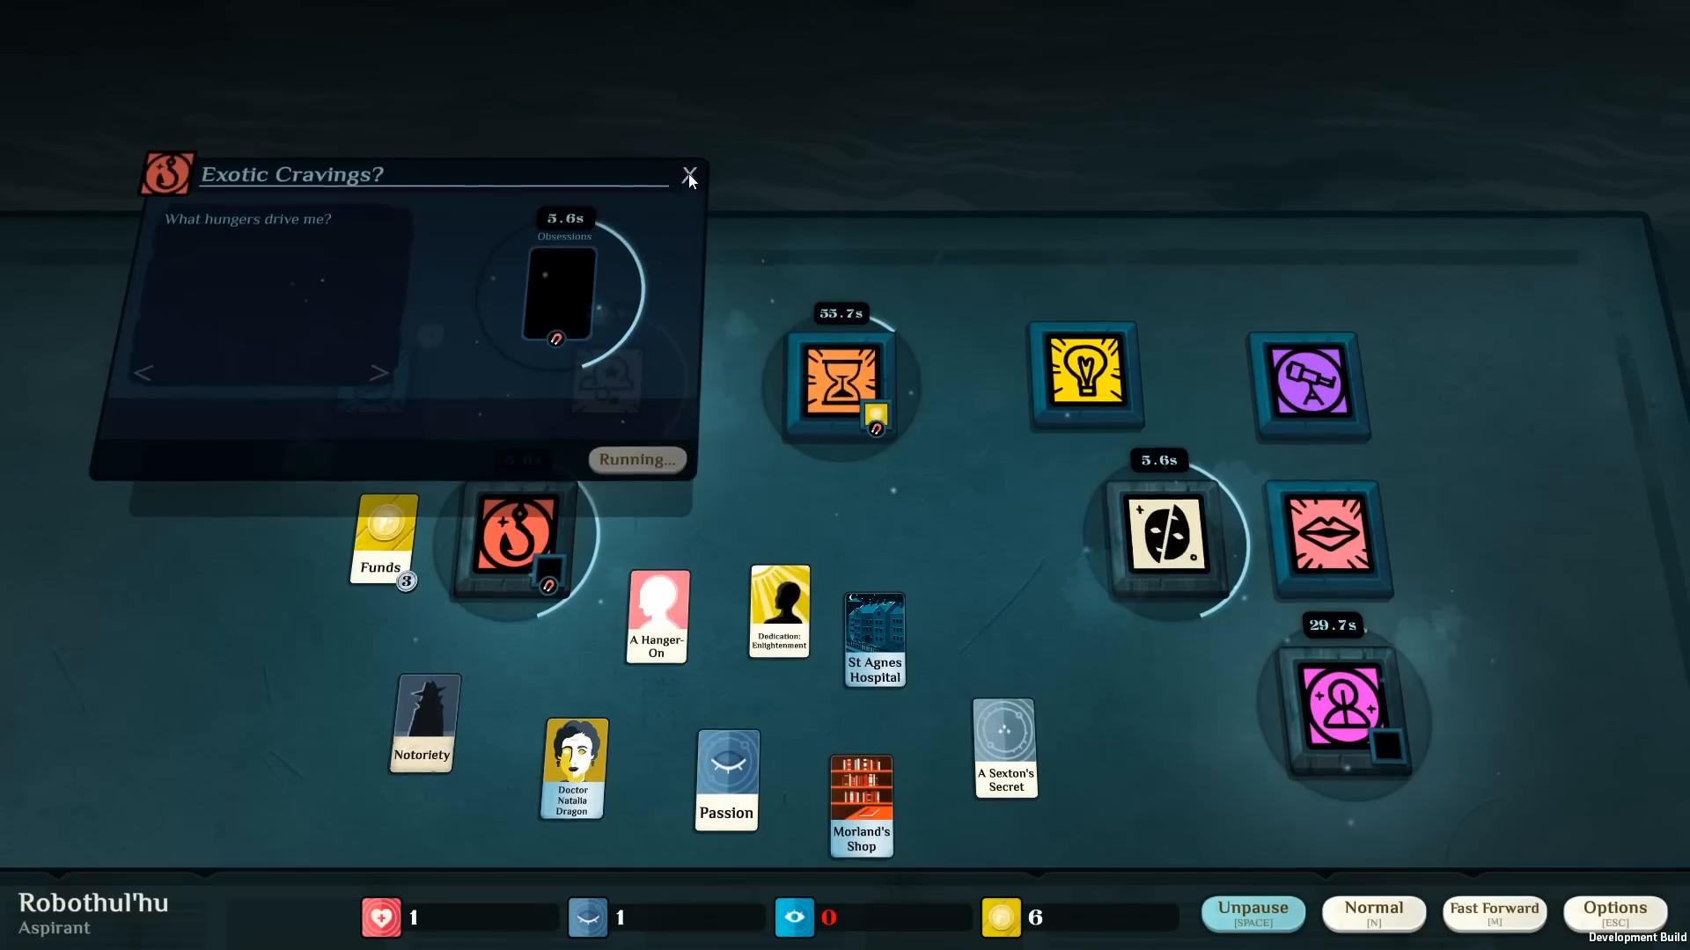
left_click(689, 172)
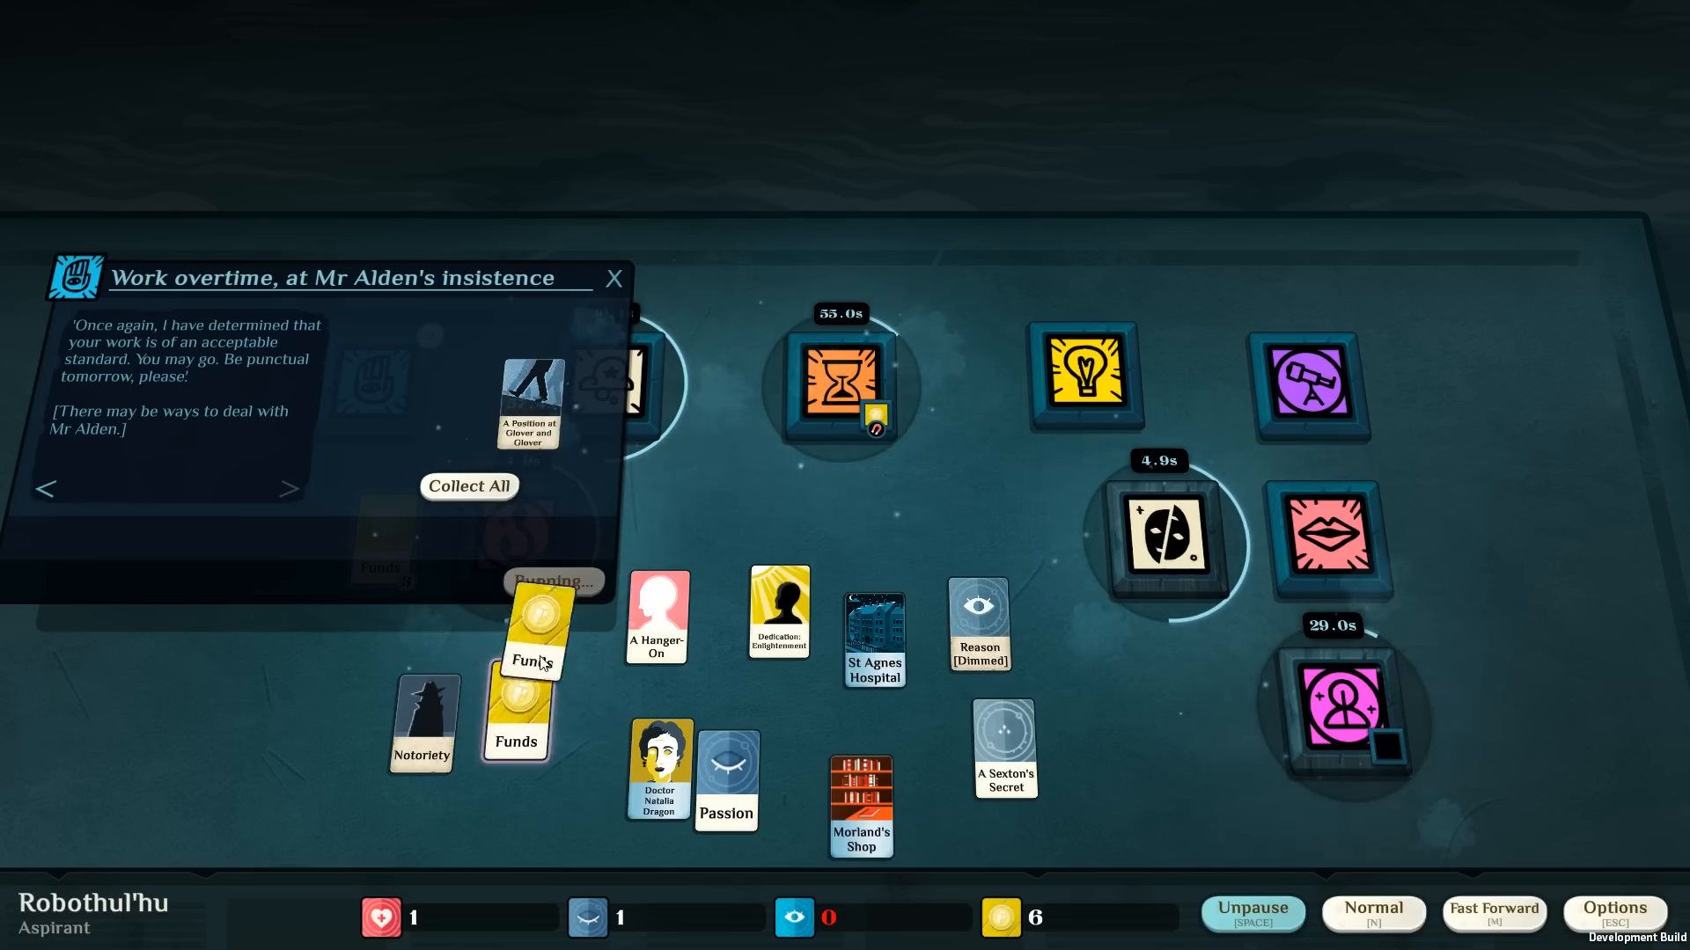
Collect the overtime pay, then begin a work shift with A Position at Glover and Glover.
left_click(468, 486)
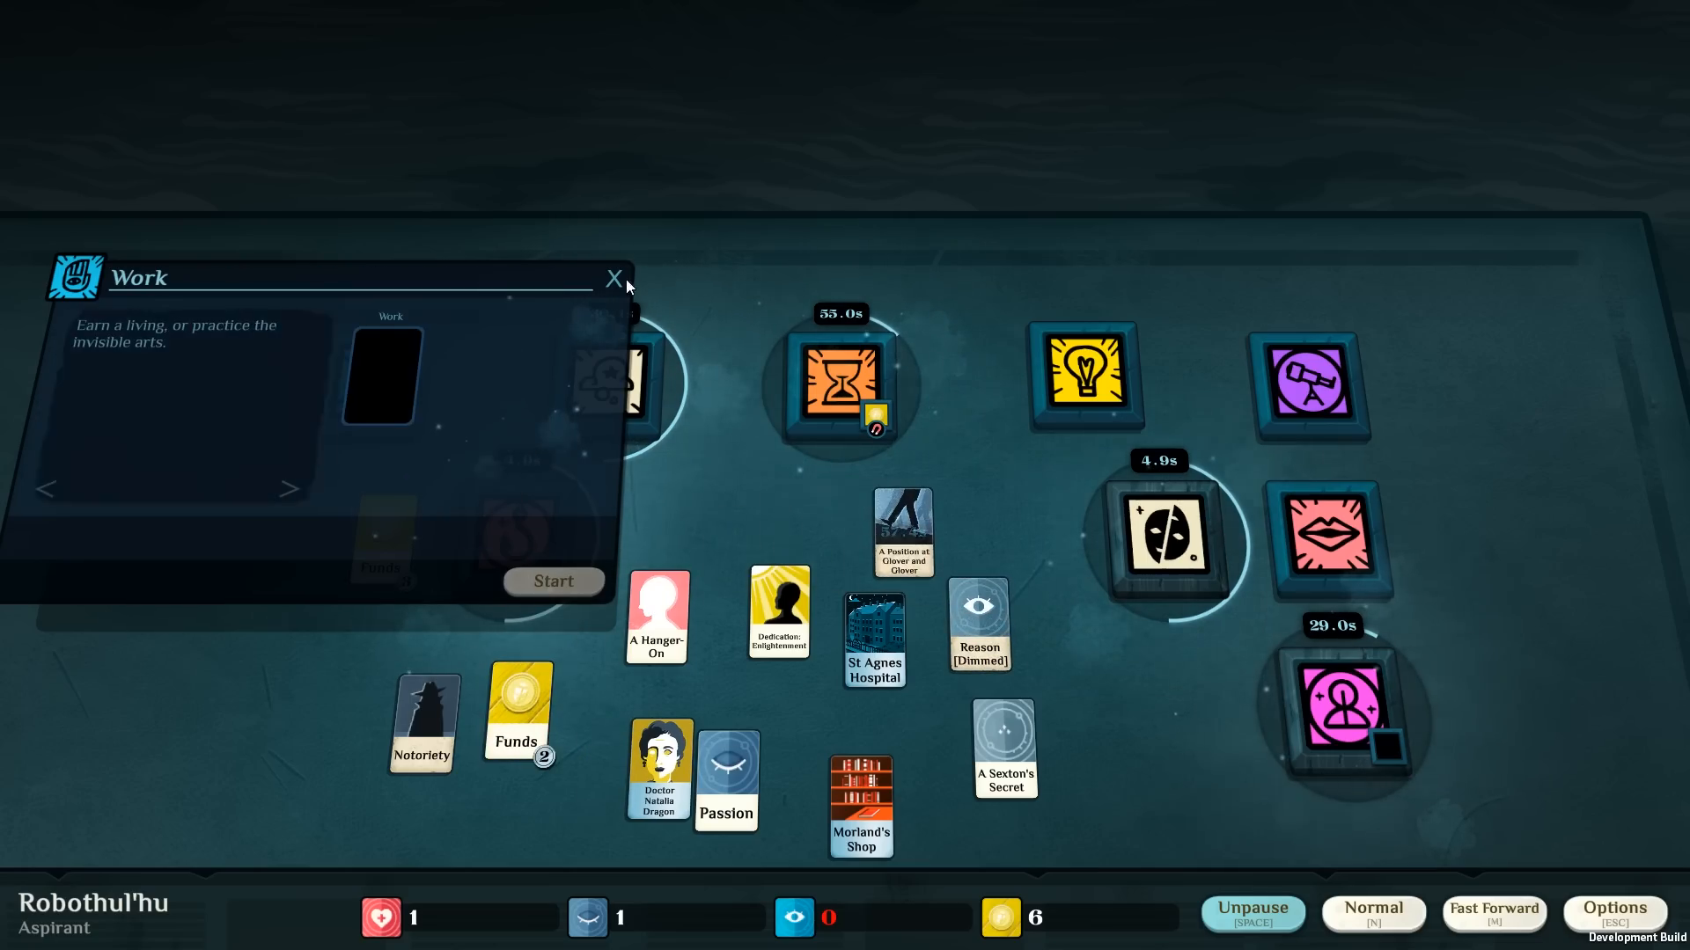
left_click(612, 278)
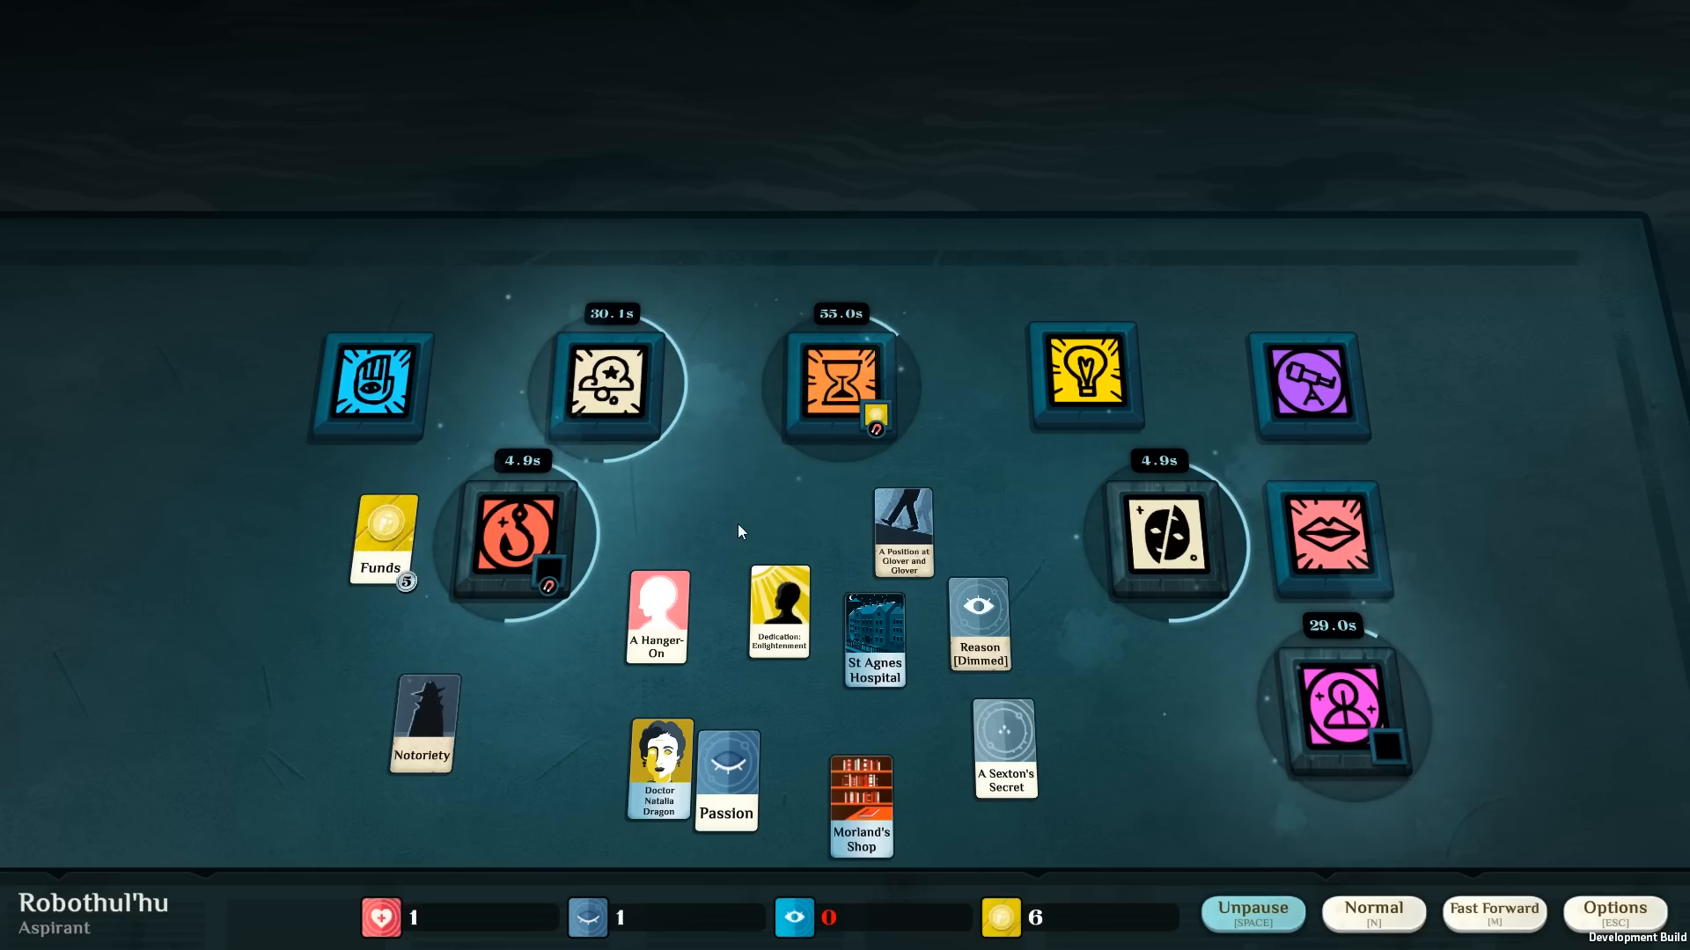
left_click(376, 389)
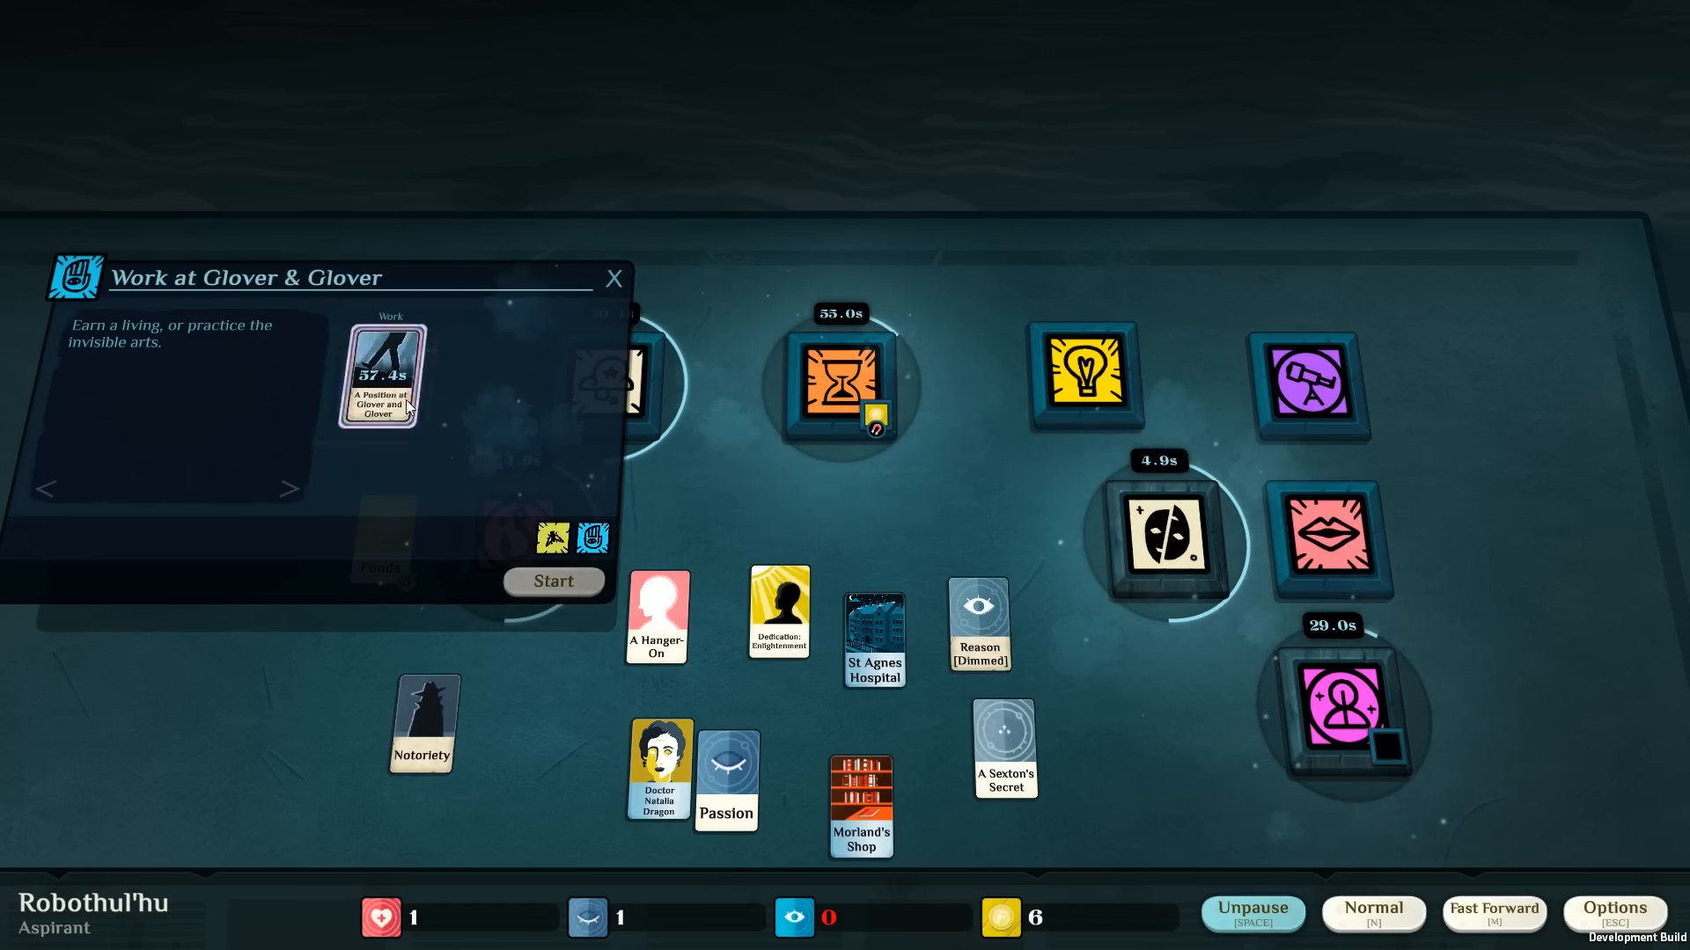
left_click(553, 581)
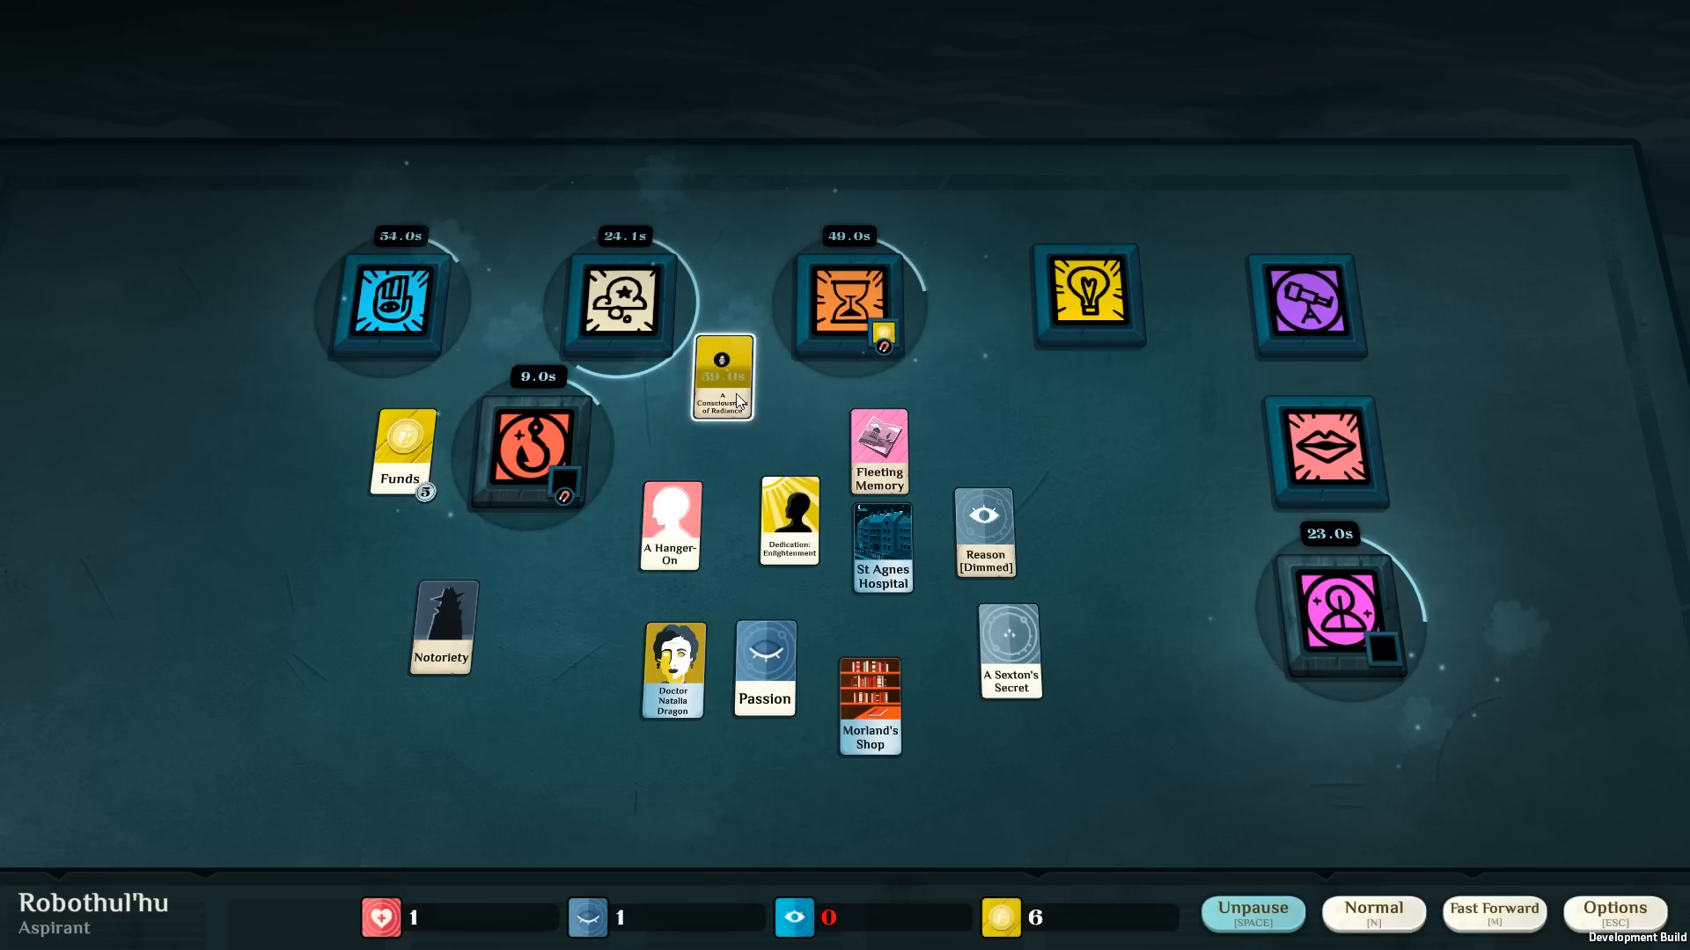
Inspect the A Consciousness of Radiance and Fleeting Memory cards to read their effects.
left_click(721, 375)
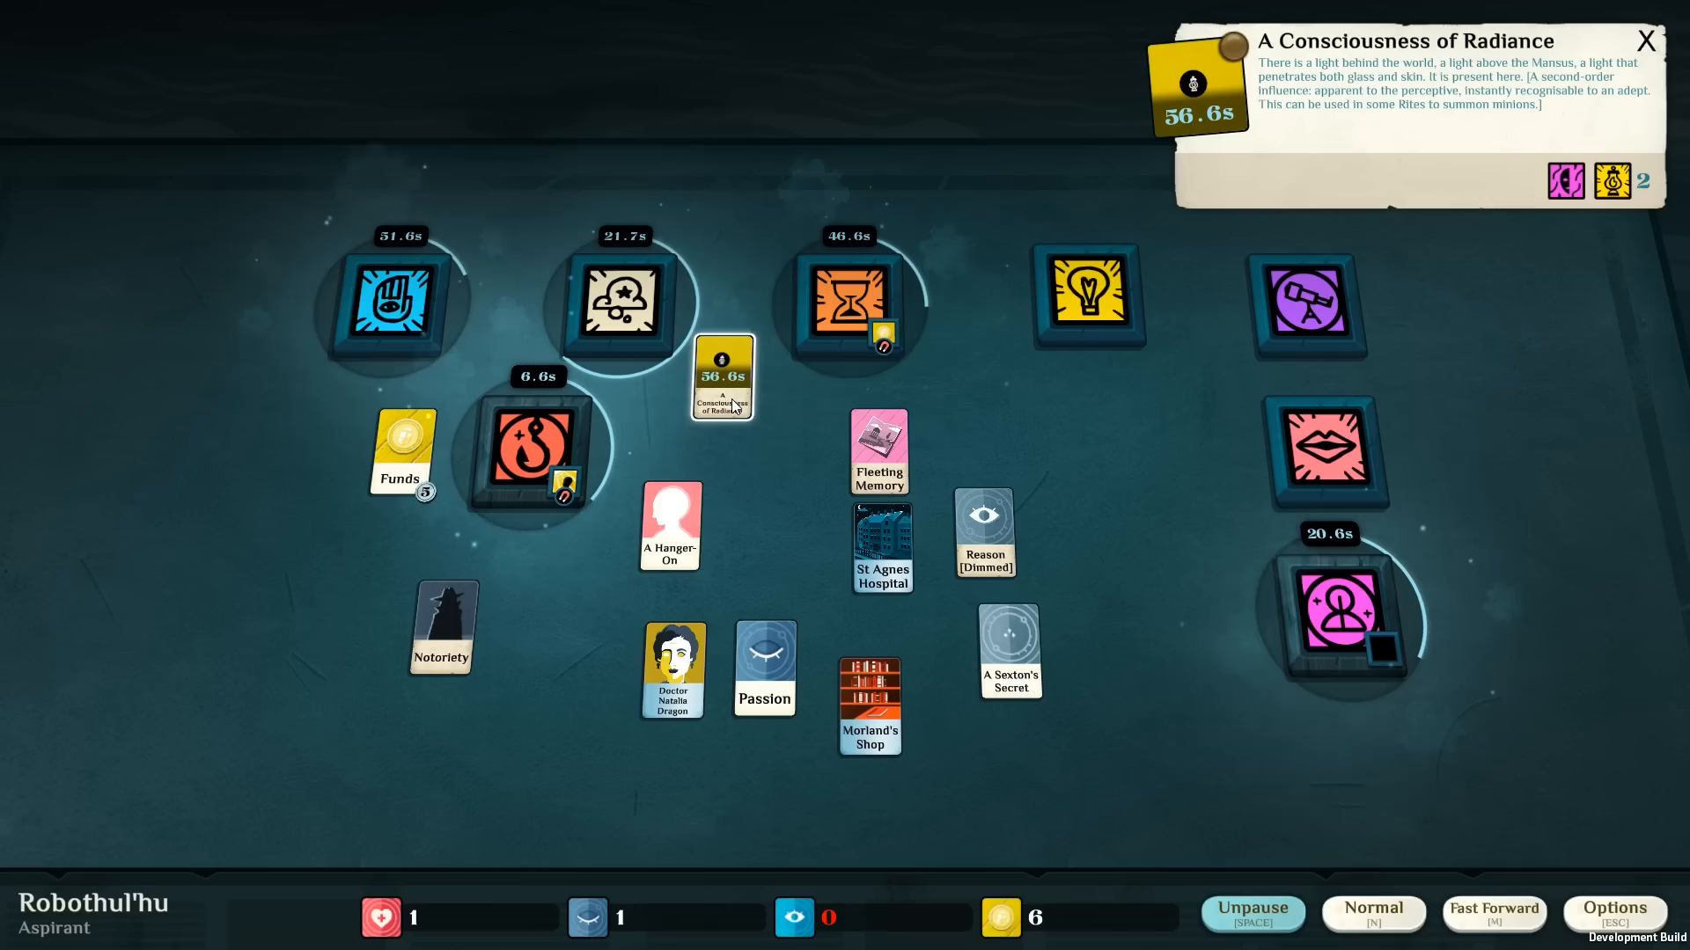
left_click(1647, 42)
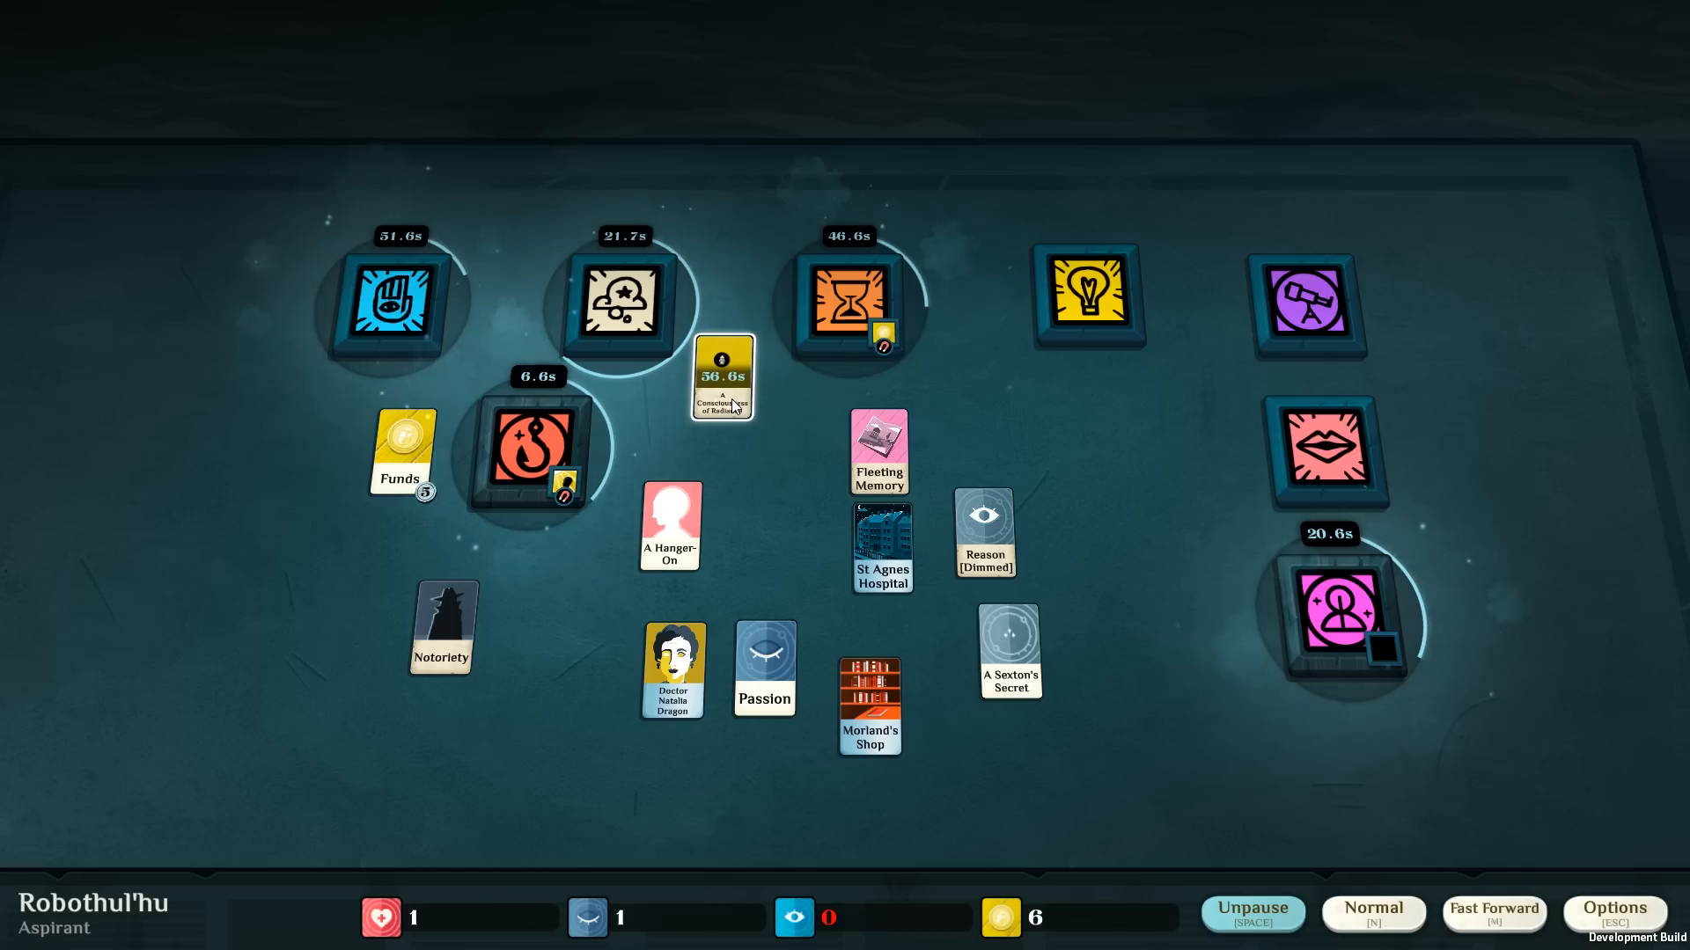
left_click(722, 377)
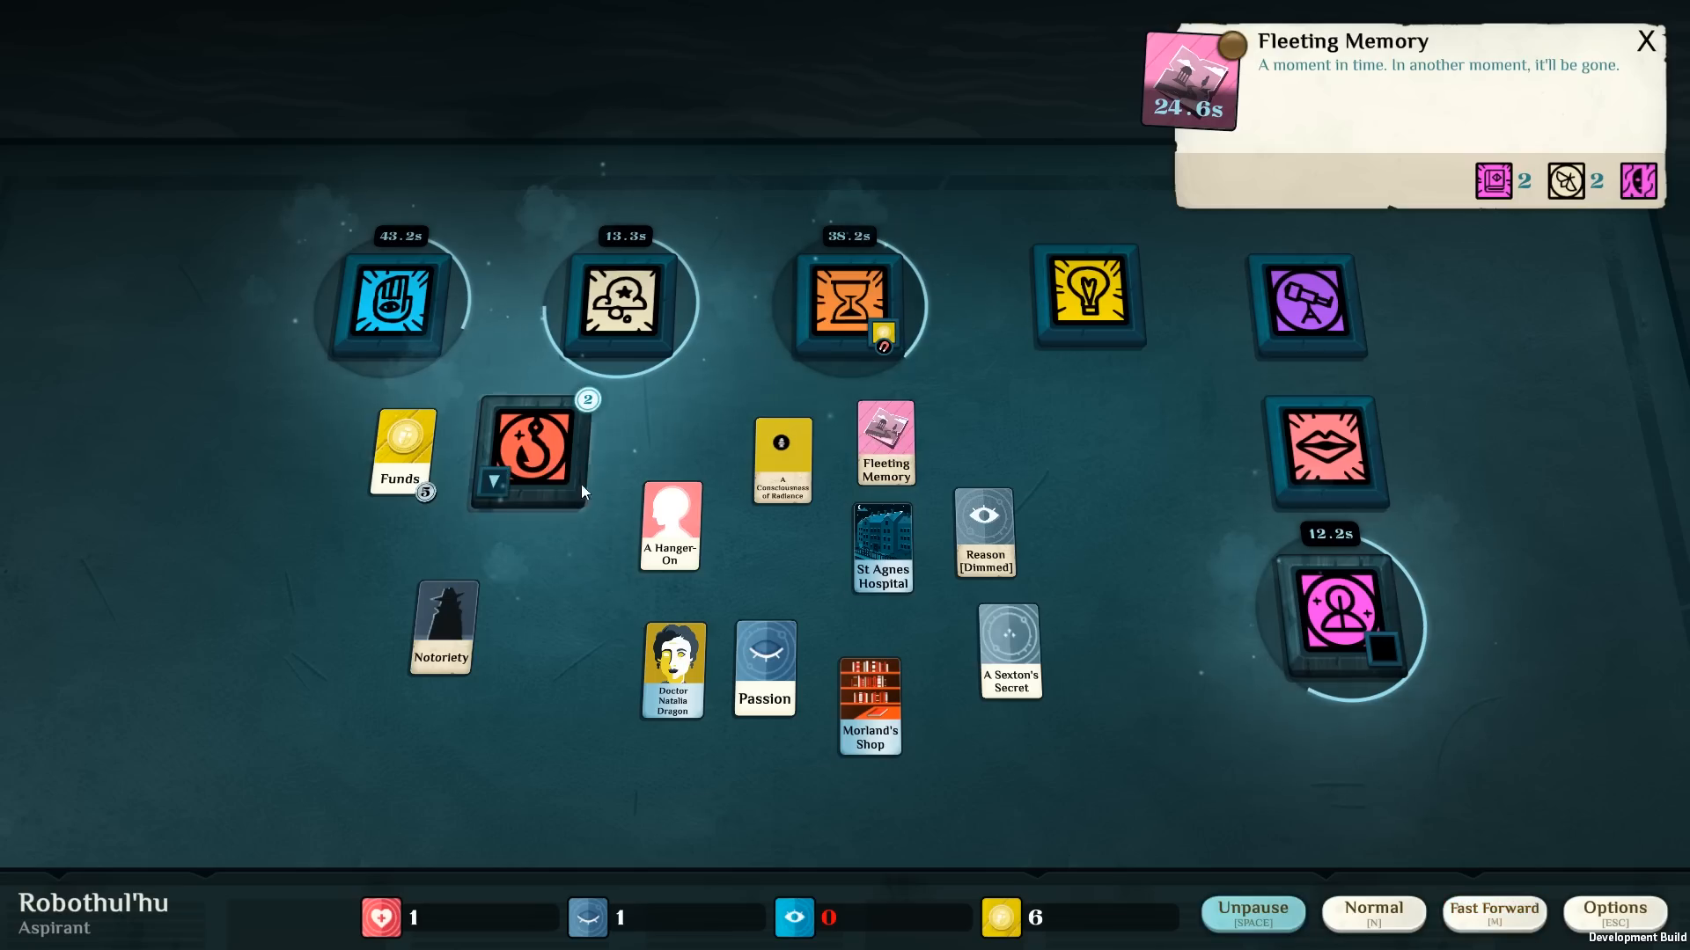
left_click(531, 451)
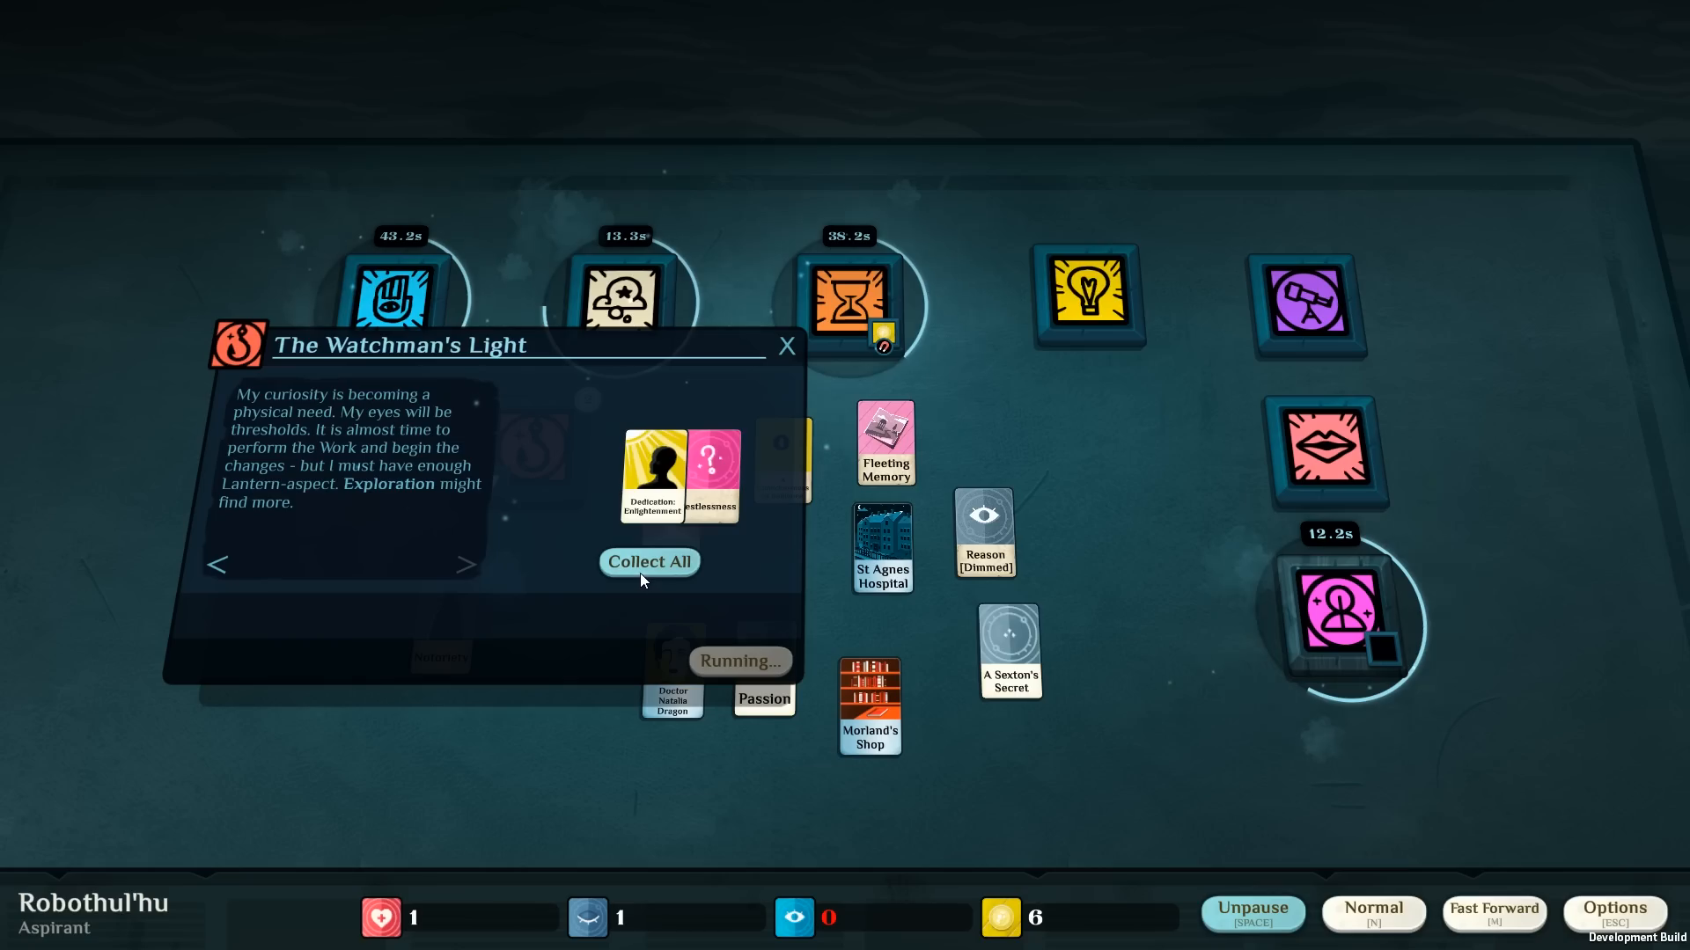
Collect Dedication: Enlightenment and Restlessness from The Watchman's Light and glance at the Explore verb.
left_click(648, 562)
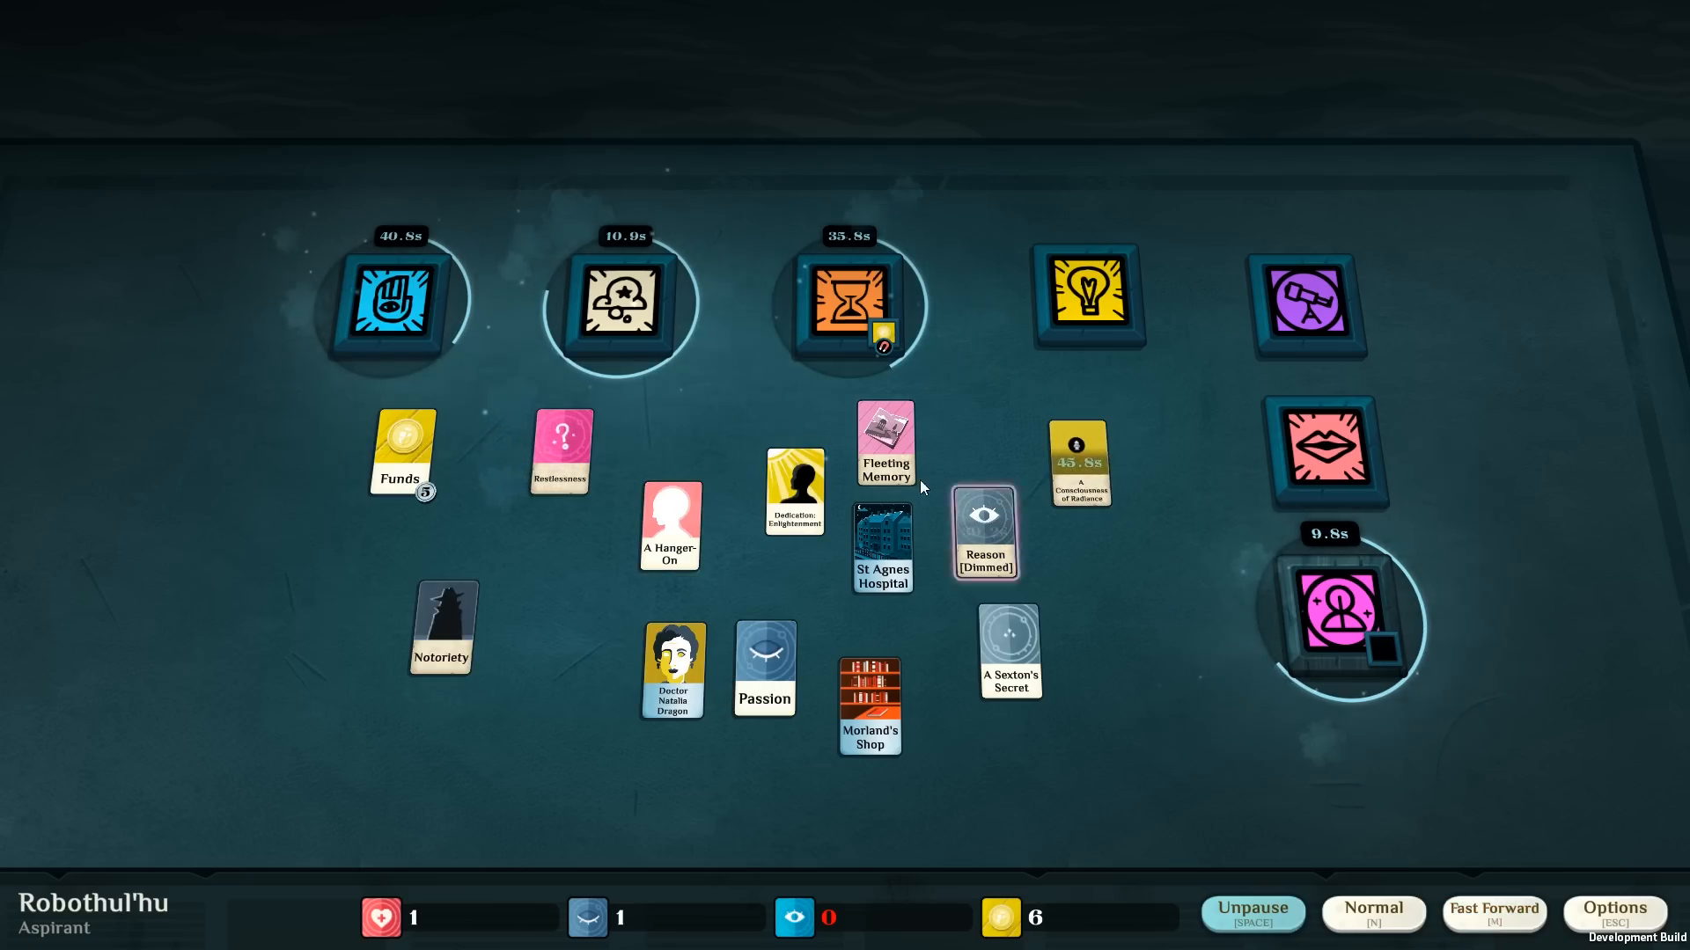
left_click(1308, 308)
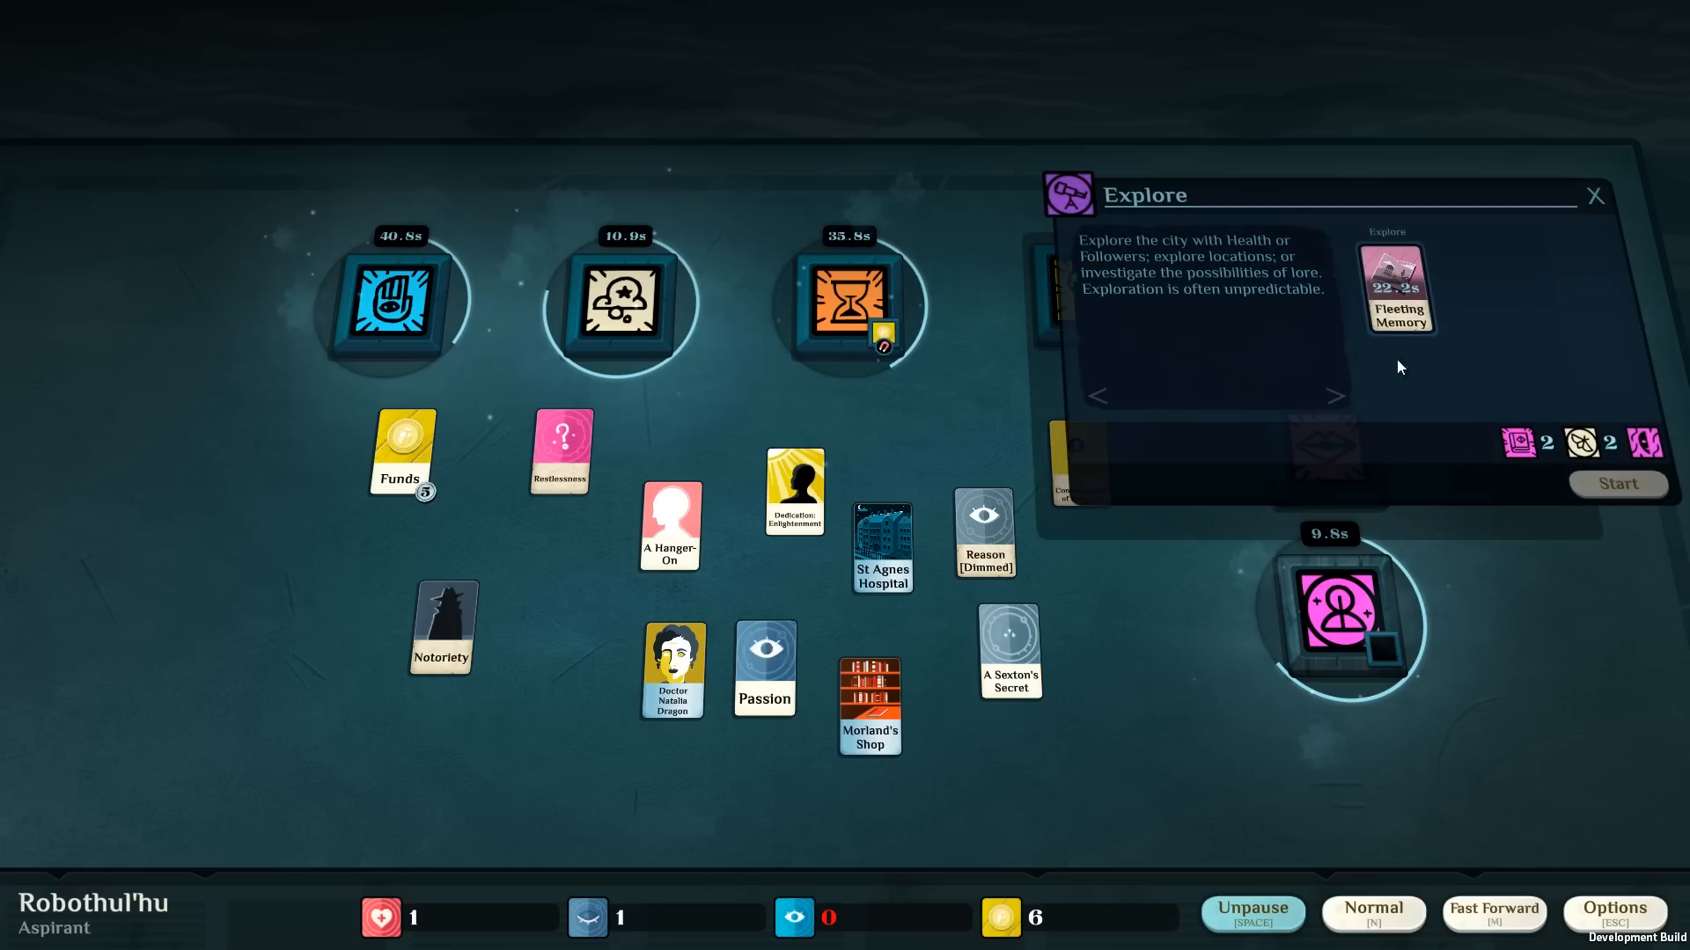
left_click(1595, 196)
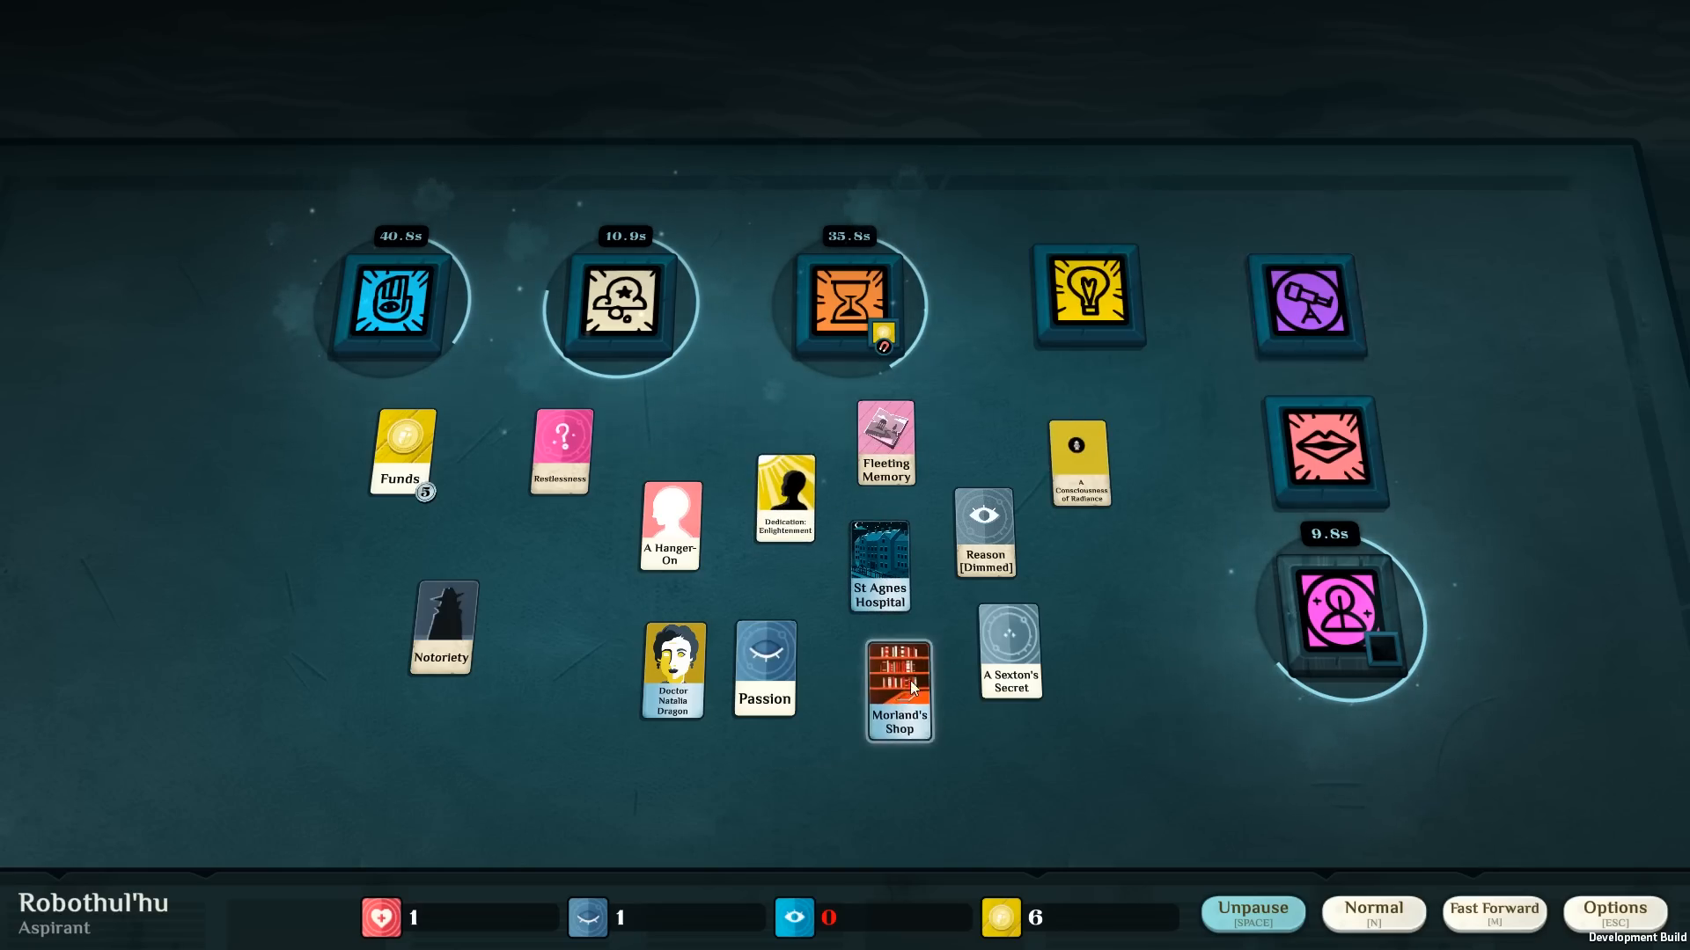
mouse_move(1294, 303)
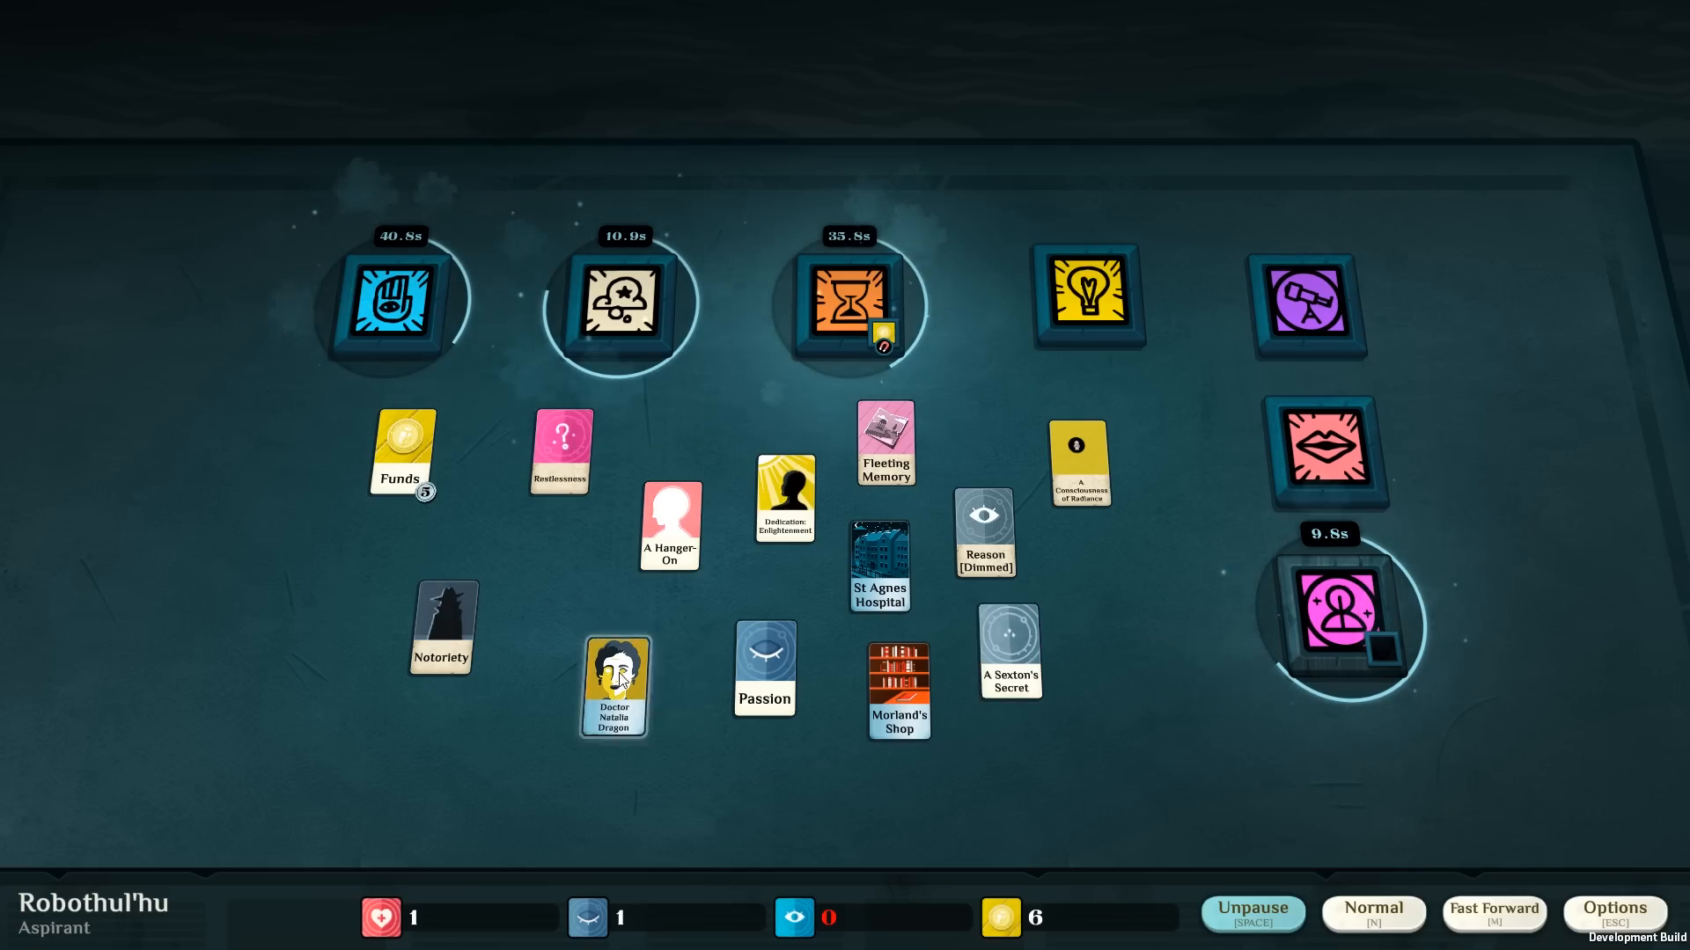
Offer A Hanger-On to Talk without starting it, then turn to the Study verb holding Passion.
left_click_drag(669, 527, 882, 526)
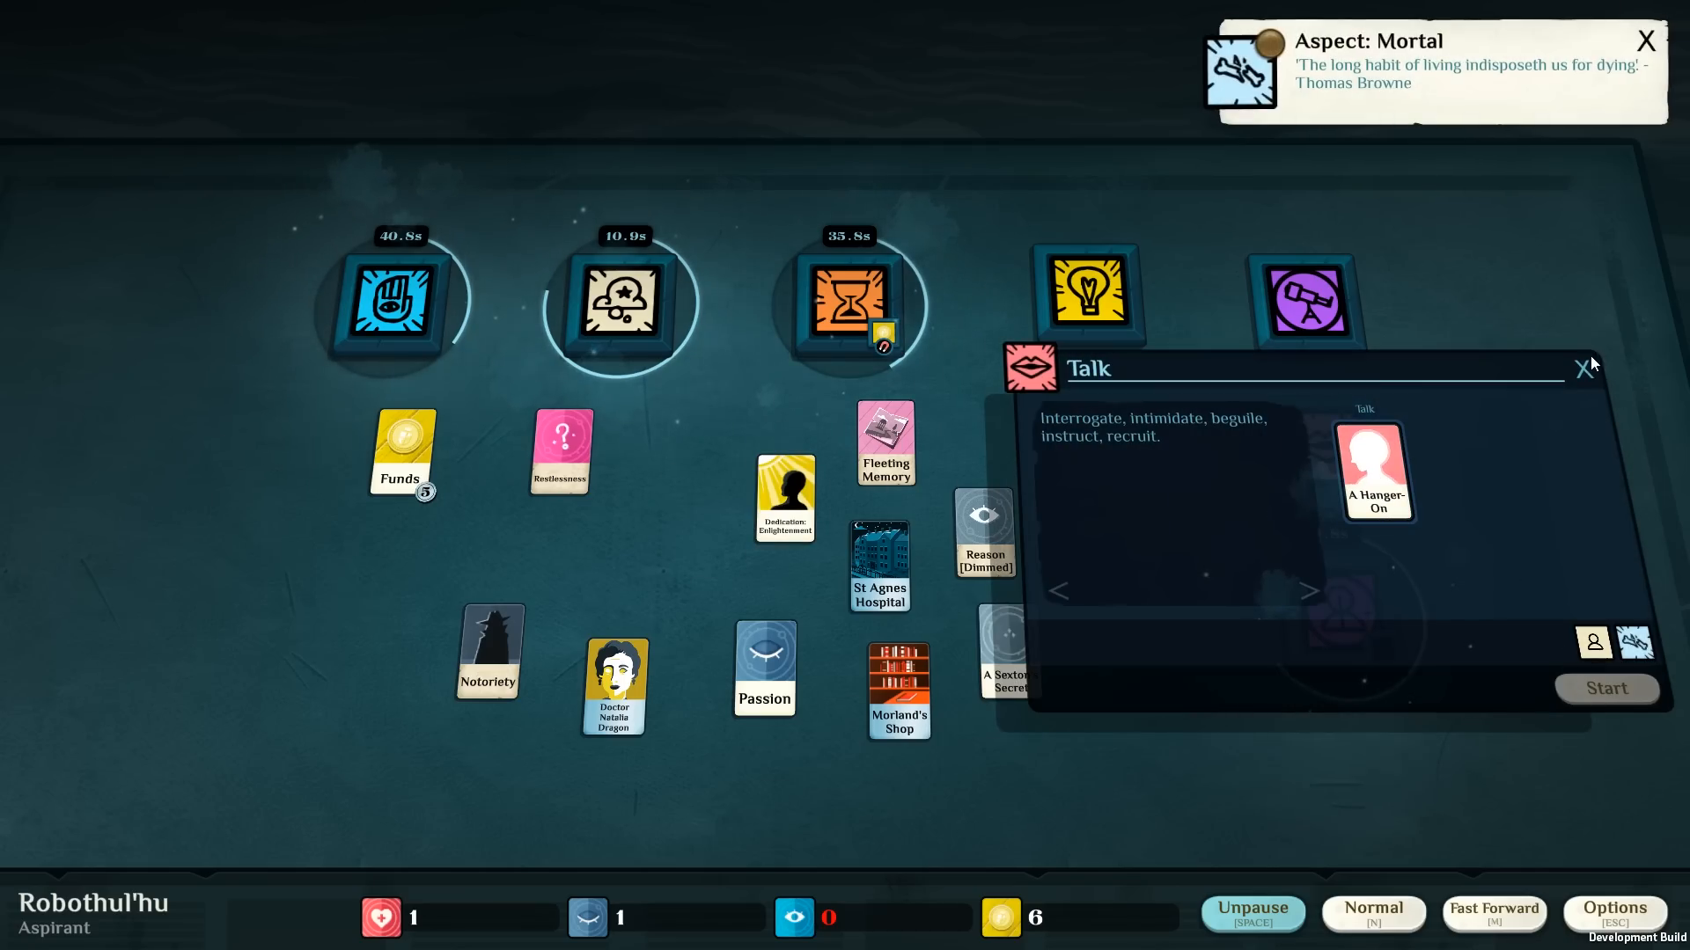
left_click(1607, 688)
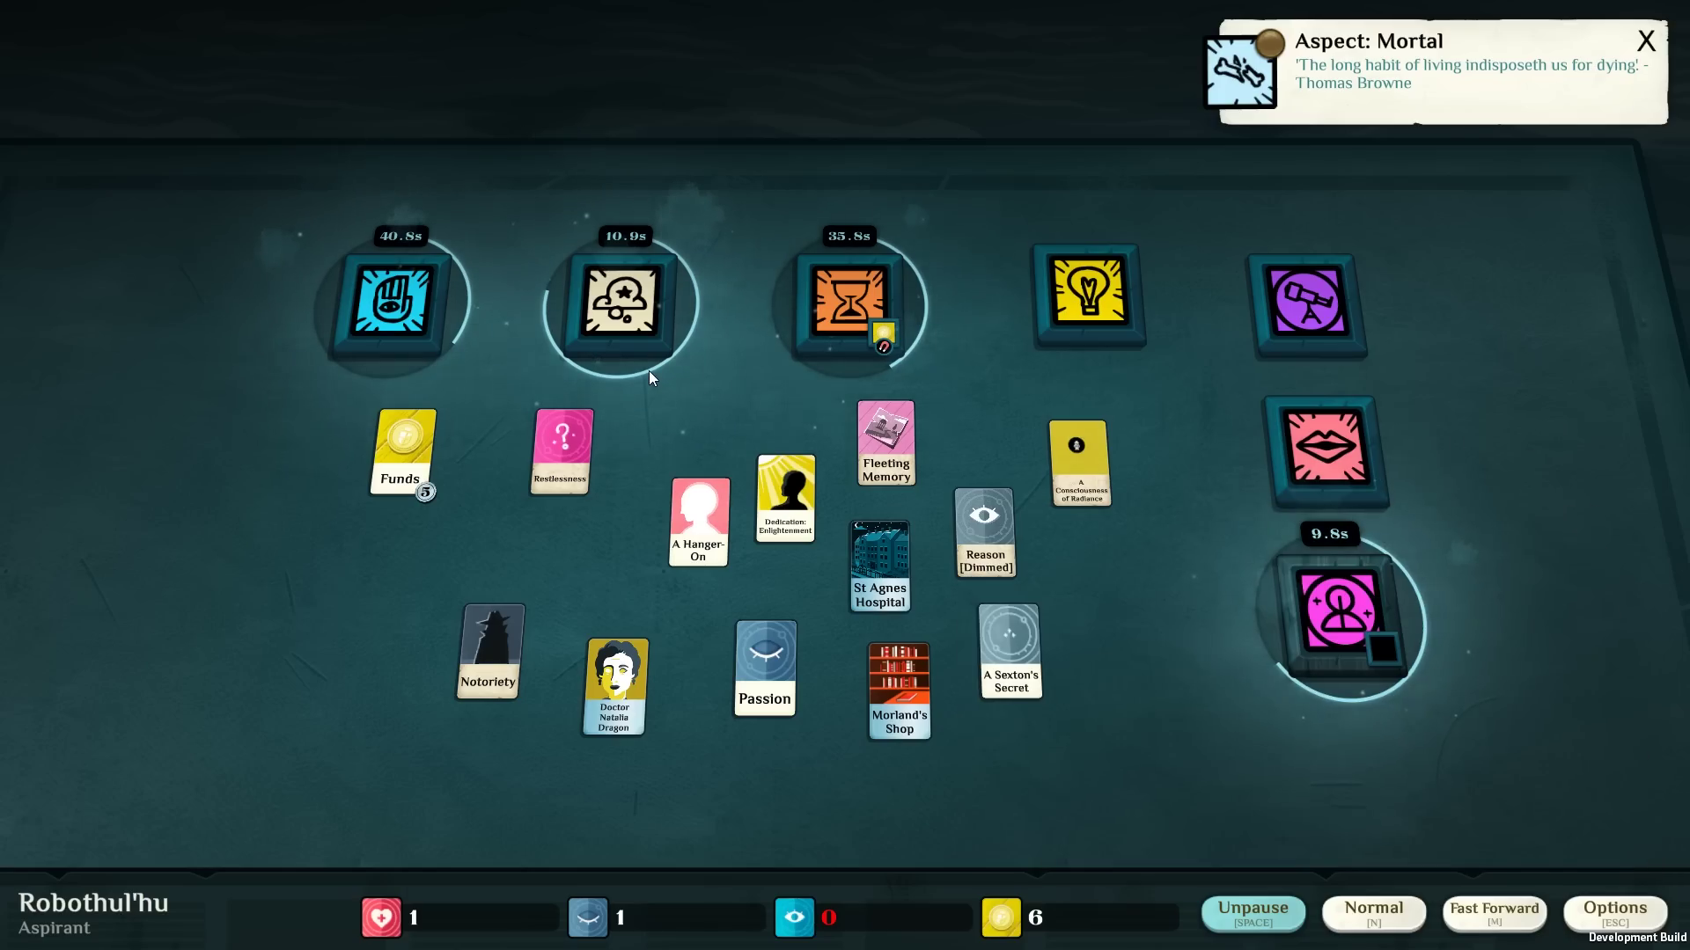
mouse_move(637, 404)
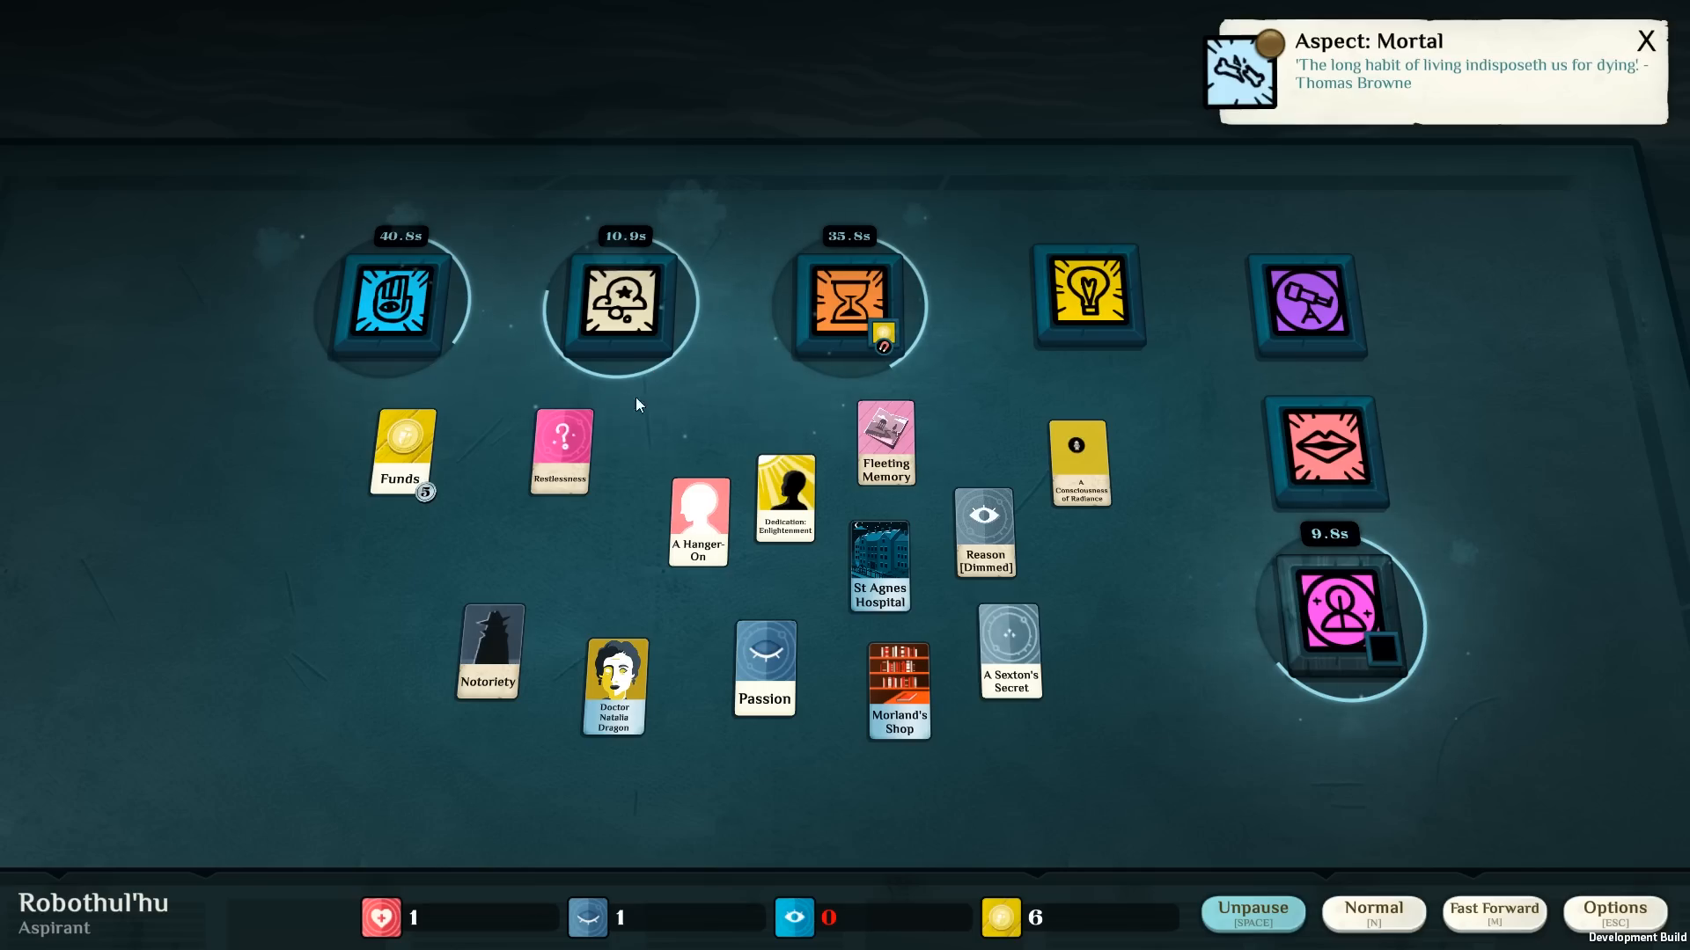
left_click(560, 449)
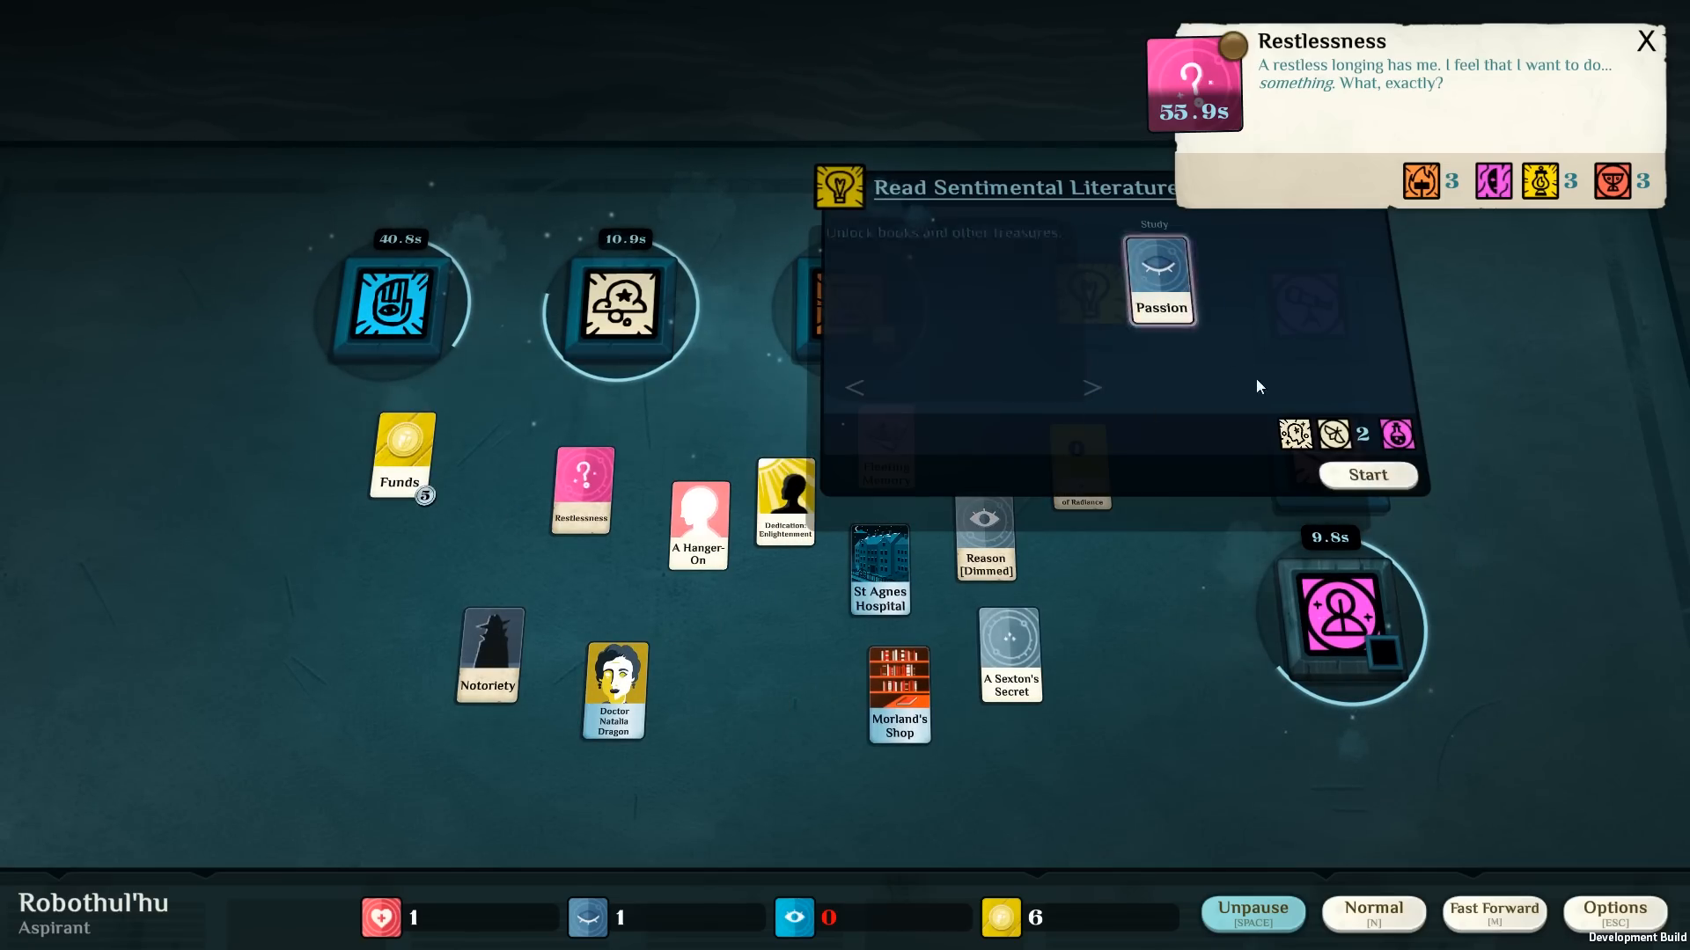
Begin Read Sentimental Literature and collect Health and a Fleeting Memory from An Early Night.
left_click(1365, 475)
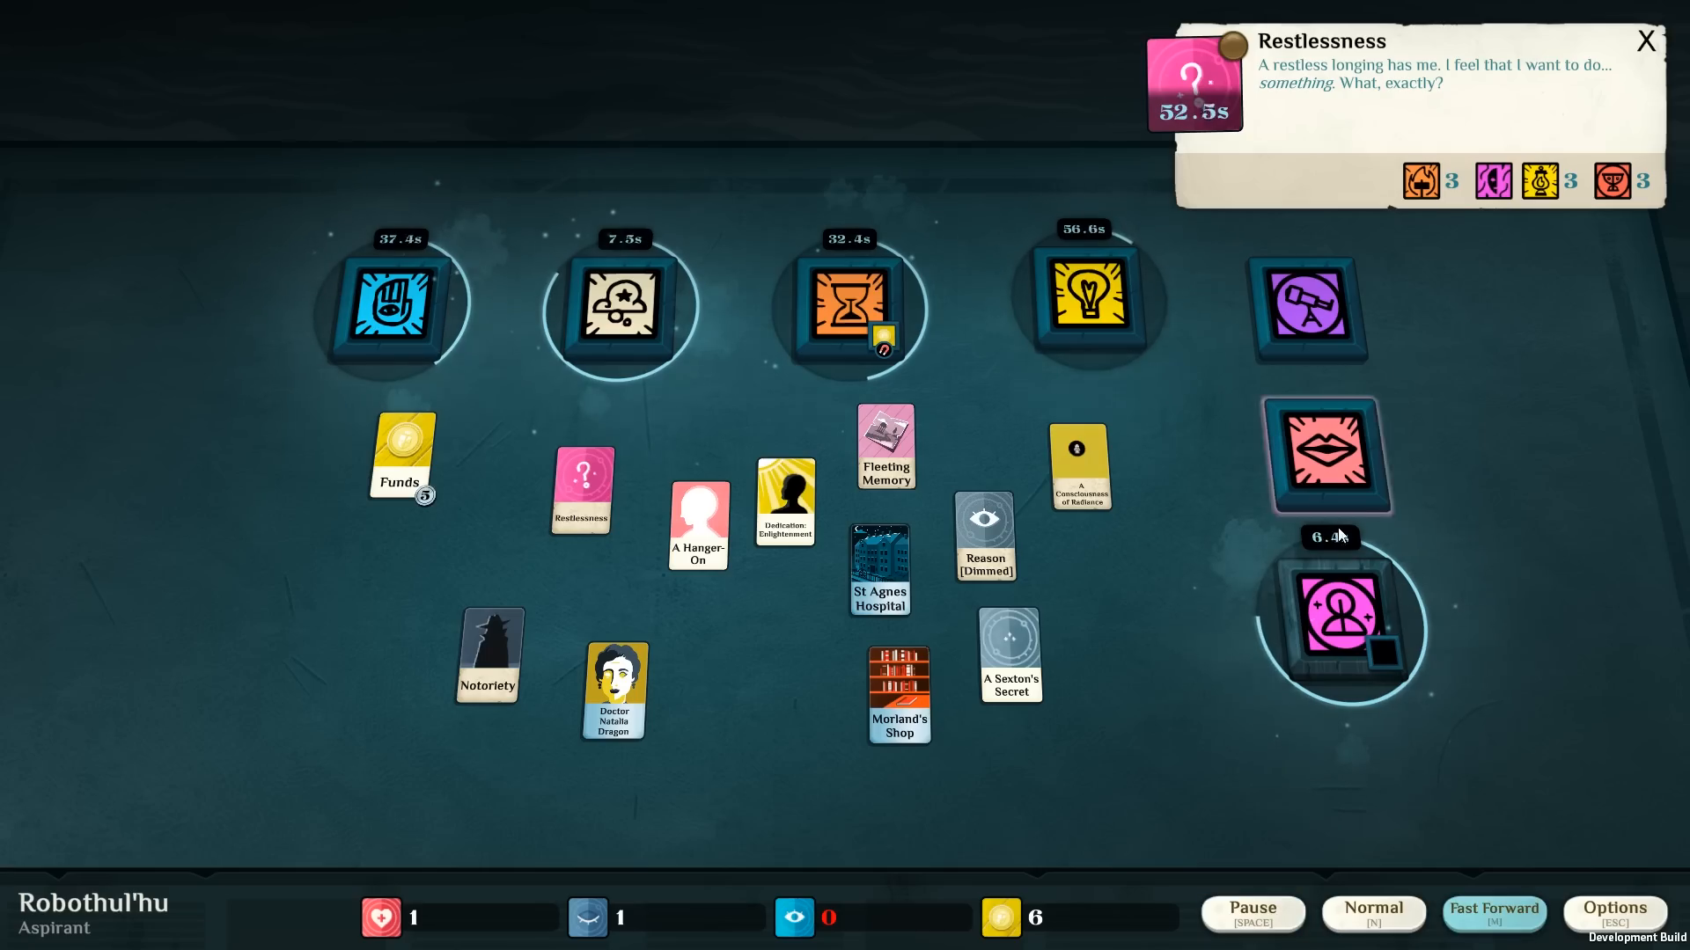
mouse_move(1176, 560)
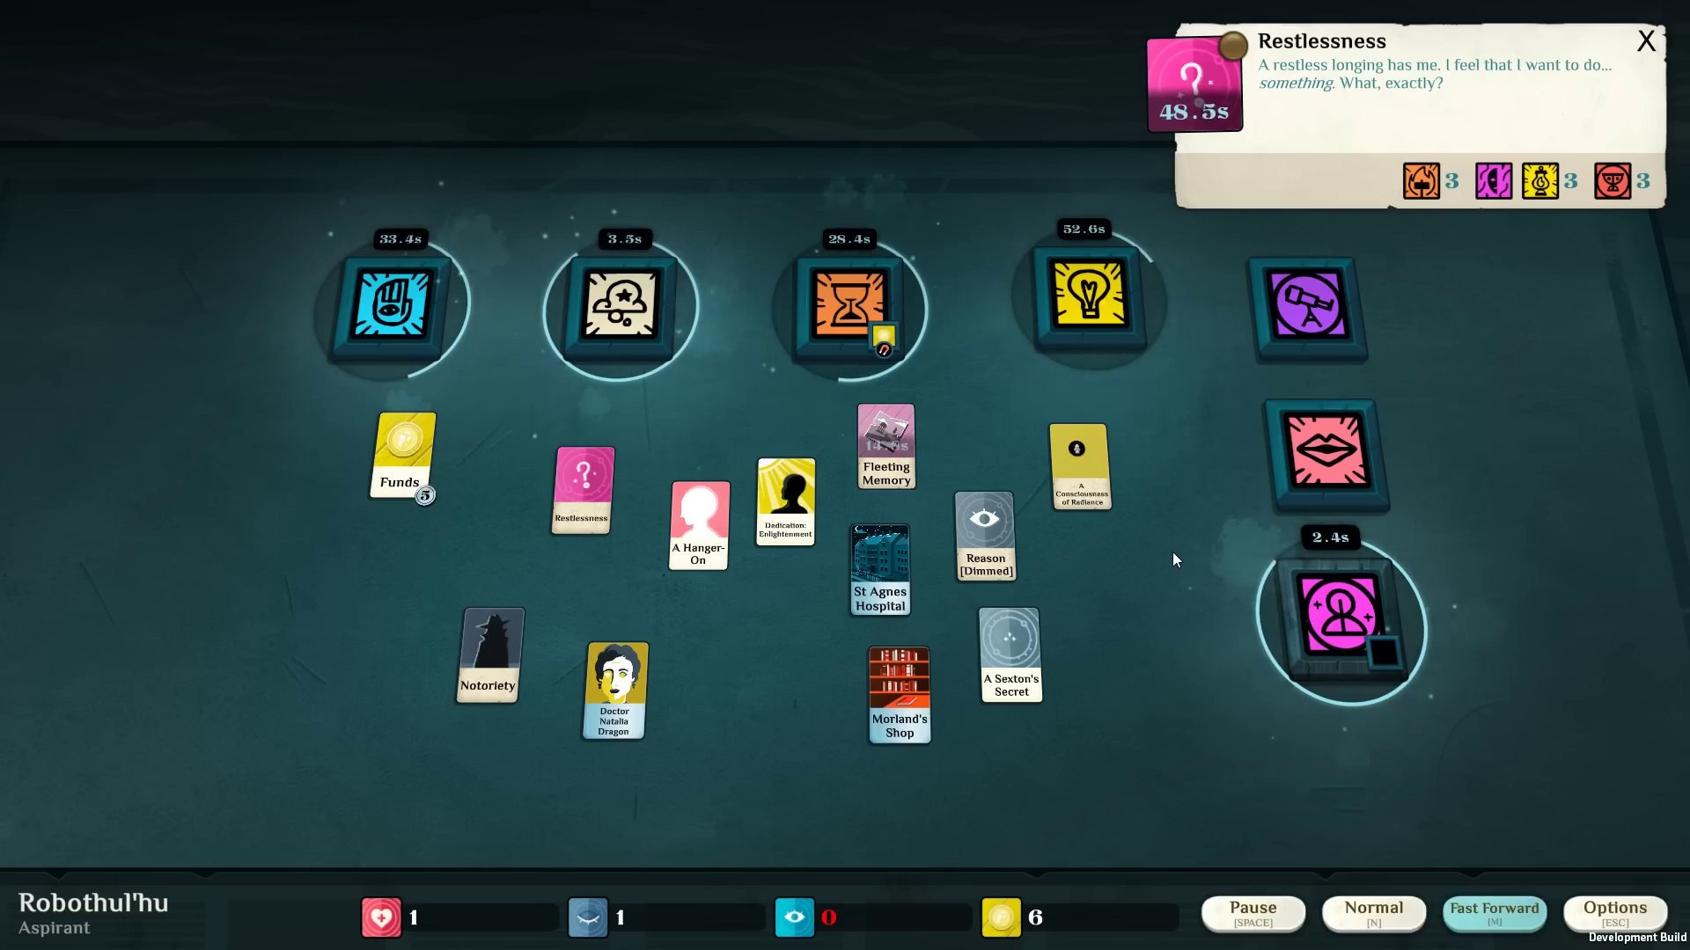
left_click(1647, 39)
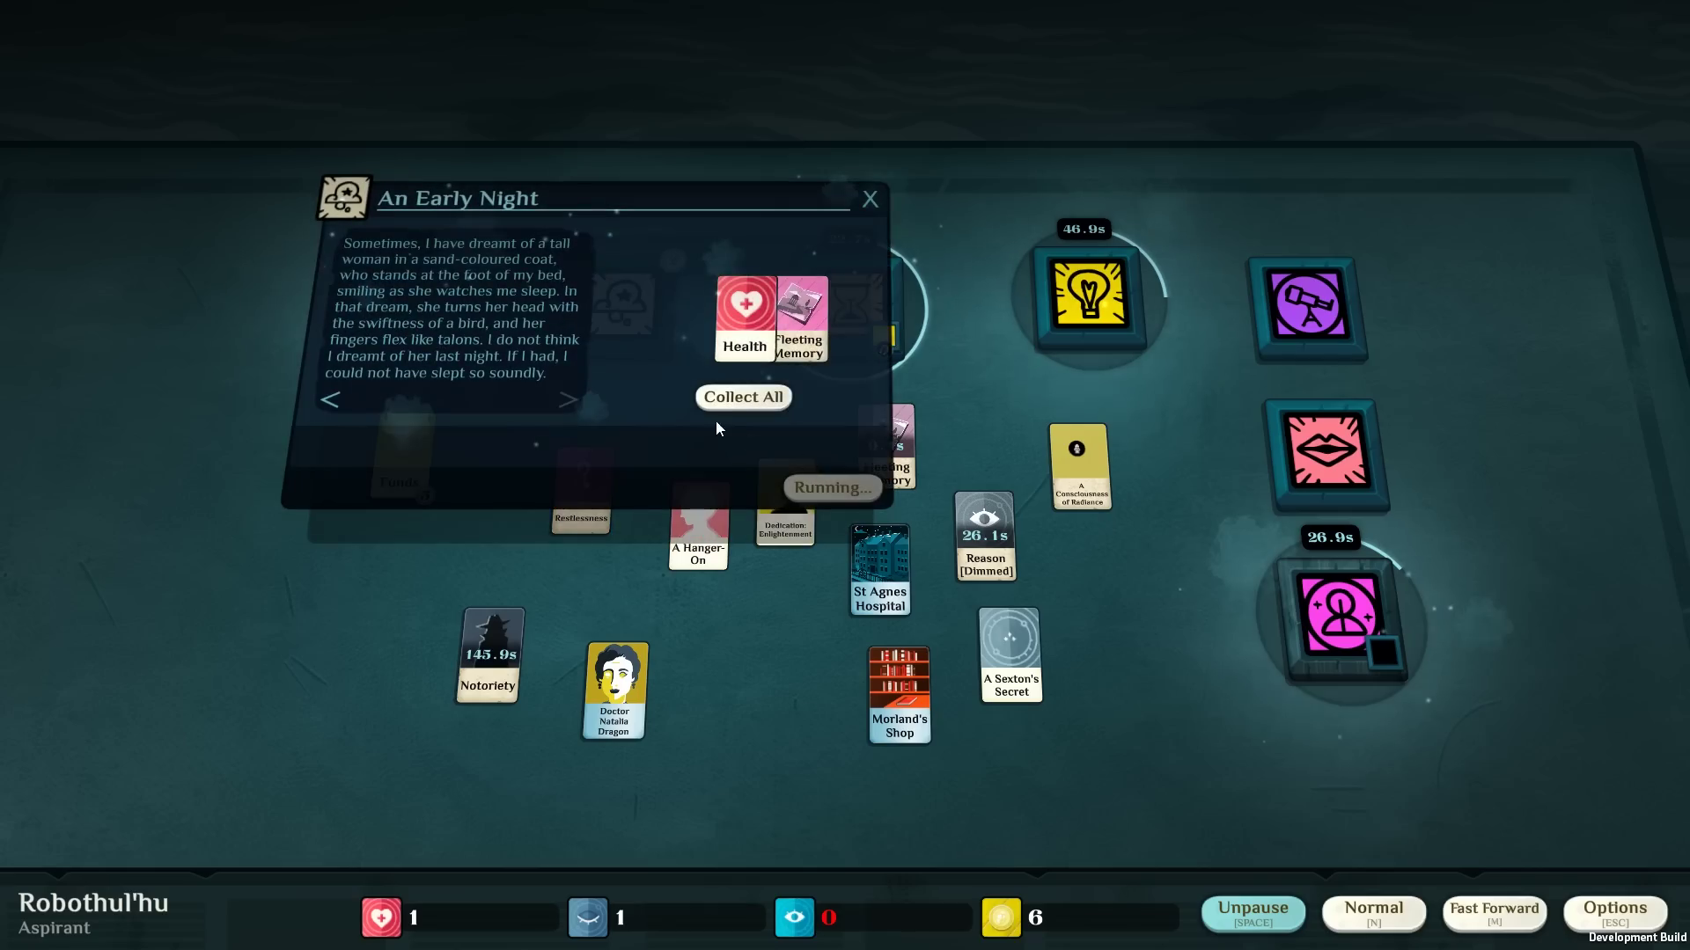
mouse_move(743, 398)
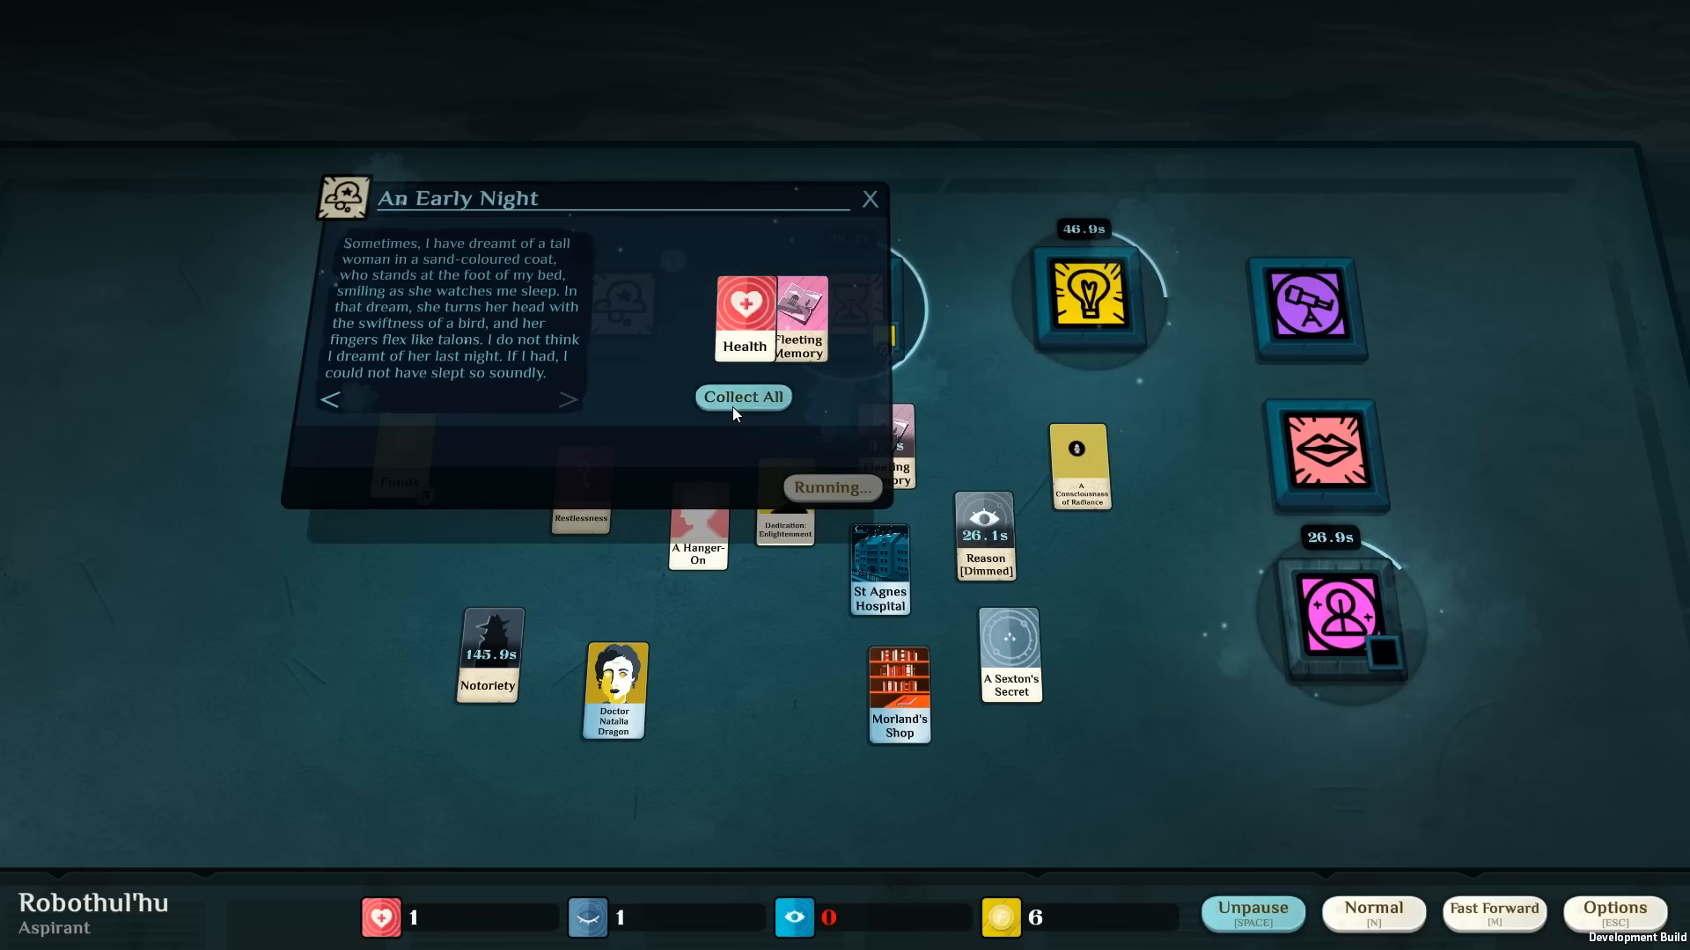
left_click(742, 398)
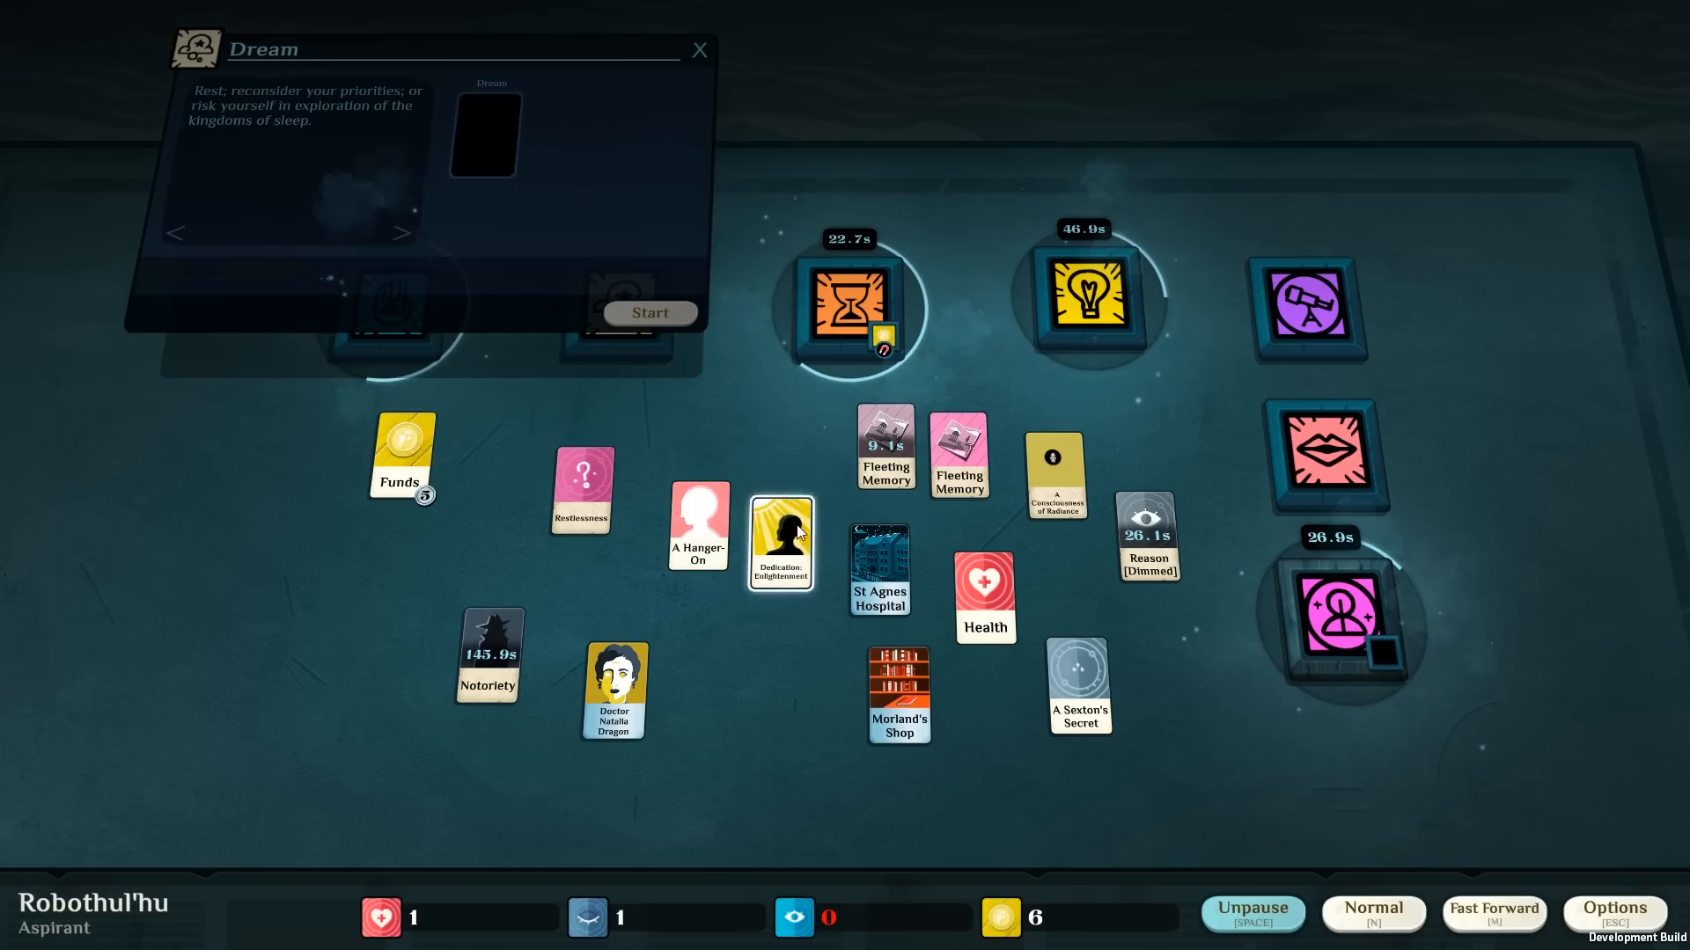
Rest Health in the Dream slot and launch Add to your Library with Morland's Shop and Funds.
left_click_drag(780, 540, 498, 178)
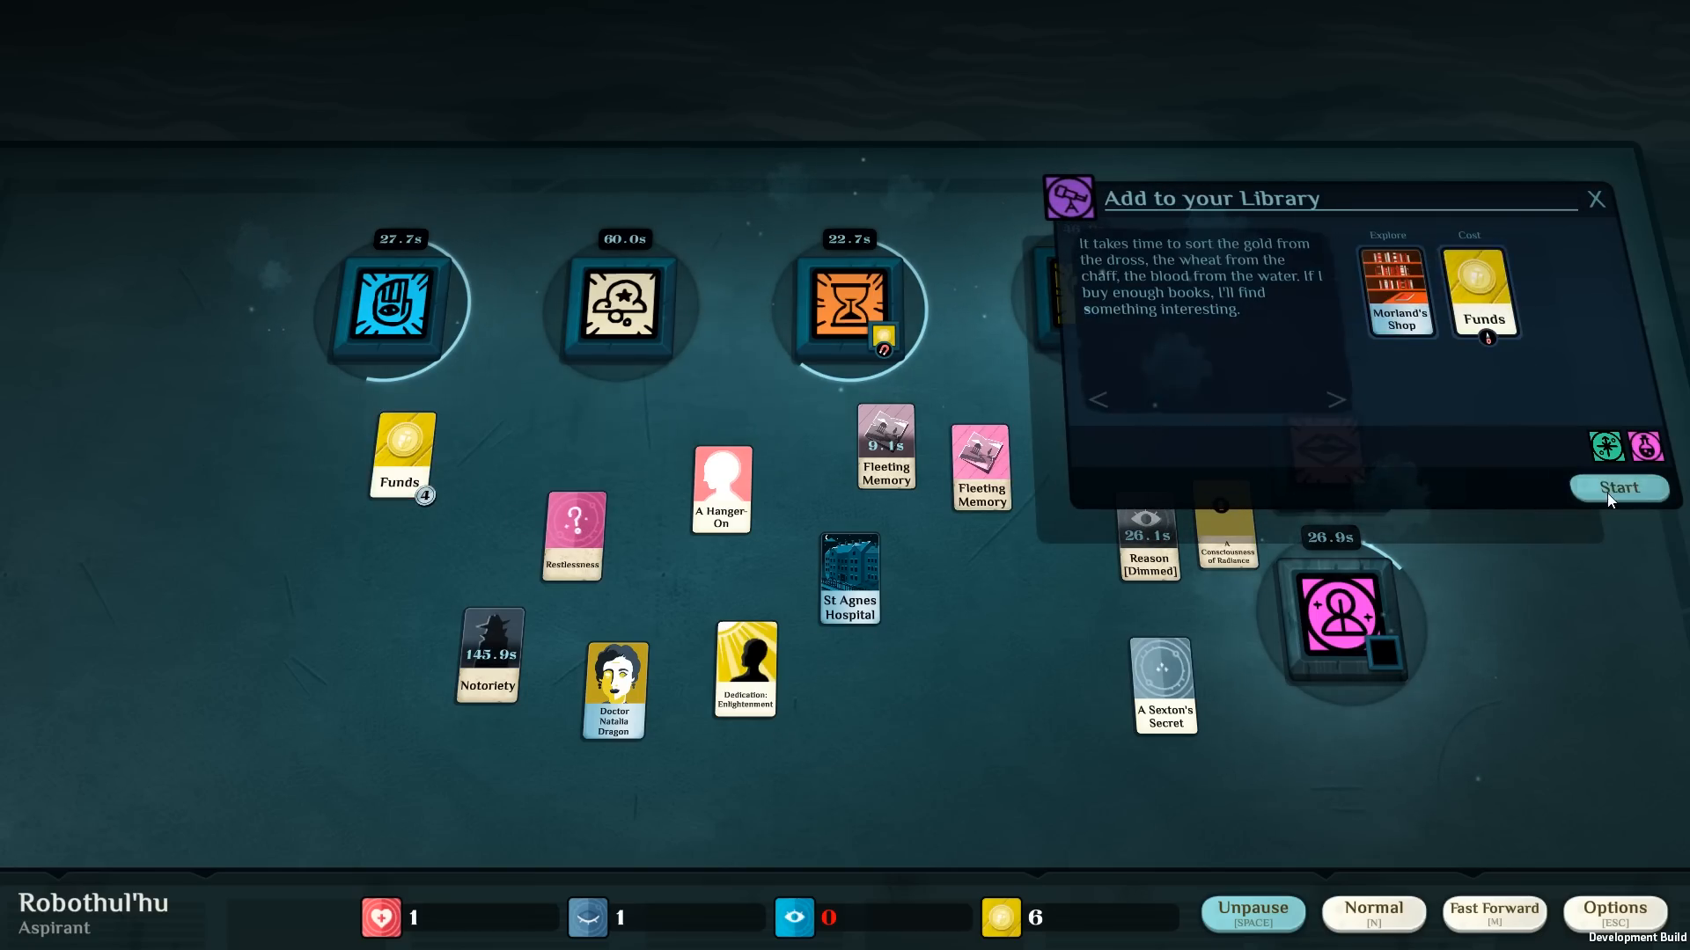
left_click(1620, 487)
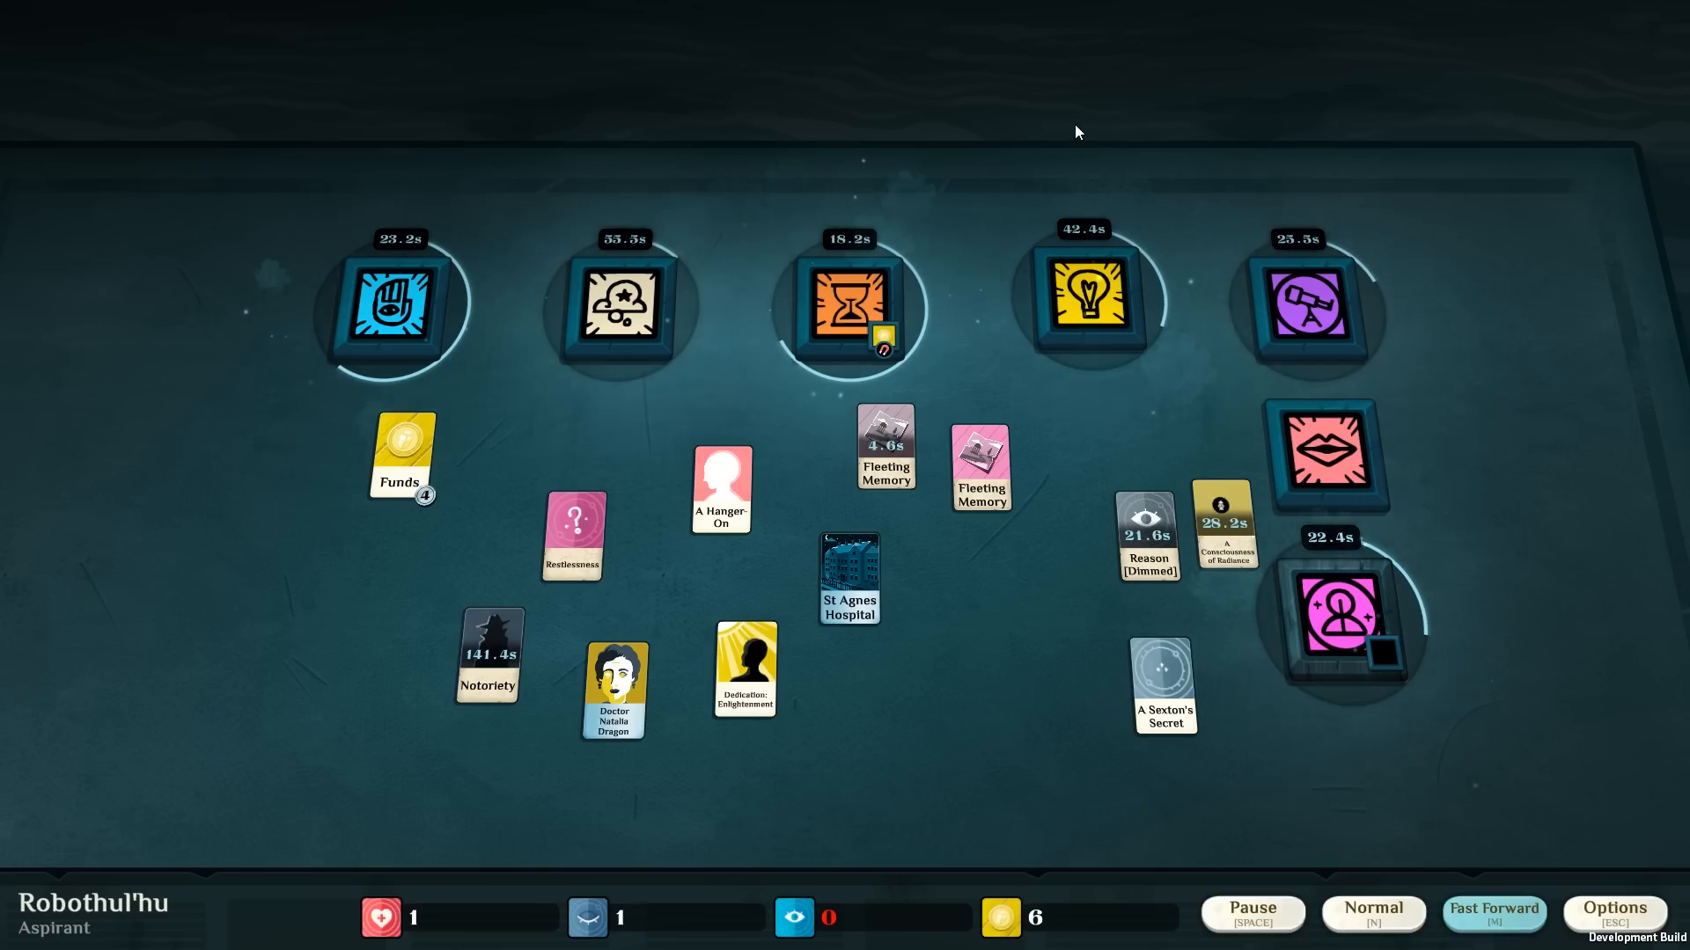
mouse_move(988, 137)
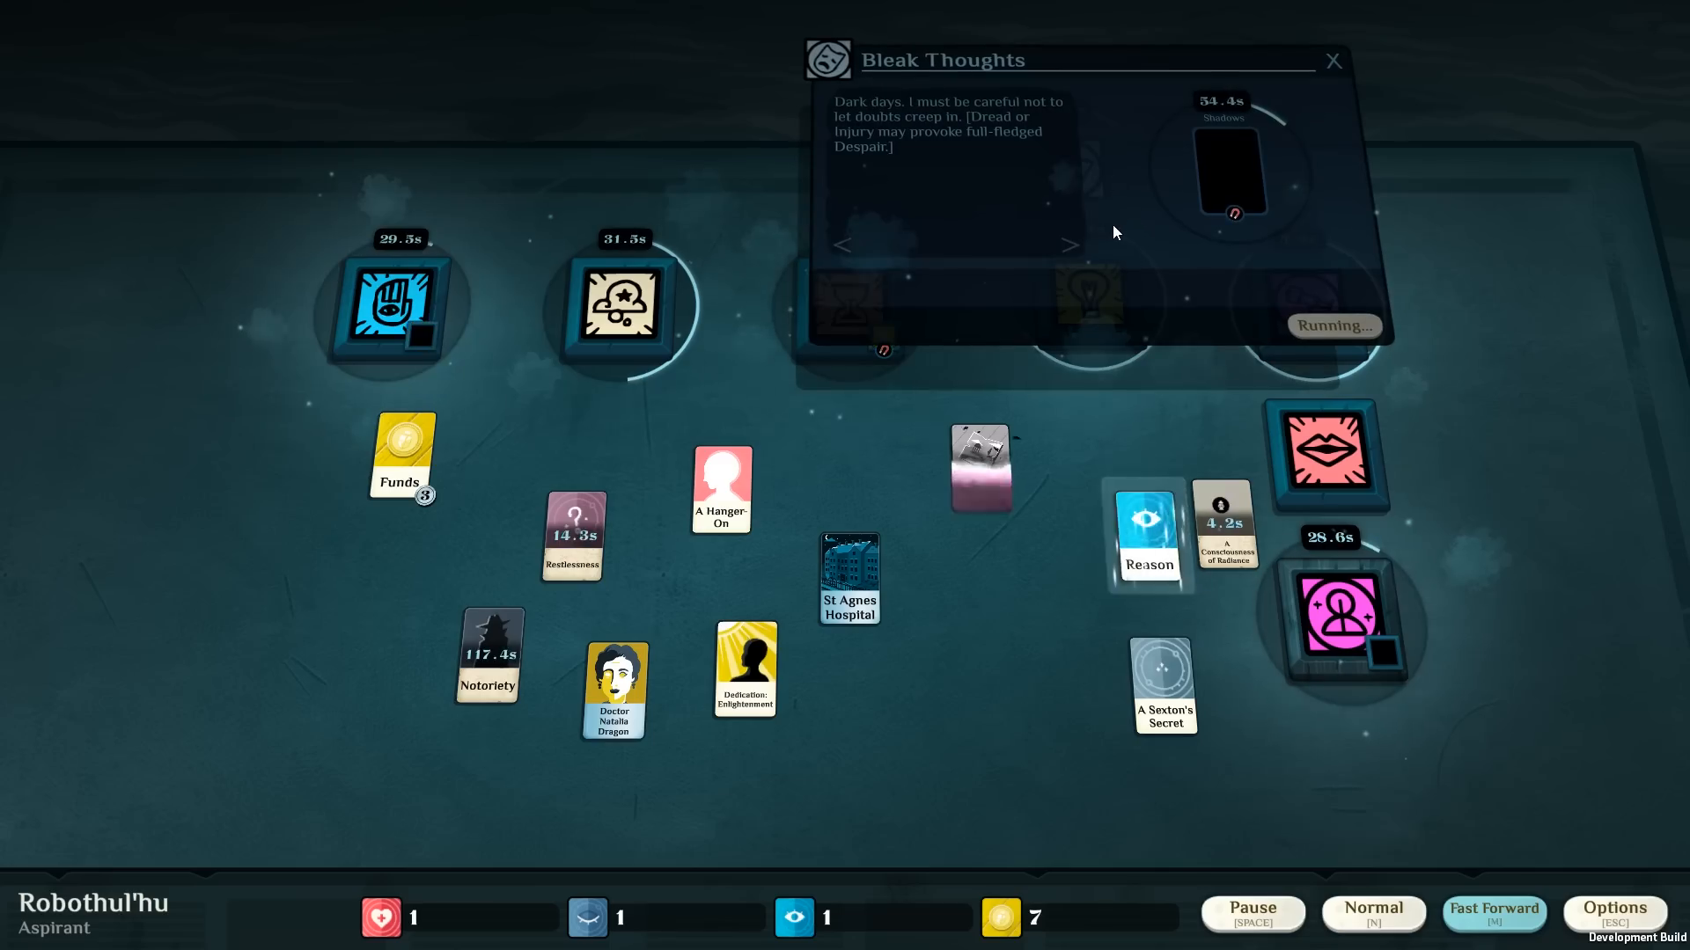
Pause time, read the Bleak Thoughts situation and its Shadows slot, then dismiss the window.
left_click(1253, 935)
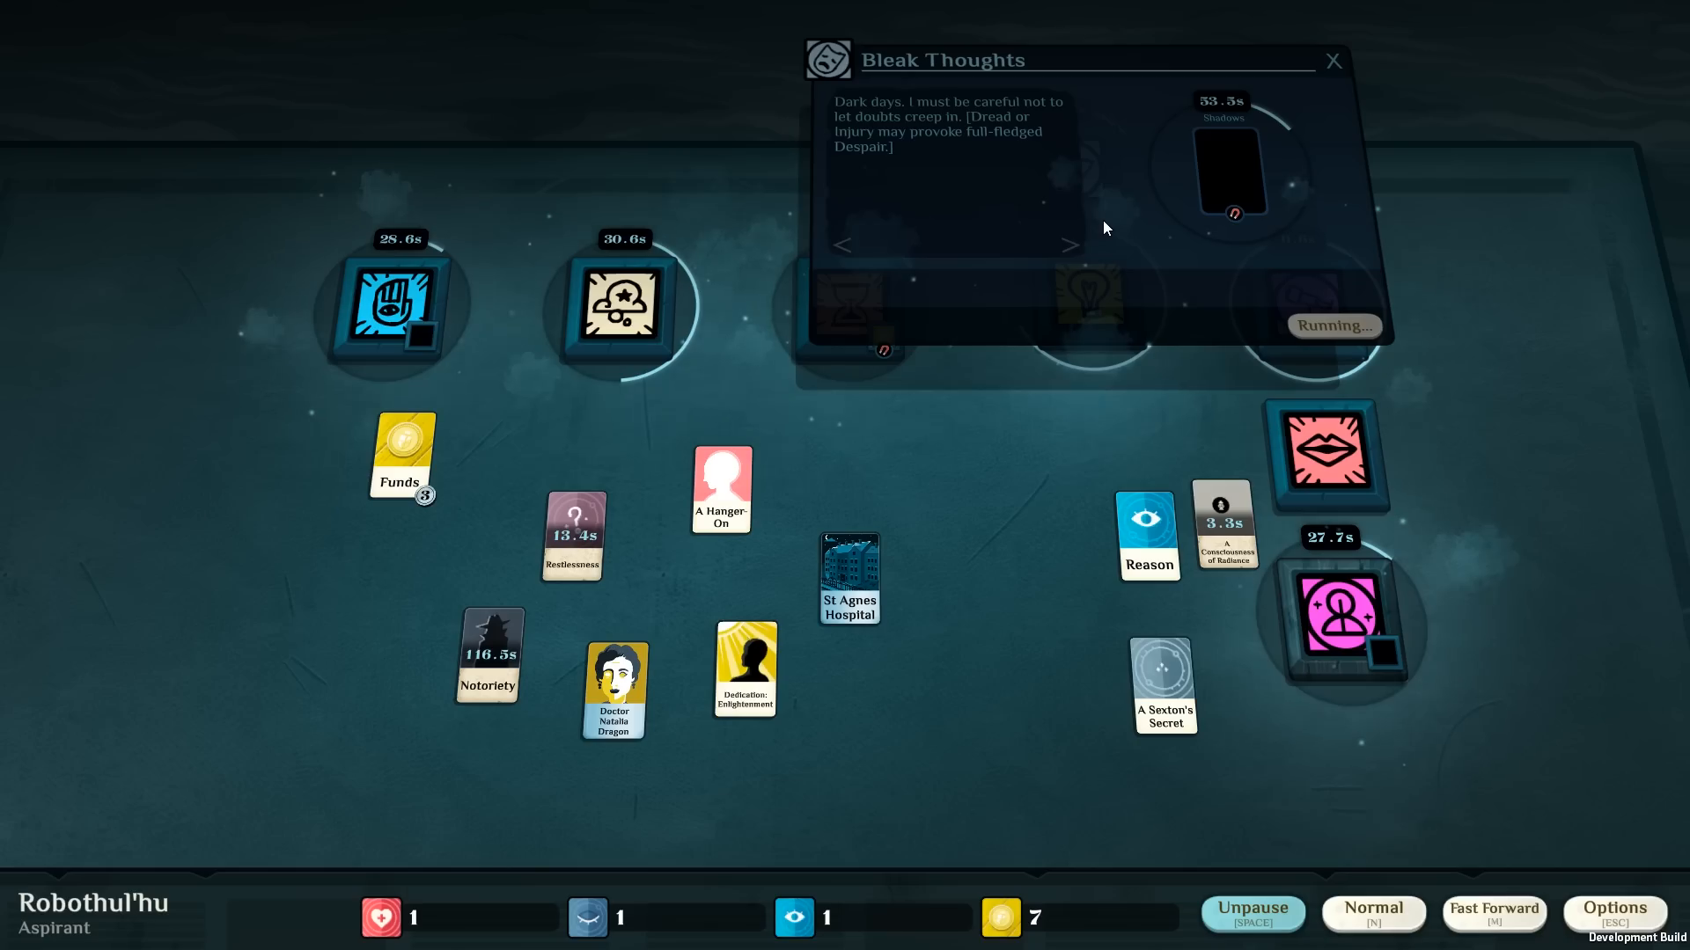
mouse_move(1387, 86)
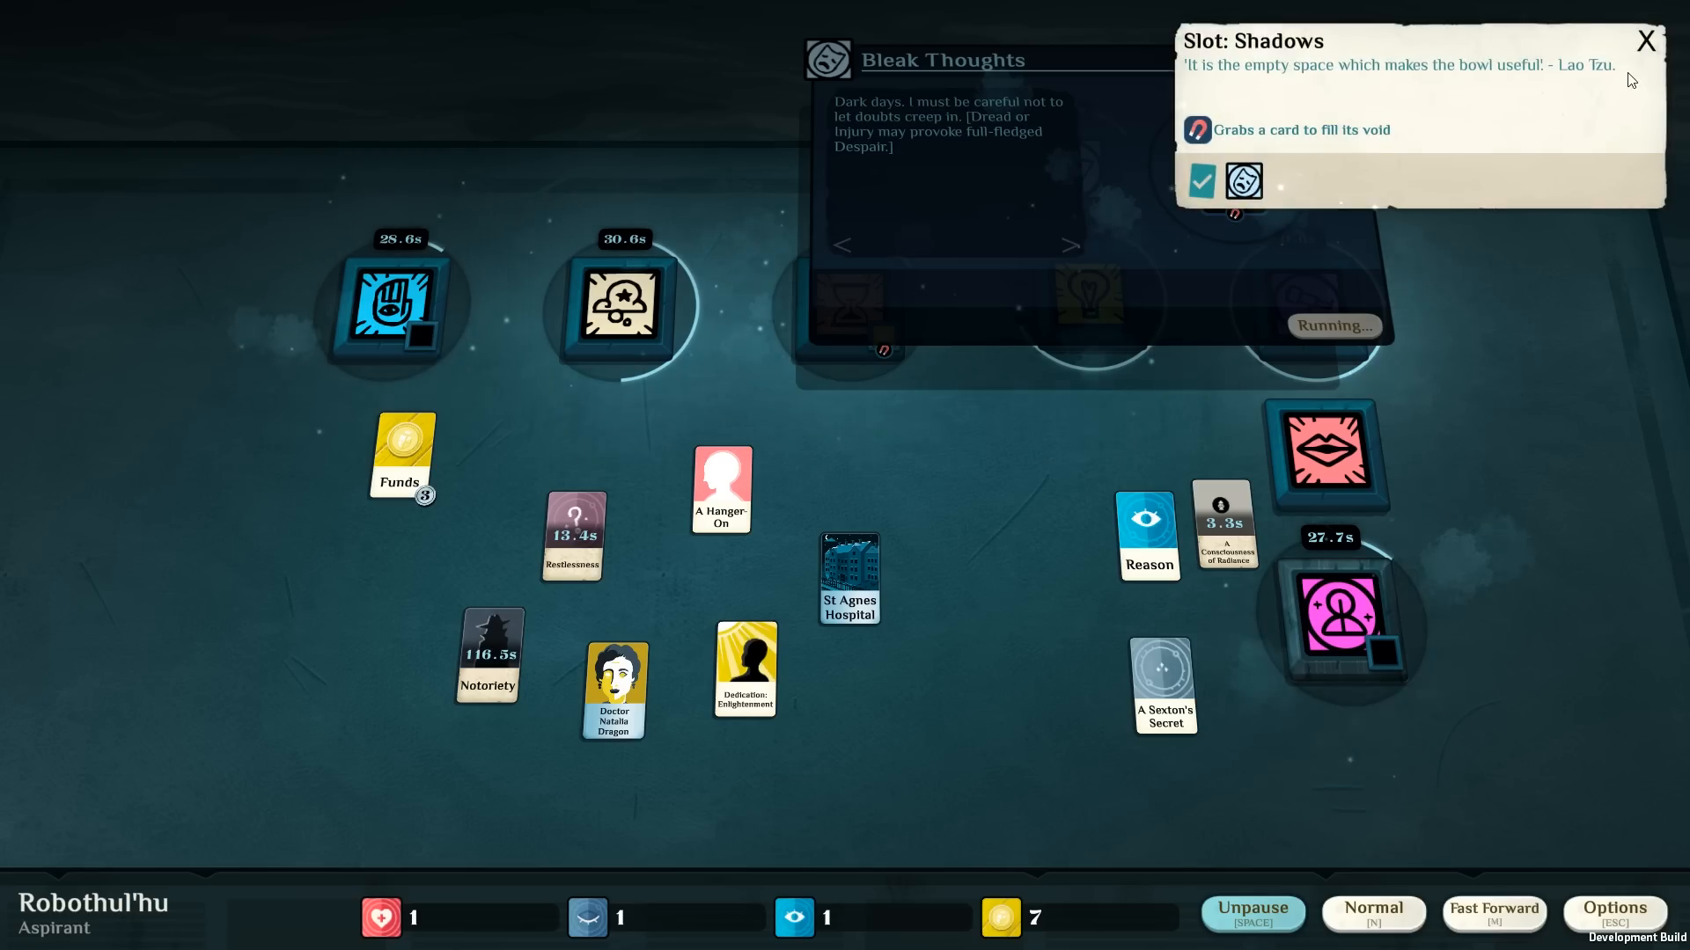
left_click(1645, 40)
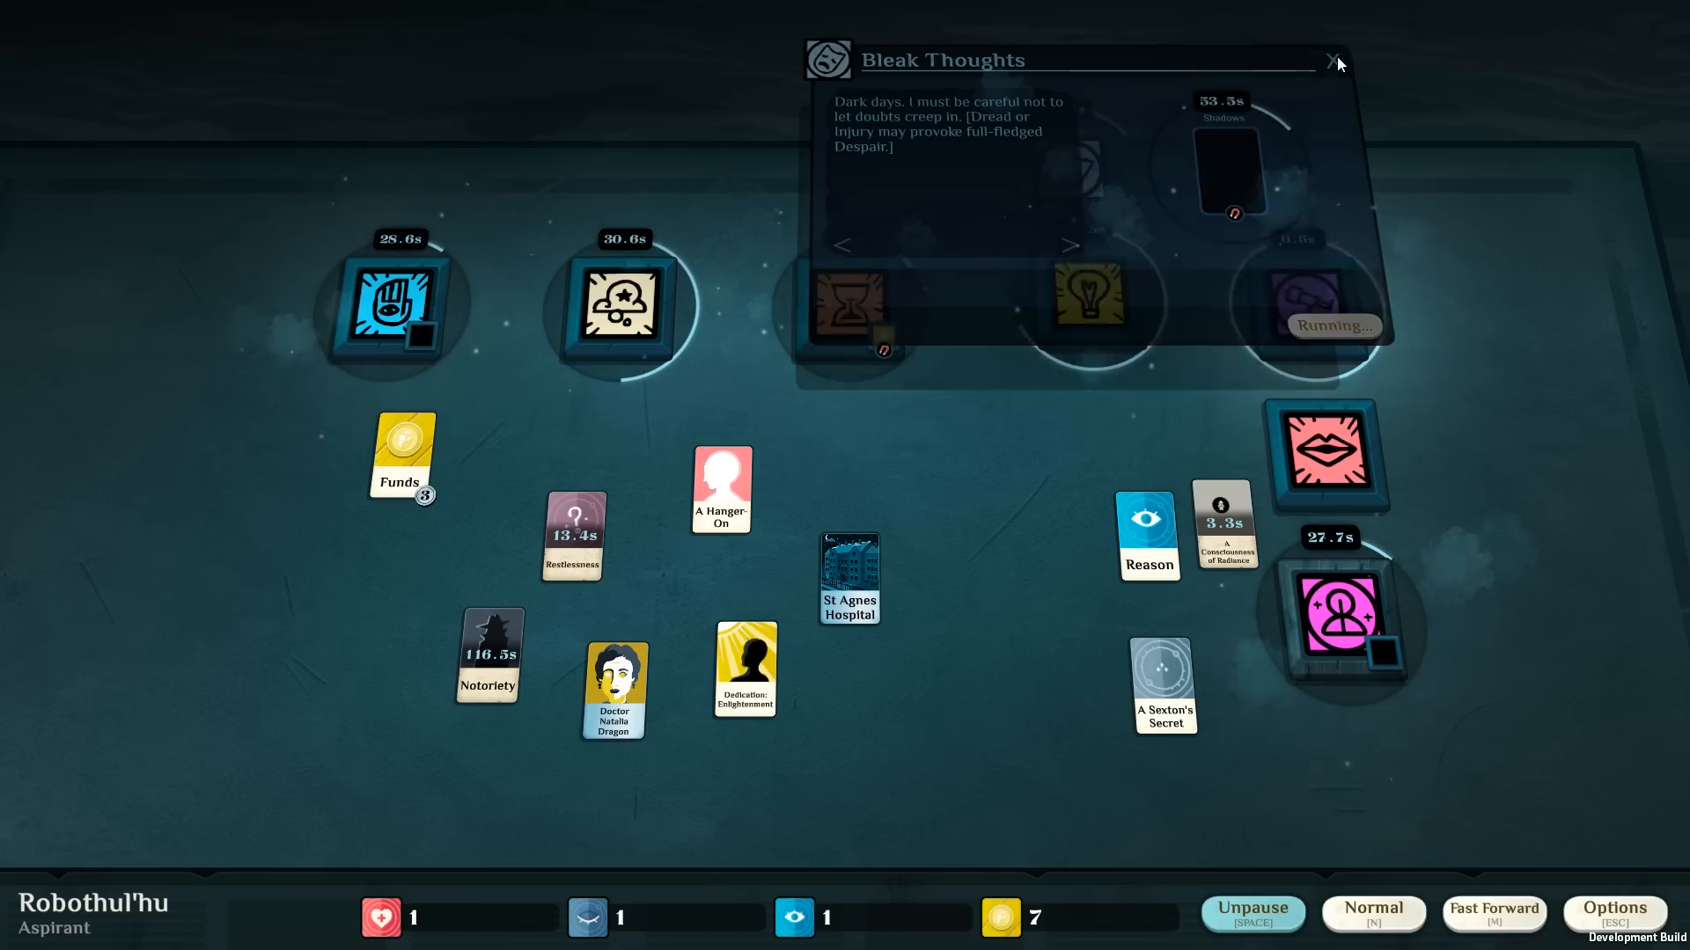
left_click(1330, 58)
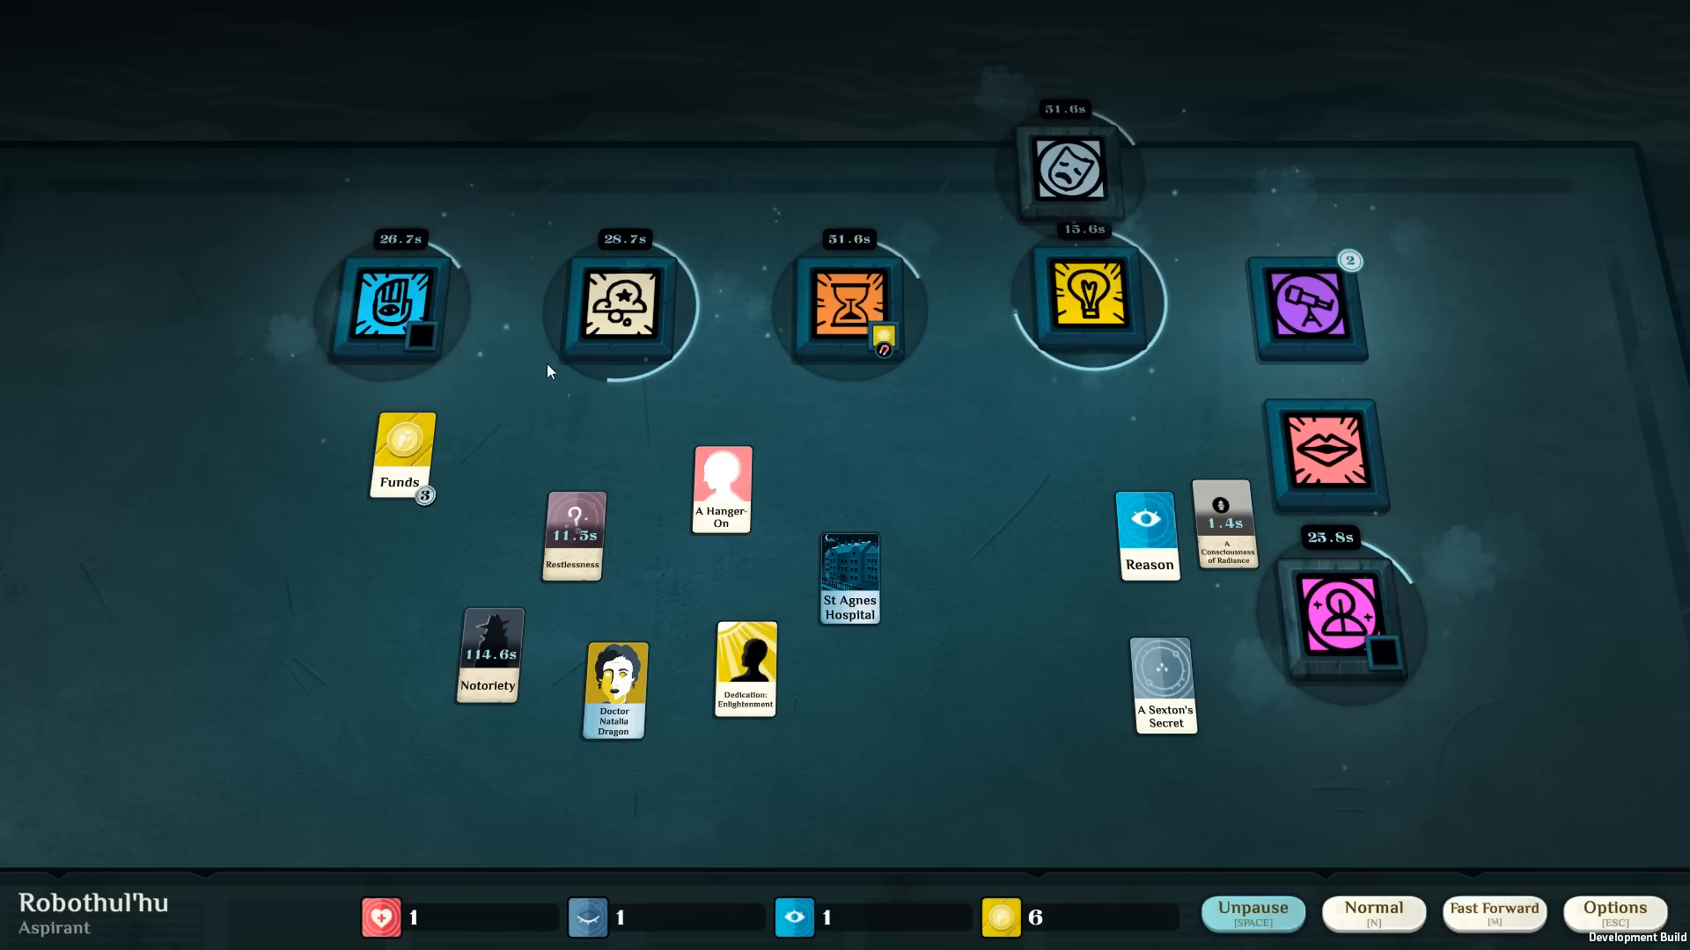